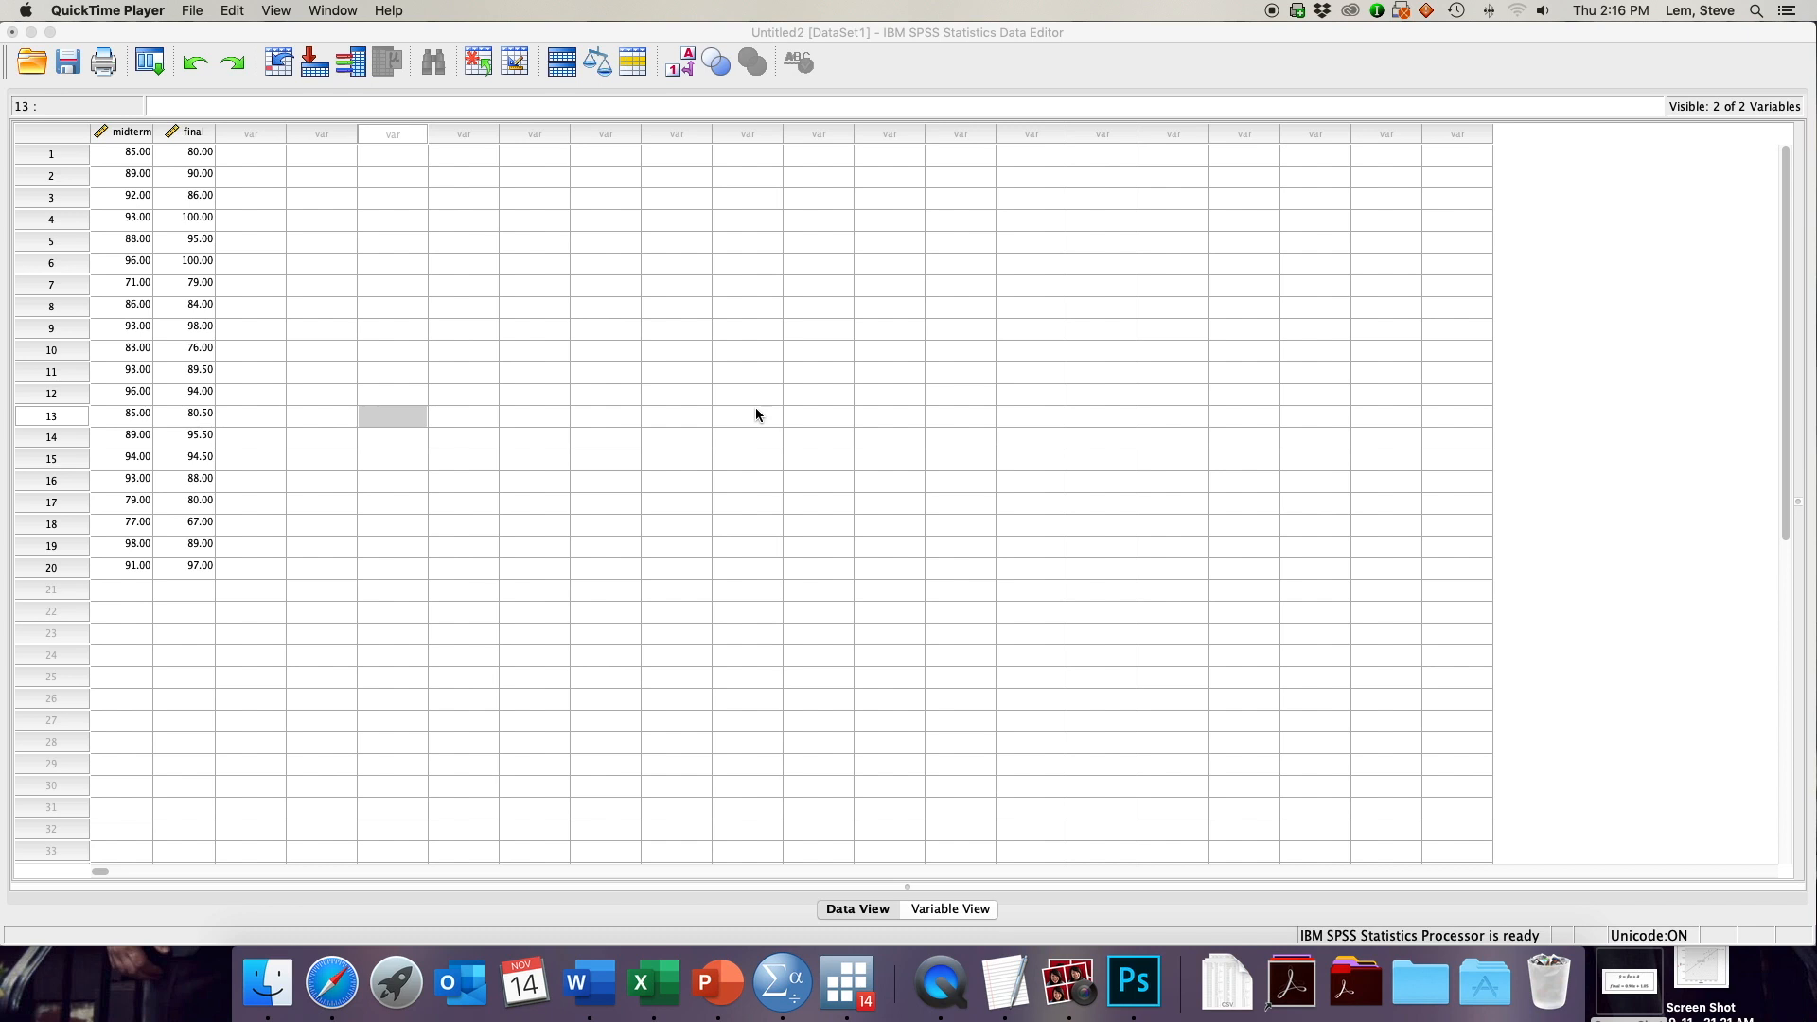
# - Start a new chart from the Data Editor via Chart Builder, dismissing the notice
pyautogui.click(392, 417)
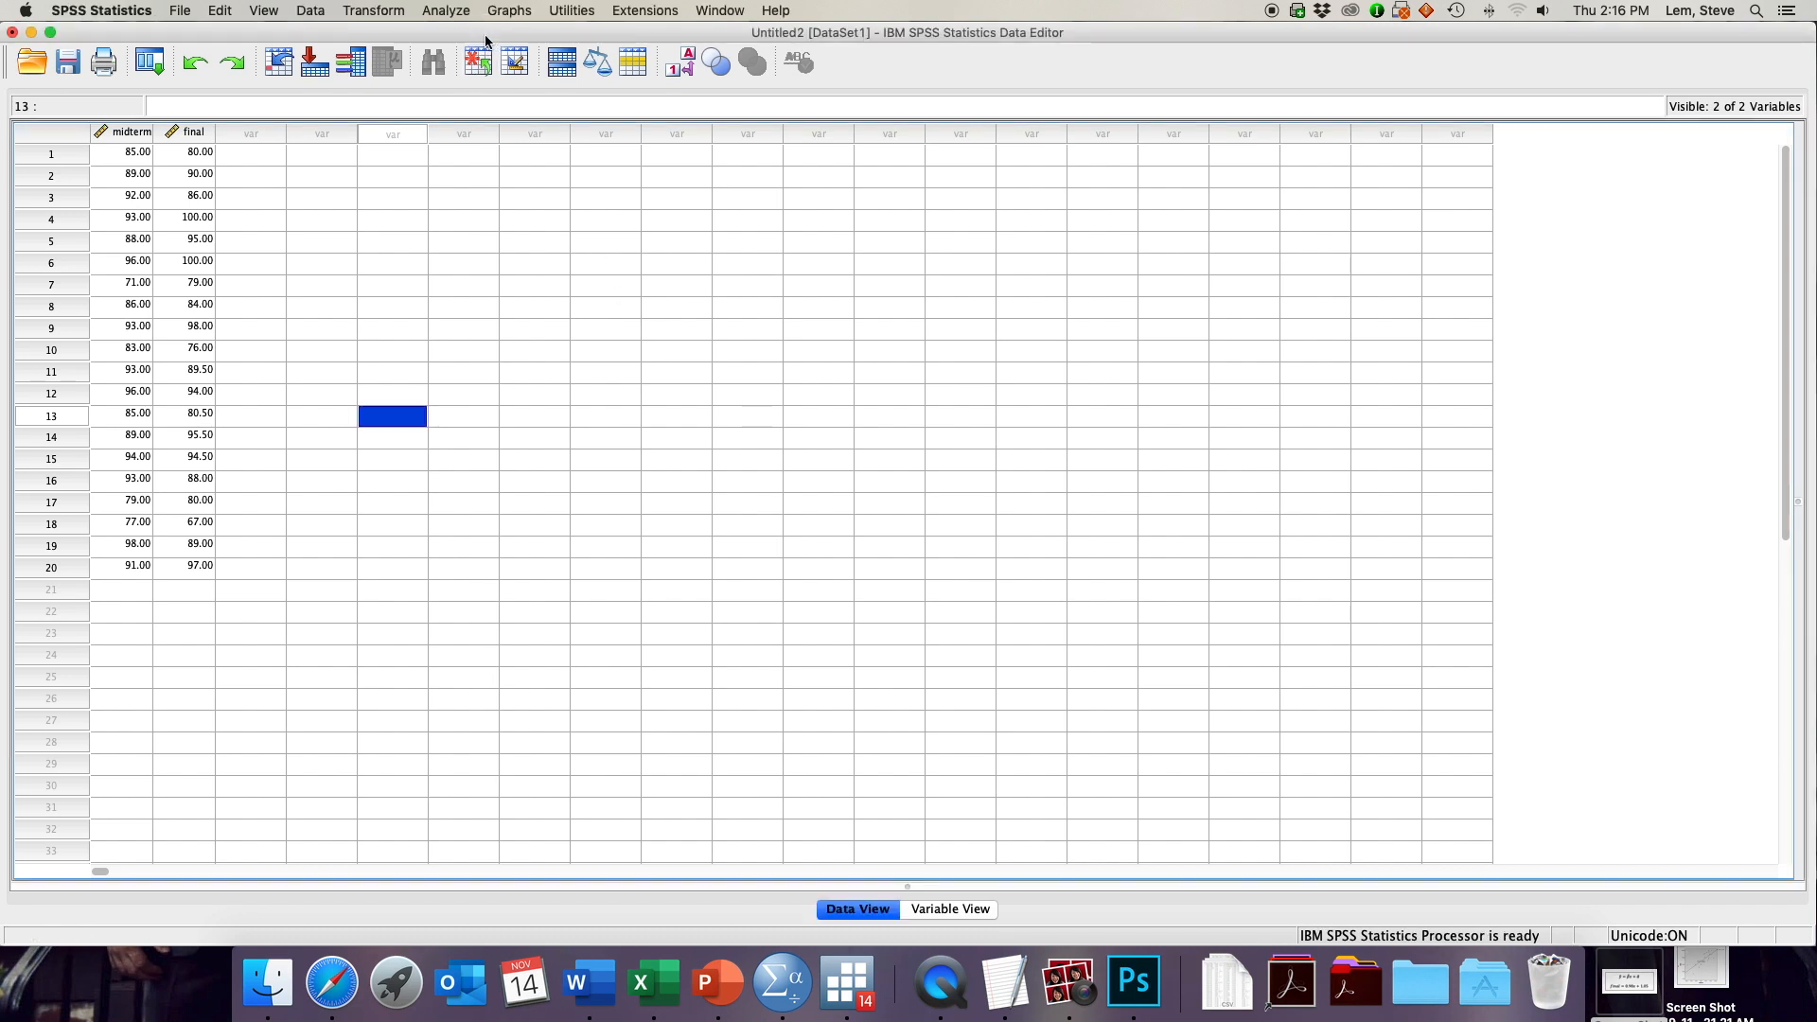
pyautogui.moveTo(507, 11)
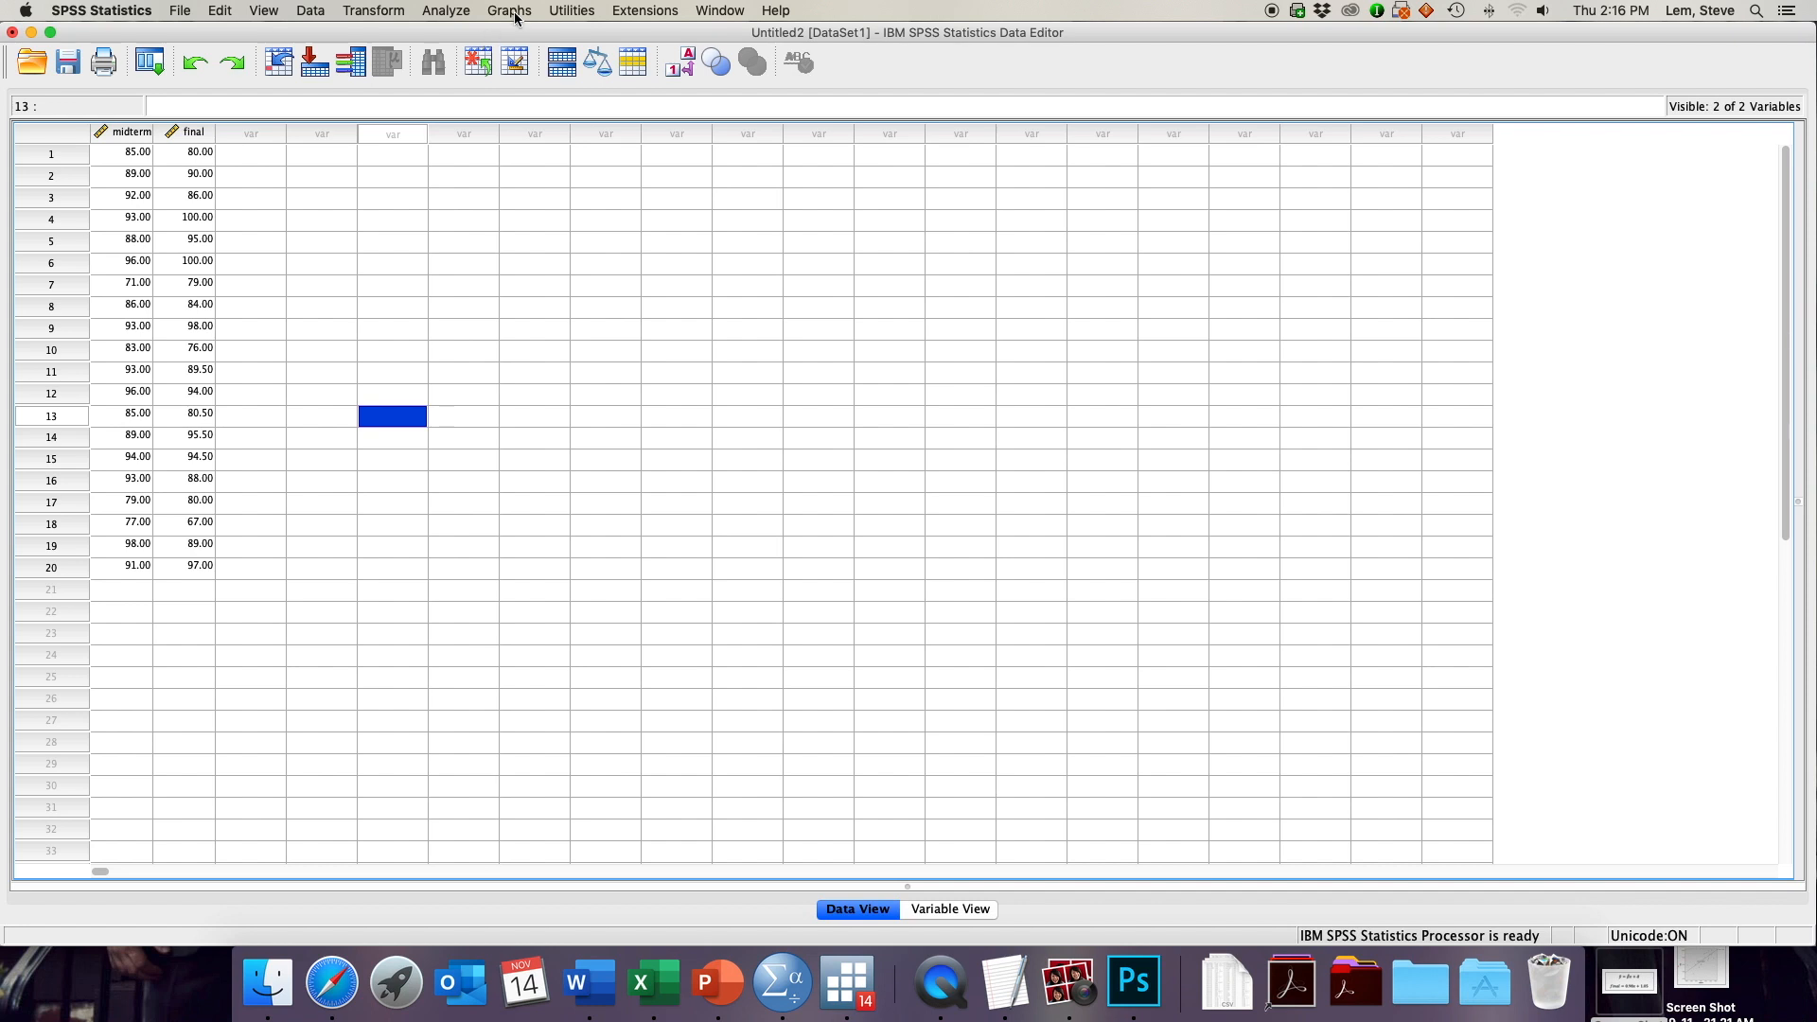
pyautogui.click(507, 12)
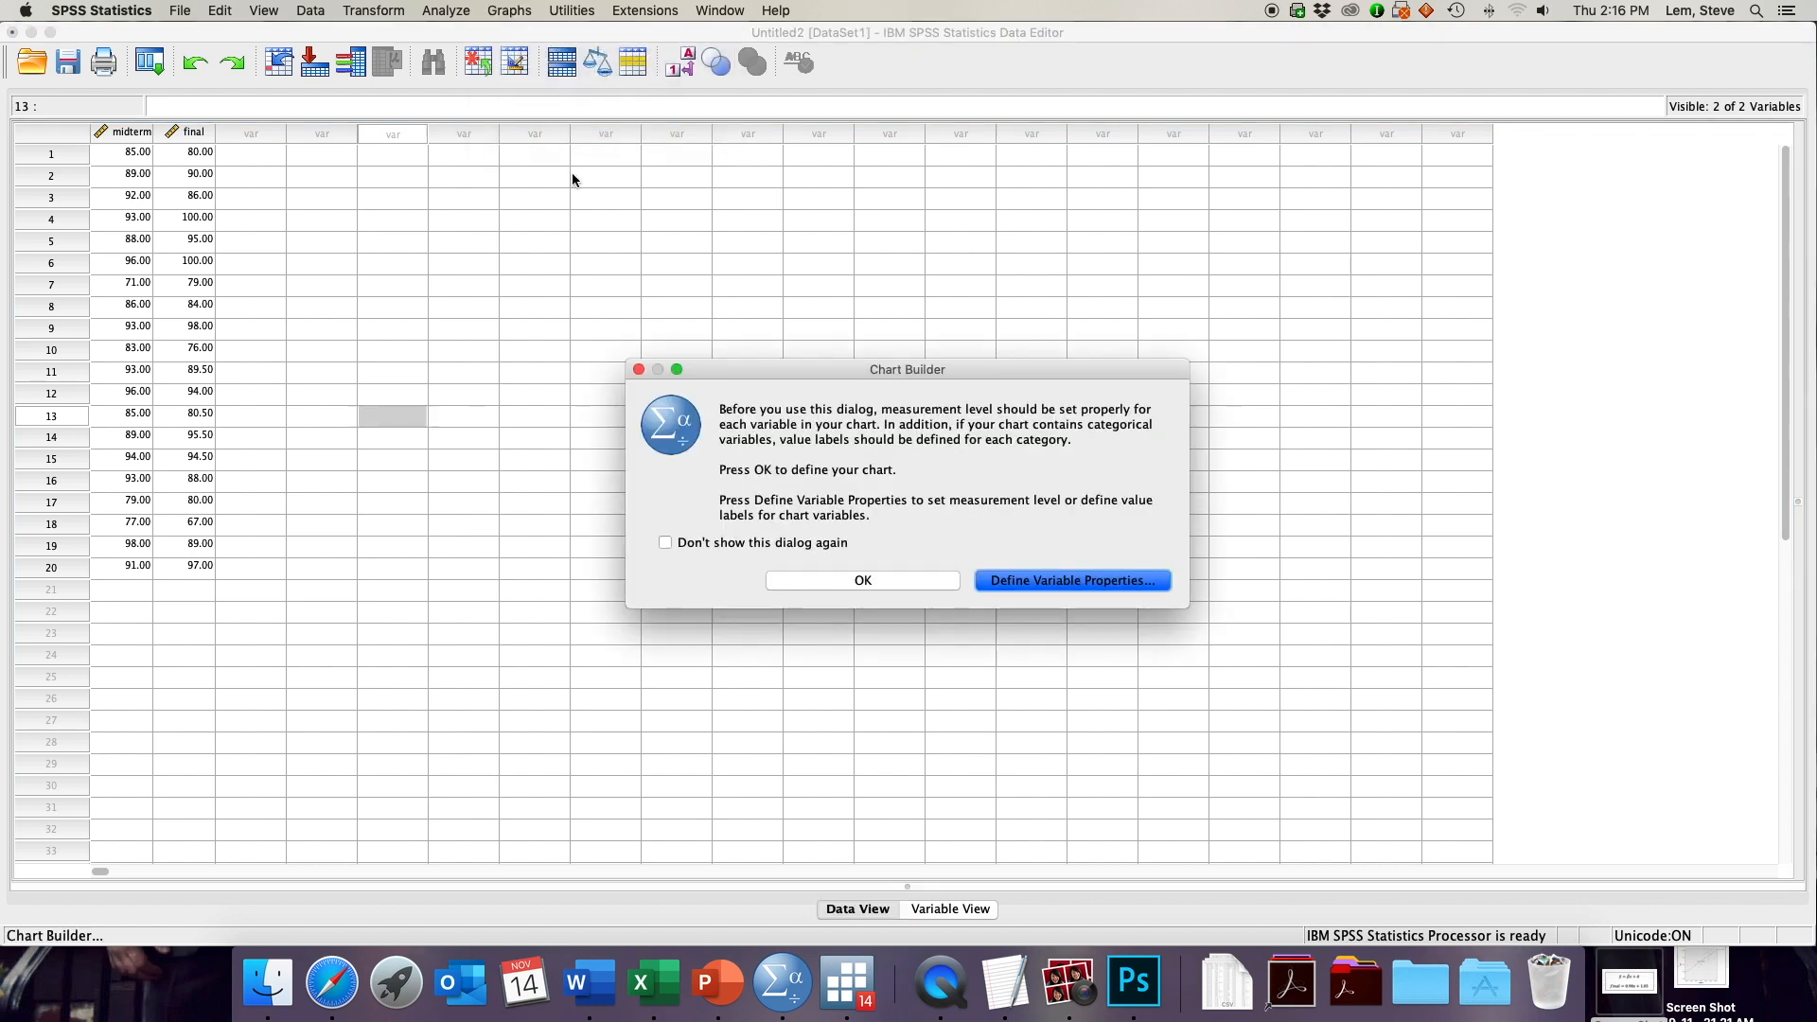
pyautogui.click(864, 579)
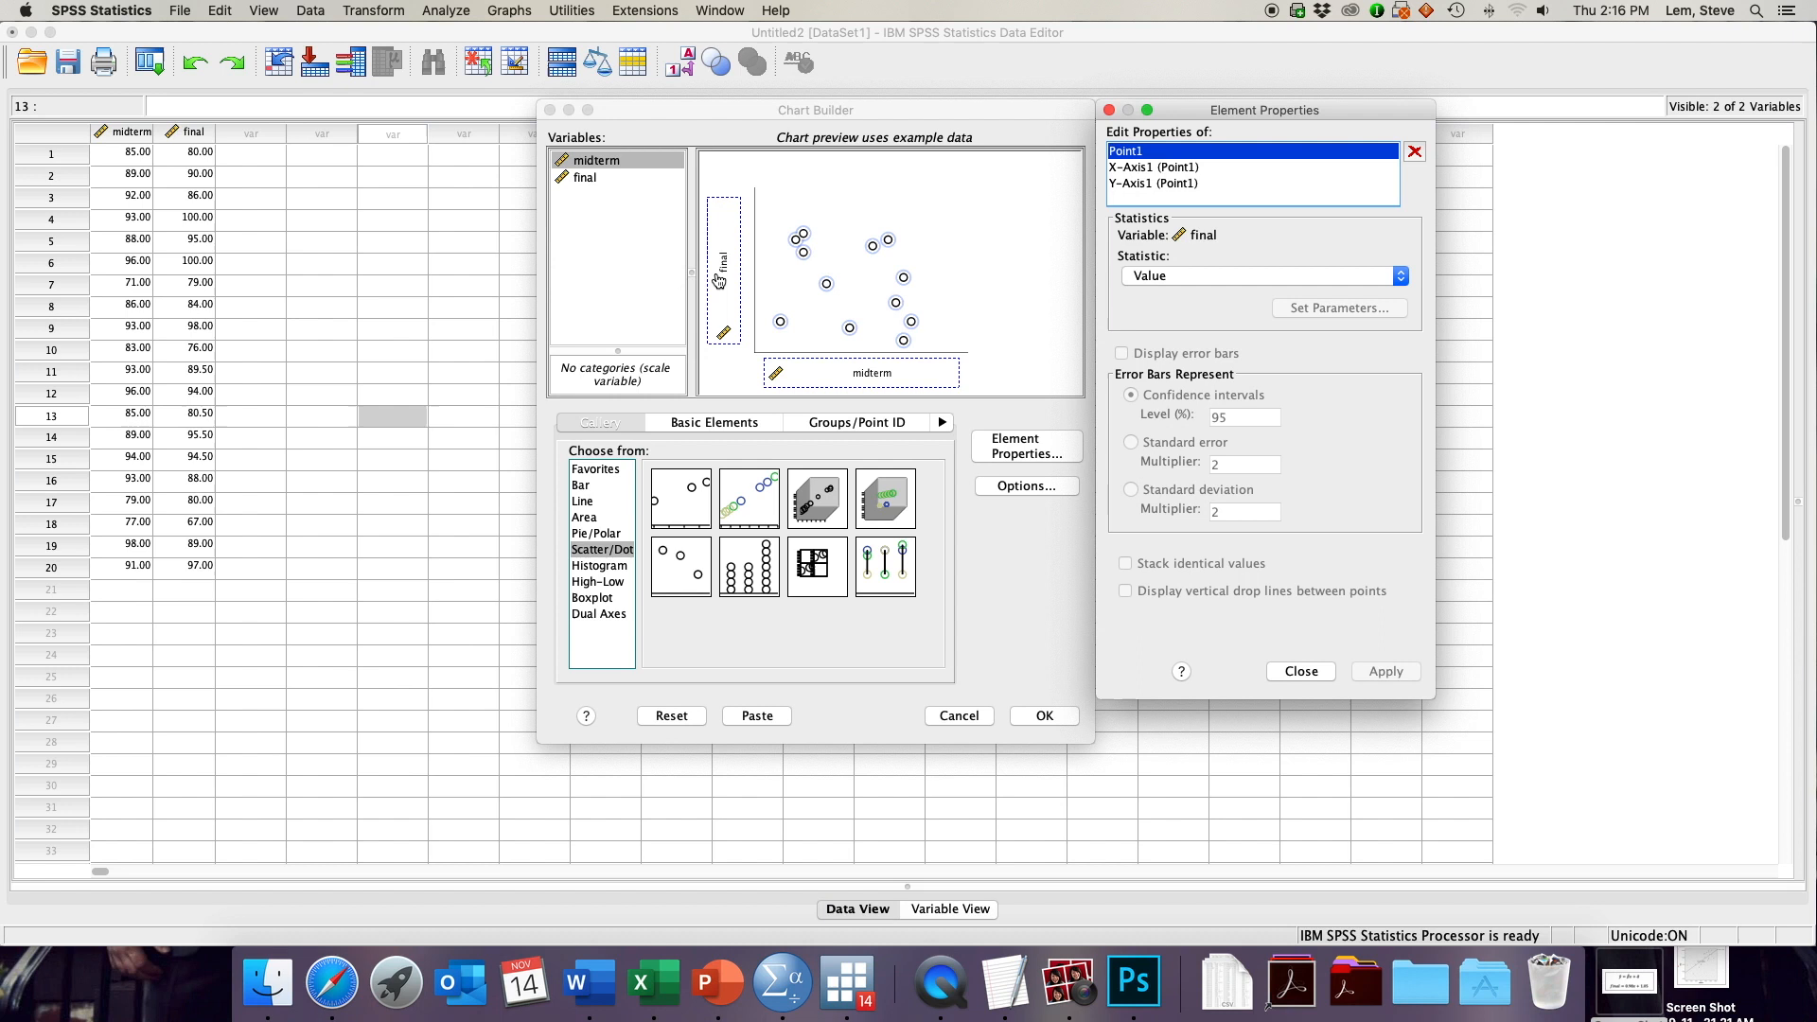
# - Place final on the vertical axis of the scatterplot with midterm on the horizontal axis
pyautogui.click(670, 716)
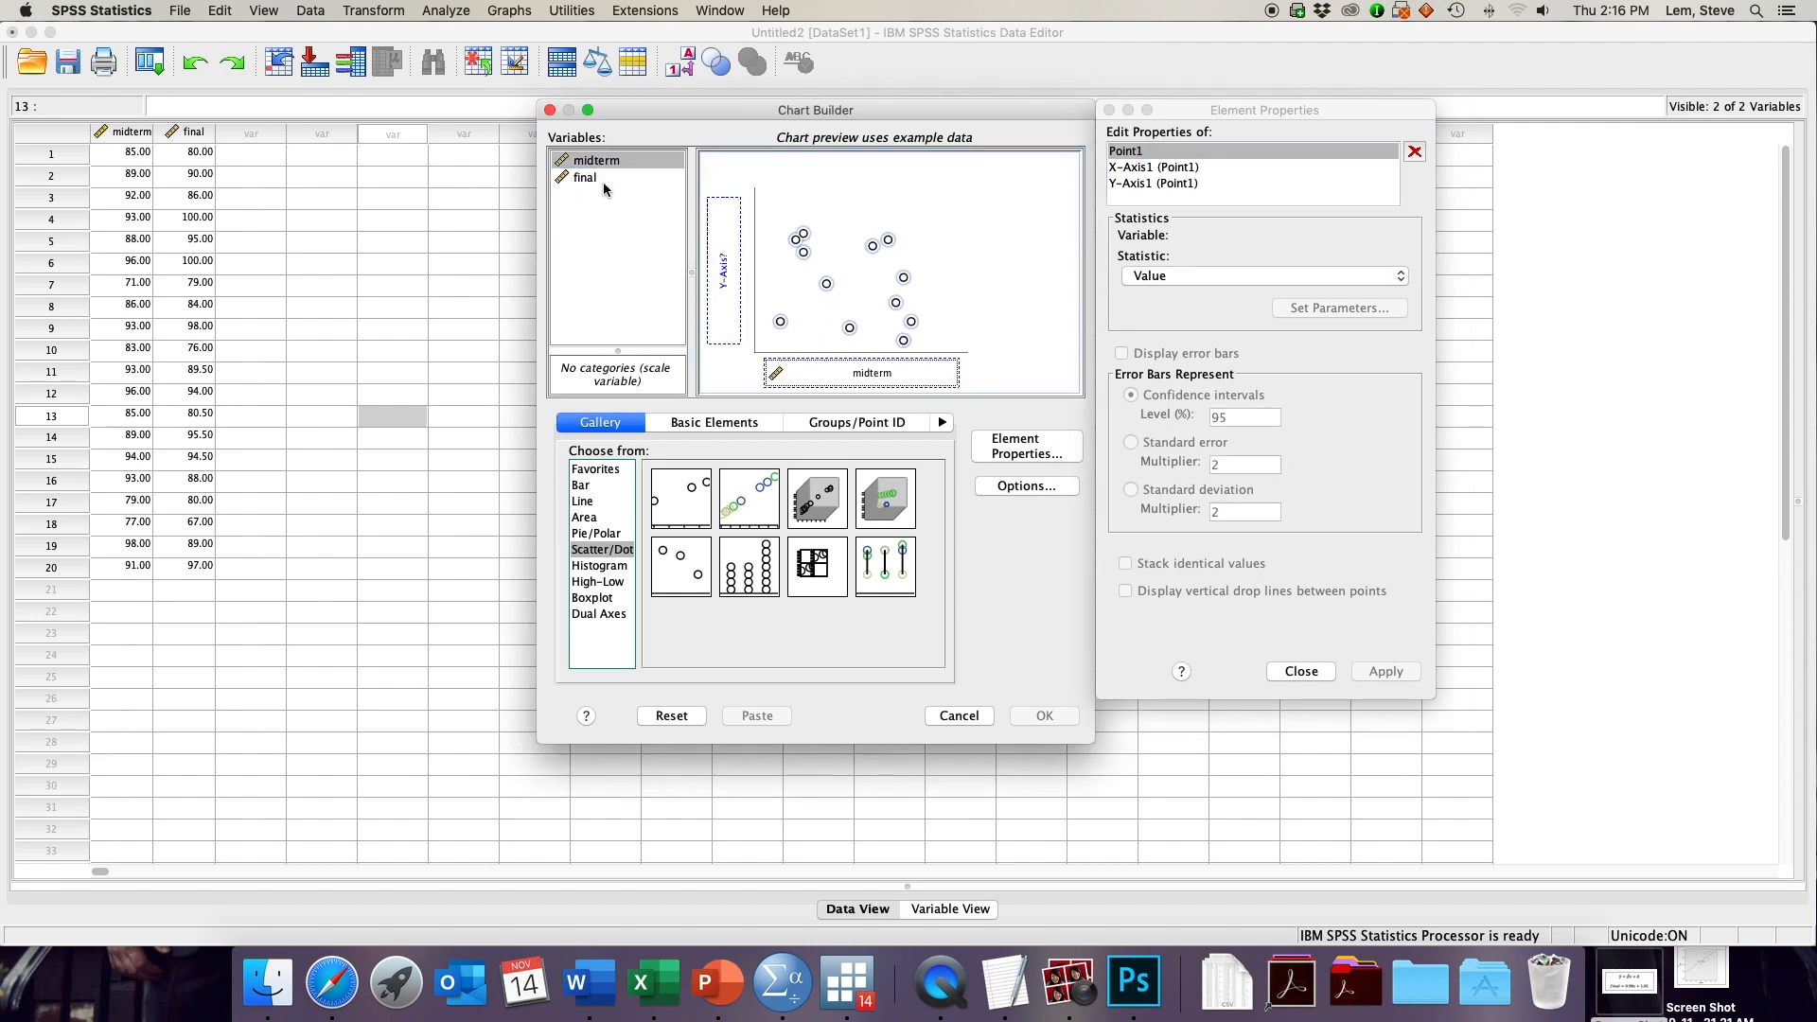
pyautogui.moveTo(585, 176); pyautogui.dragTo(722, 273)
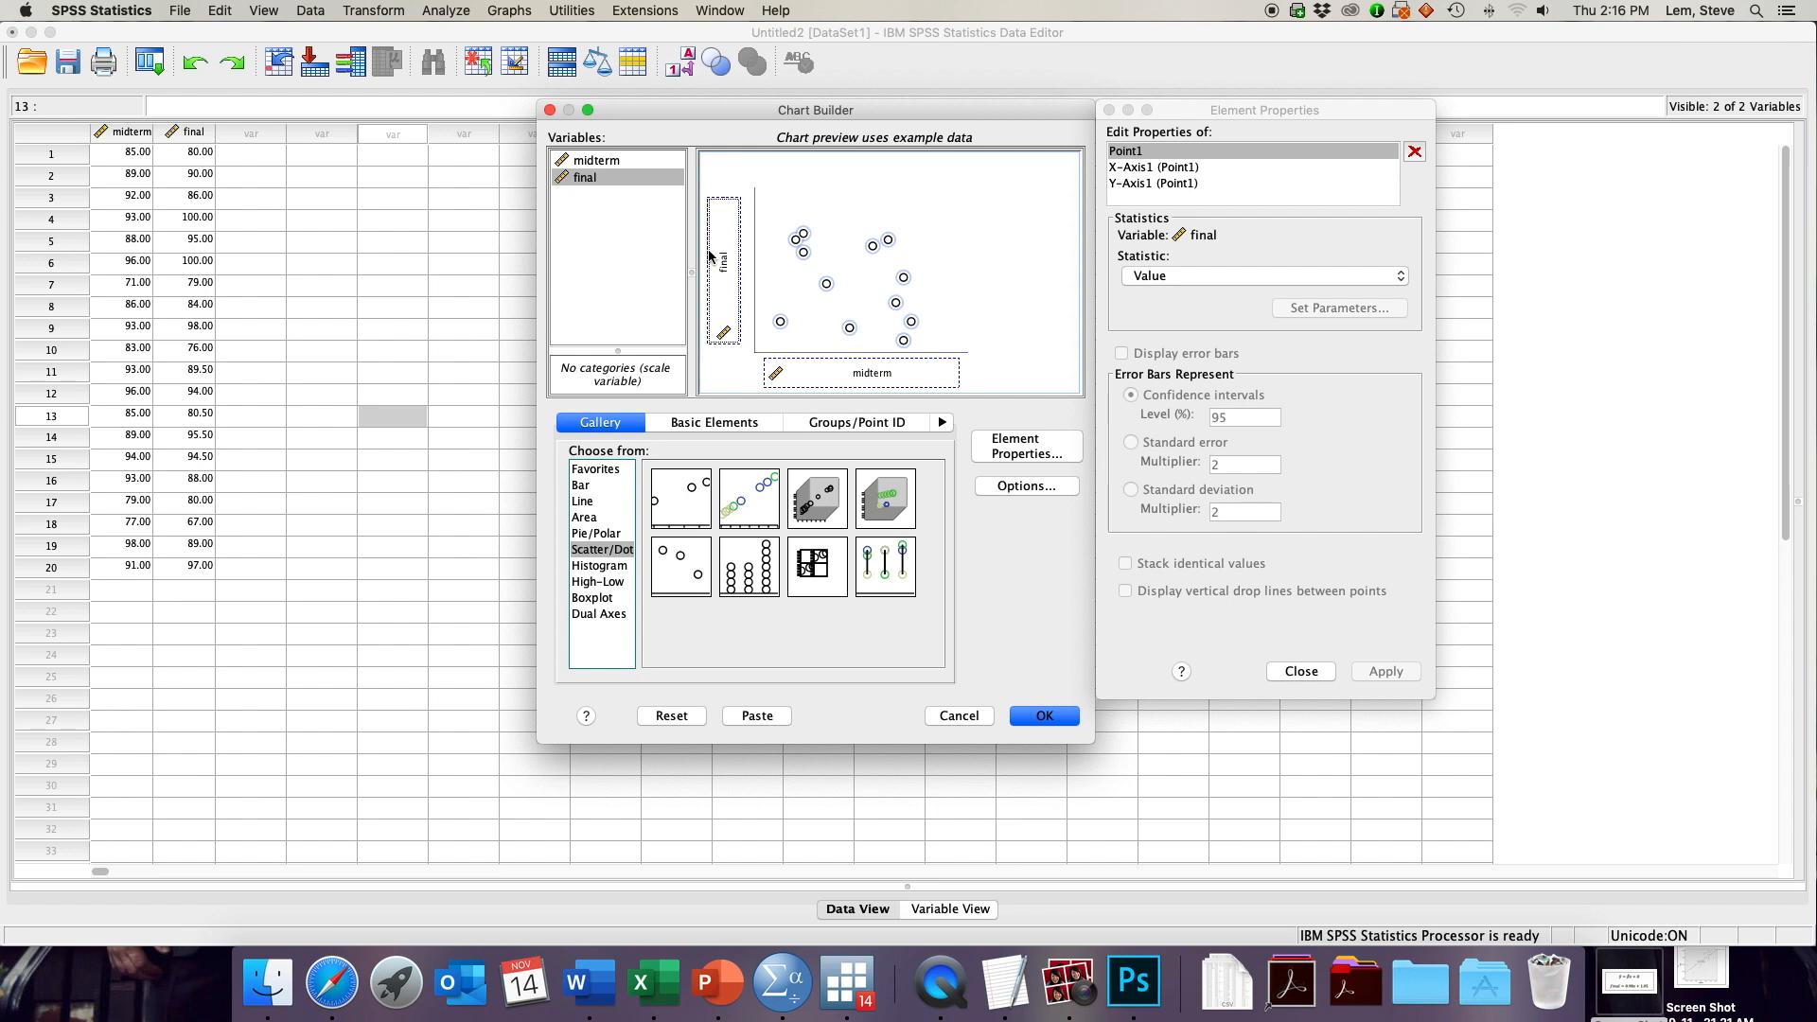
pyautogui.moveTo(945, 682)
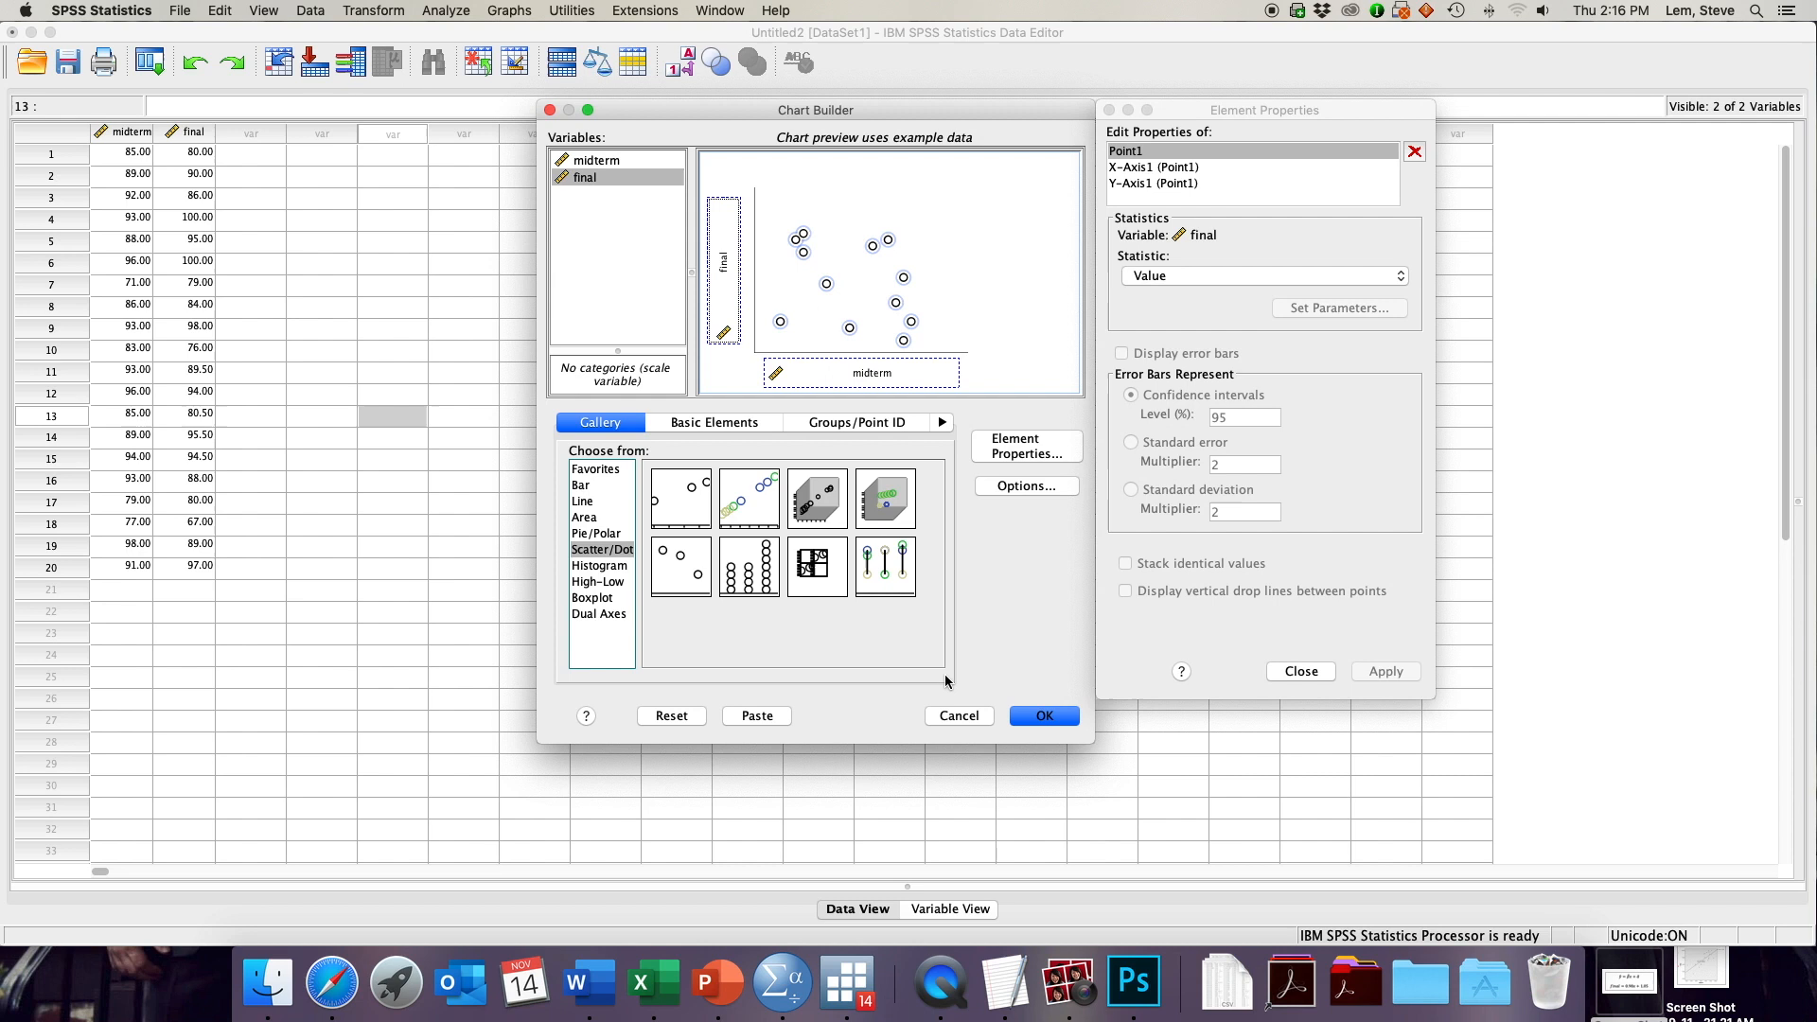
# - Generate the scatterplot of final versus midterm and select it in the Viewer output
pyautogui.click(1041, 716)
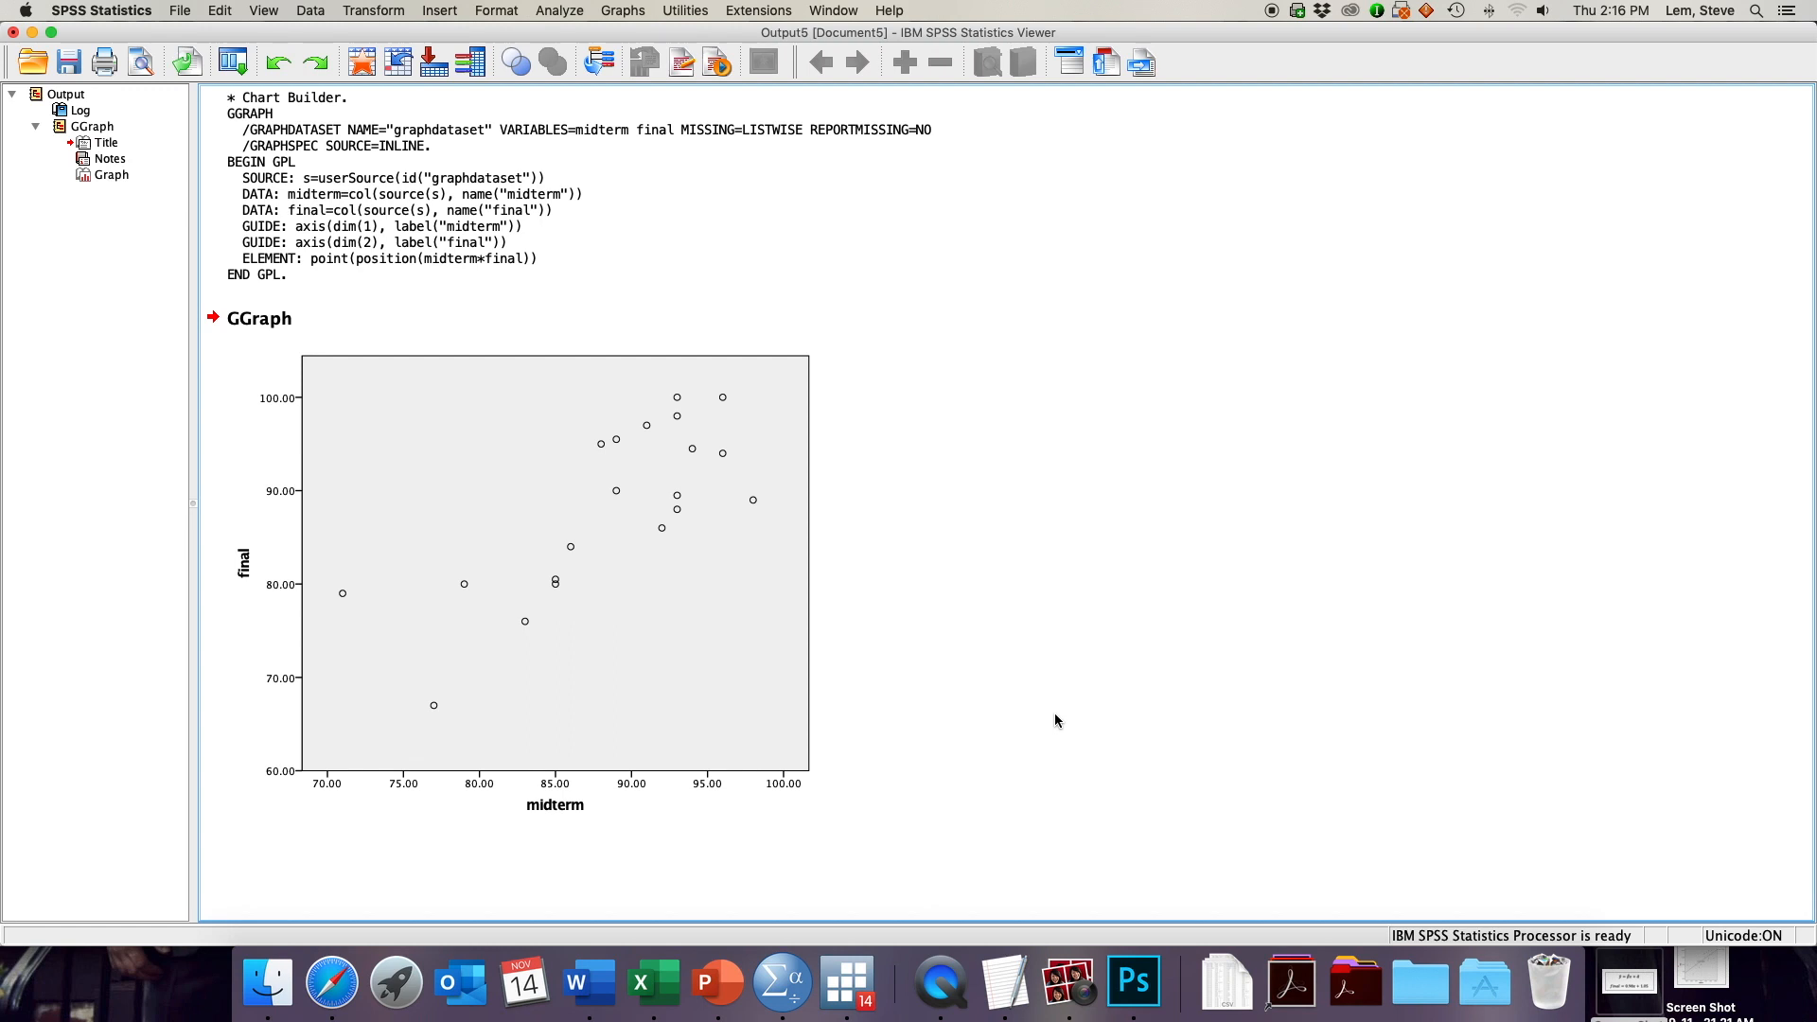
pyautogui.moveTo(942, 689)
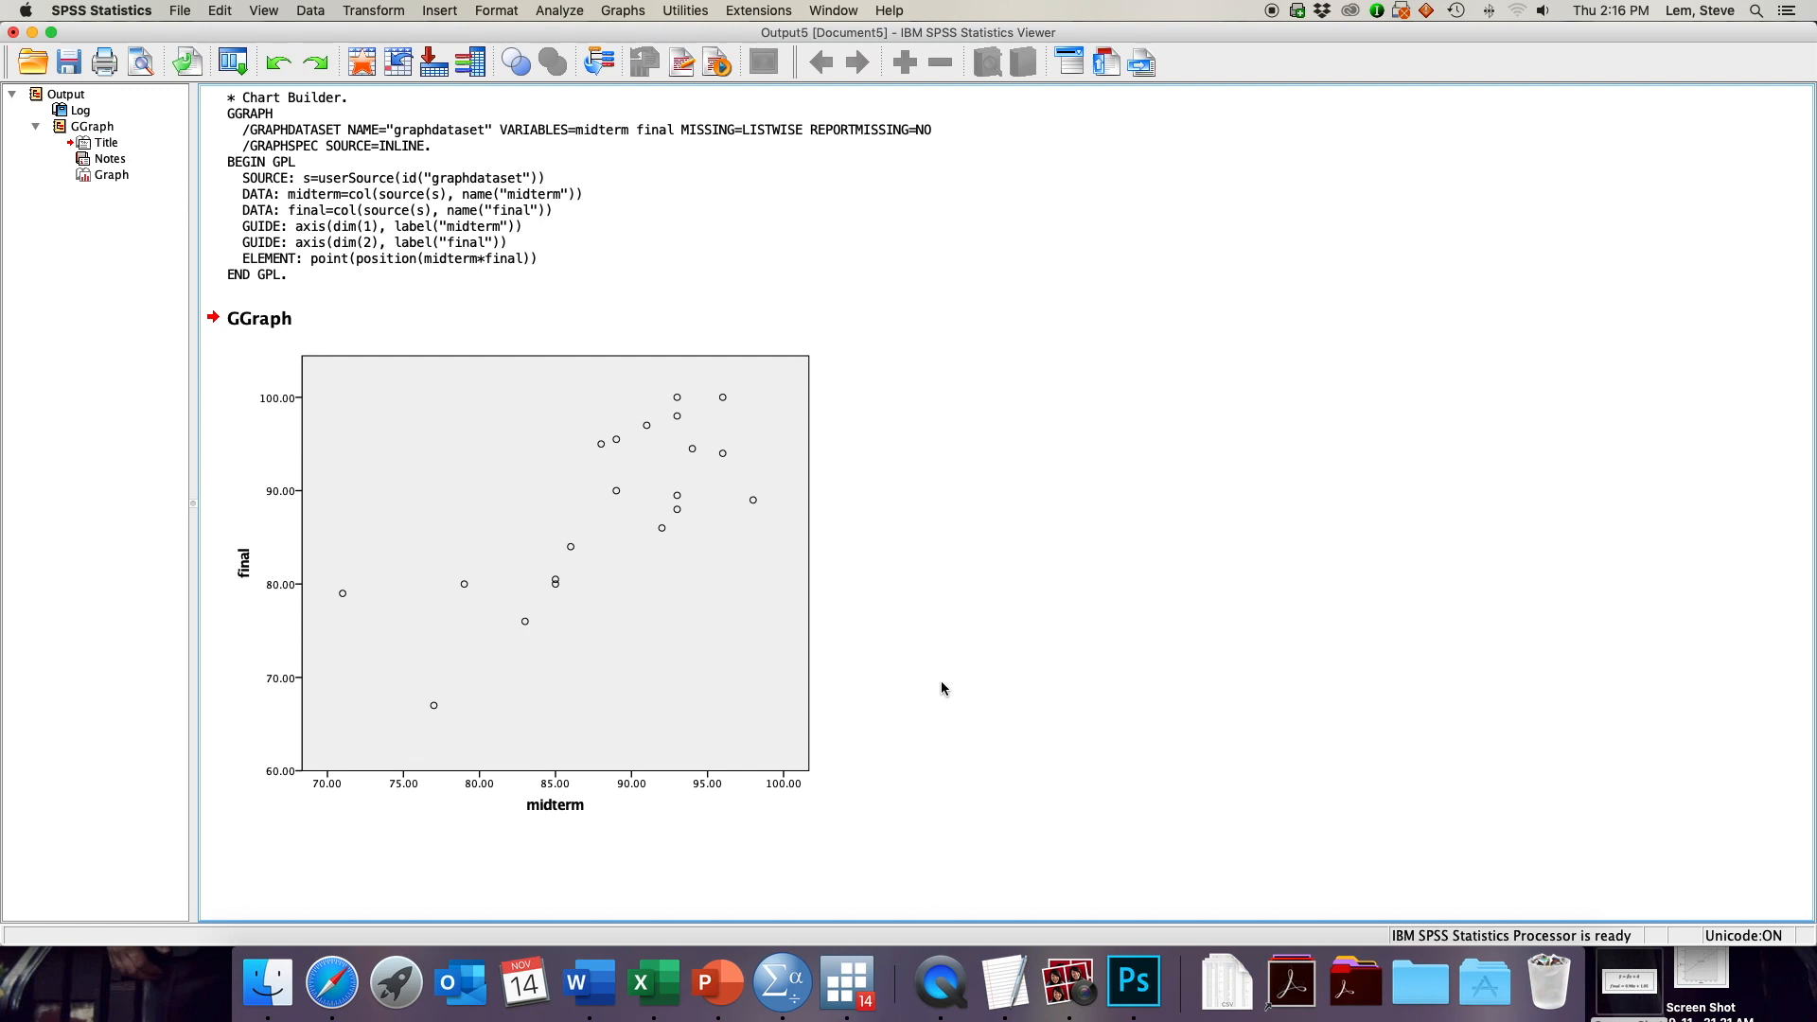
pyautogui.click(554, 561)
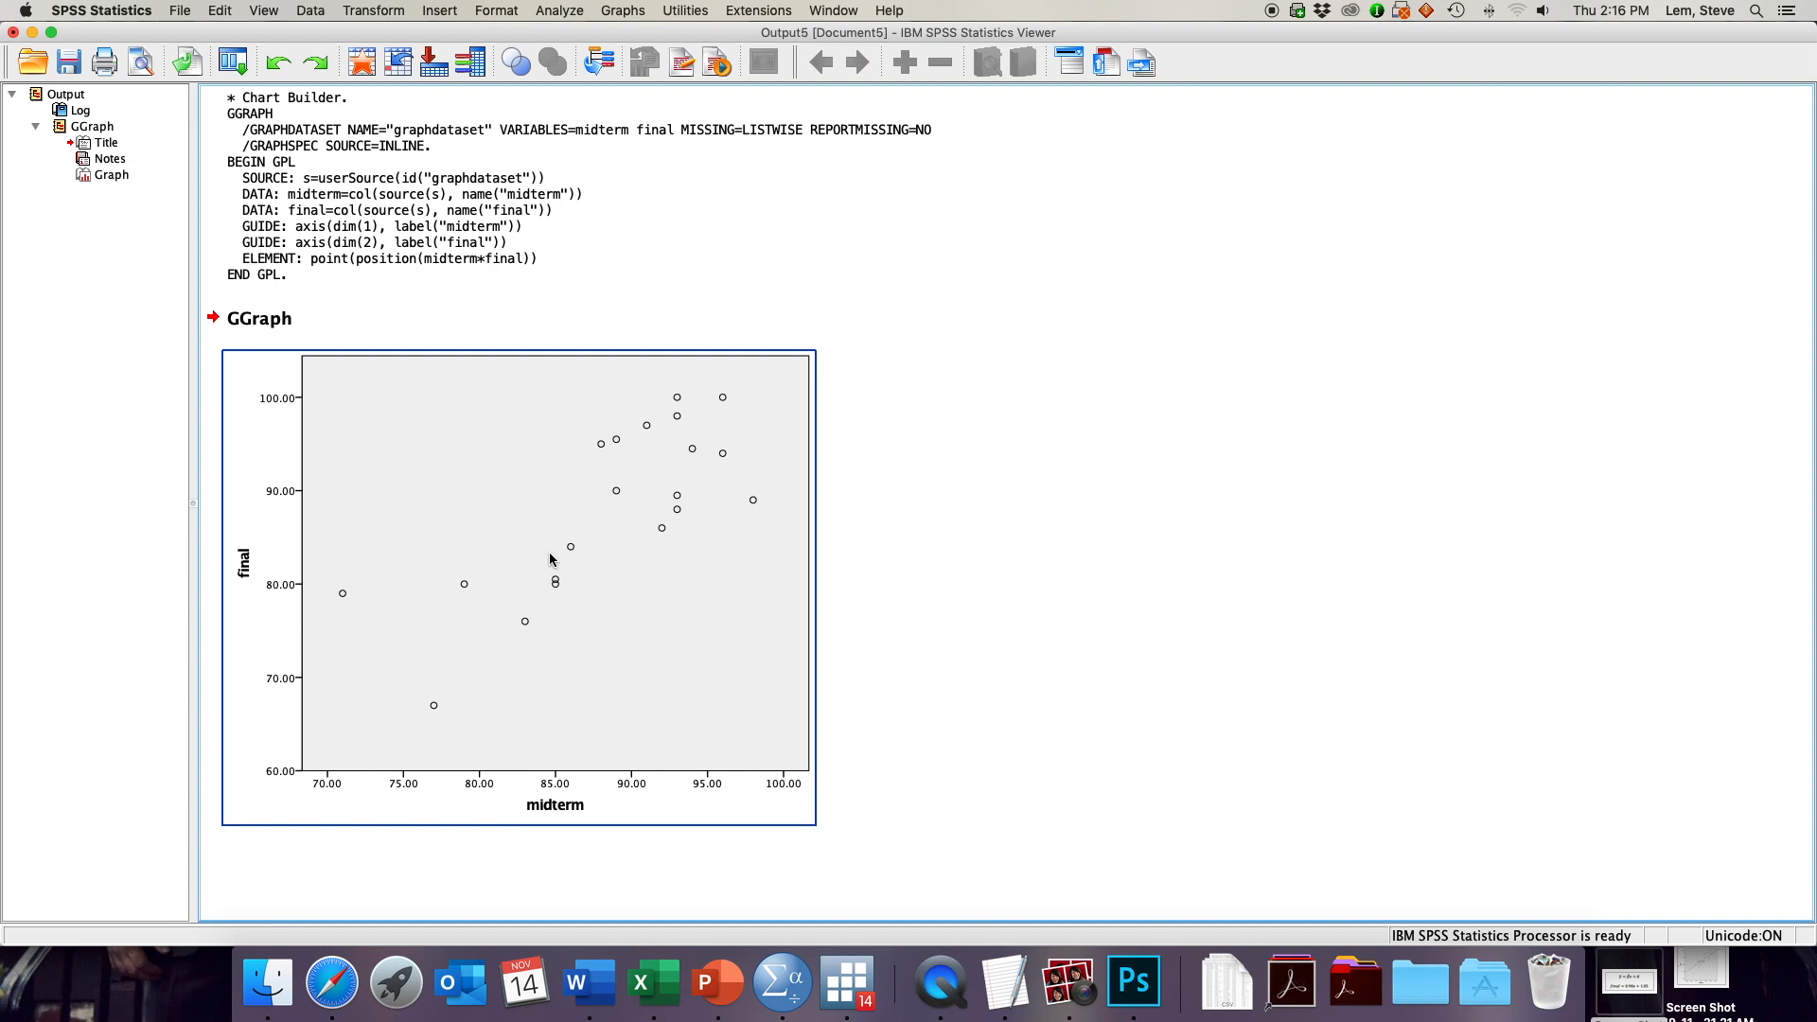
# - Bring the scatterplot into the Chart Editor for editing
pyautogui.doubleClick(515, 585)
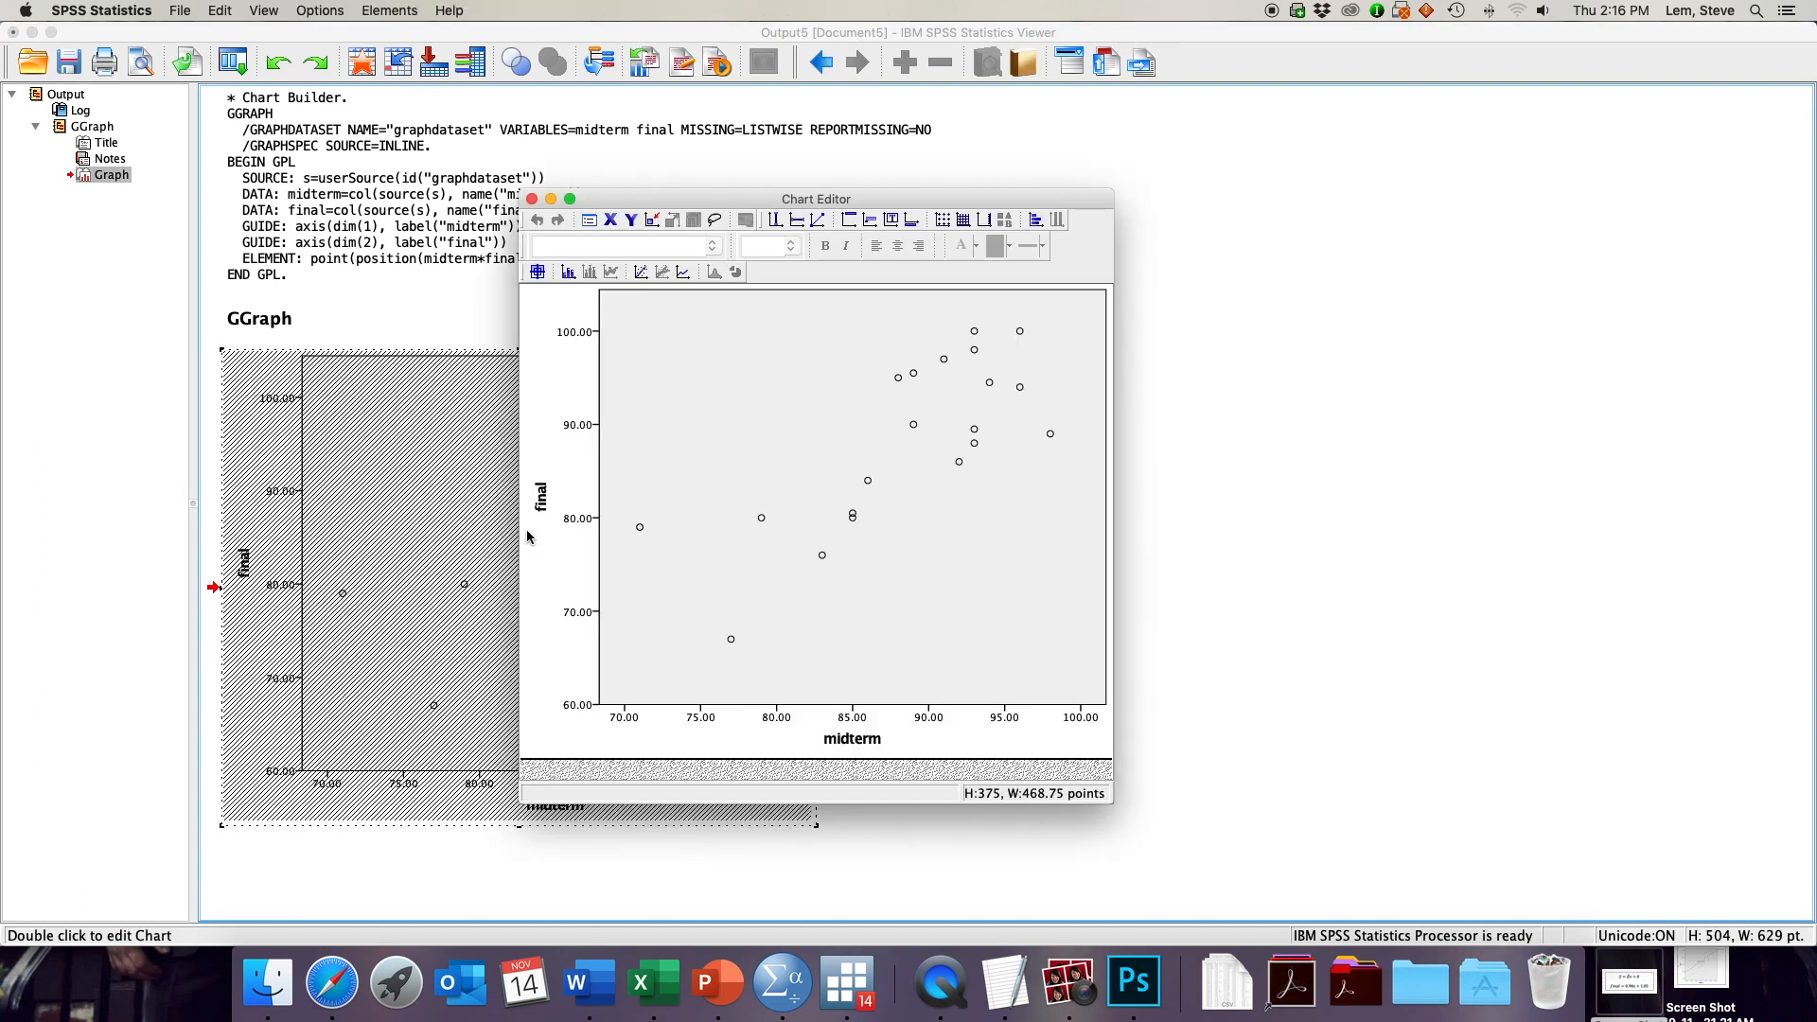
pyautogui.moveTo(653, 220)
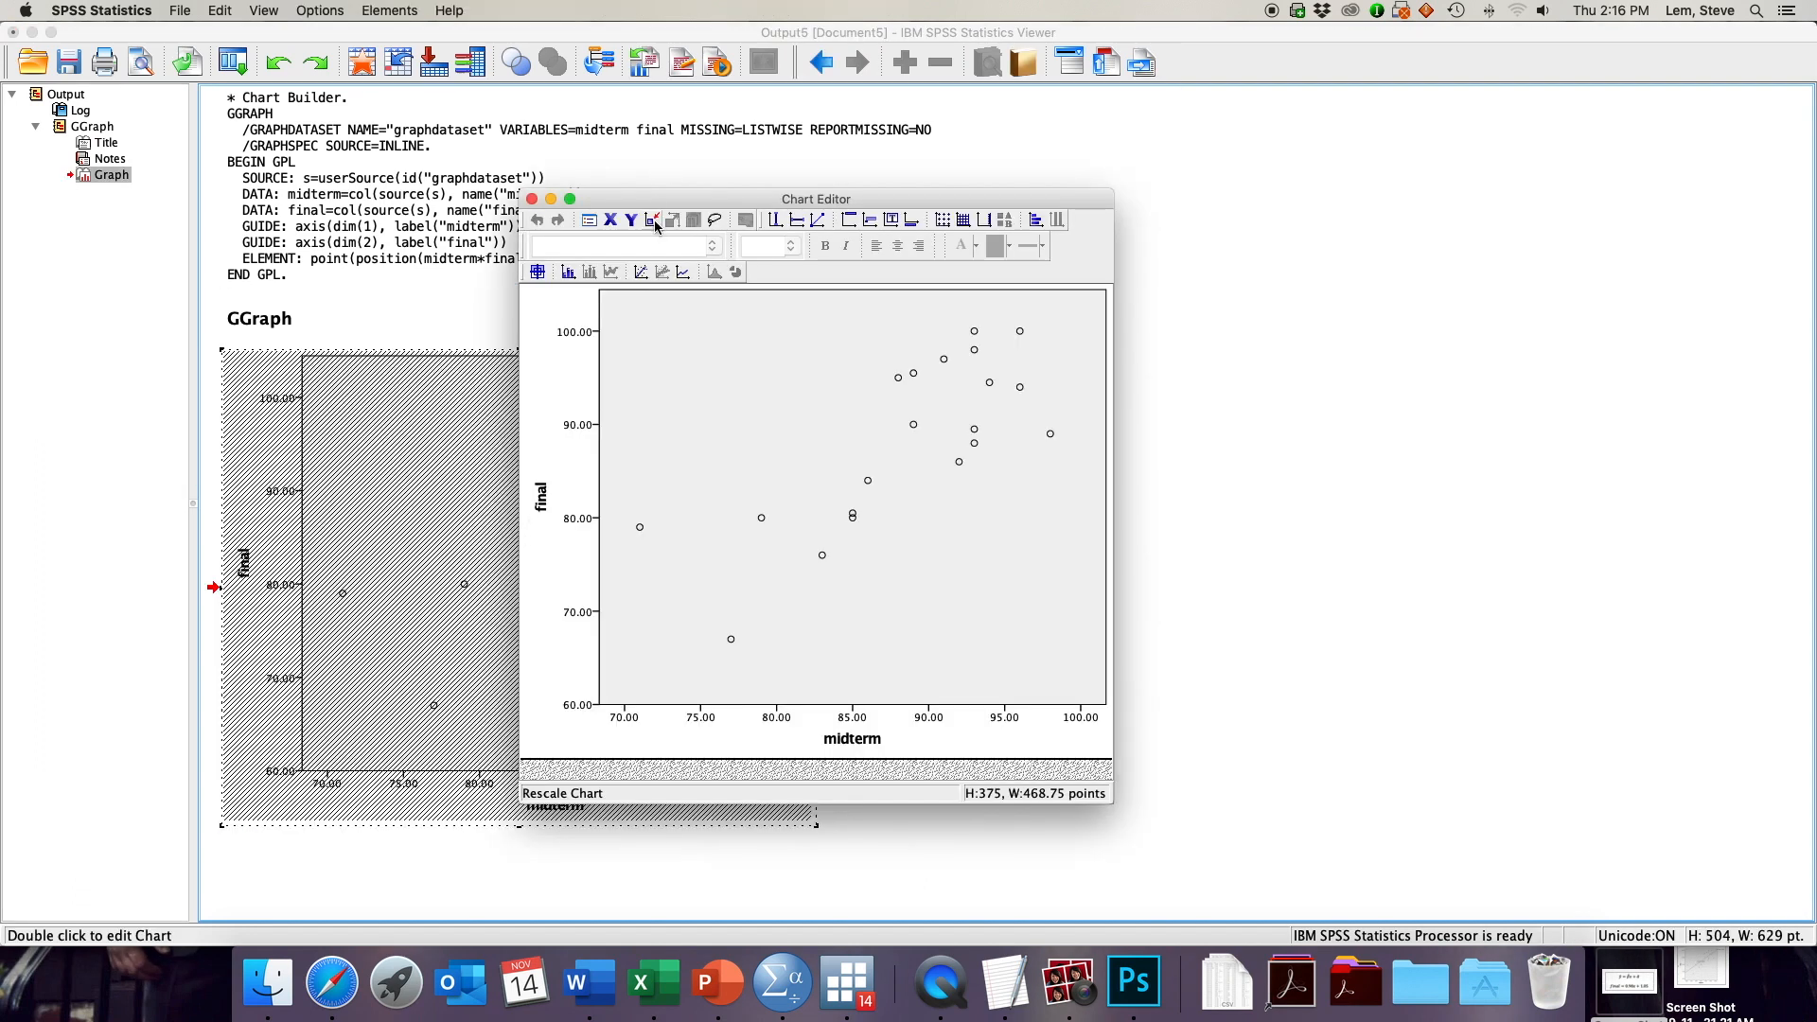
pyautogui.moveTo(672, 208)
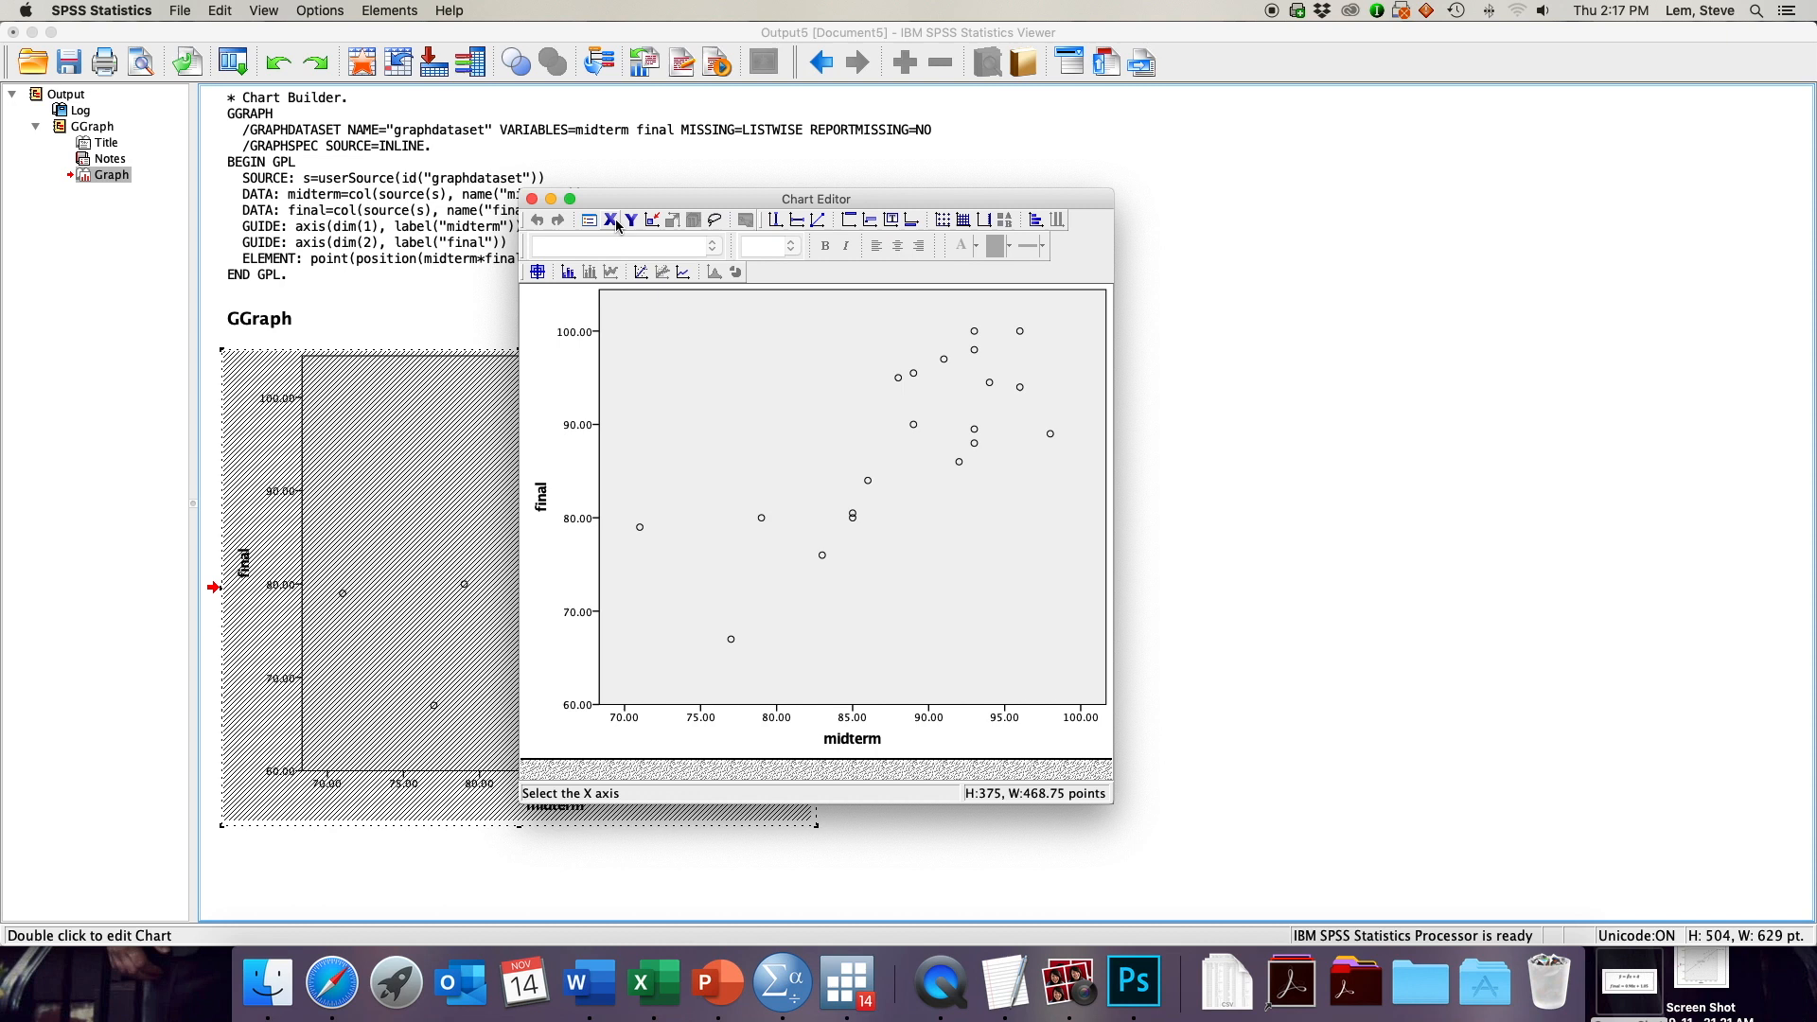
pyautogui.moveTo(672, 220)
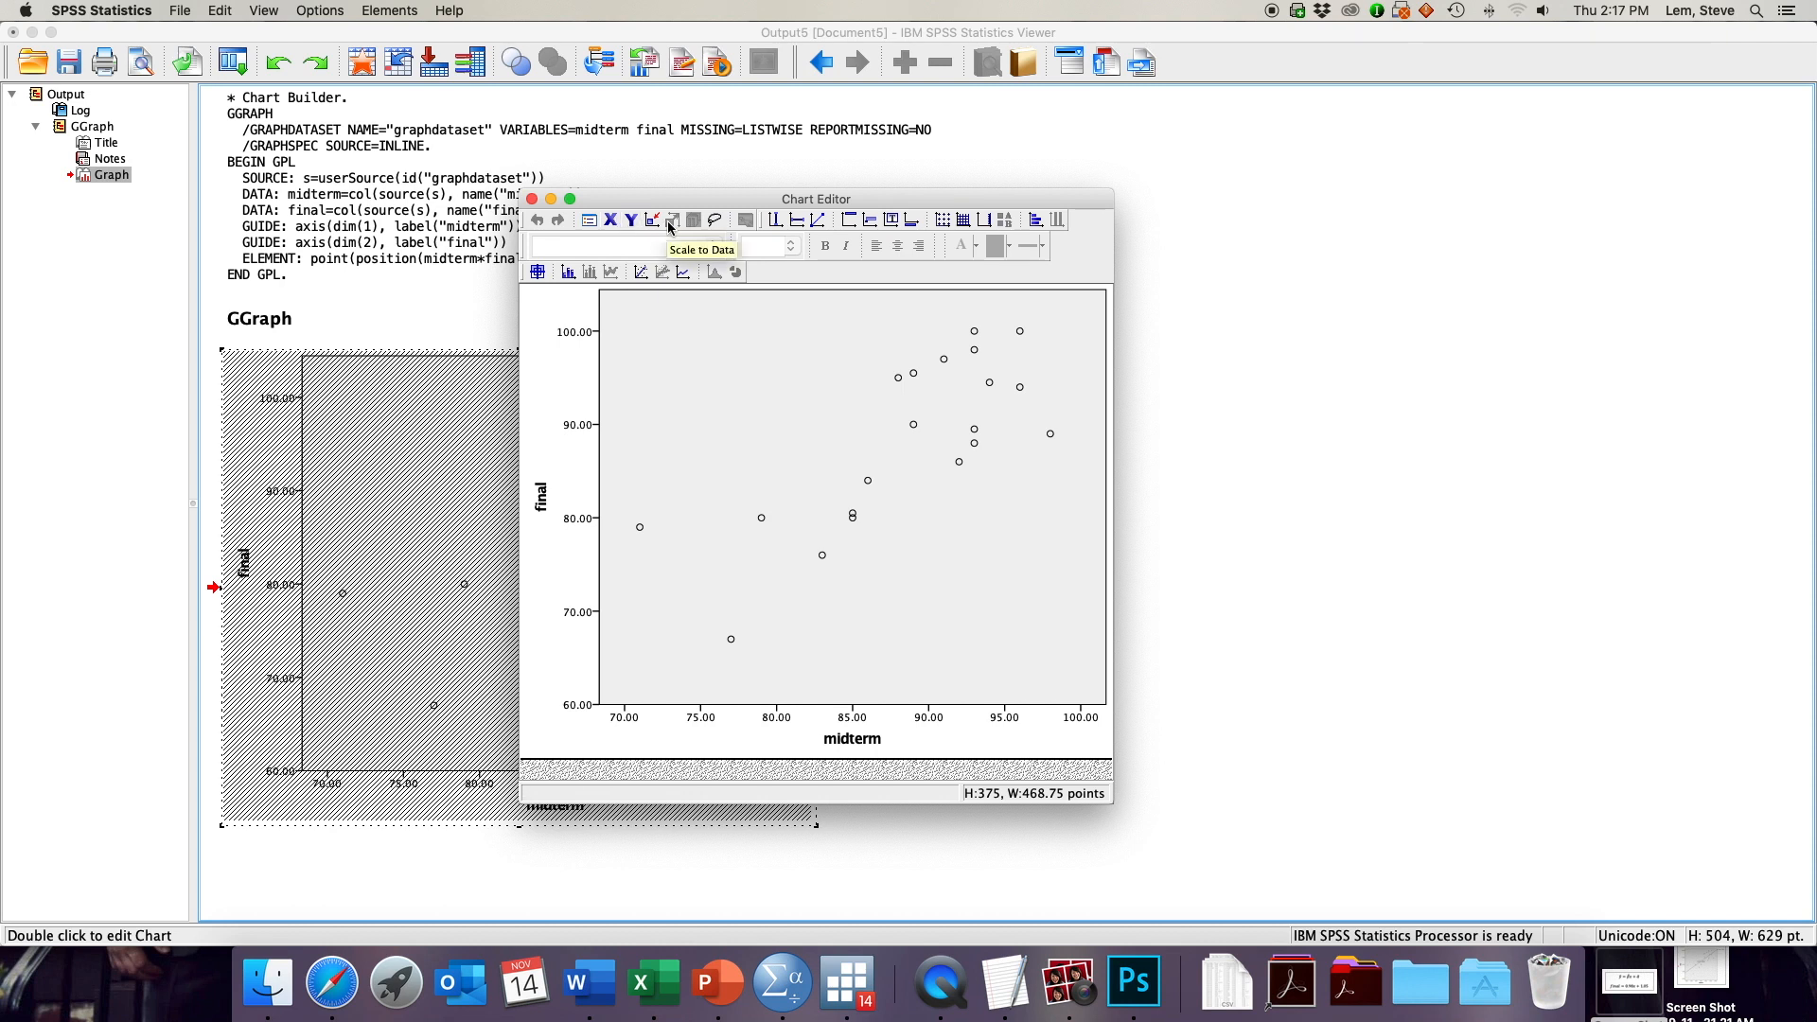
pyautogui.moveTo(556, 282)
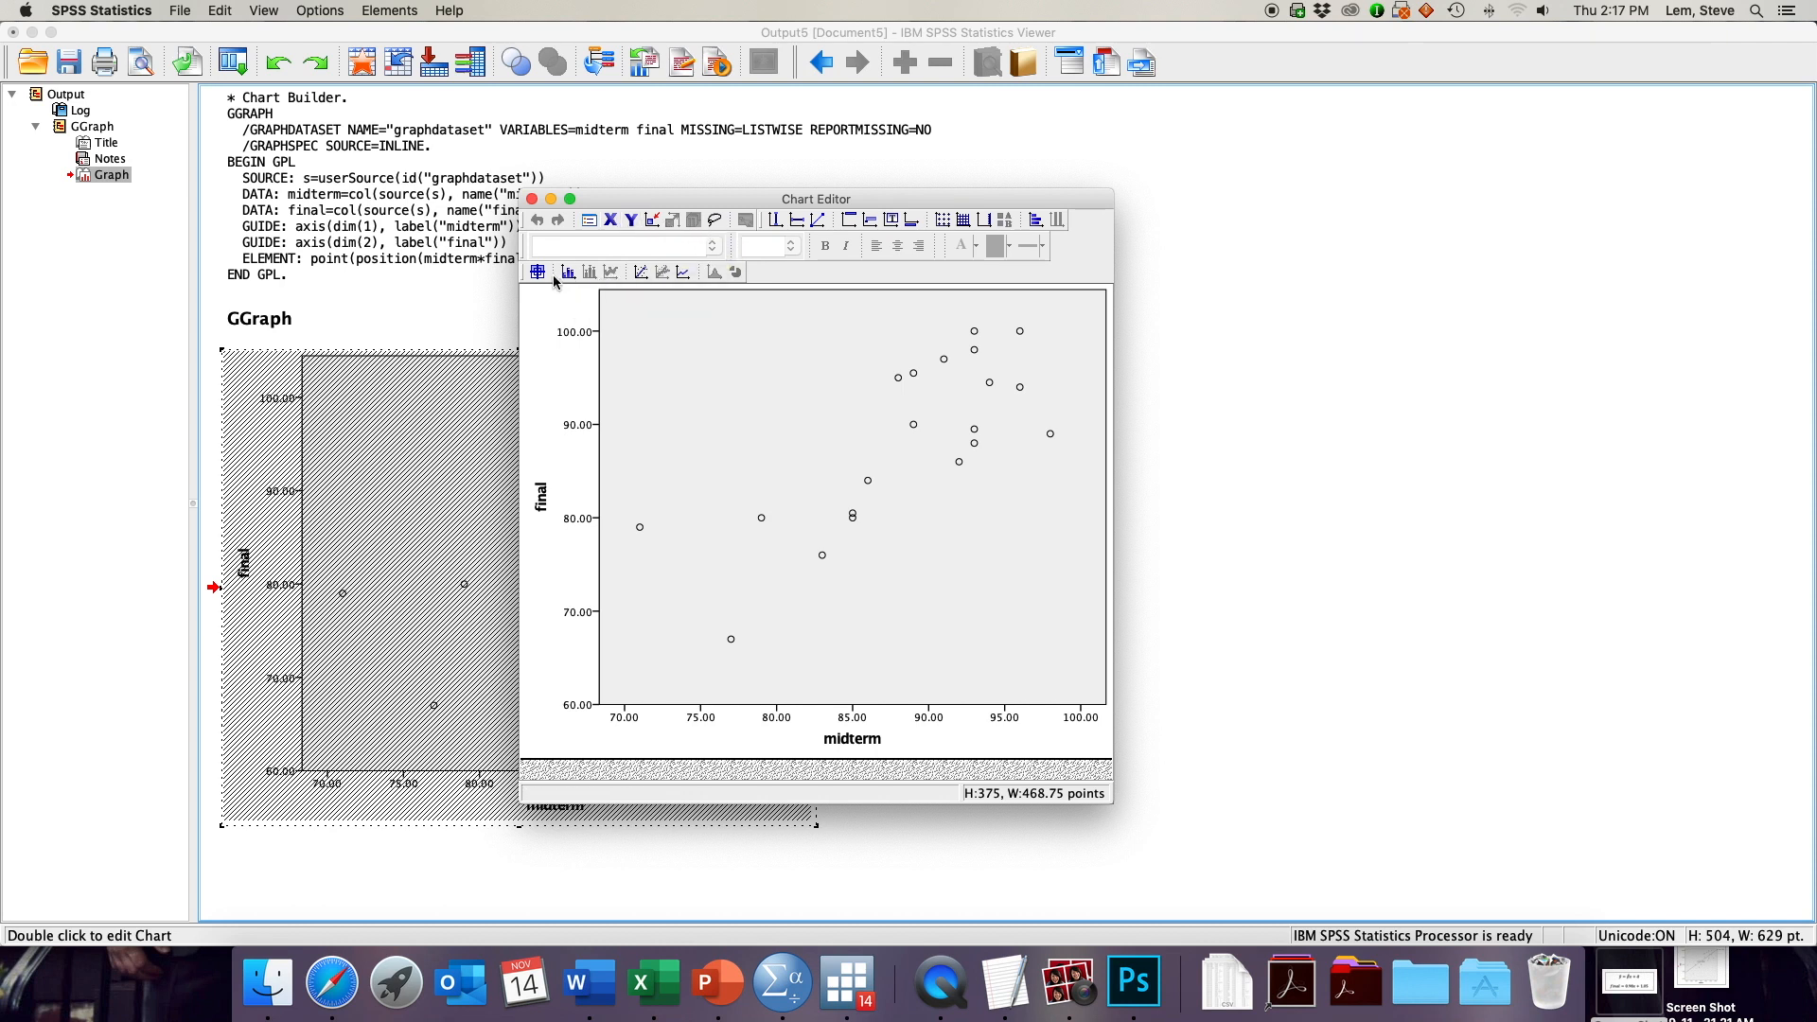
pyautogui.moveTo(643, 286)
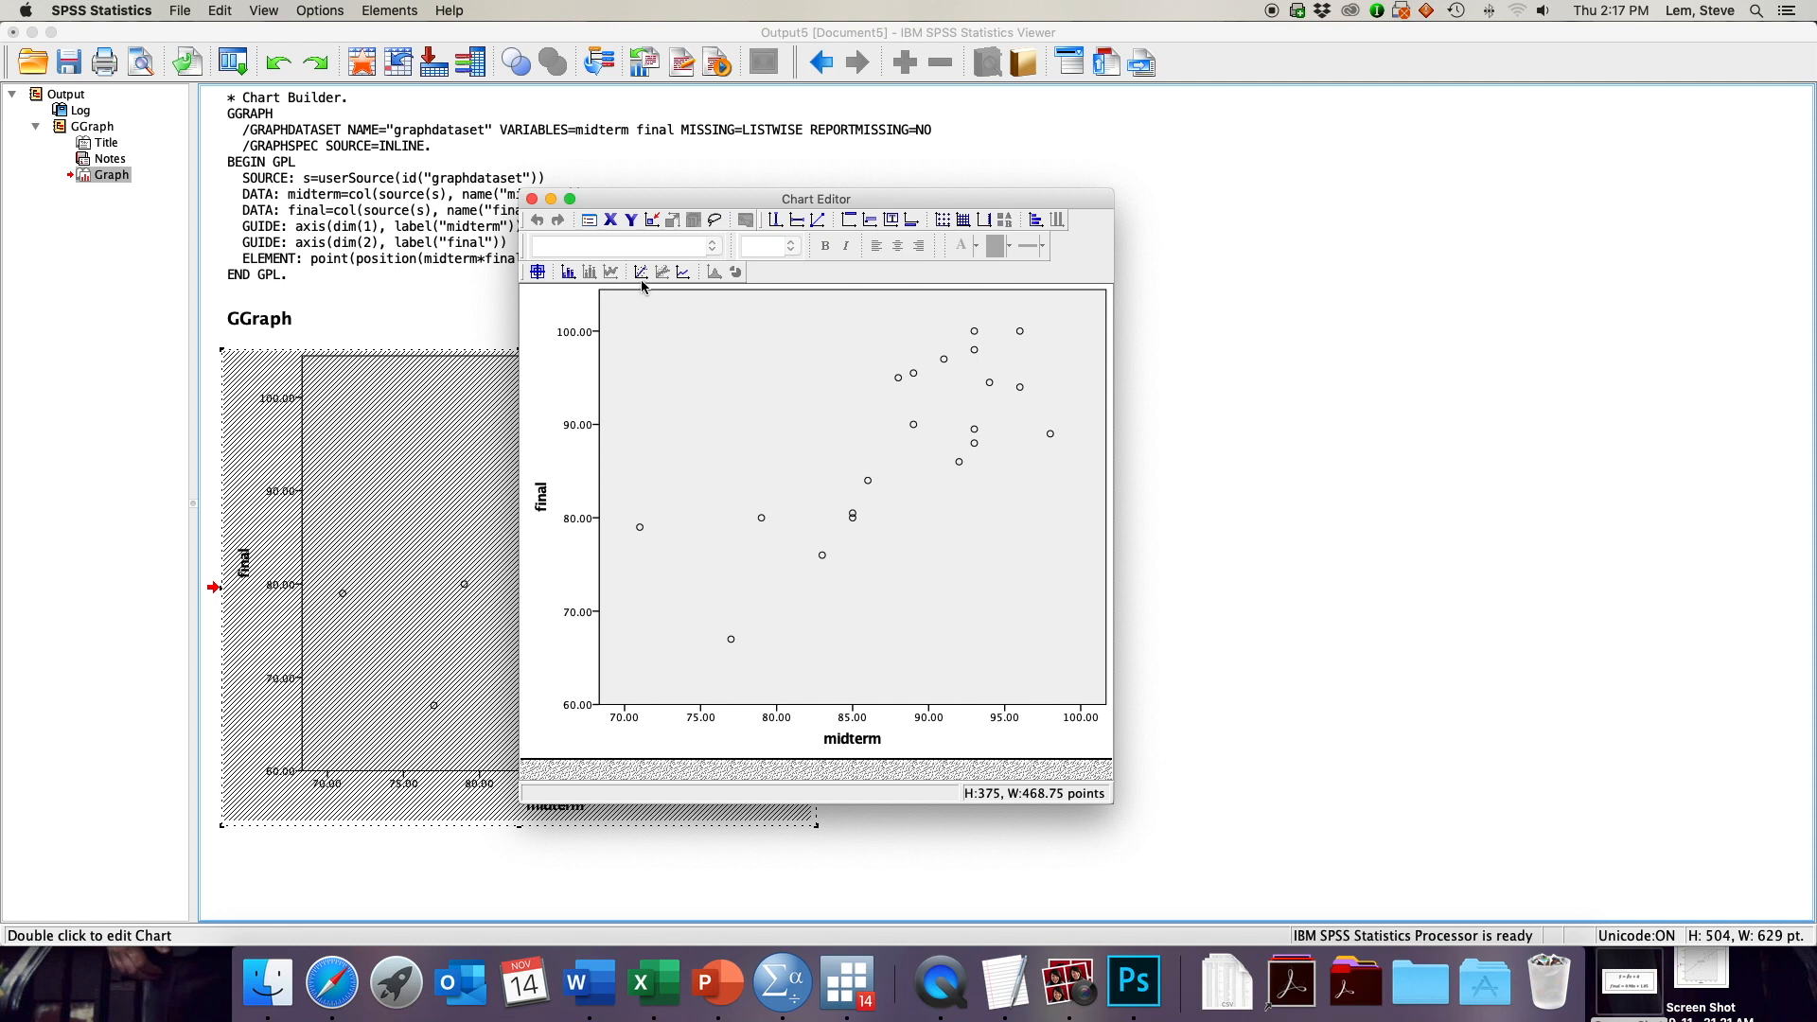
pyautogui.moveTo(655, 284)
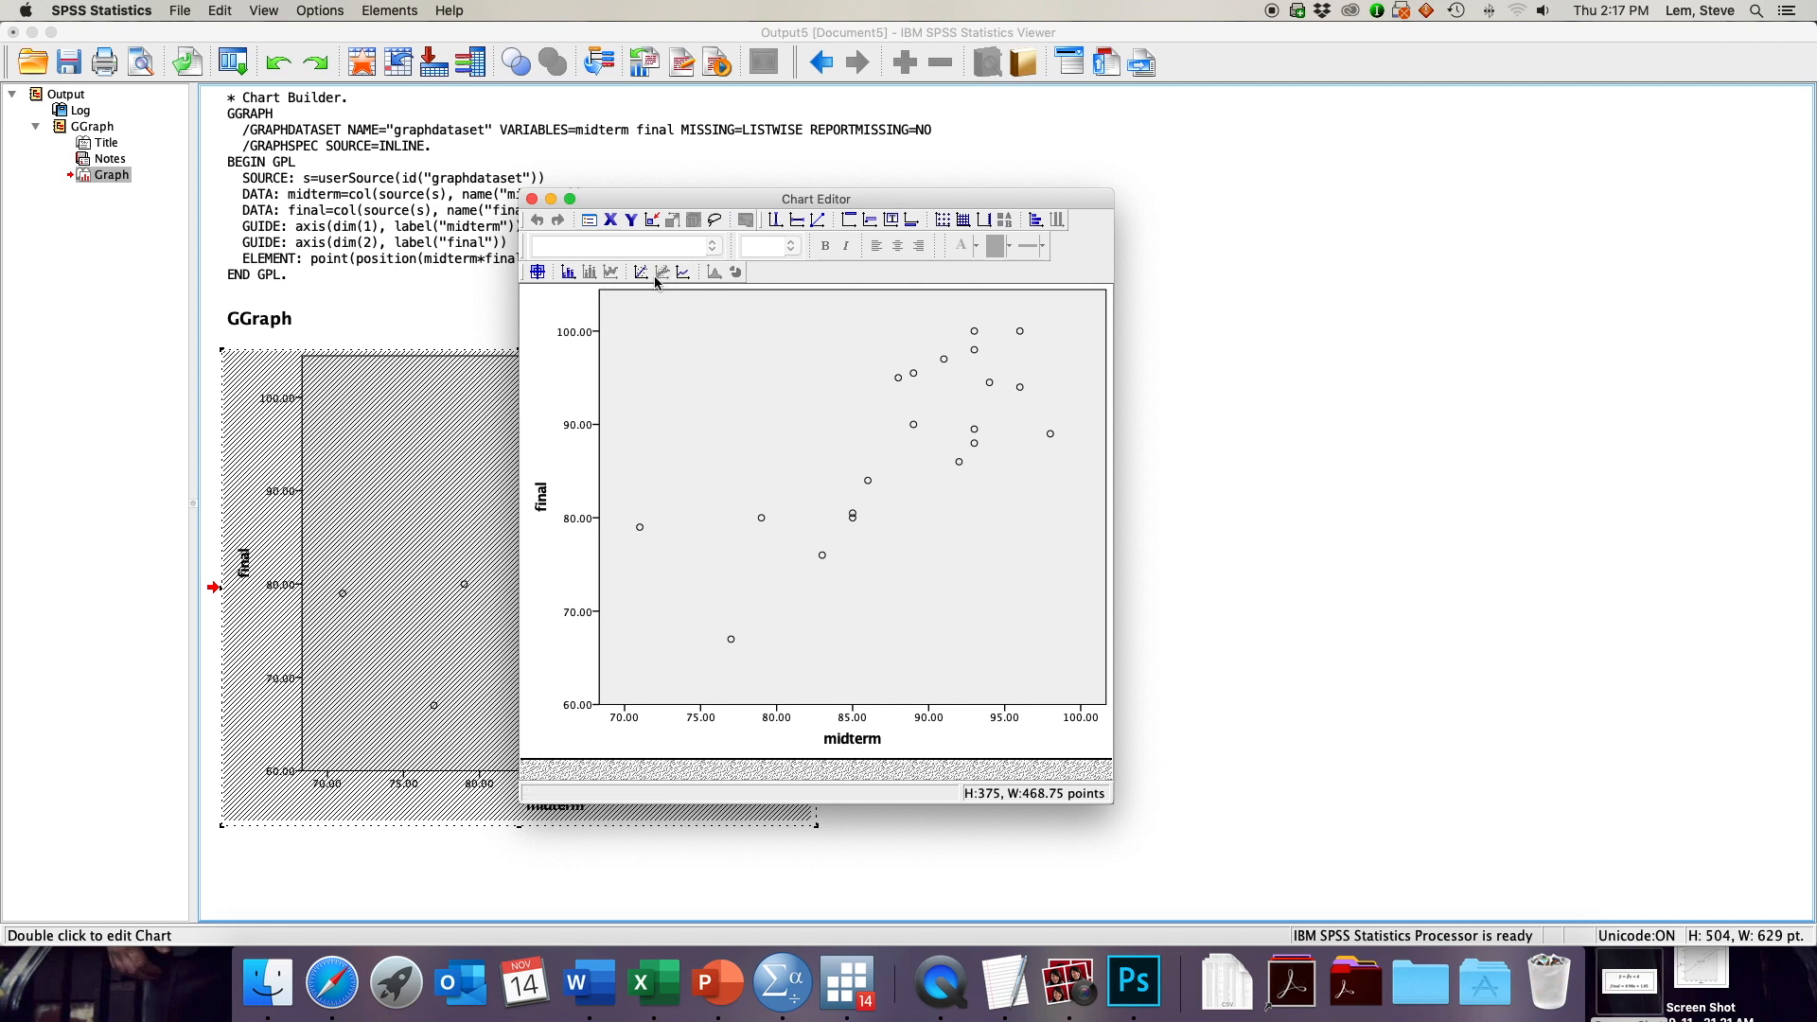
pyautogui.click(535, 271)
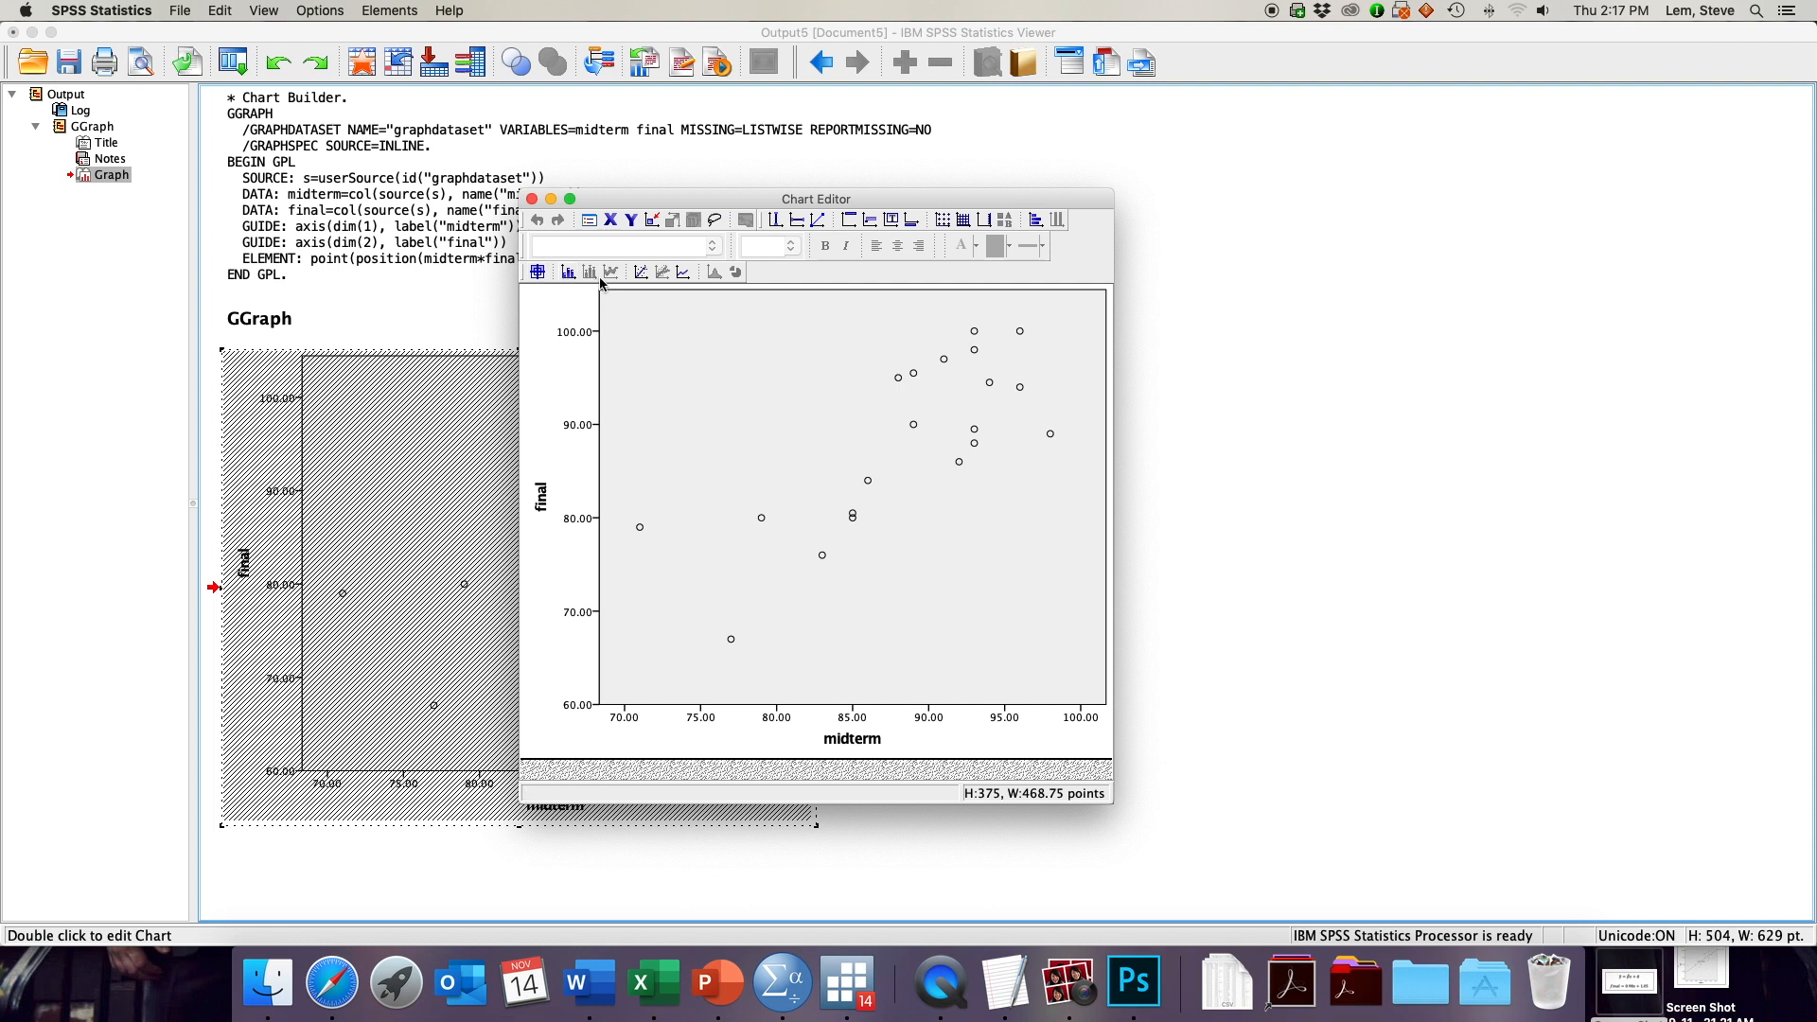
pyautogui.moveTo(641, 271)
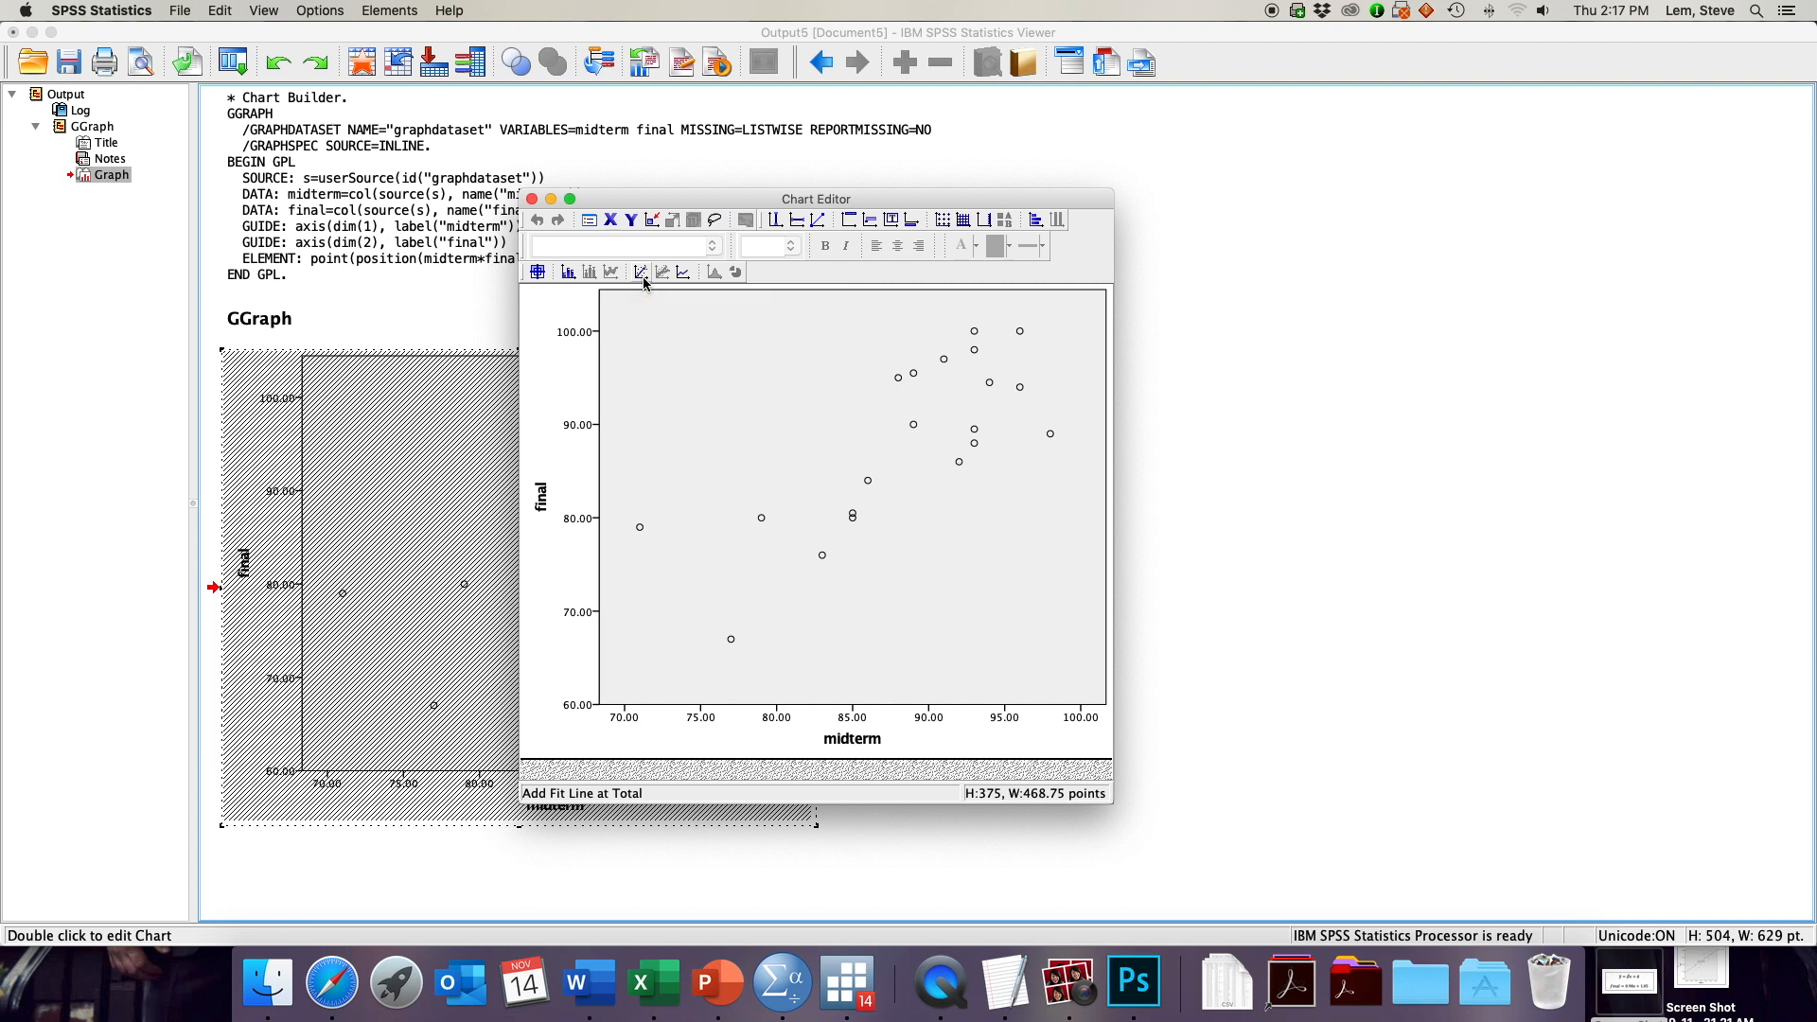
# - Add a linear fit line at total, giving y=1.05+0.98*x with R² Linear = 0.584
pyautogui.click(640, 271)
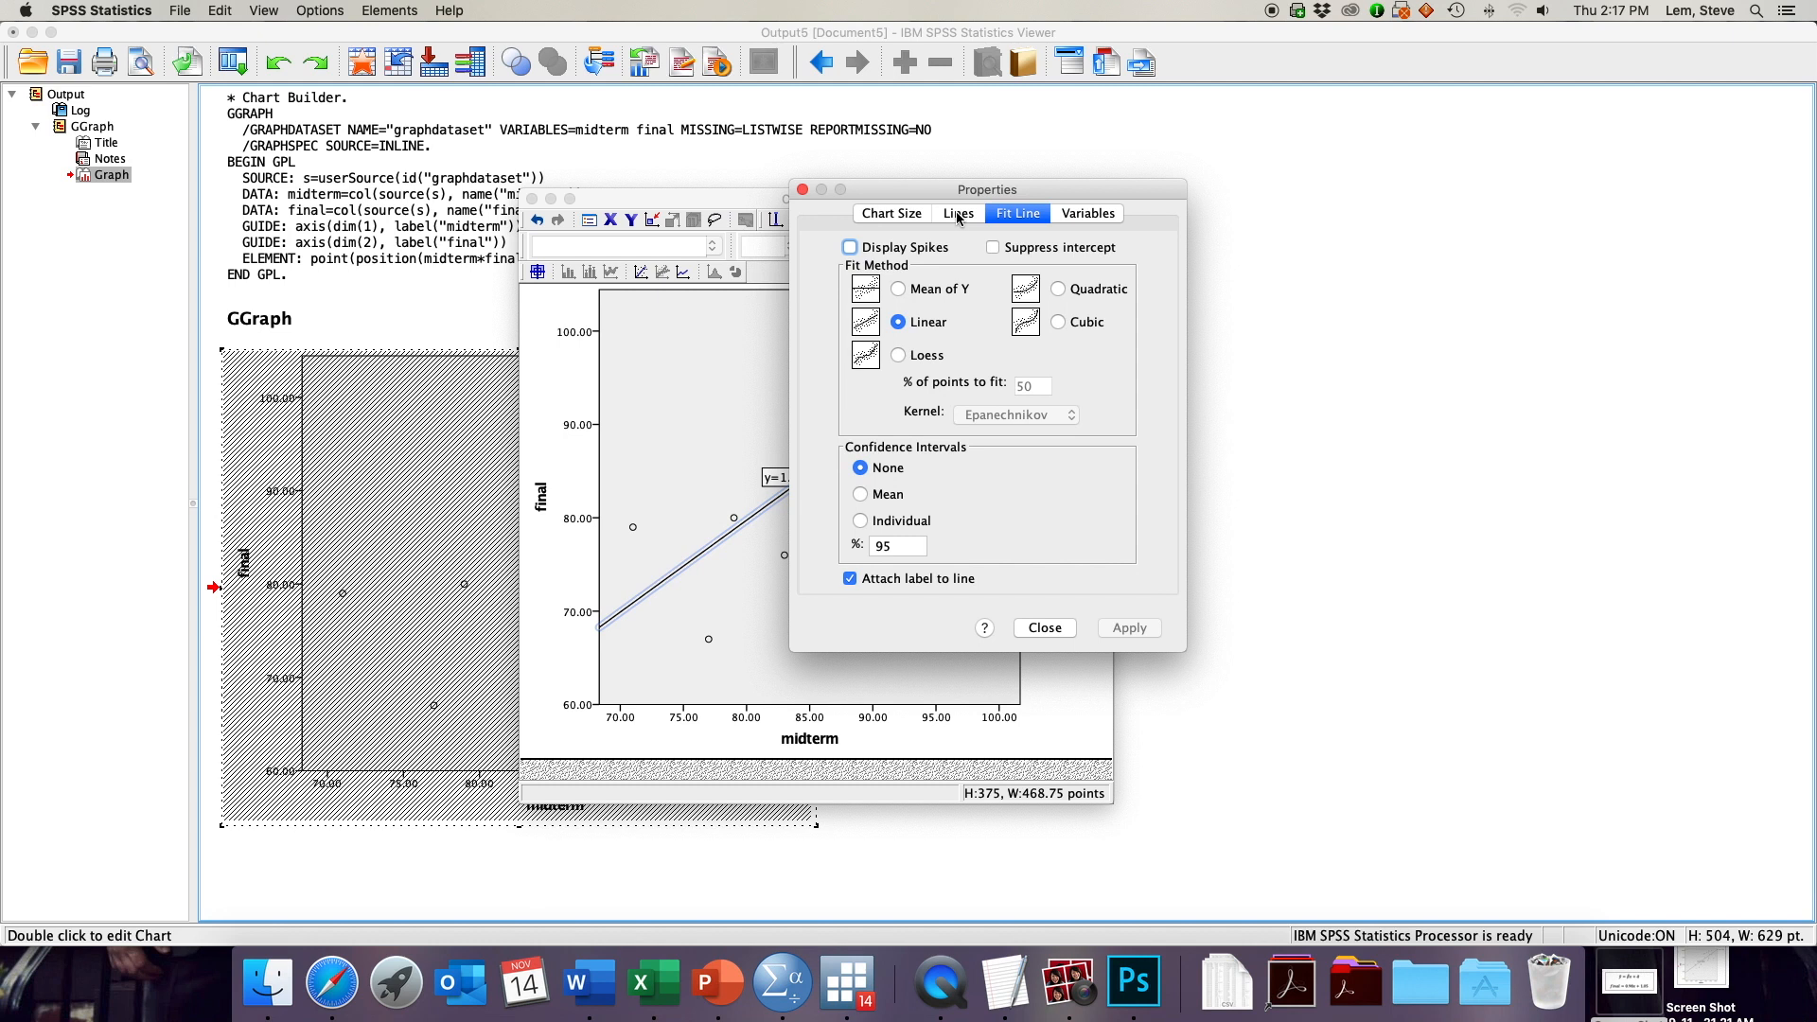
pyautogui.moveTo(875, 343)
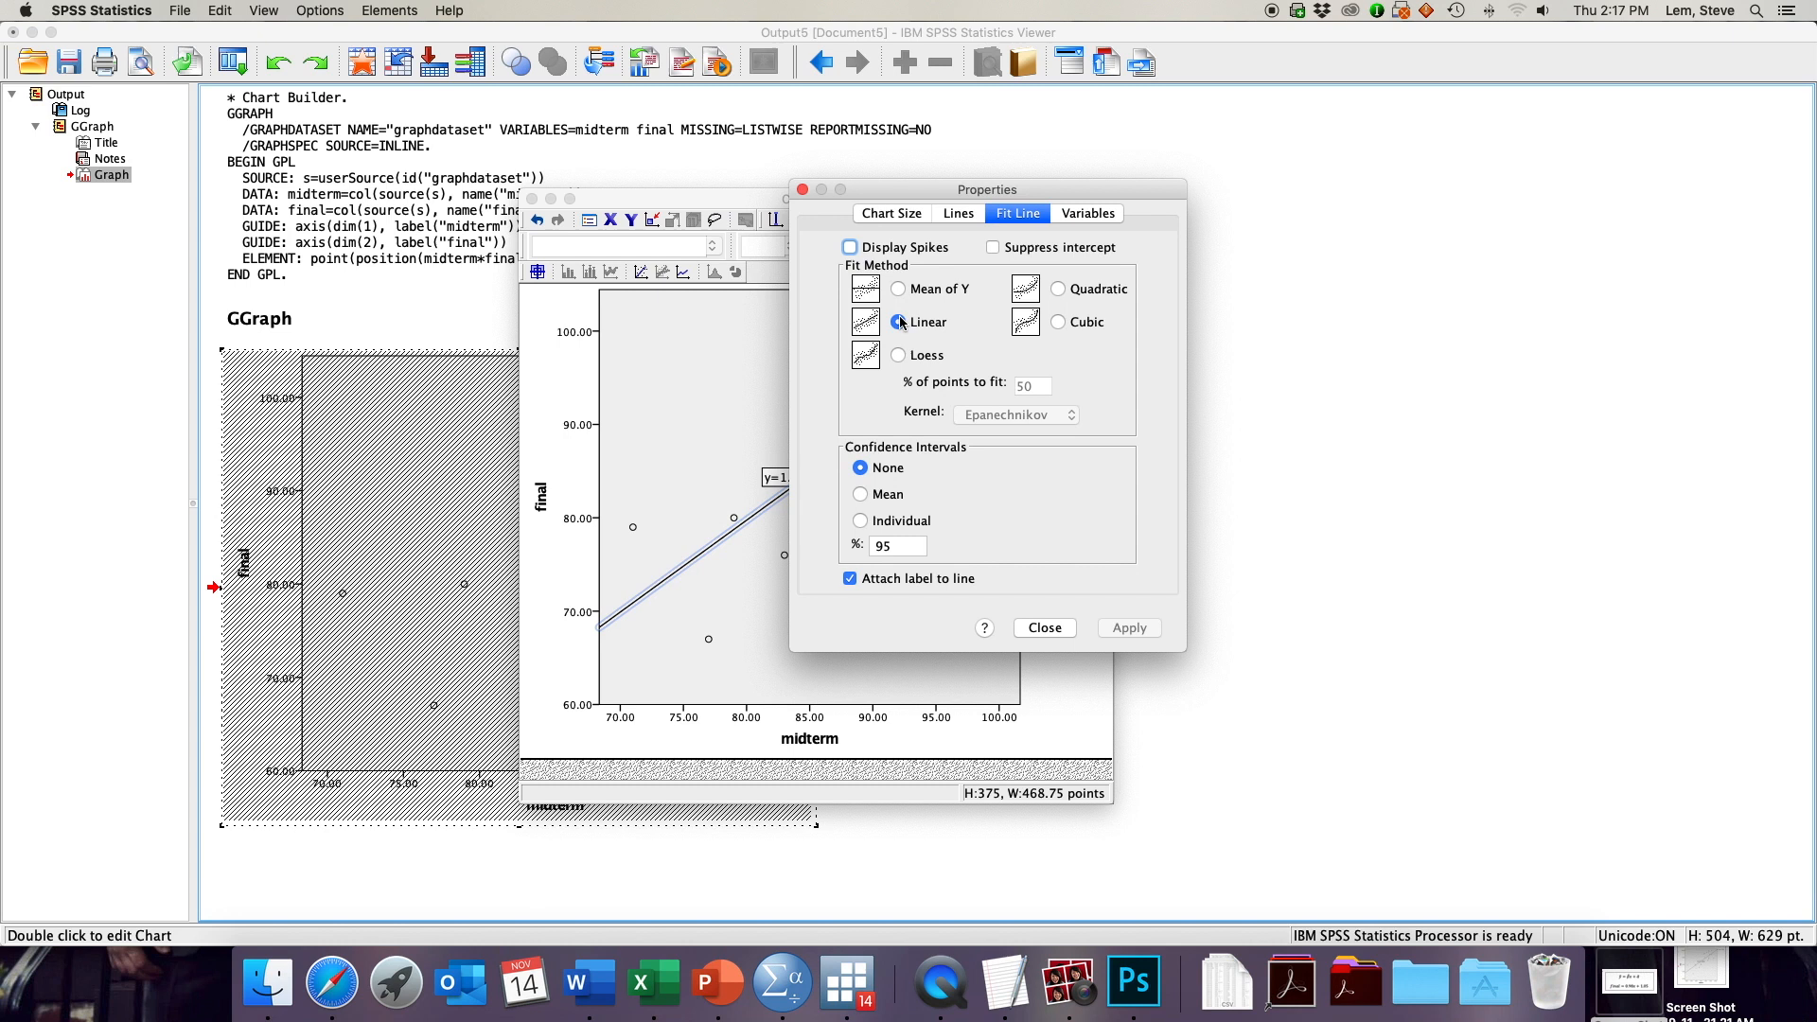
pyautogui.click(897, 322)
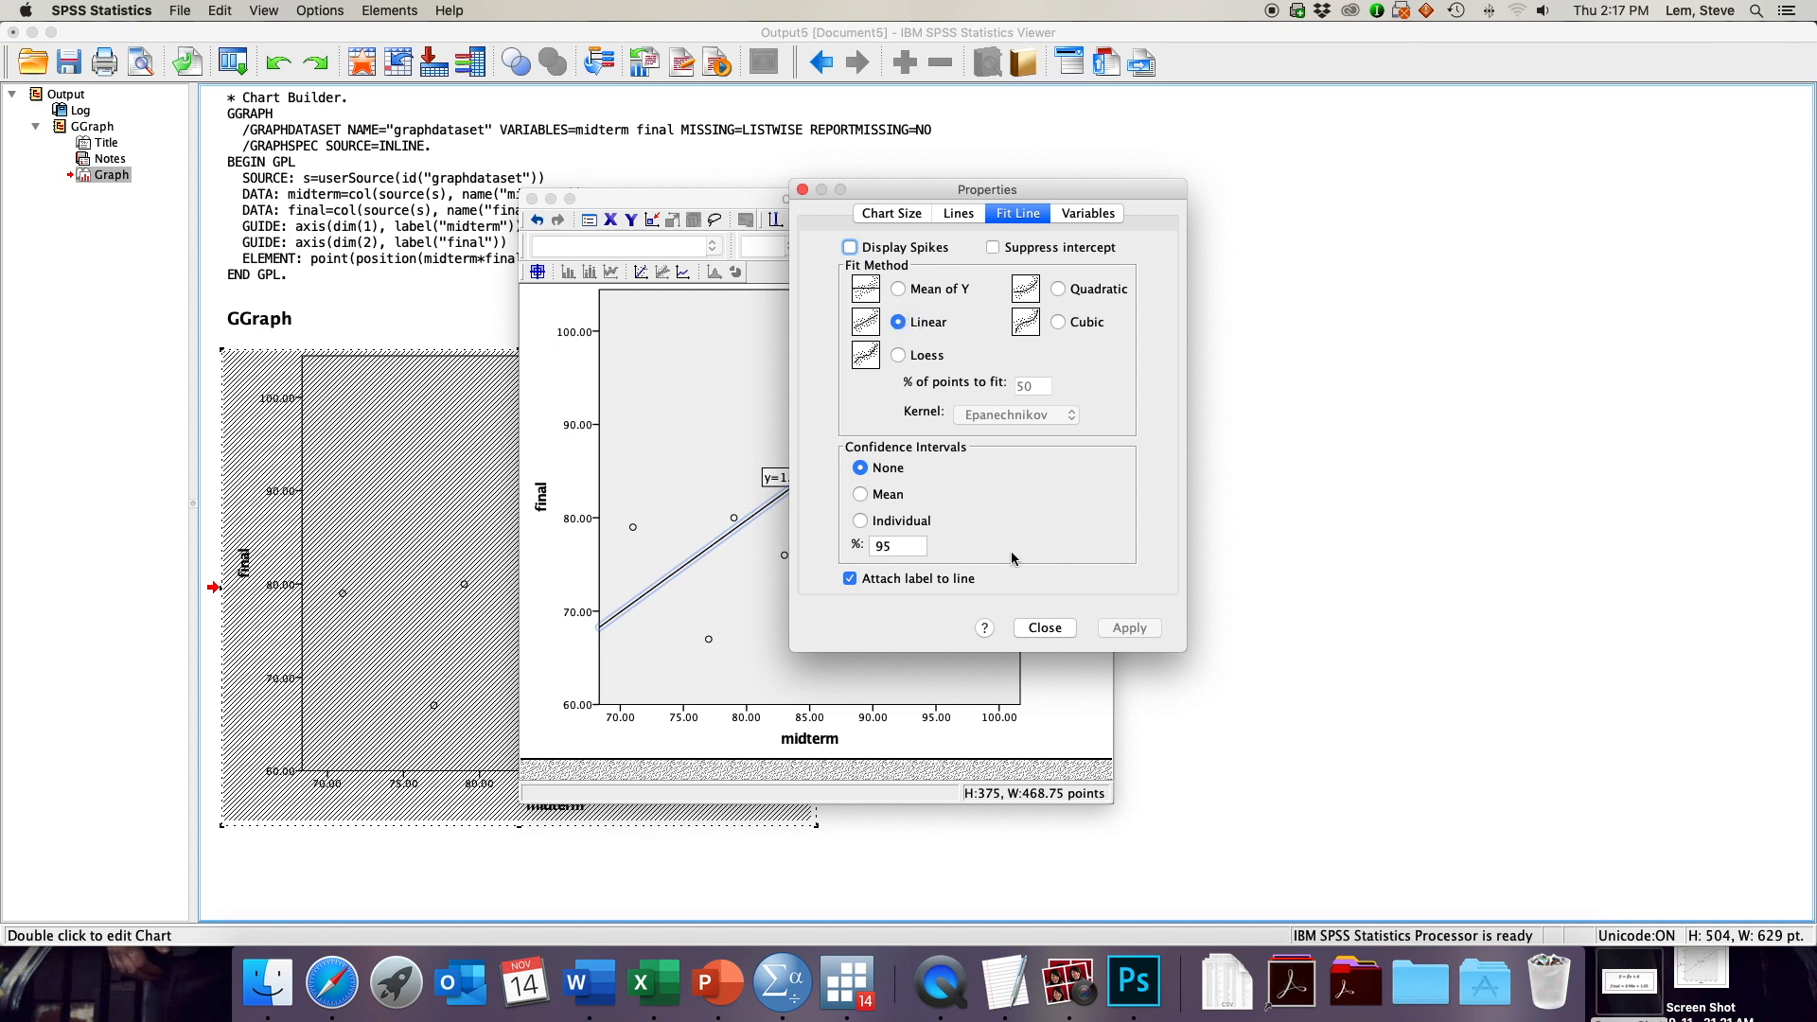
pyautogui.moveTo(1039, 628)
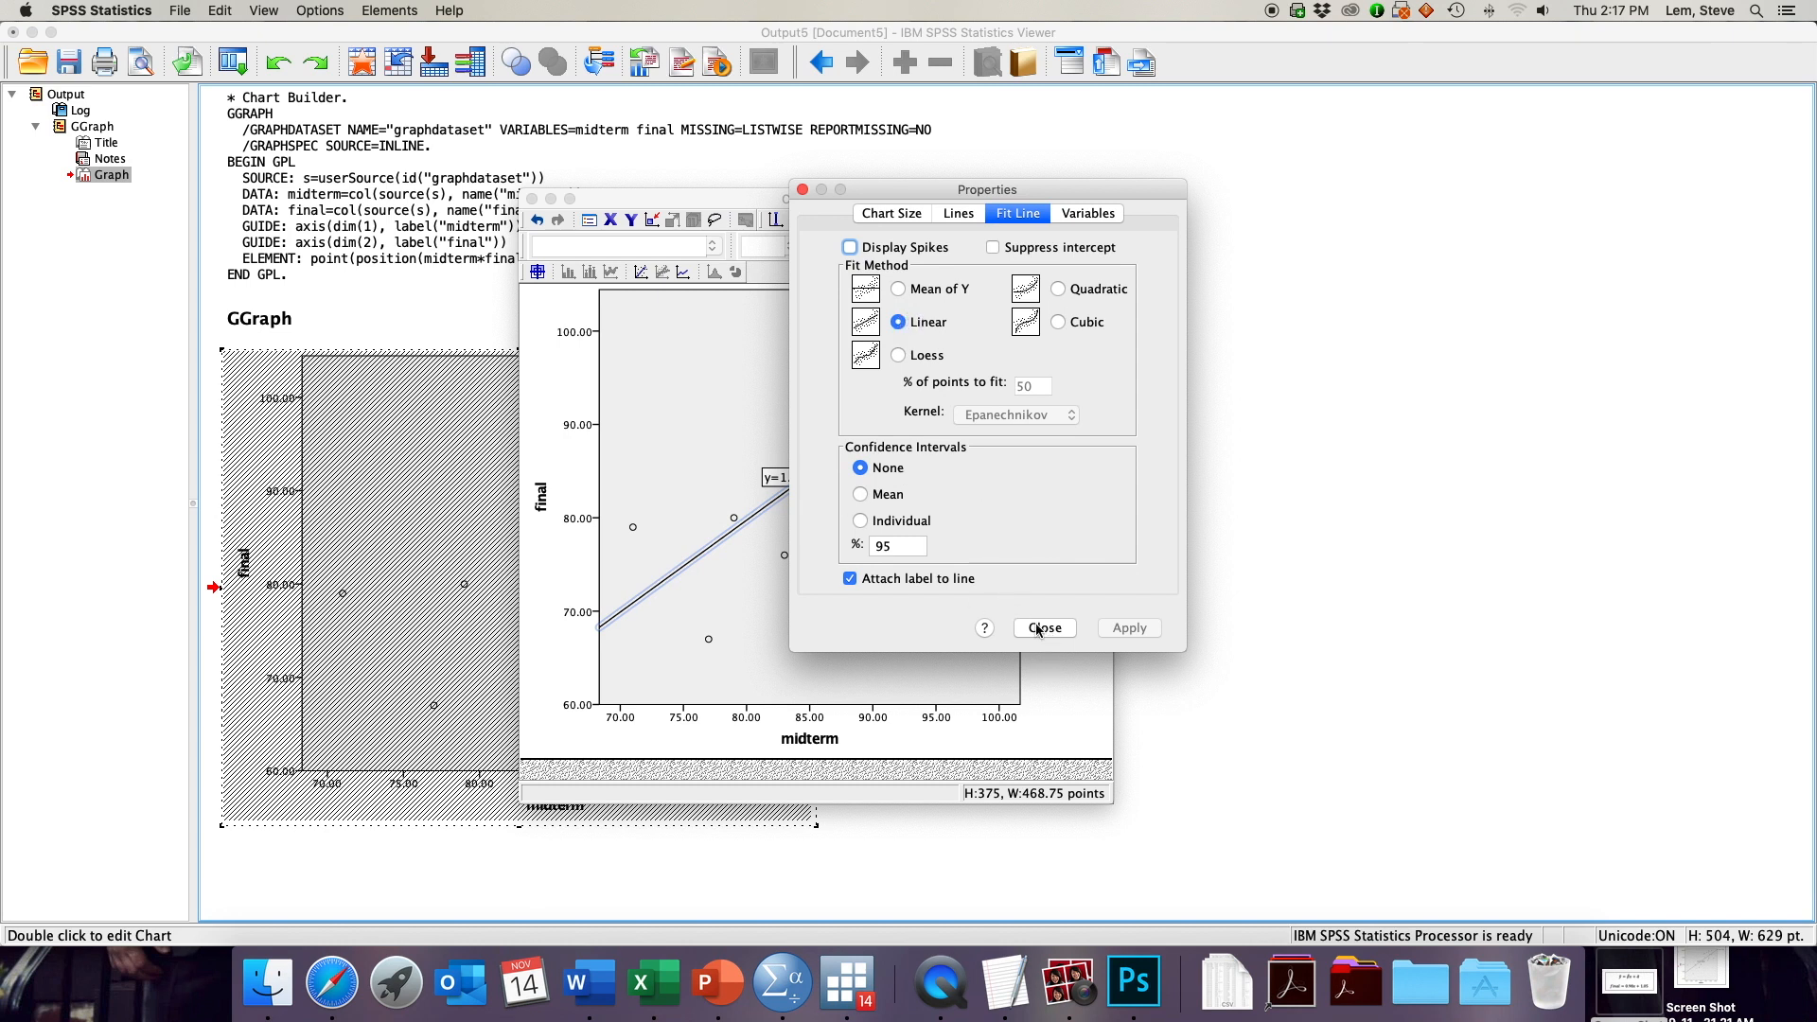
pyautogui.click(1041, 627)
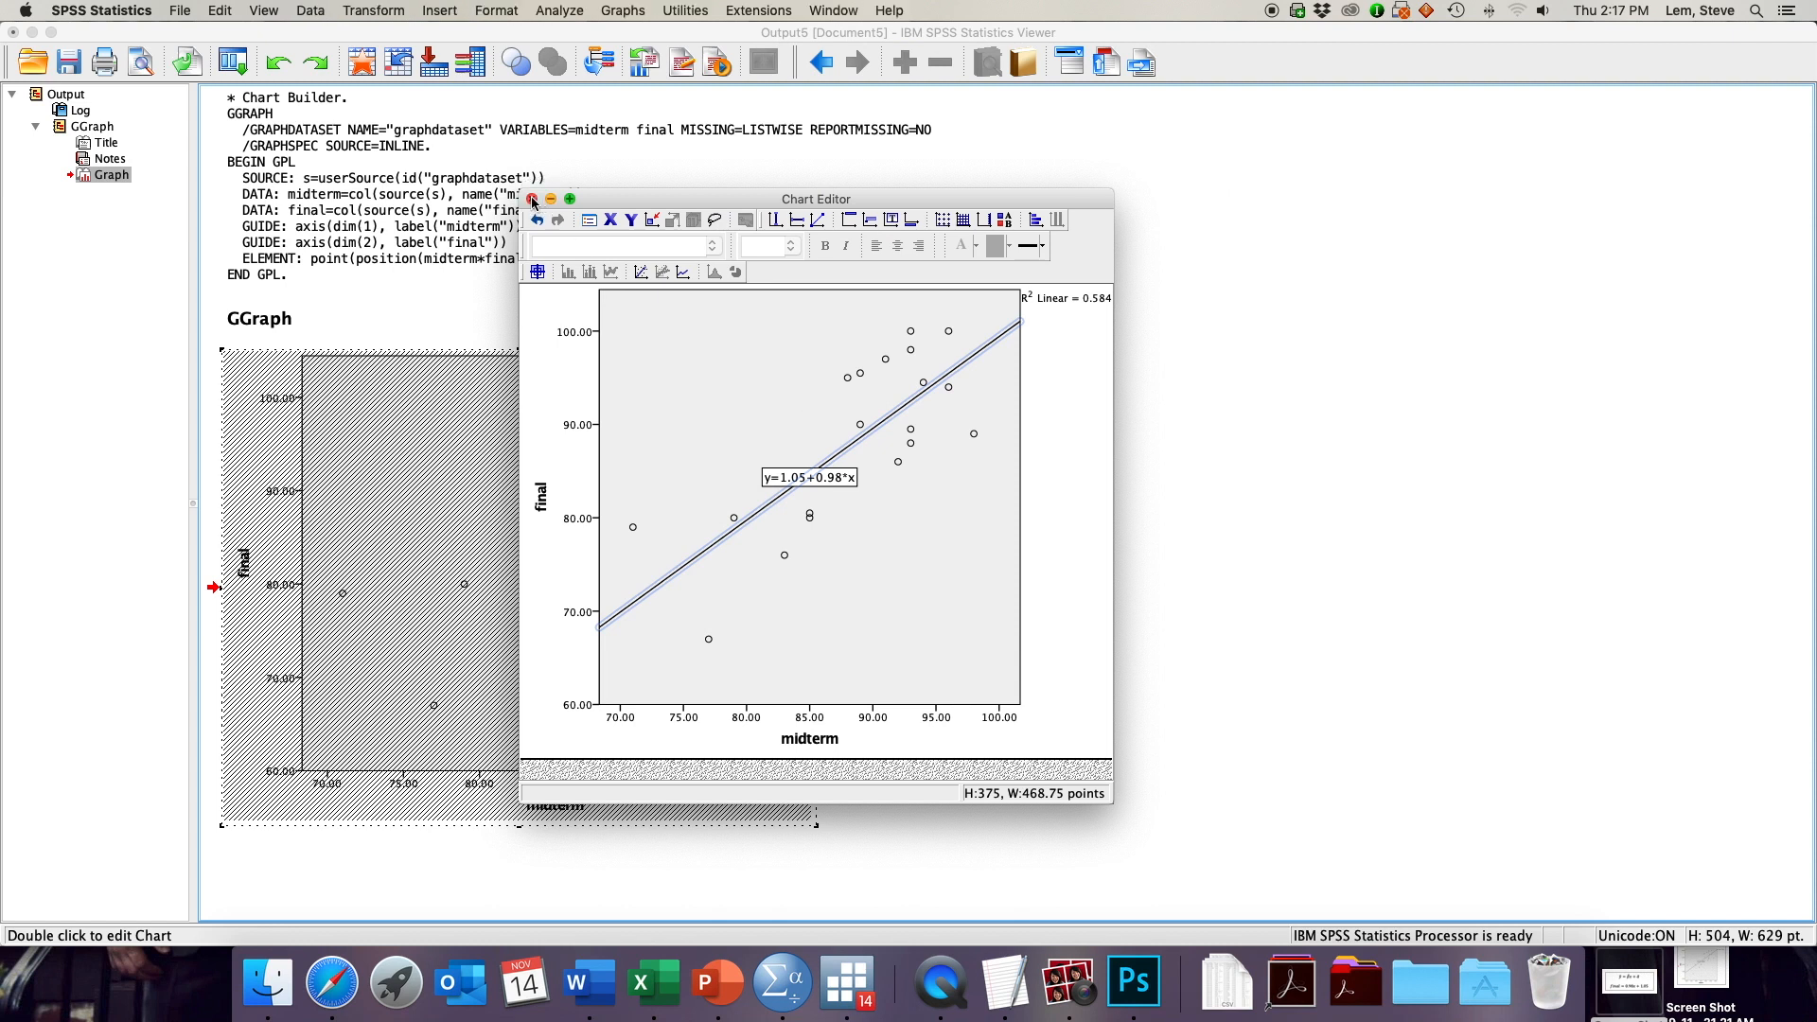
# - Close the Chart Editor and select the updated scatterplot showing the fitted line and equation
pyautogui.click(532, 199)
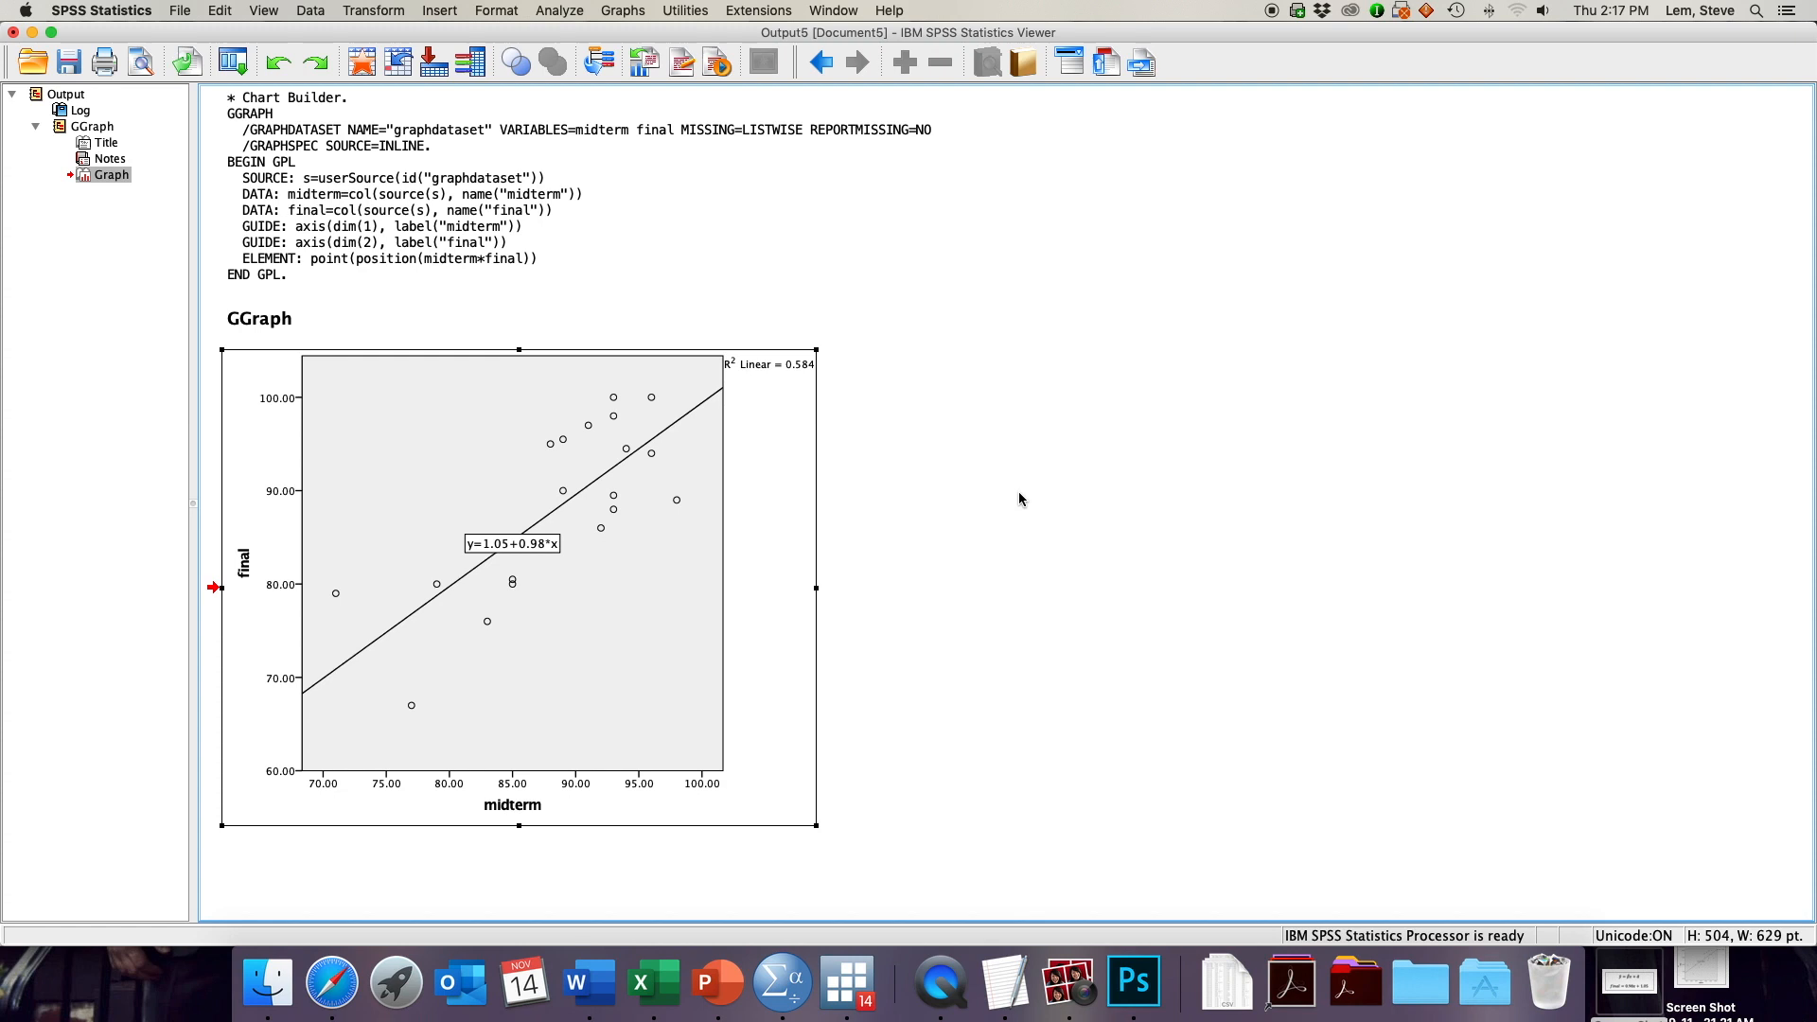
pyautogui.click(479, 568)
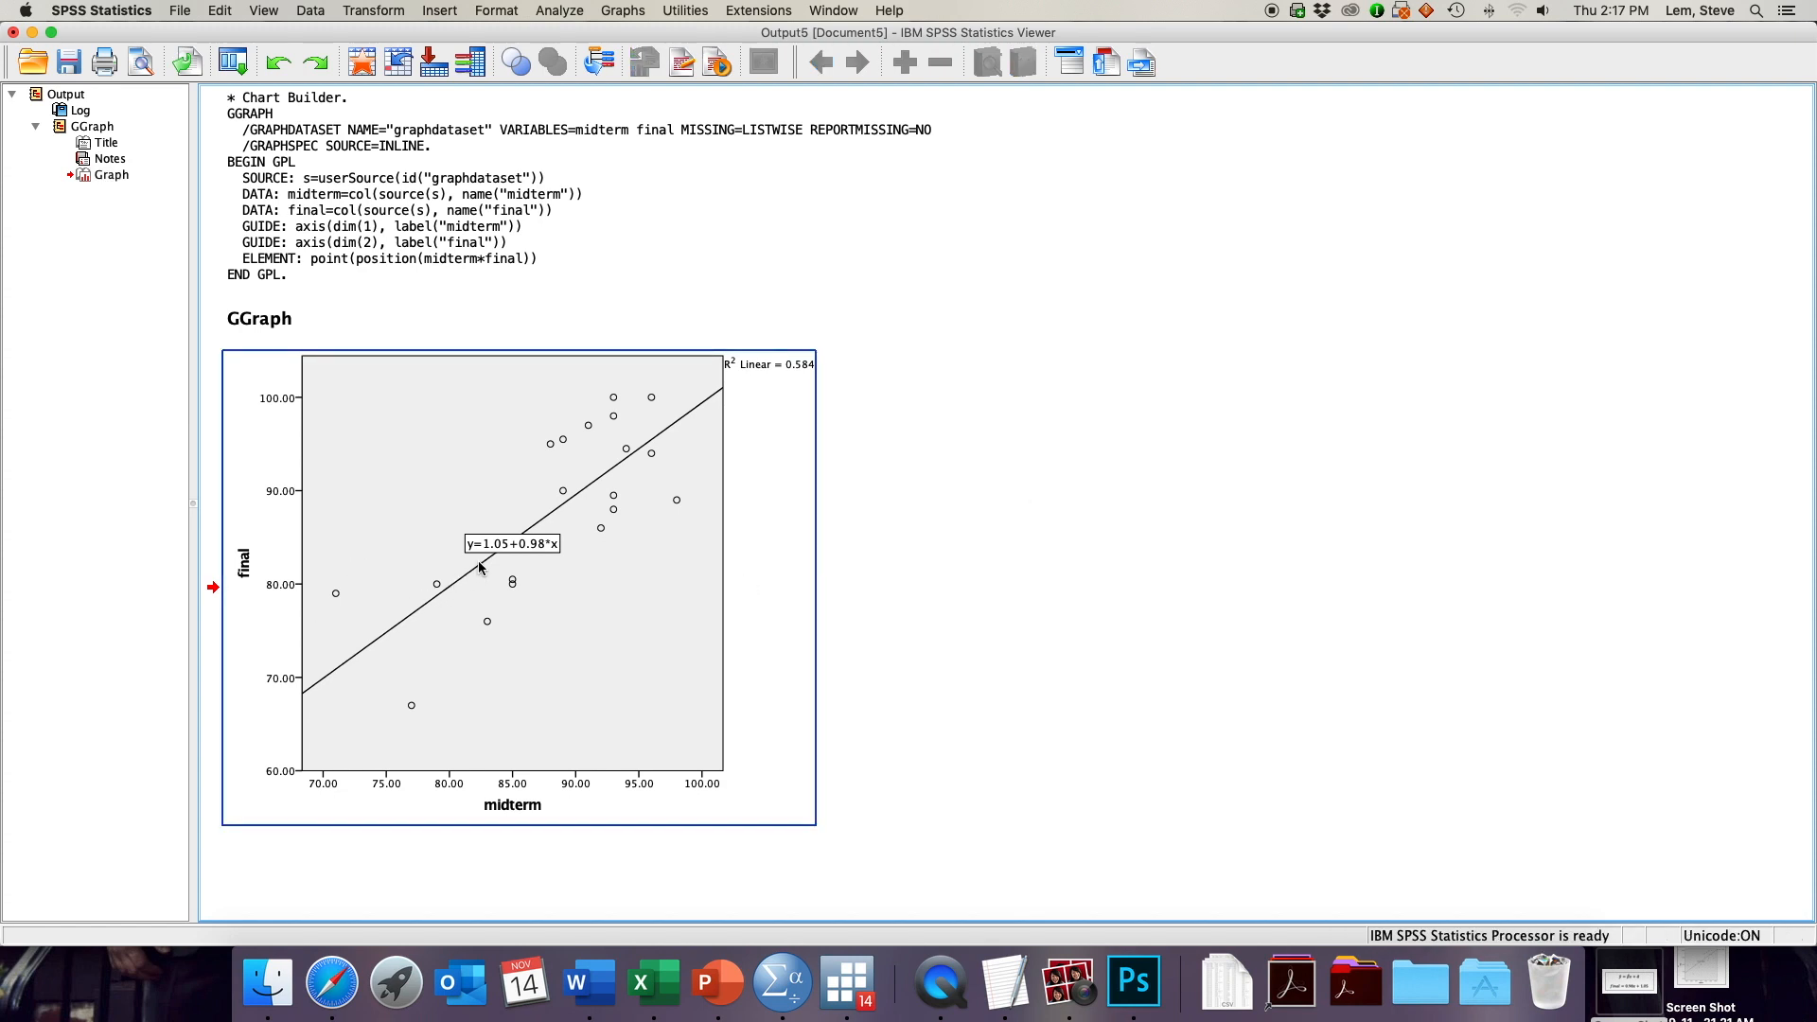
pyautogui.moveTo(507, 558)
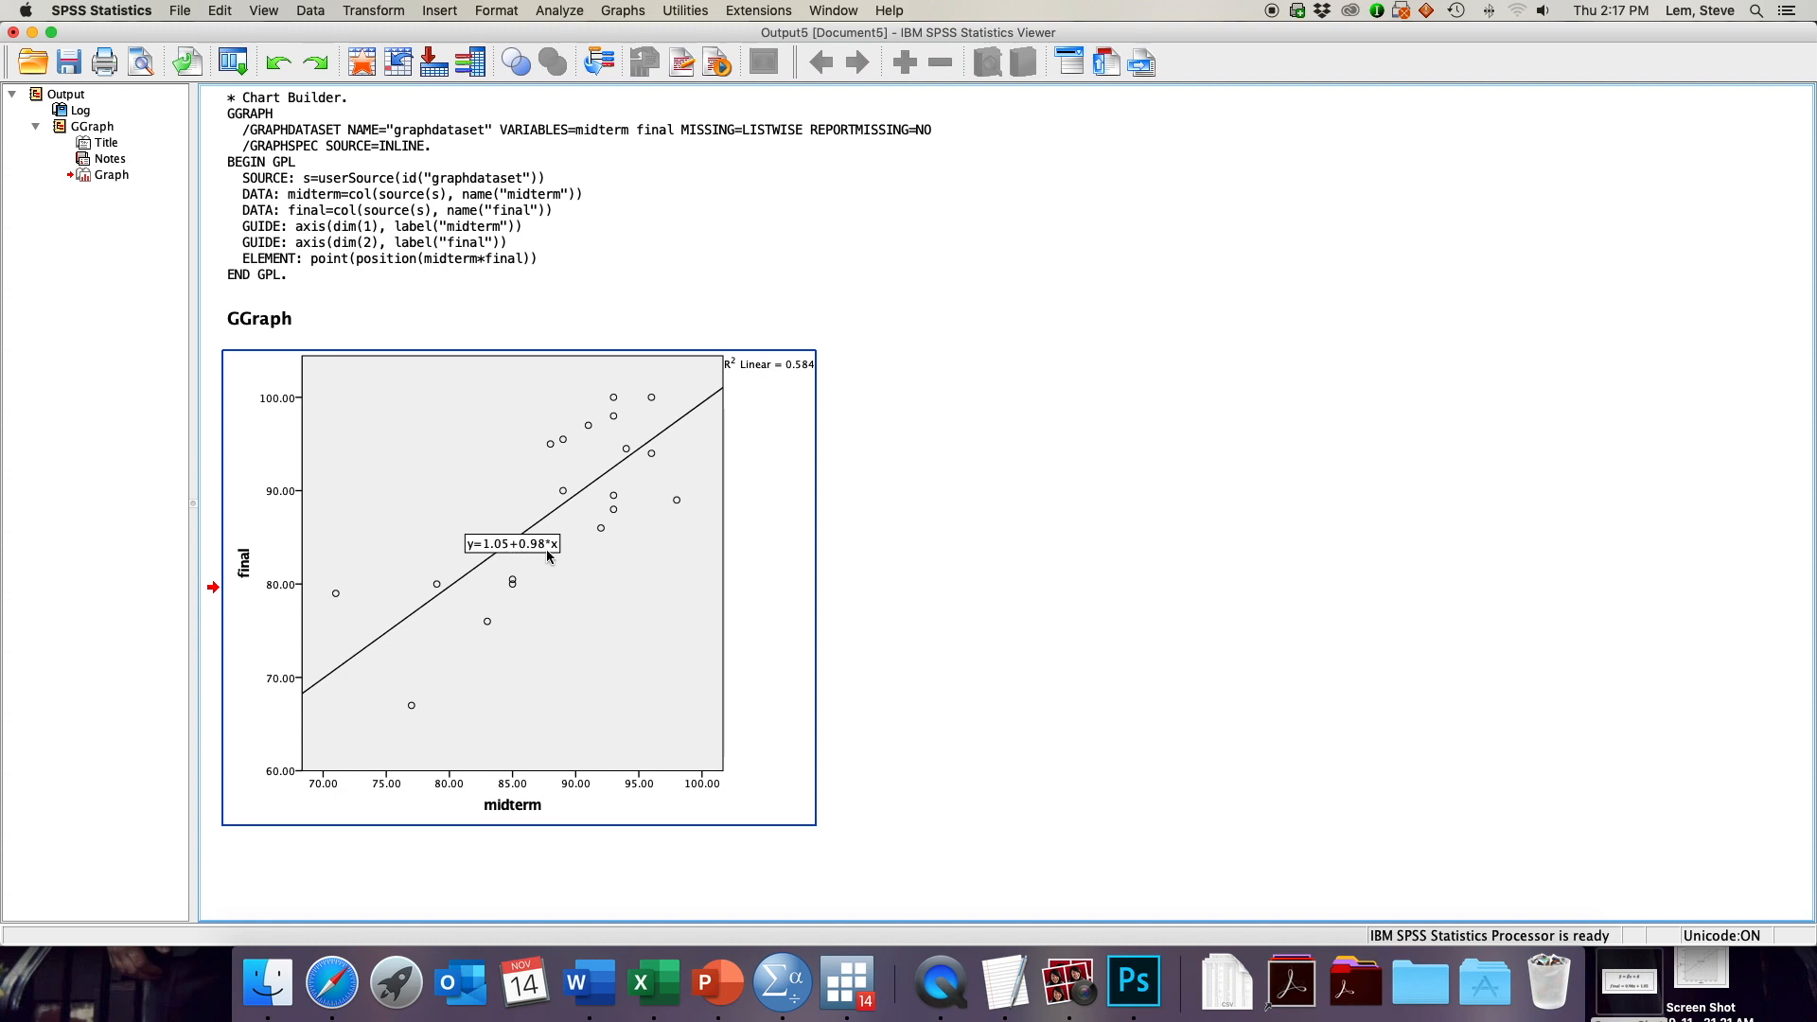
pyautogui.click(910, 588)
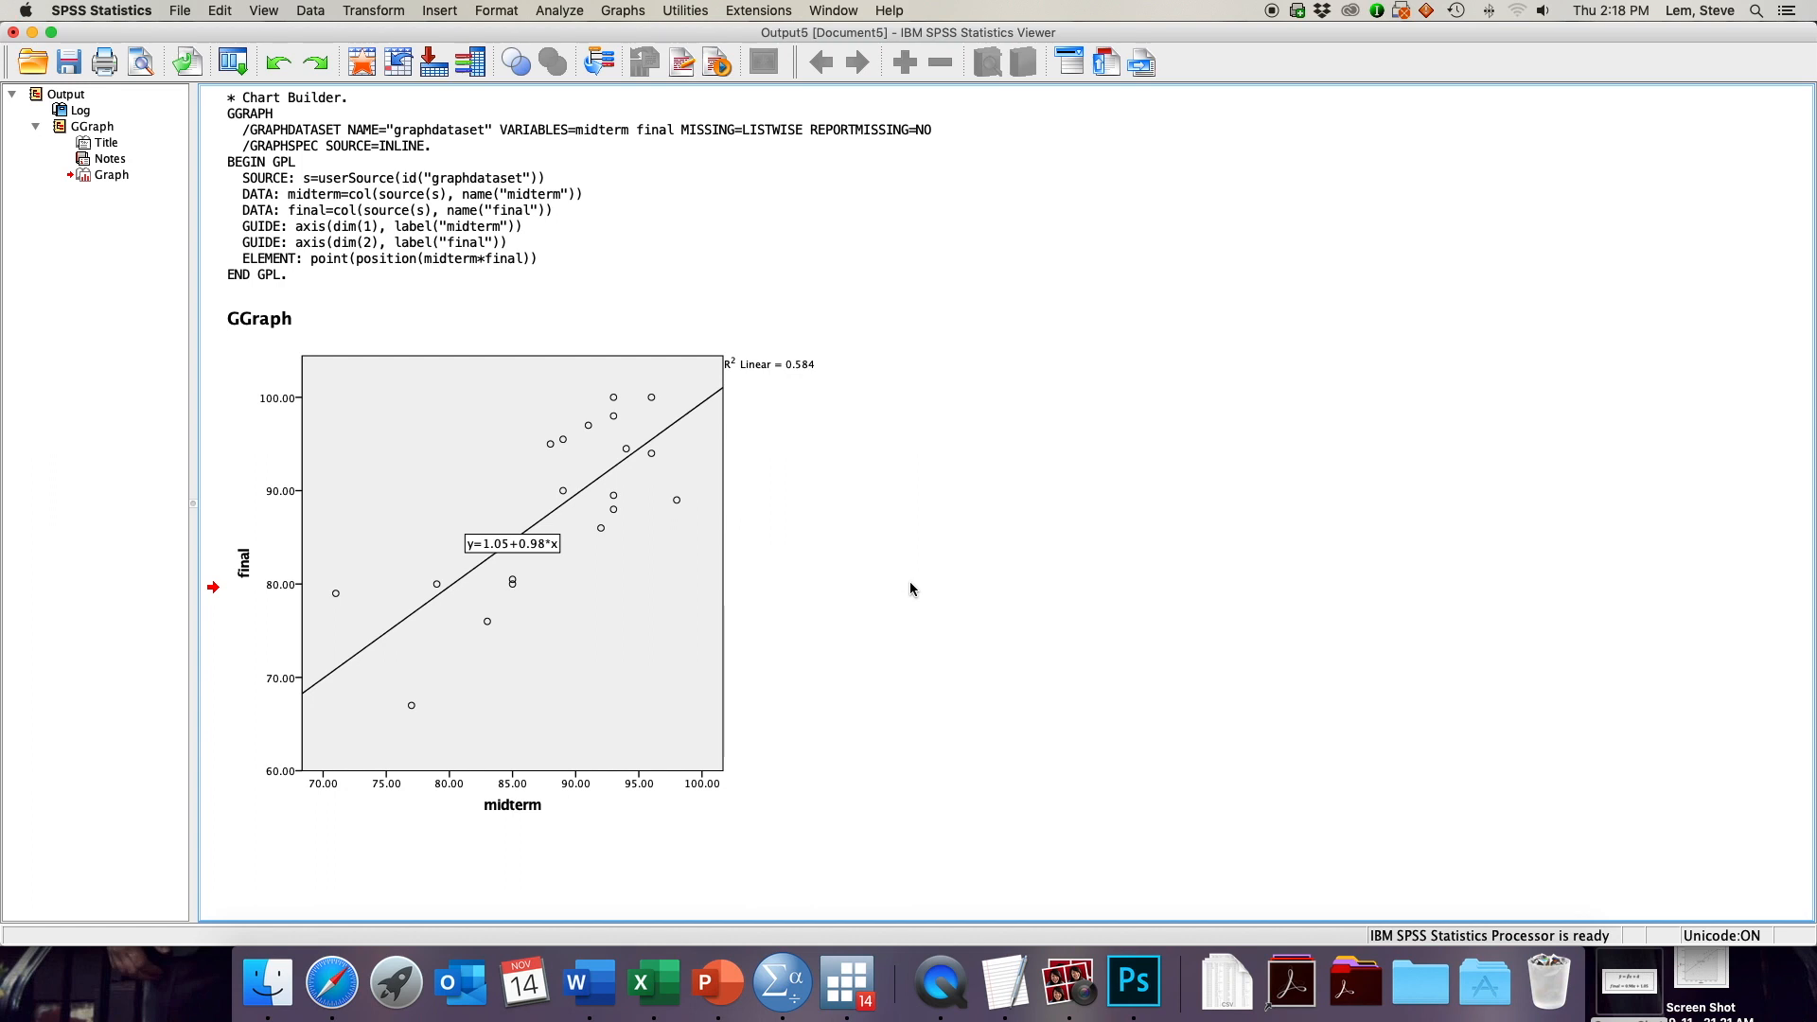
pyautogui.moveTo(551, 4)
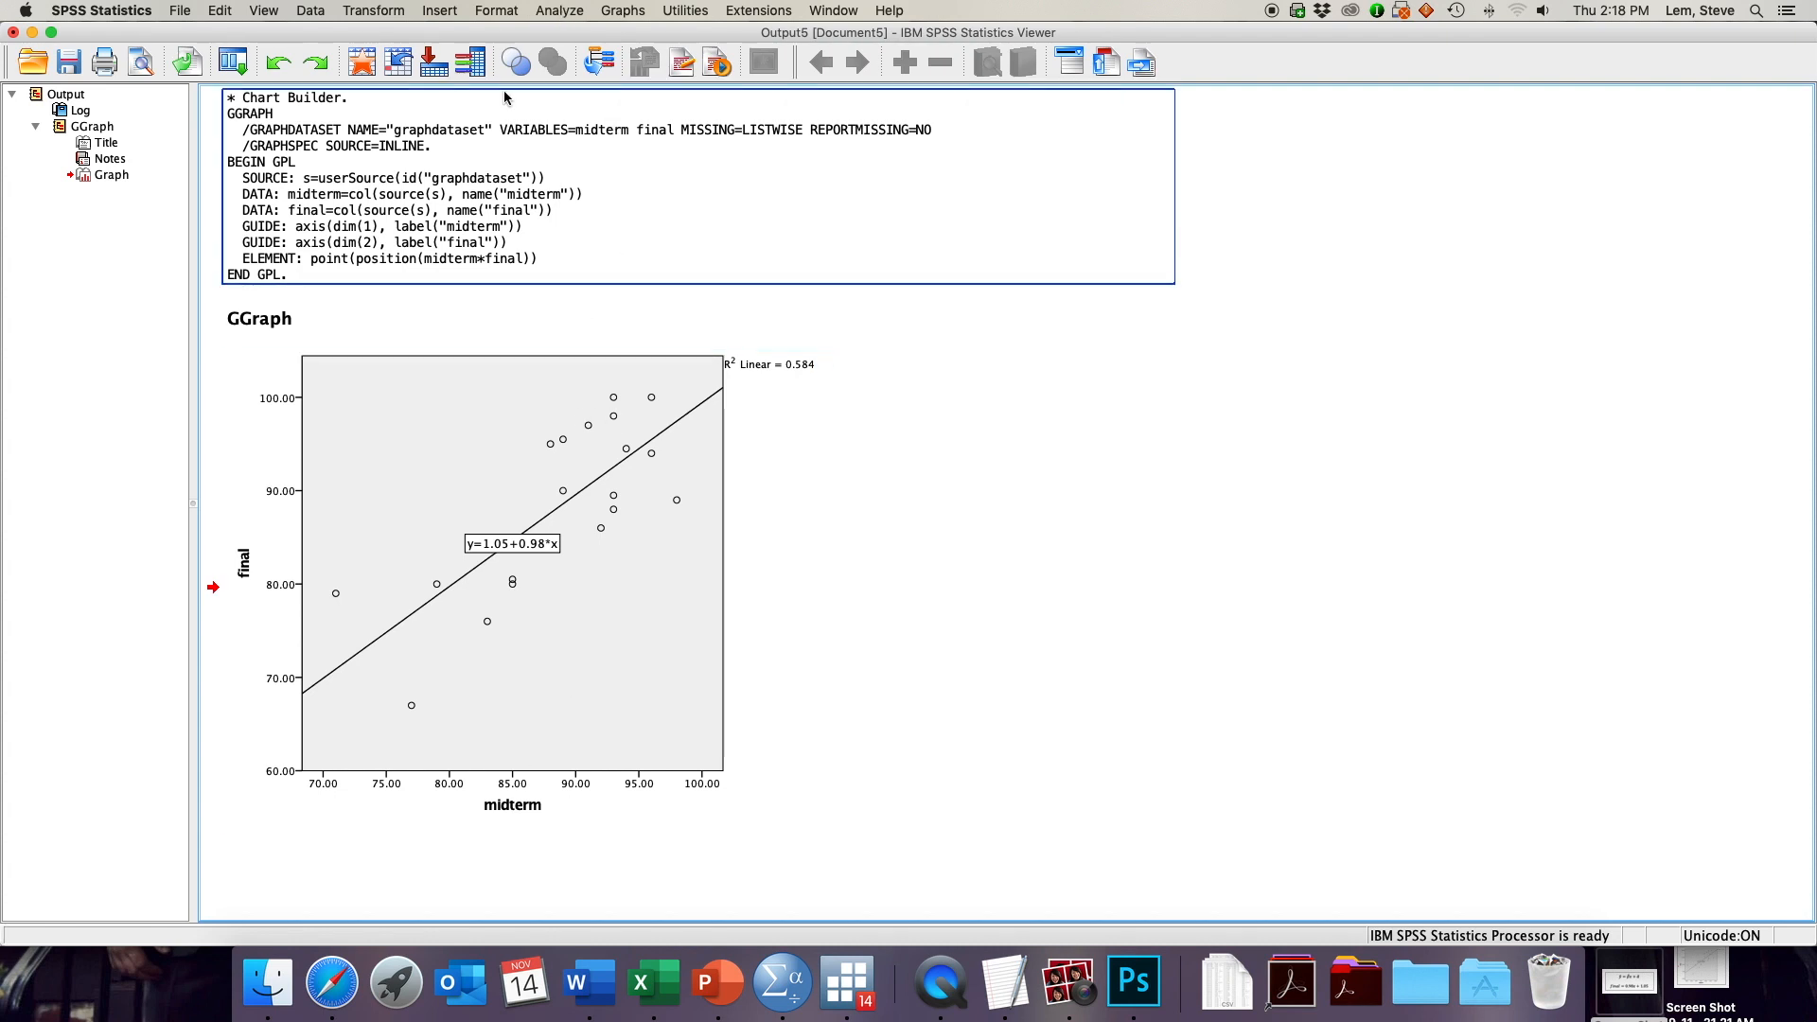
# - Show the Regression submenu under the Analyze menu
pyautogui.click(558, 12)
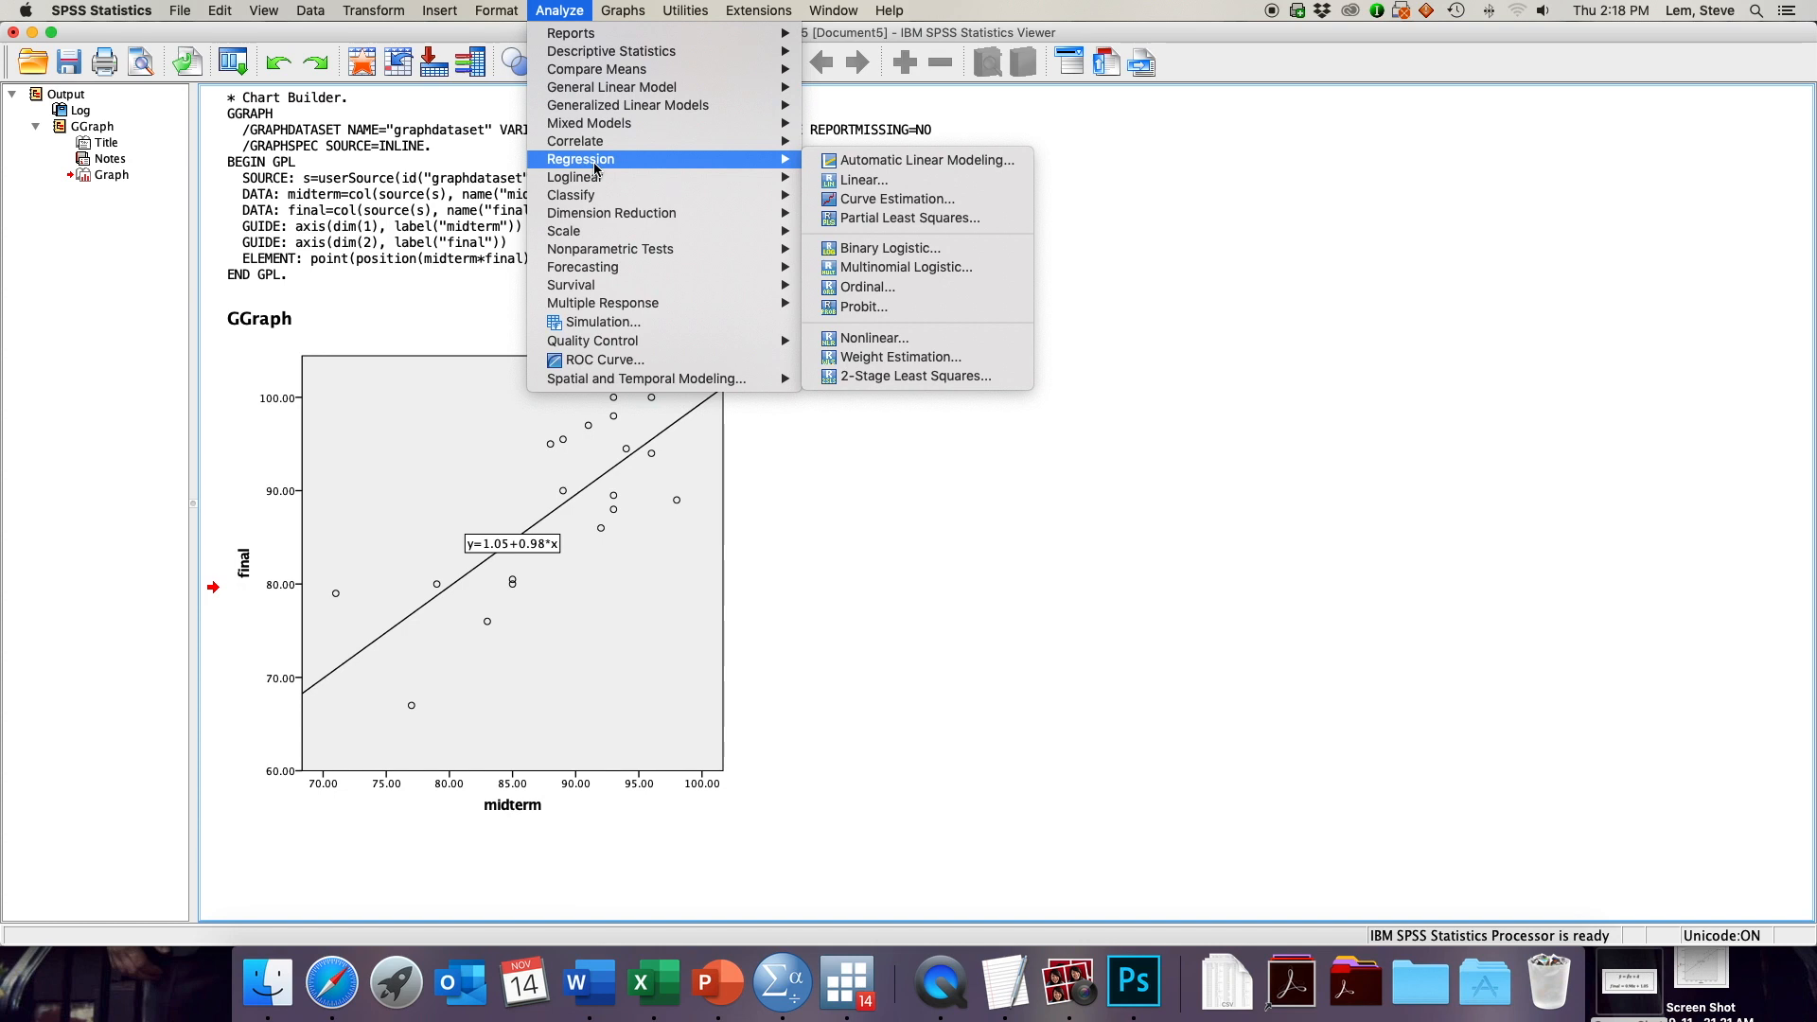
pyautogui.moveTo(863, 179)
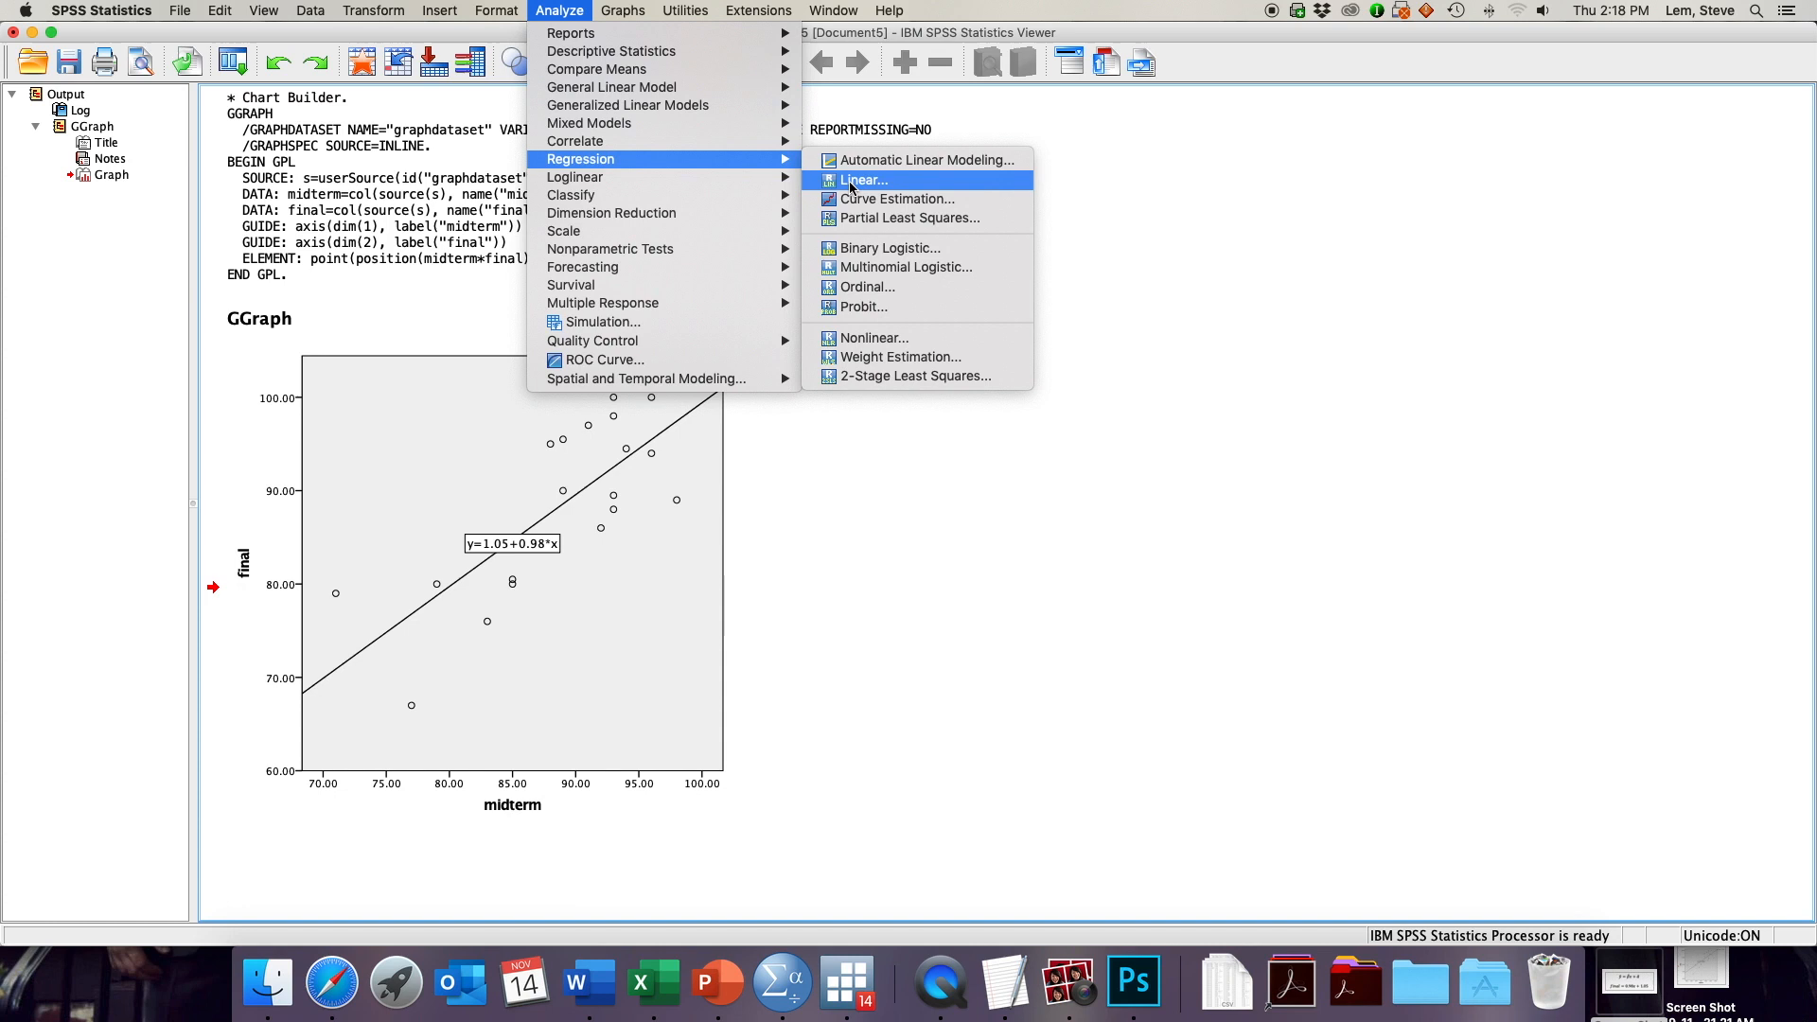
pyautogui.moveTo(926, 159)
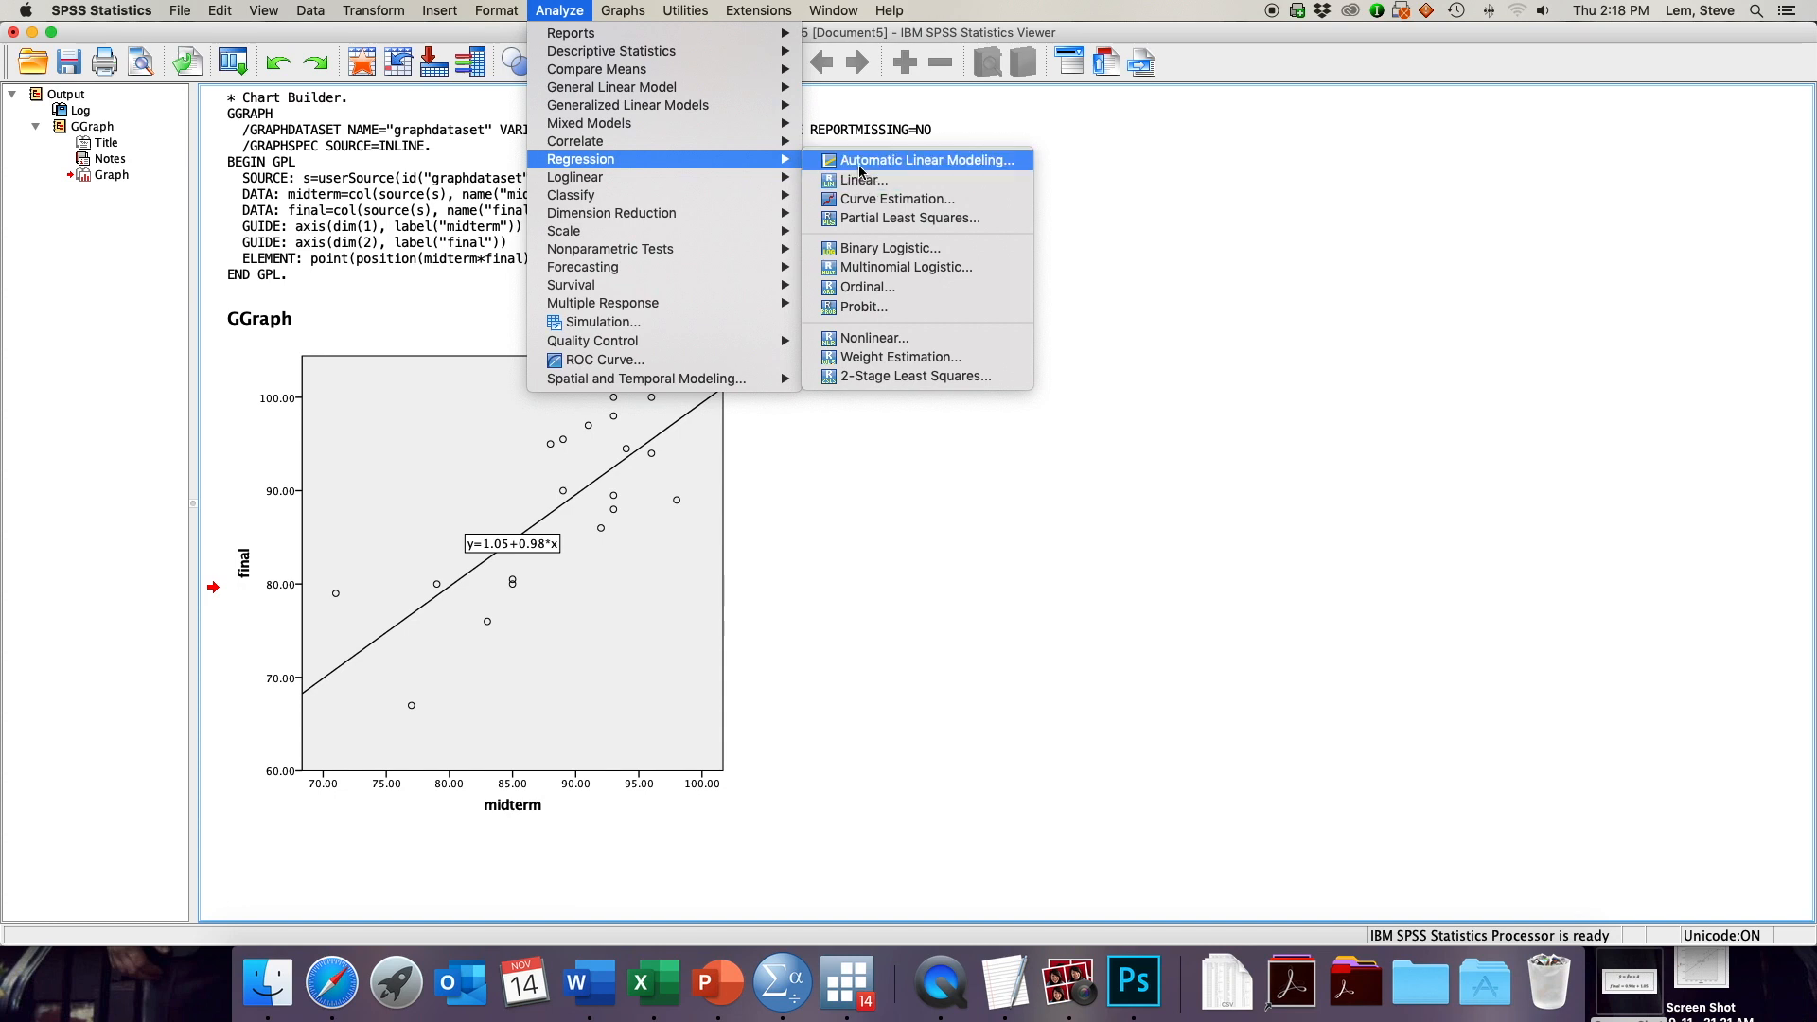
pyautogui.moveTo(863, 179)
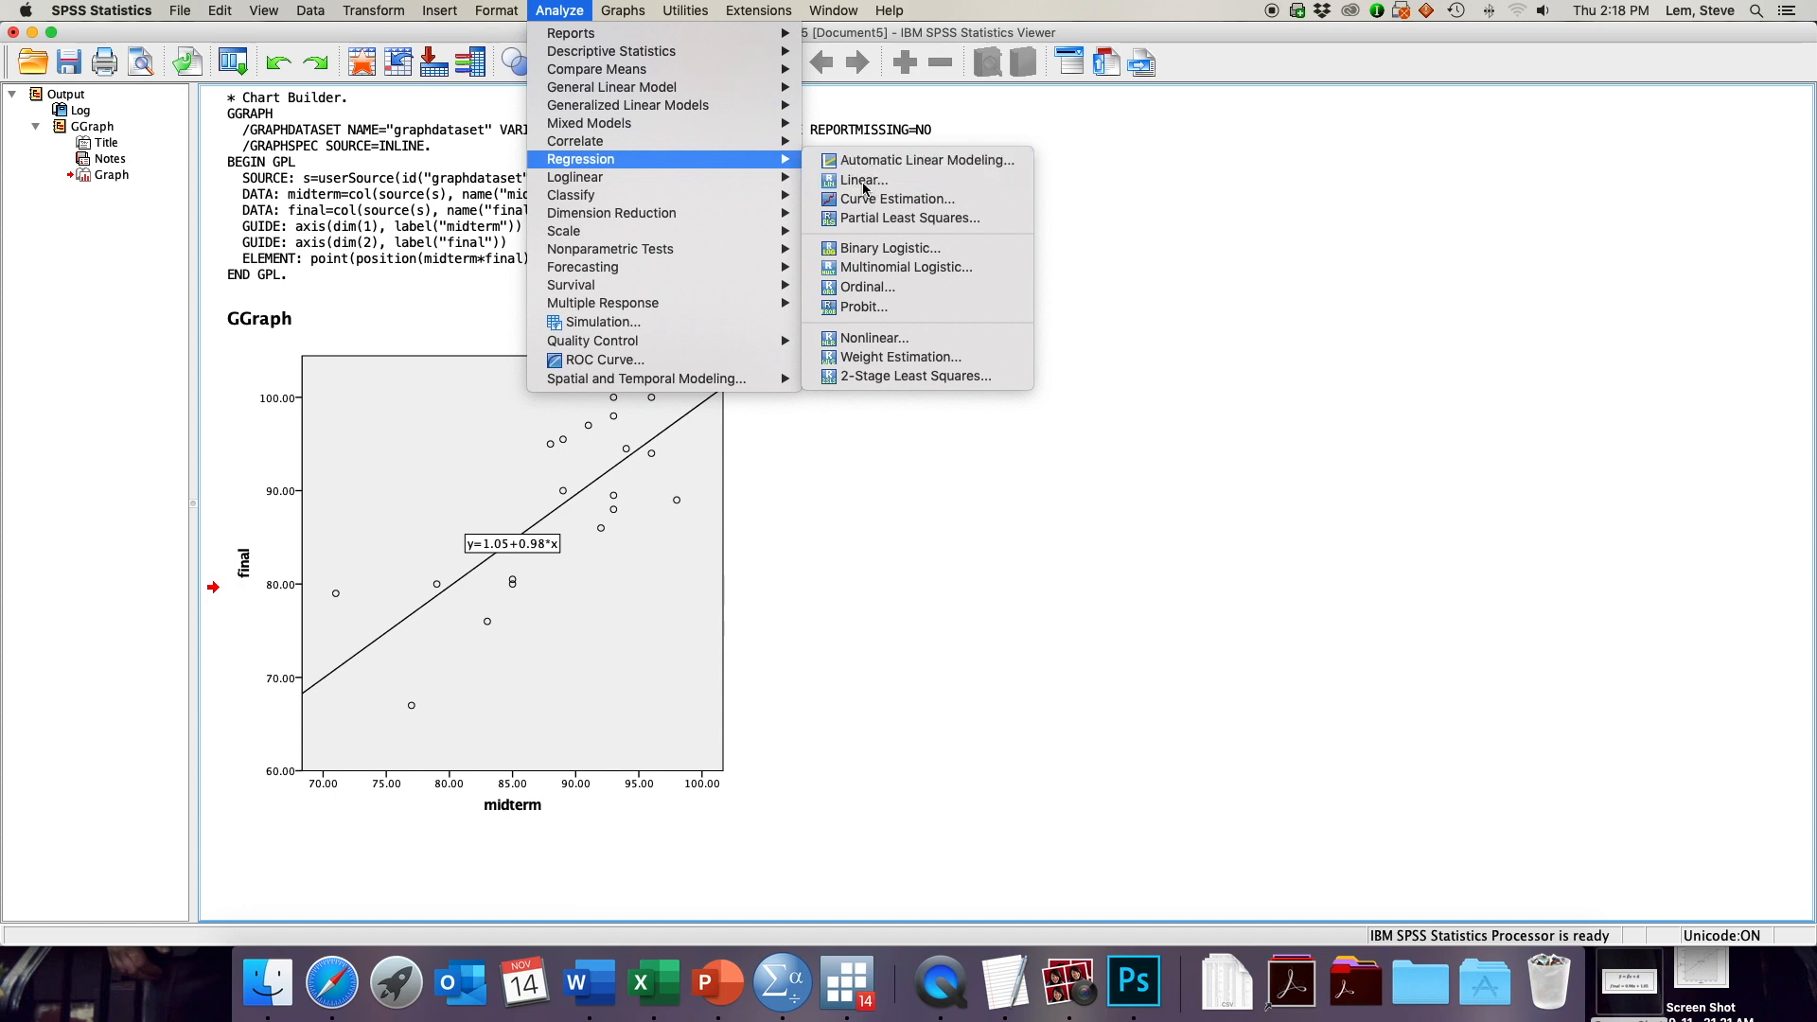
# - Define a linear regression with final as dependent and midterm as independent variable
pyautogui.click(863, 181)
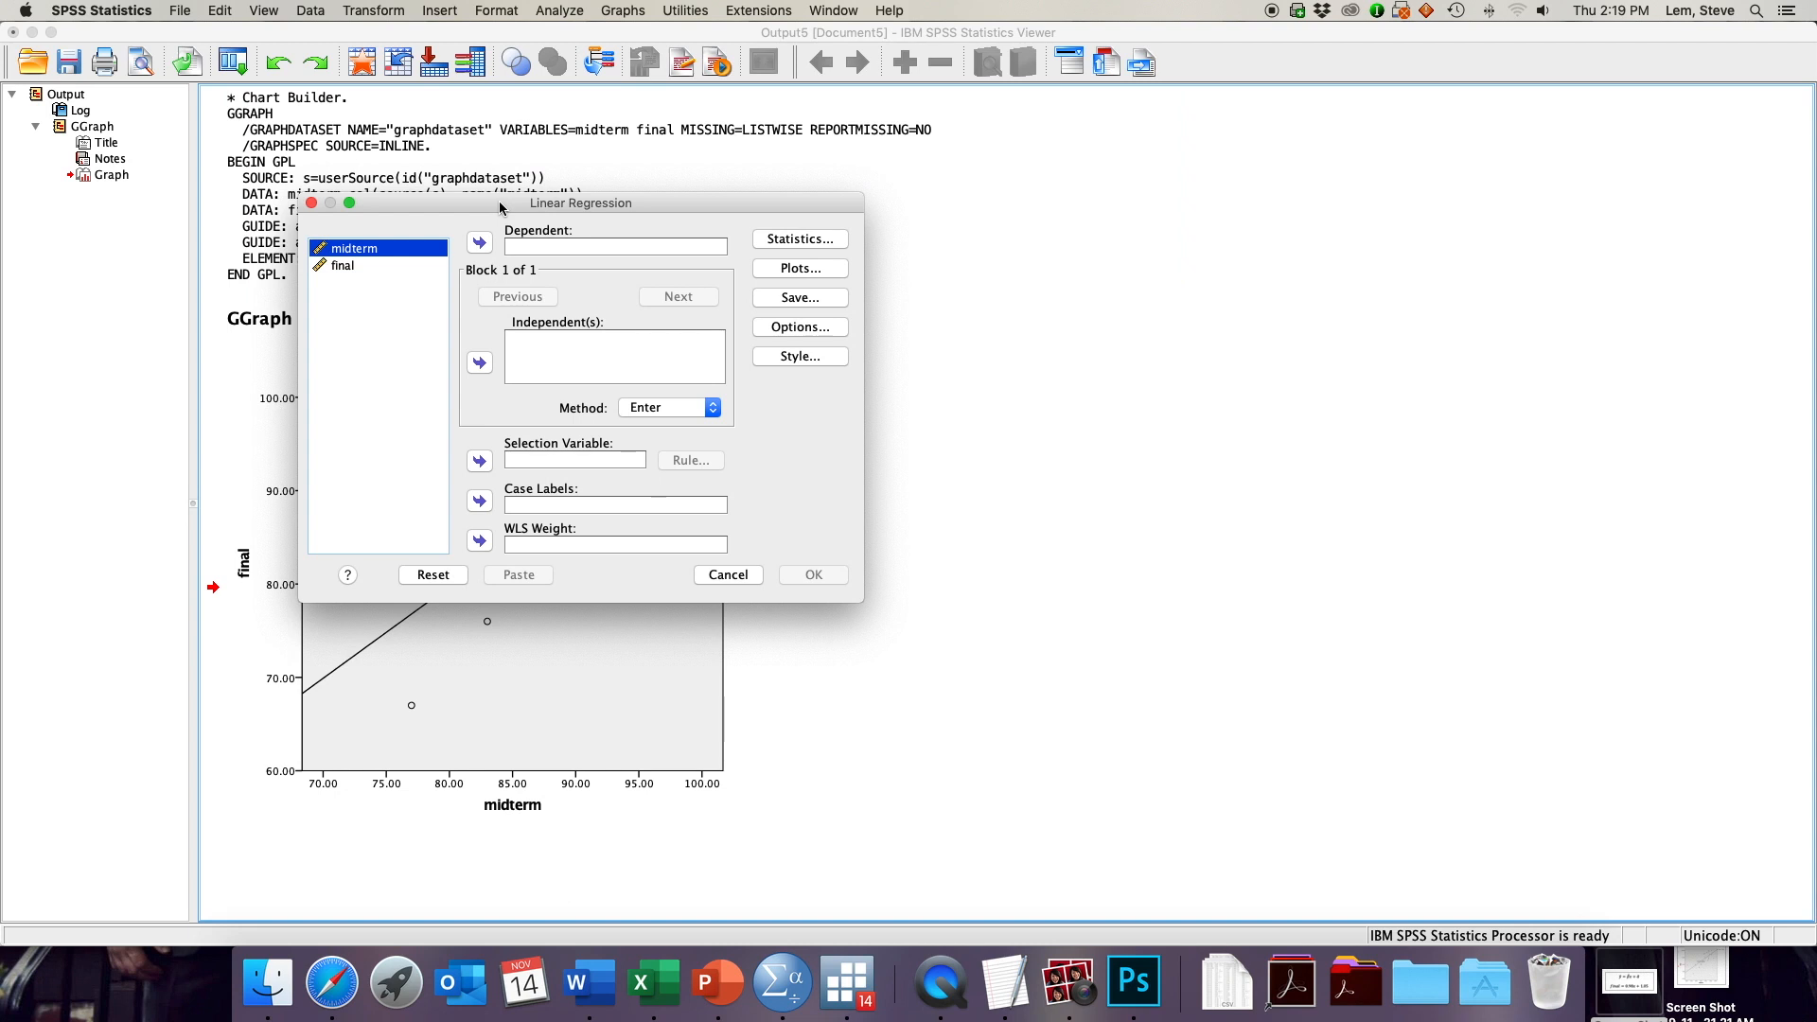
pyautogui.moveTo(536, 238)
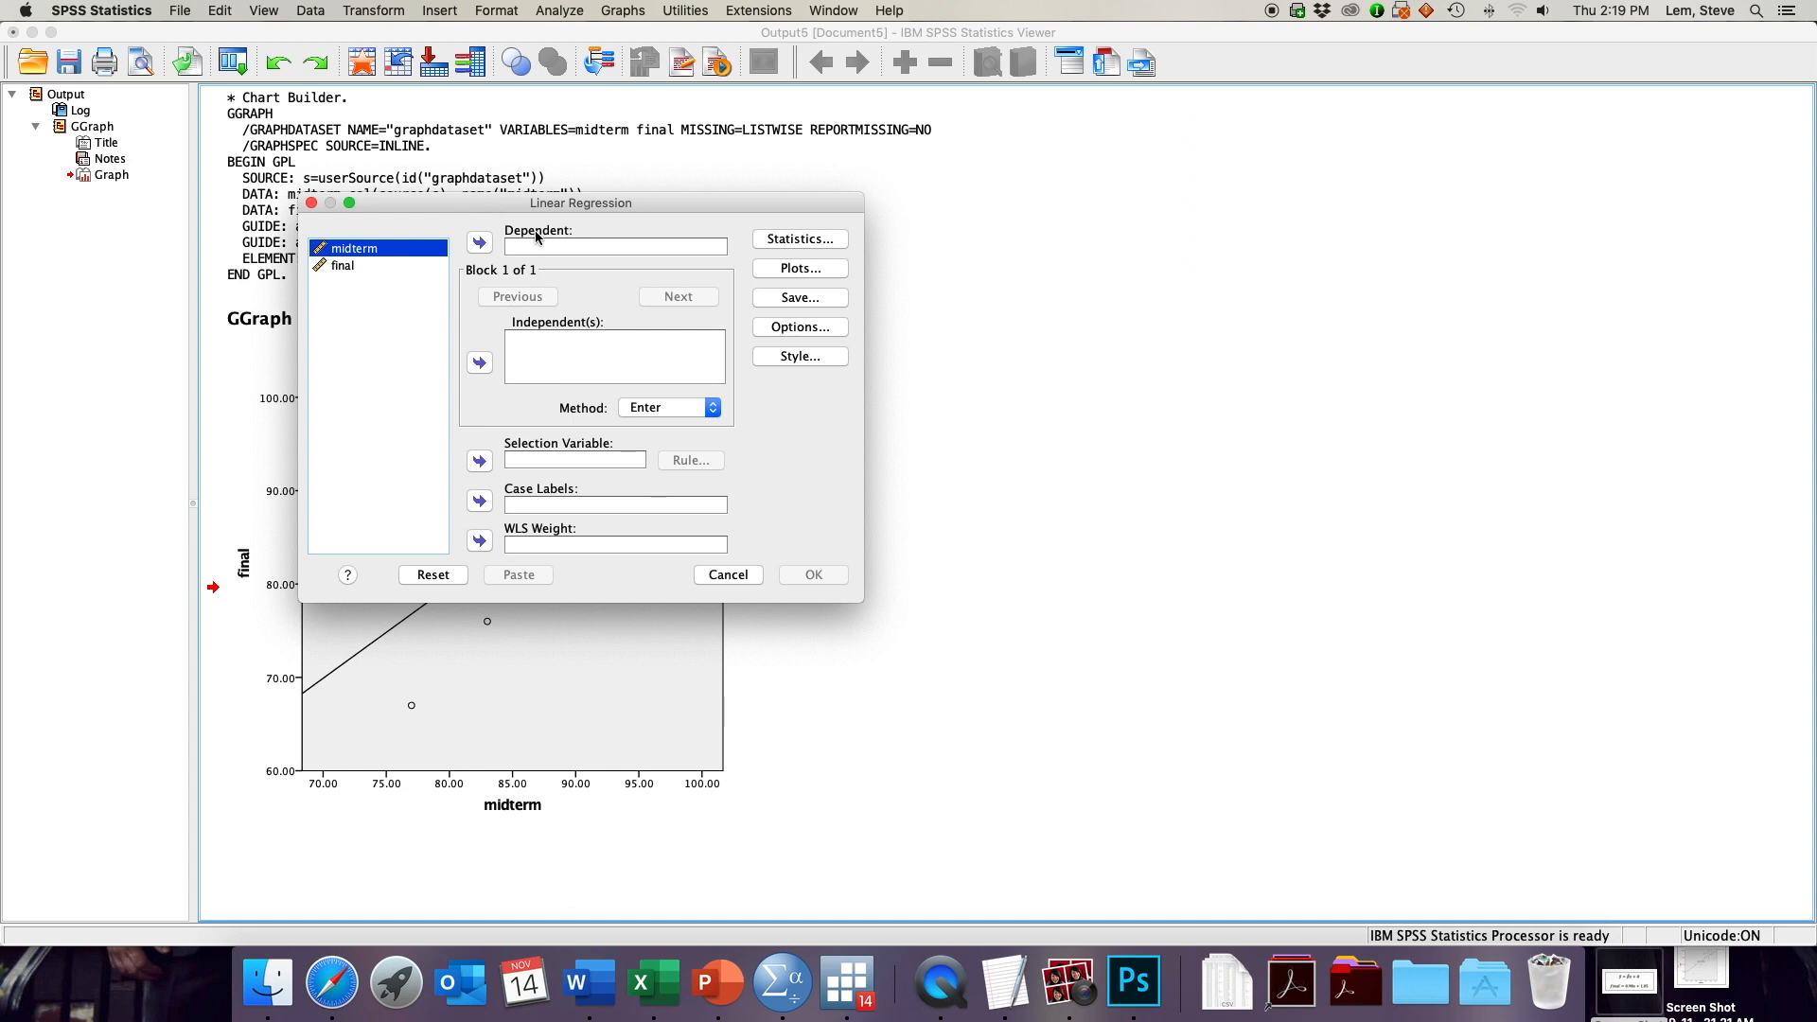
pyautogui.moveTo(549, 337)
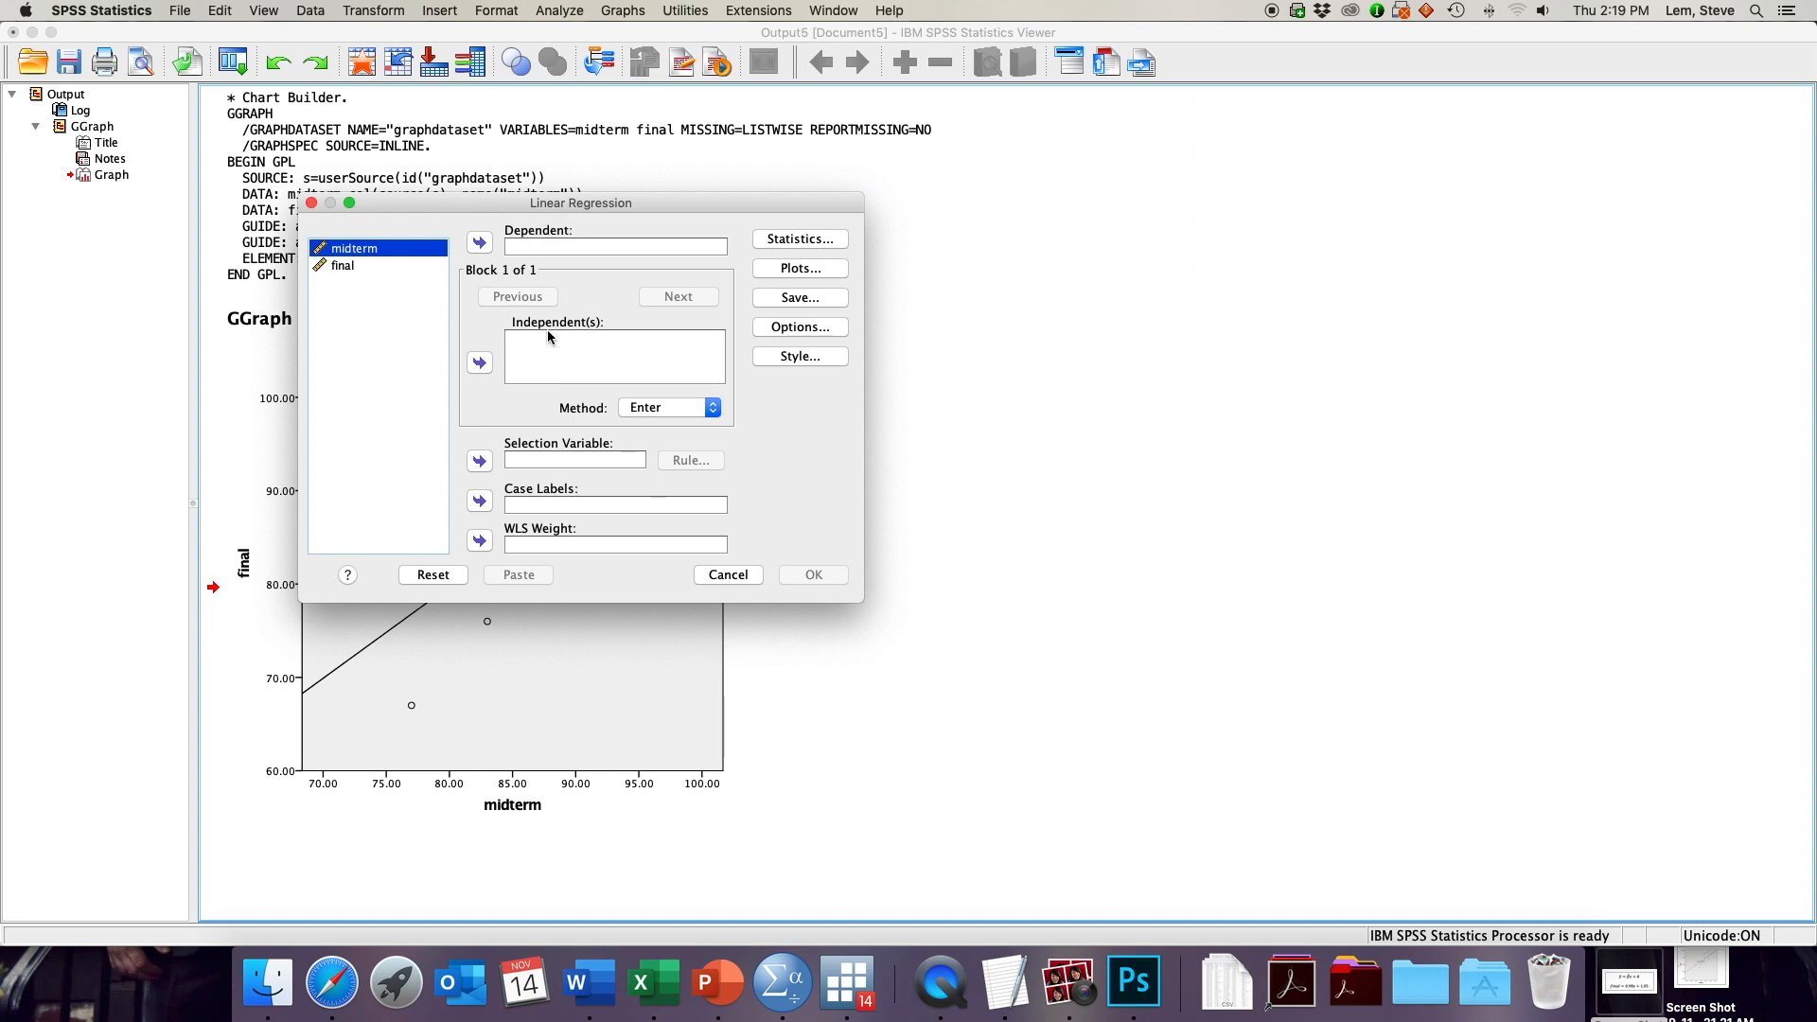
pyautogui.moveTo(551, 424)
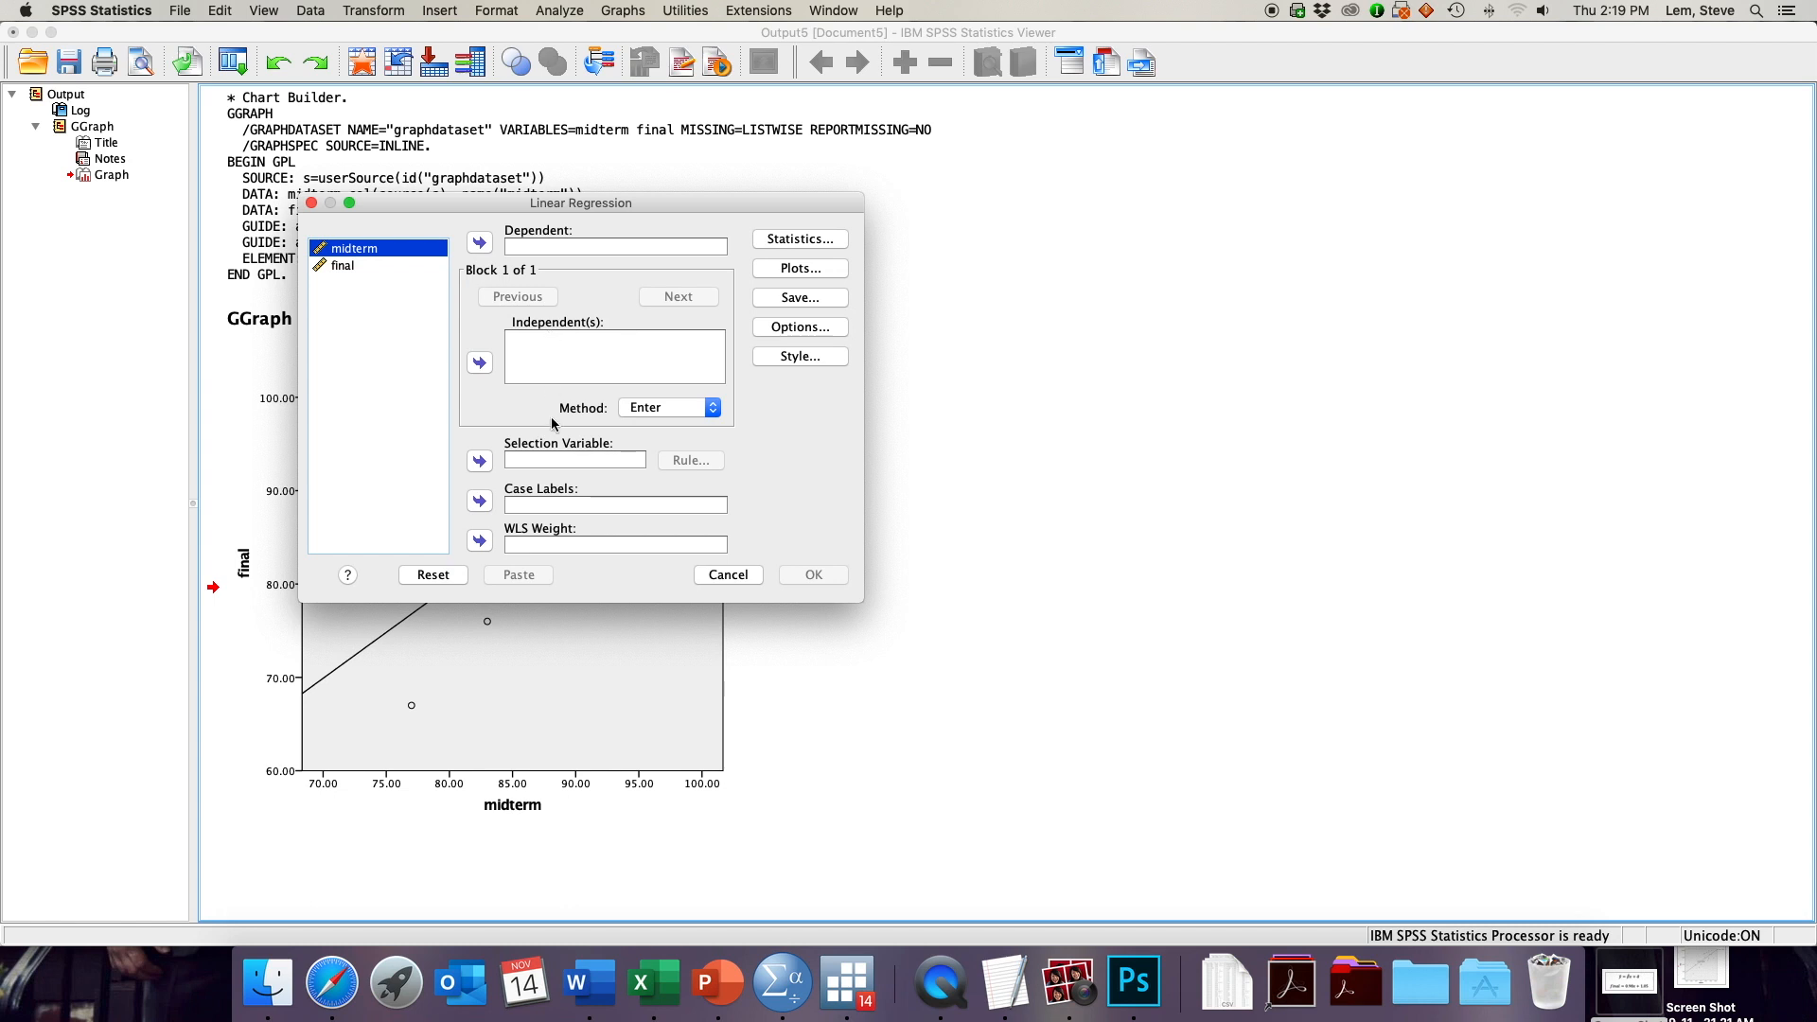
pyautogui.moveTo(596, 513)
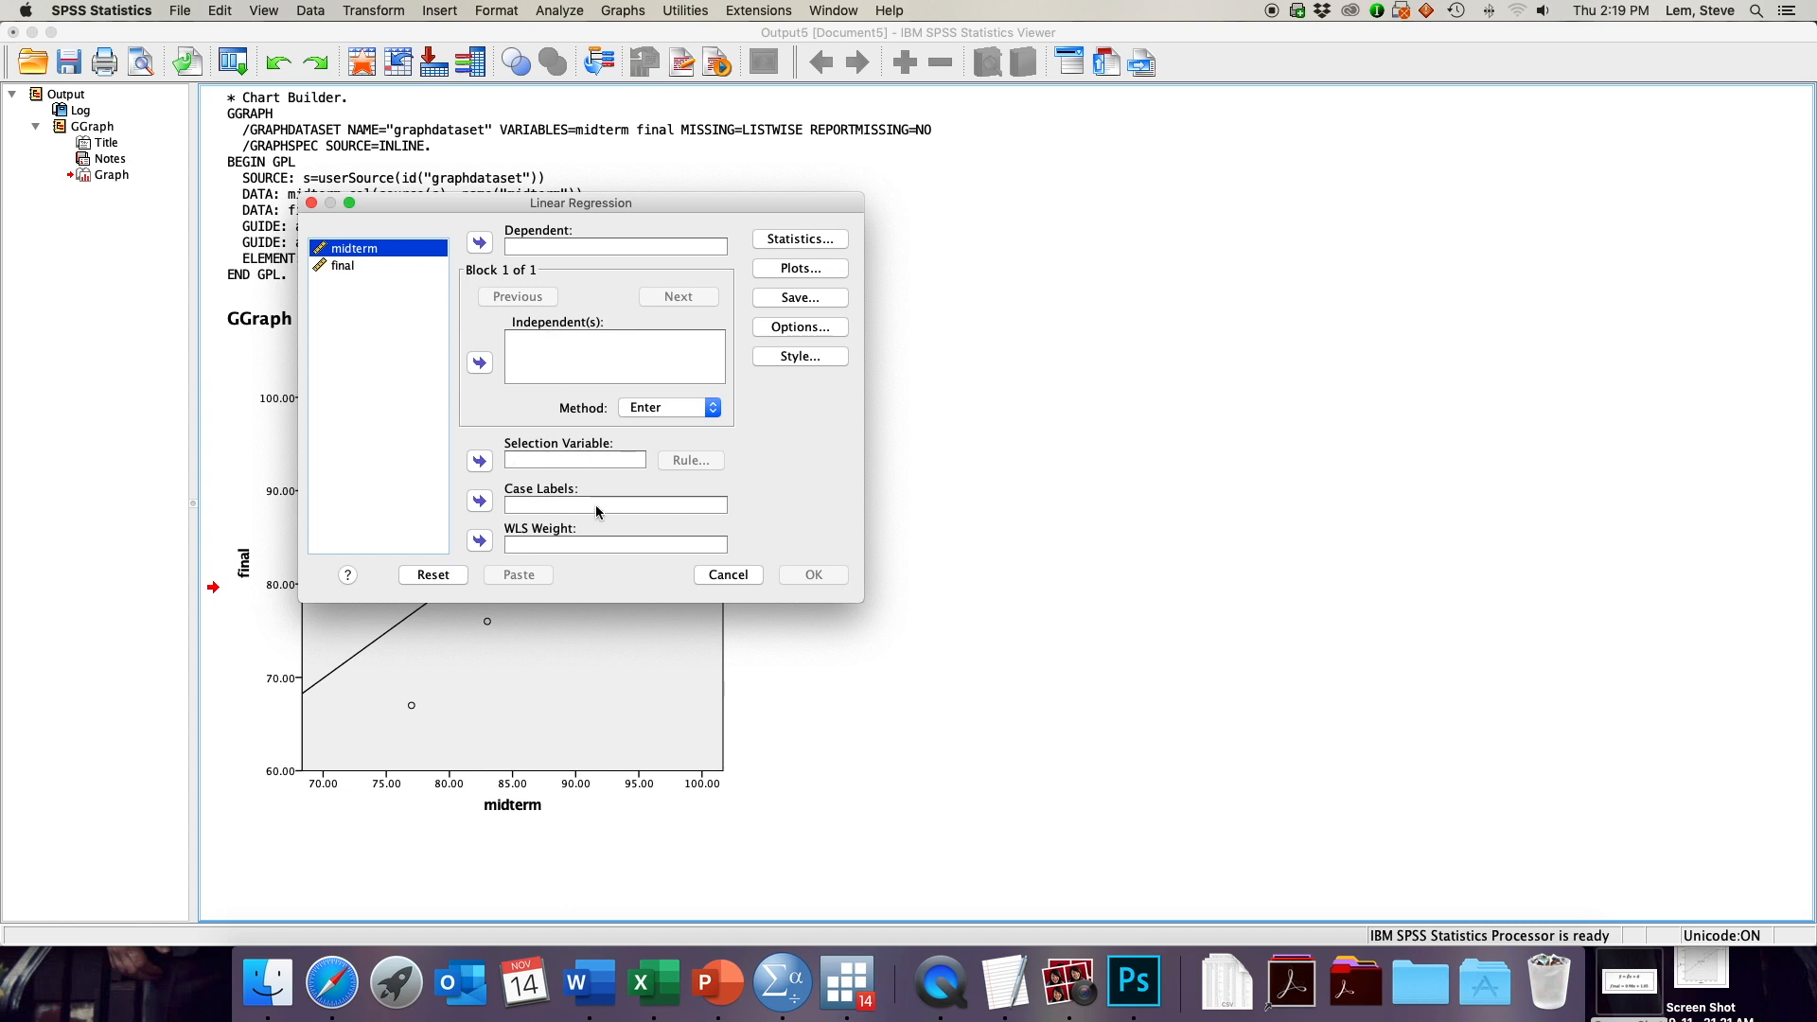
pyautogui.moveTo(402, 329)
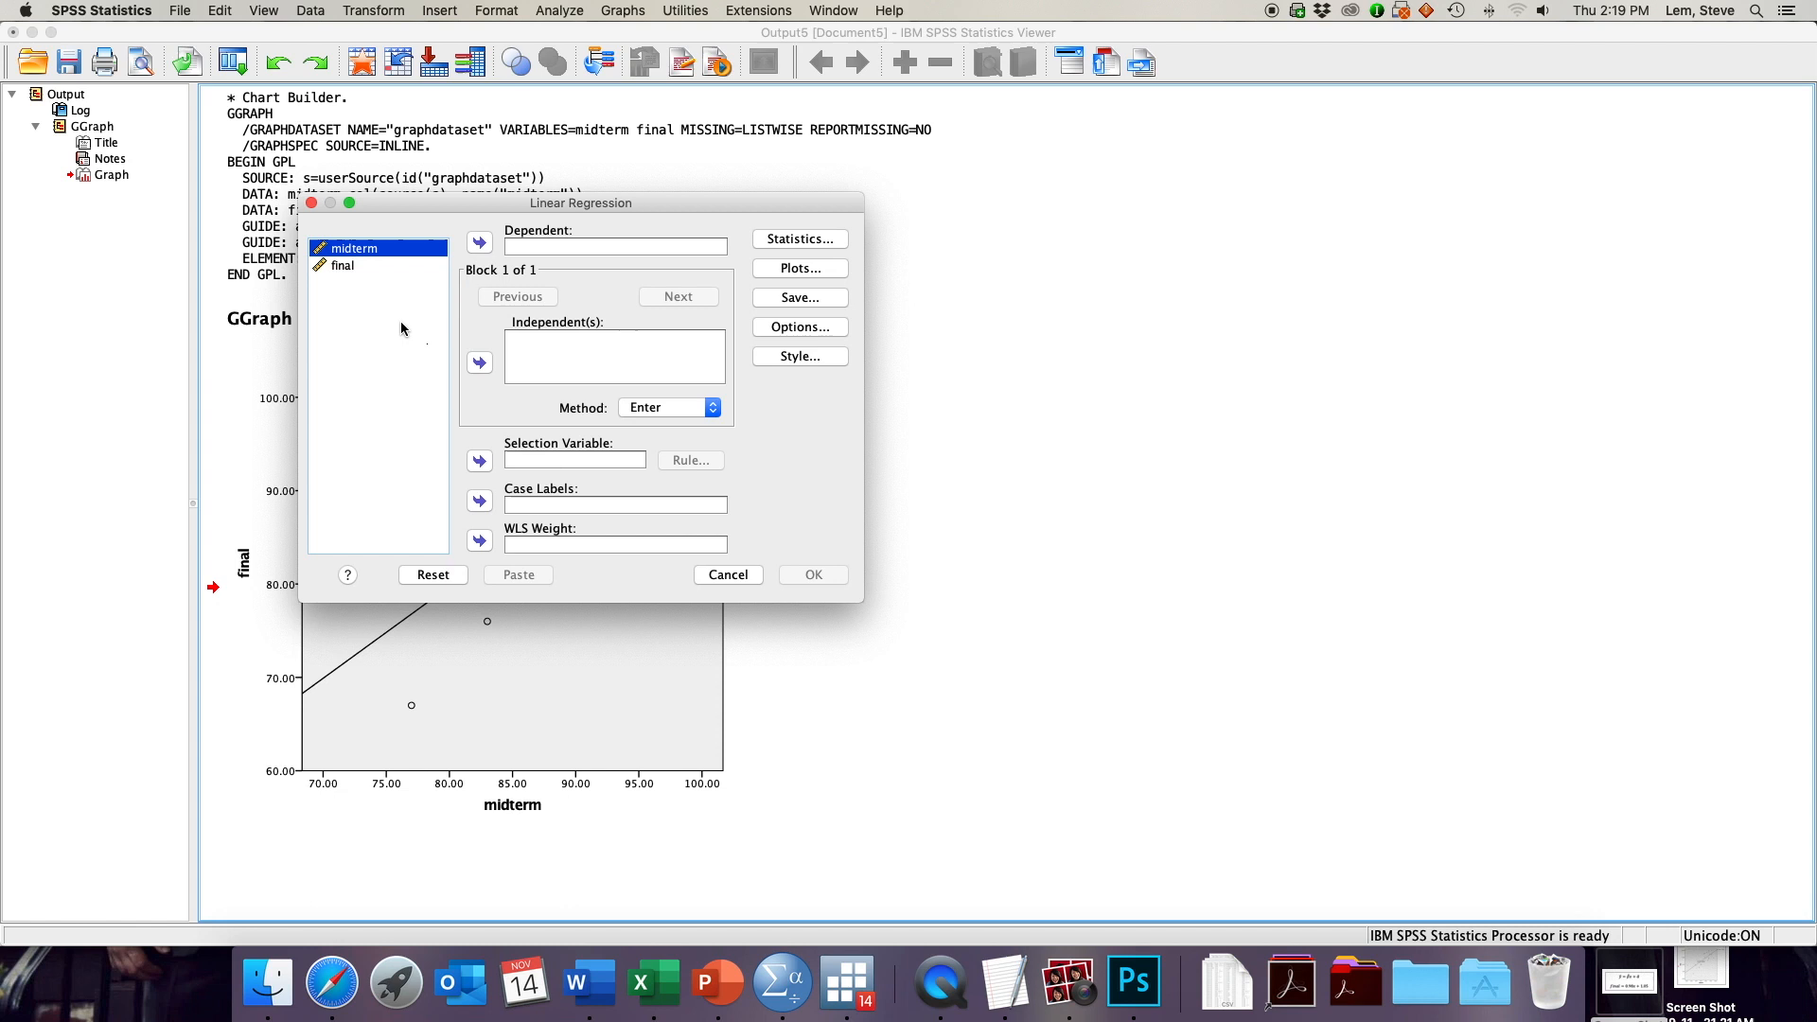
pyautogui.moveTo(369, 273)
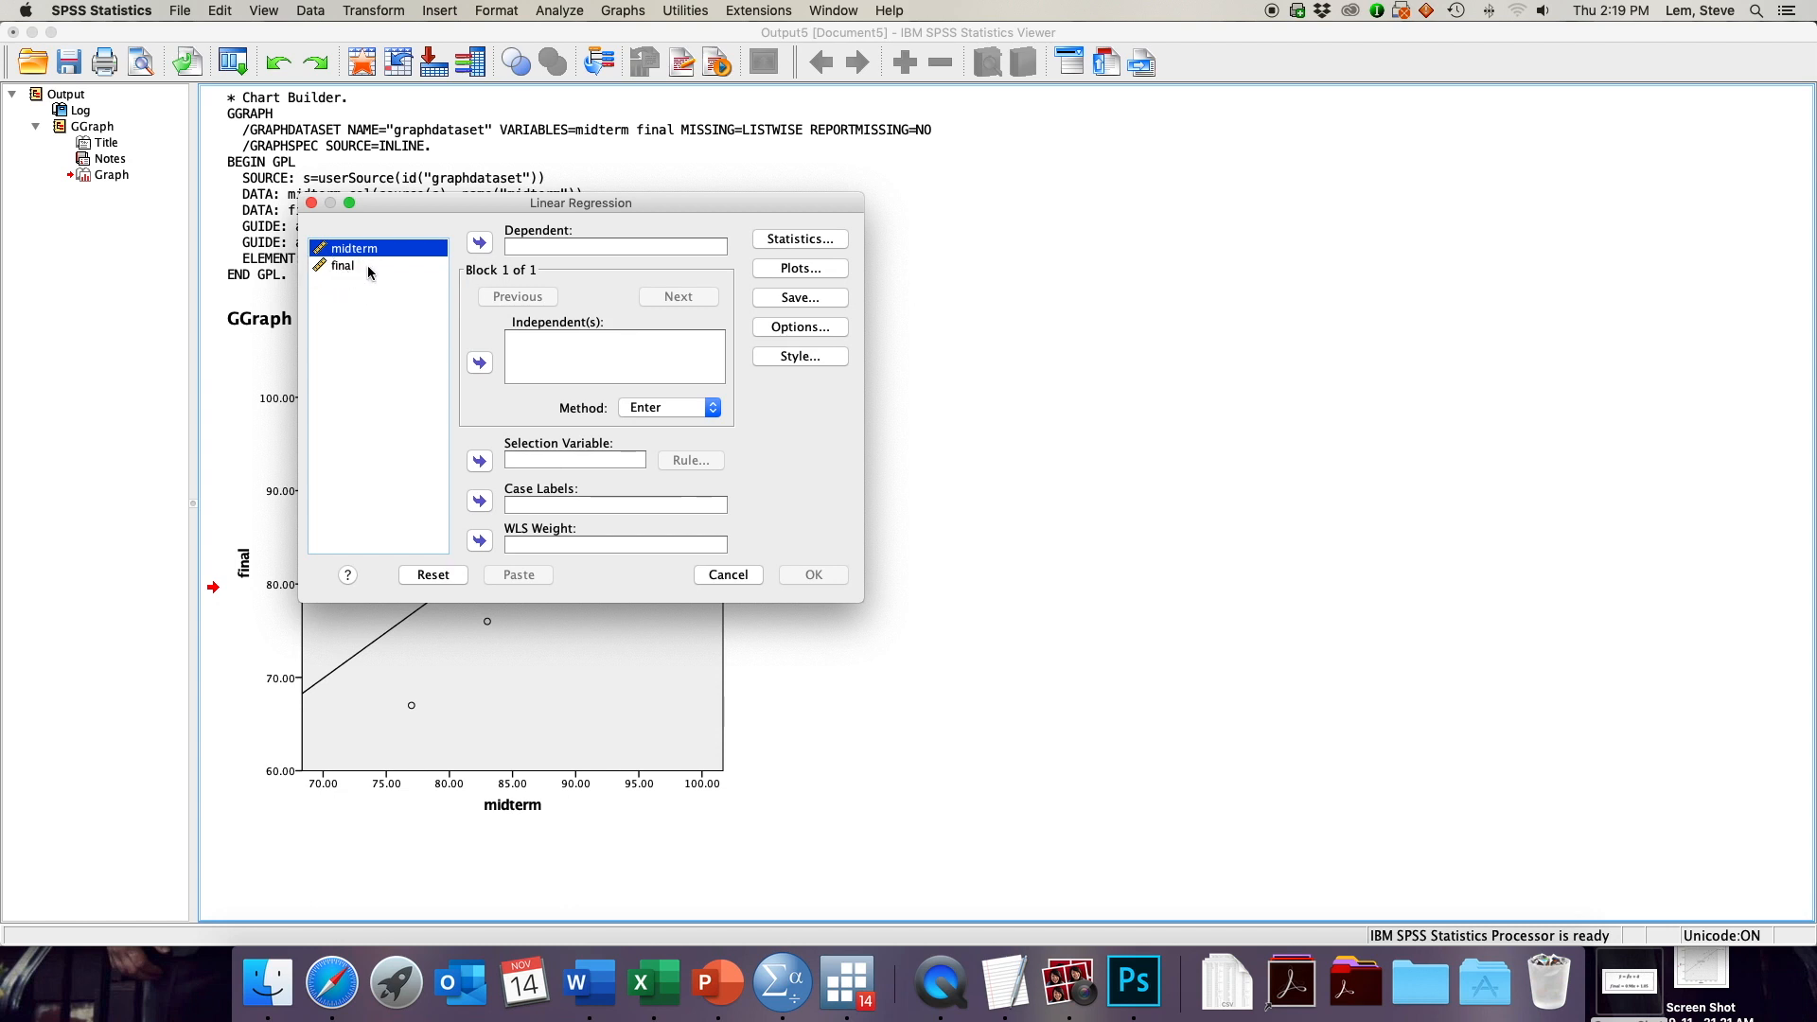
pyautogui.click(479, 242)
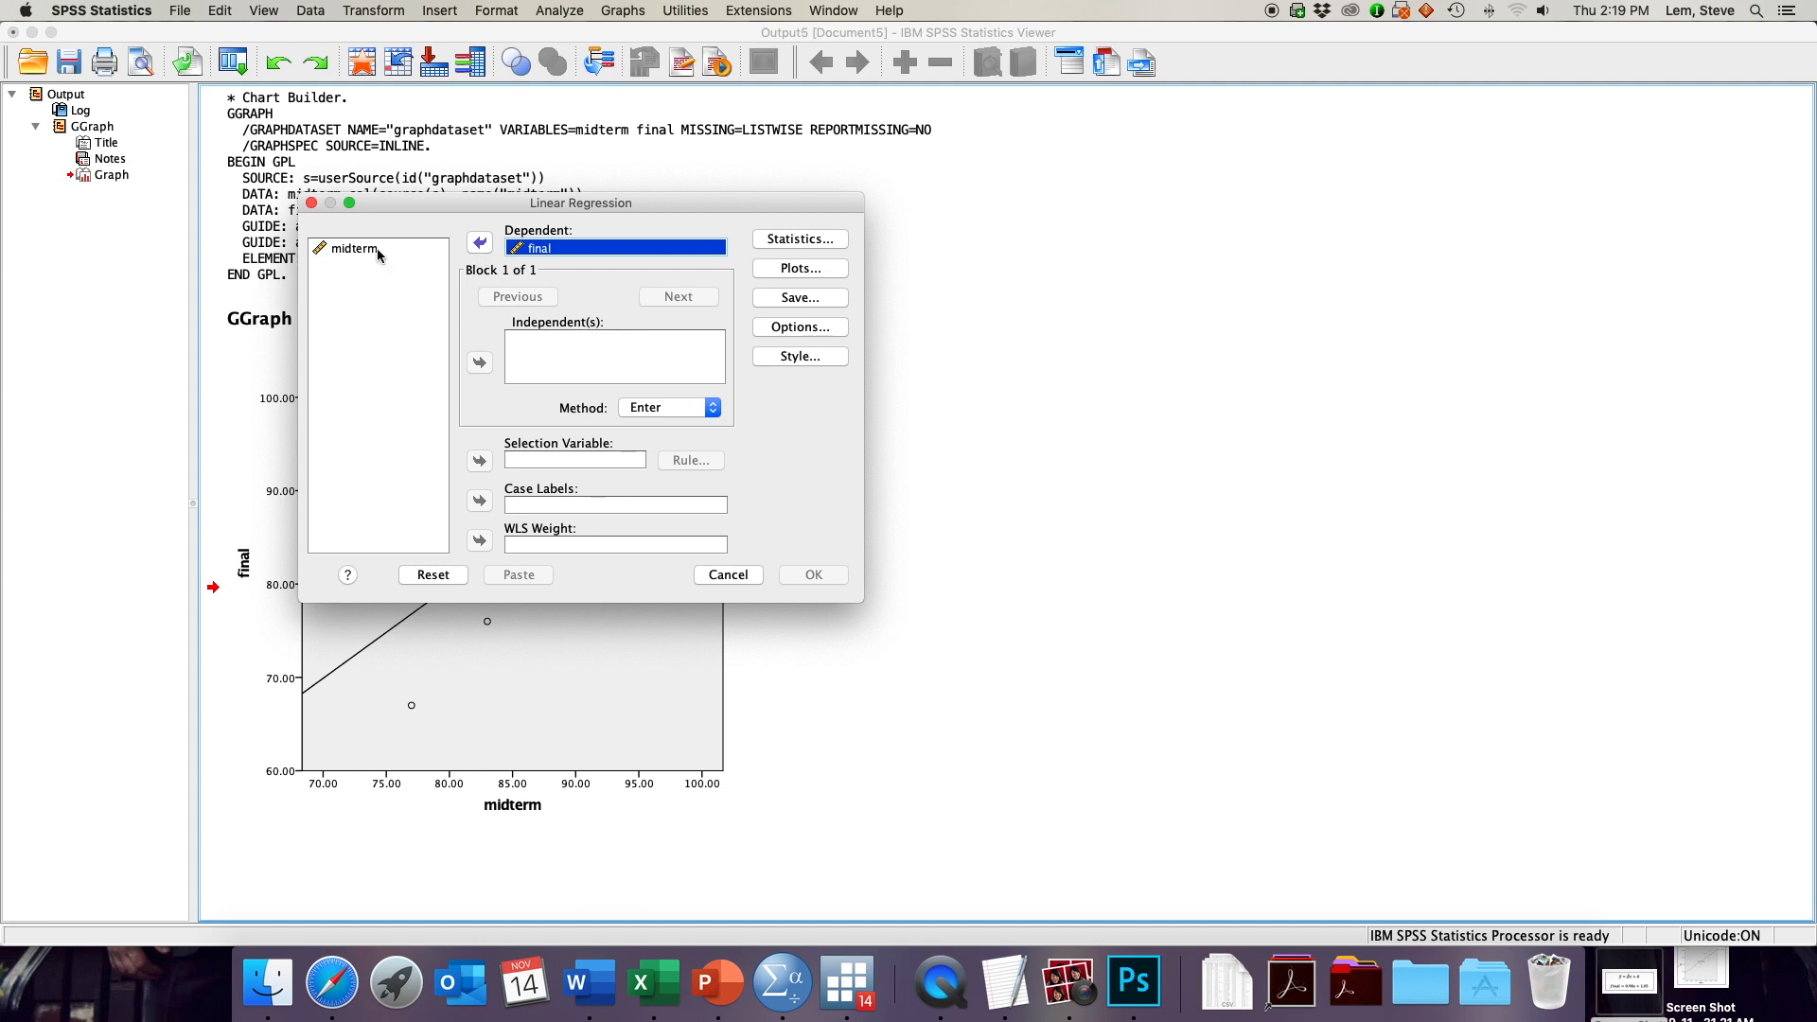
pyautogui.click(479, 364)
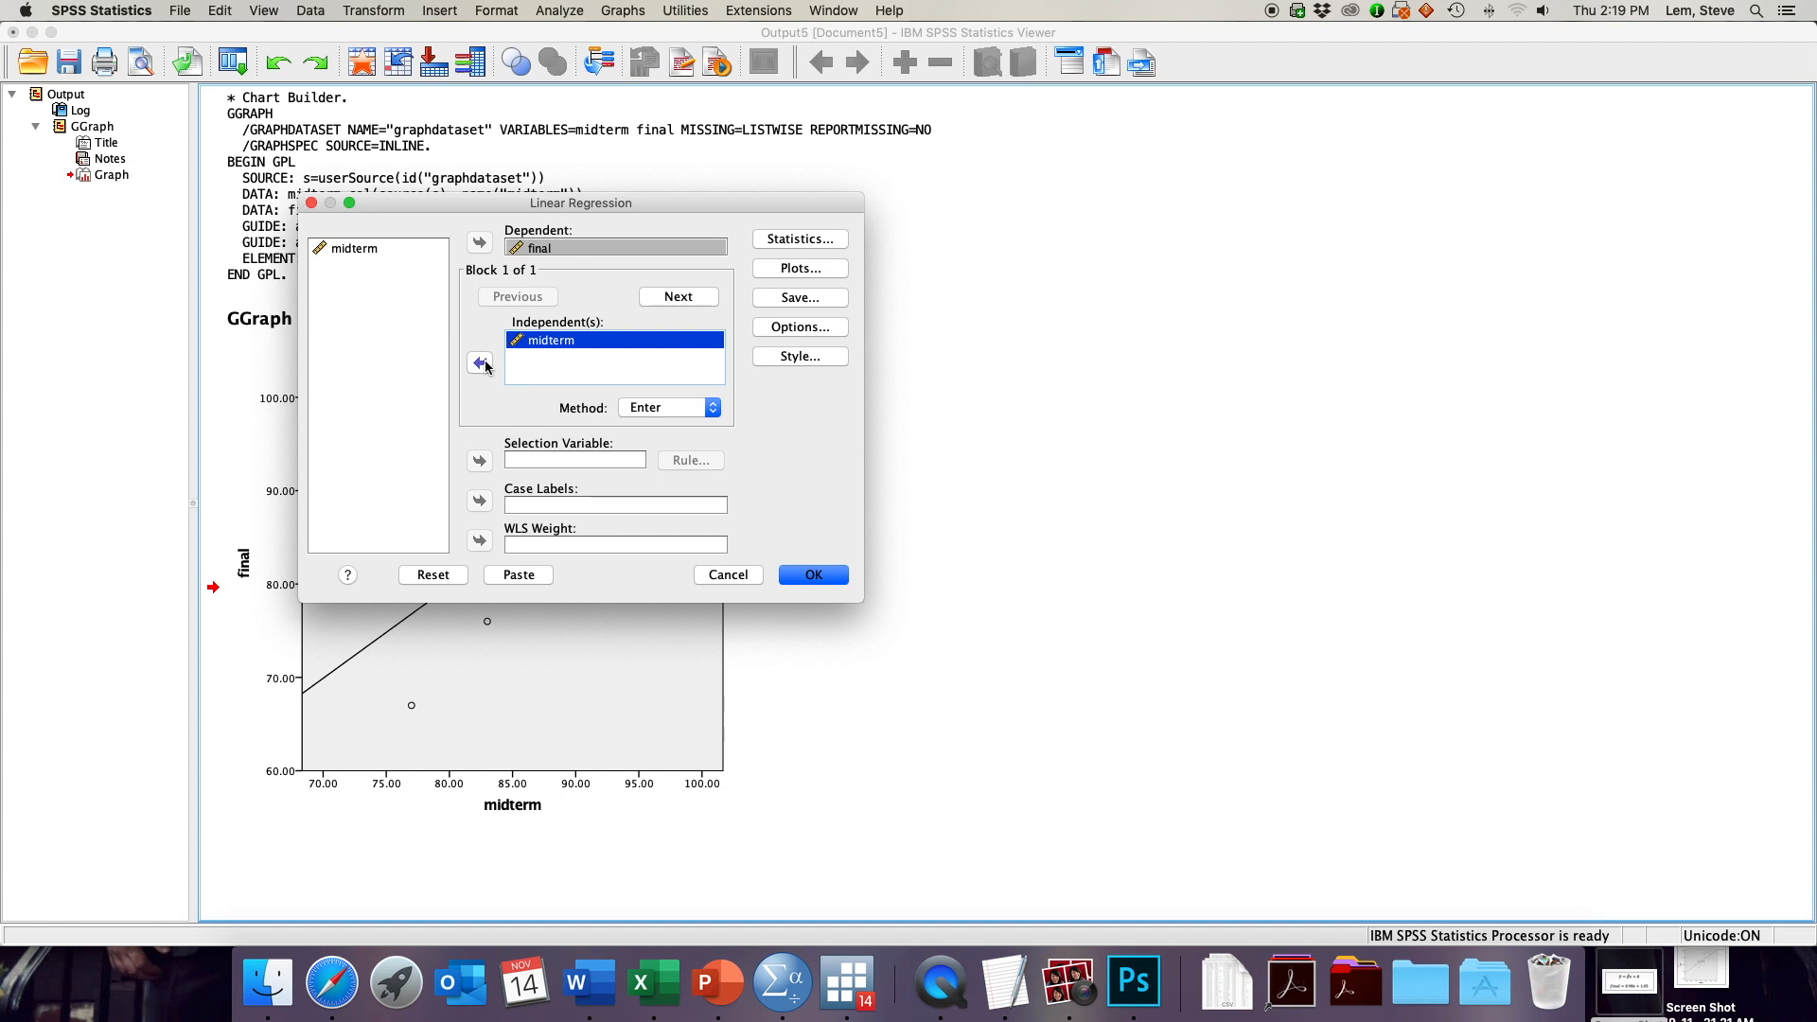
pyautogui.moveTo(803, 286)
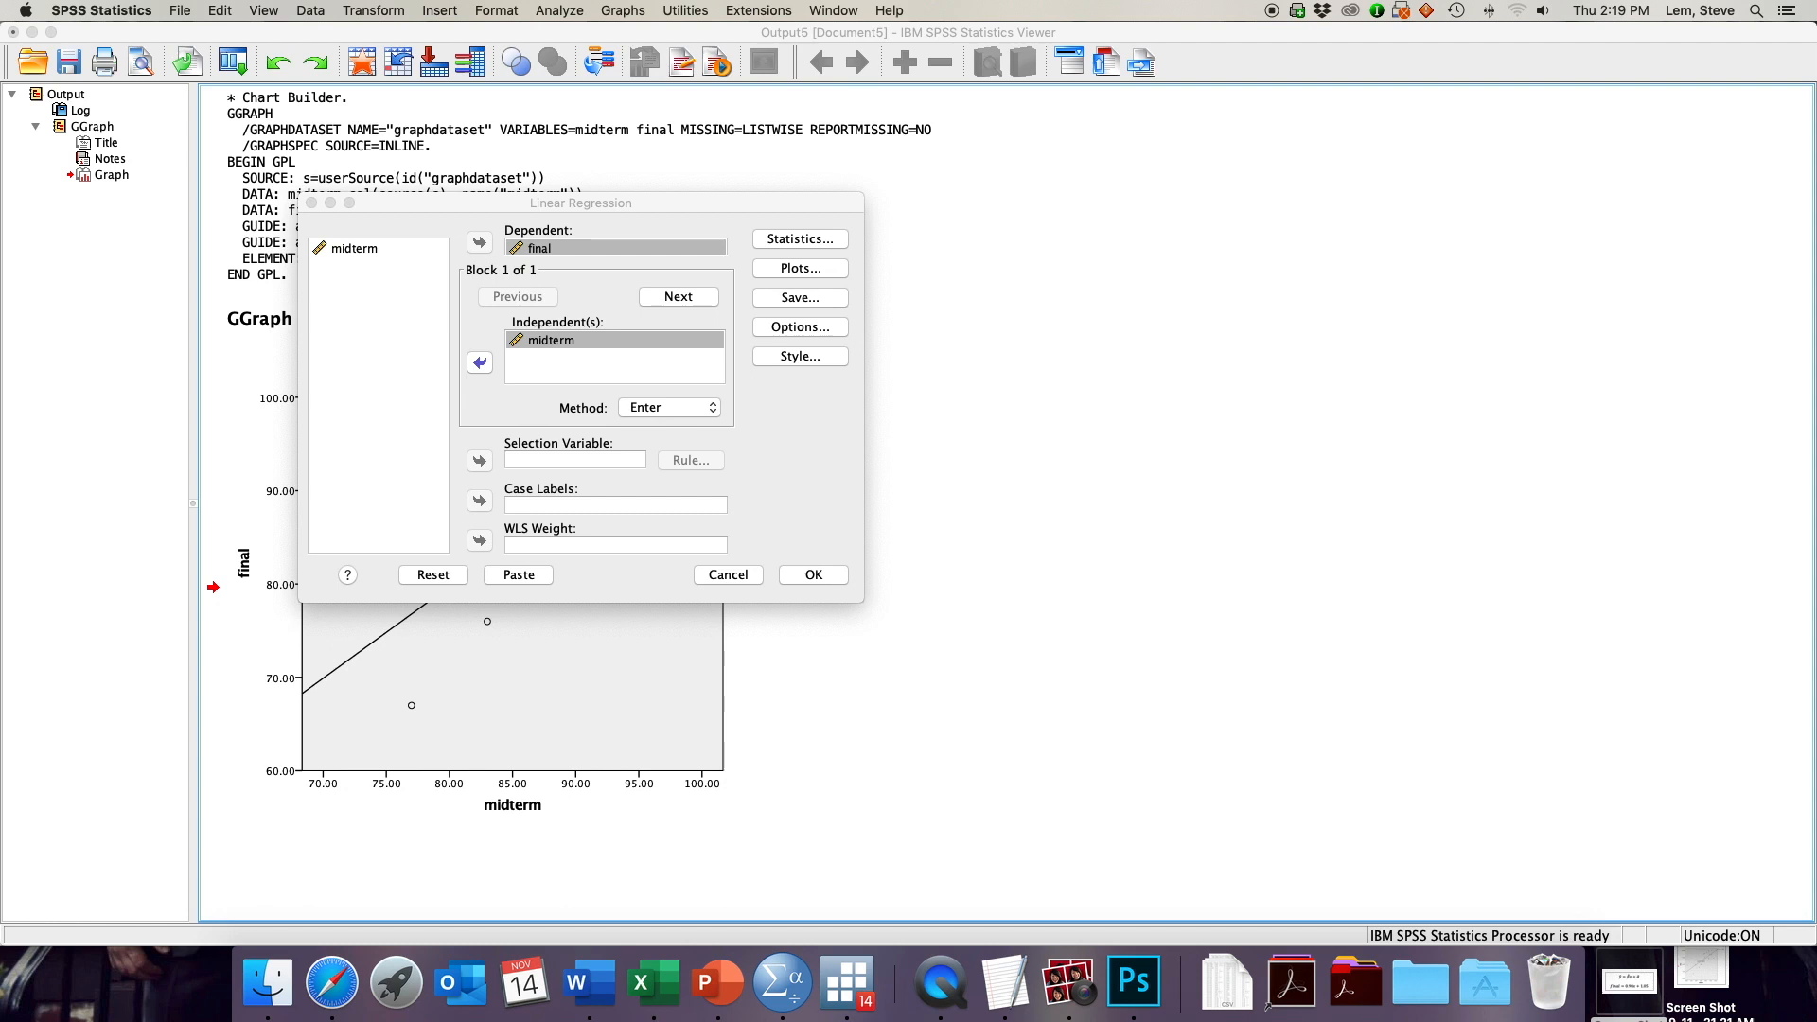
# - Have the regression save unstandardized predicted values and unstandardized residuals as new variables
pyautogui.click(799, 297)
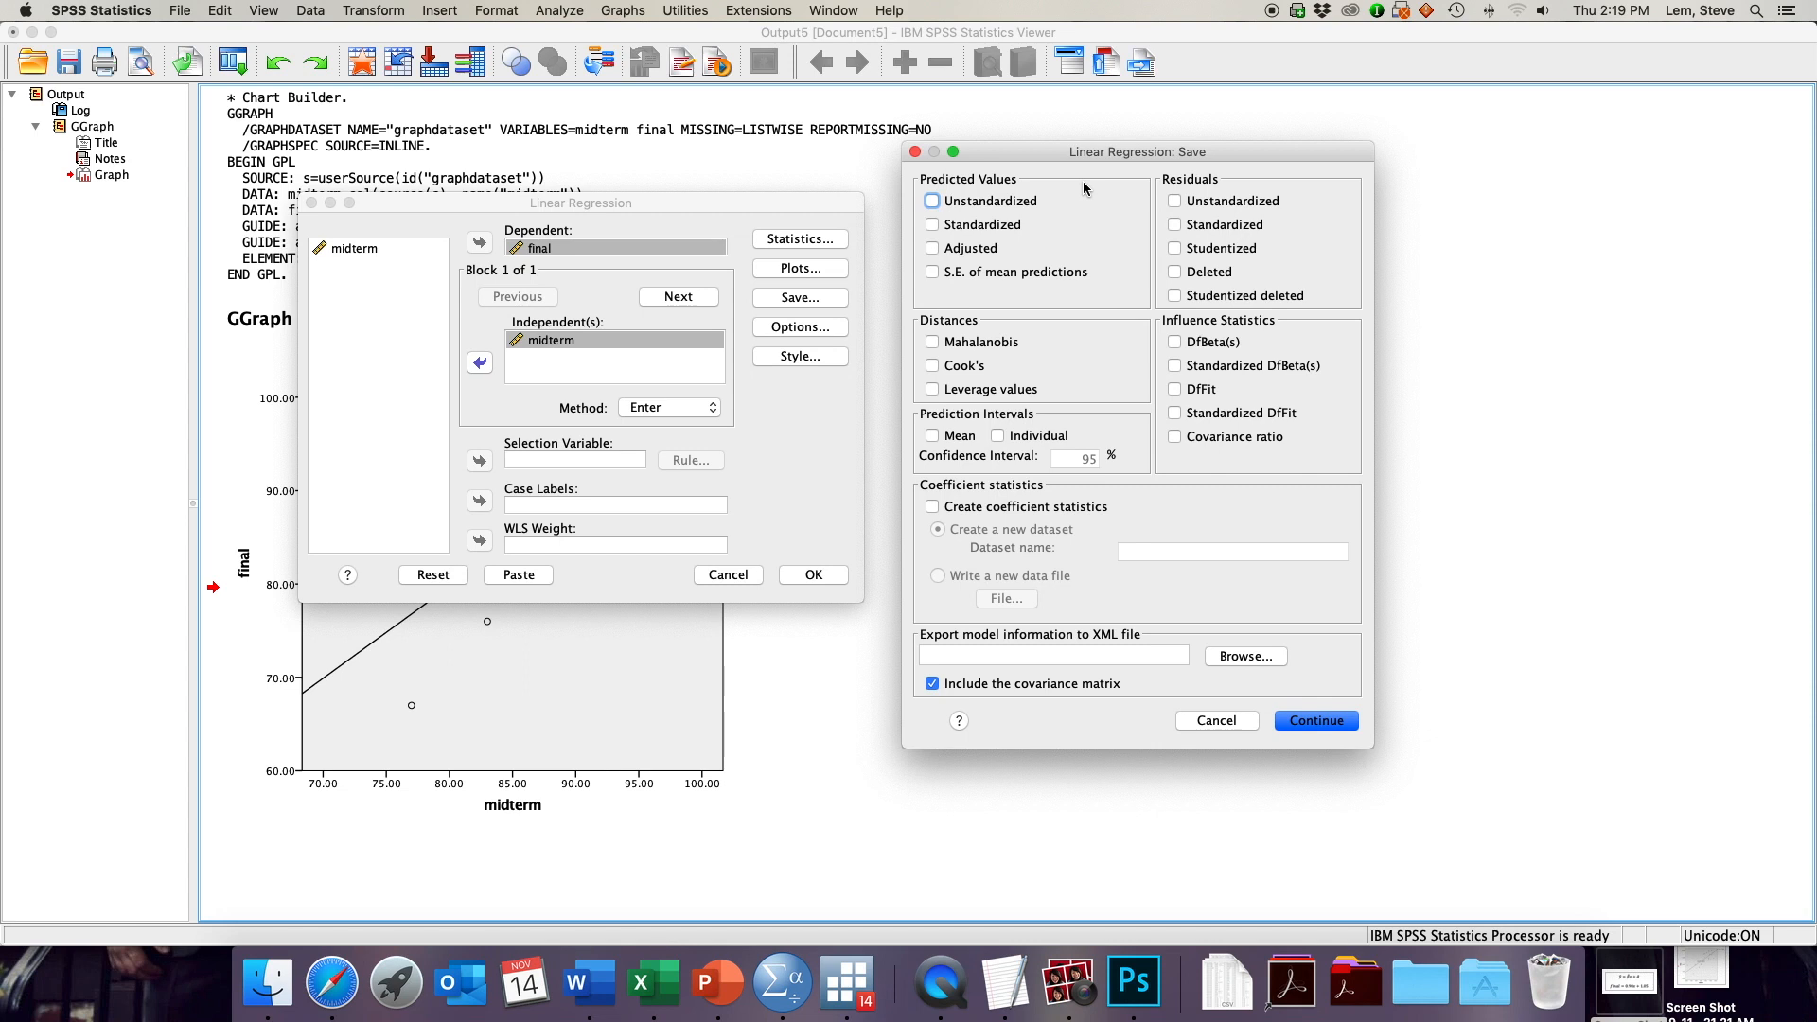
pyautogui.moveTo(994, 223)
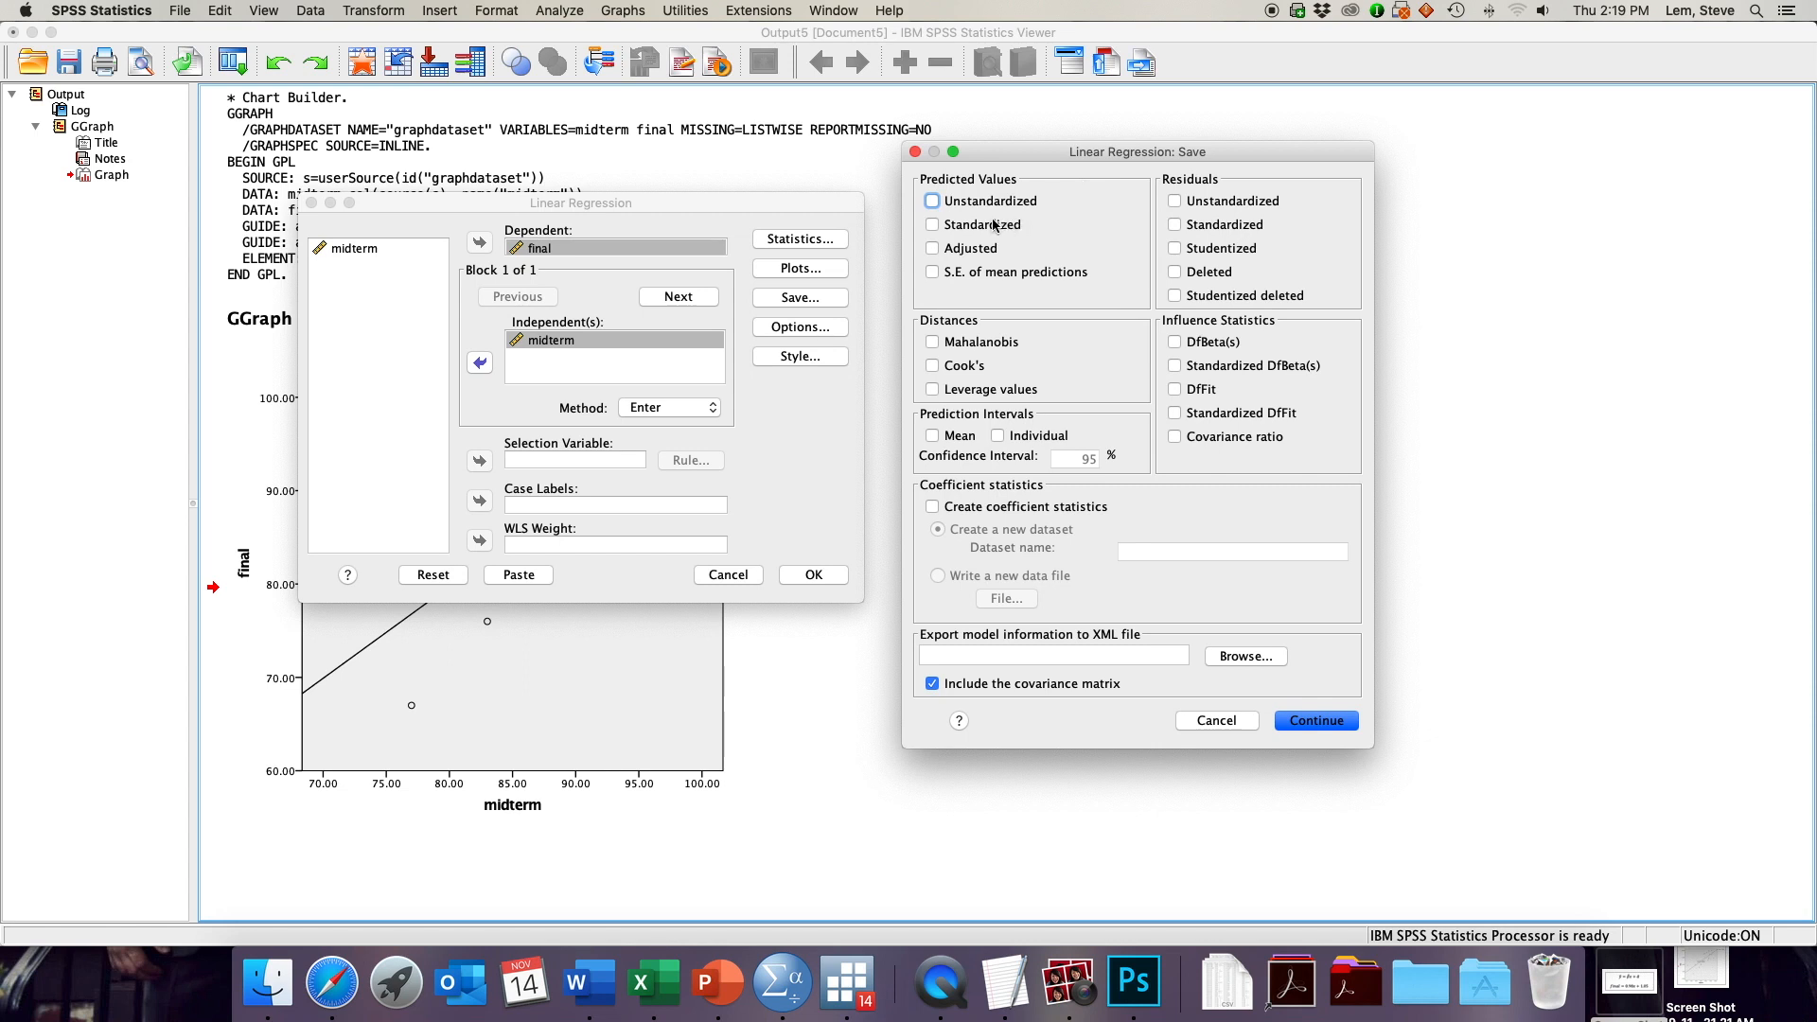
pyautogui.moveTo(965, 220)
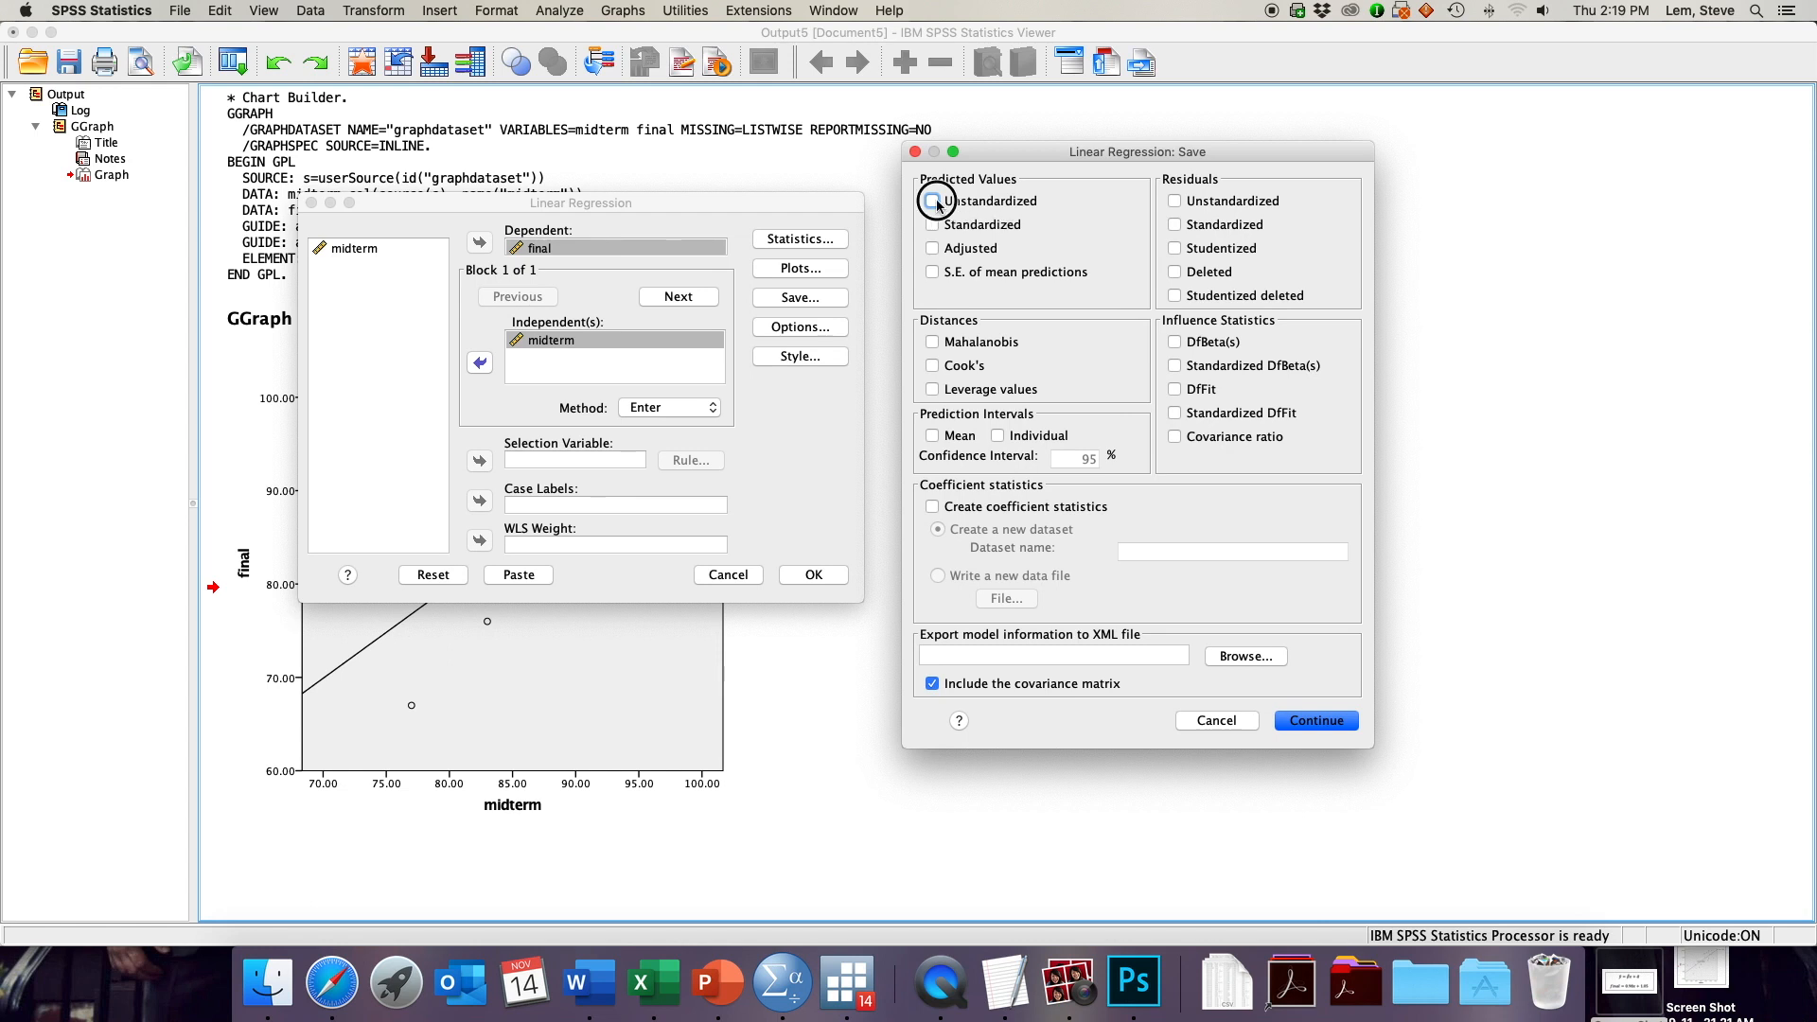
pyautogui.click(933, 201)
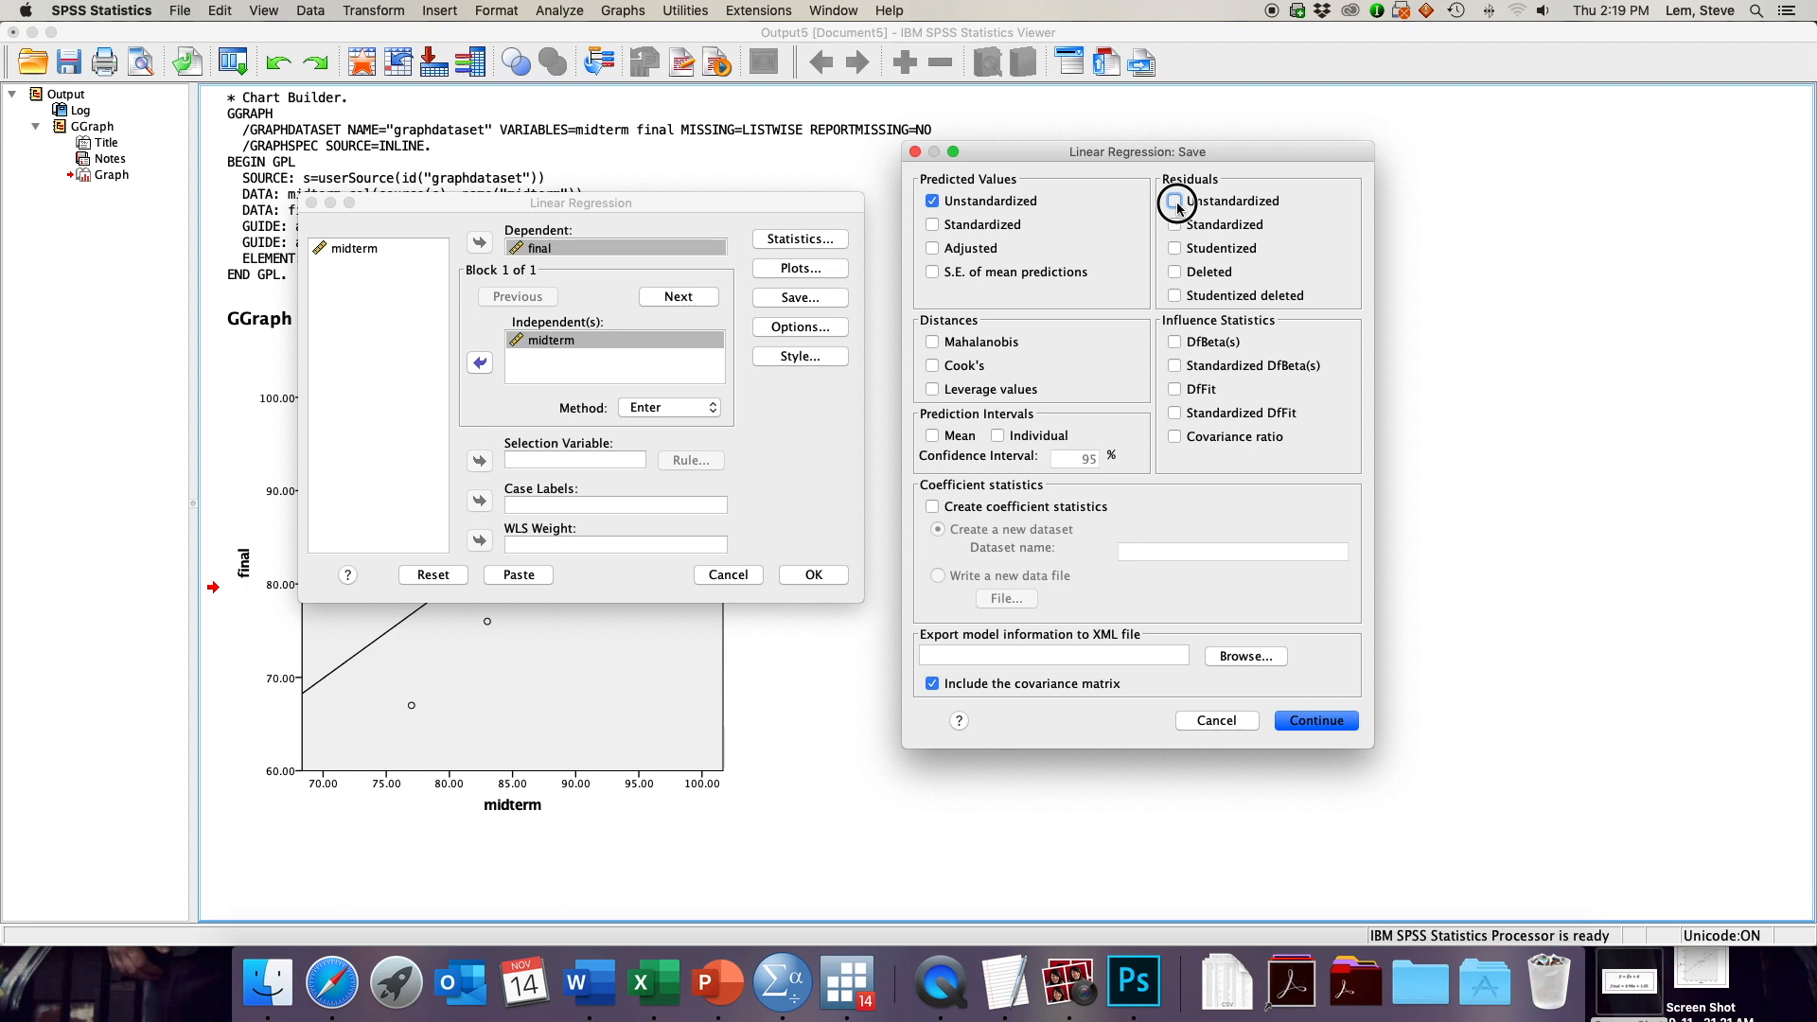
pyautogui.click(1174, 201)
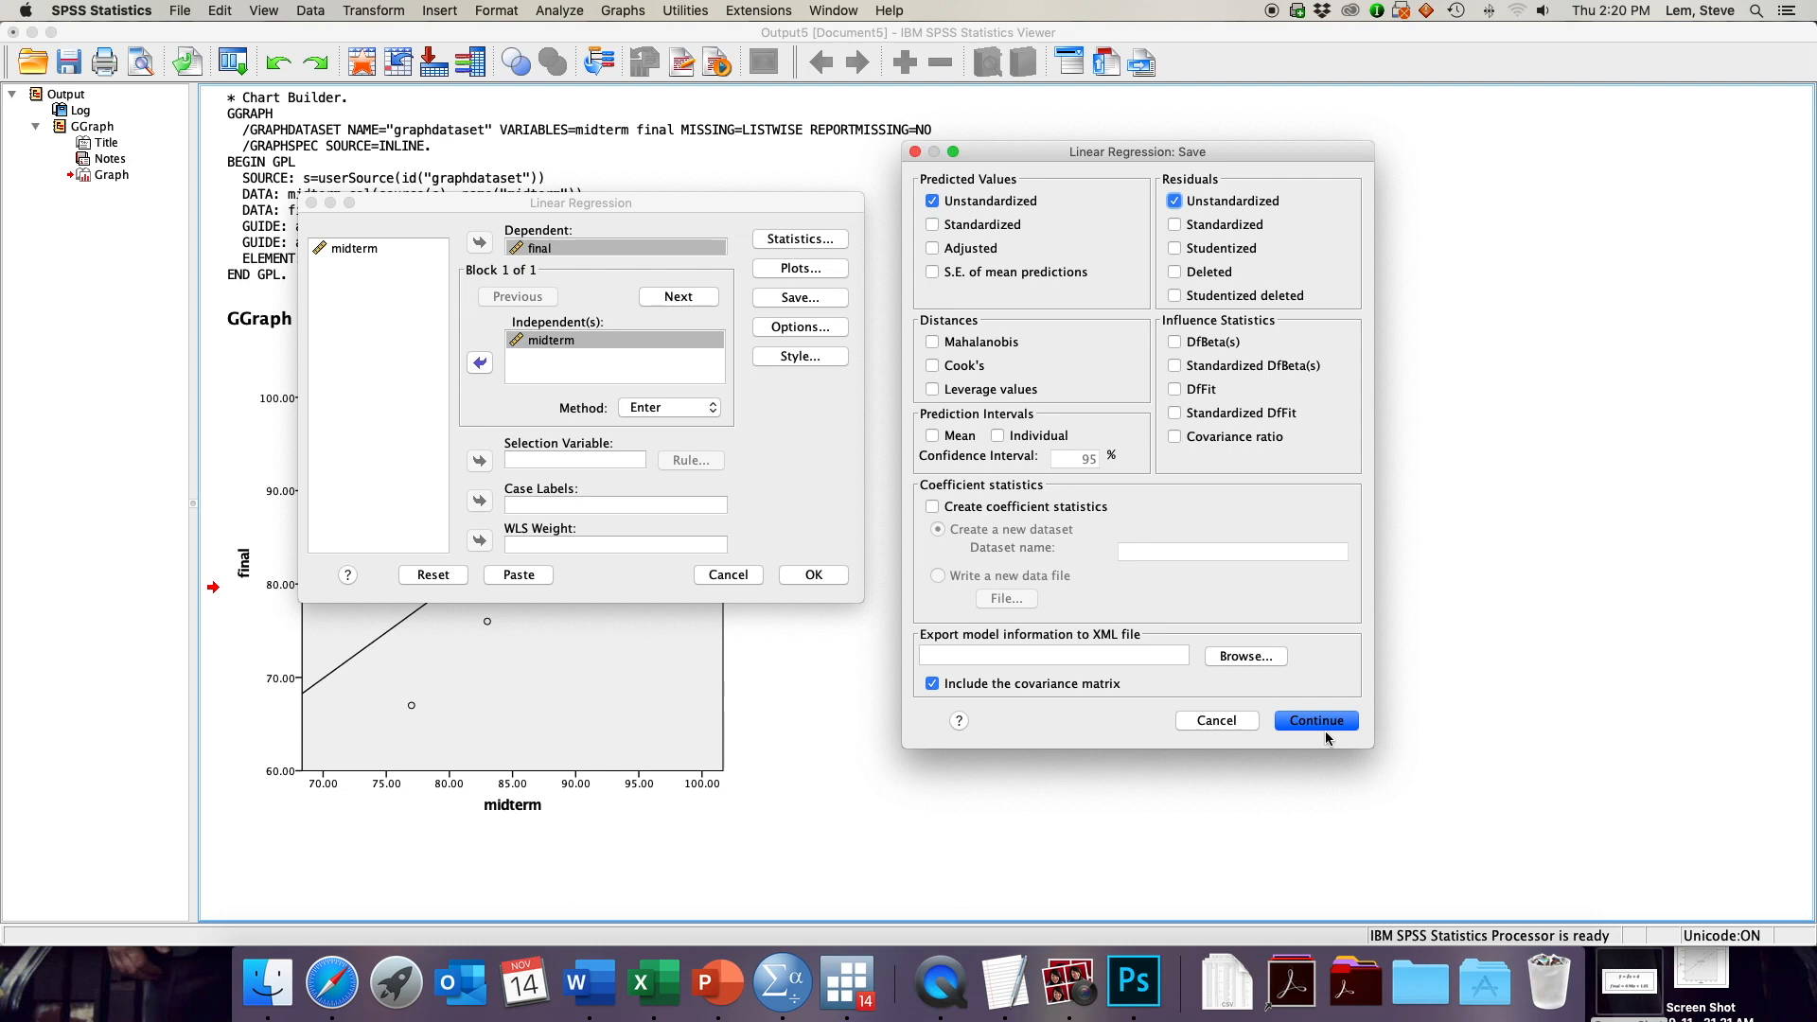
pyautogui.click(1315, 719)
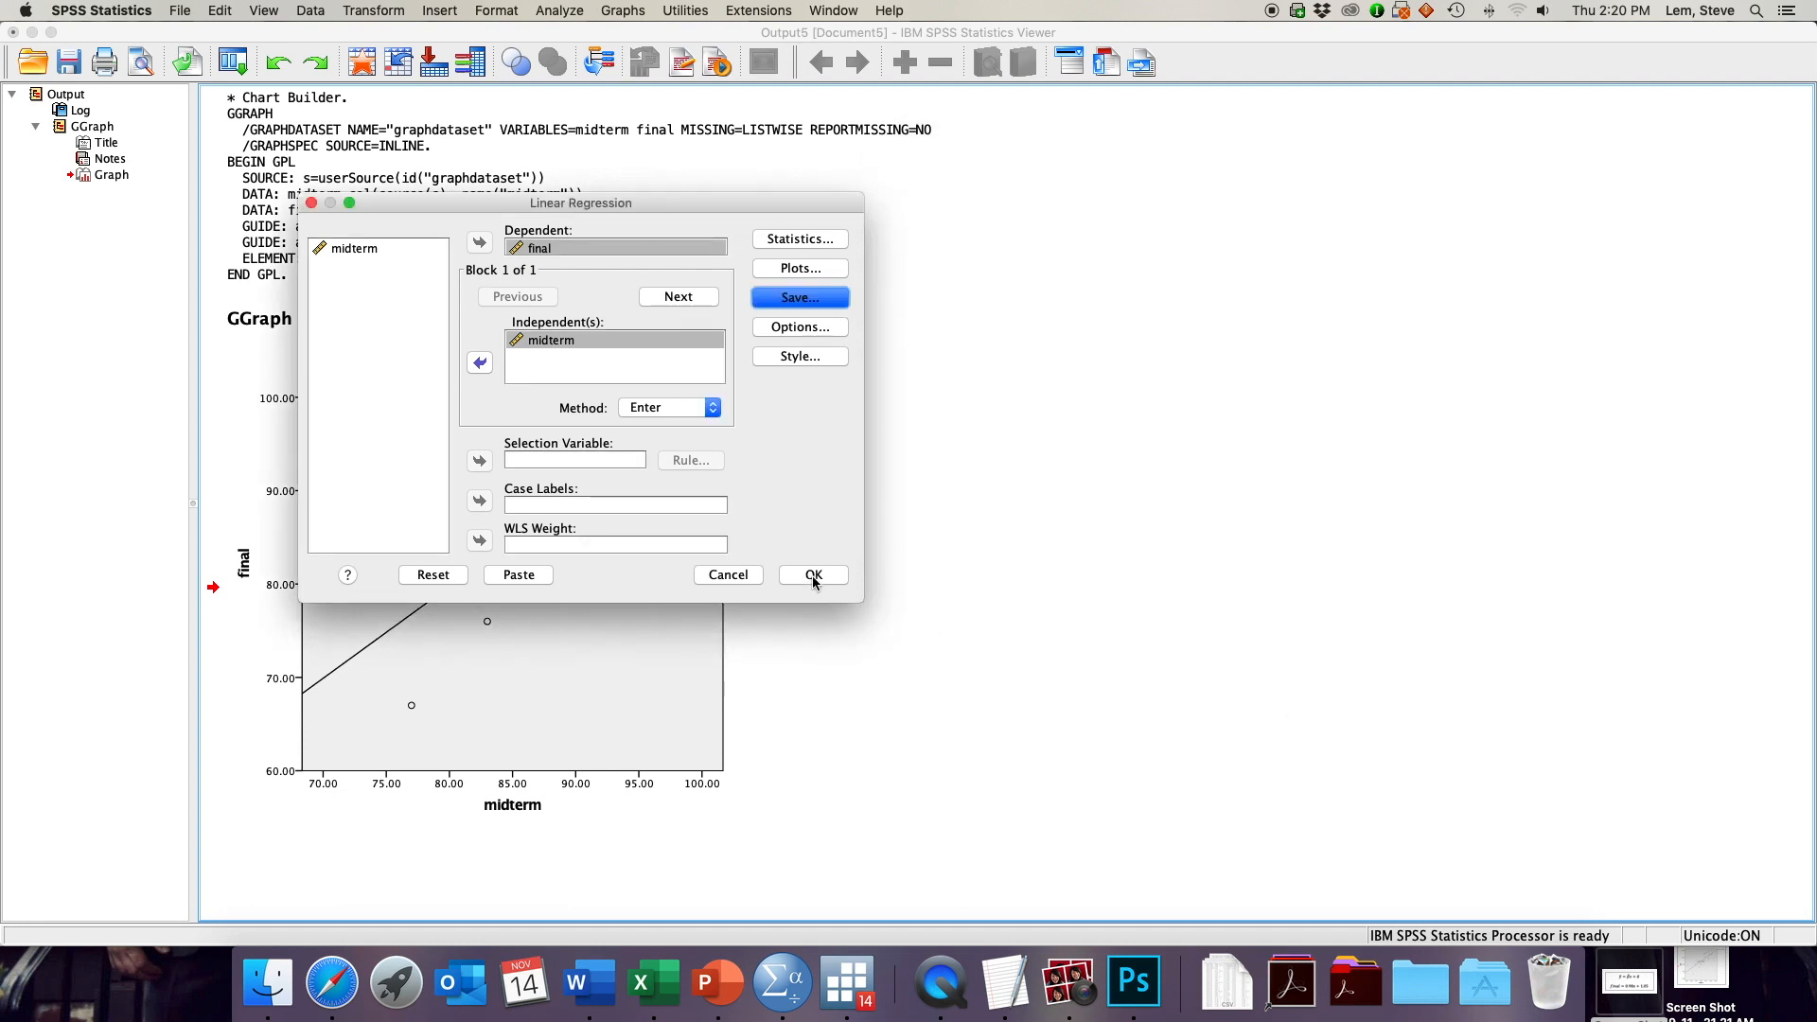
# - Run the regression (R² = .584, midterm coefficient .984) and select the Variables Entered/Removed table
pyautogui.click(812, 575)
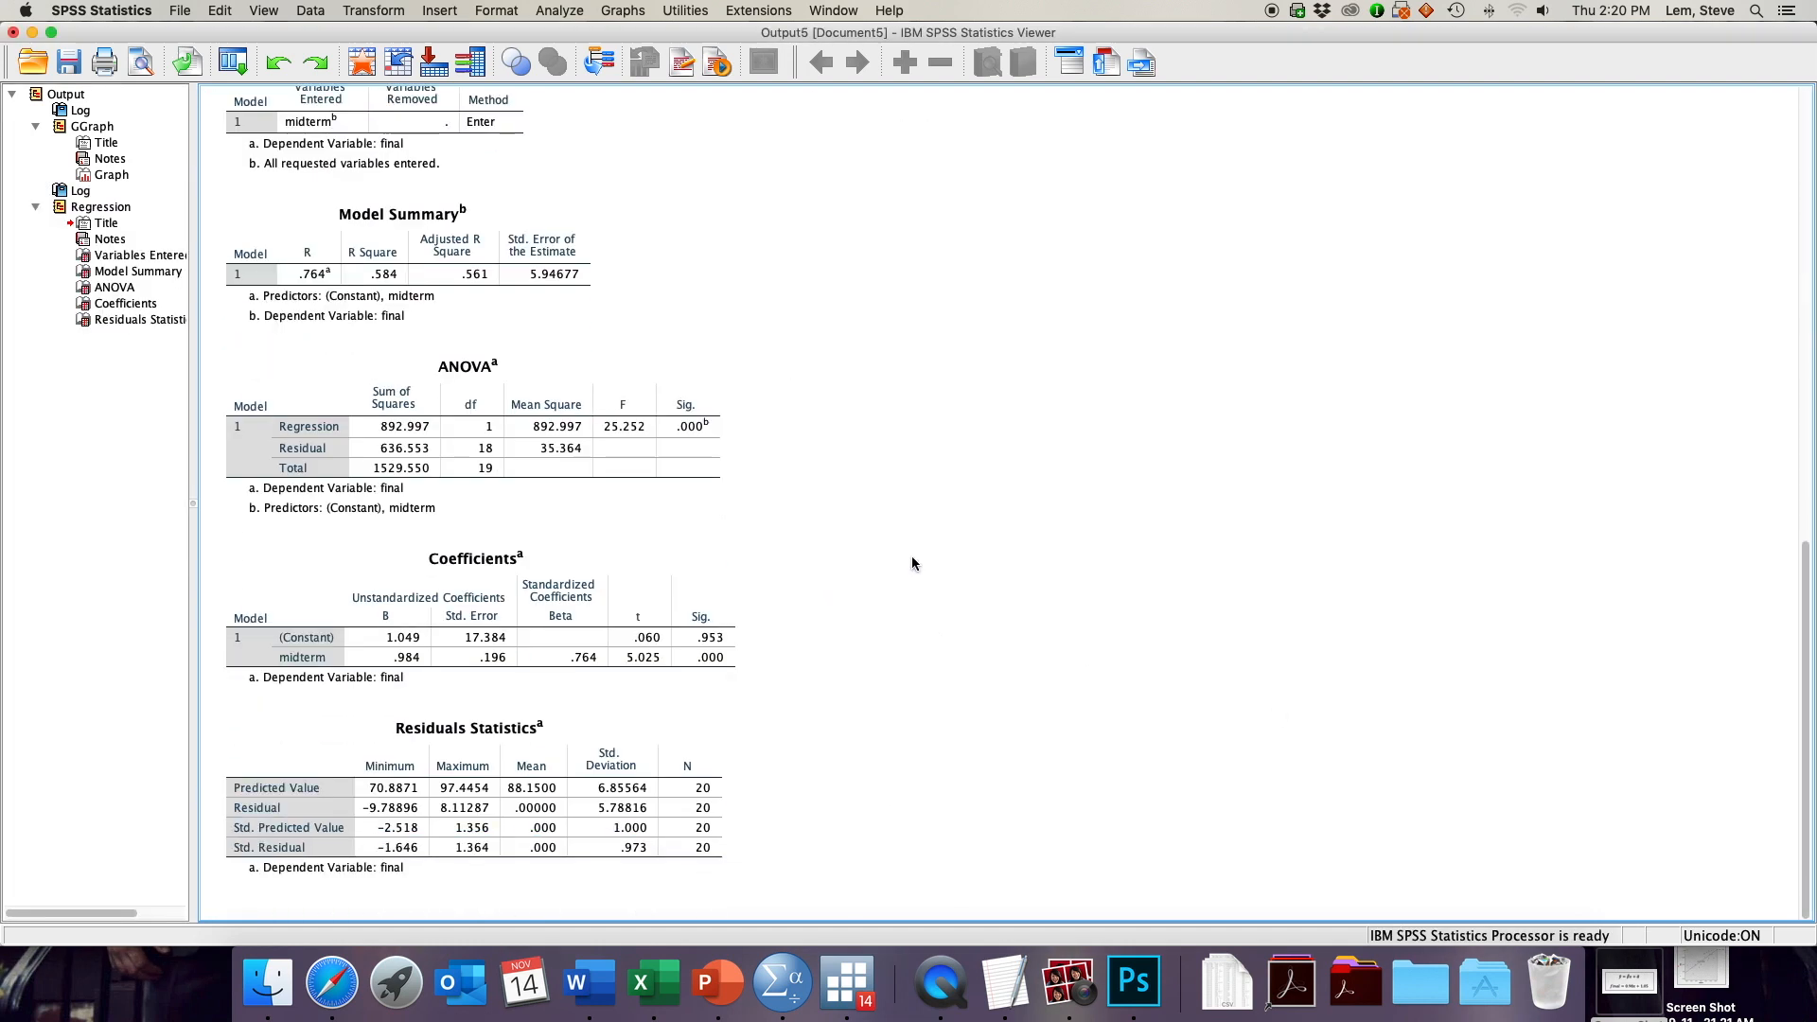
pyautogui.scroll(3)
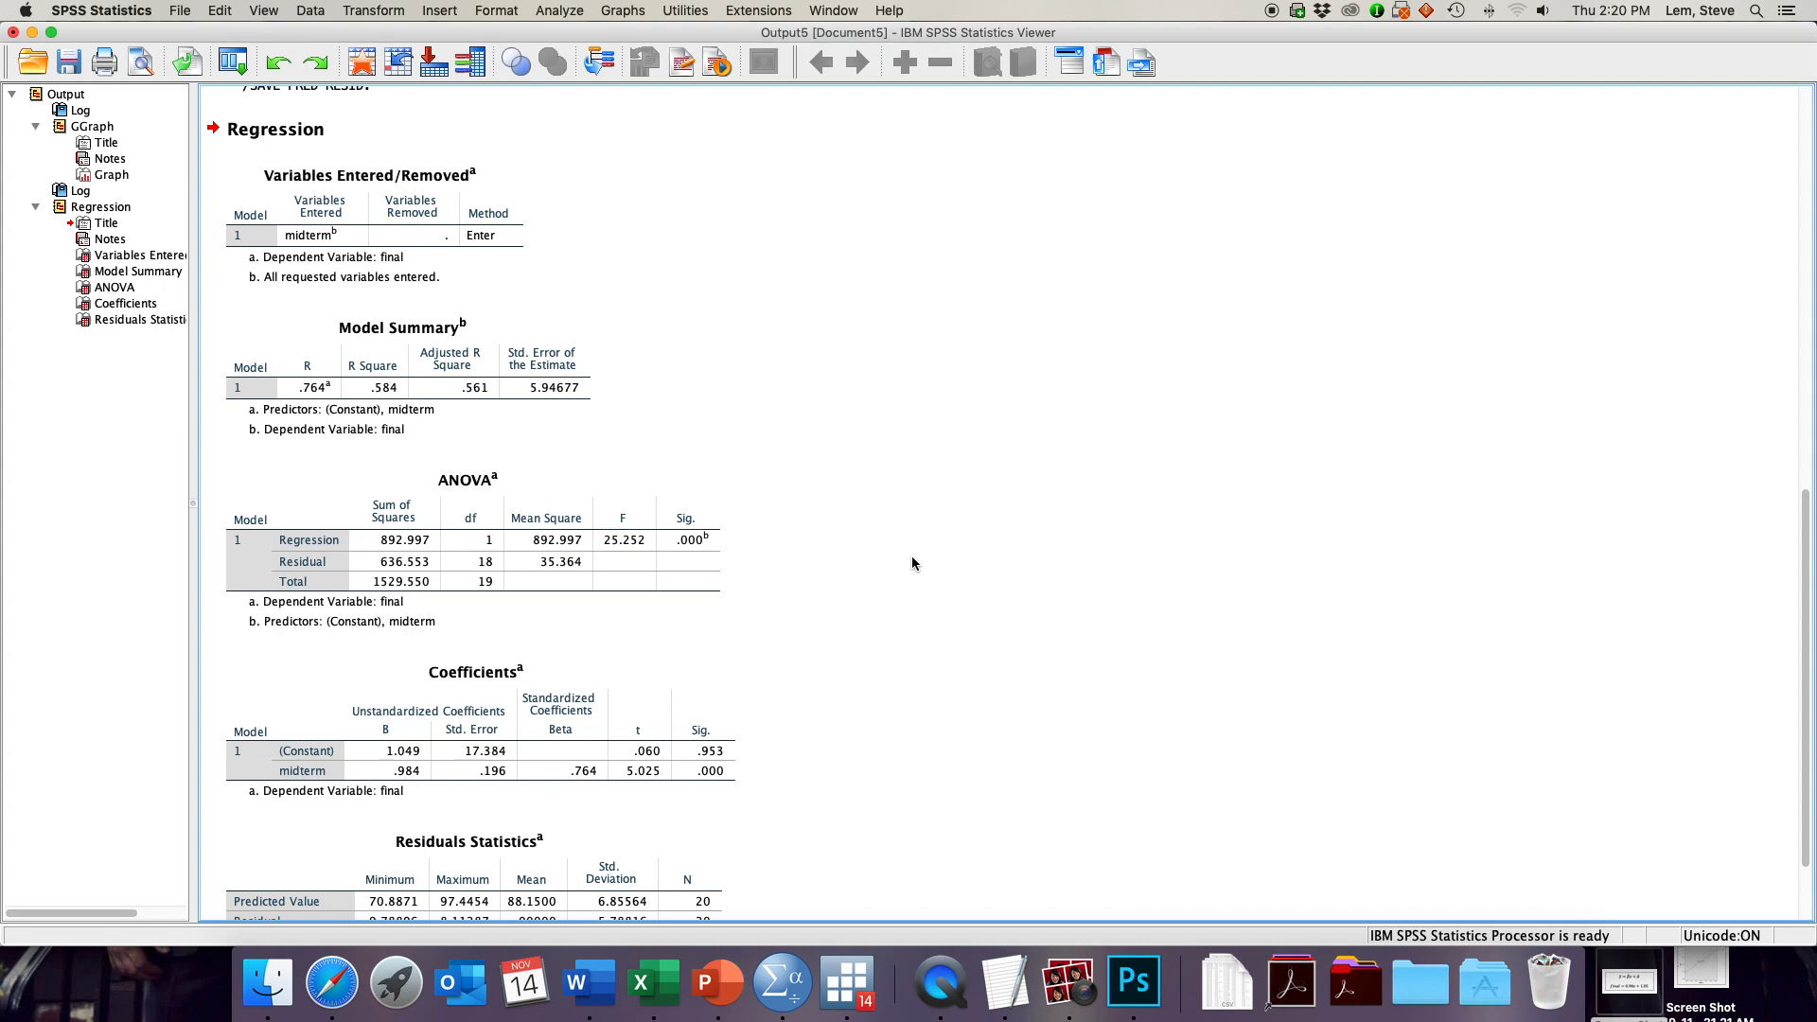
pyautogui.moveTo(610, 303)
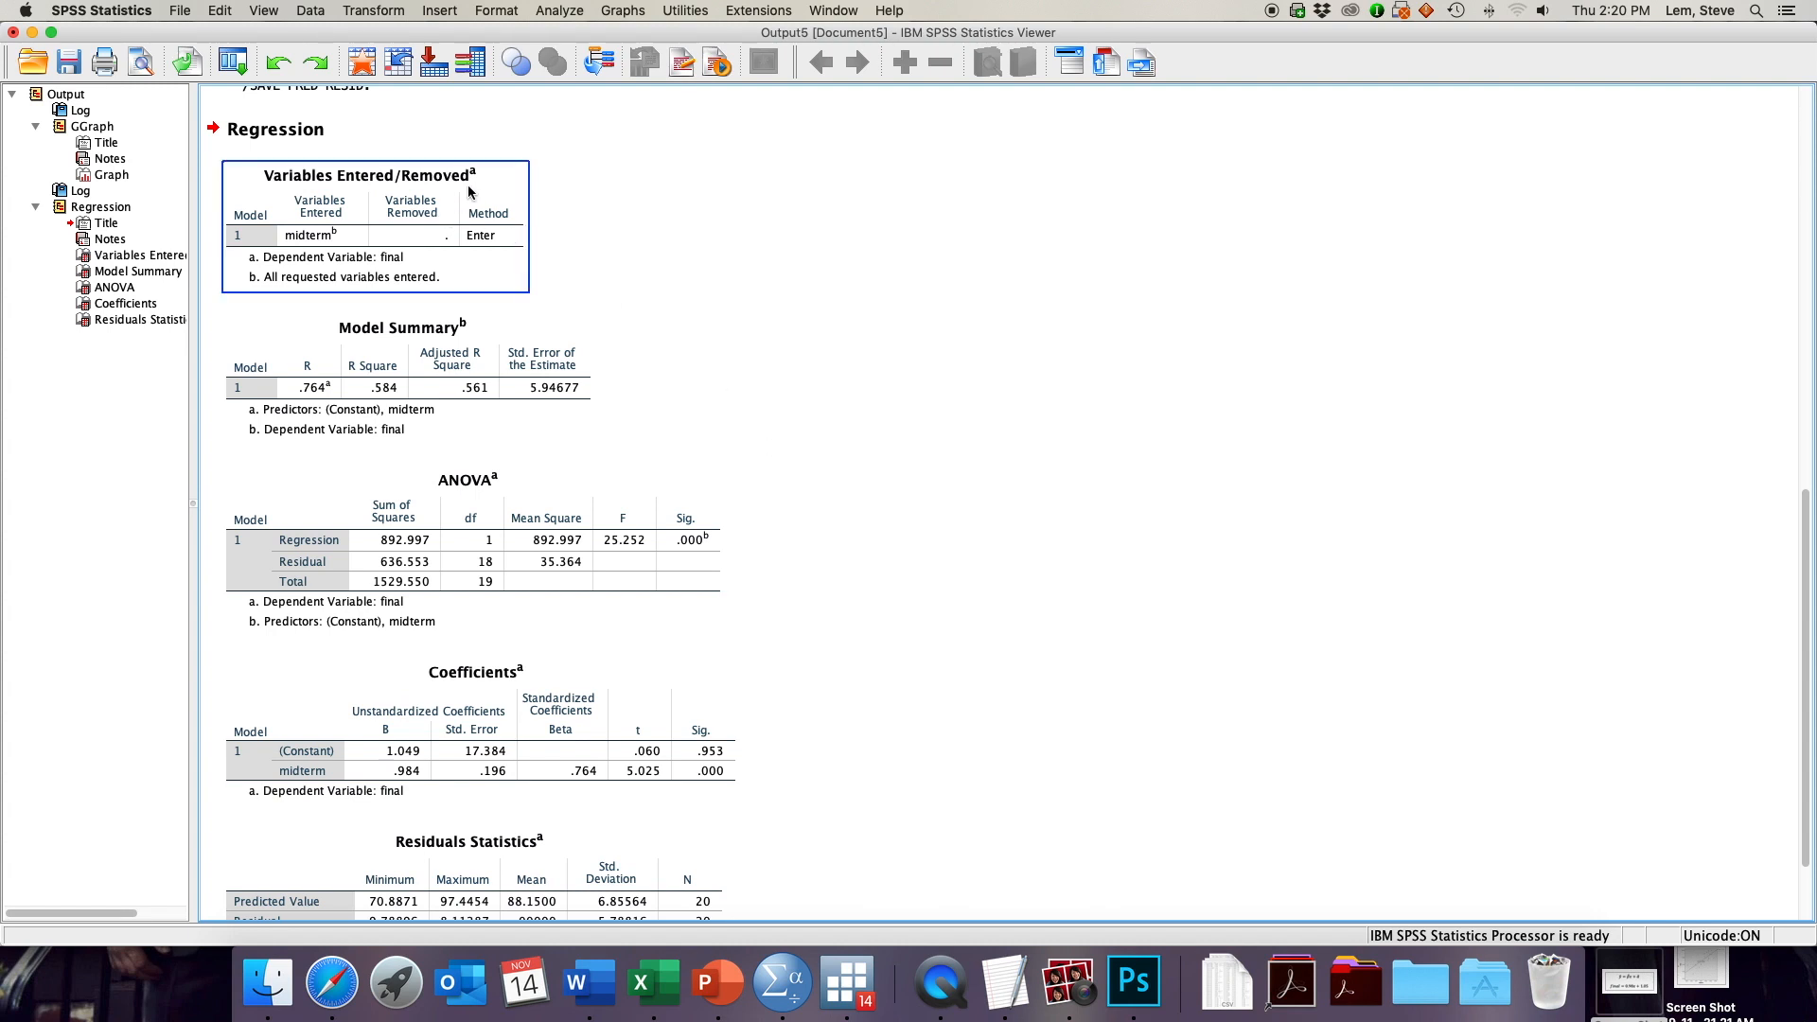
pyautogui.moveTo(469, 191)
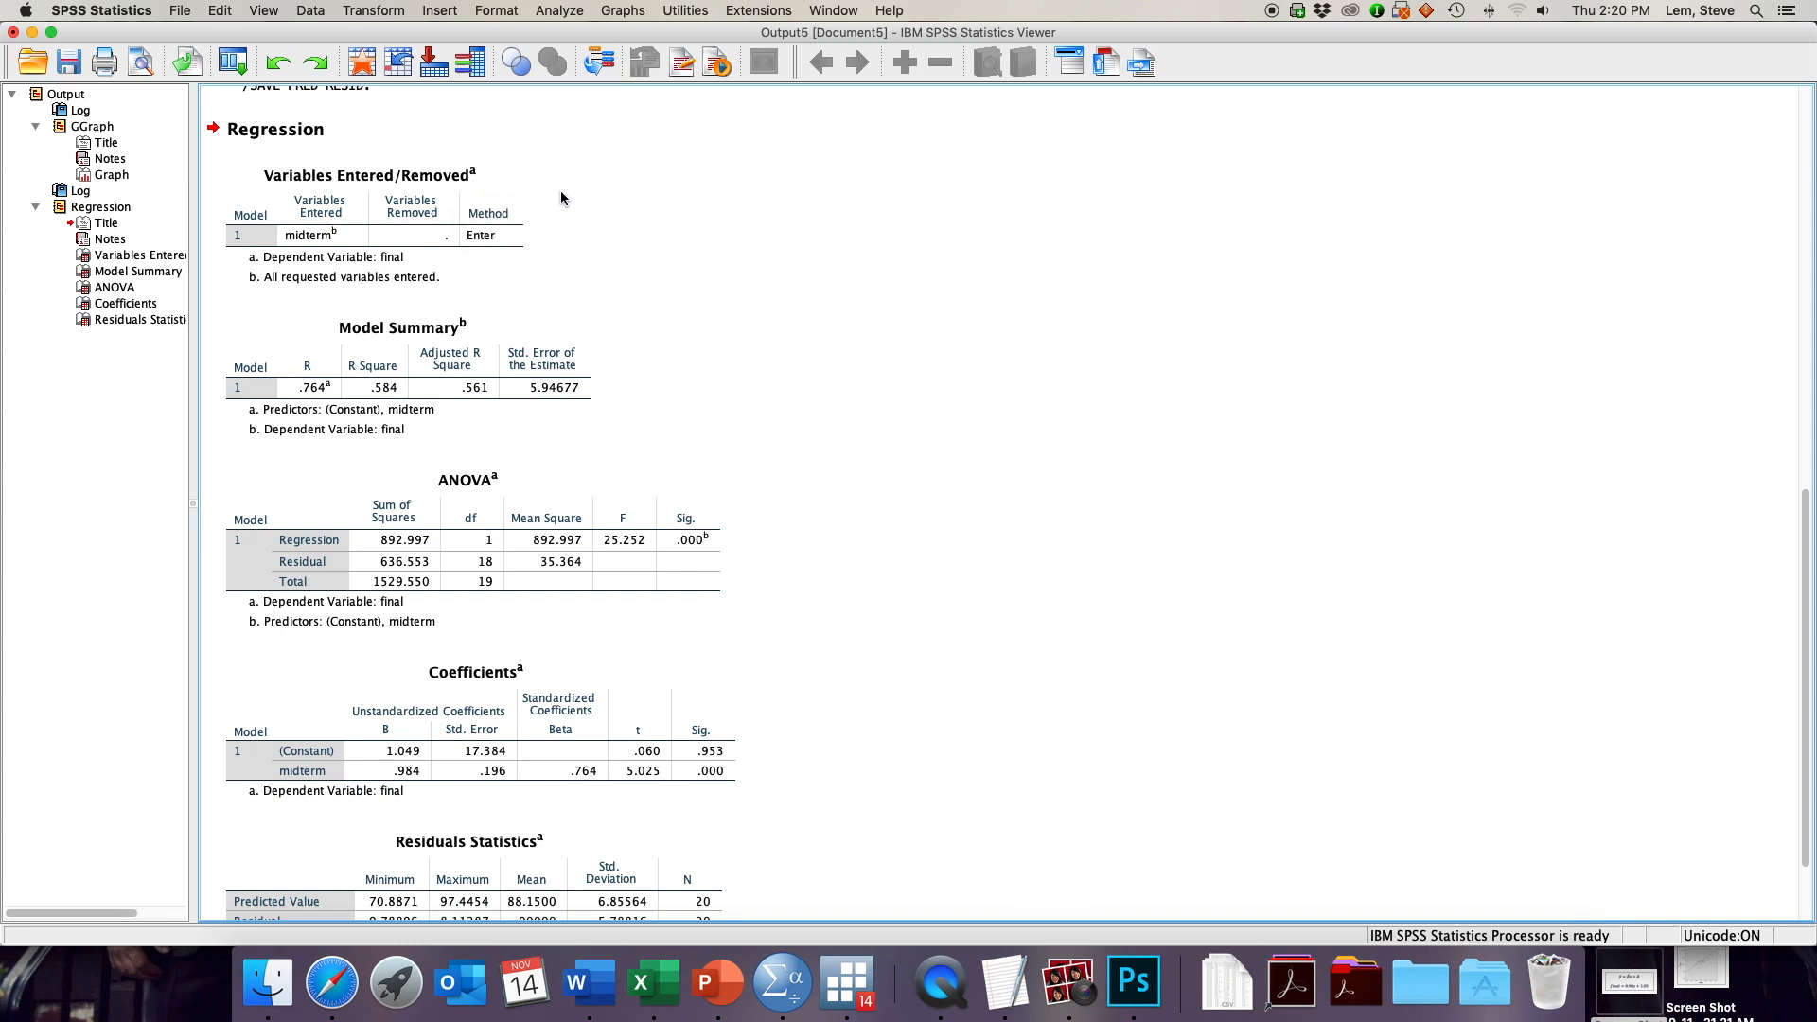
pyautogui.click(371, 227)
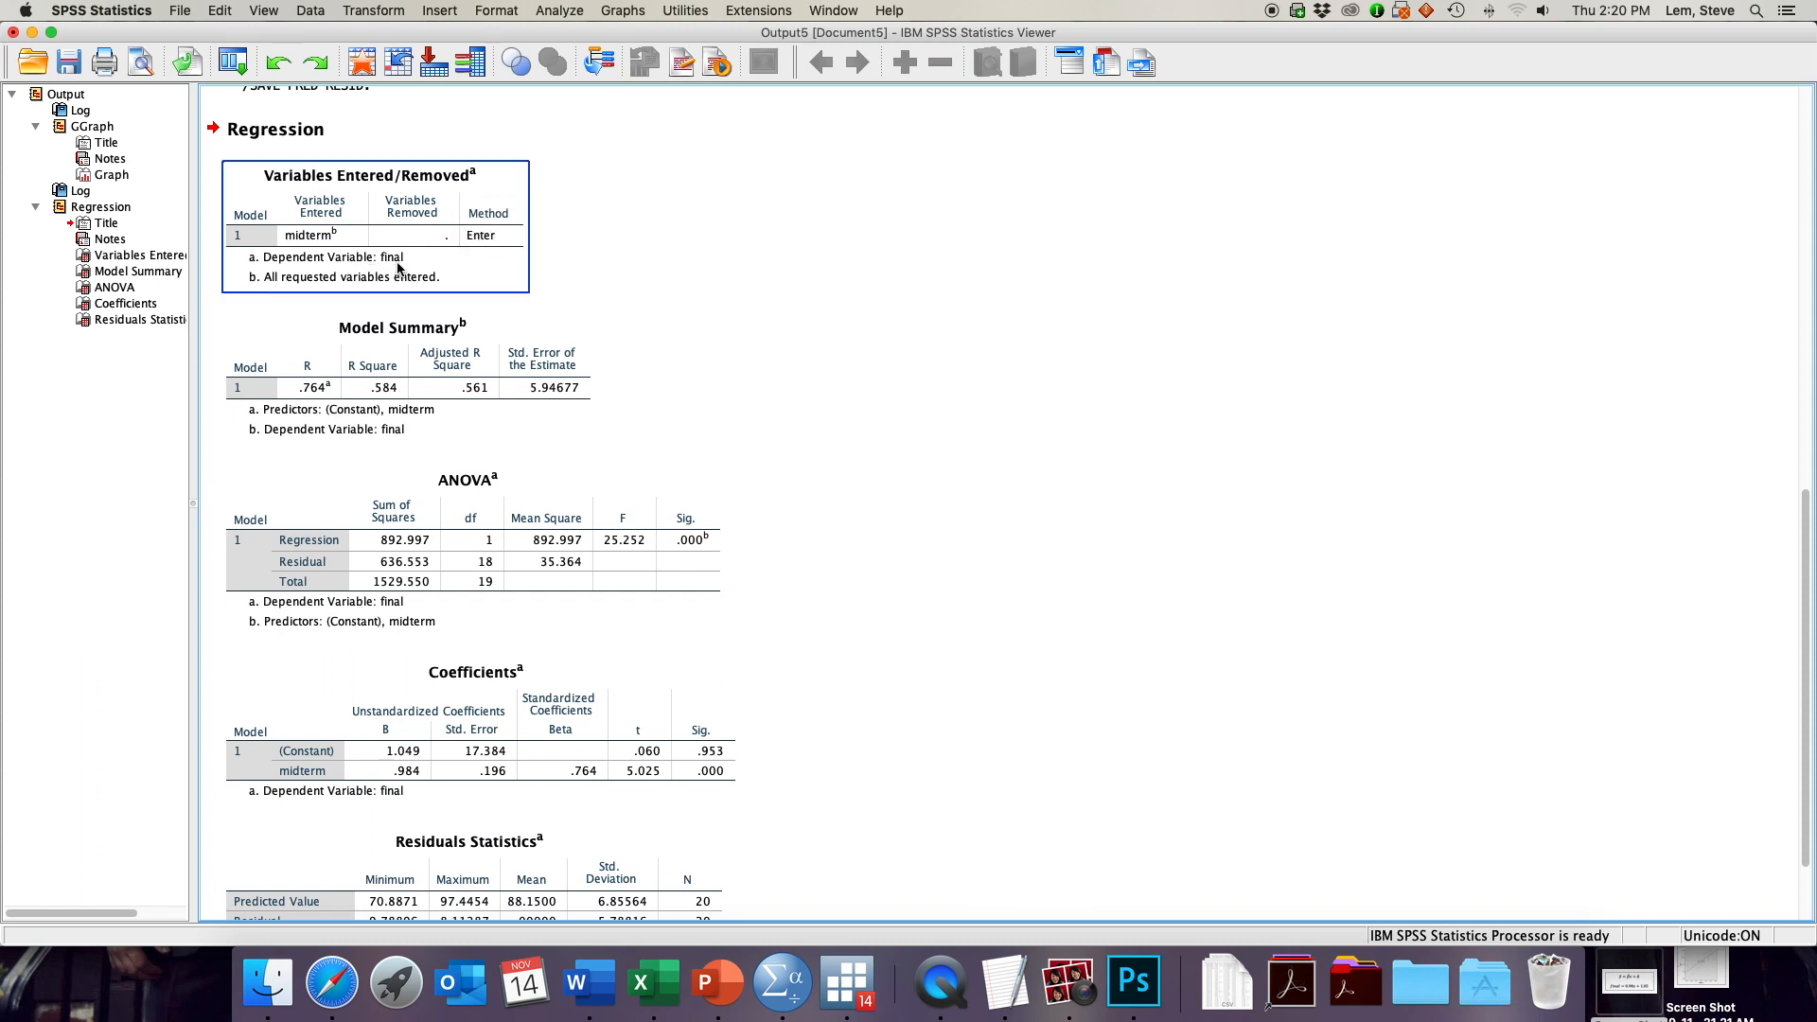
pyautogui.moveTo(420, 260)
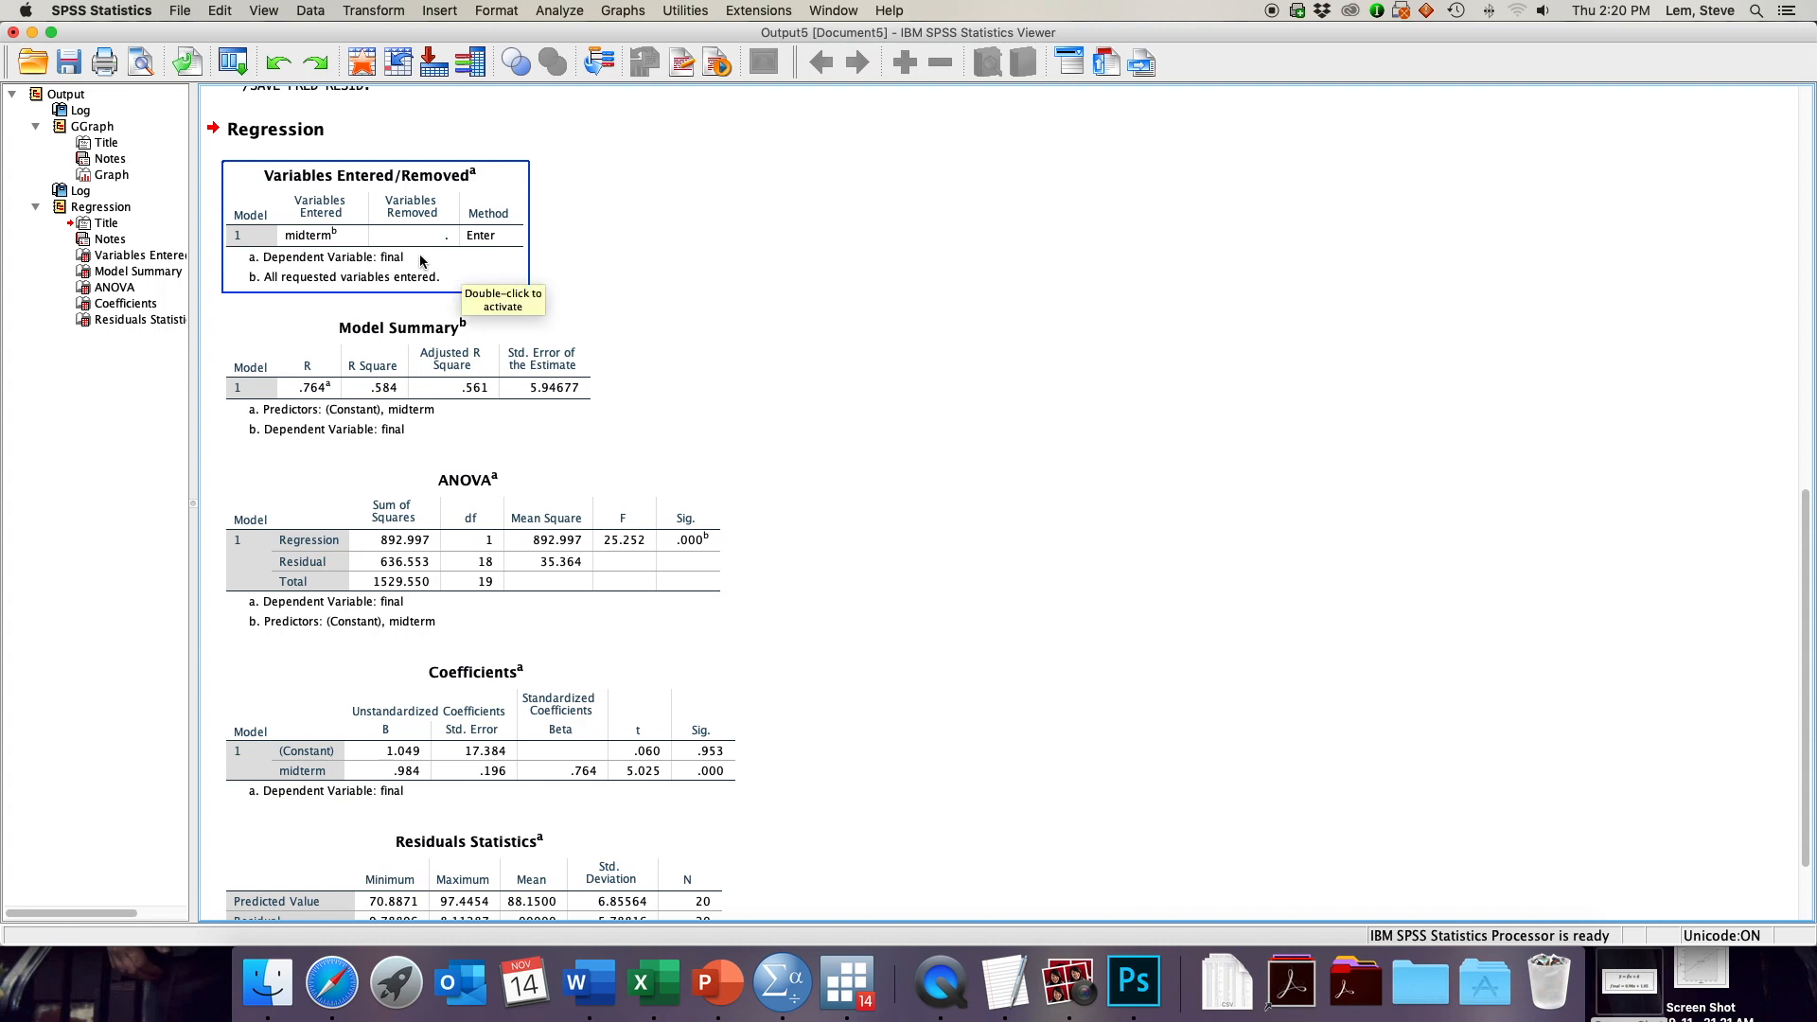
pyautogui.moveTo(327, 246)
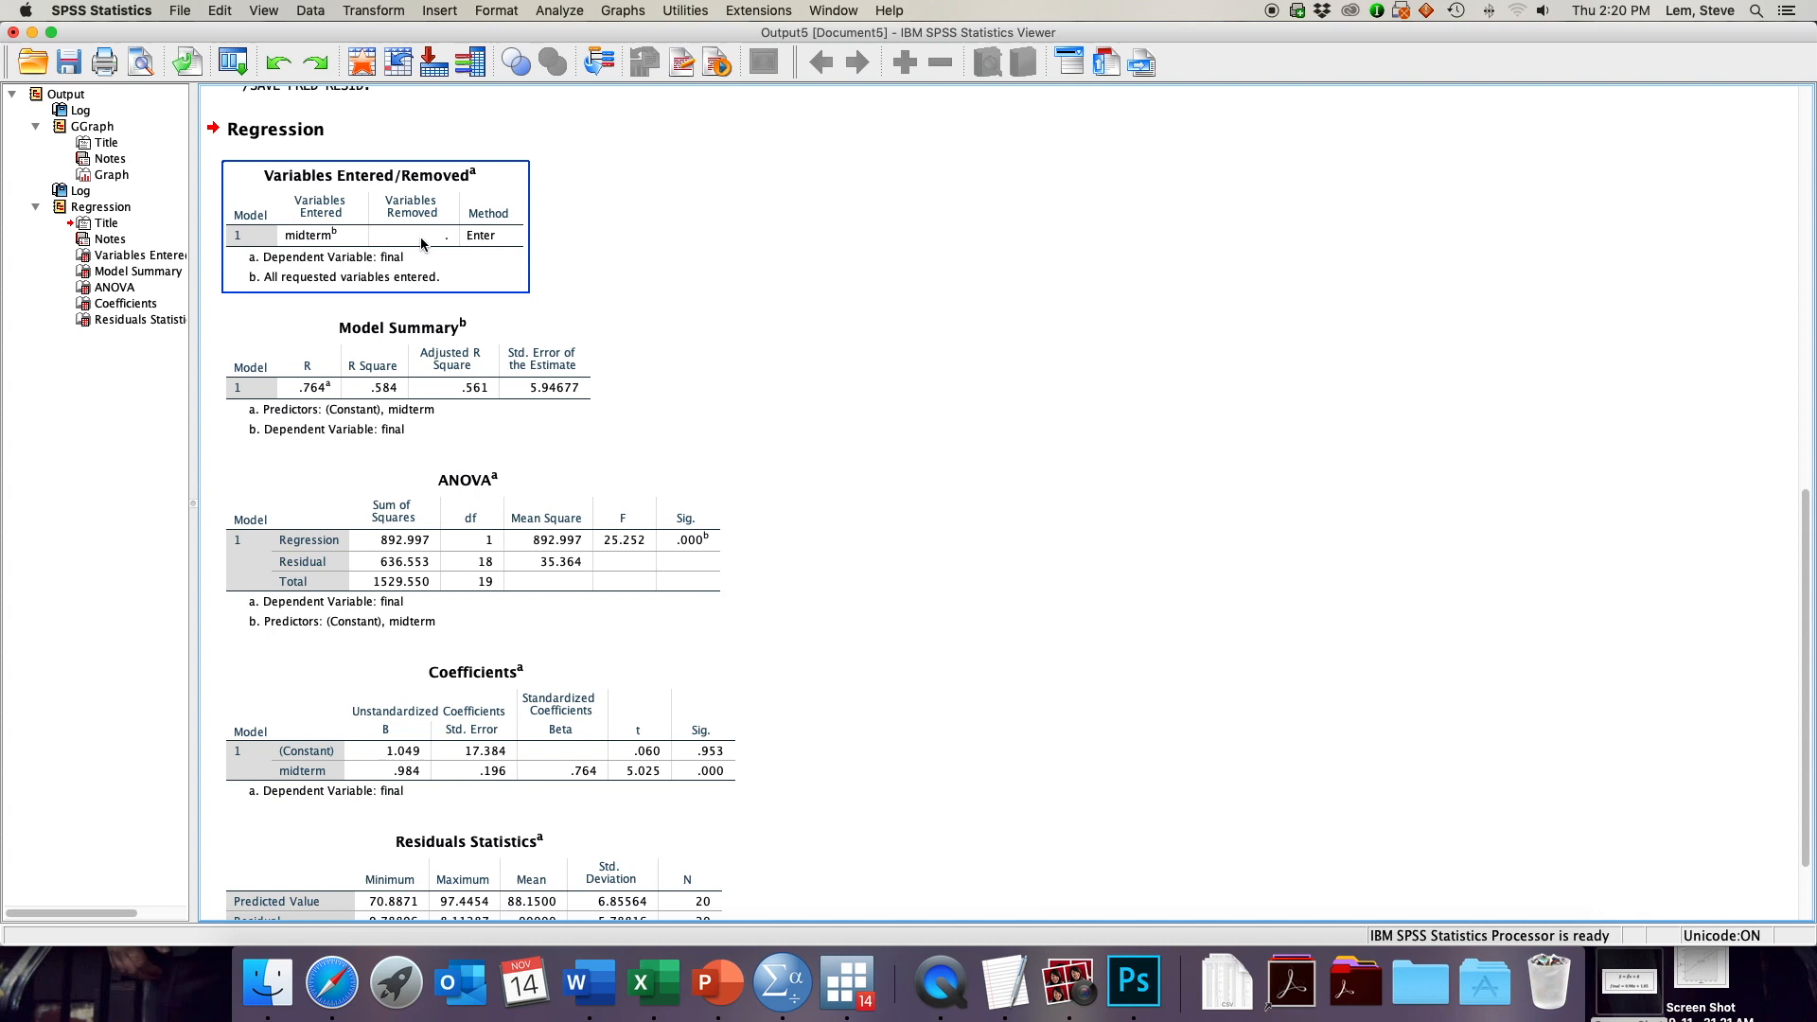
pyautogui.moveTo(396, 240)
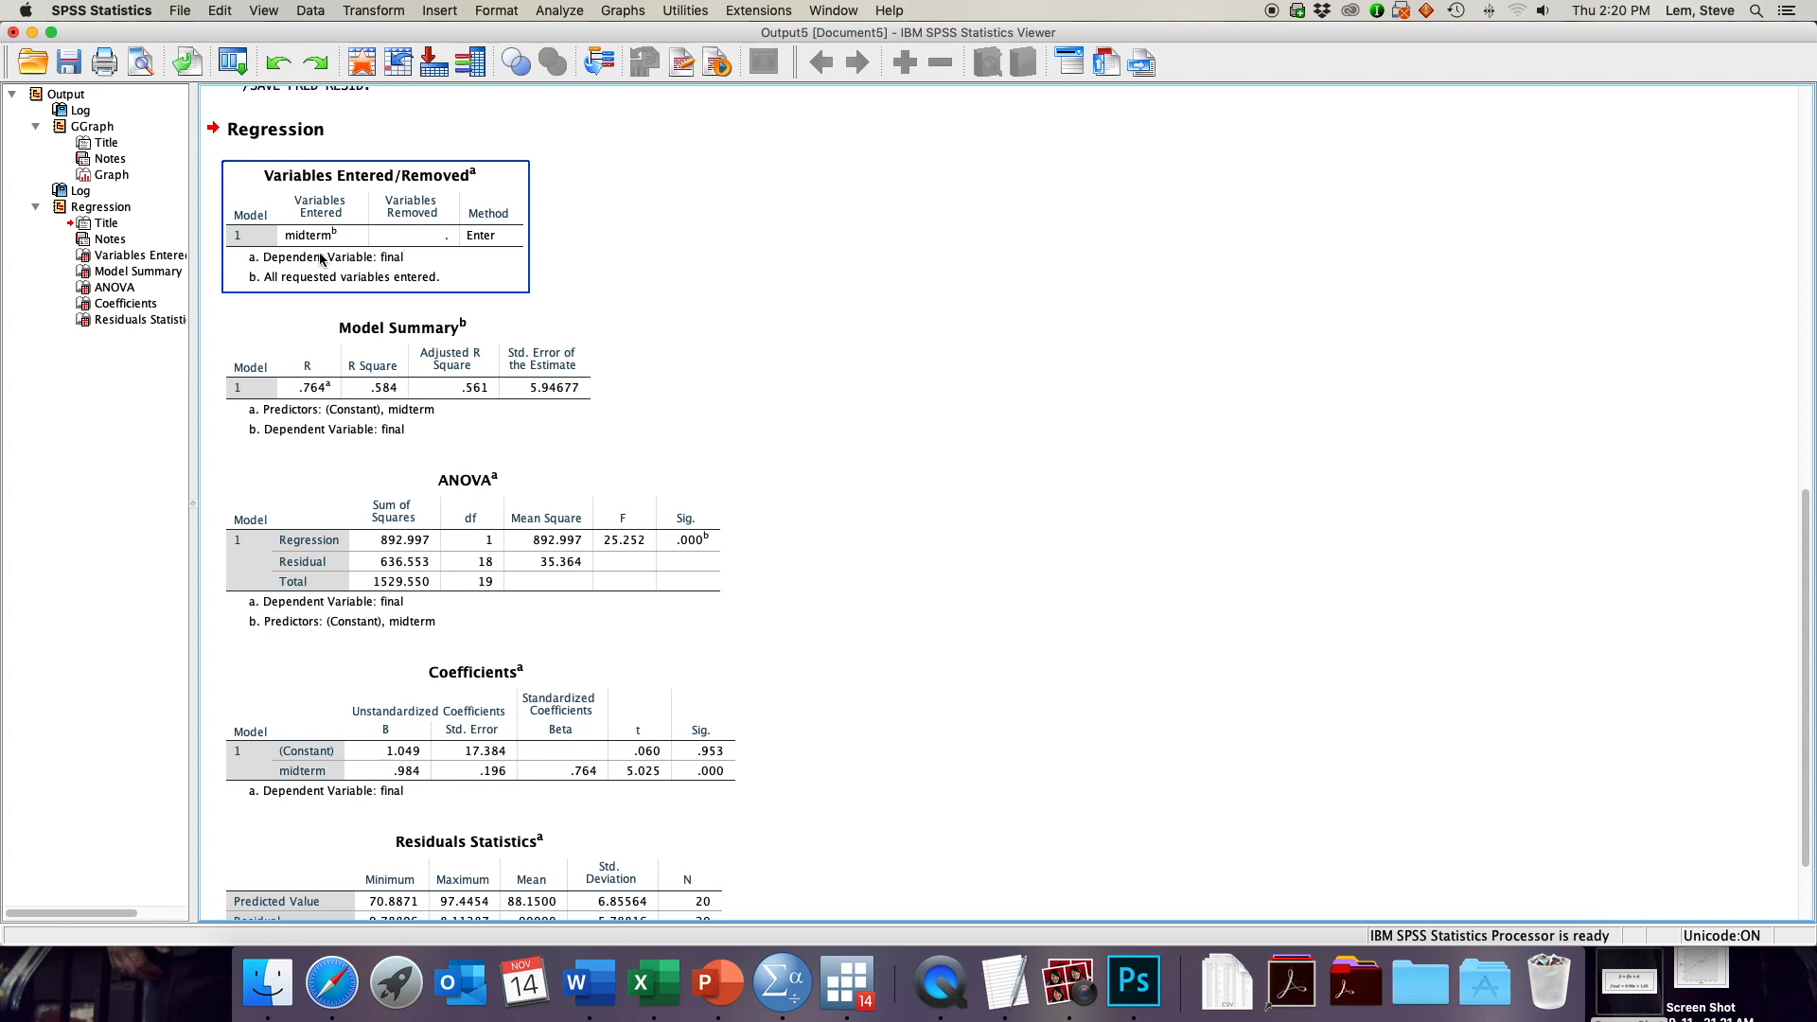
pyautogui.moveTo(281, 284)
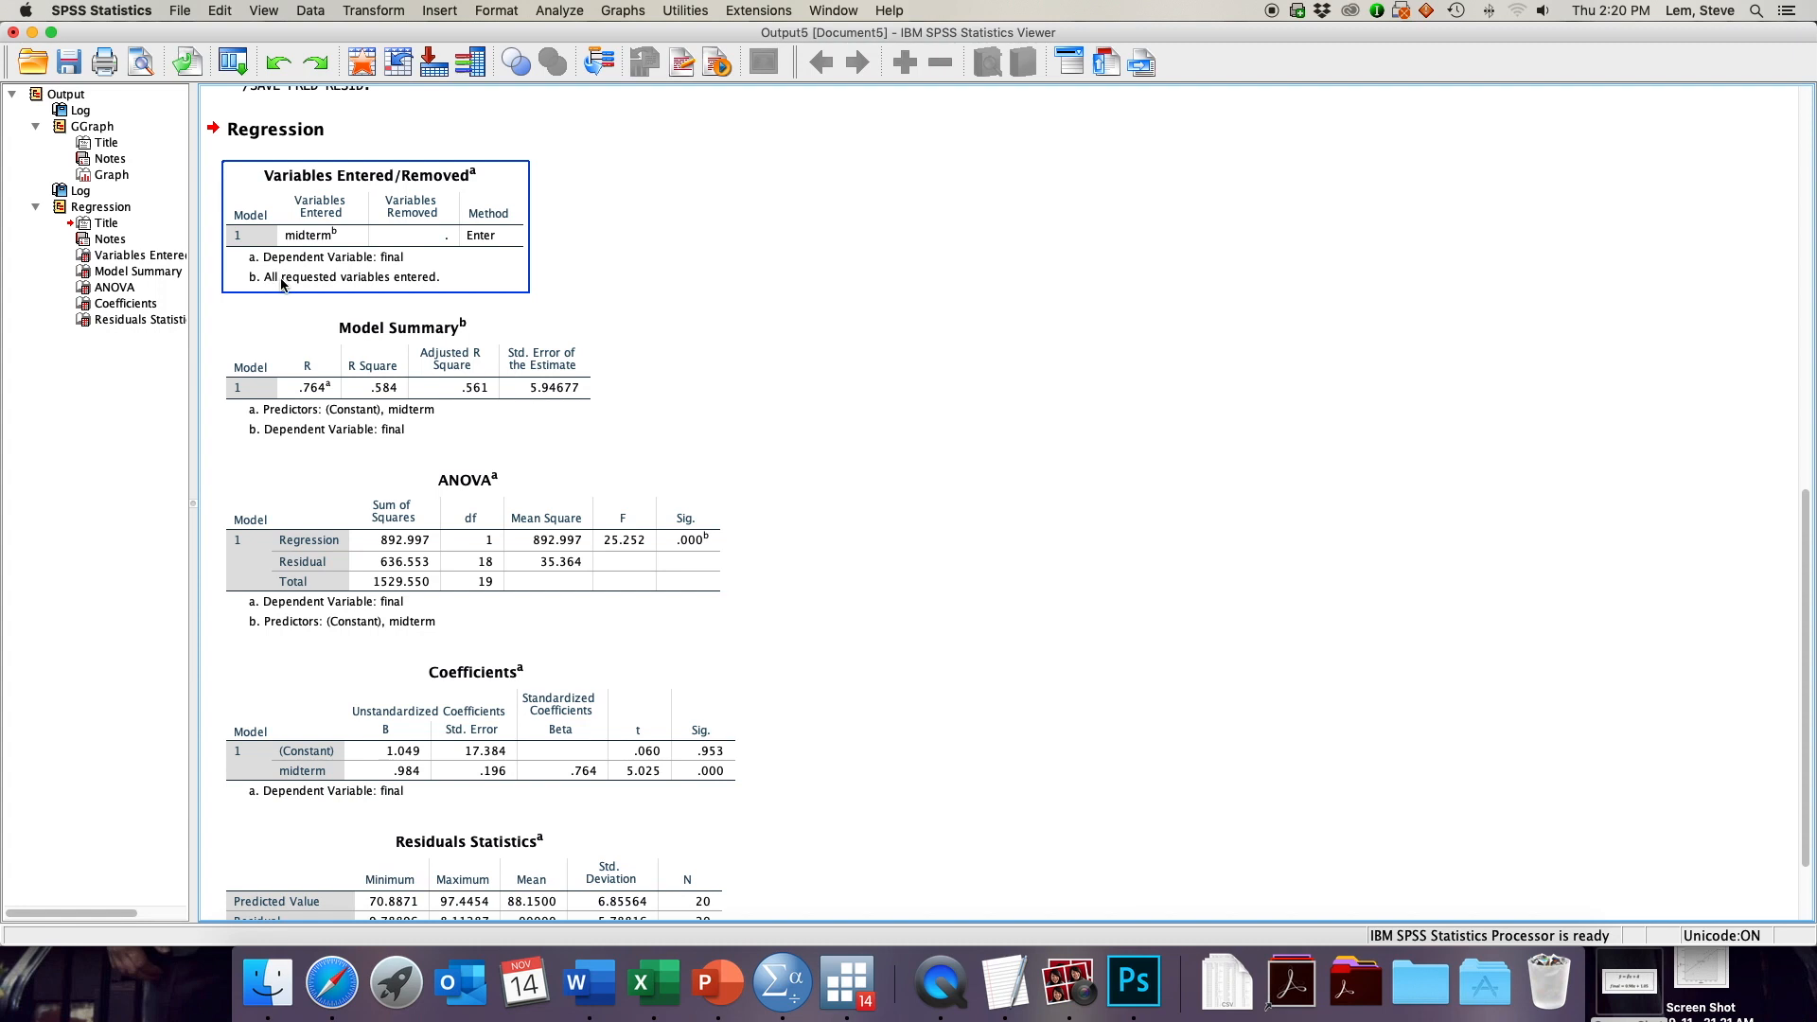
pyautogui.moveTo(308, 287)
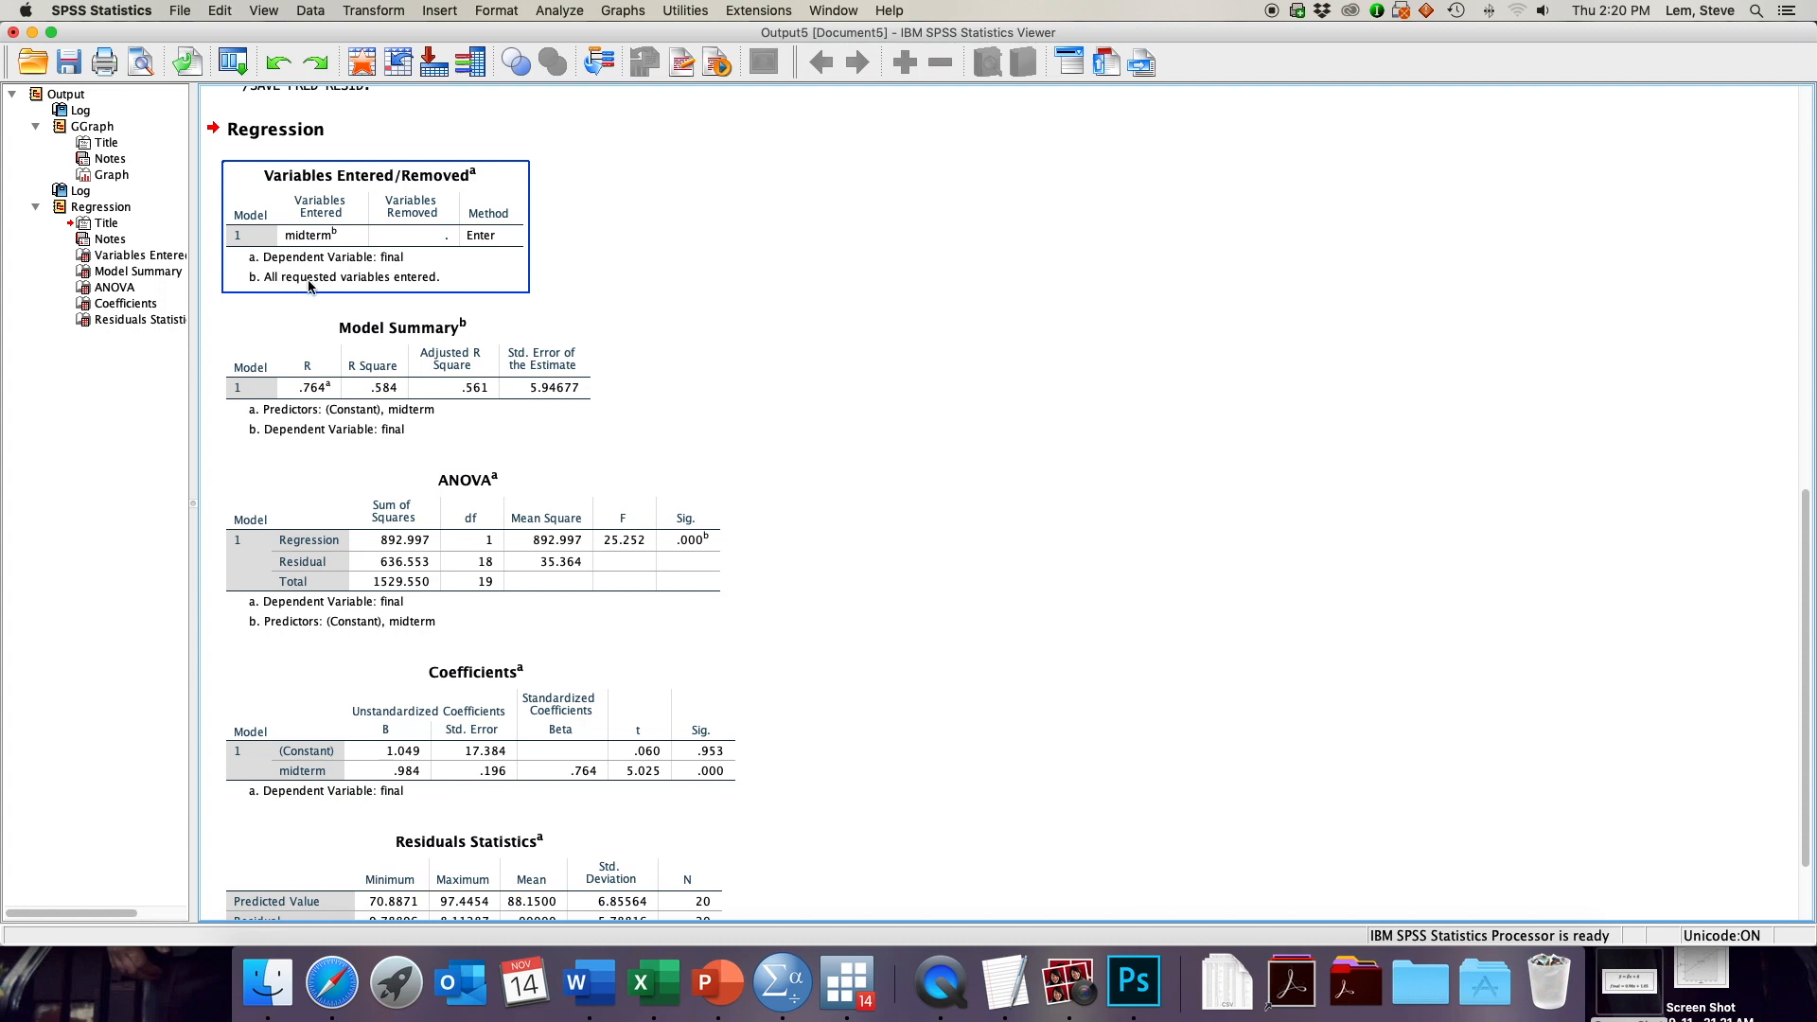
pyautogui.click(1159, 406)
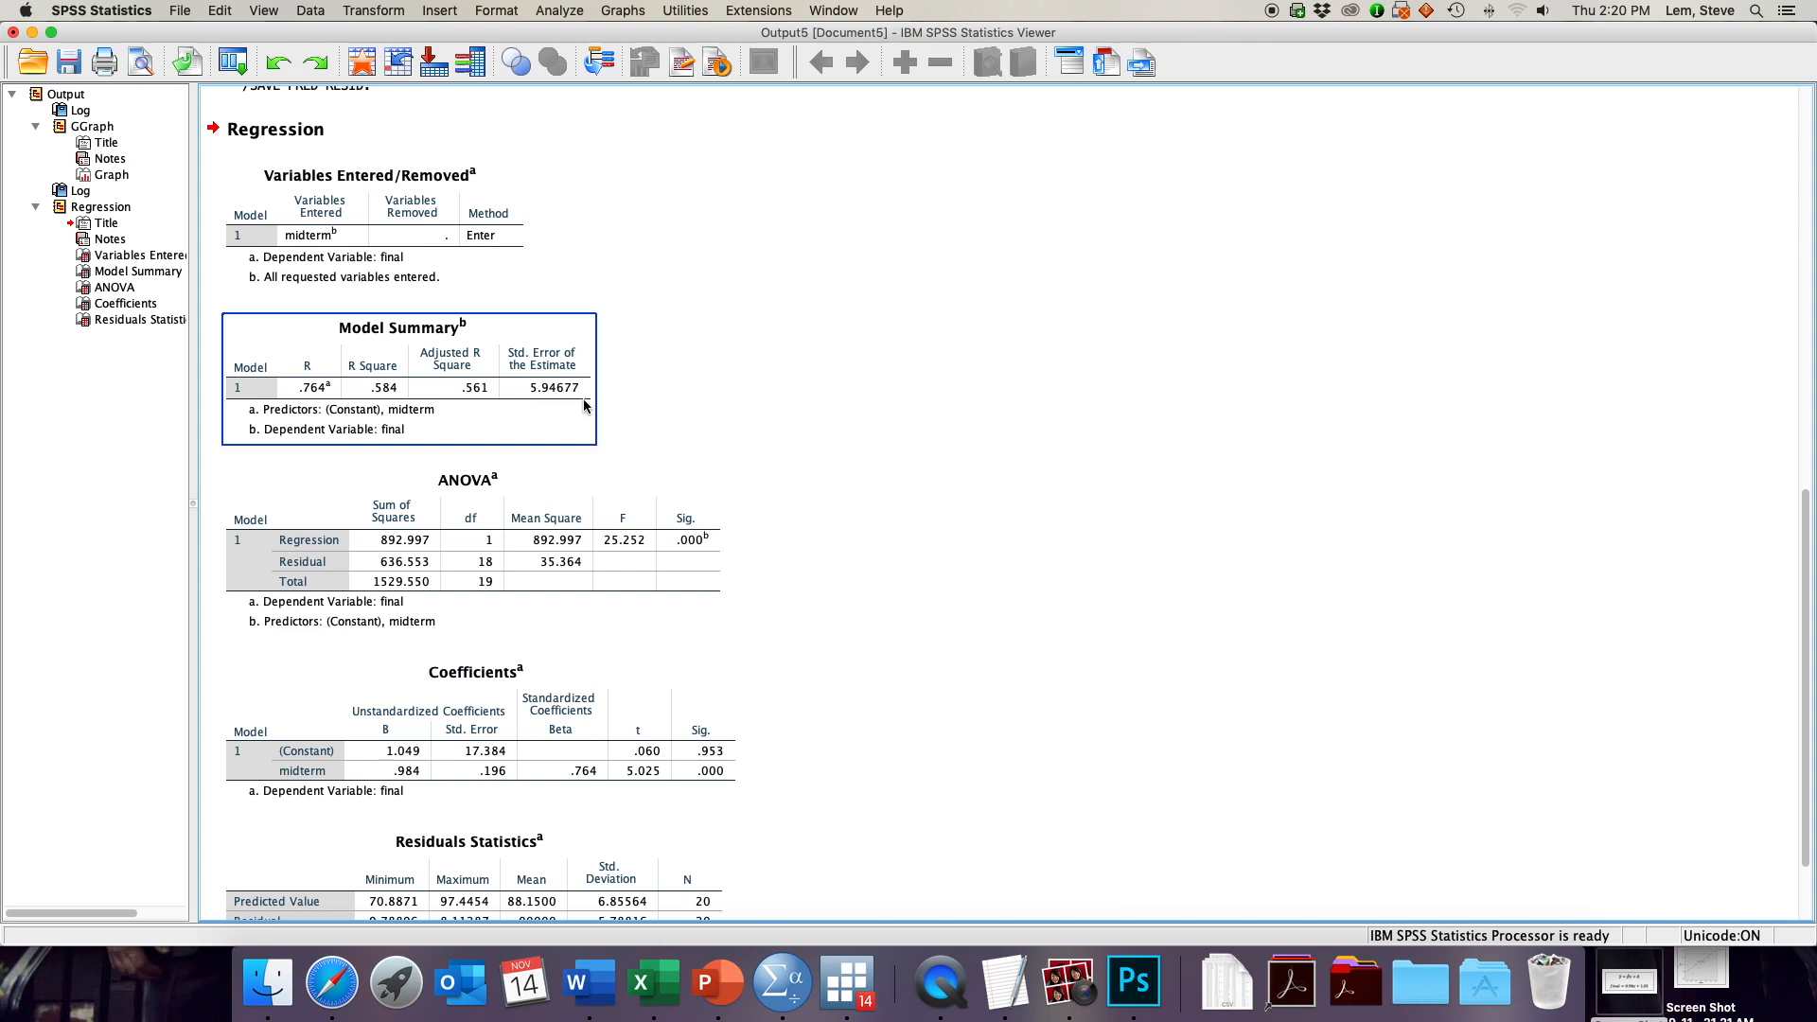
pyautogui.moveTo(566, 430)
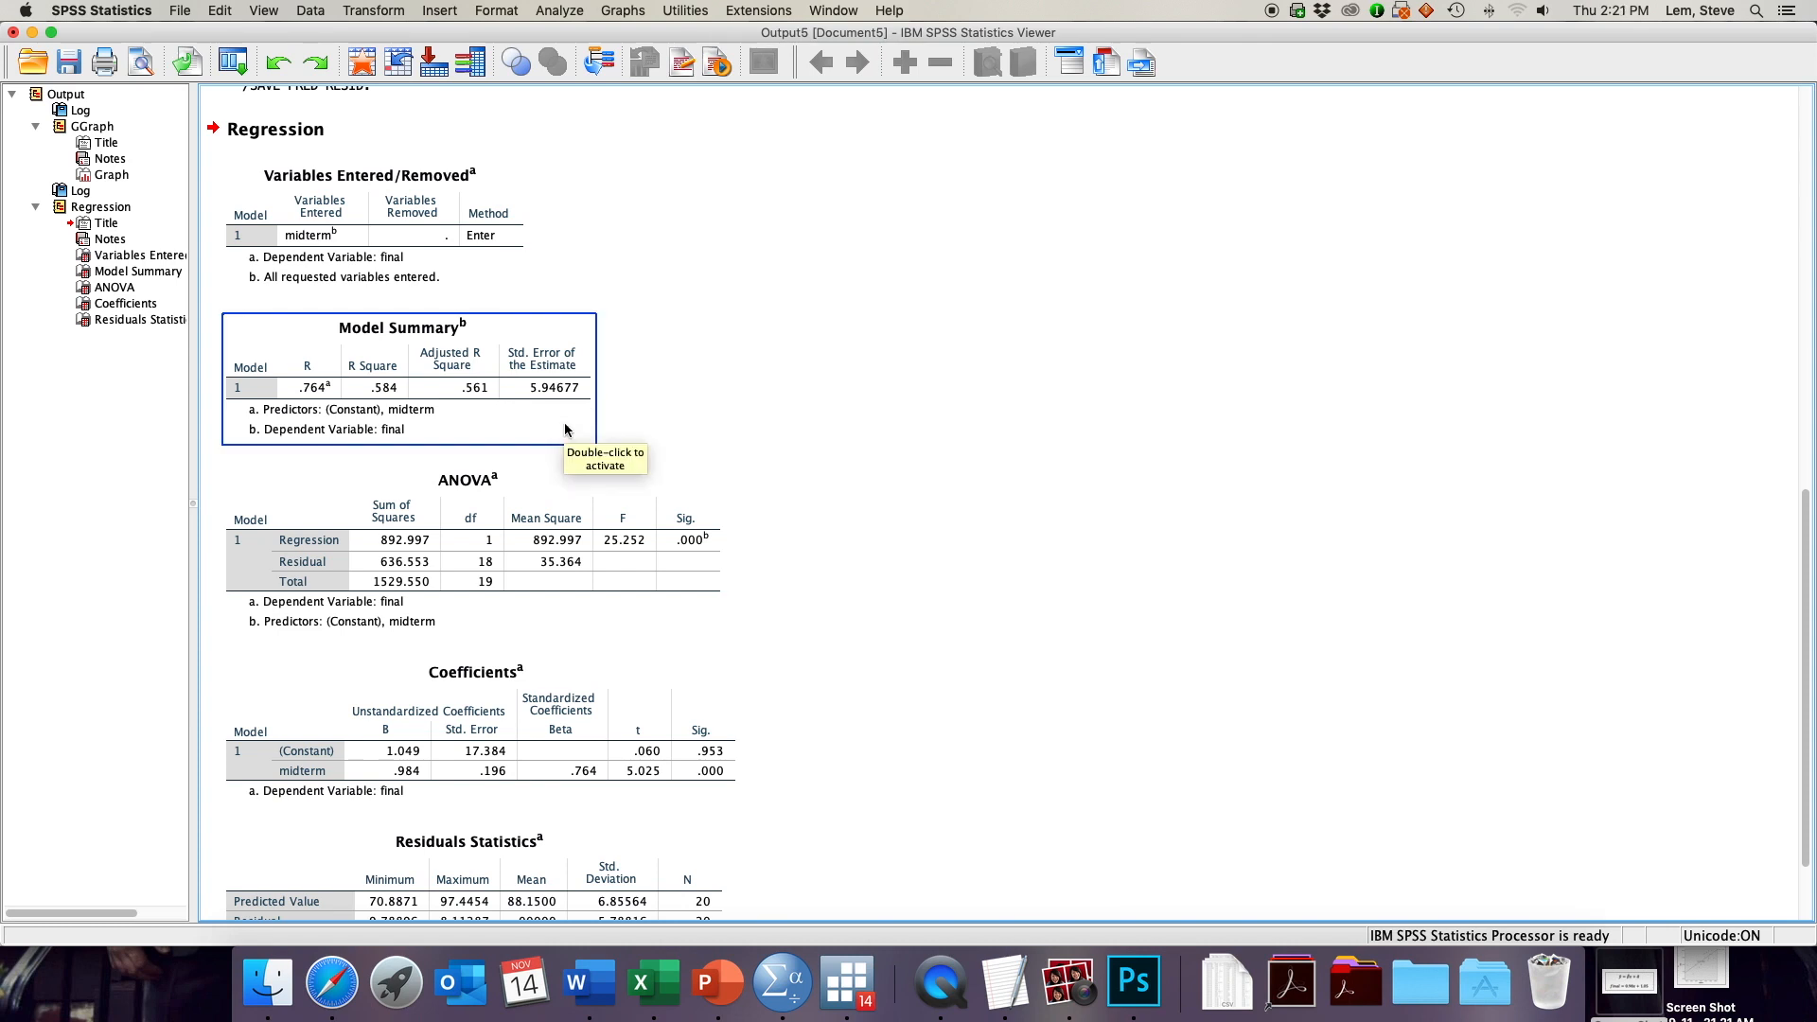
pyautogui.moveTo(364, 397)
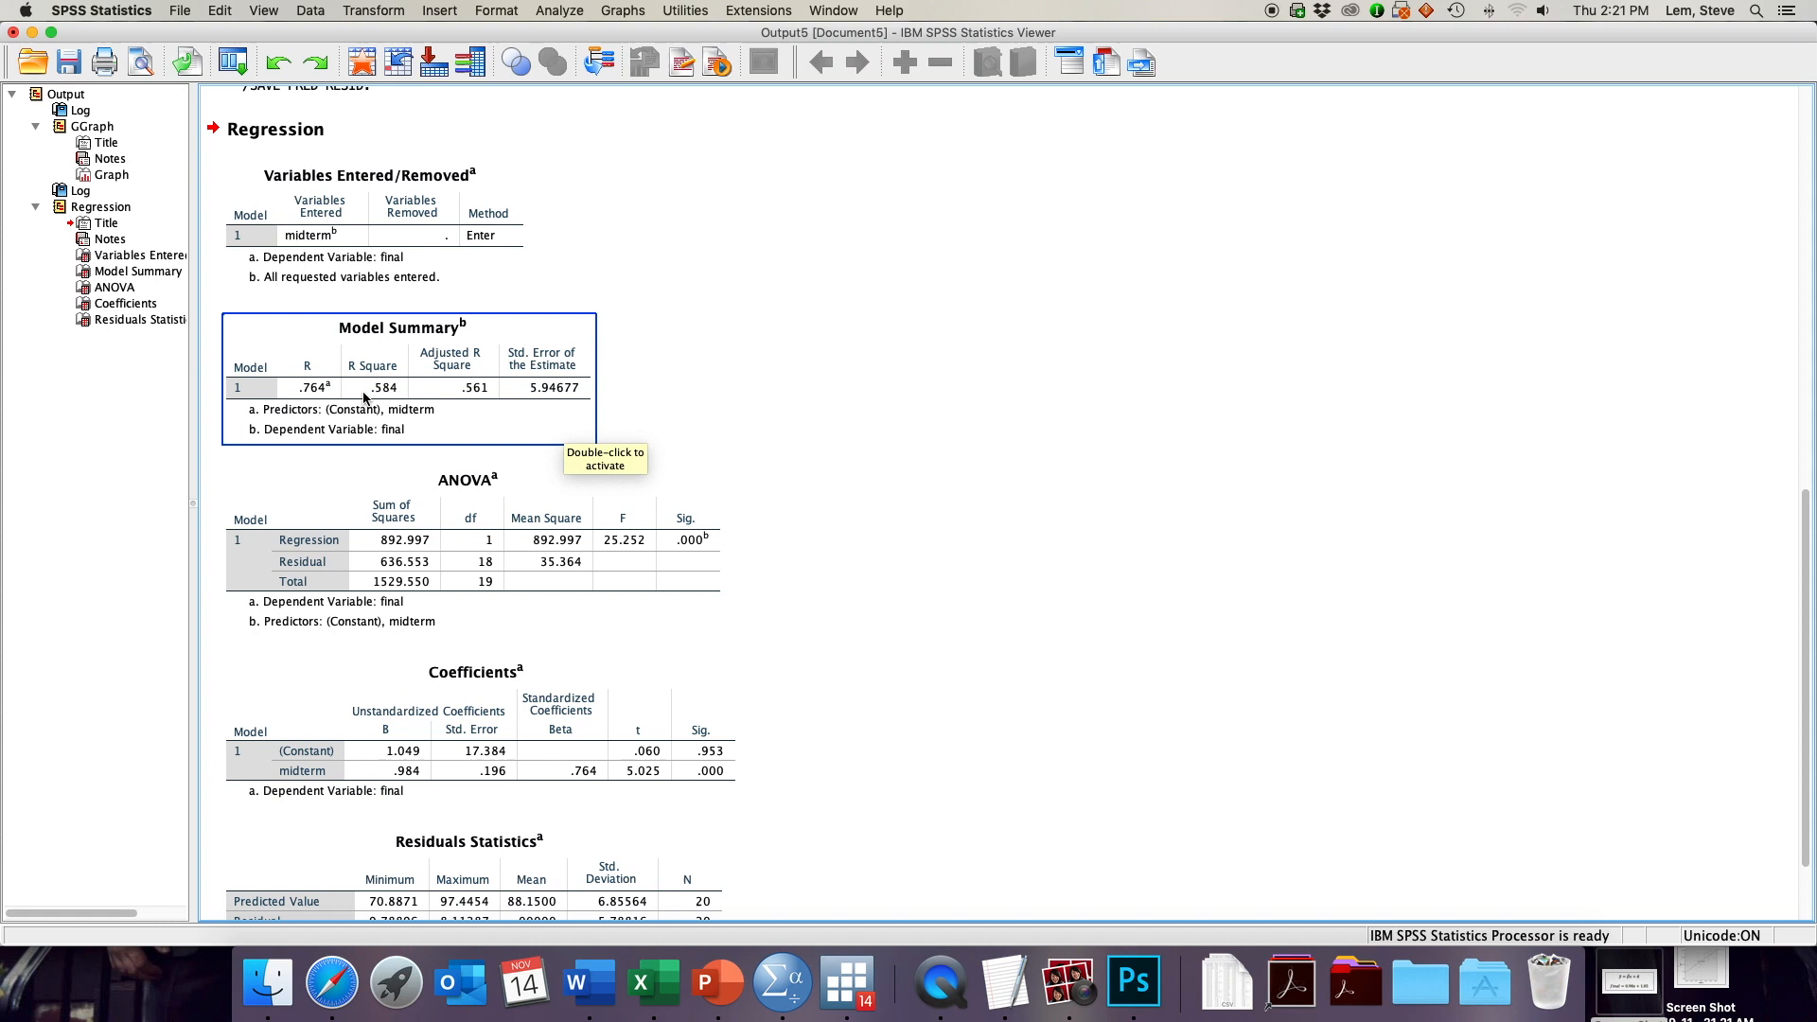
pyautogui.moveTo(309, 401)
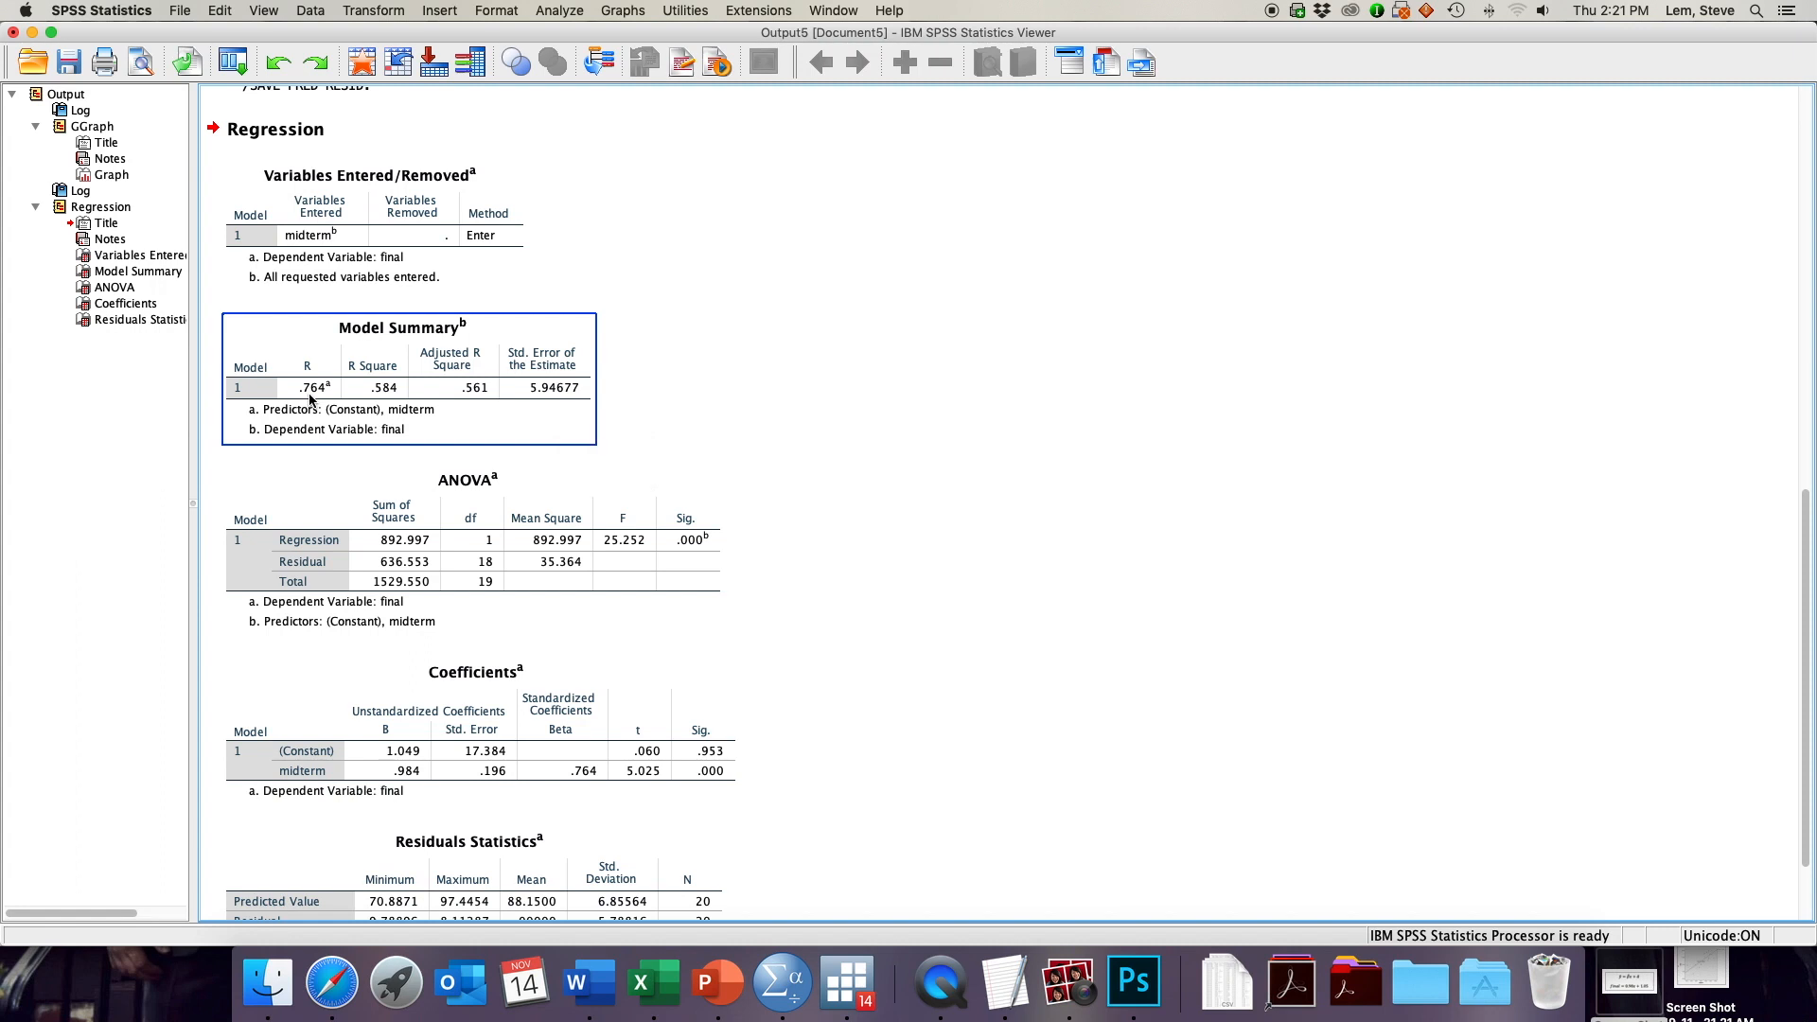
pyautogui.moveTo(382, 402)
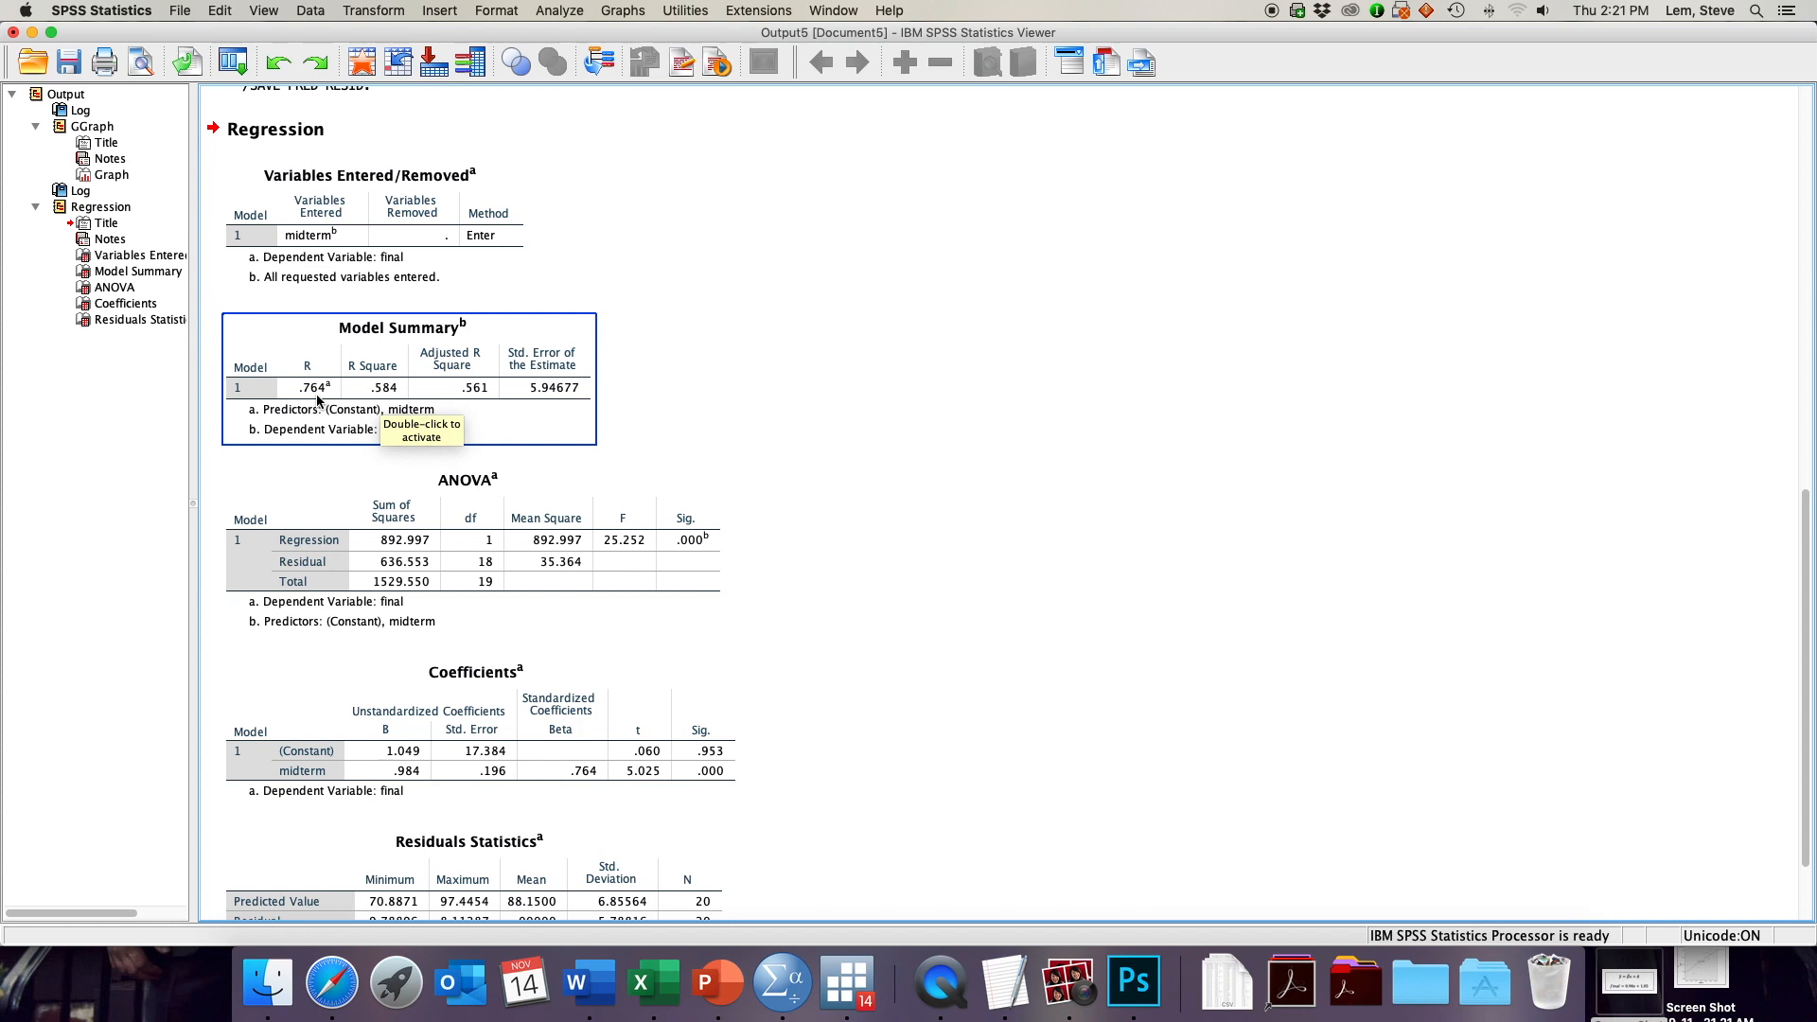
pyautogui.moveTo(384, 390)
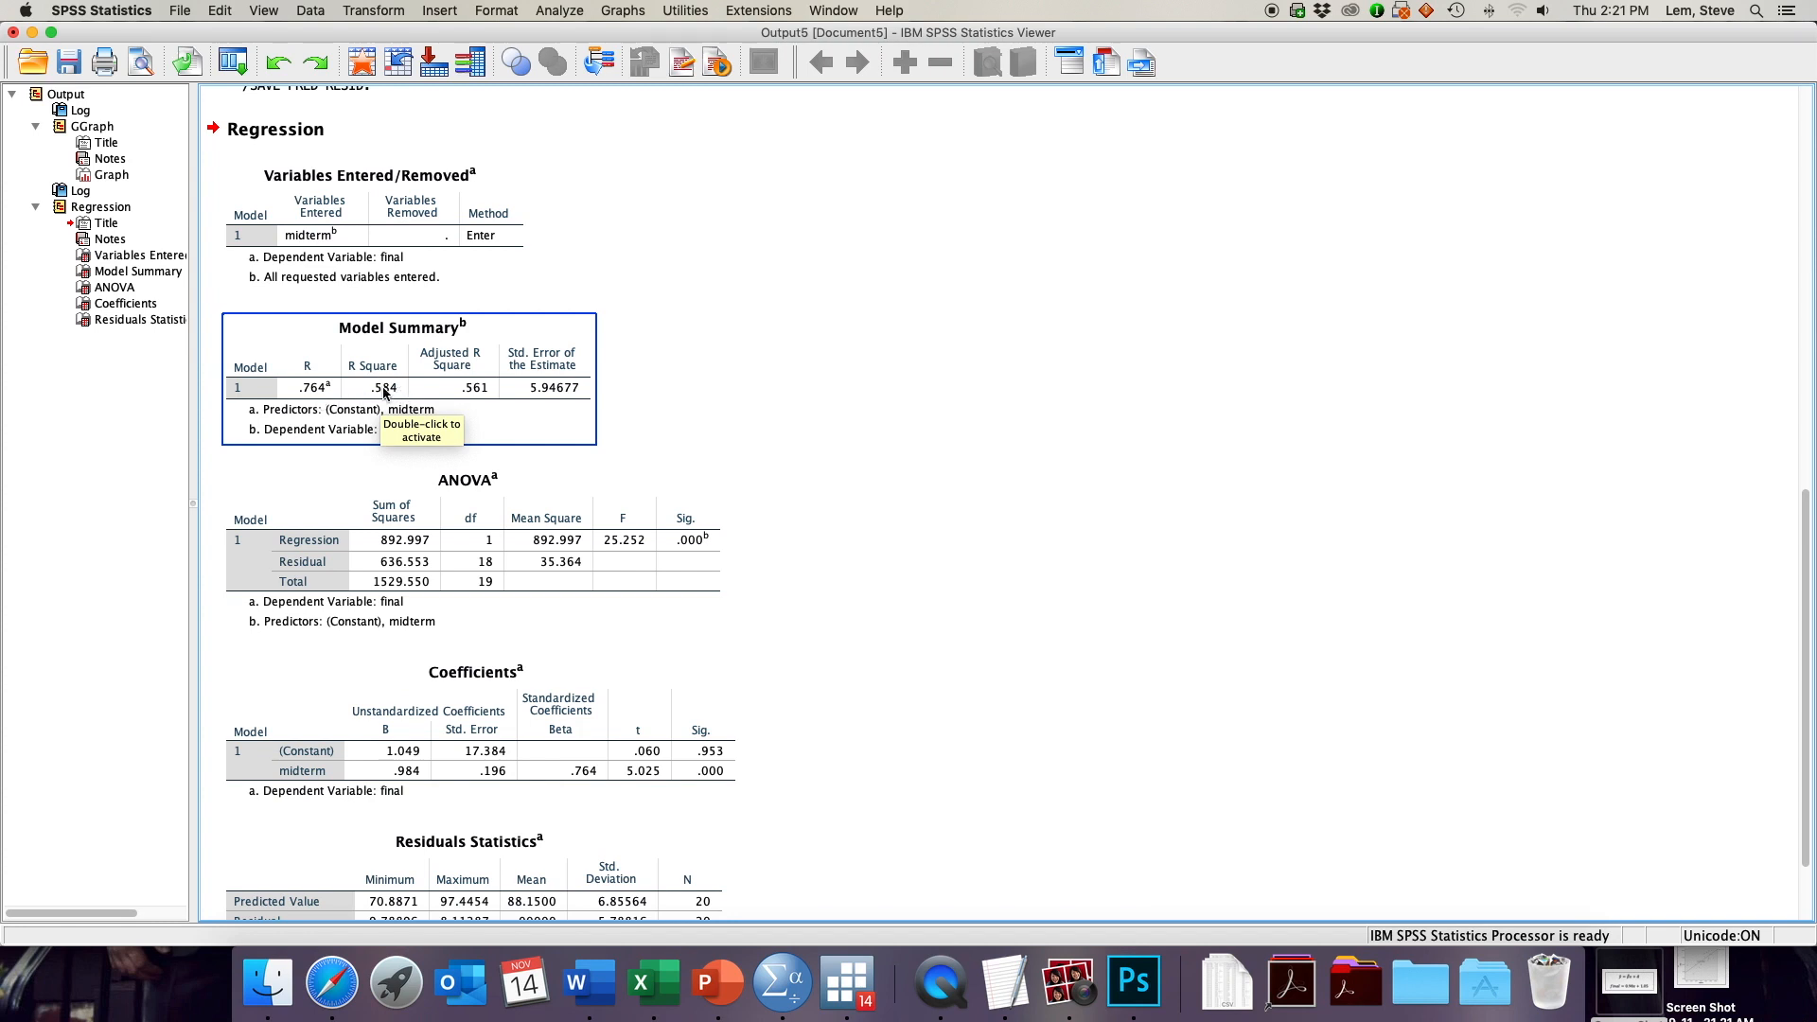
pyautogui.moveTo(373, 397)
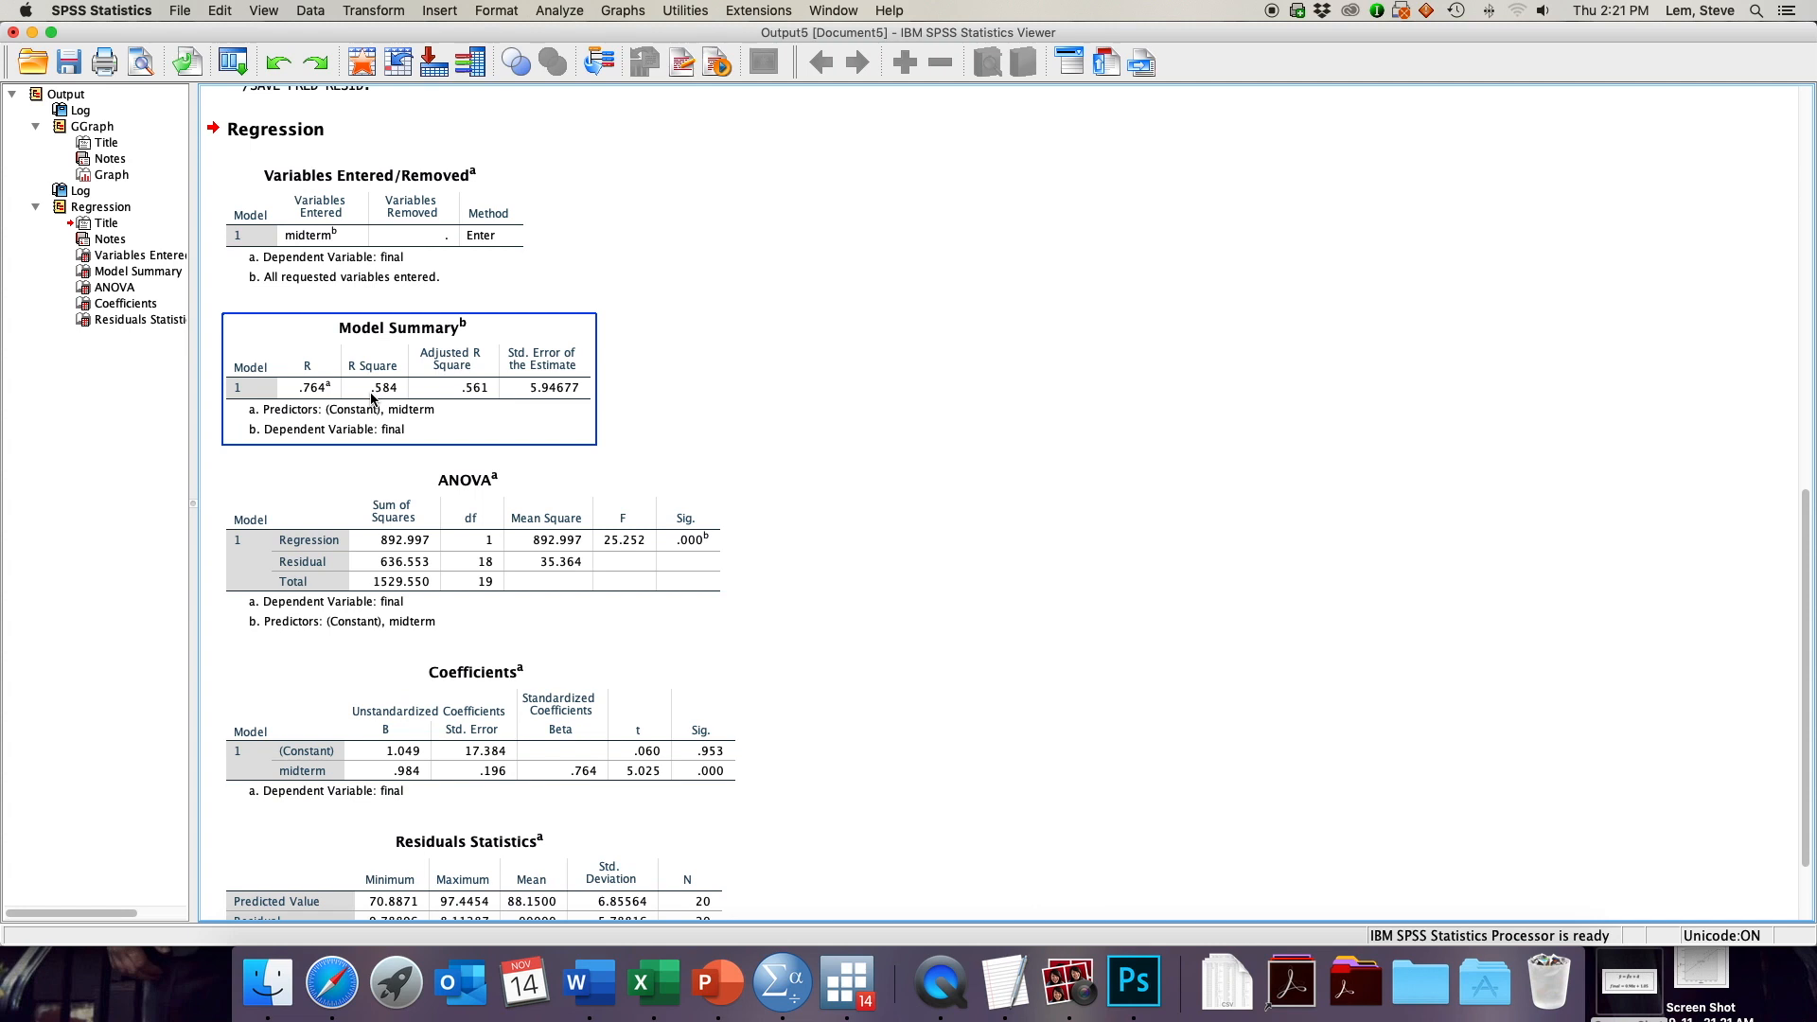
pyautogui.moveTo(452, 390)
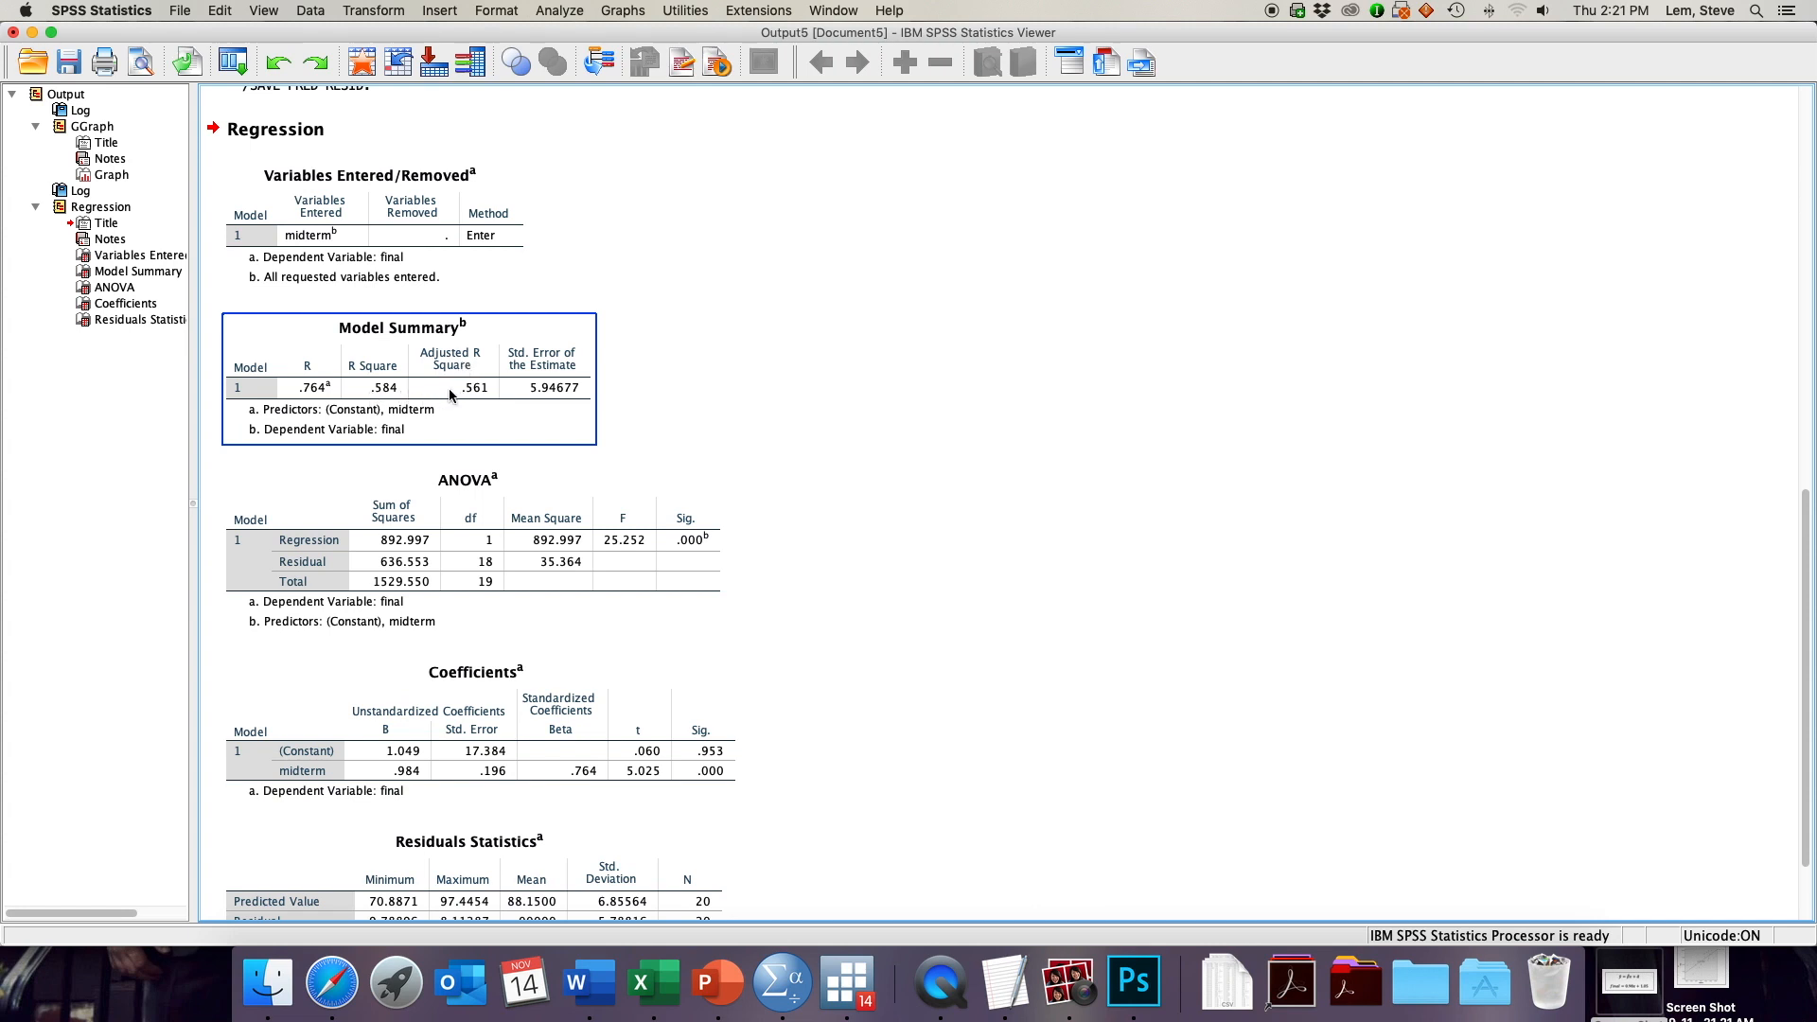
pyautogui.moveTo(458, 385)
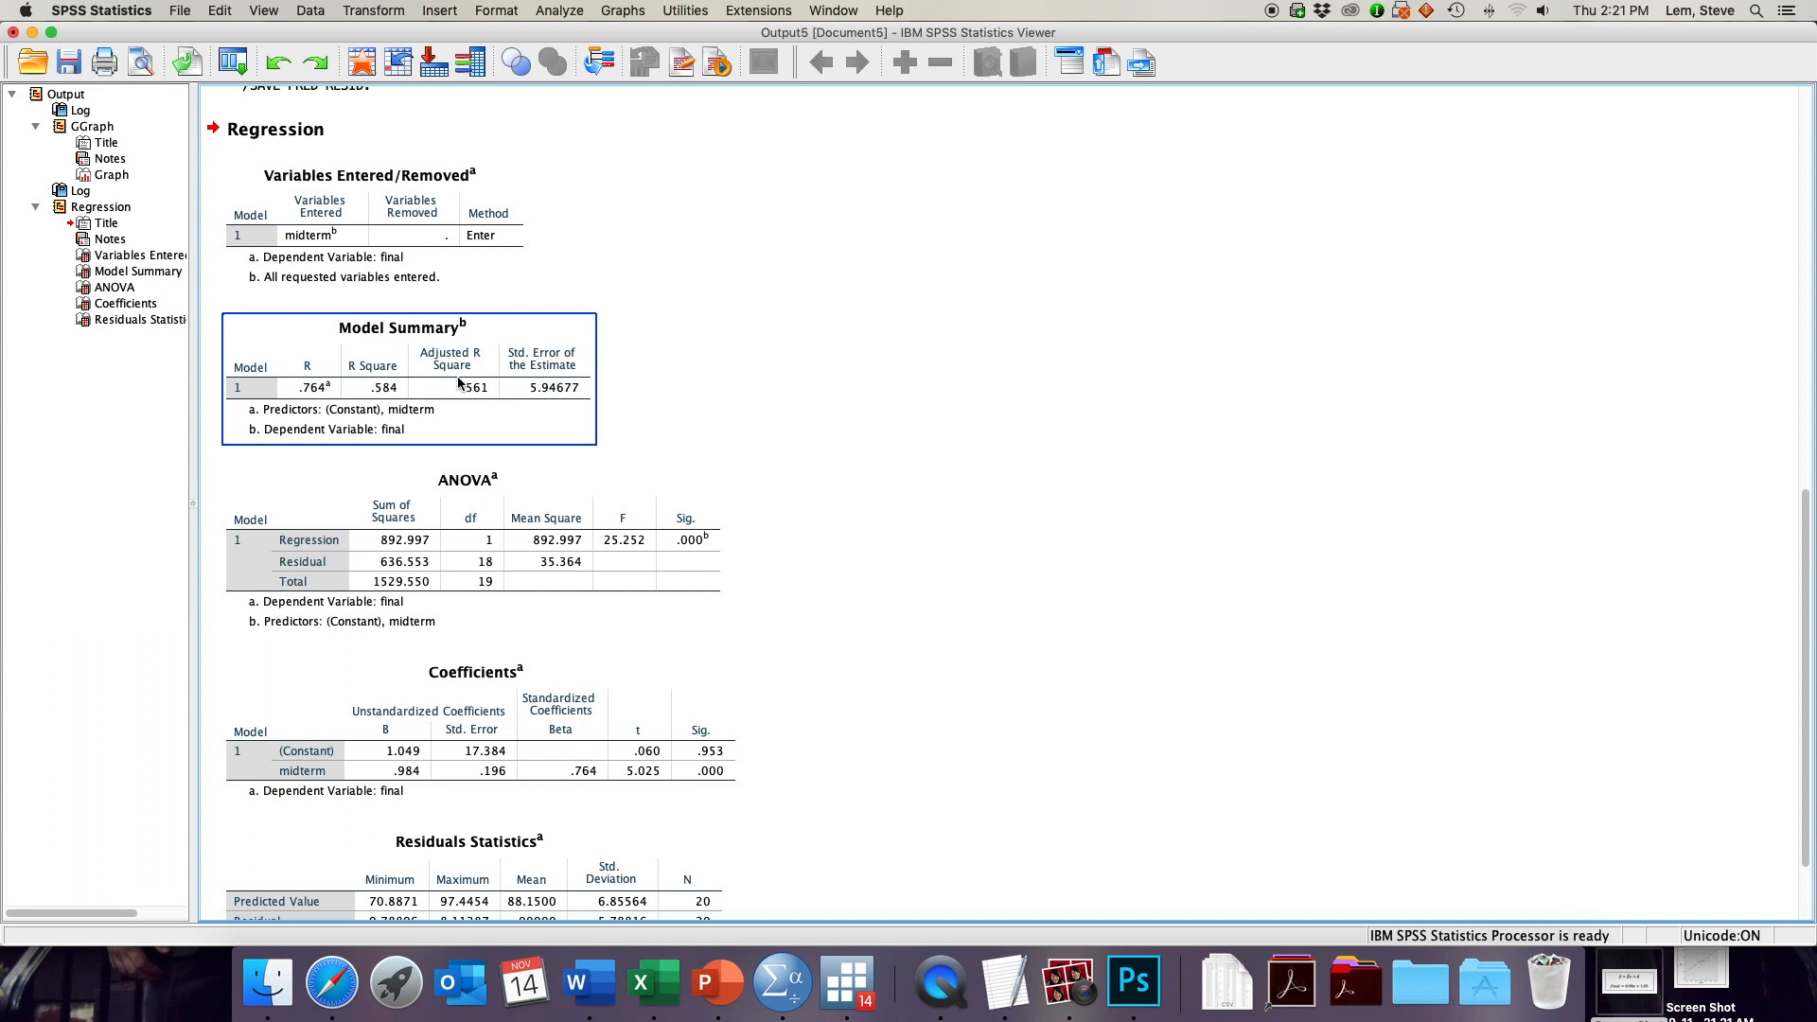
pyautogui.moveTo(442, 388)
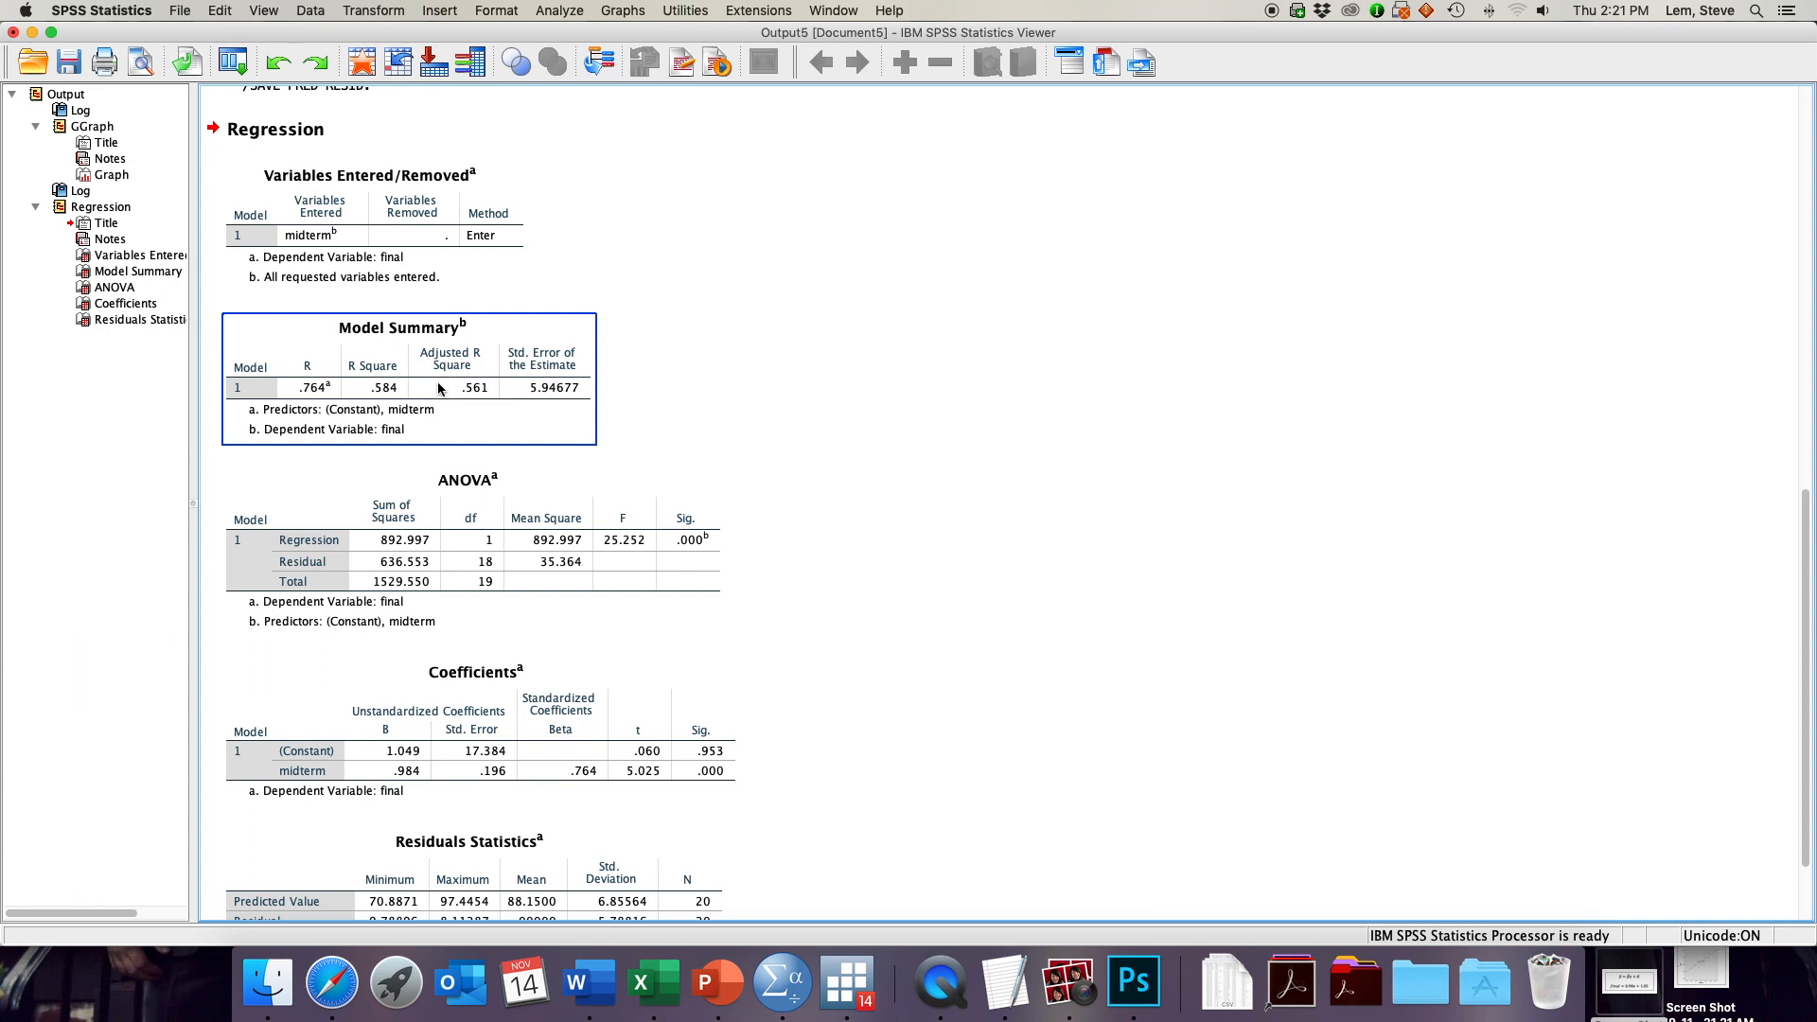
pyautogui.moveTo(437, 388)
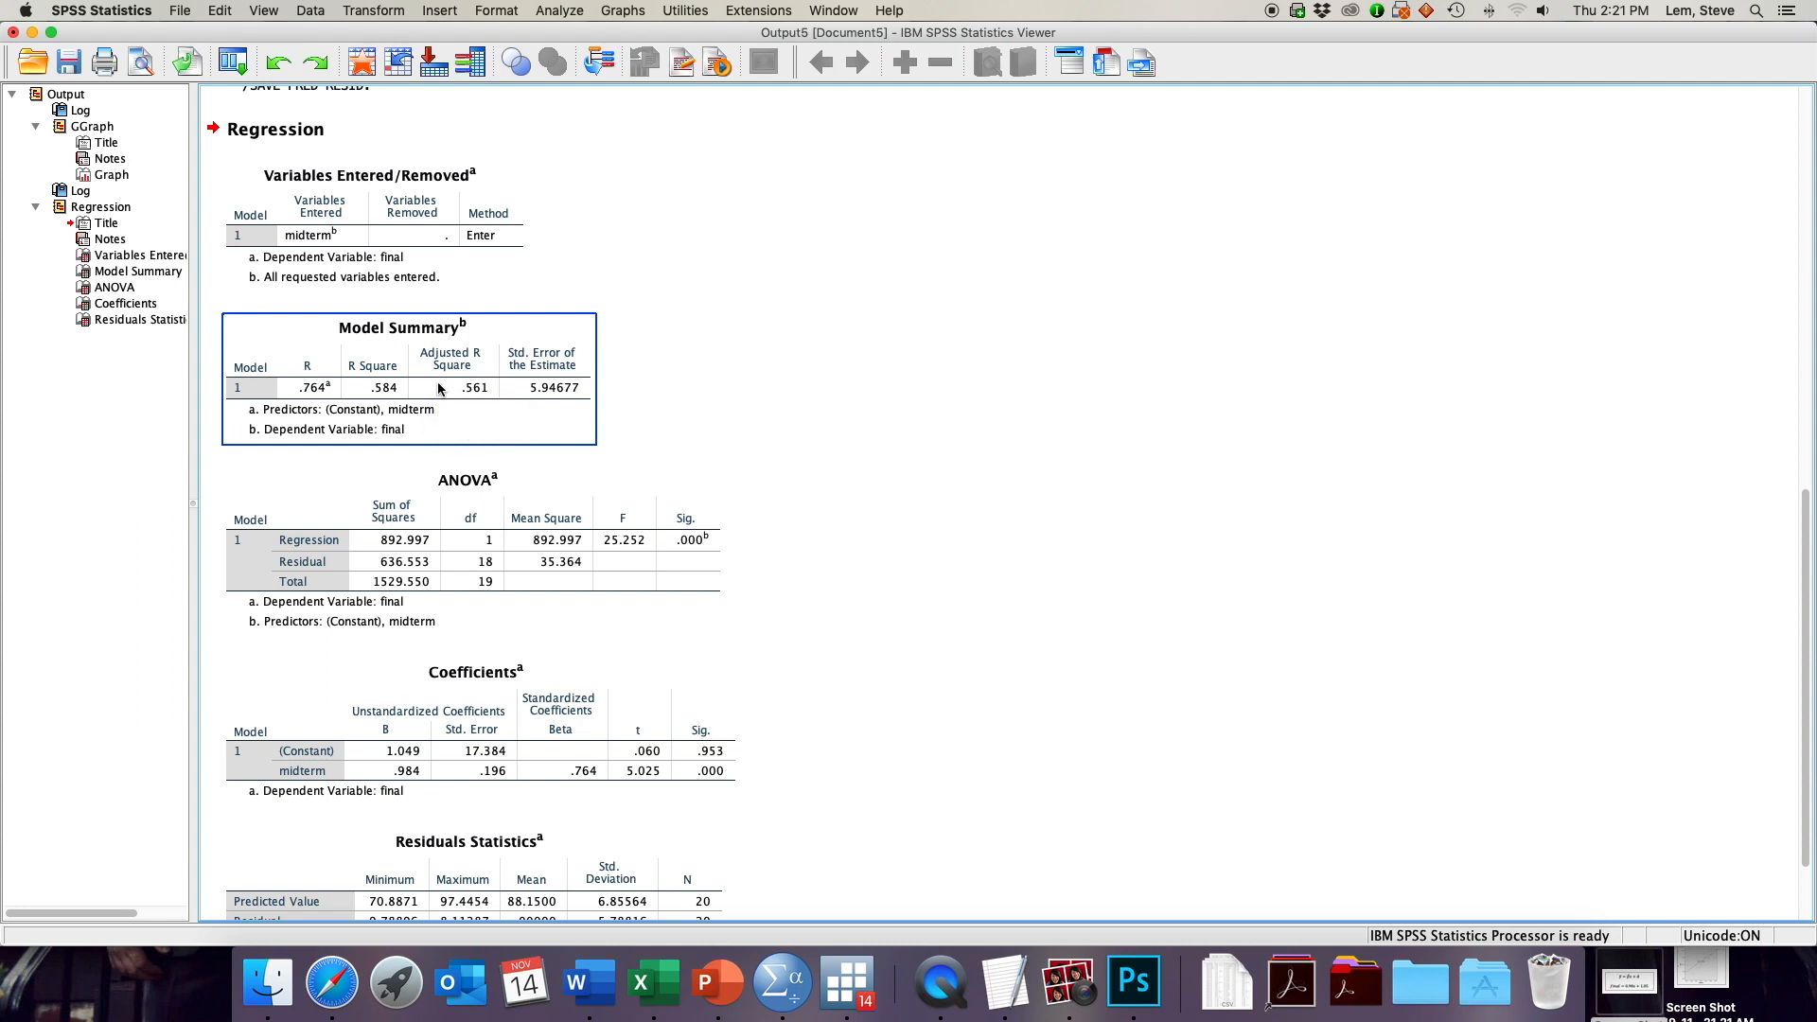
pyautogui.scroll(-3)
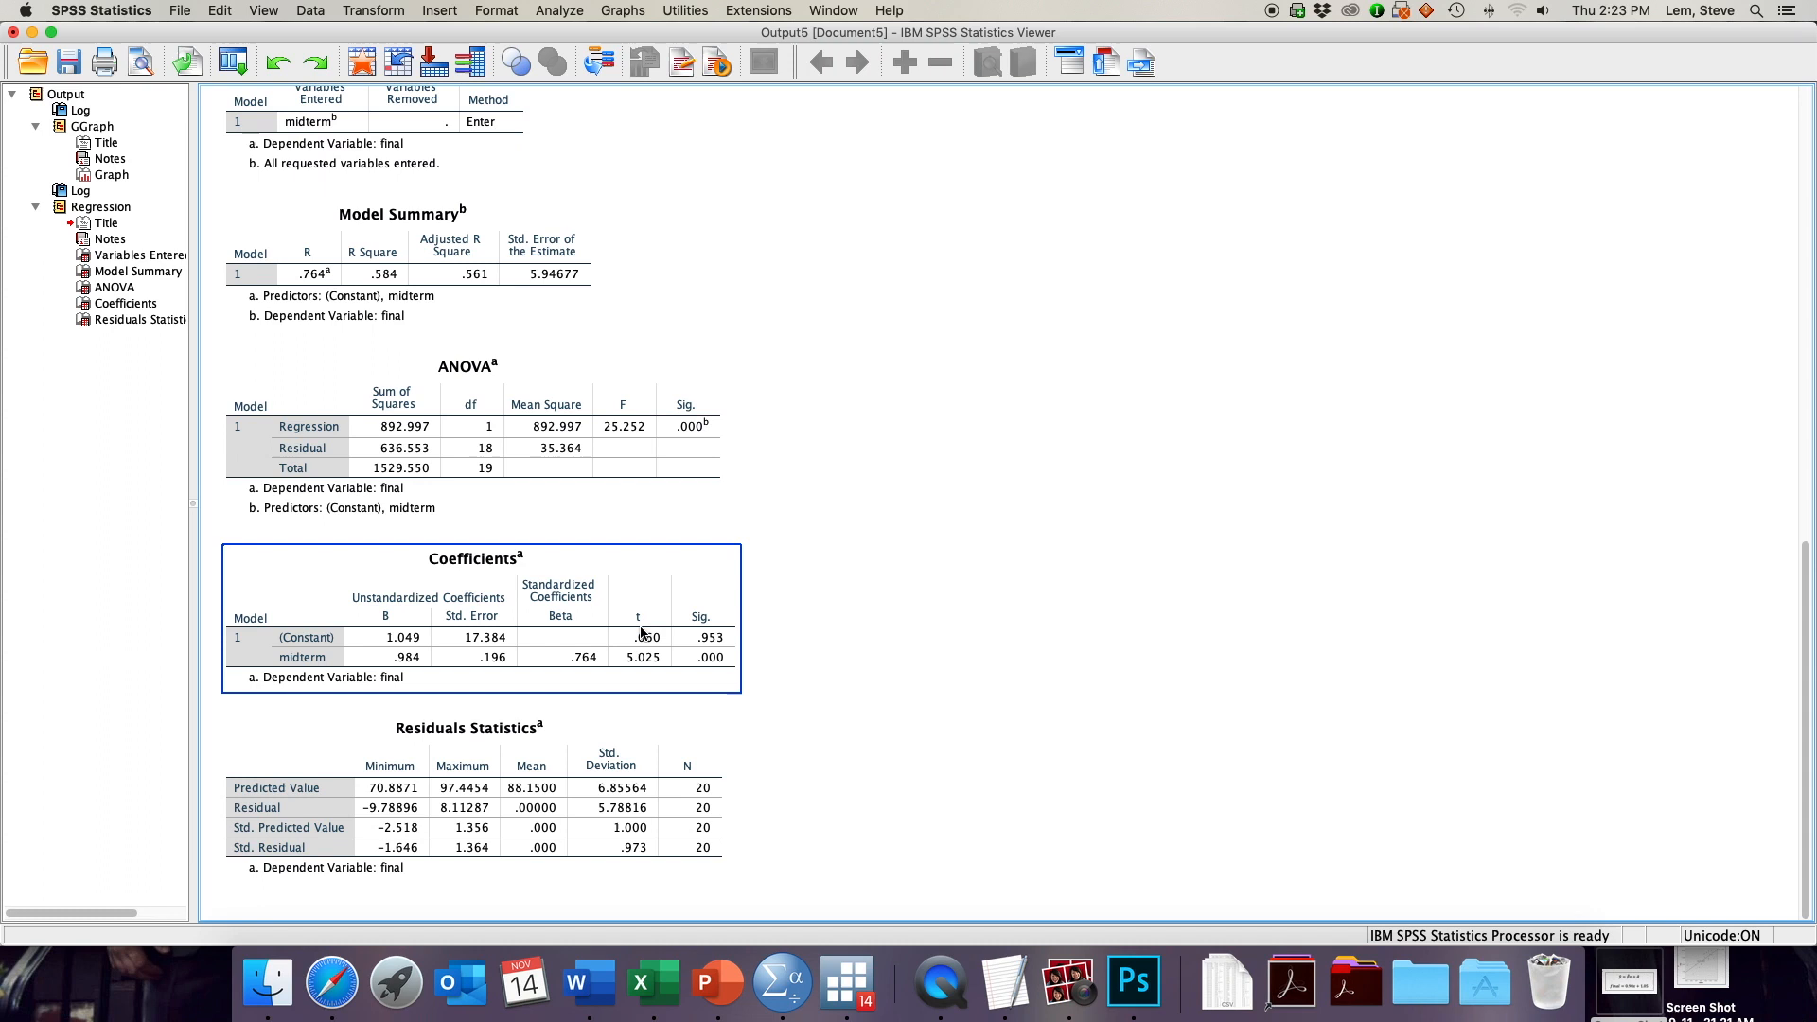
pyautogui.moveTo(566, 582)
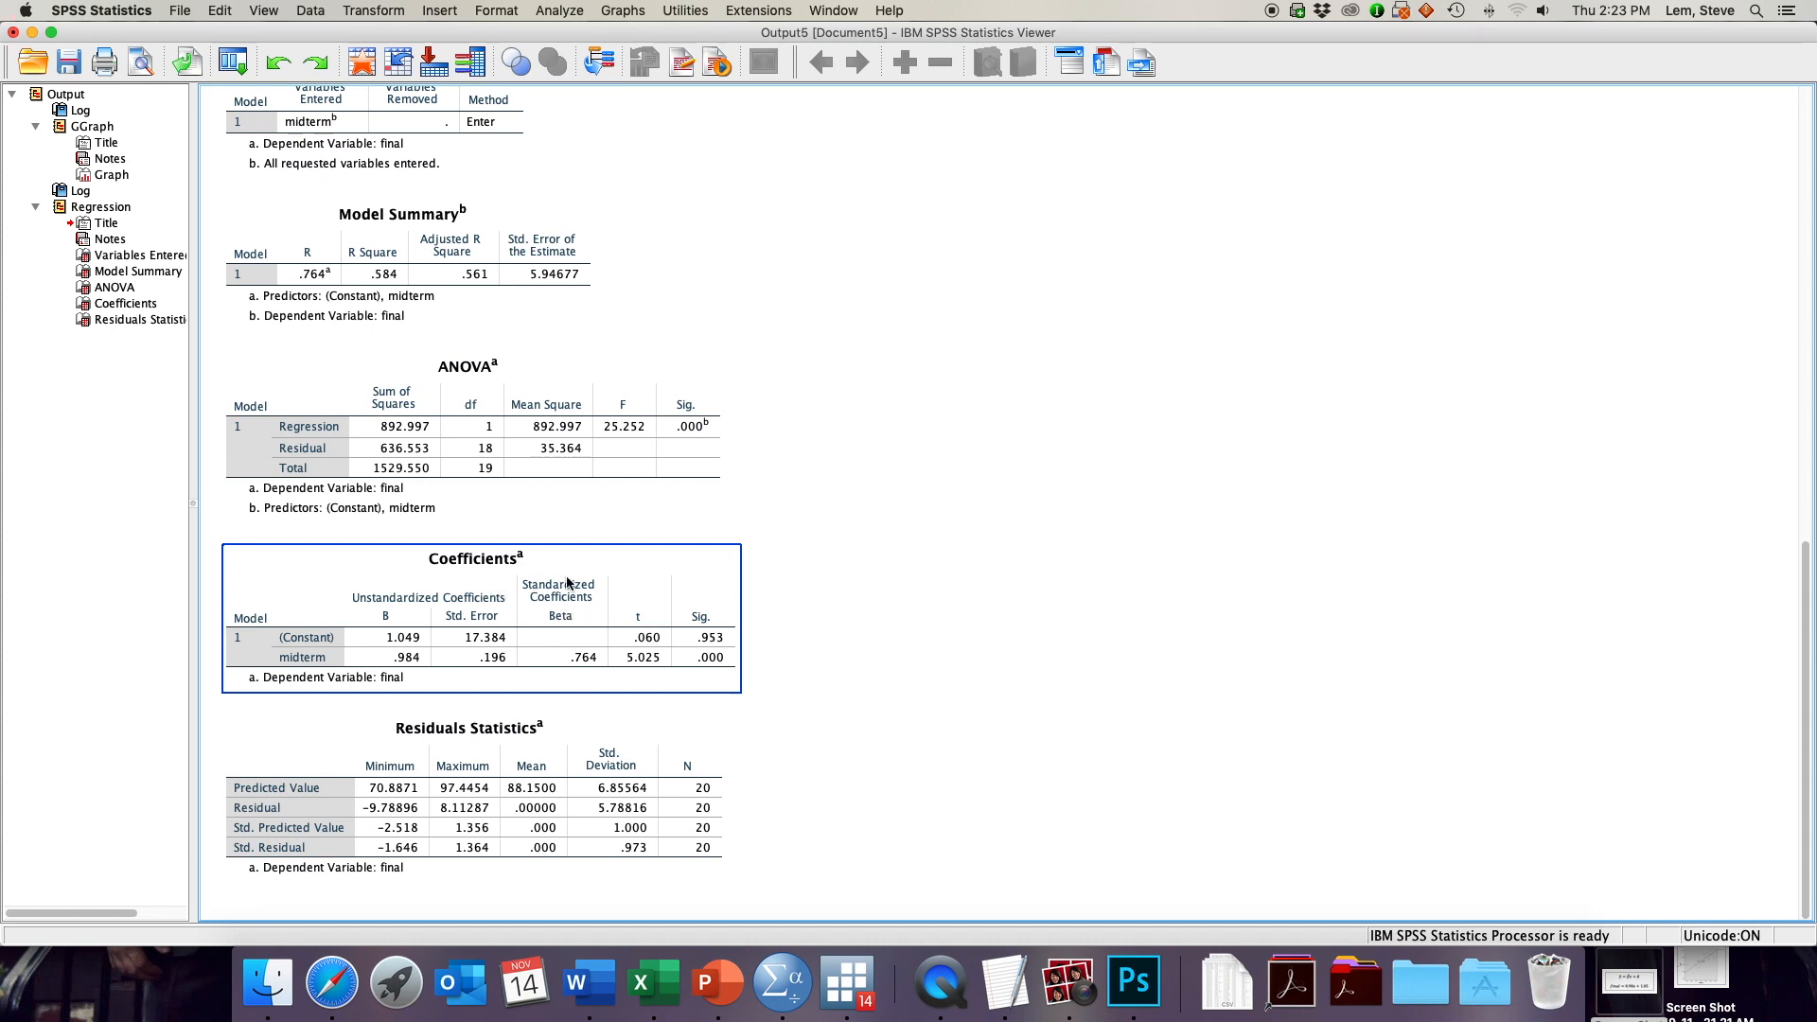
pyautogui.moveTo(244, 638)
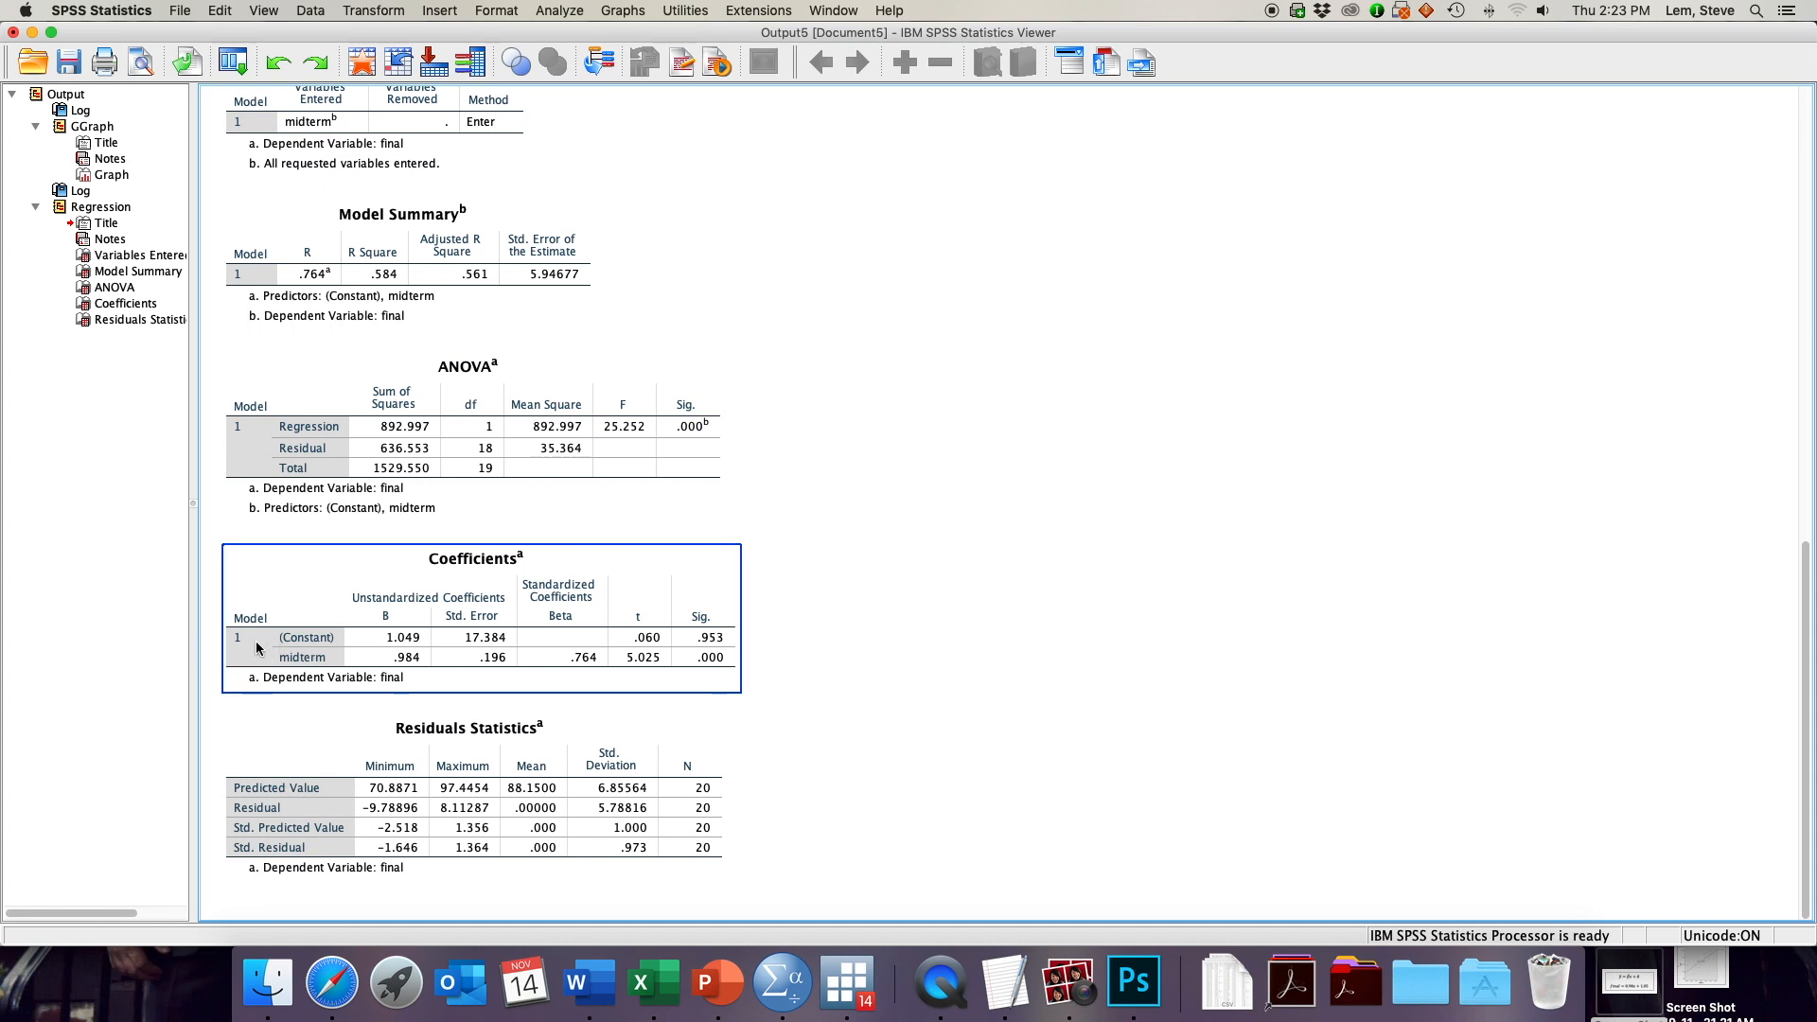
pyautogui.moveTo(337, 649)
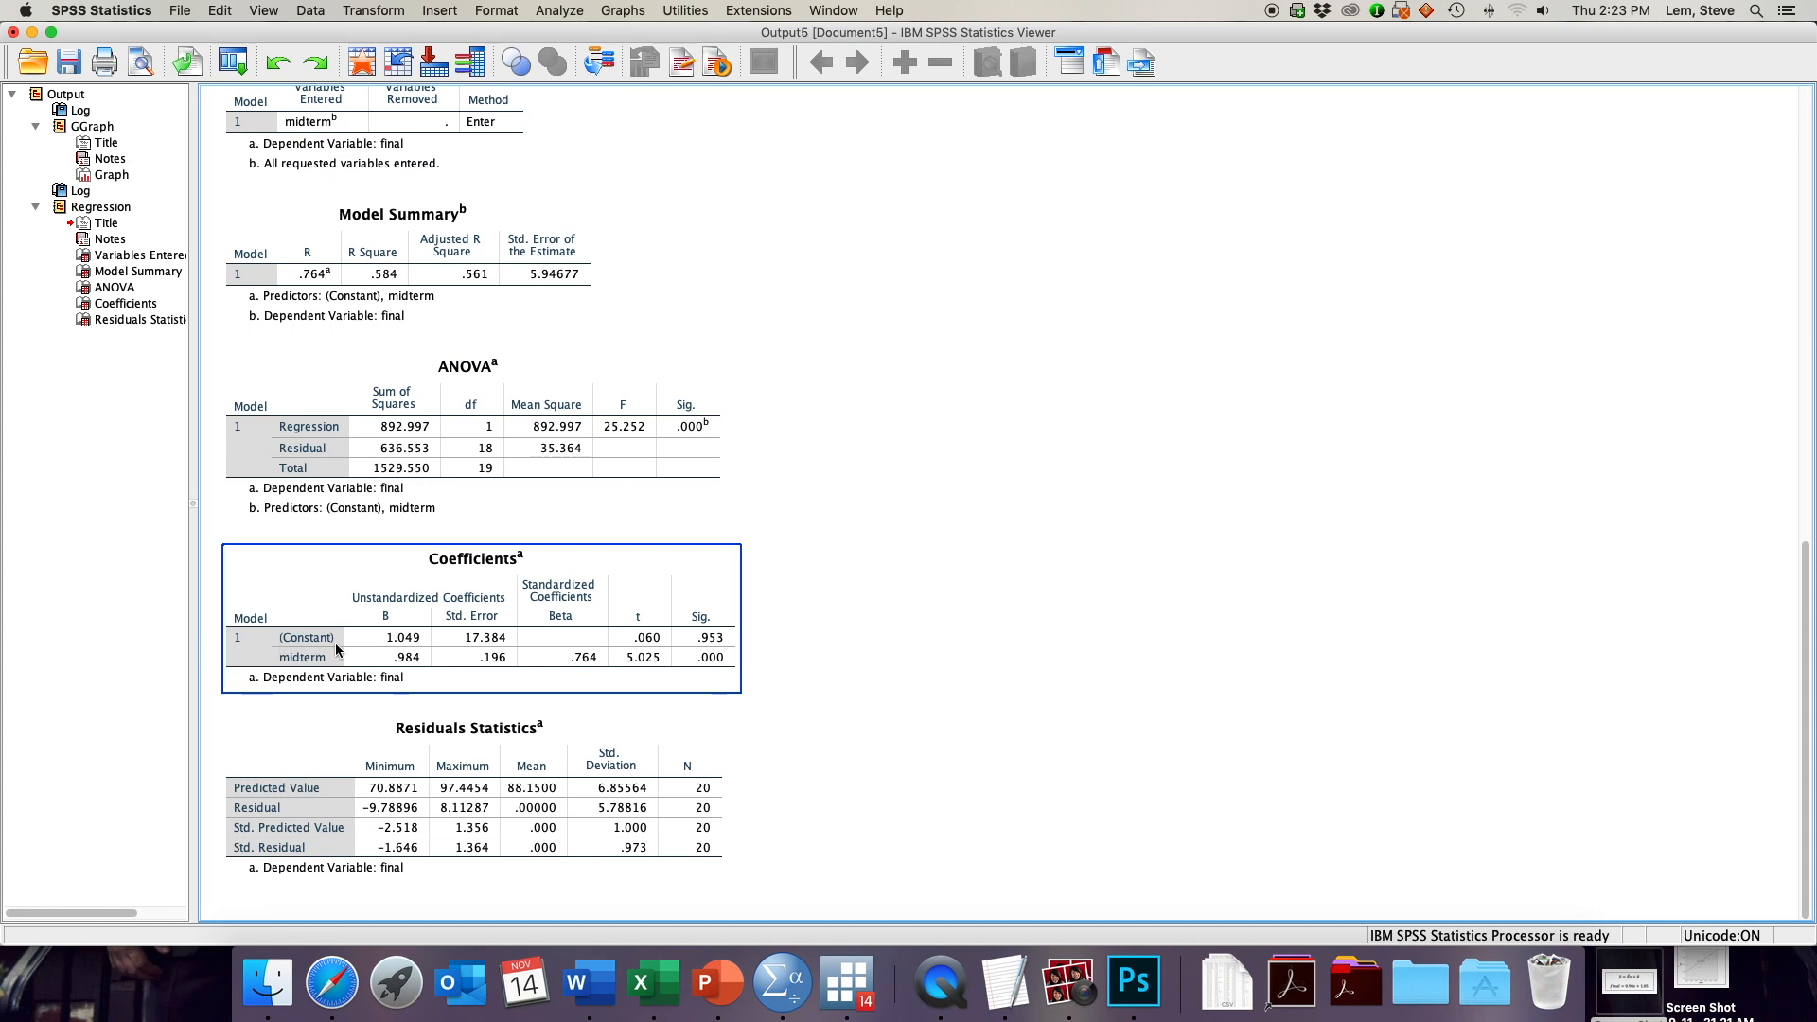
pyautogui.moveTo(318, 638)
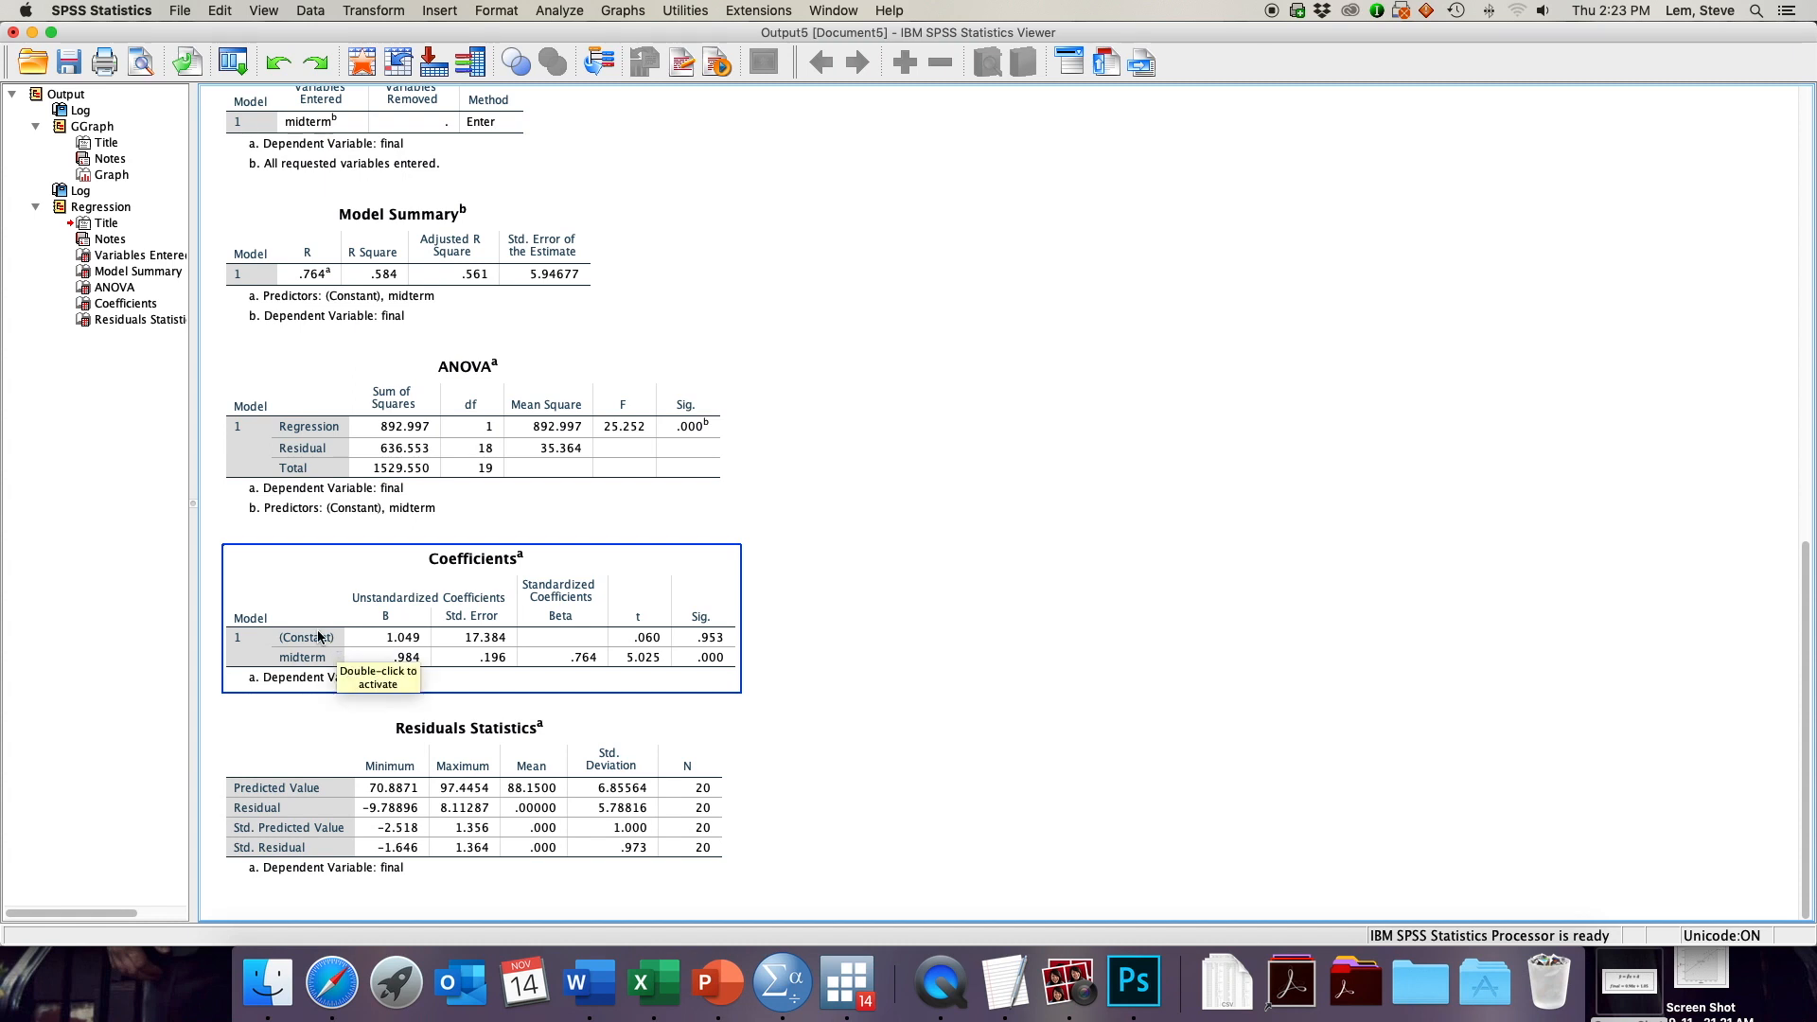
pyautogui.moveTo(276, 668)
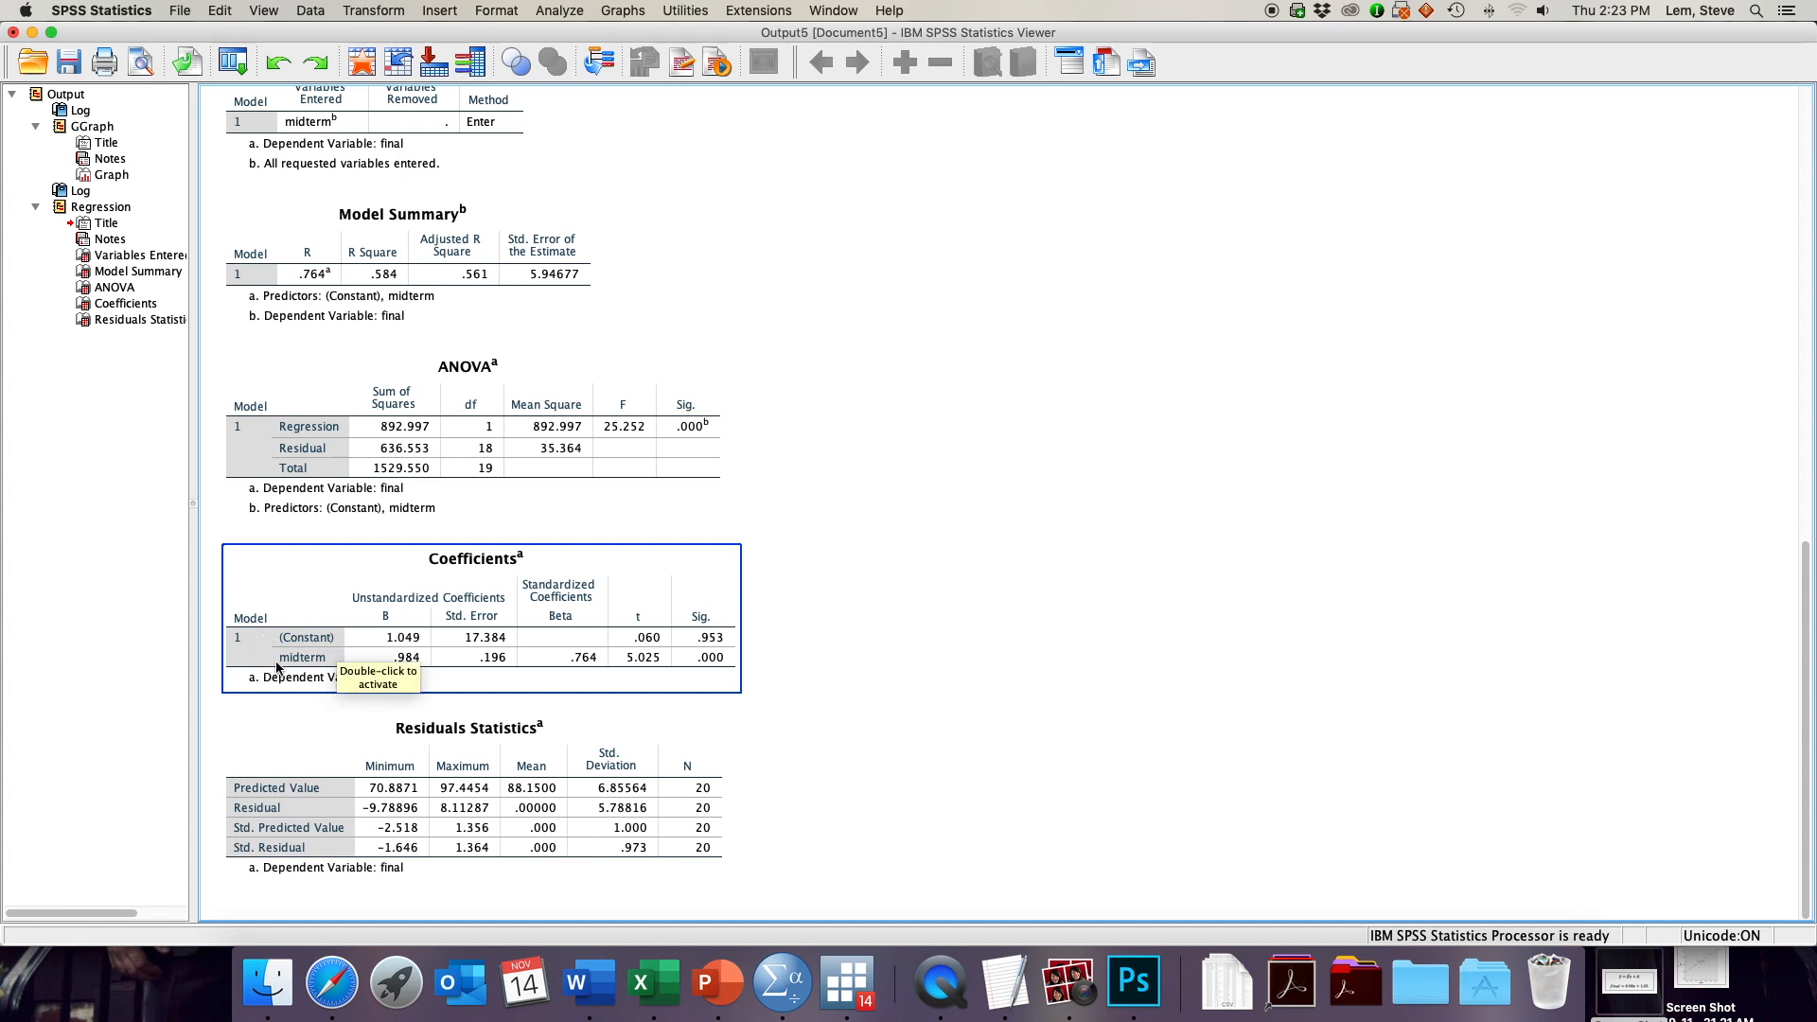
pyautogui.moveTo(327, 668)
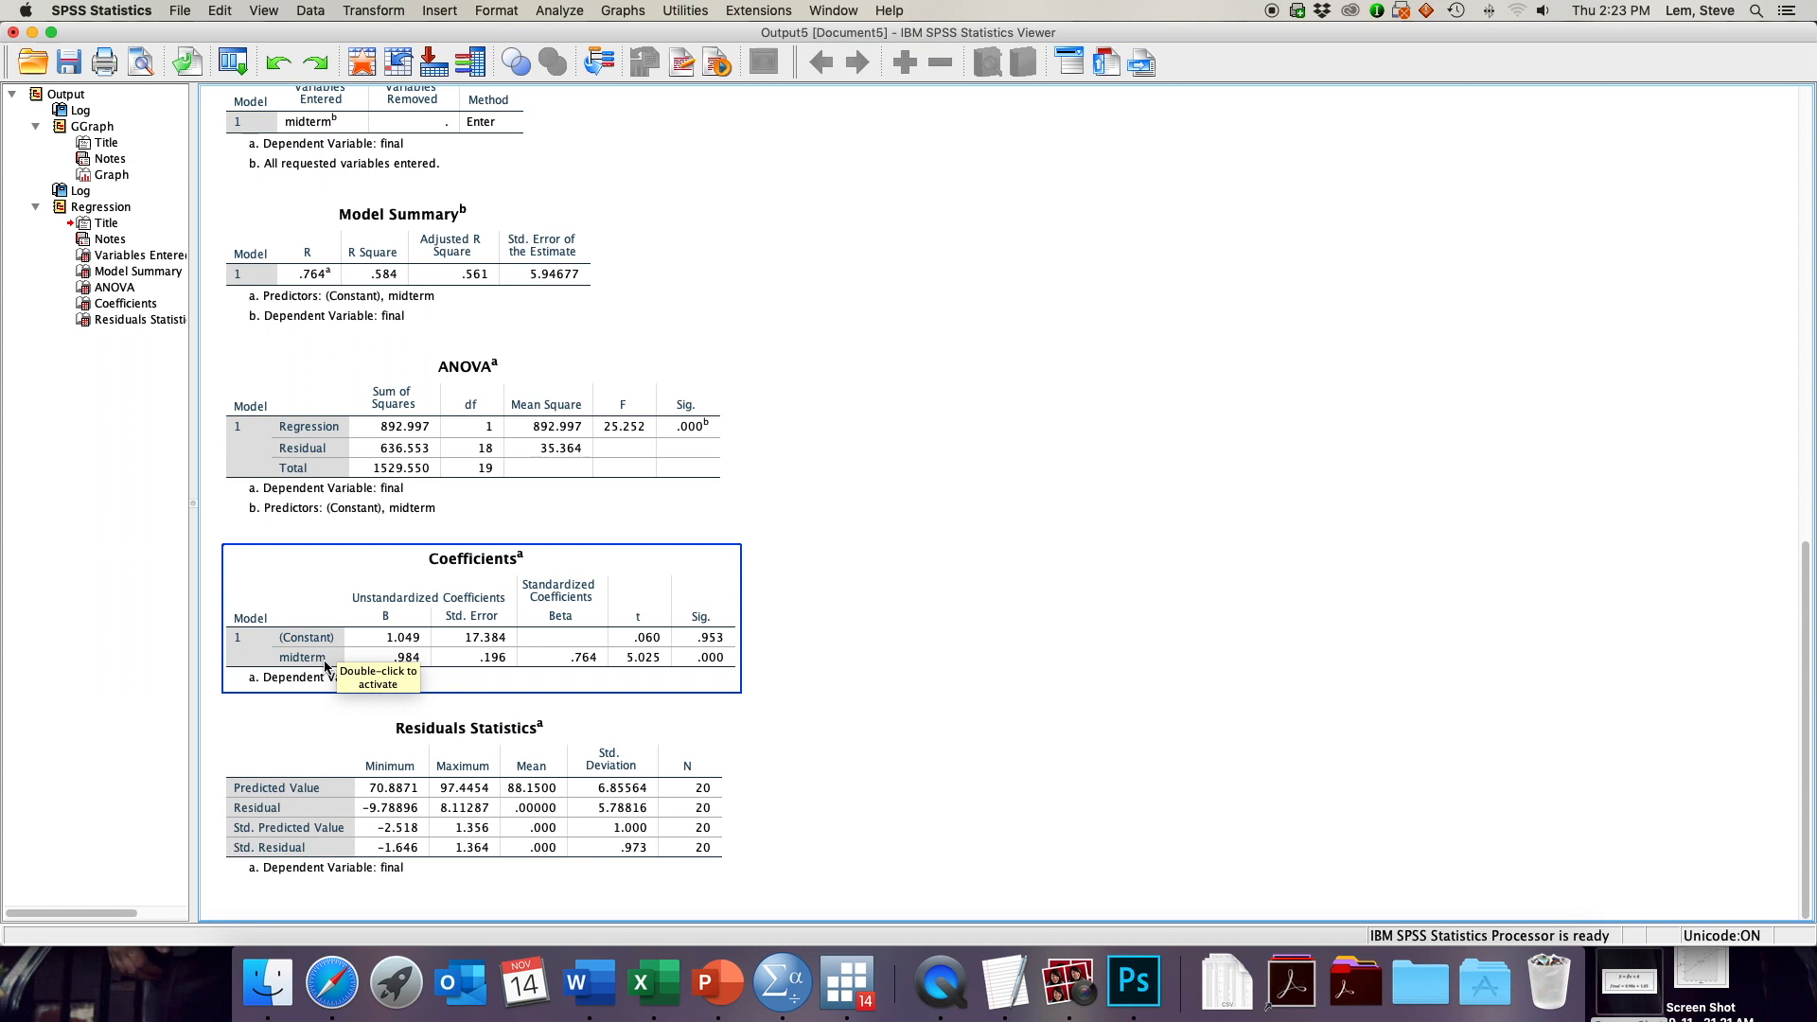
pyautogui.moveTo(293, 721)
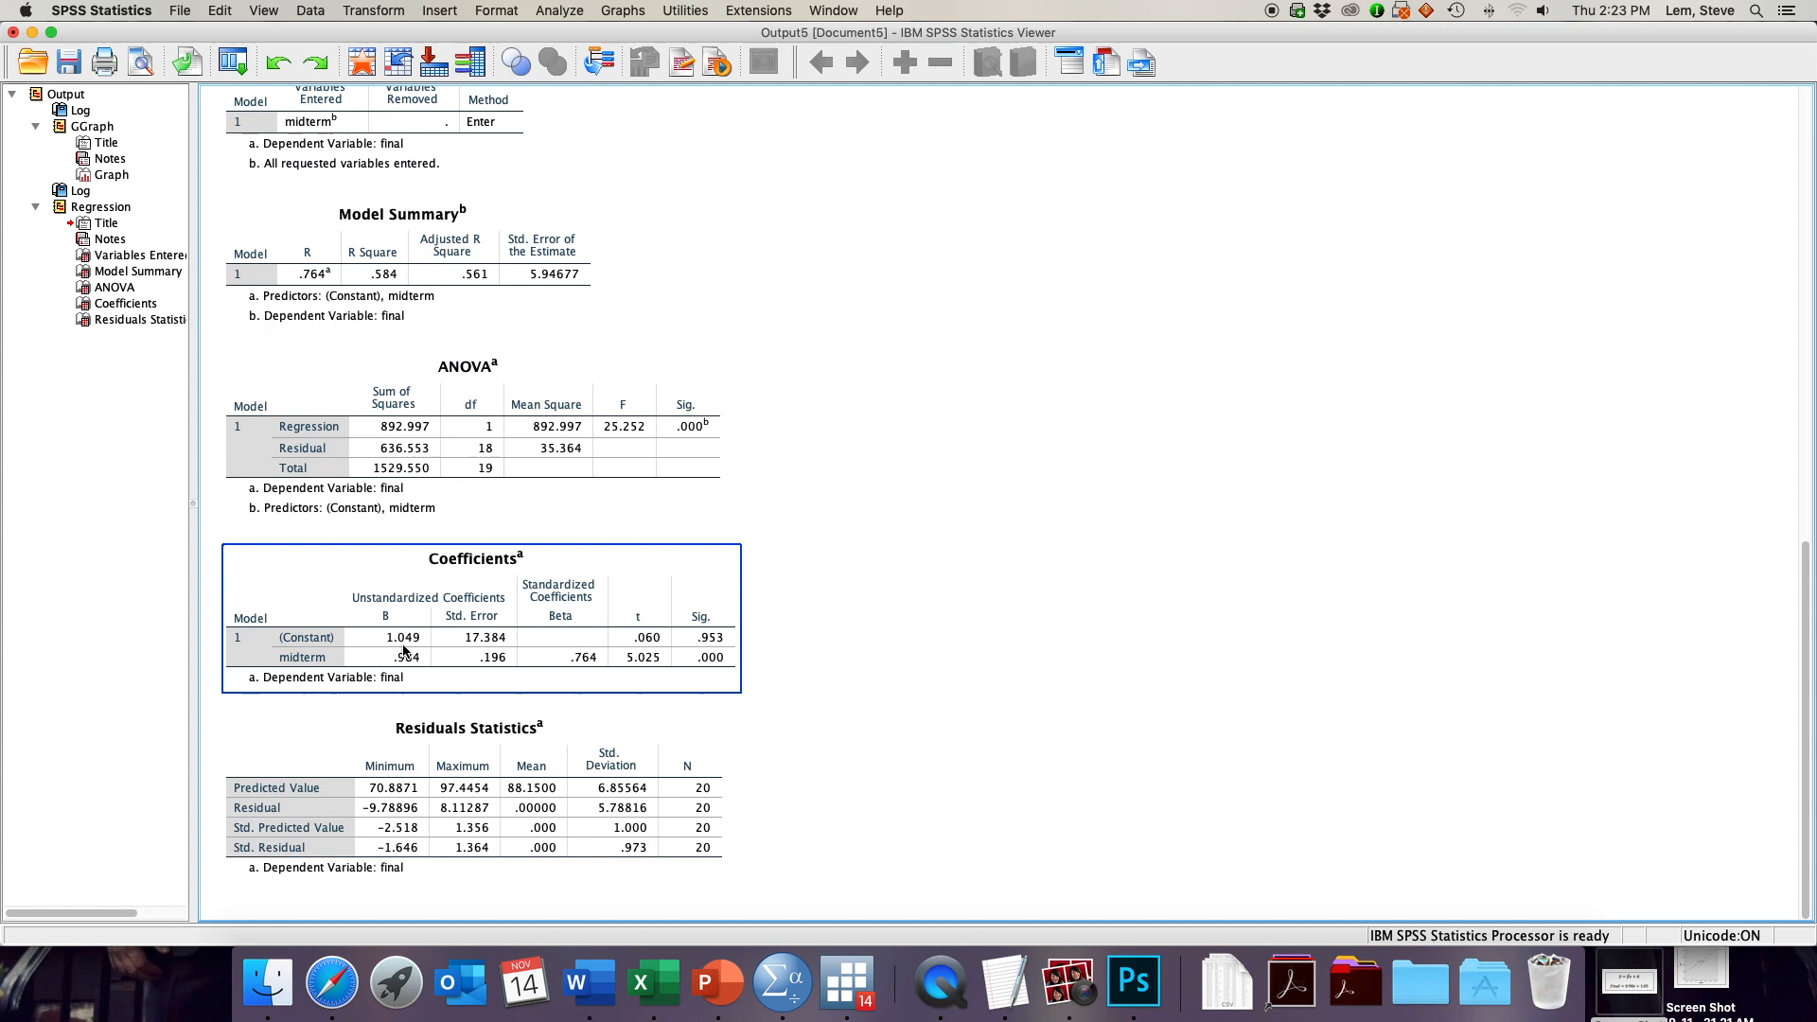
pyautogui.click(776, 618)
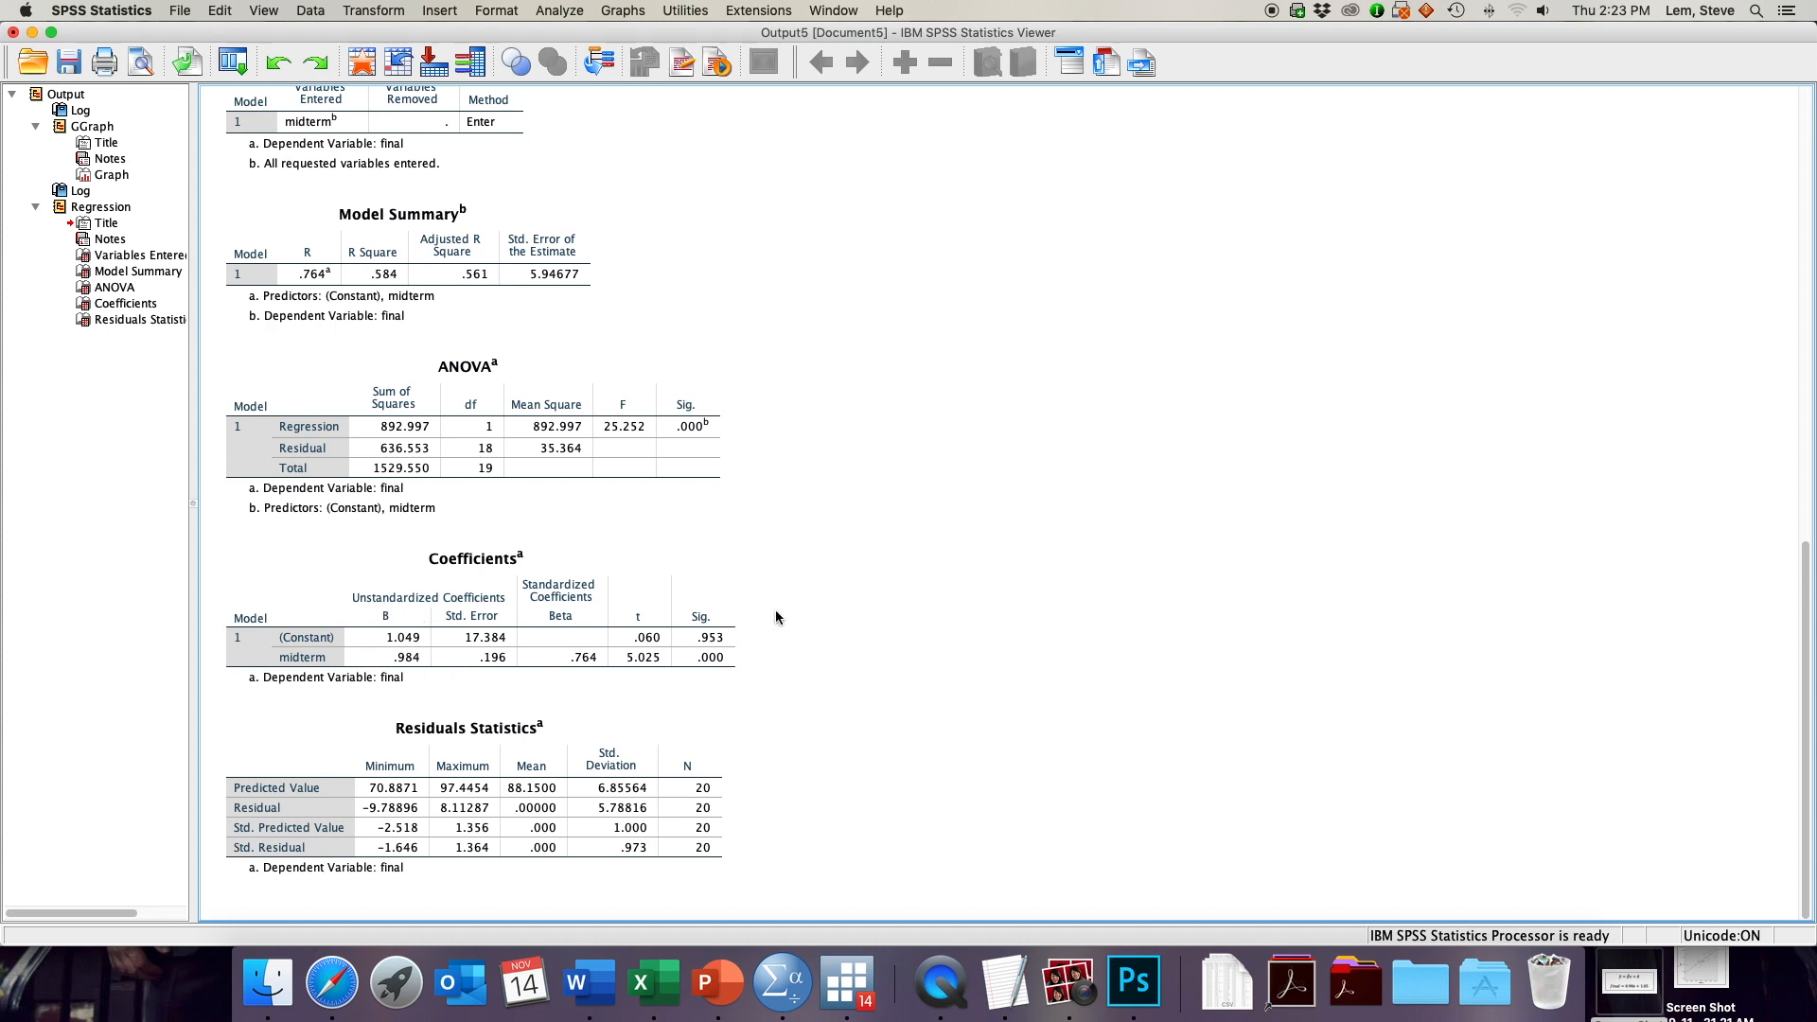
pyautogui.click(383, 626)
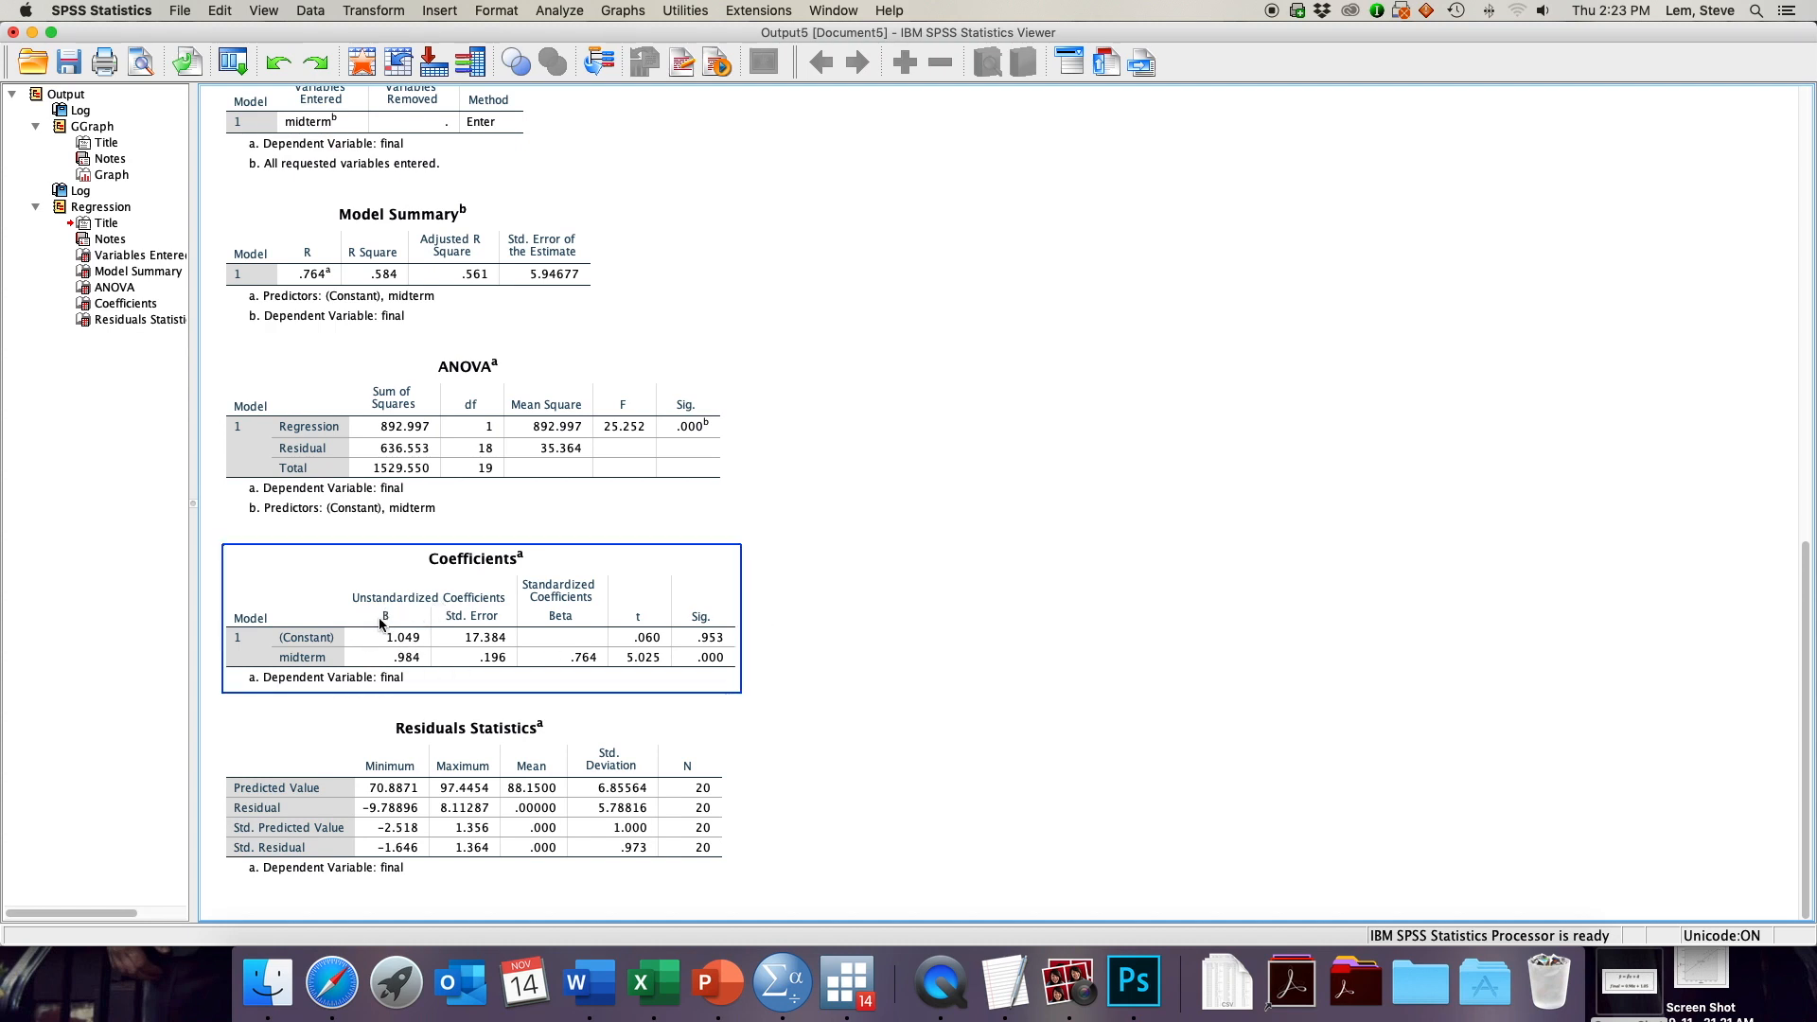
pyautogui.moveTo(398, 616)
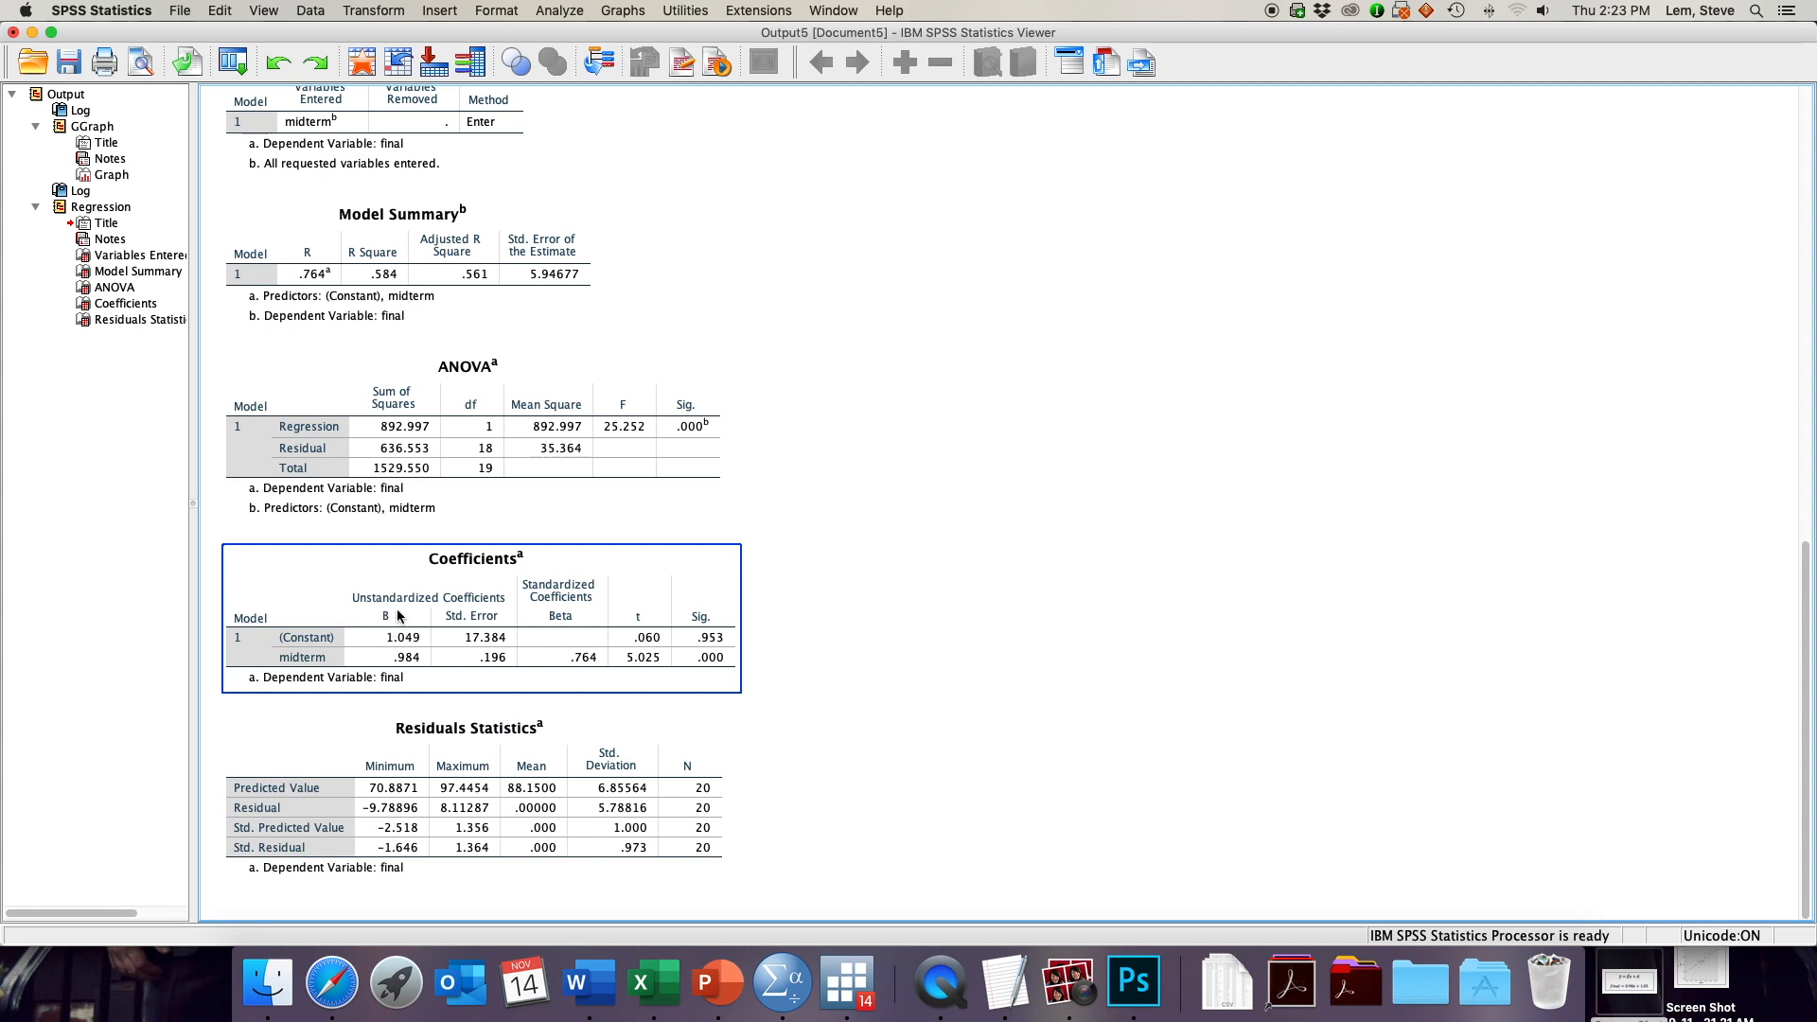
pyautogui.moveTo(424, 647)
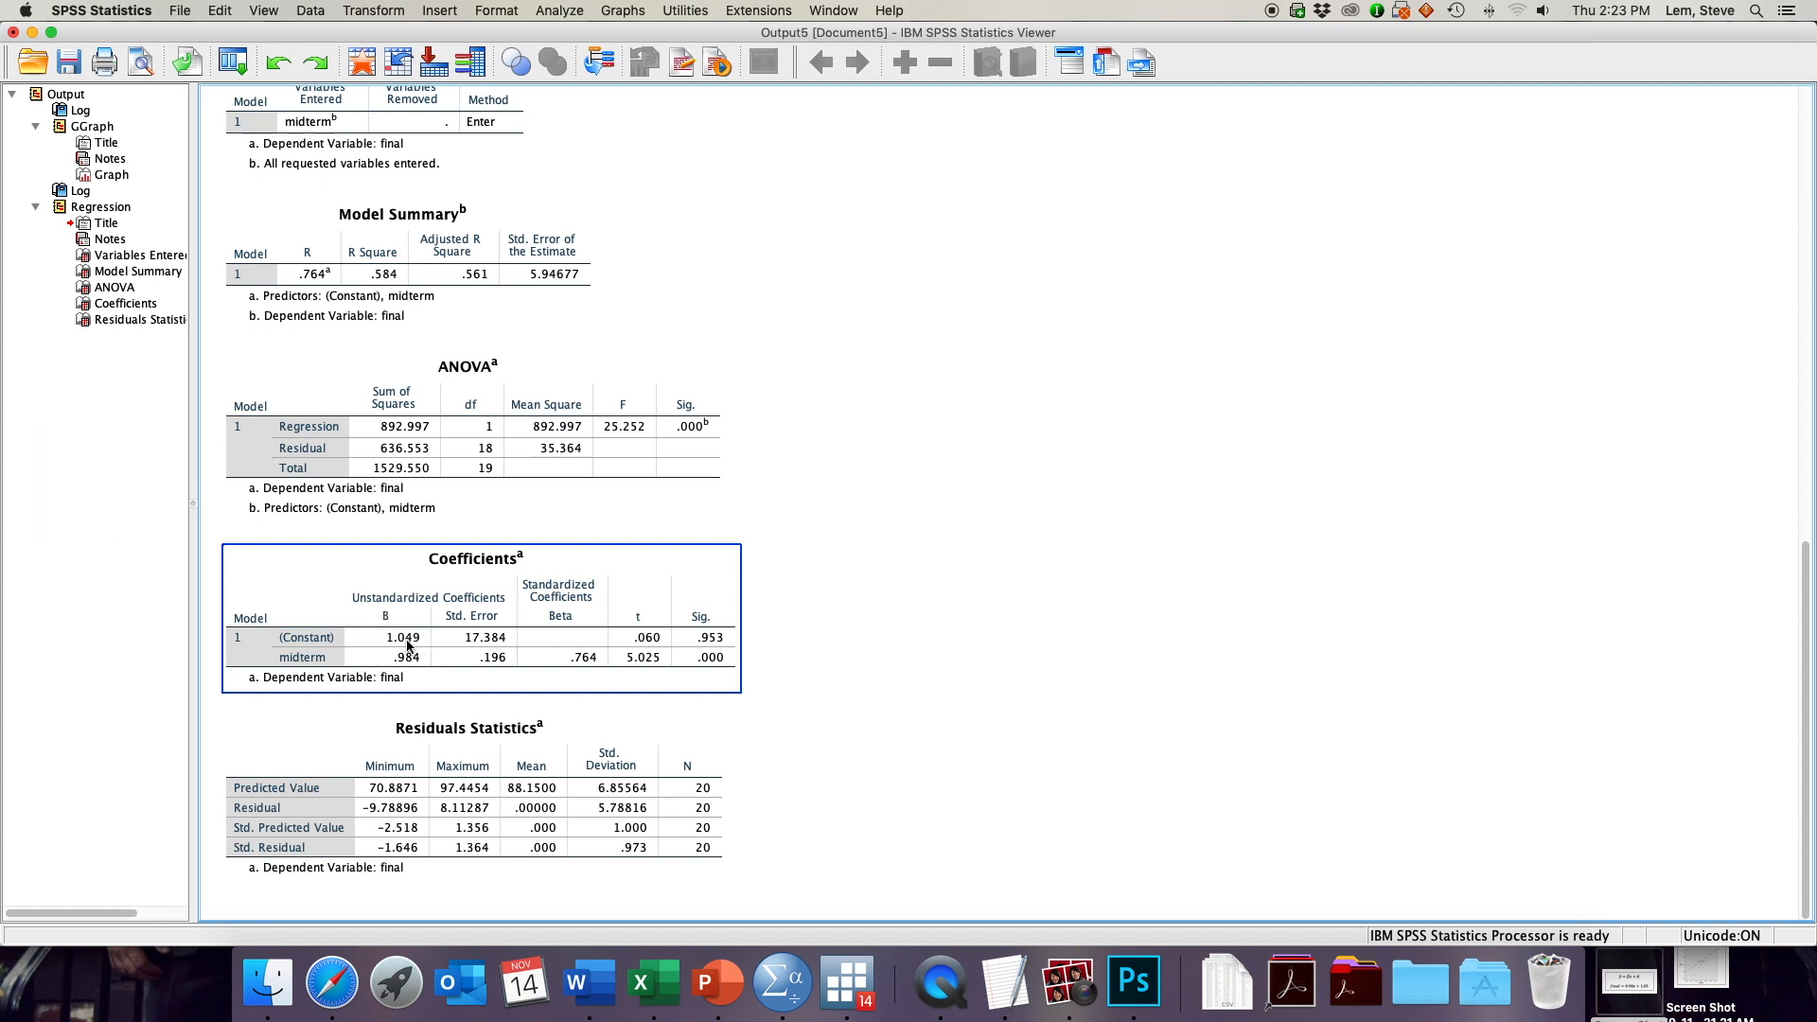
pyautogui.moveTo(394, 638)
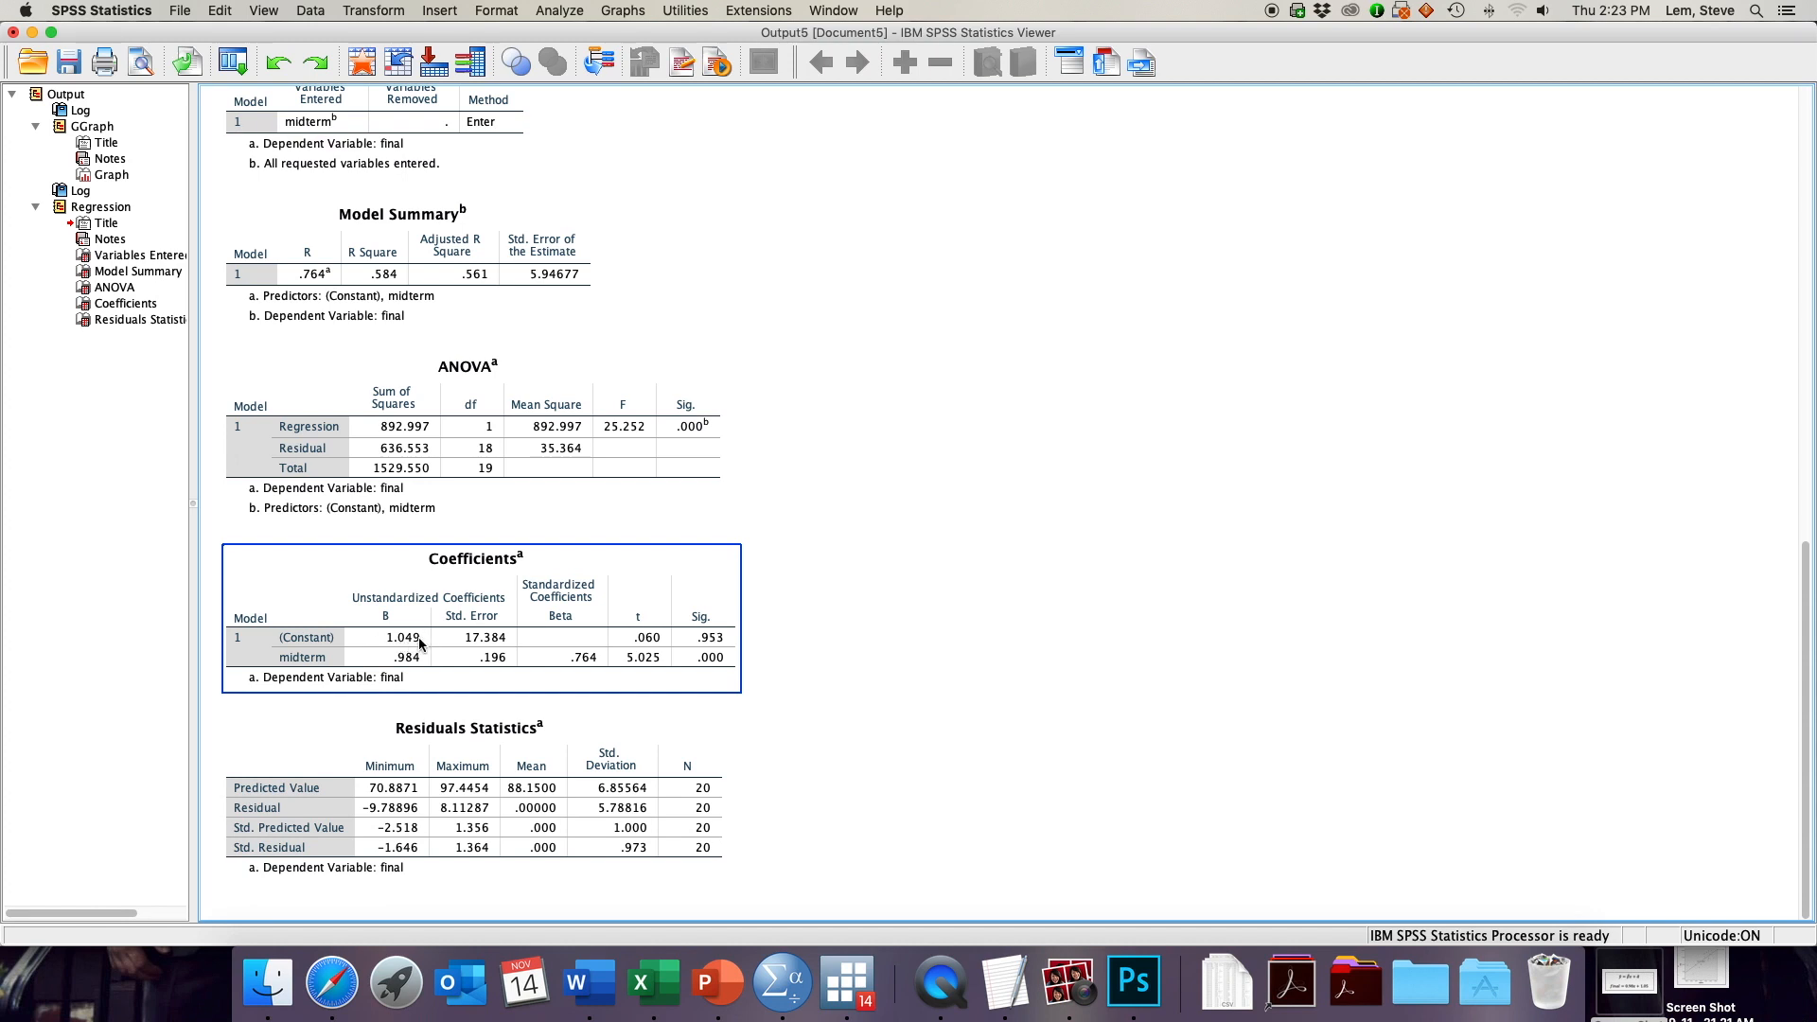
pyautogui.moveTo(371, 660)
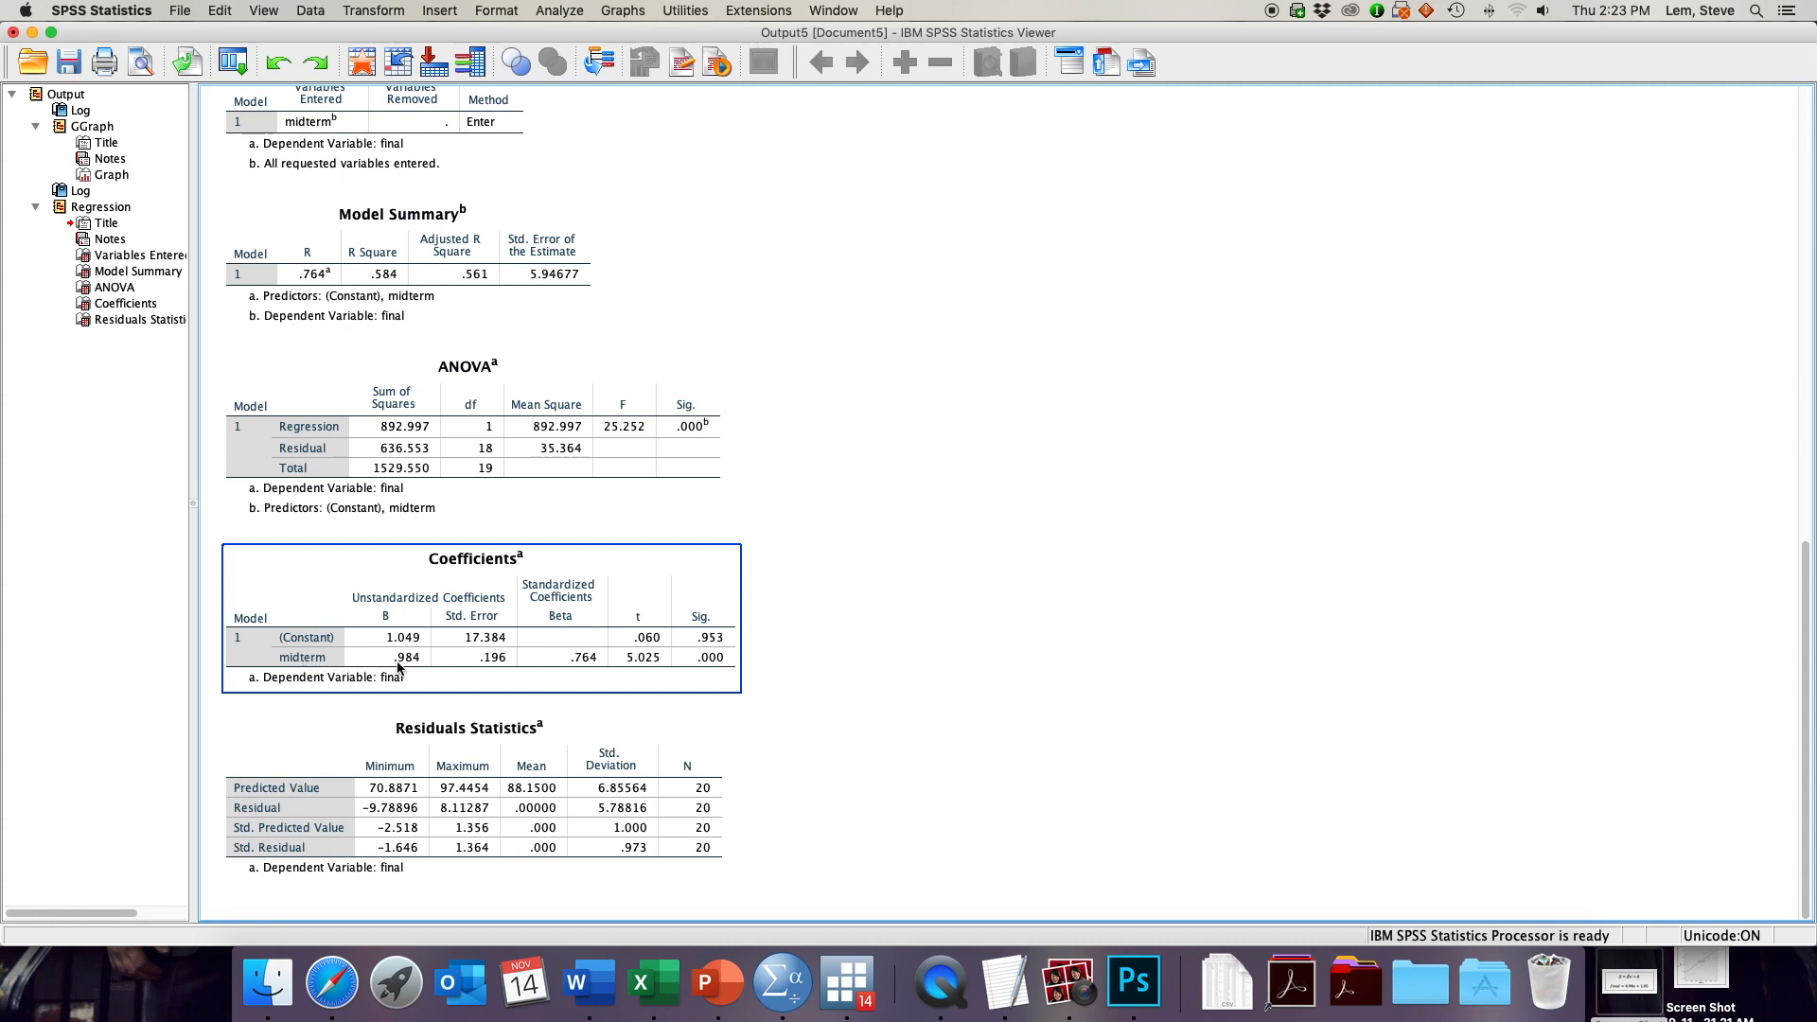
pyautogui.moveTo(422, 659)
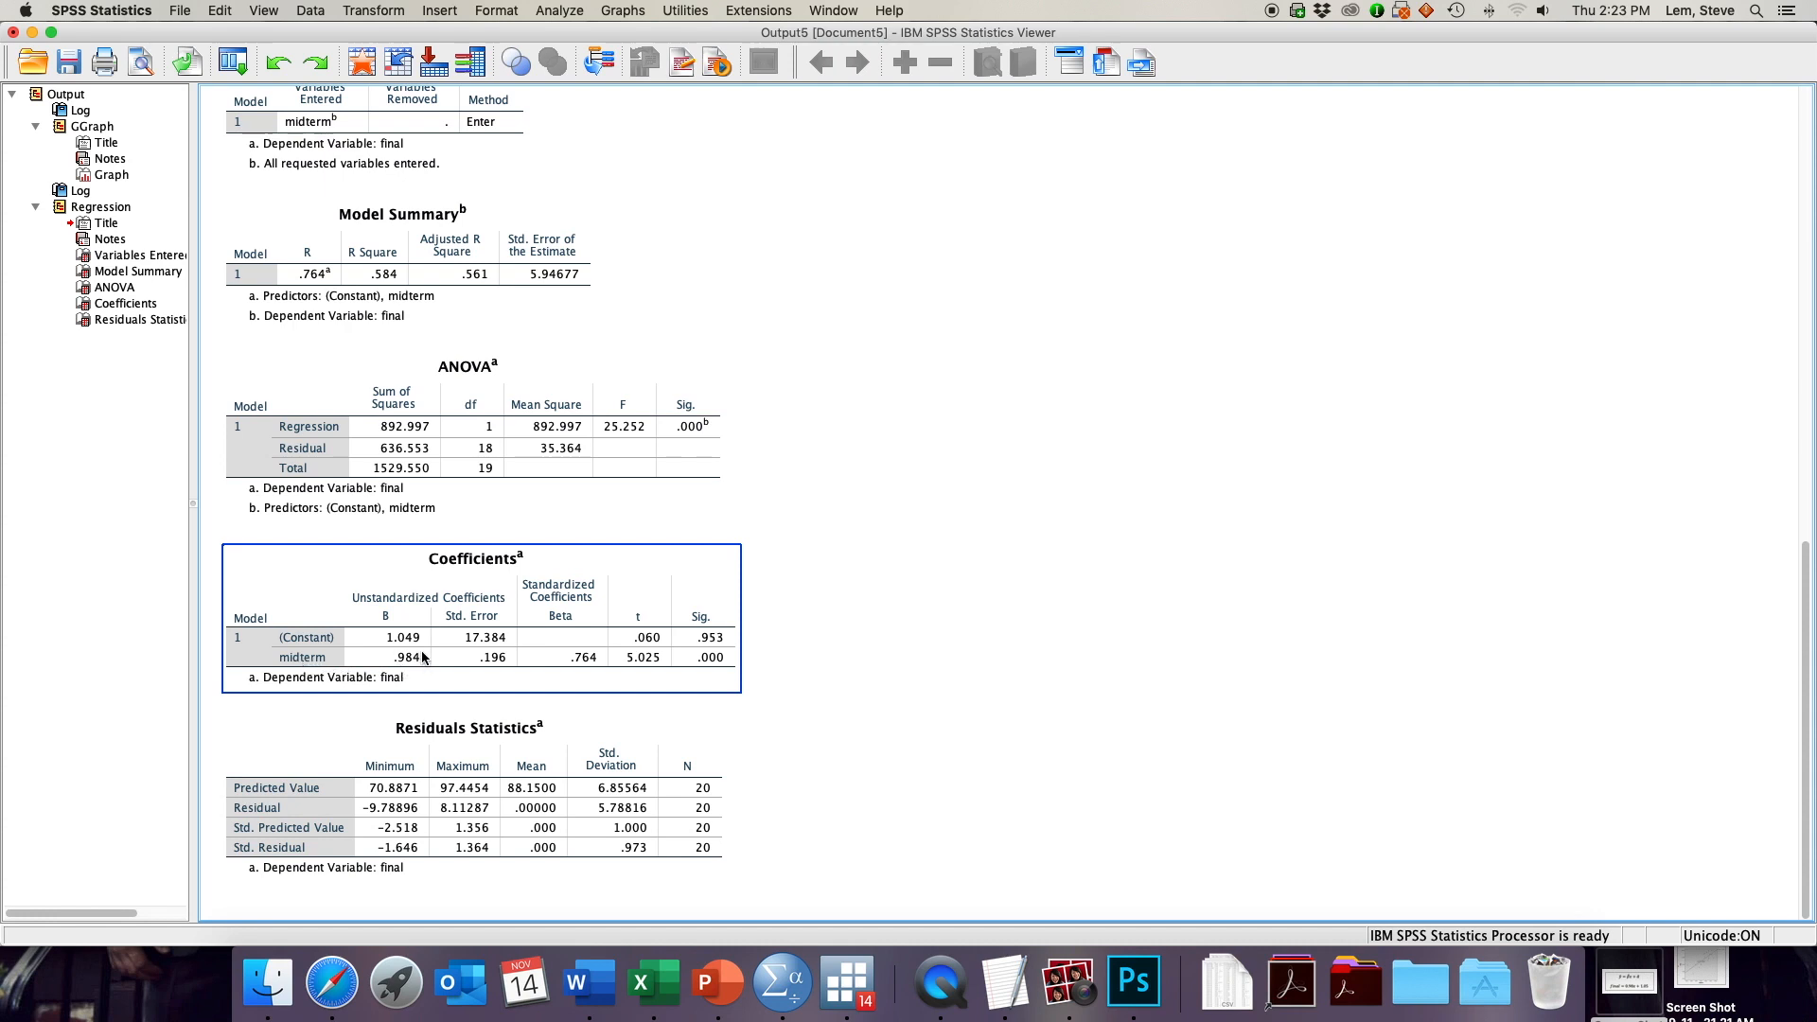
pyautogui.moveTo(384, 691)
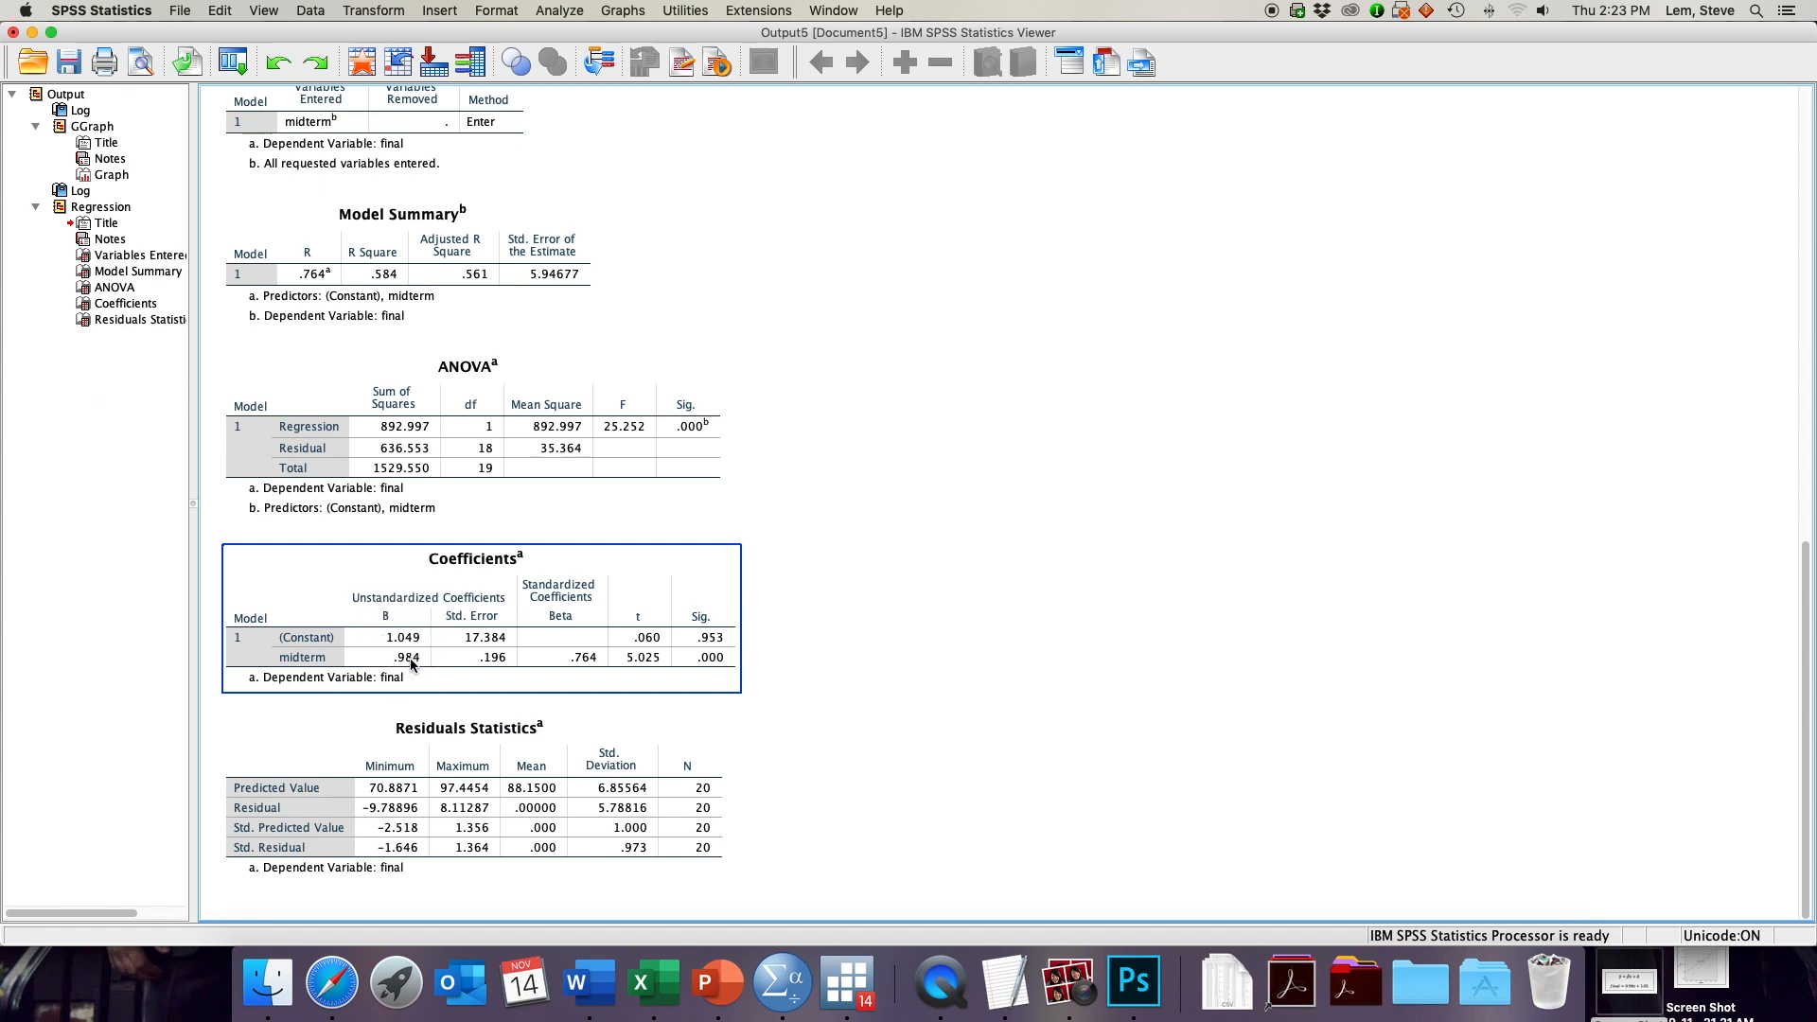
pyautogui.moveTo(358, 667)
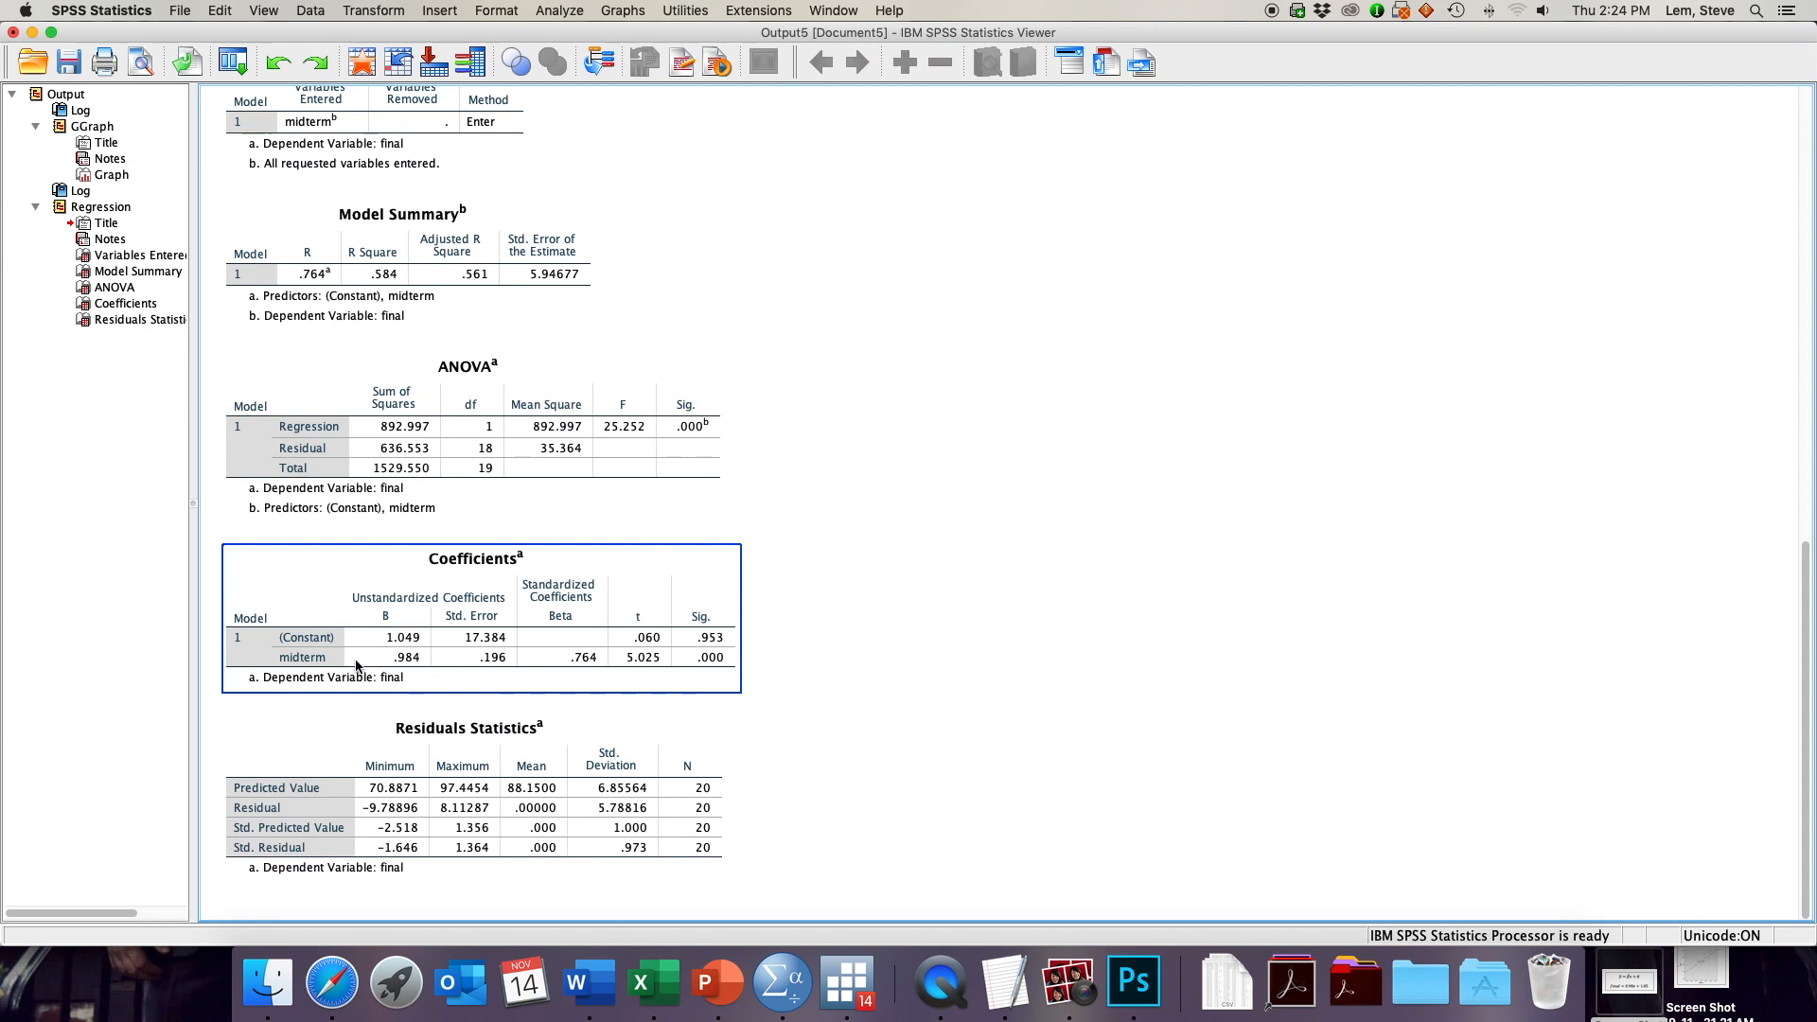
pyautogui.moveTo(390, 655)
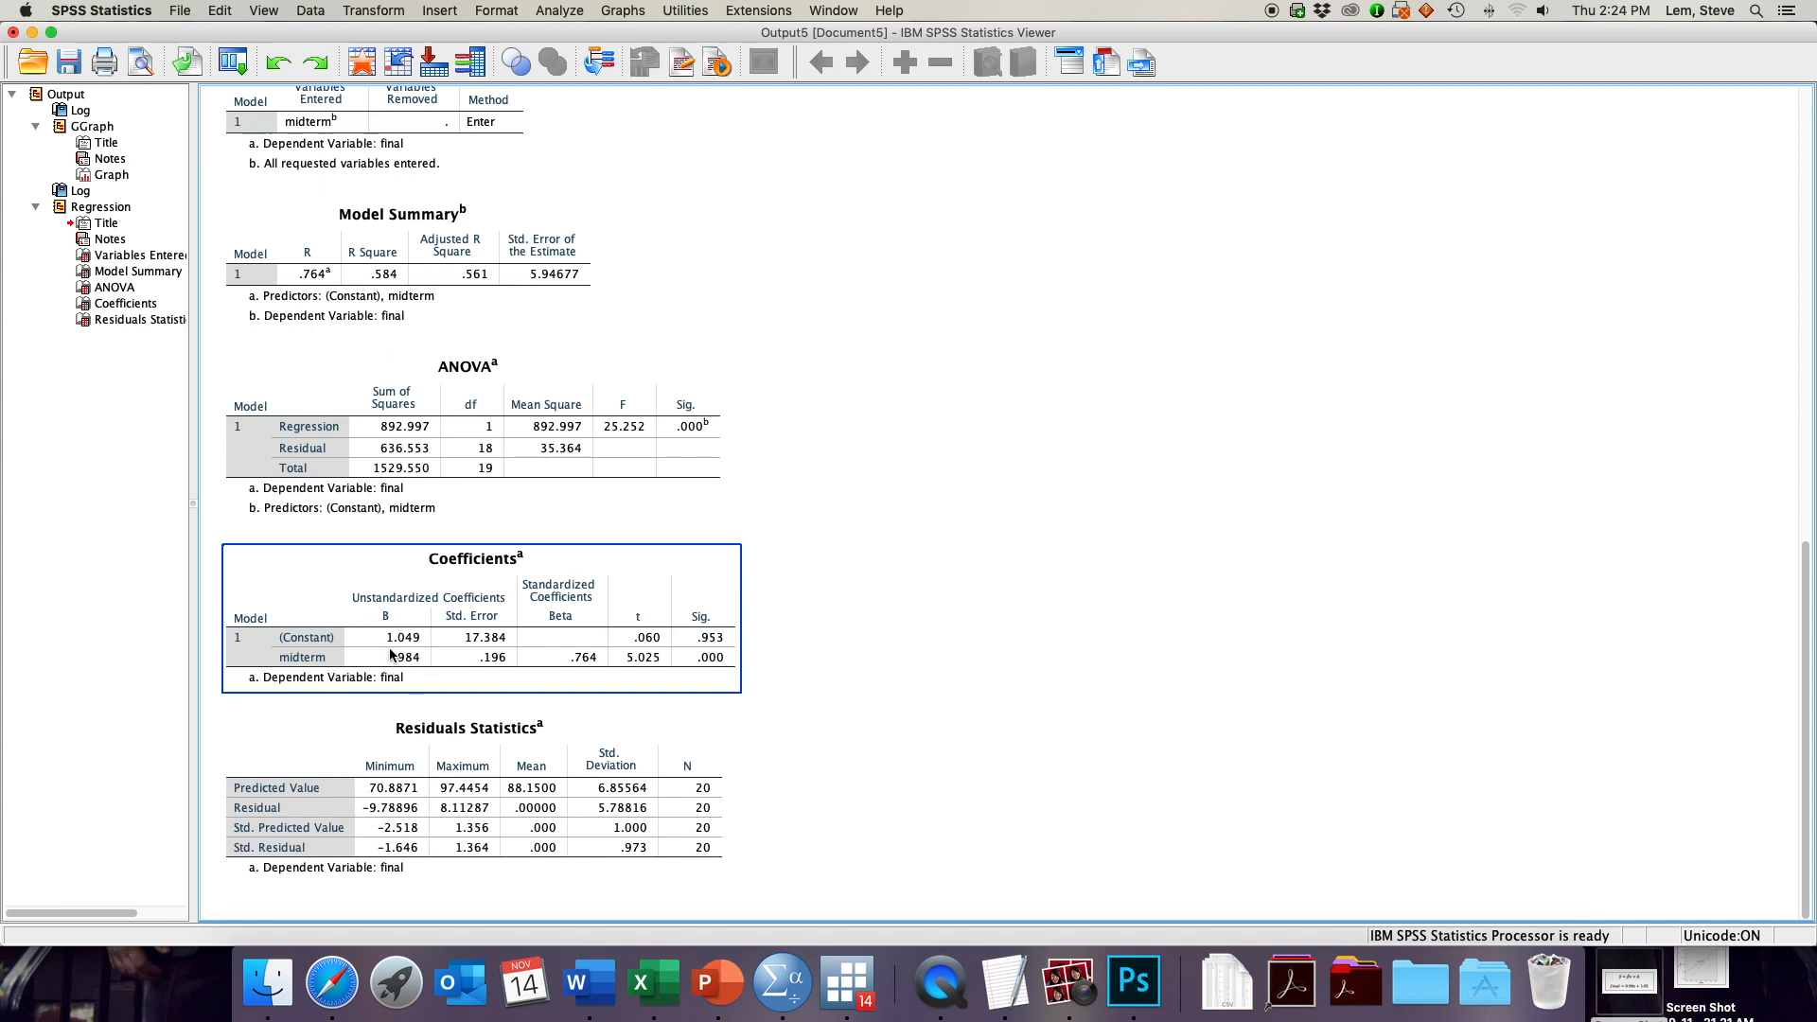
pyautogui.moveTo(388, 665)
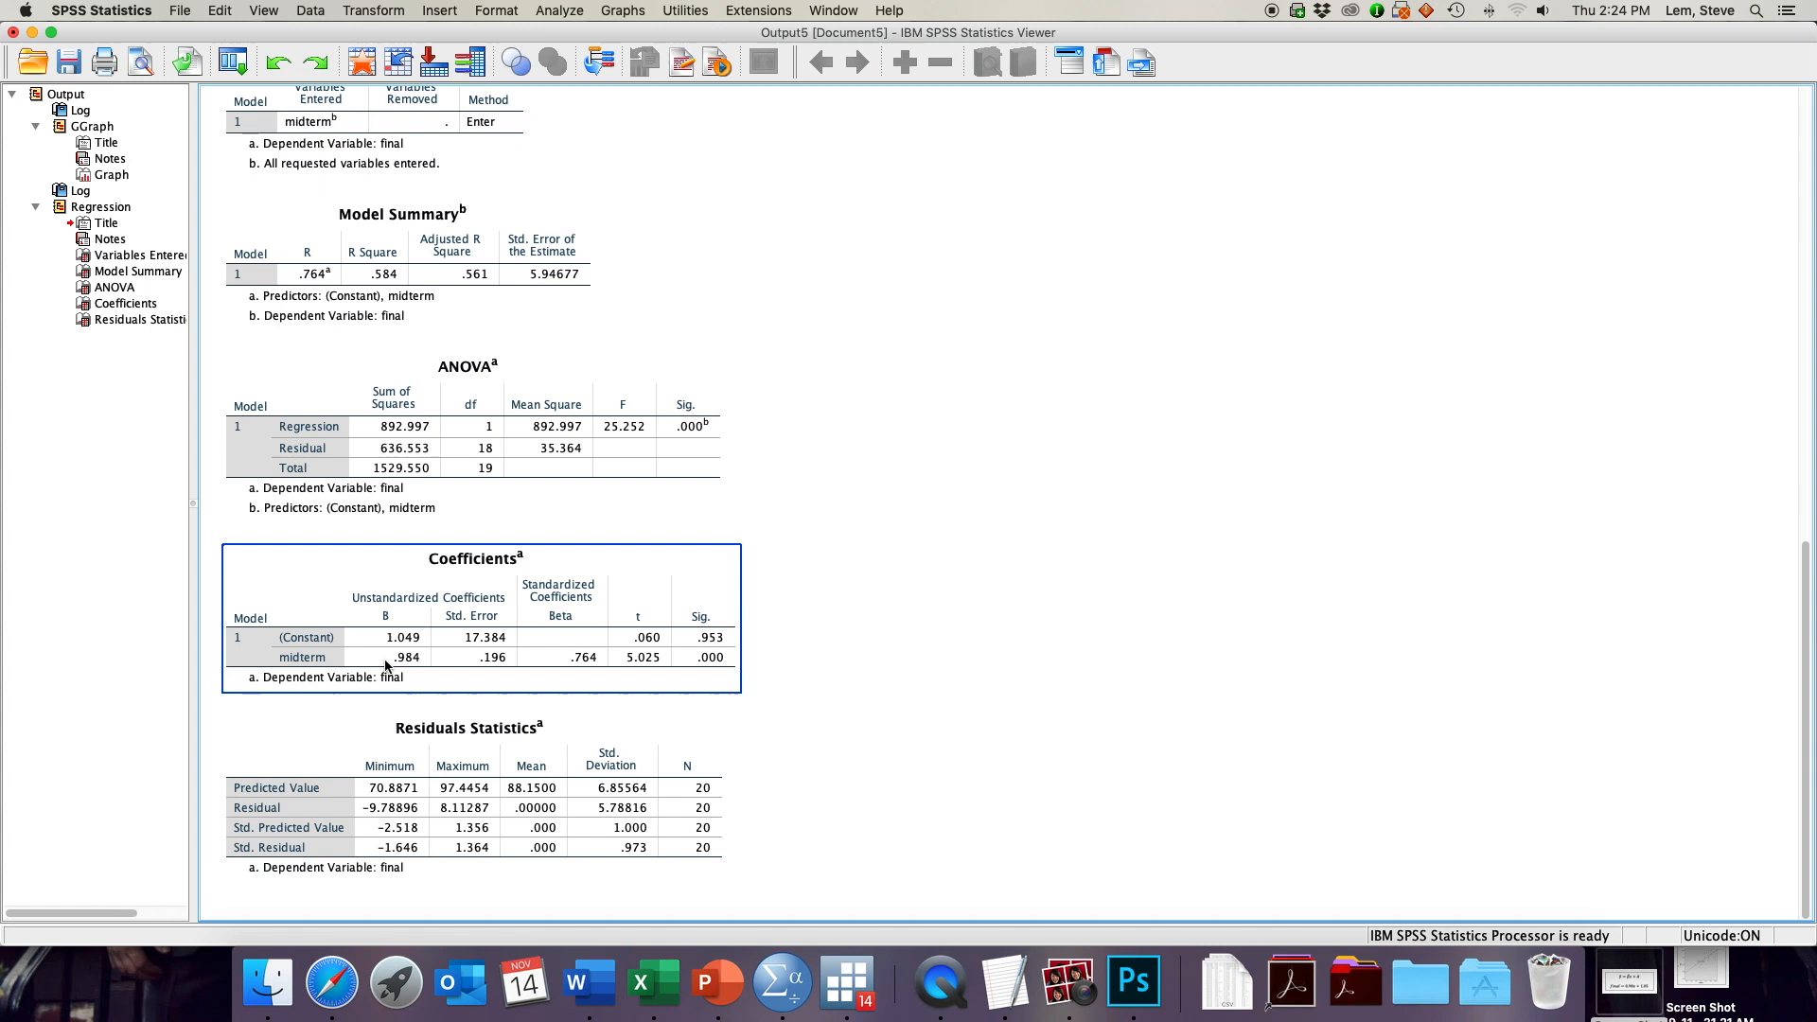
pyautogui.moveTo(339, 666)
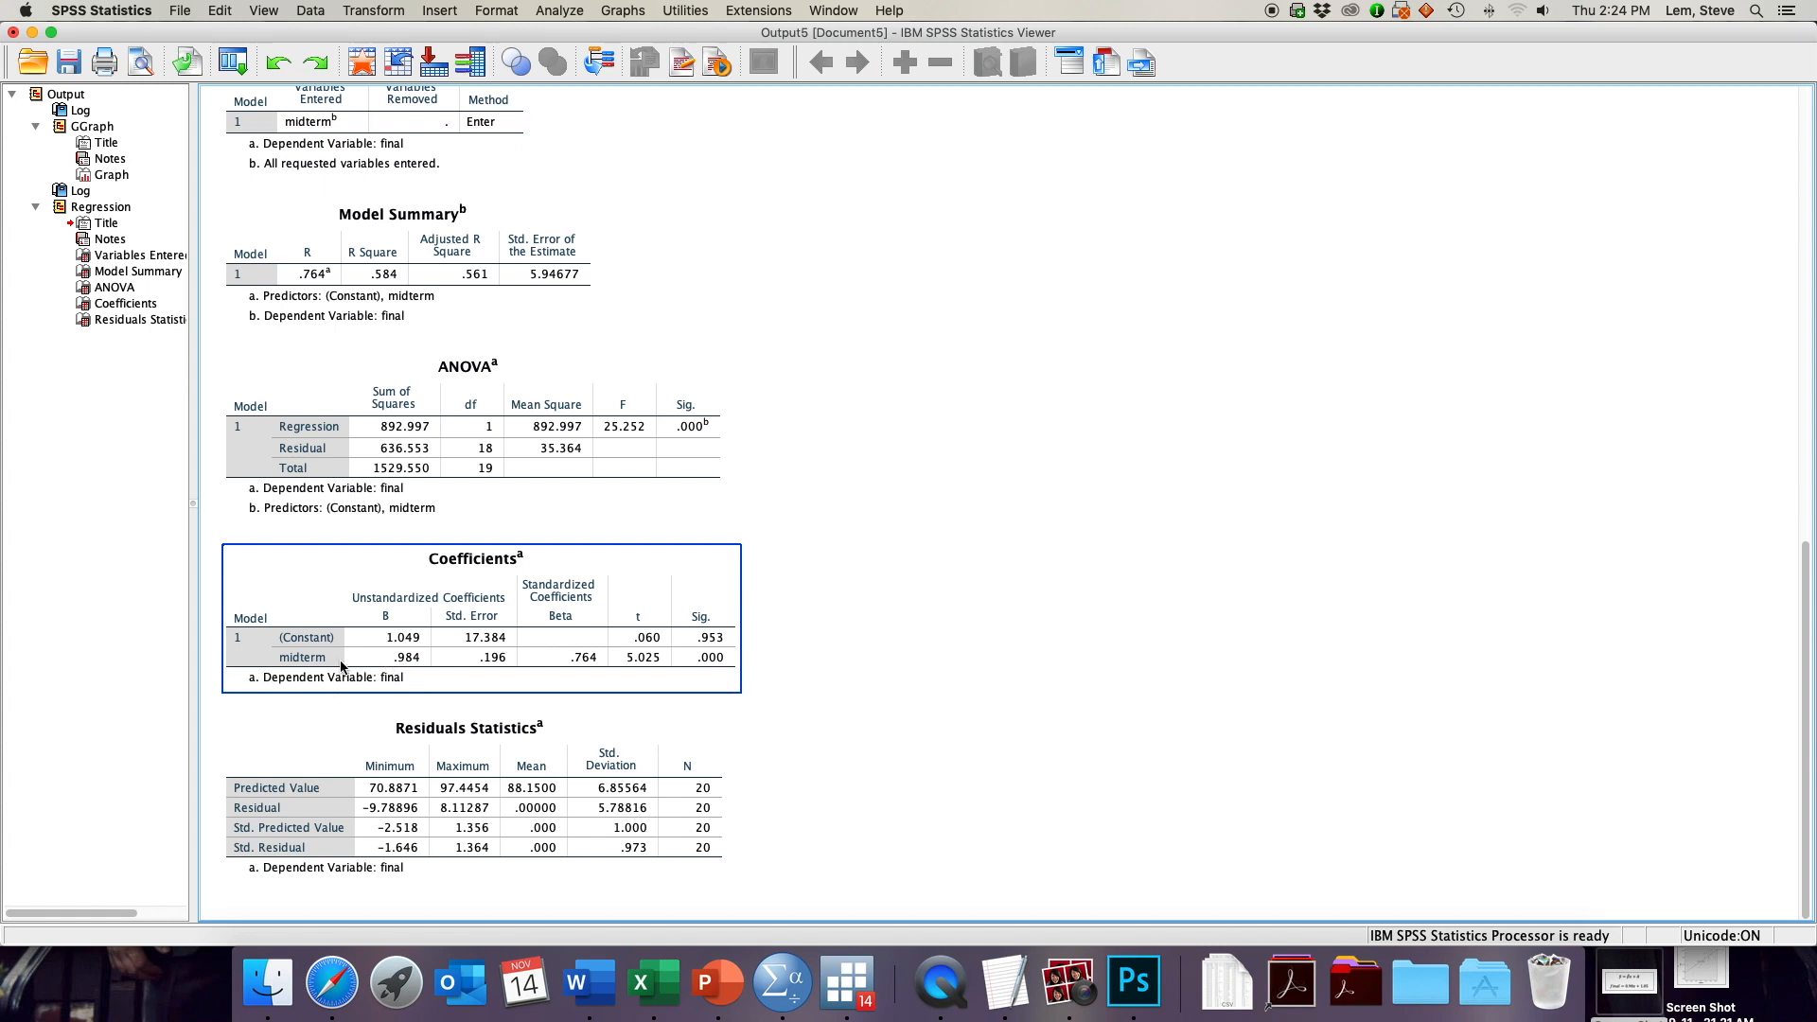
pyautogui.scroll(3)
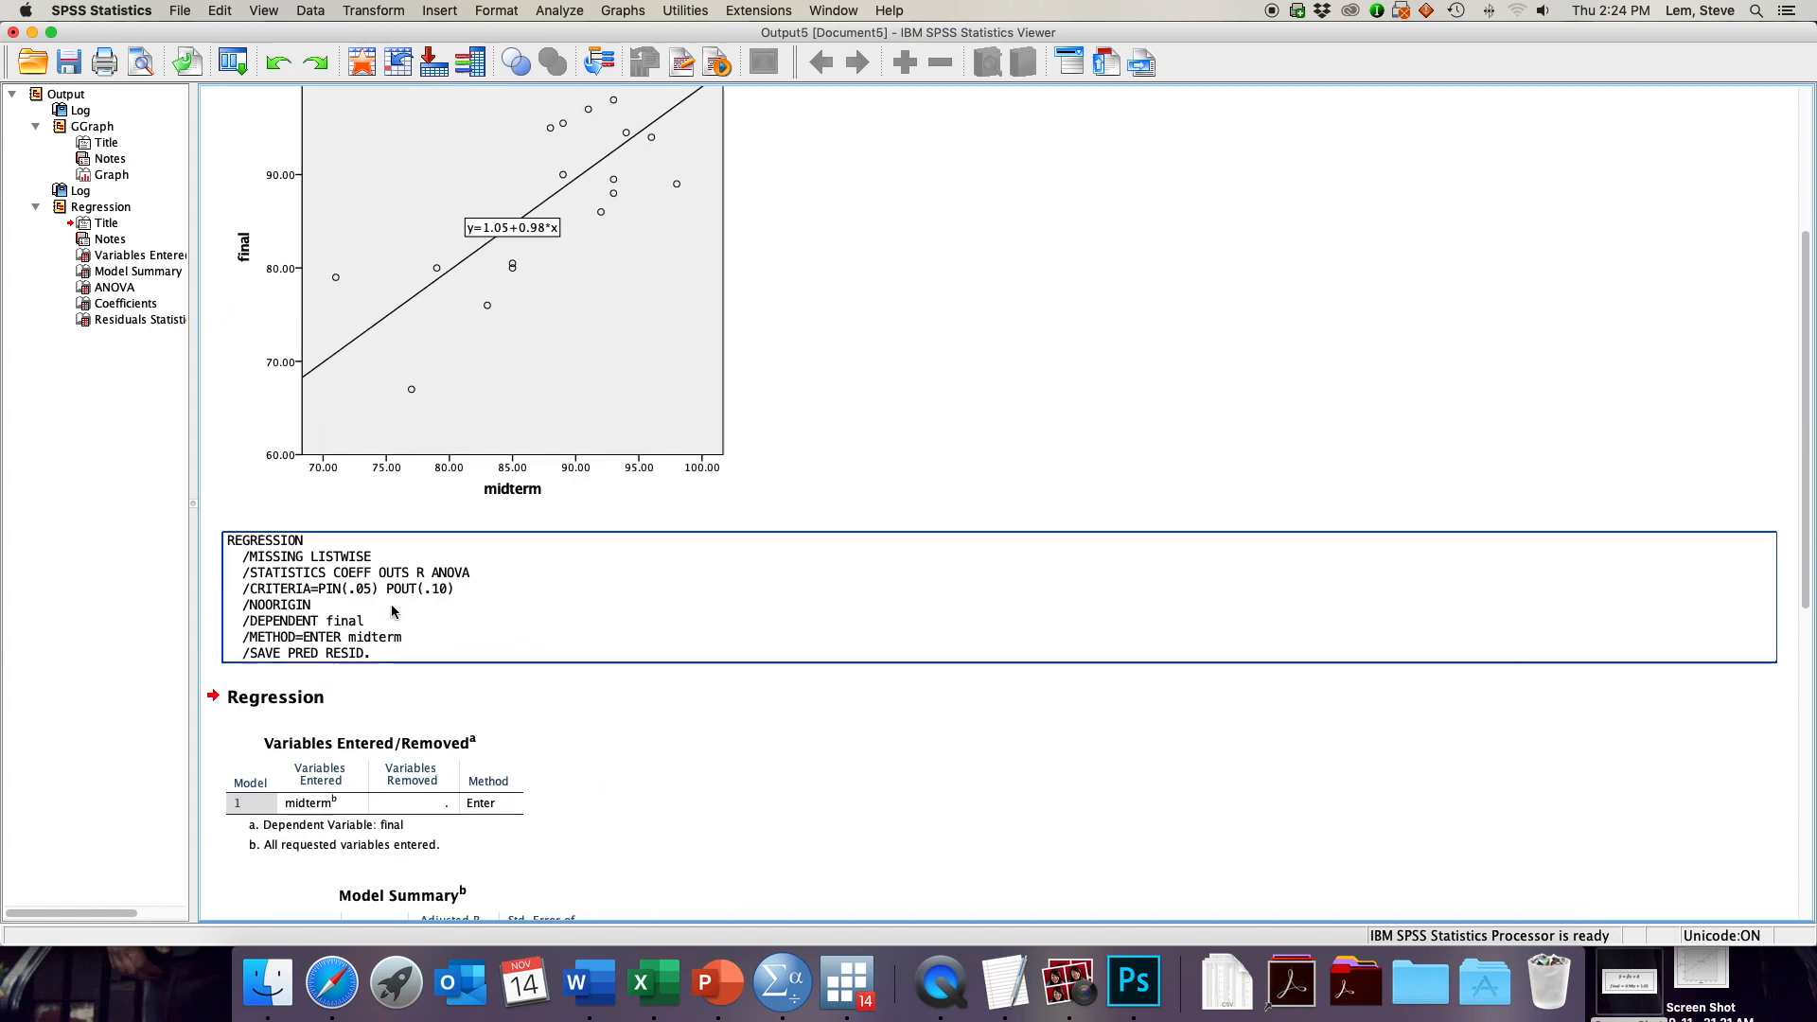
# - Scroll between the scatterplot label y=1.05+0.98*x and the Coefficients table to compare constant and slope
pyautogui.scroll(3)
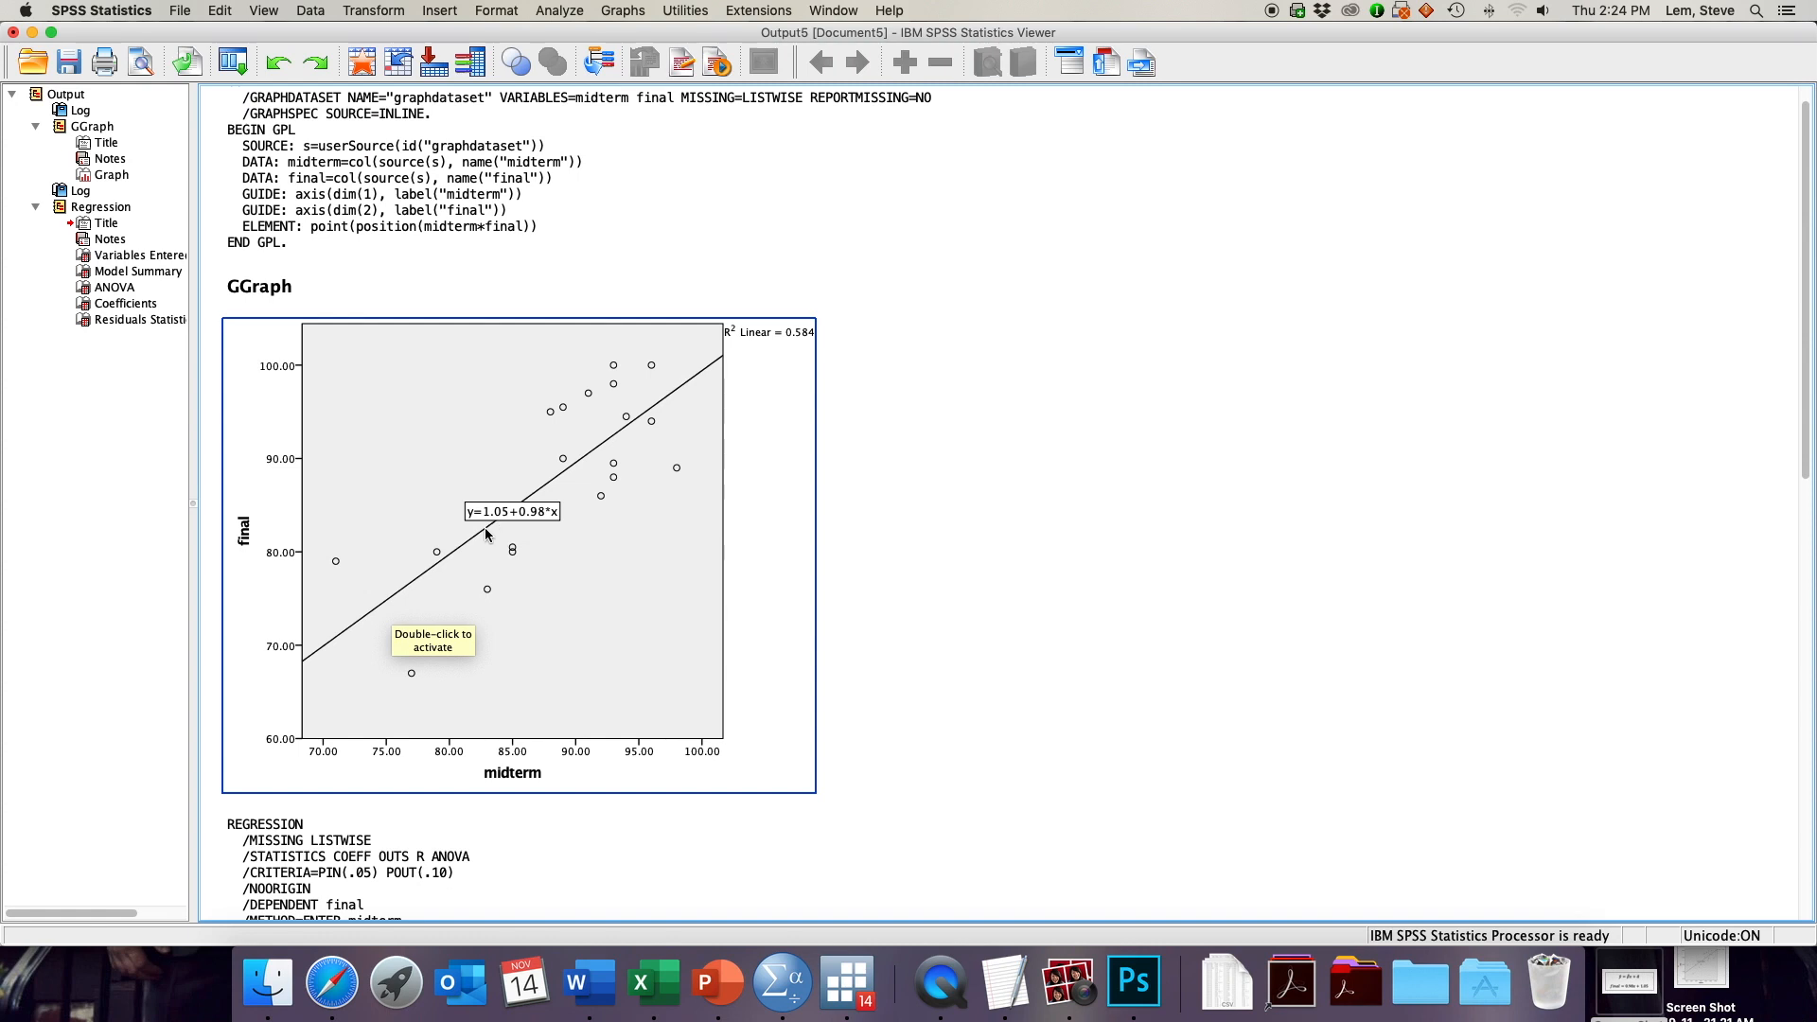
pyautogui.moveTo(524, 547)
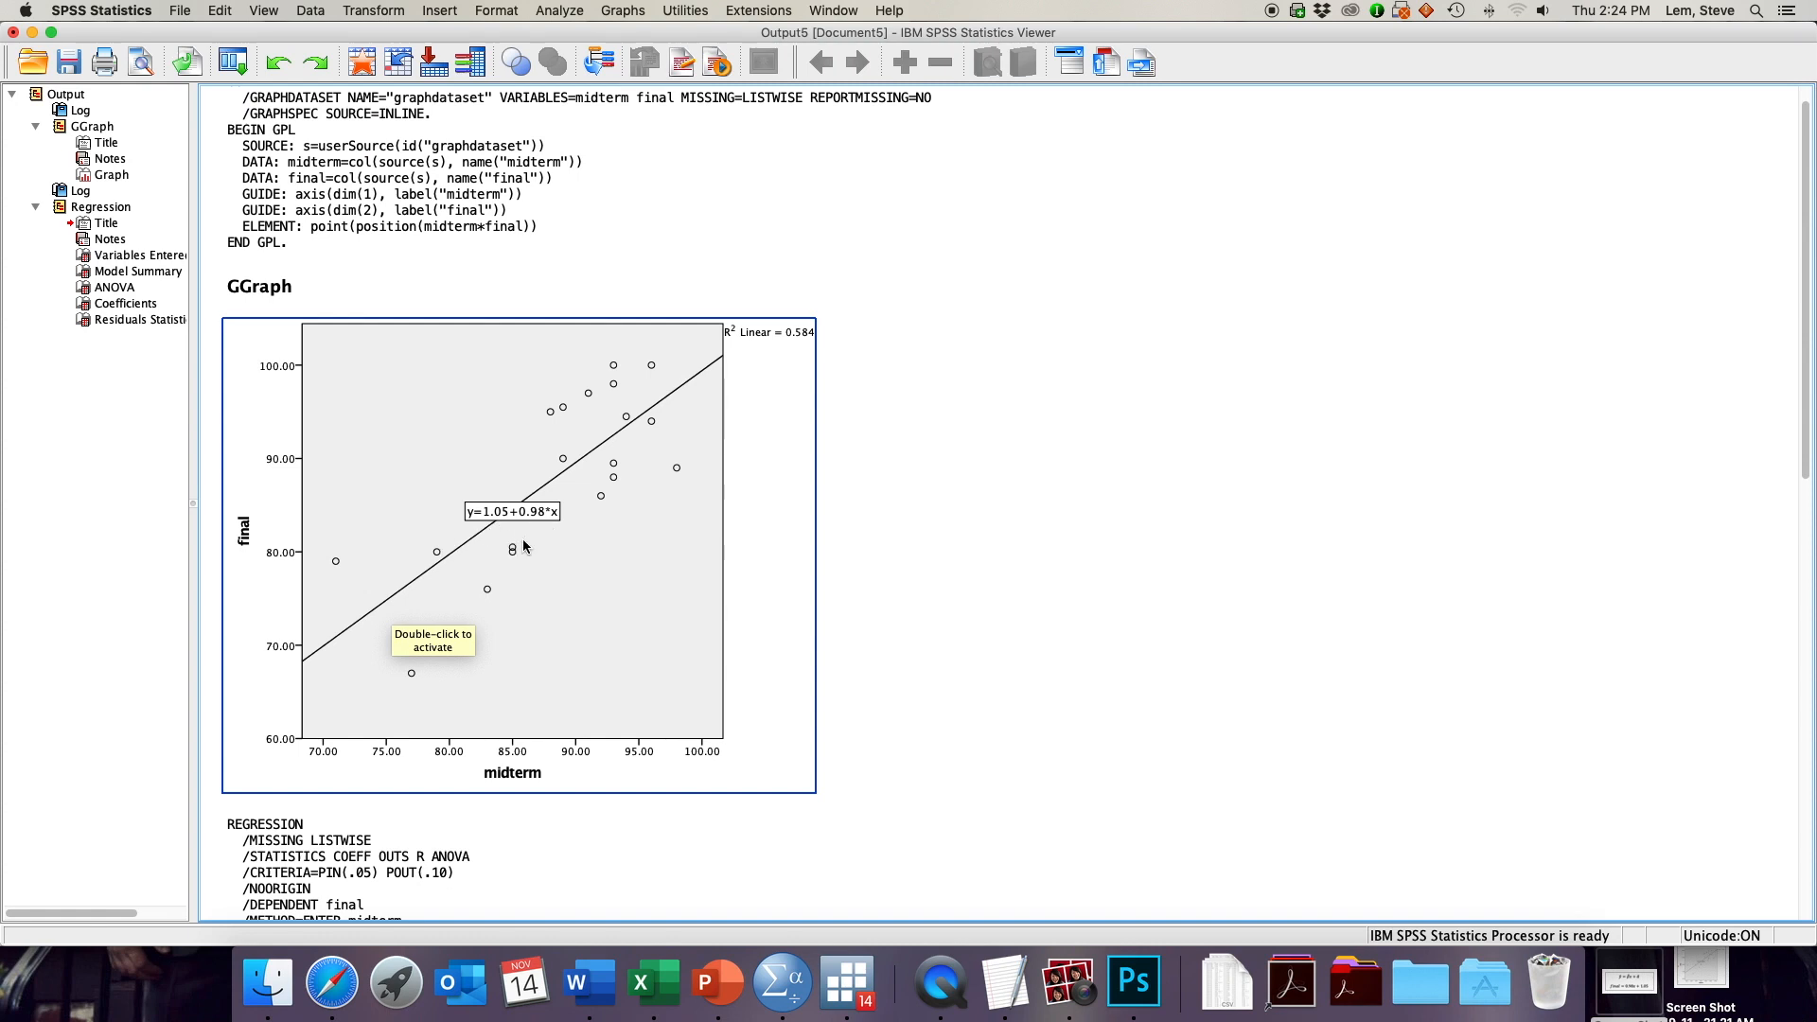
pyautogui.moveTo(494, 526)
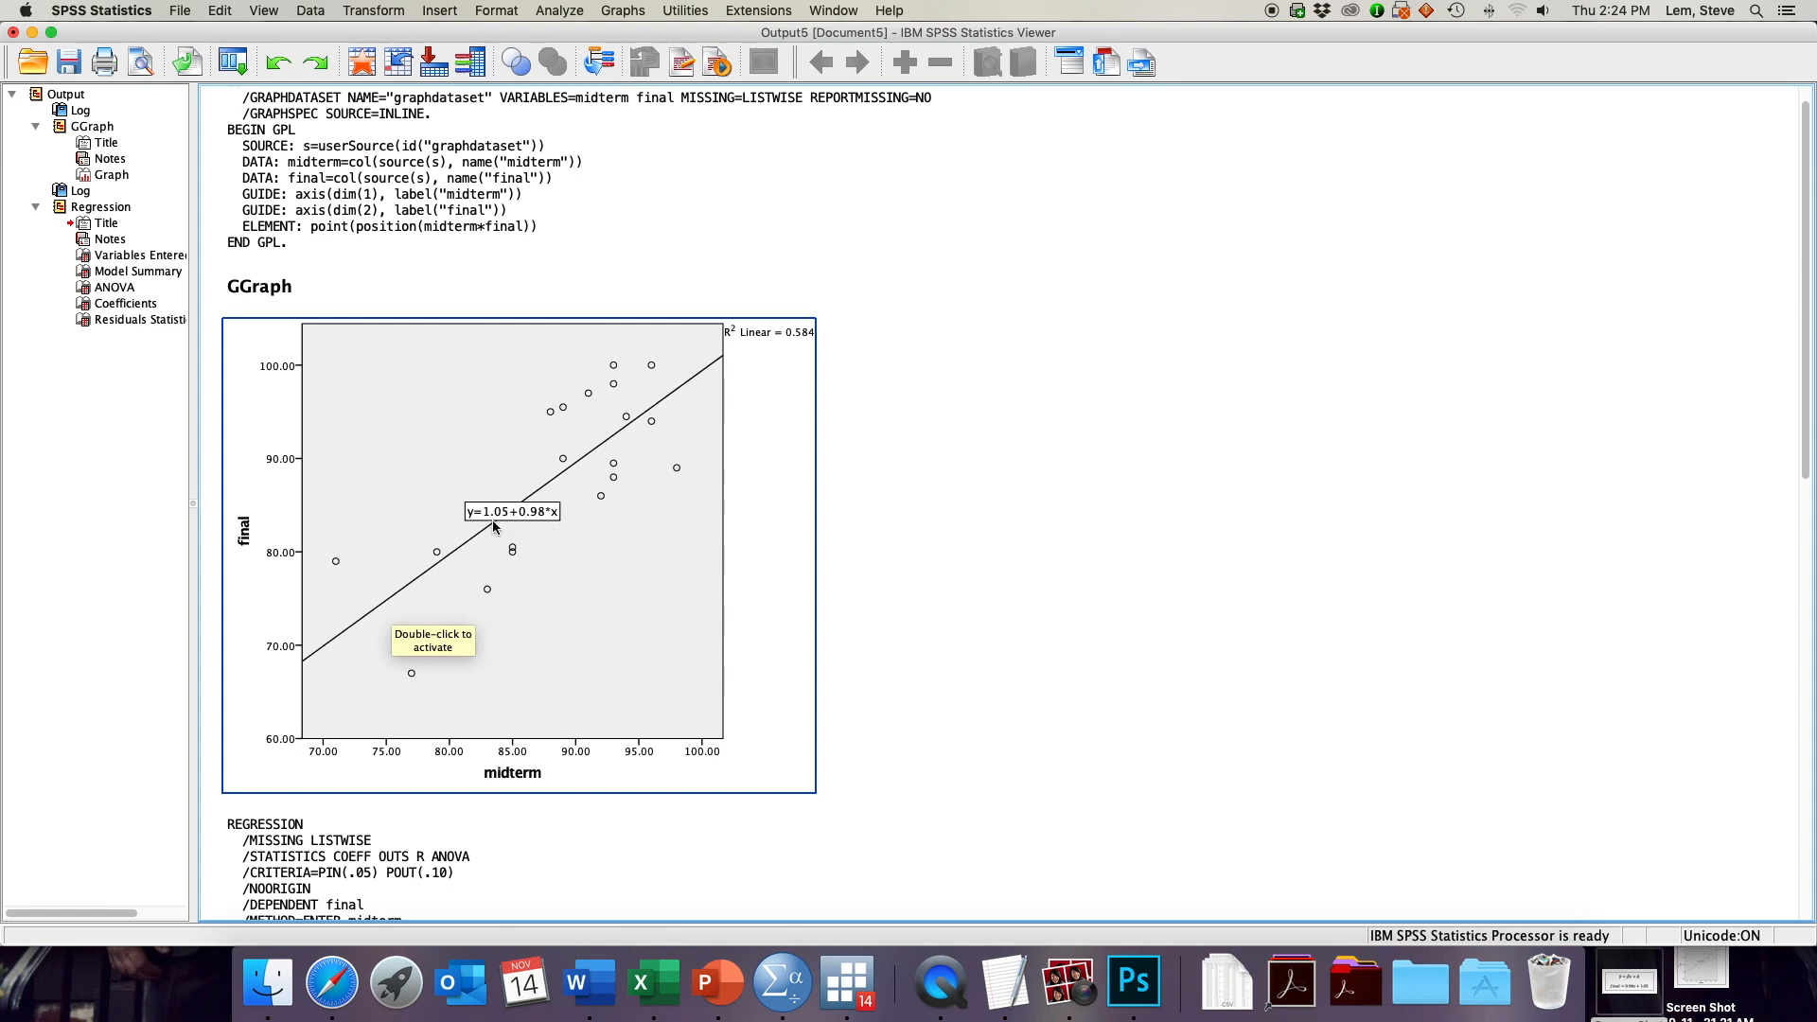
pyautogui.scroll(-3)
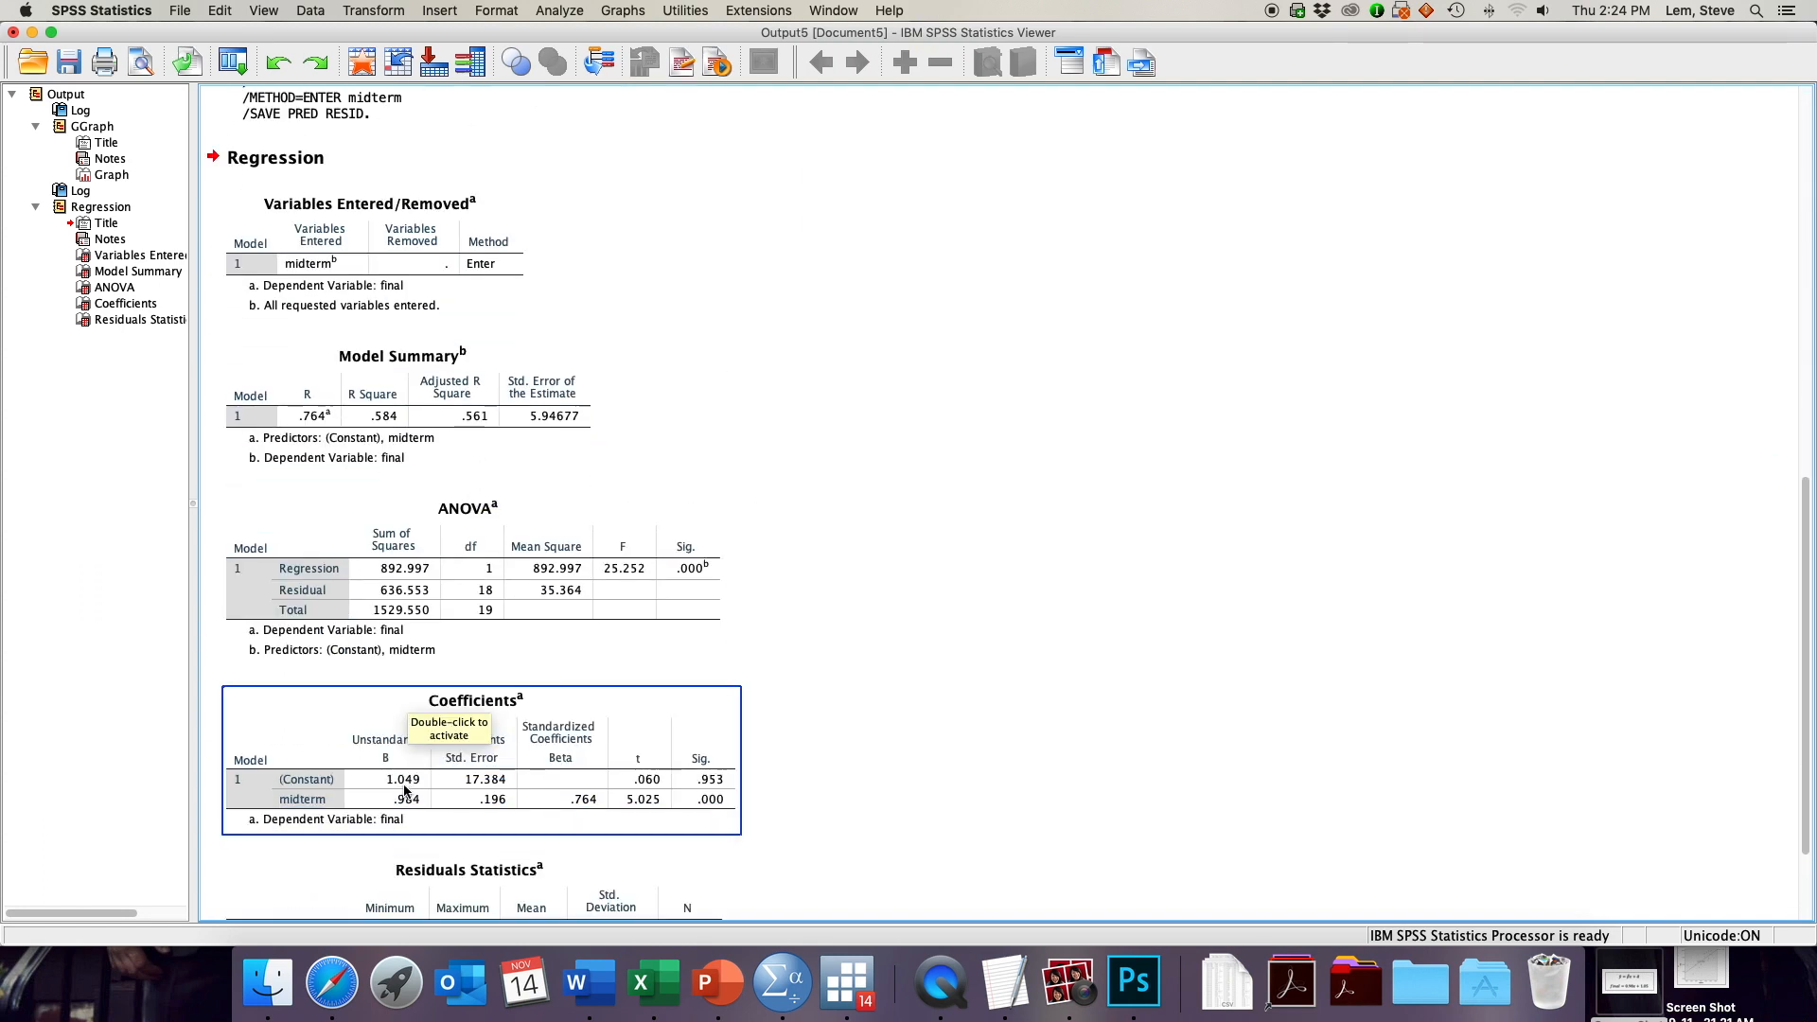
pyautogui.scroll(3)
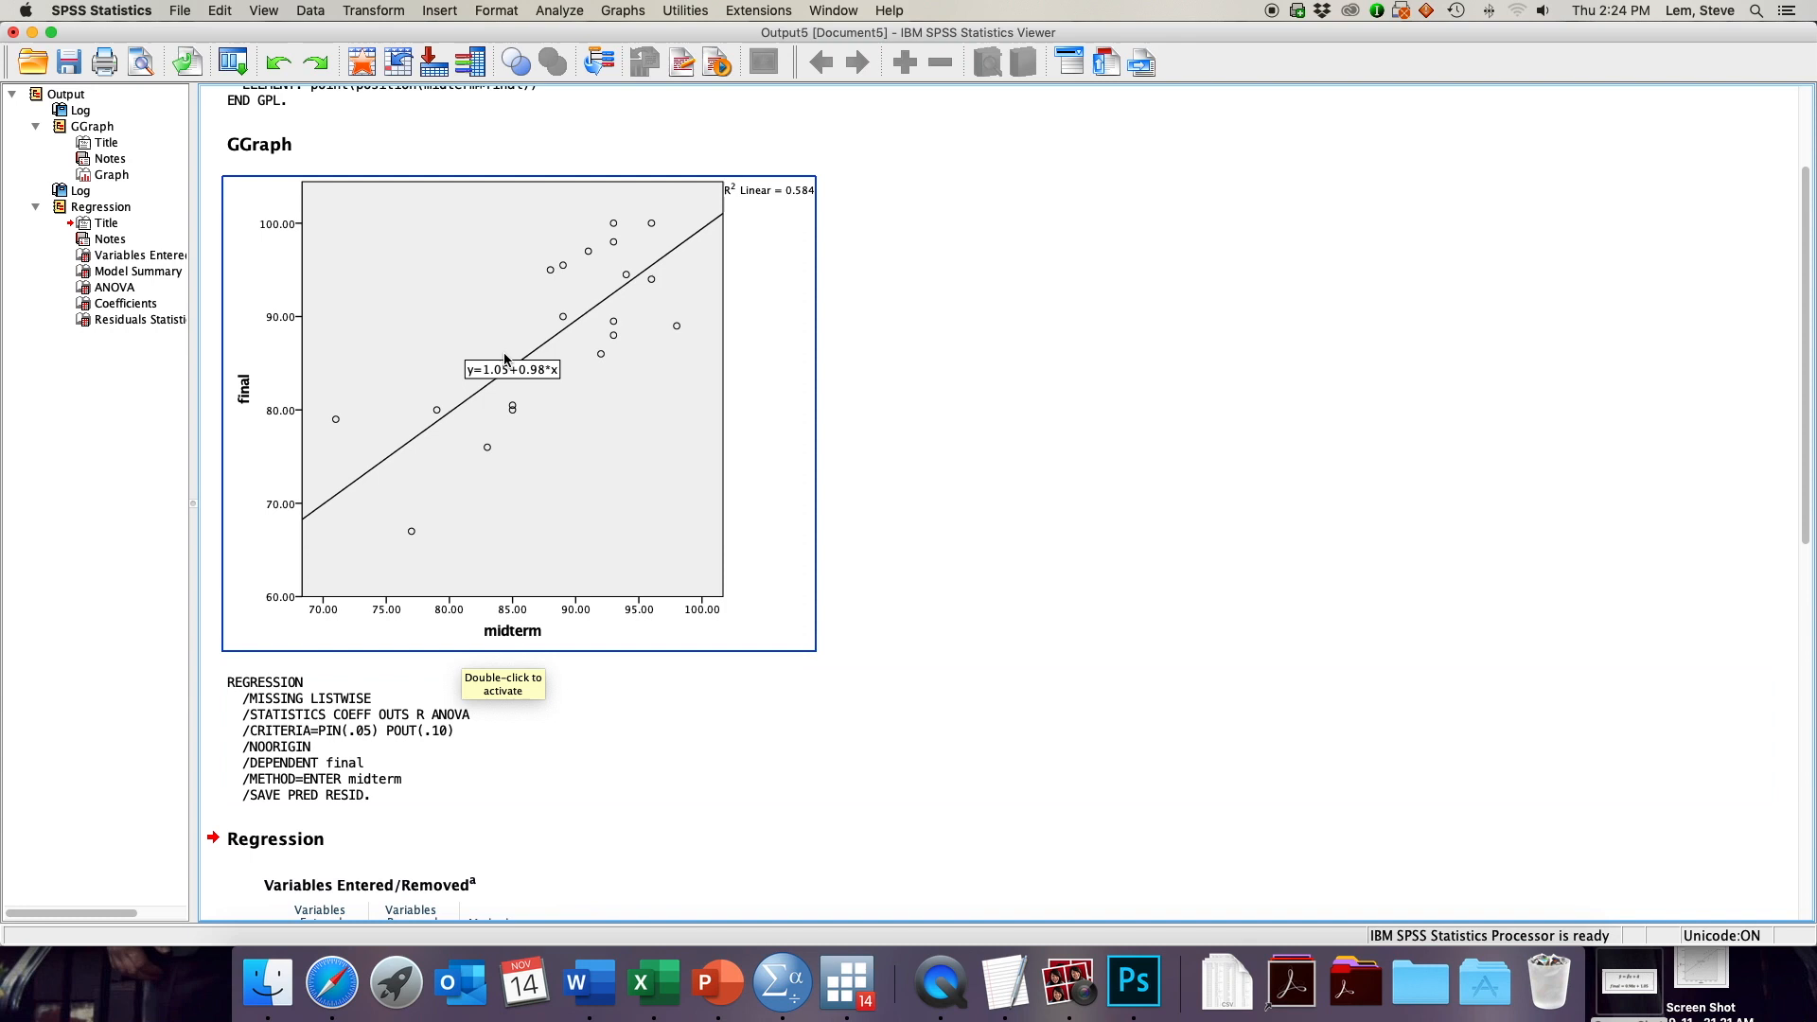
pyautogui.scroll(-3)
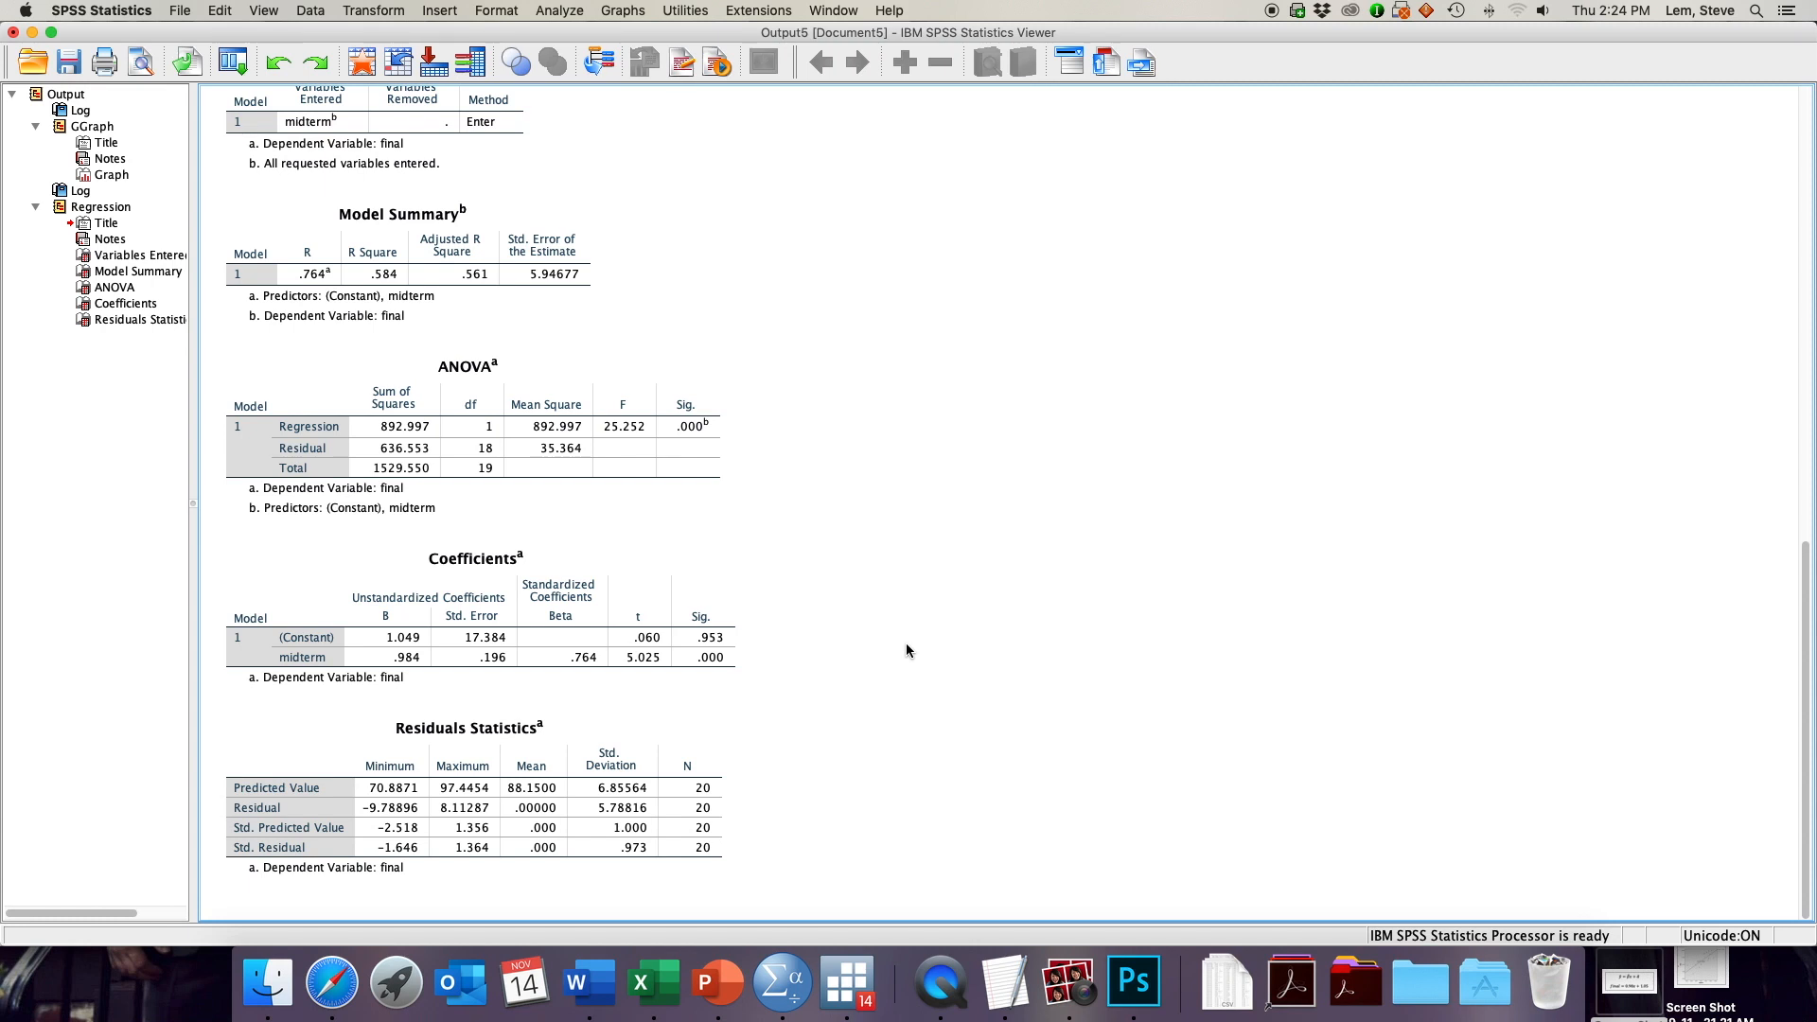
pyautogui.click(389, 636)
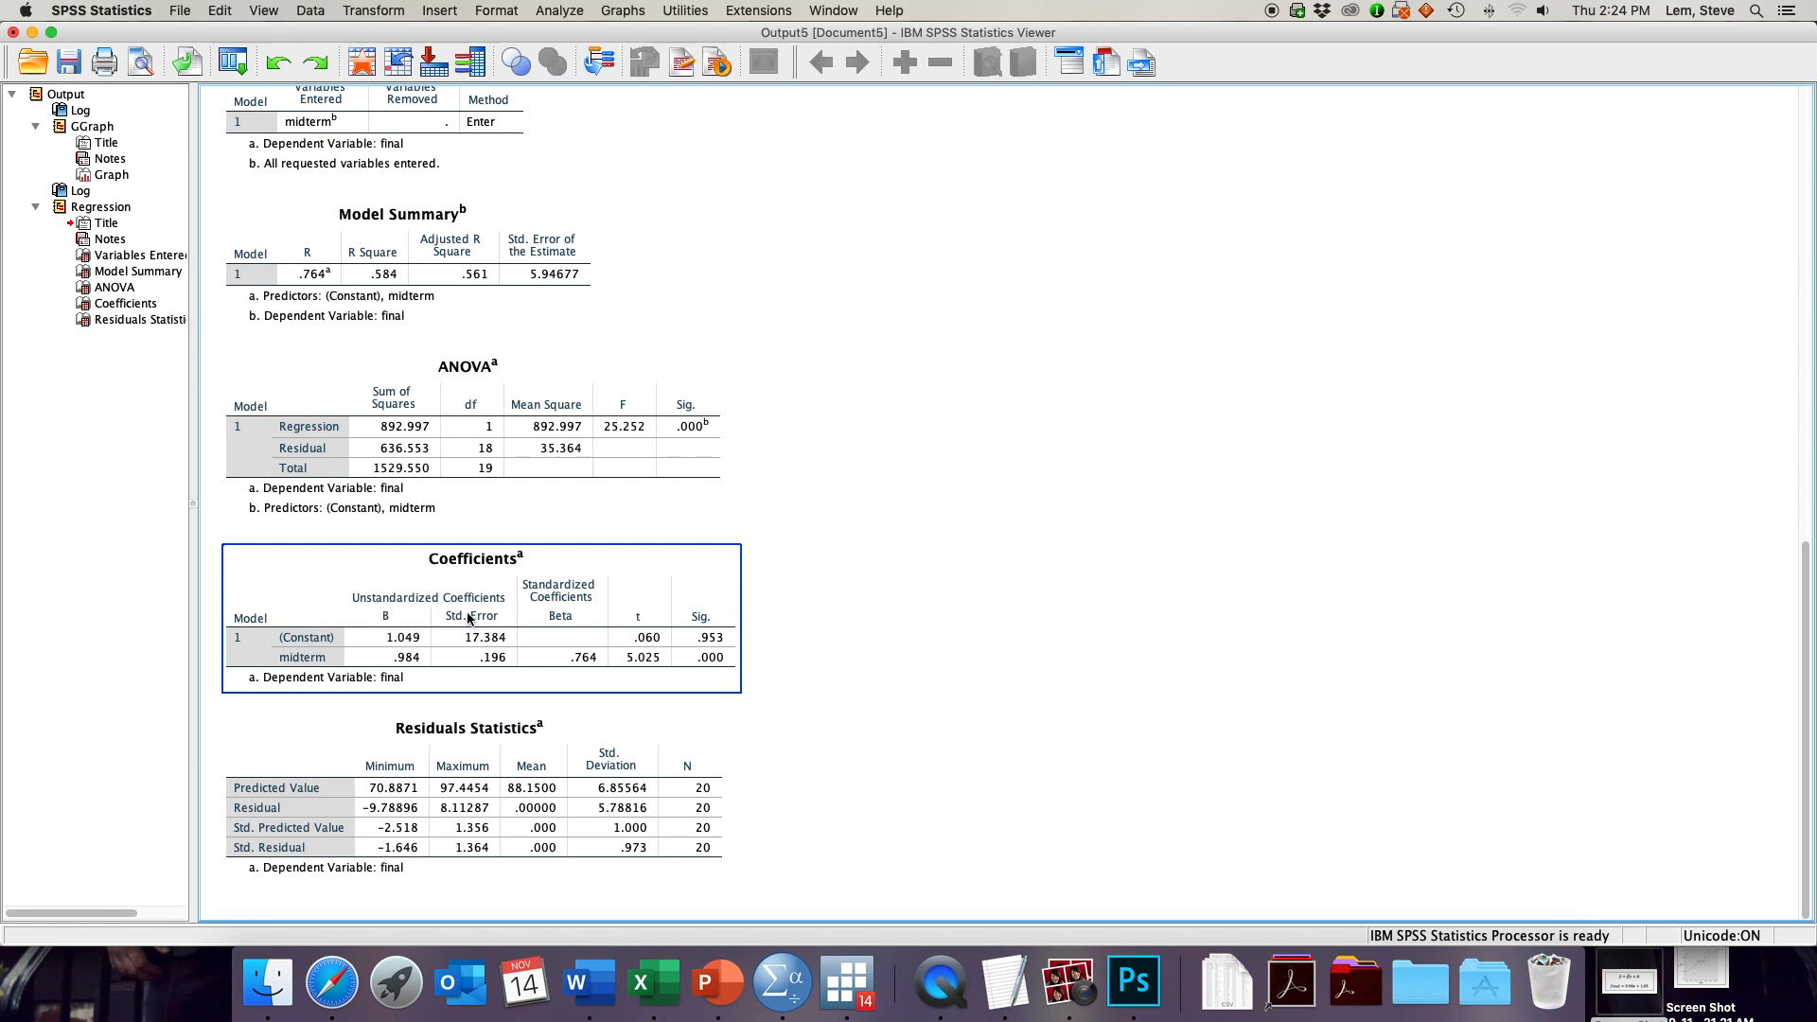
pyautogui.moveTo(518, 653)
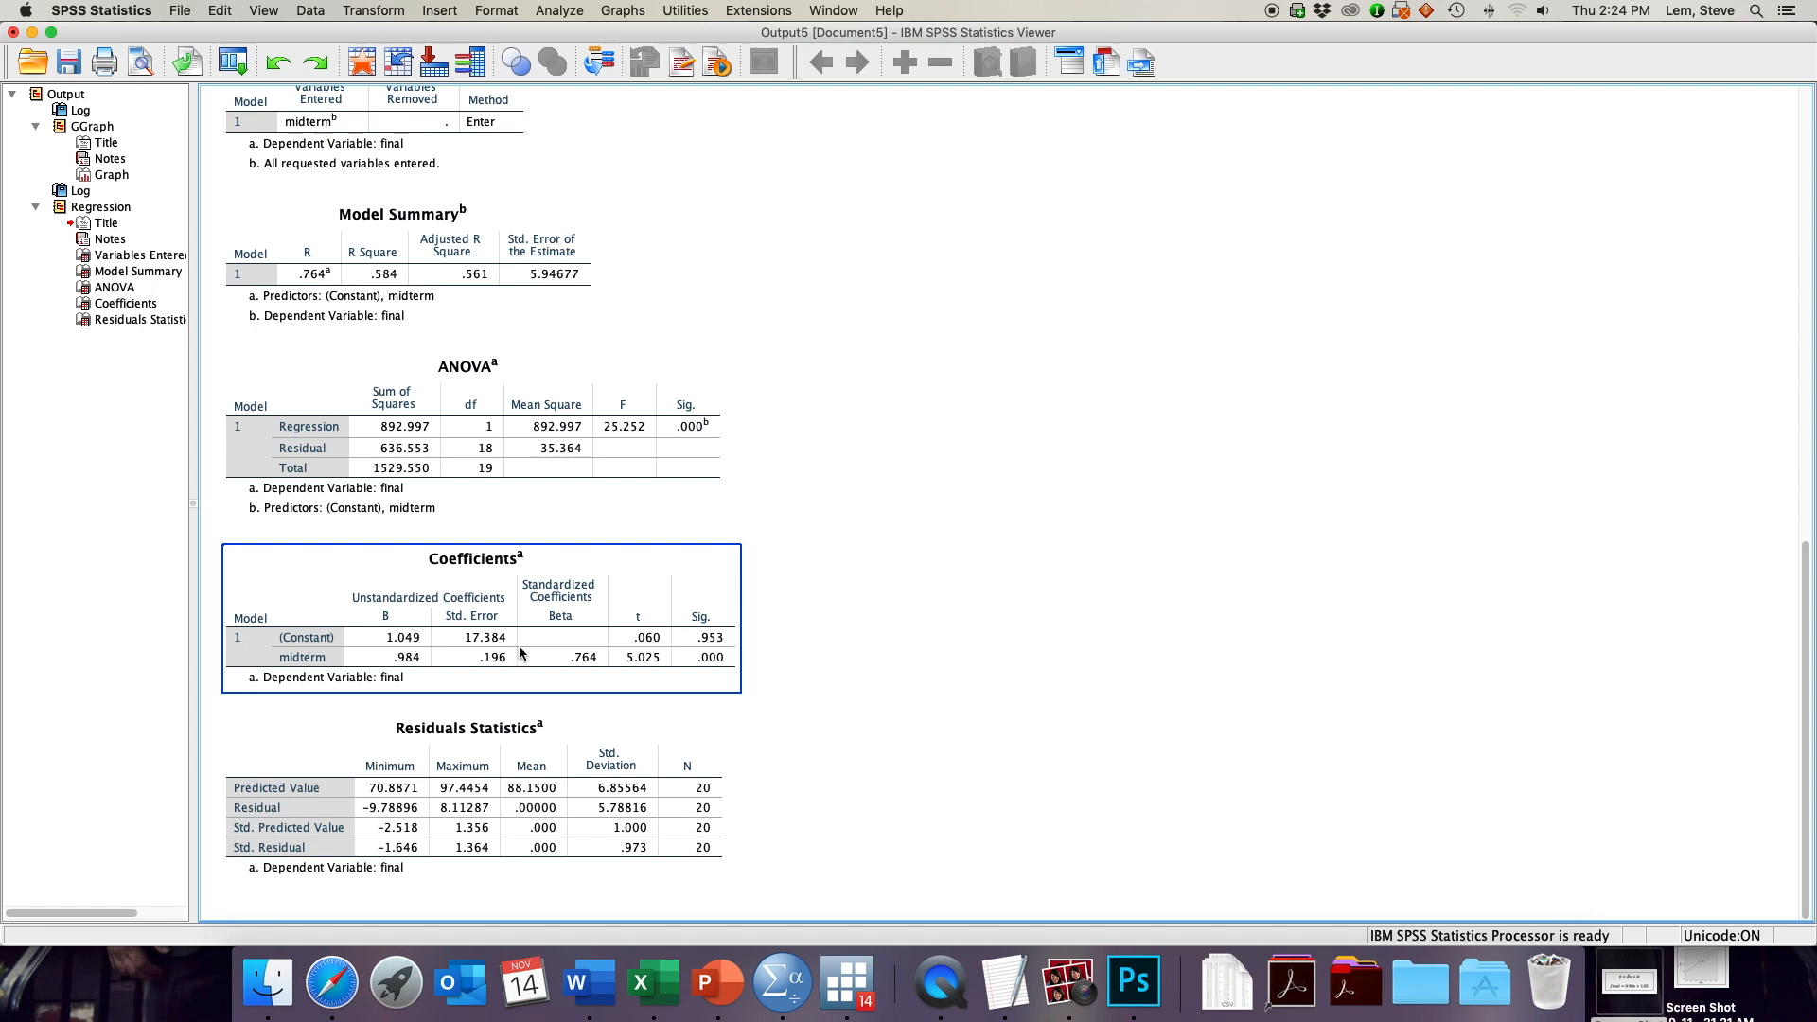
pyautogui.moveTo(407, 645)
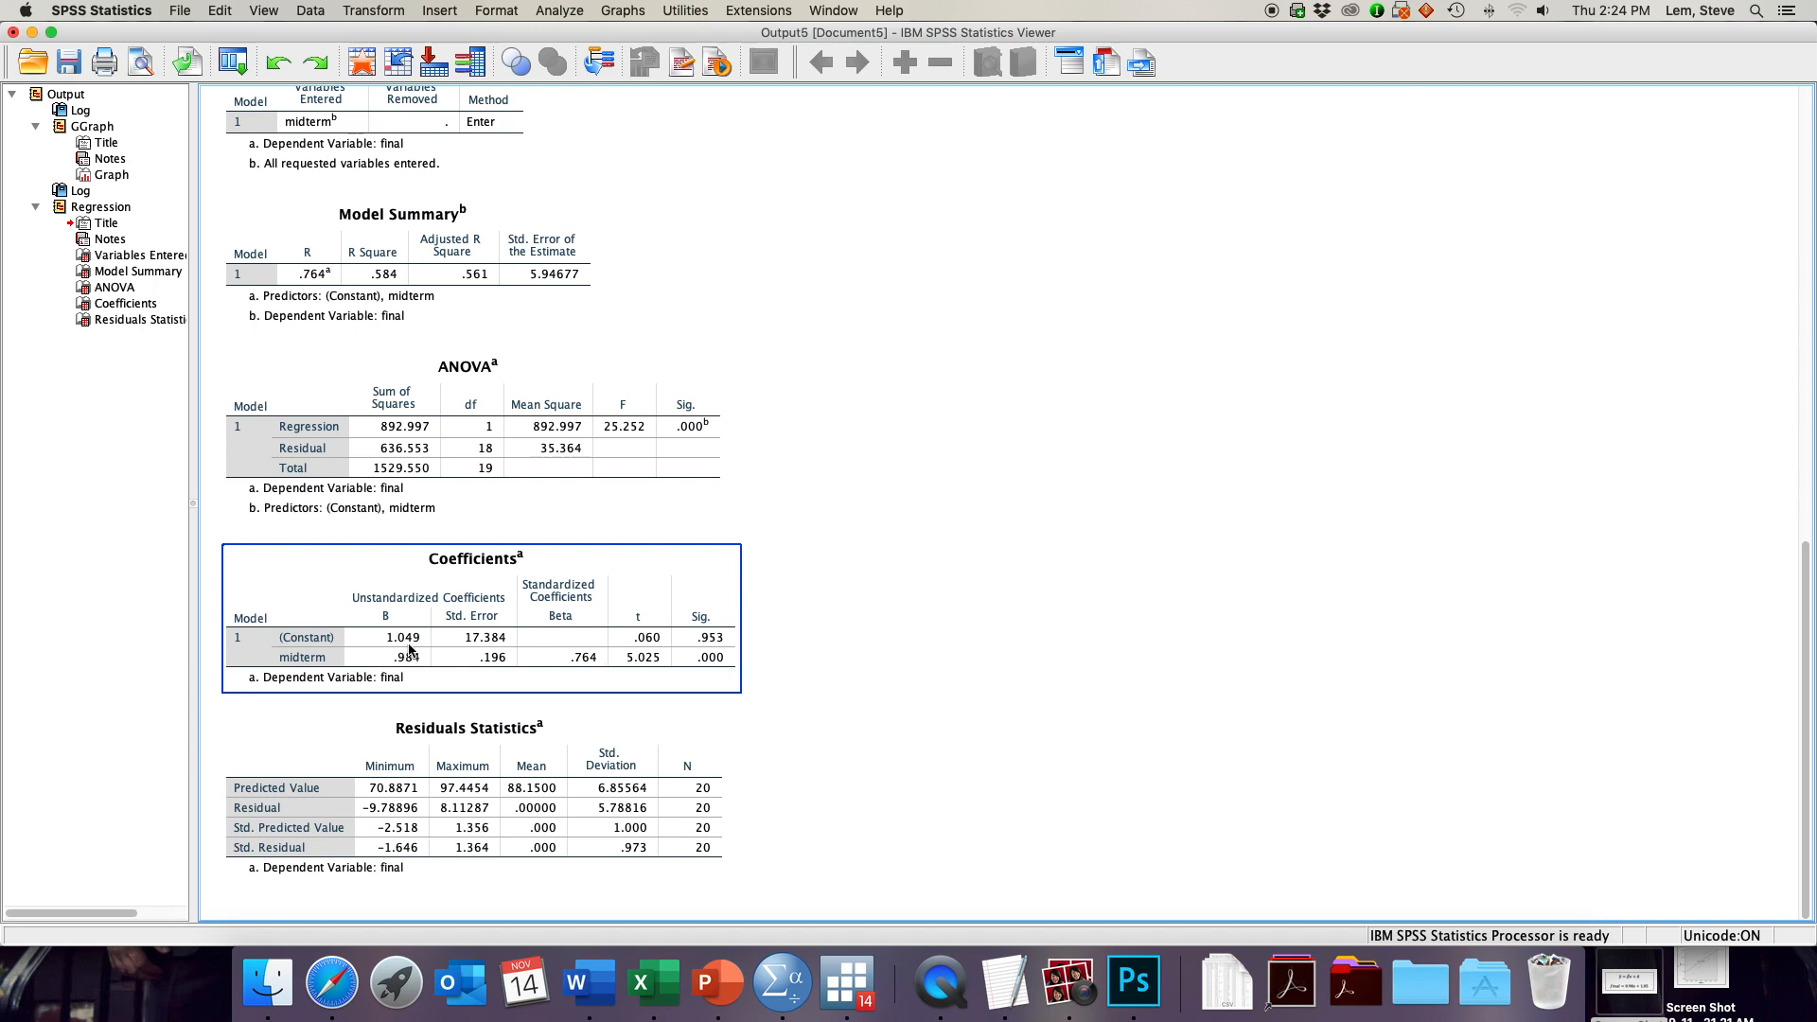
pyautogui.moveTo(481, 653)
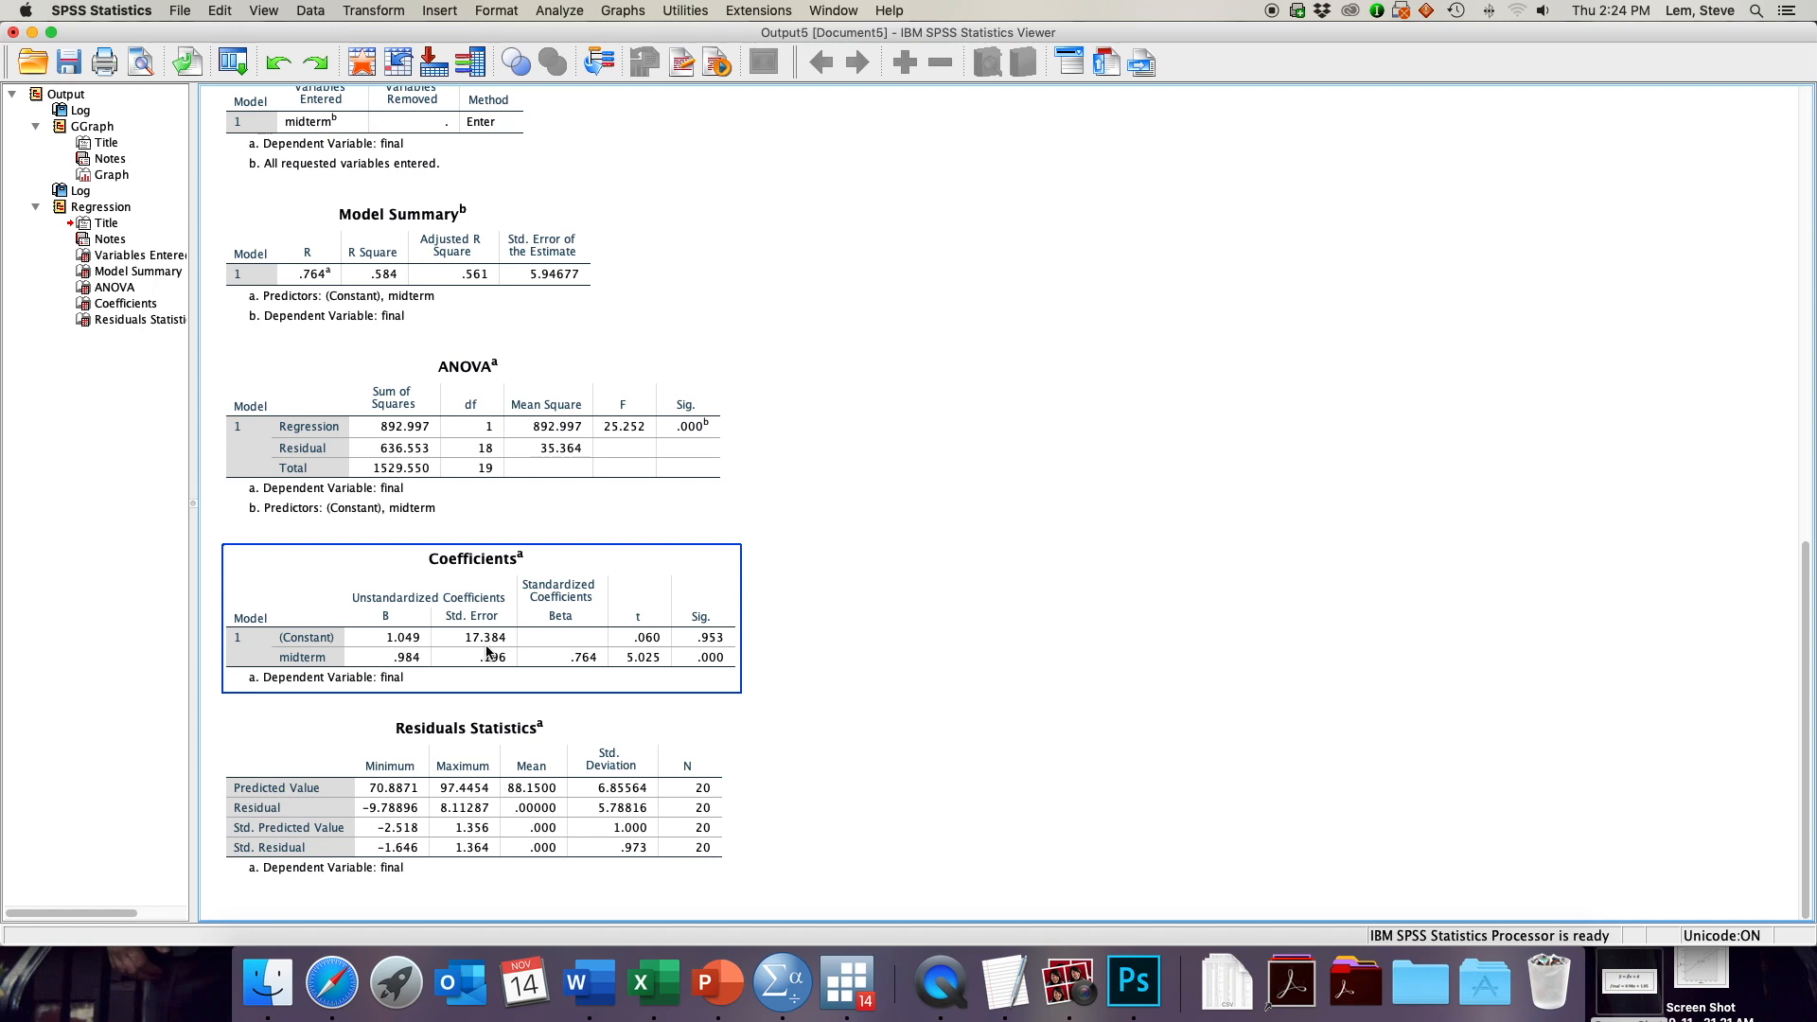
pyautogui.moveTo(641, 655)
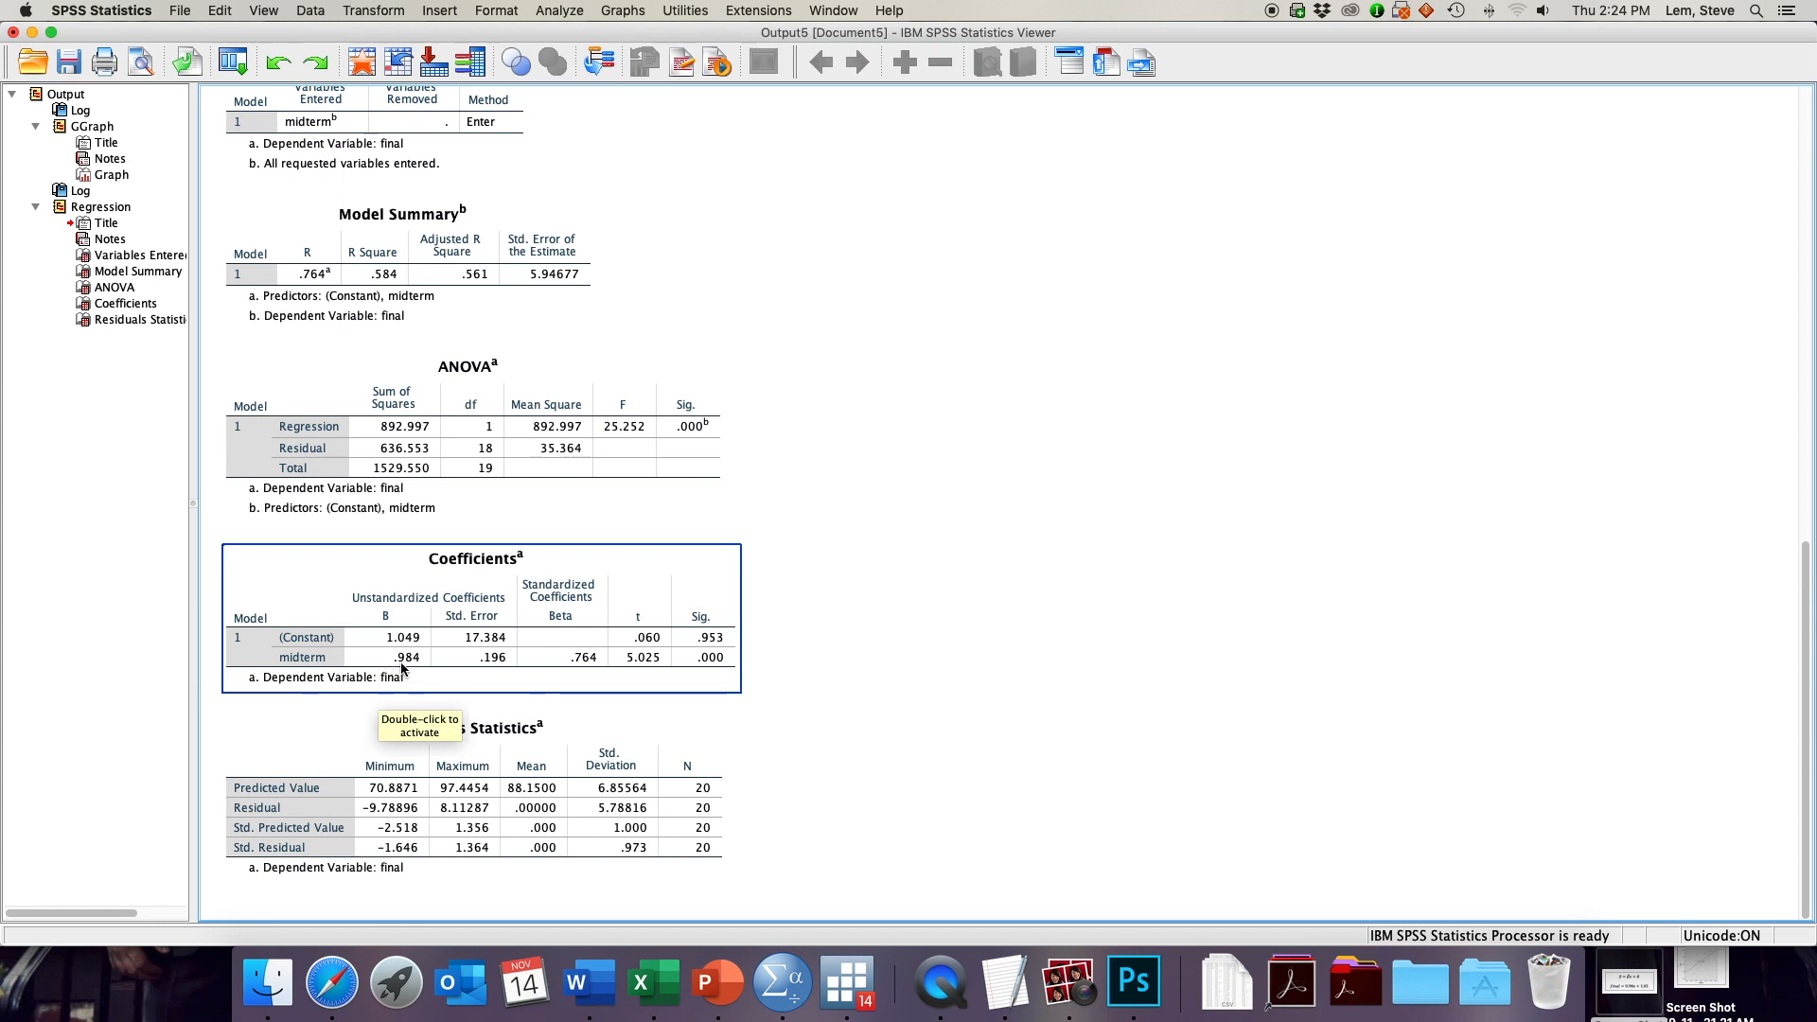
pyautogui.moveTo(486, 671)
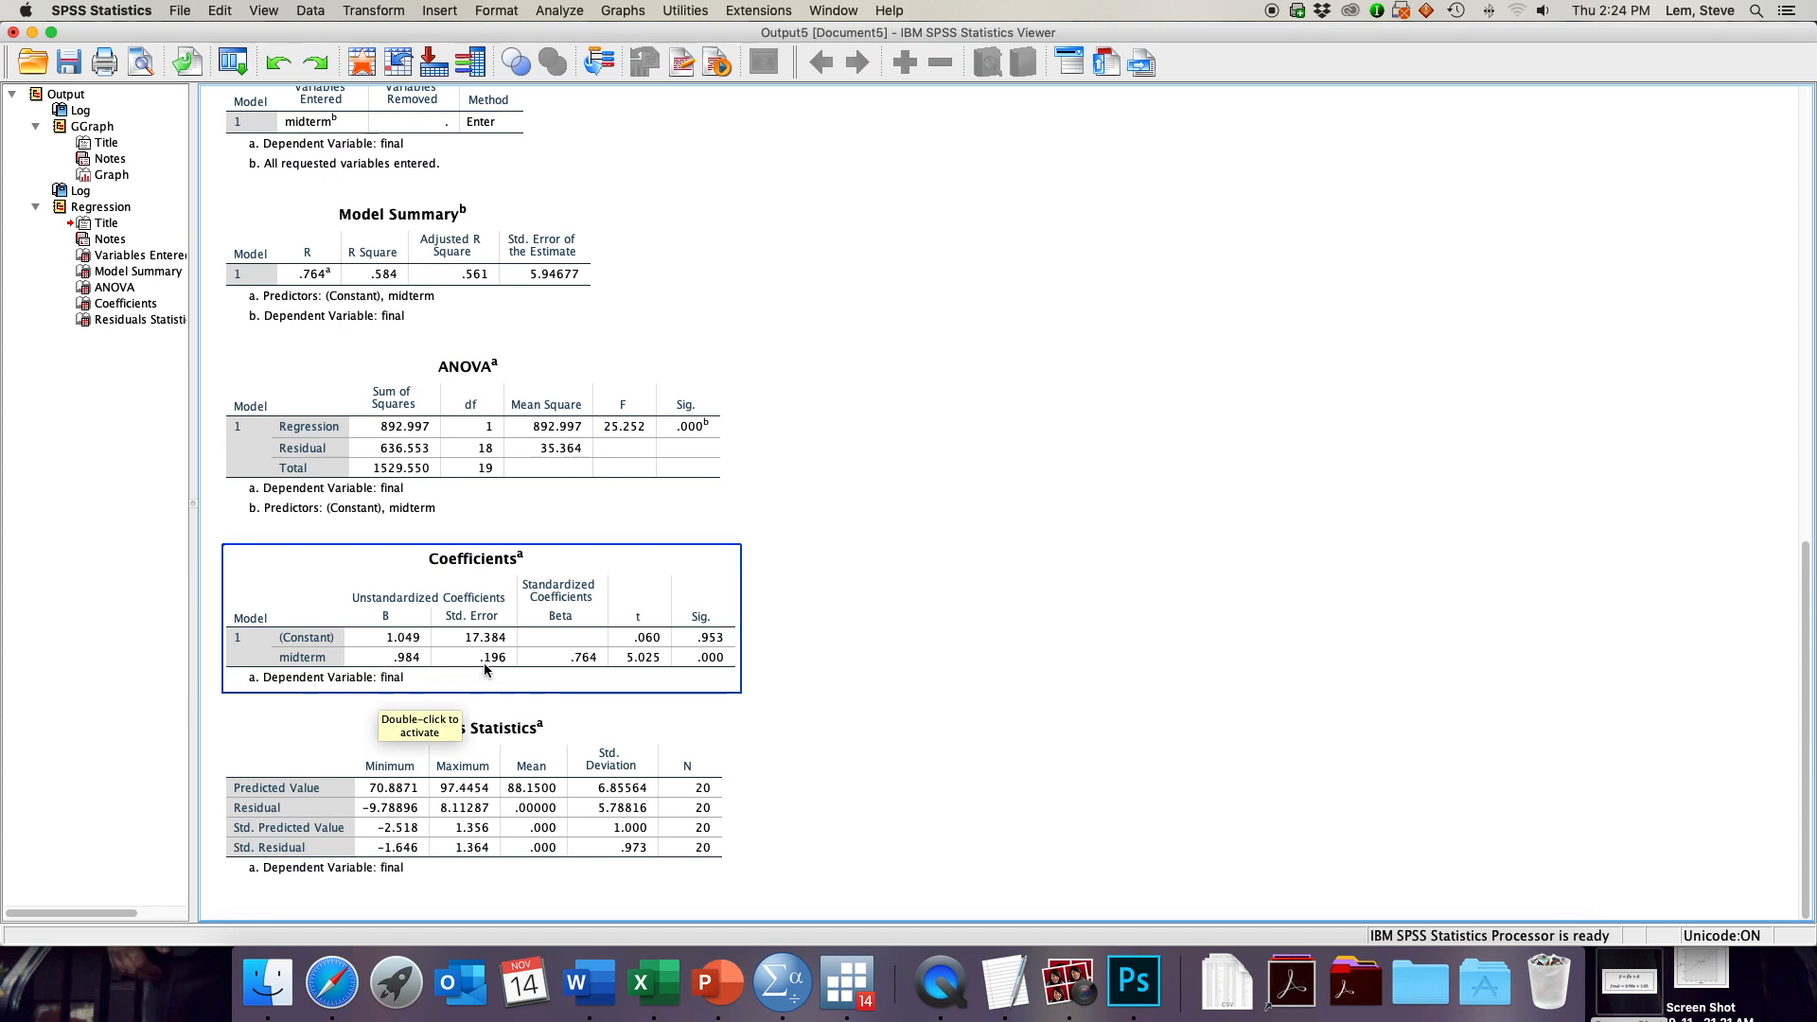
pyautogui.moveTo(628, 670)
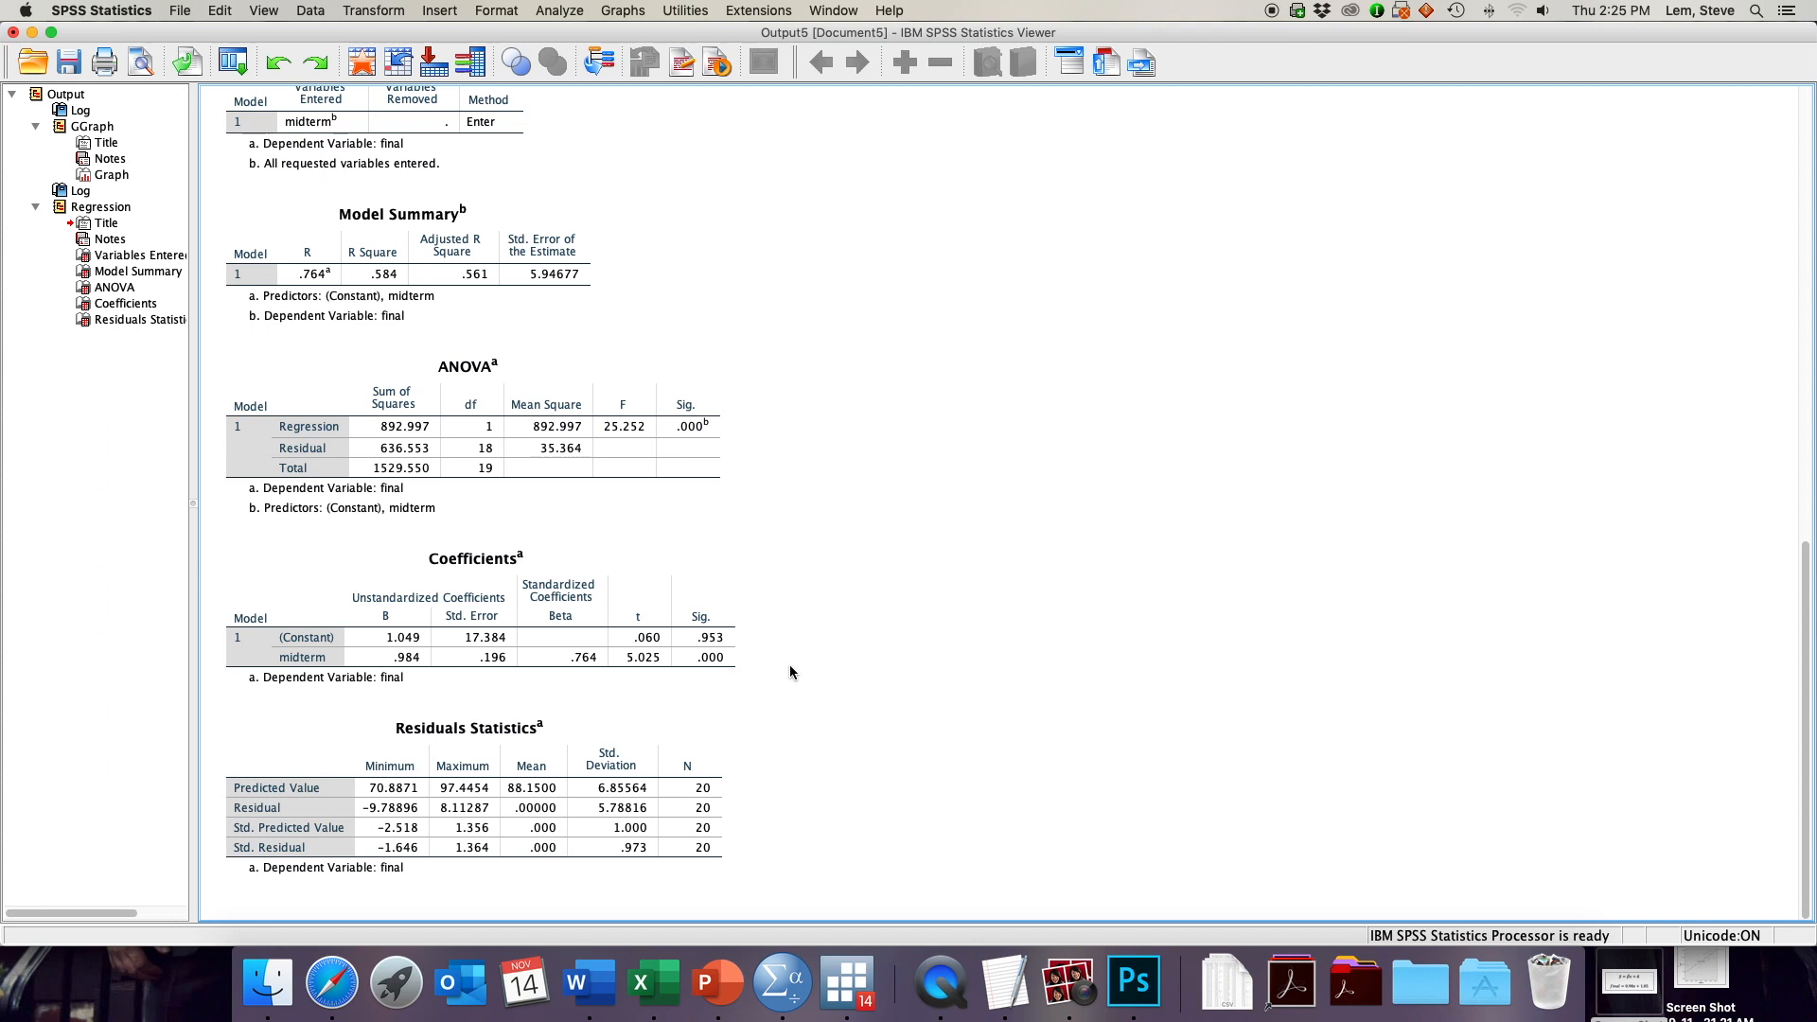
pyautogui.moveTo(799, 637)
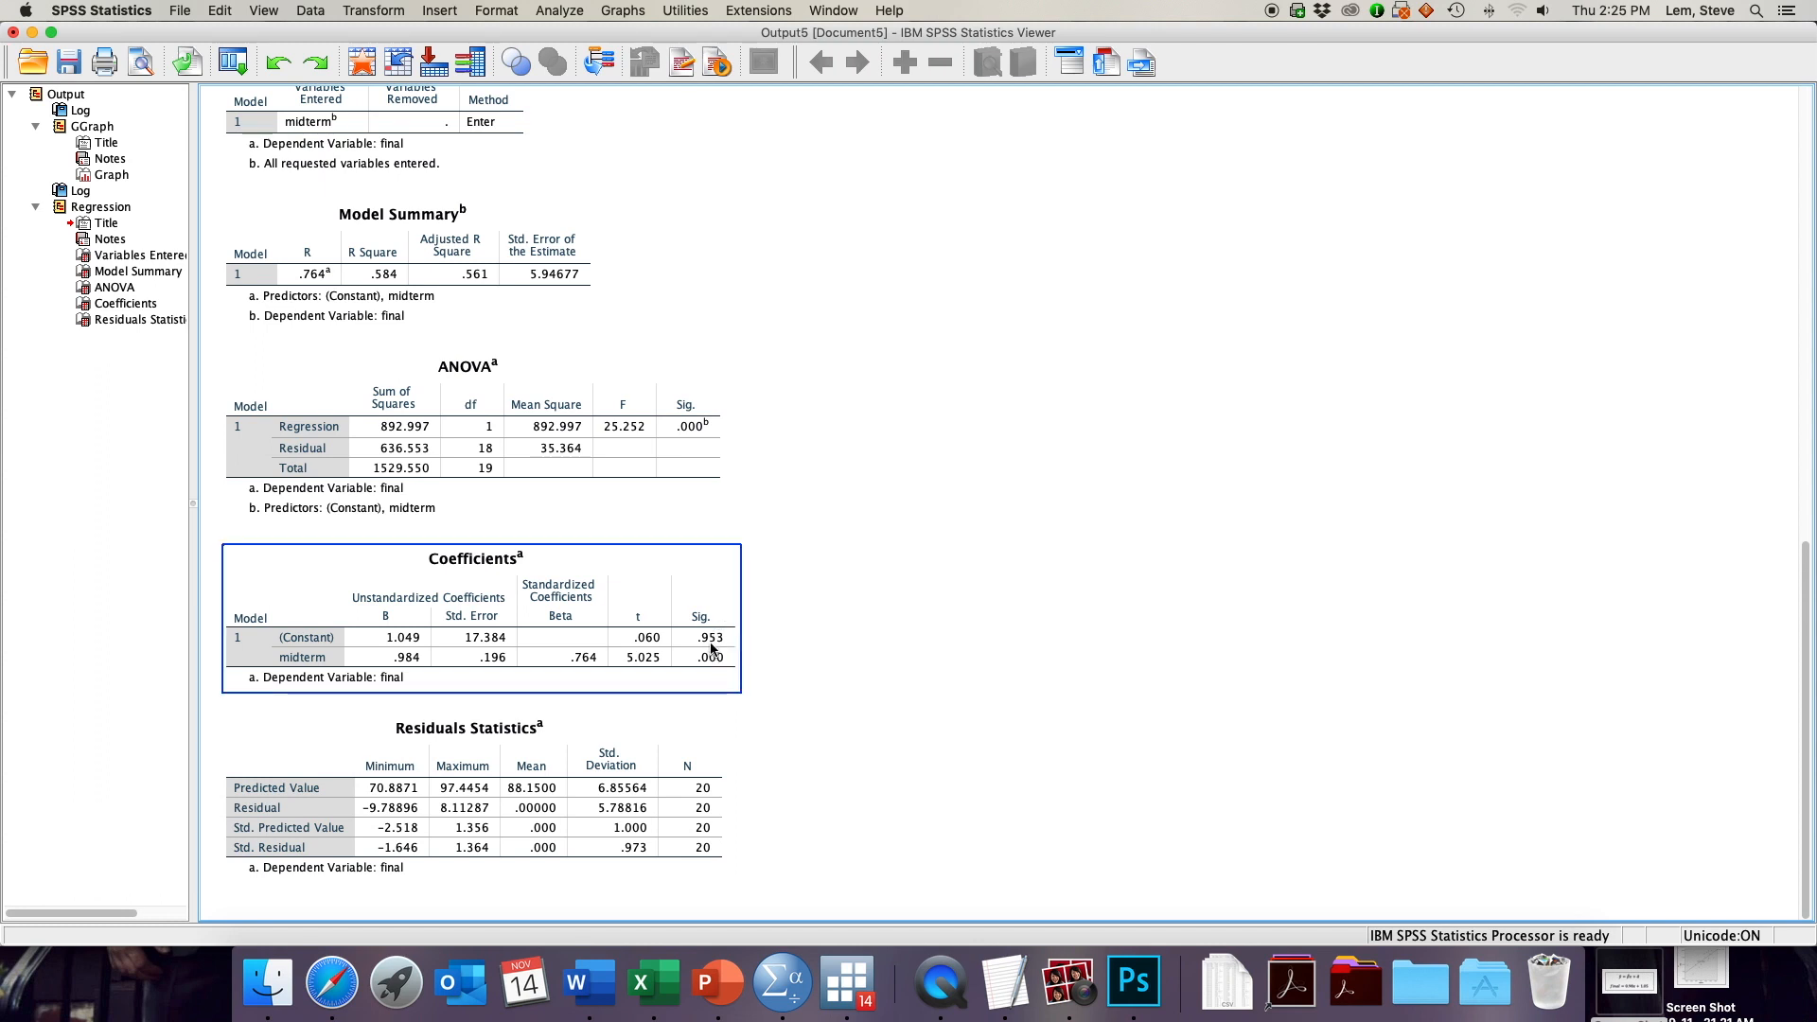
pyautogui.moveTo(714, 649)
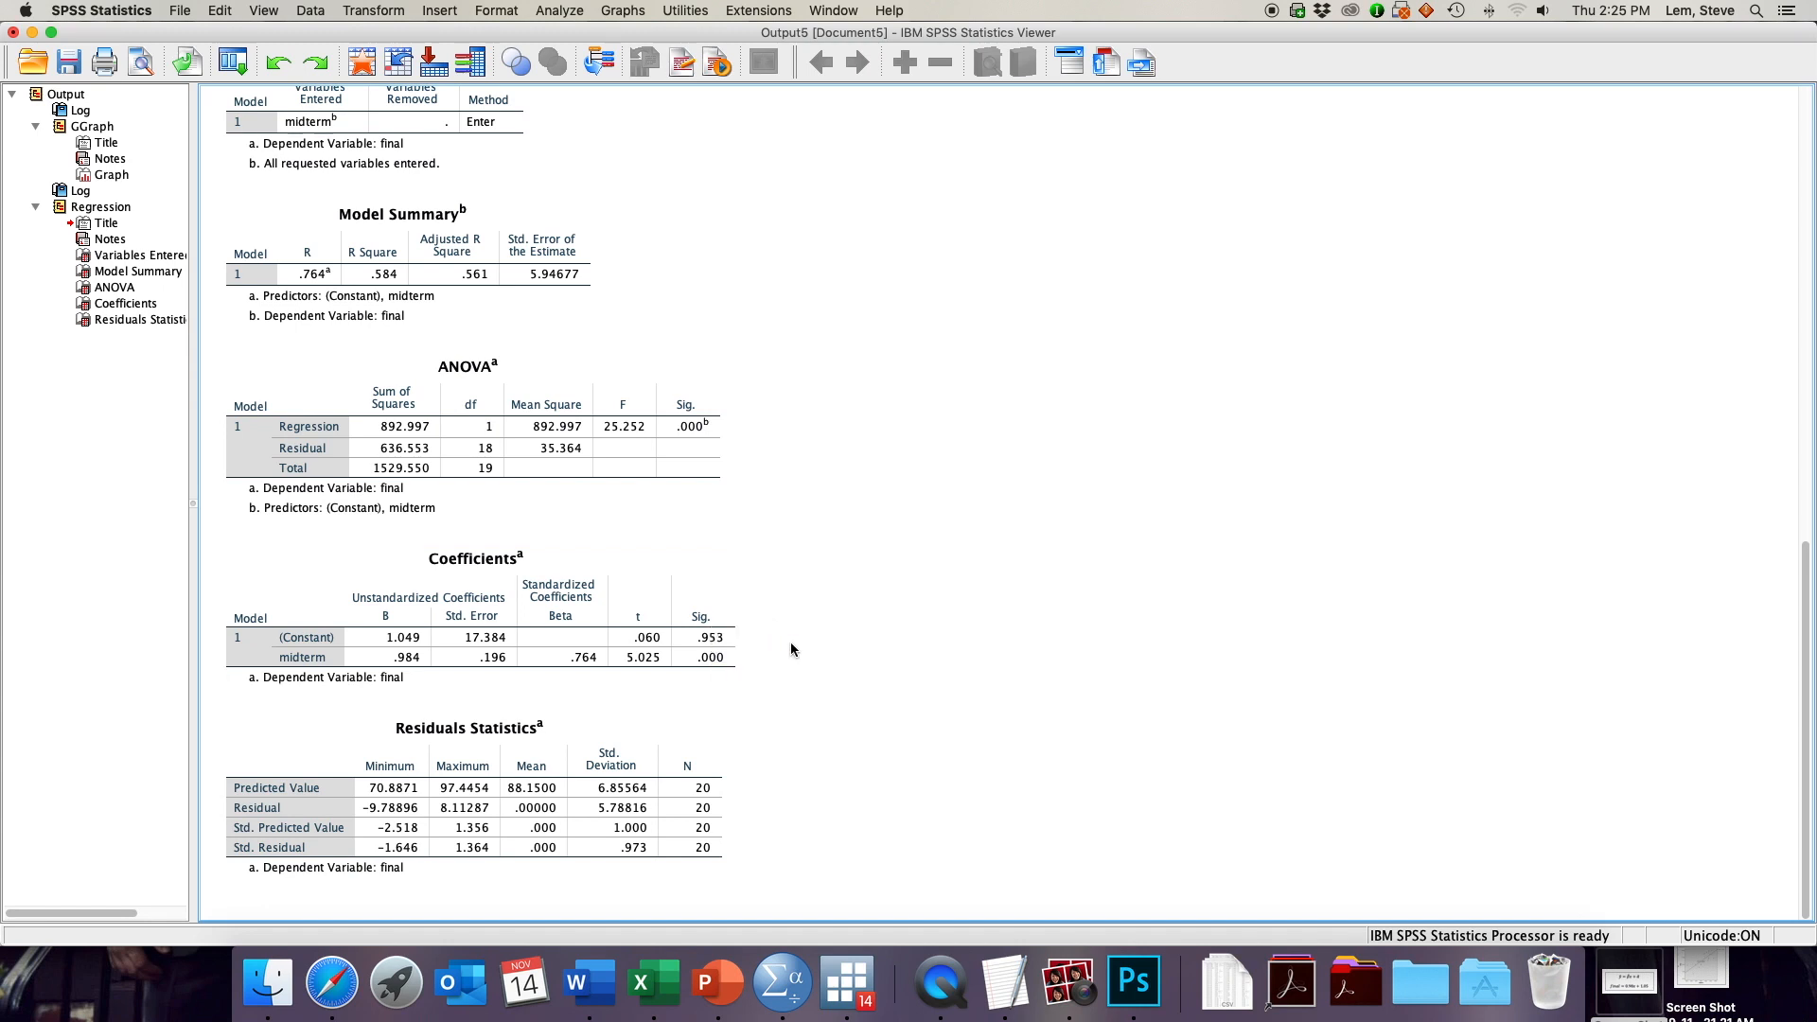
pyautogui.moveTo(818, 653)
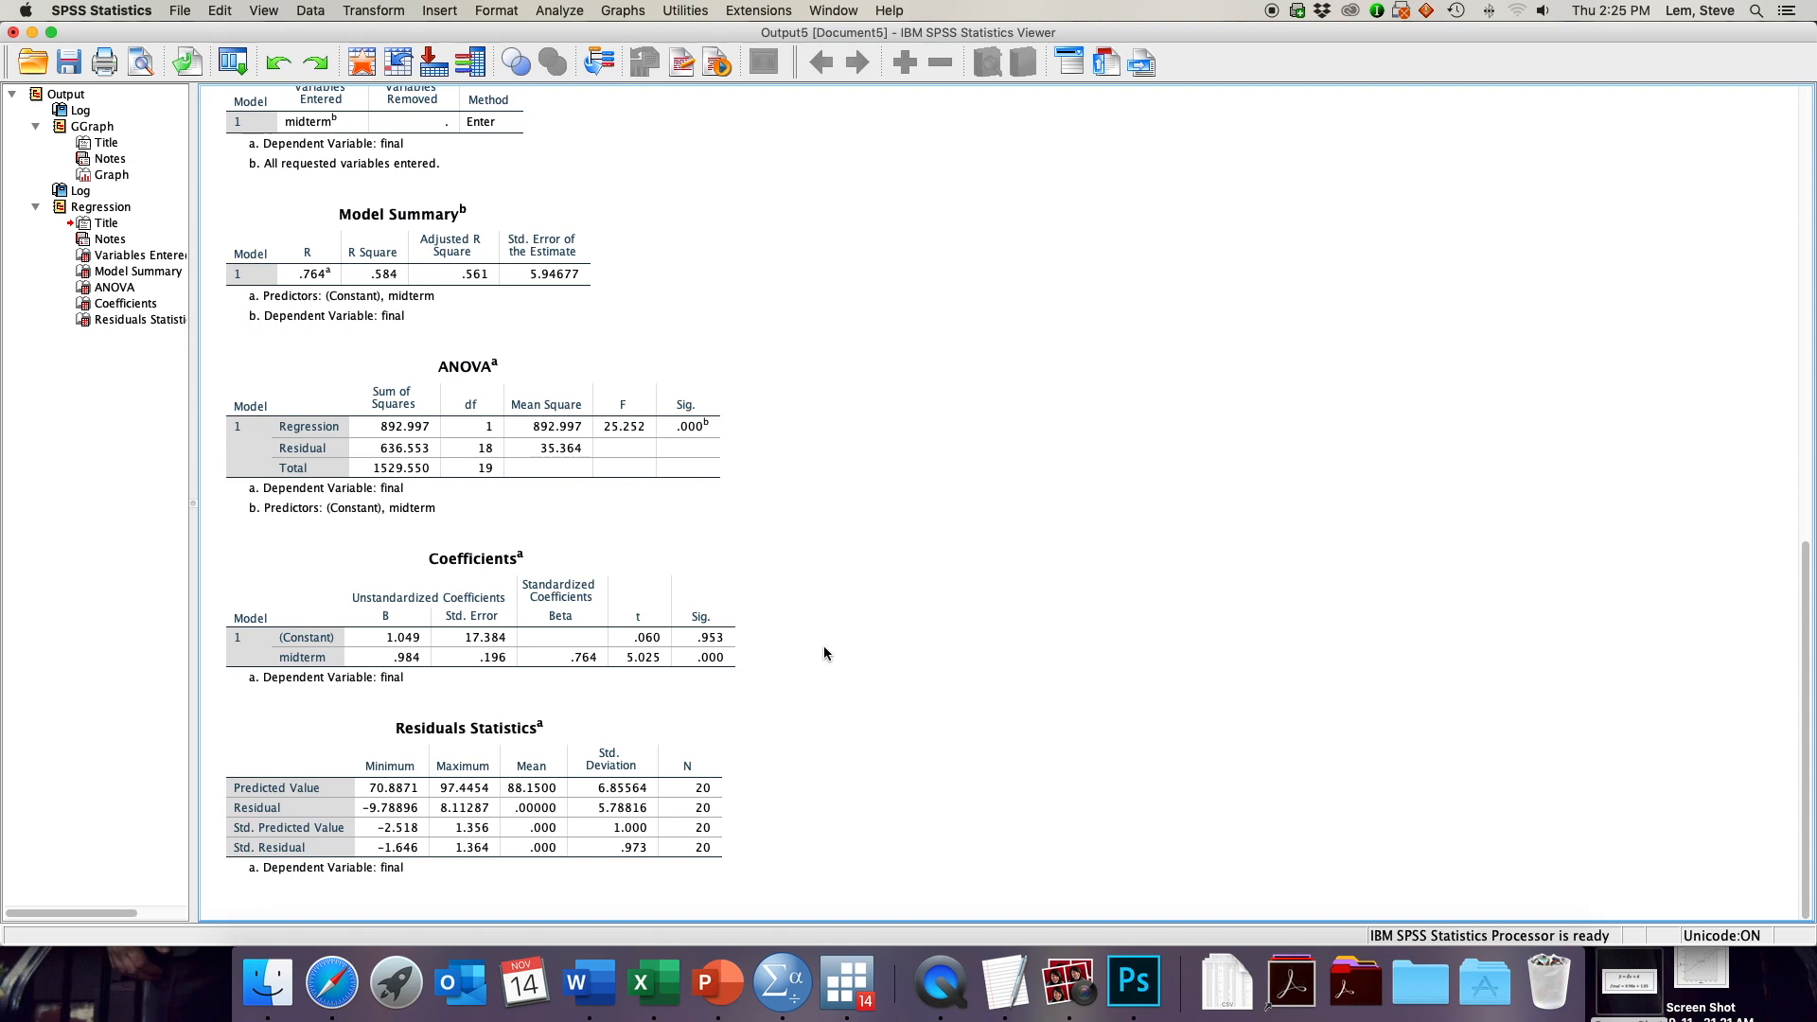
pyautogui.click(464, 613)
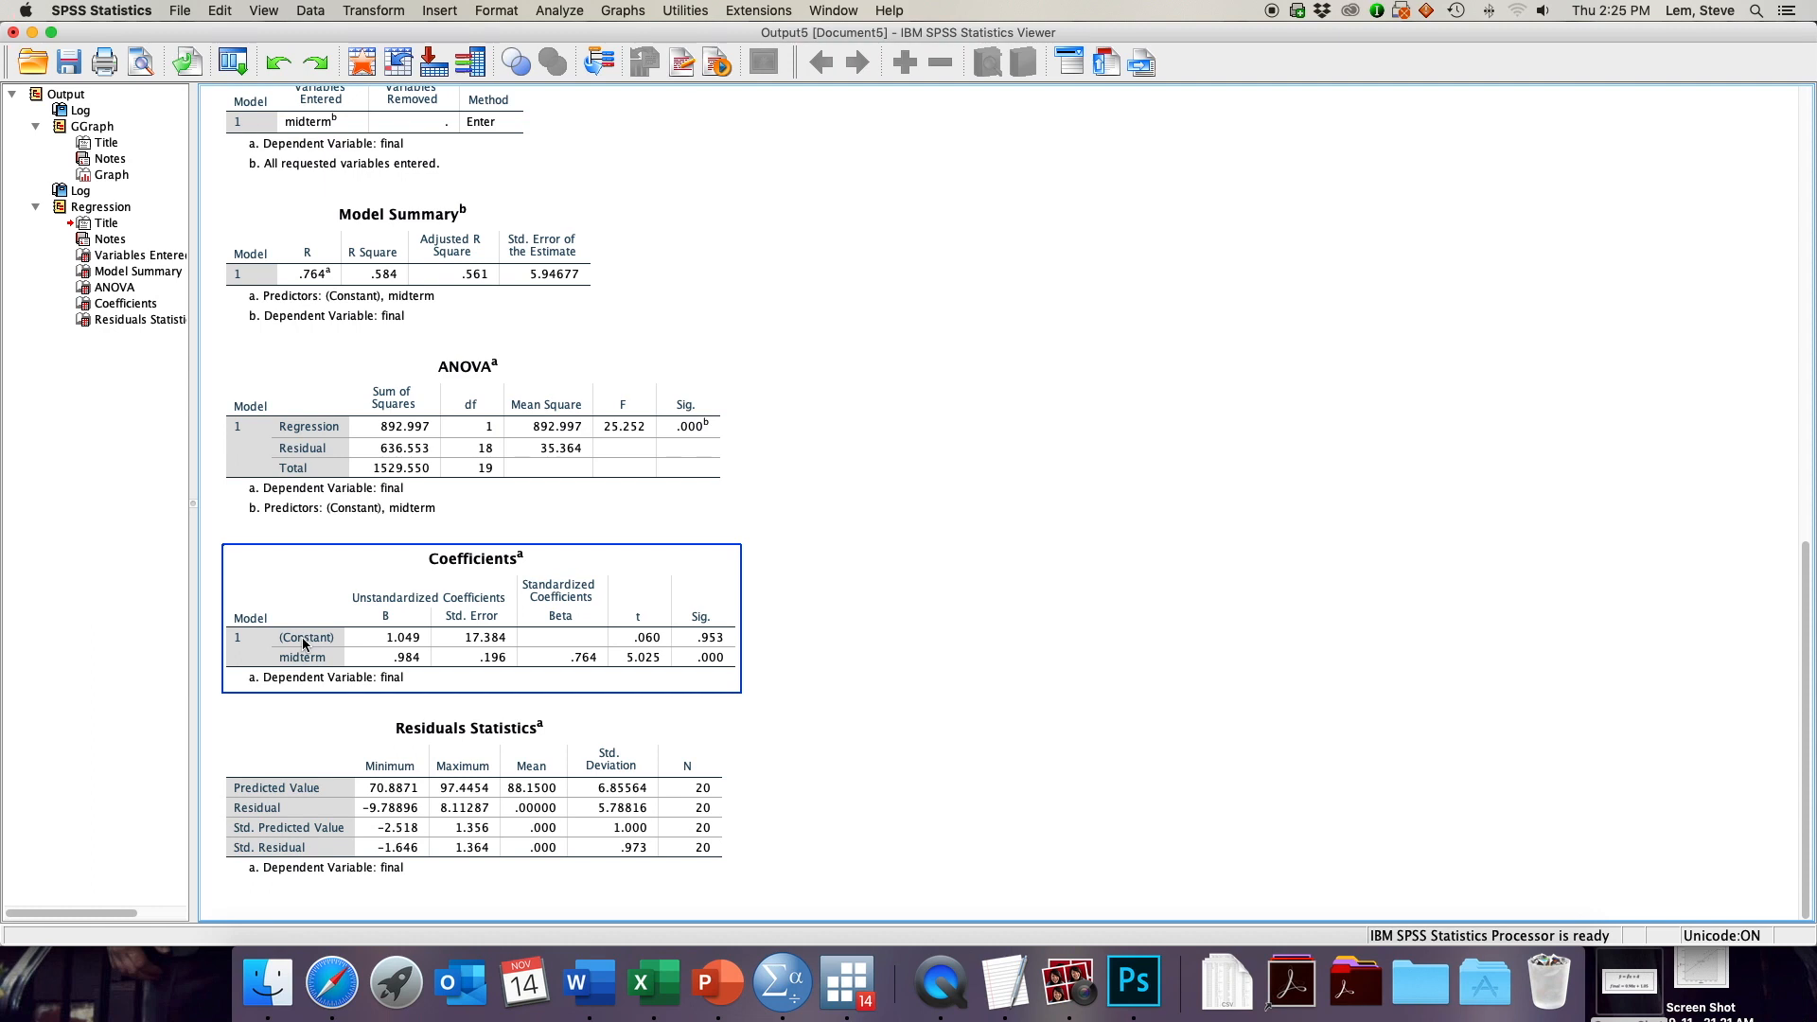
pyautogui.moveTo(391, 644)
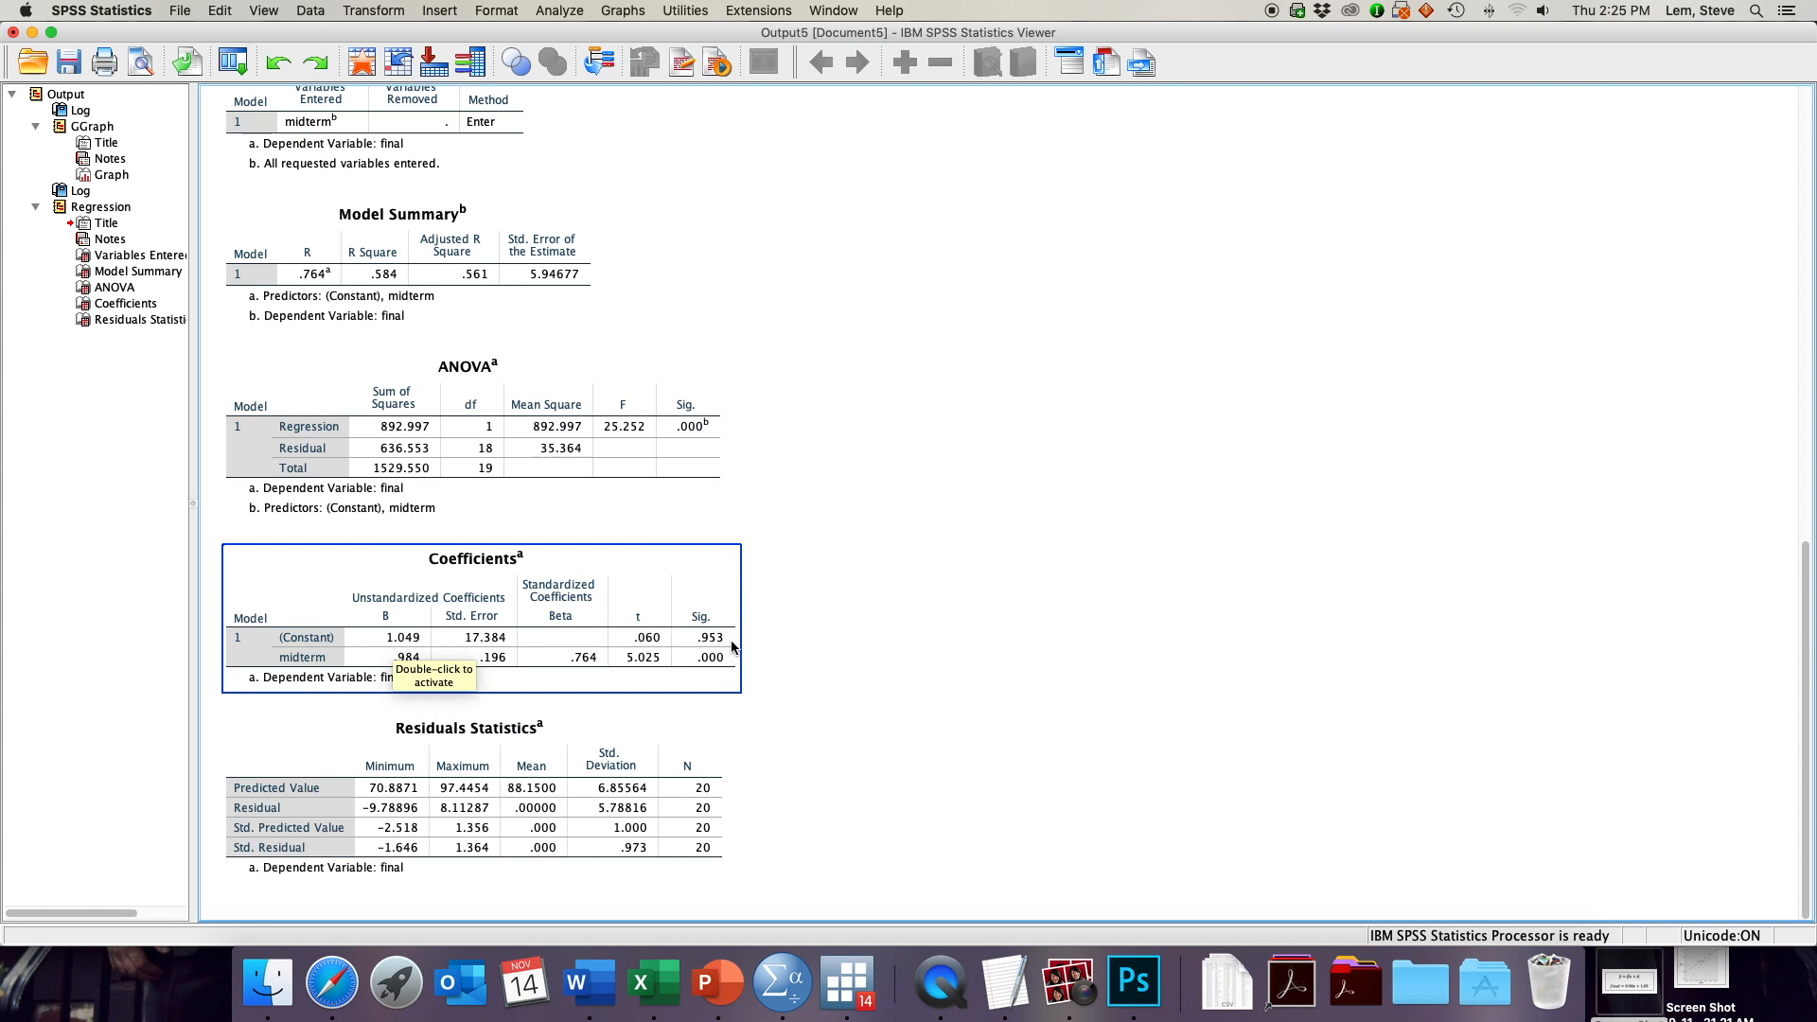
pyautogui.moveTo(719, 621)
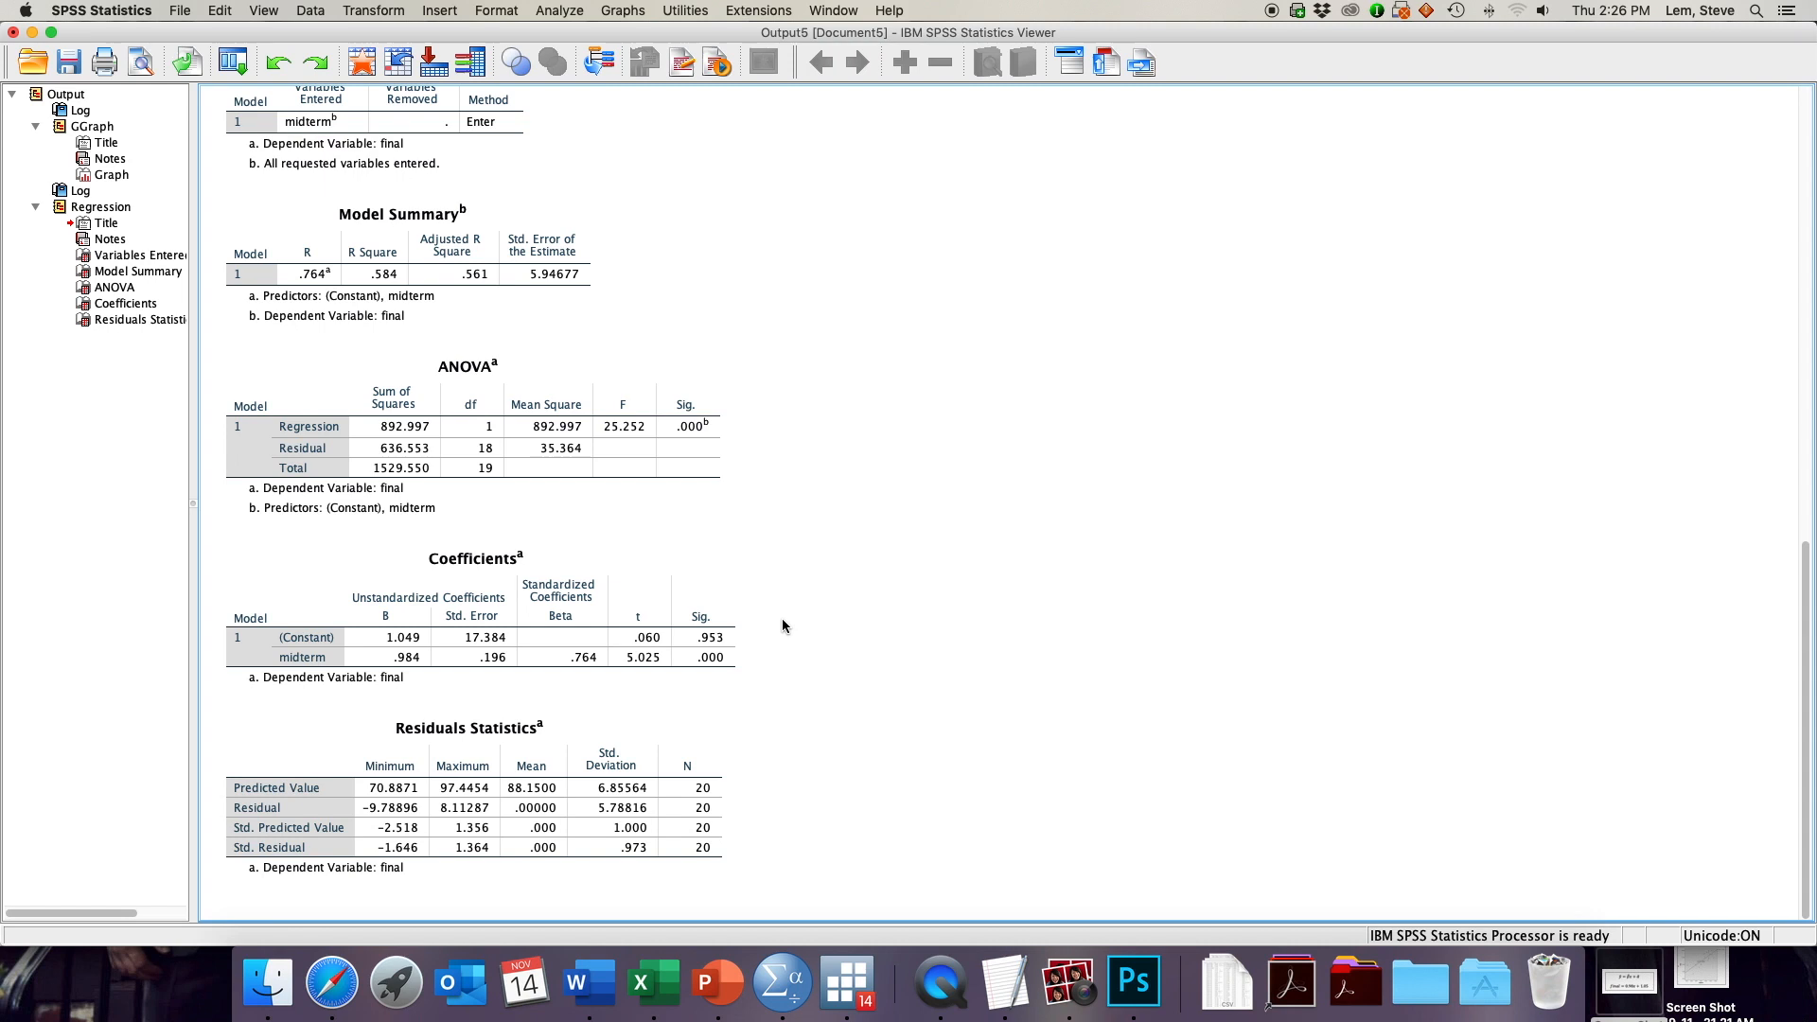
pyautogui.click(303, 671)
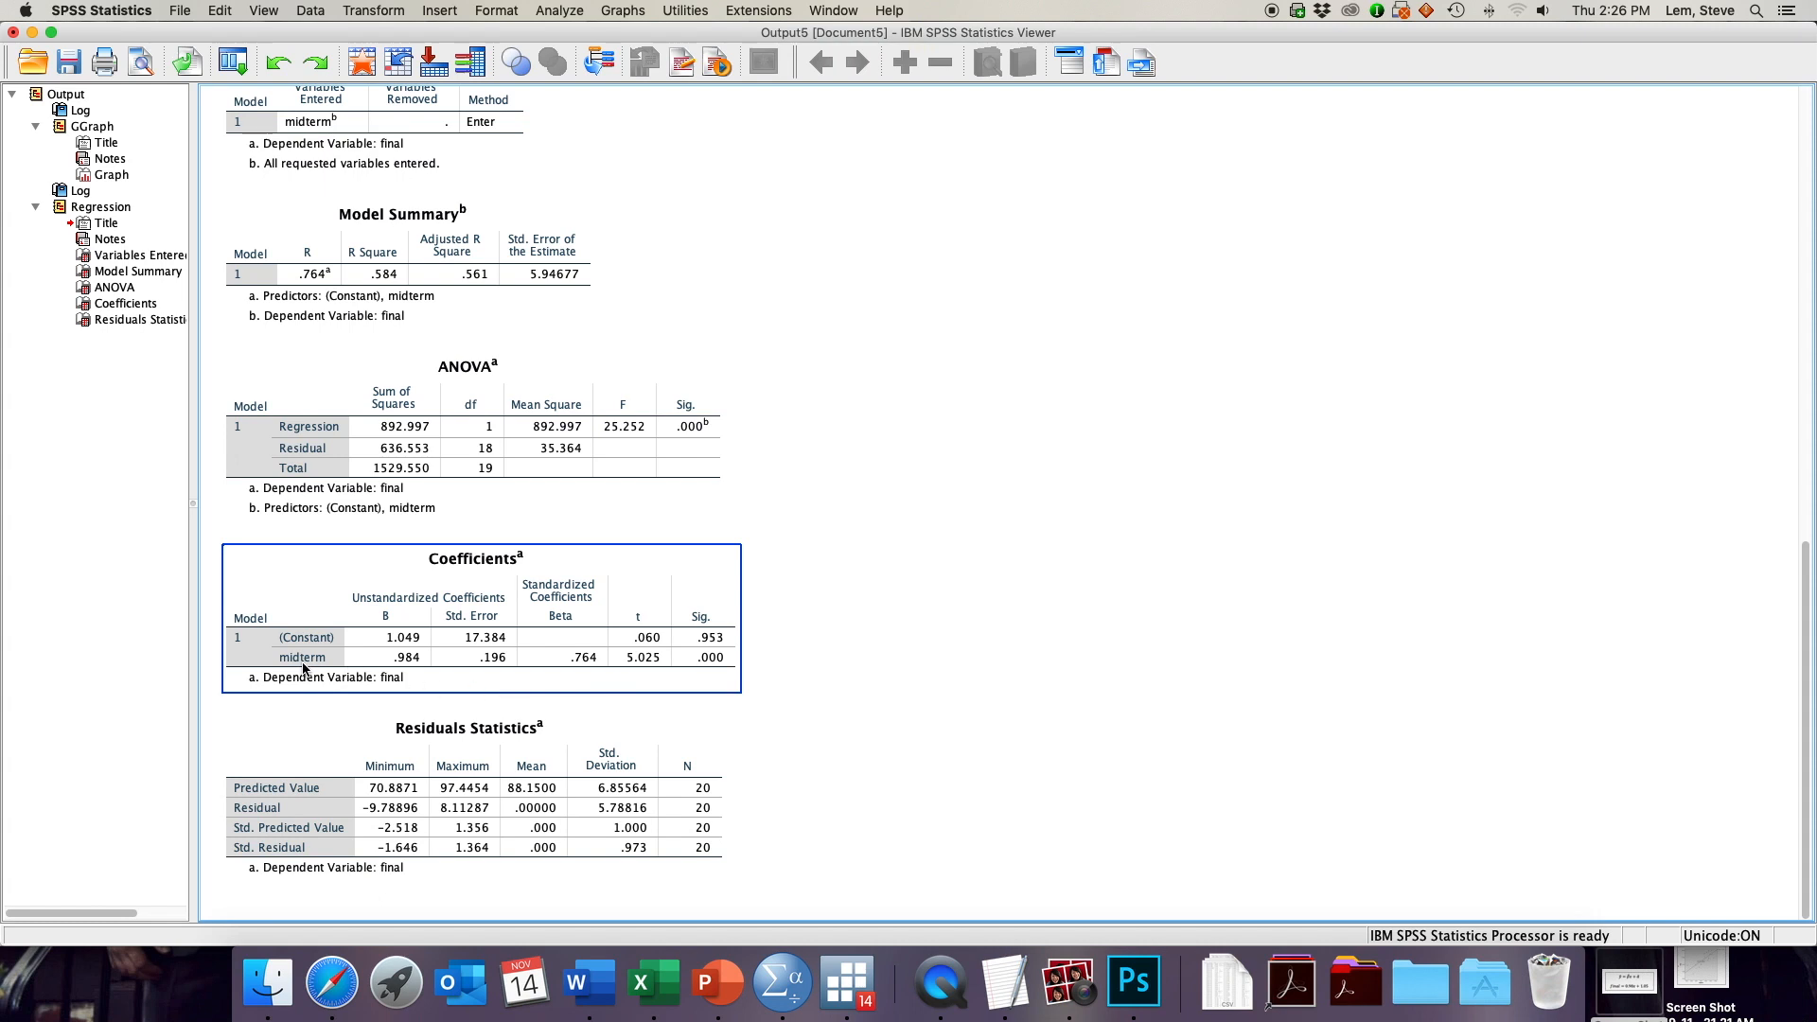
pyautogui.moveTo(405, 672)
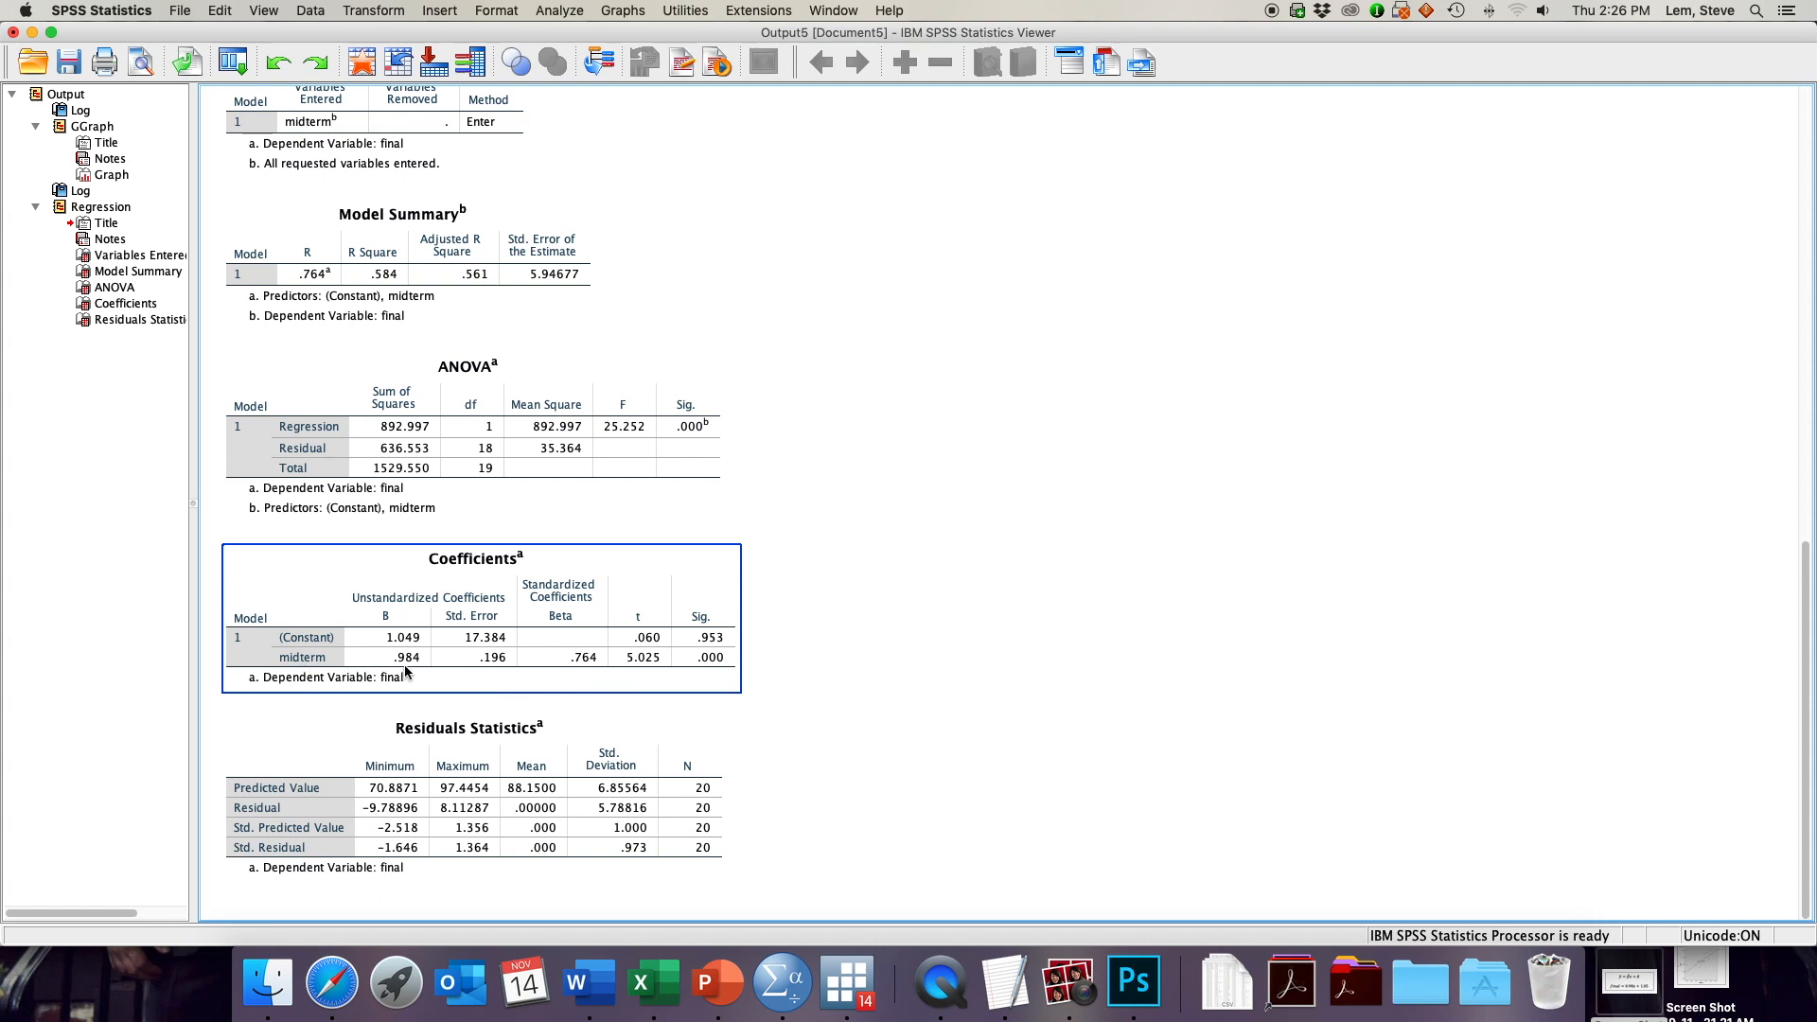
pyautogui.moveTo(405, 672)
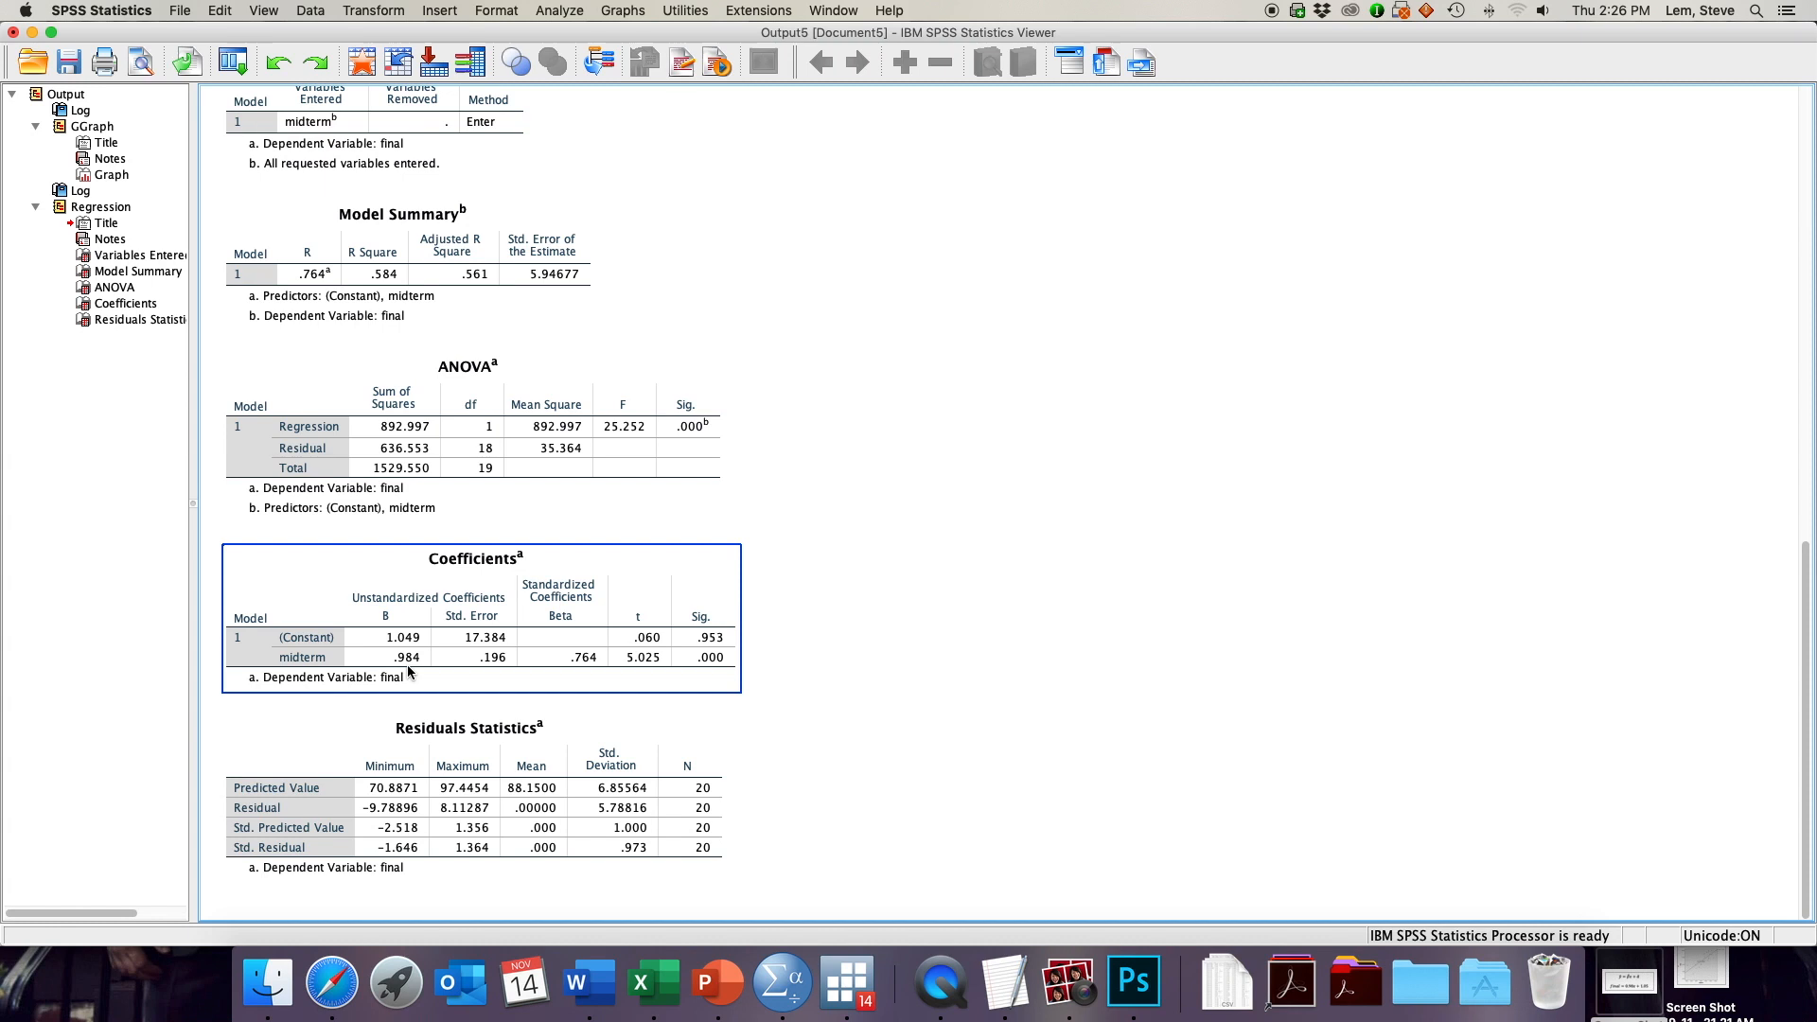
pyautogui.moveTo(700, 674)
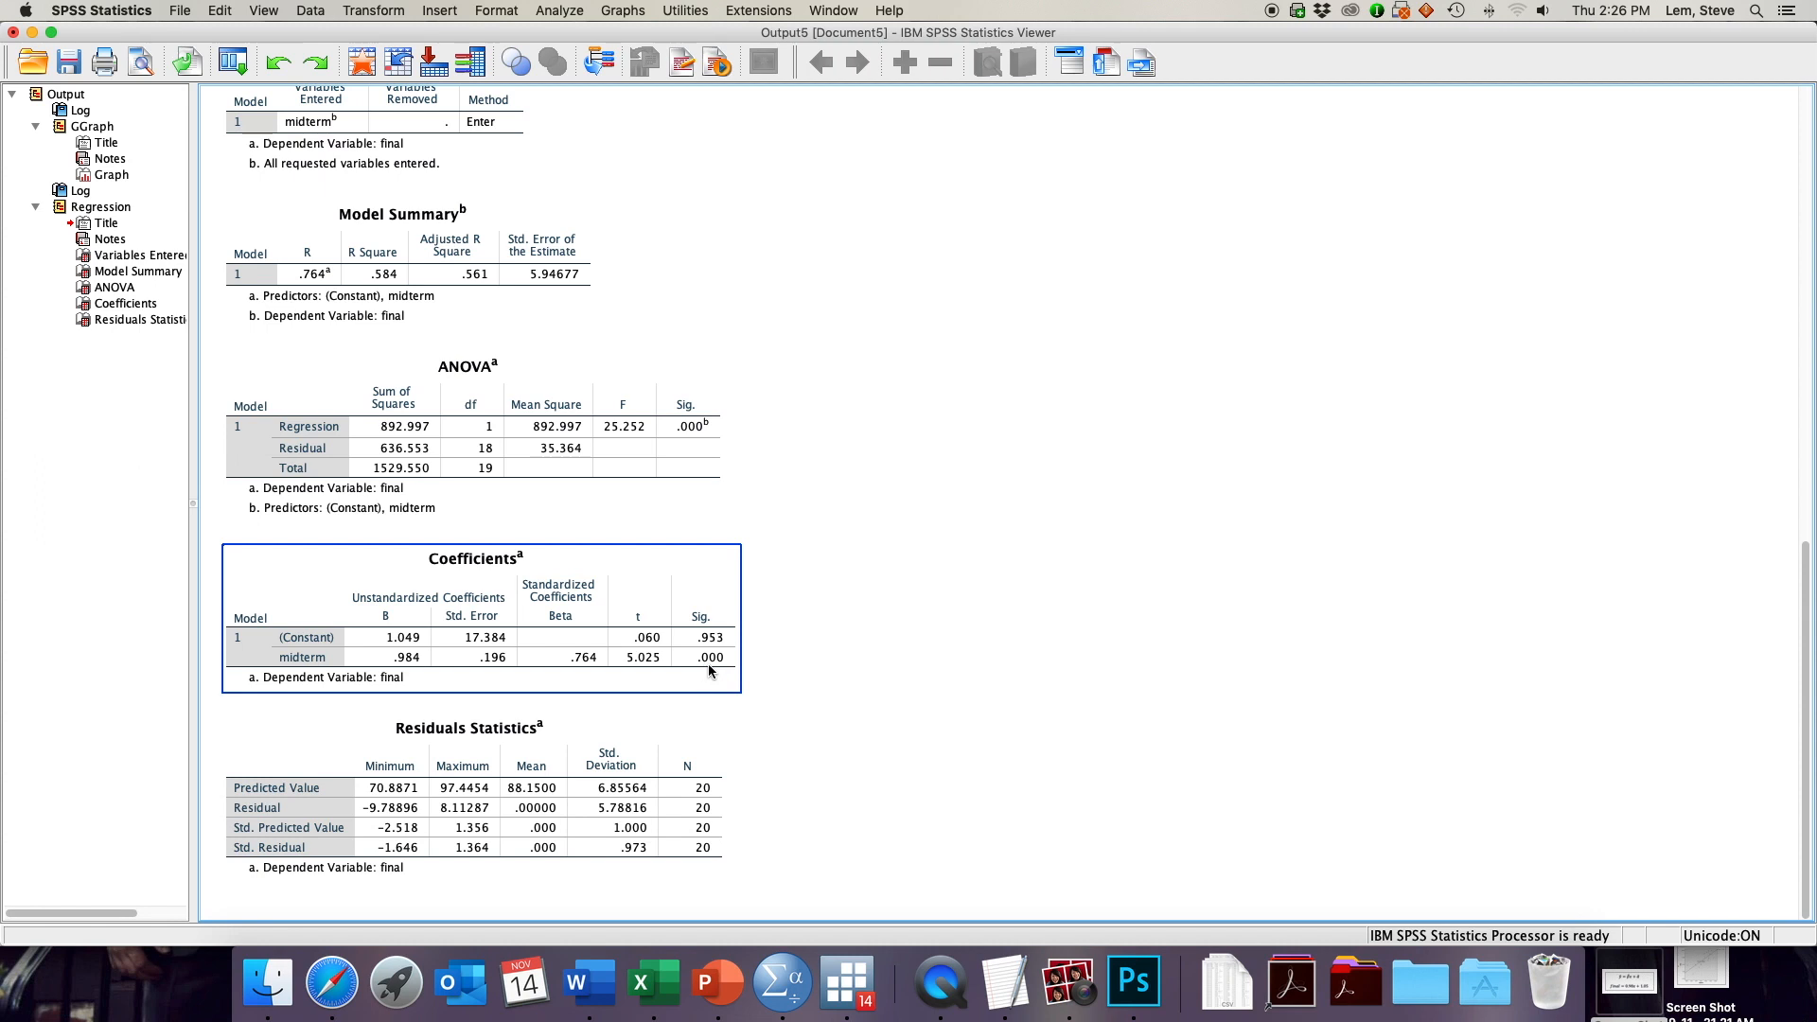
pyautogui.click(946, 727)
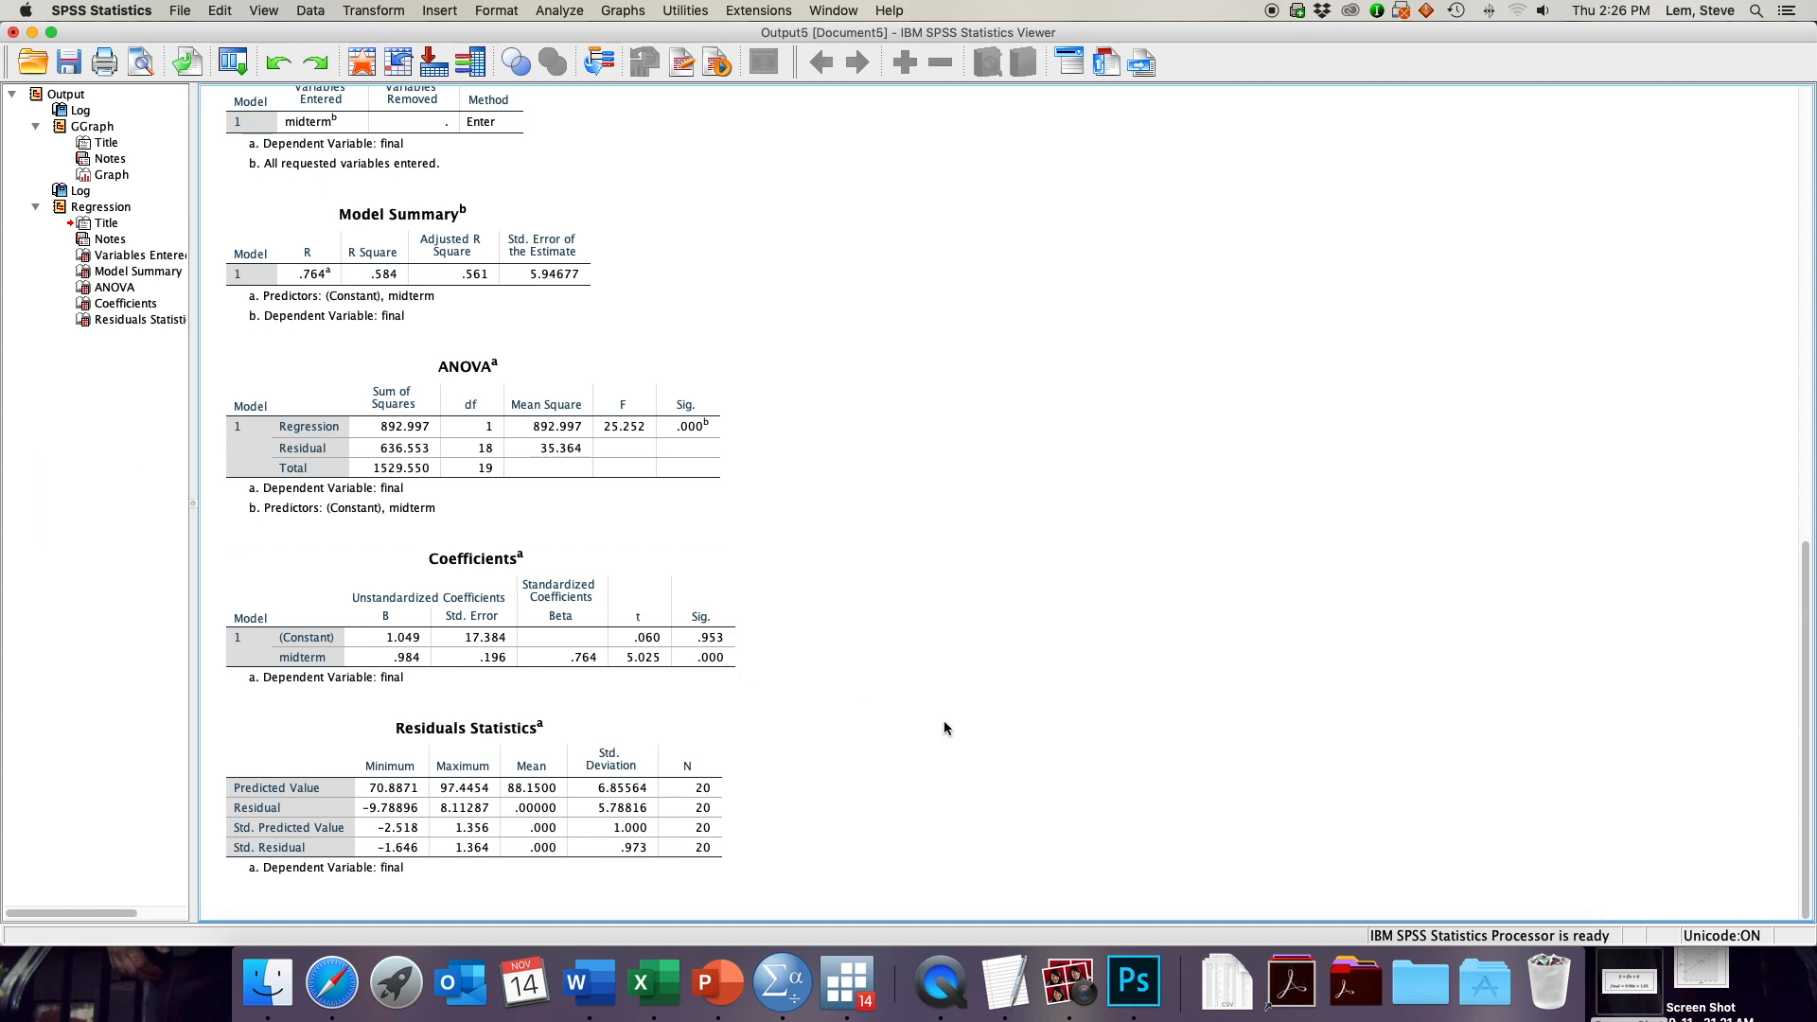
pyautogui.click(467, 788)
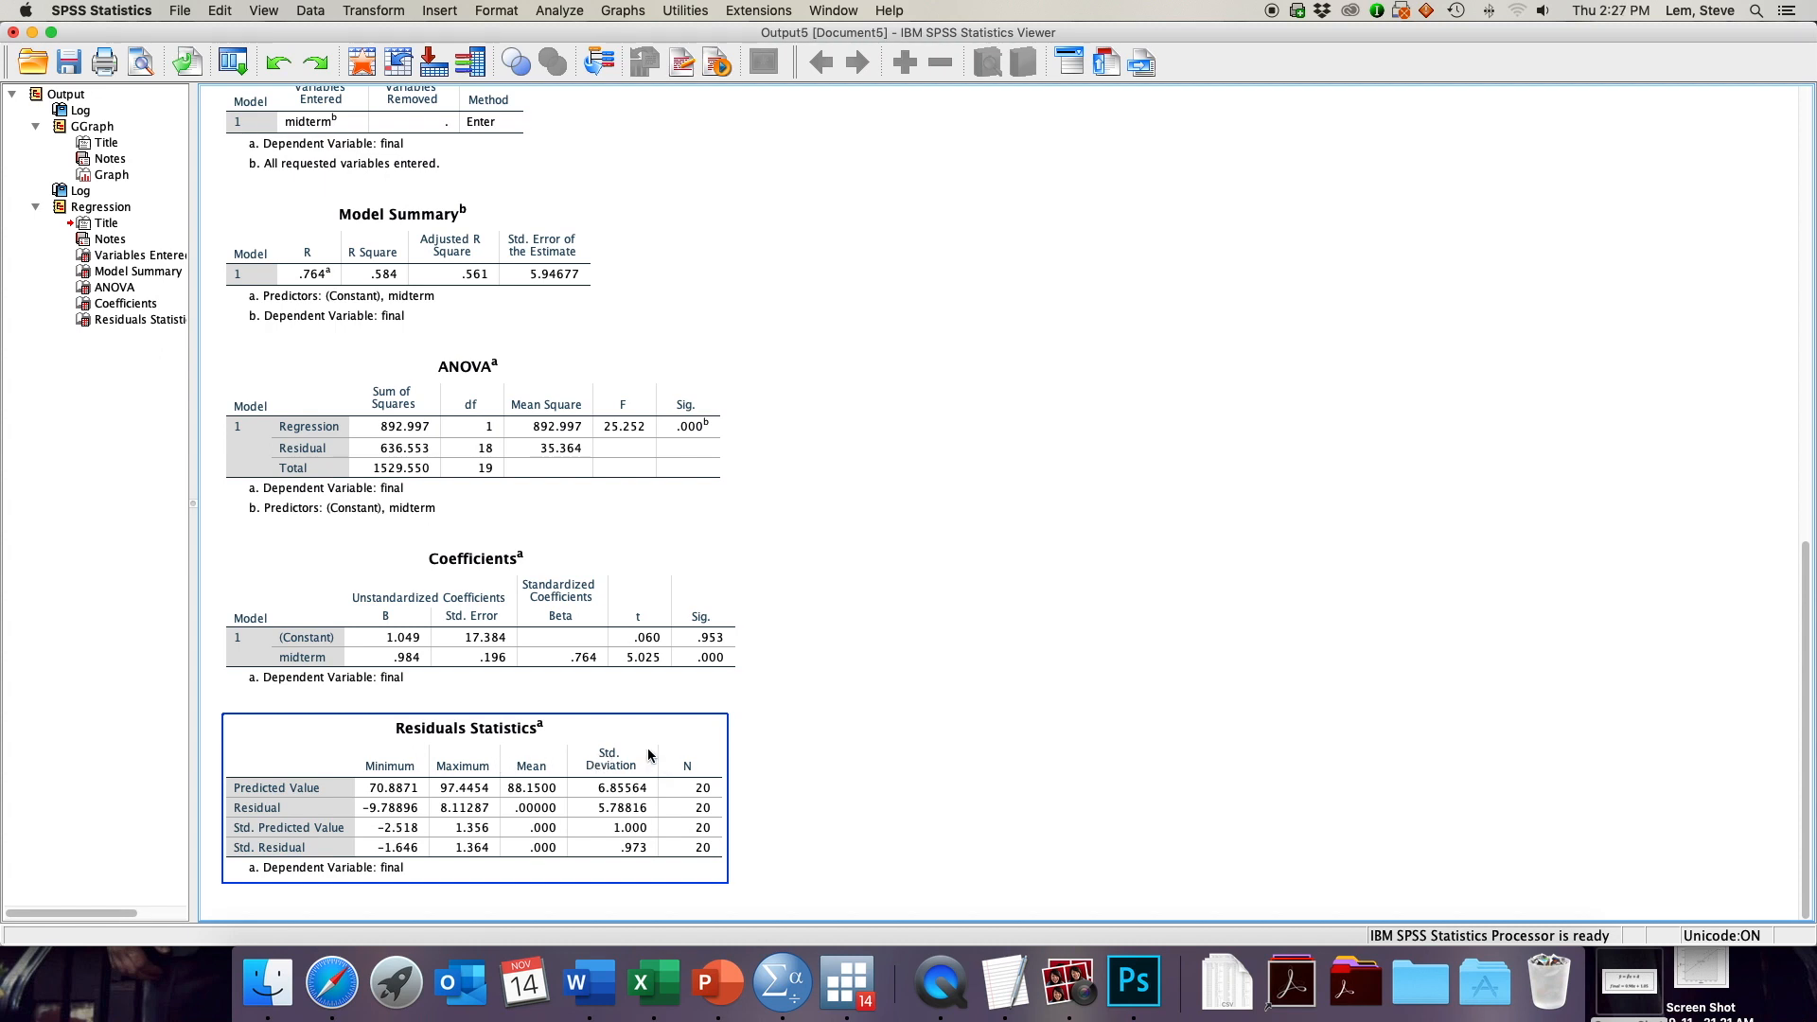
pyautogui.moveTo(387, 734)
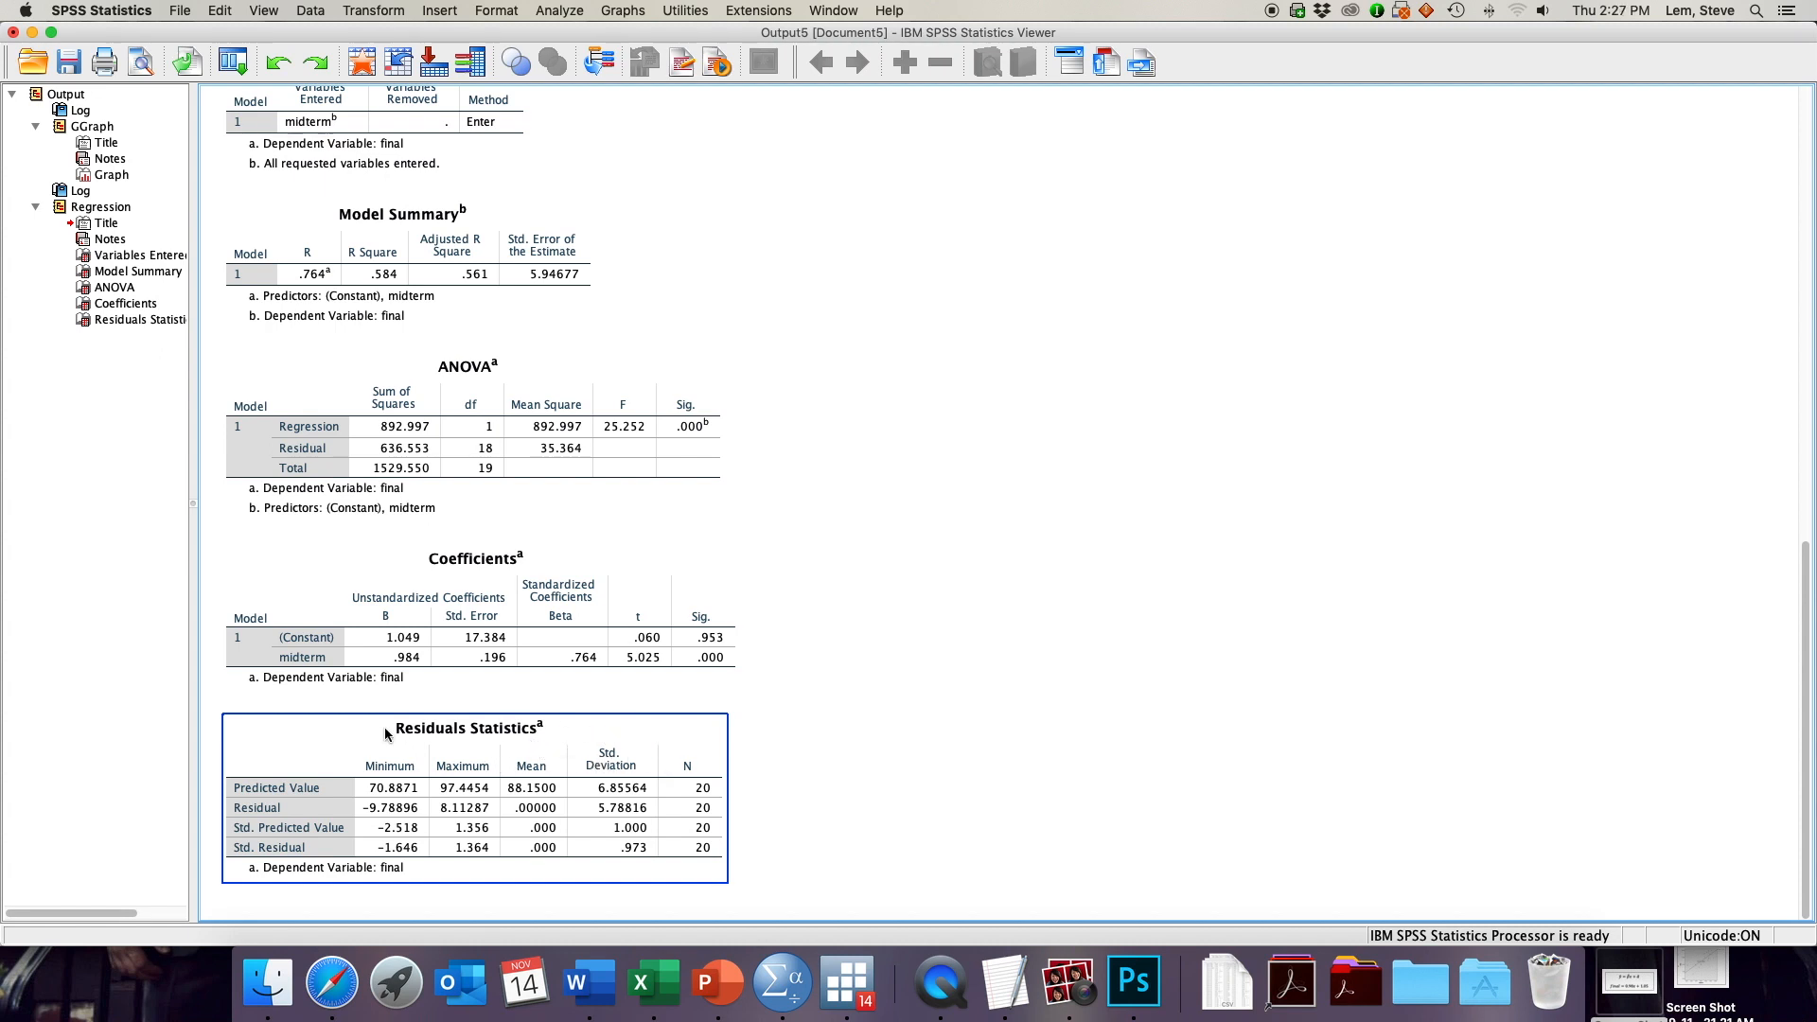
pyautogui.moveTo(272, 801)
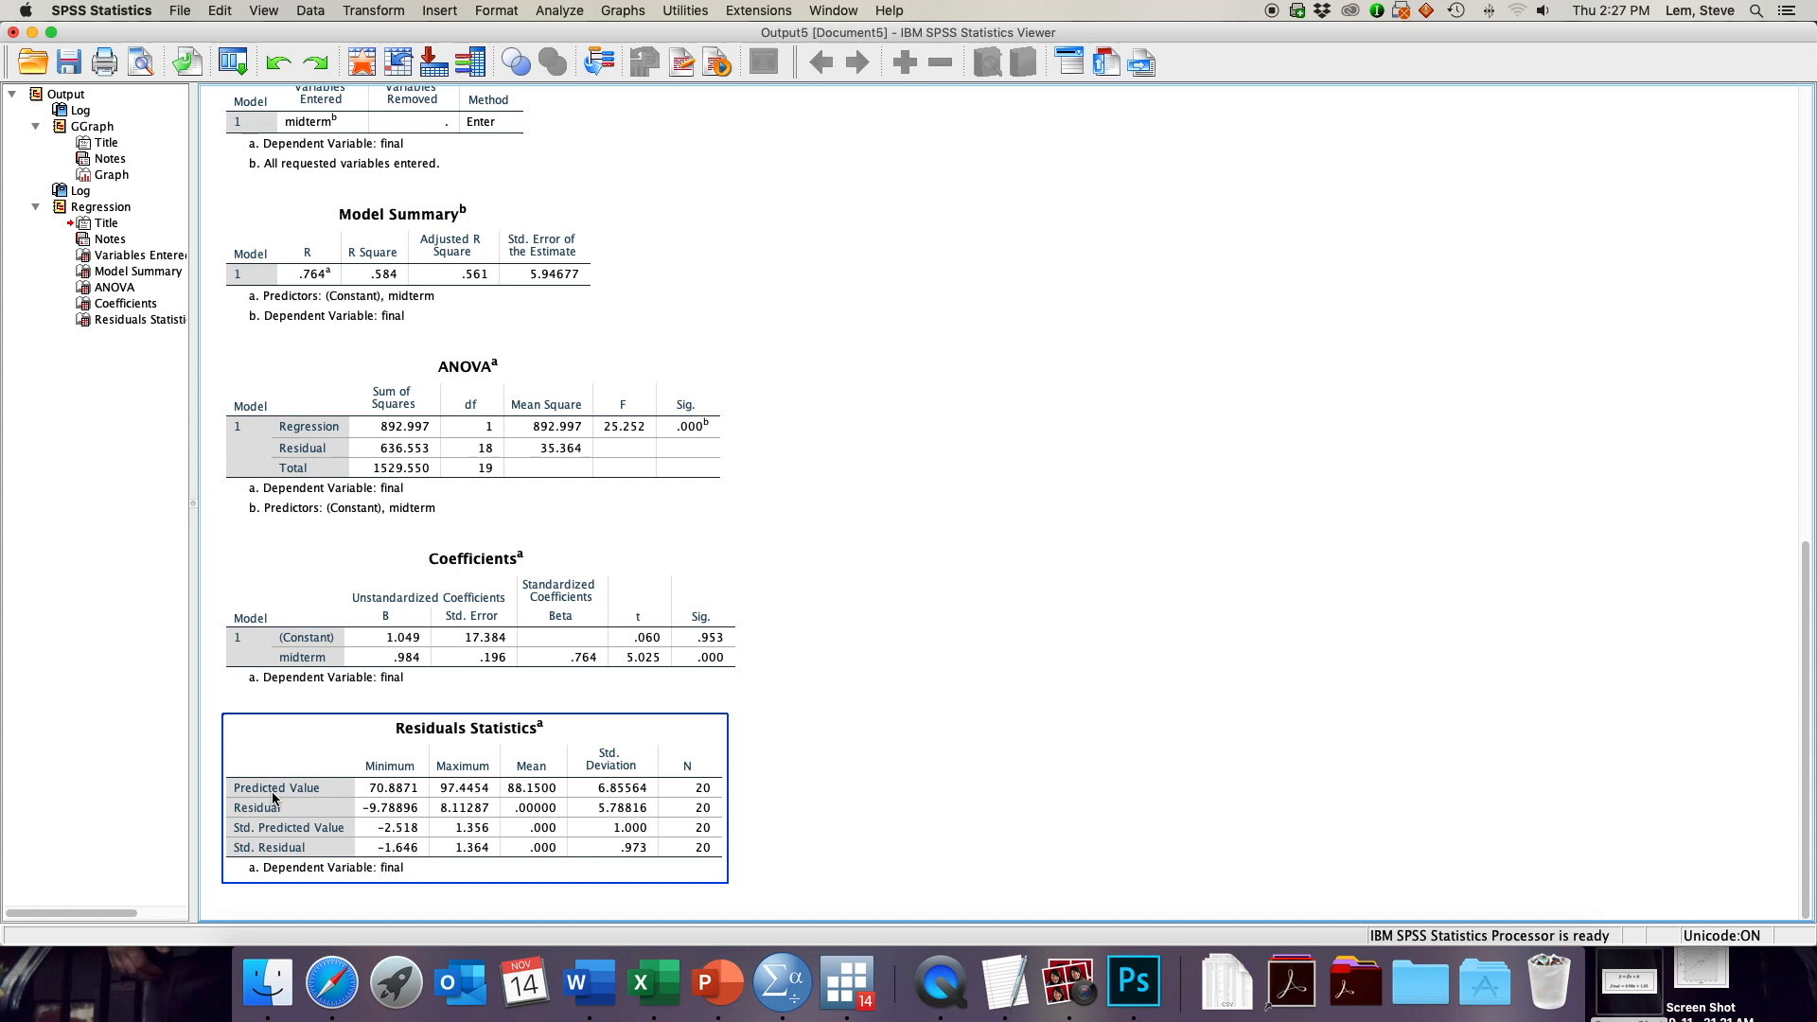
pyautogui.moveTo(375, 799)
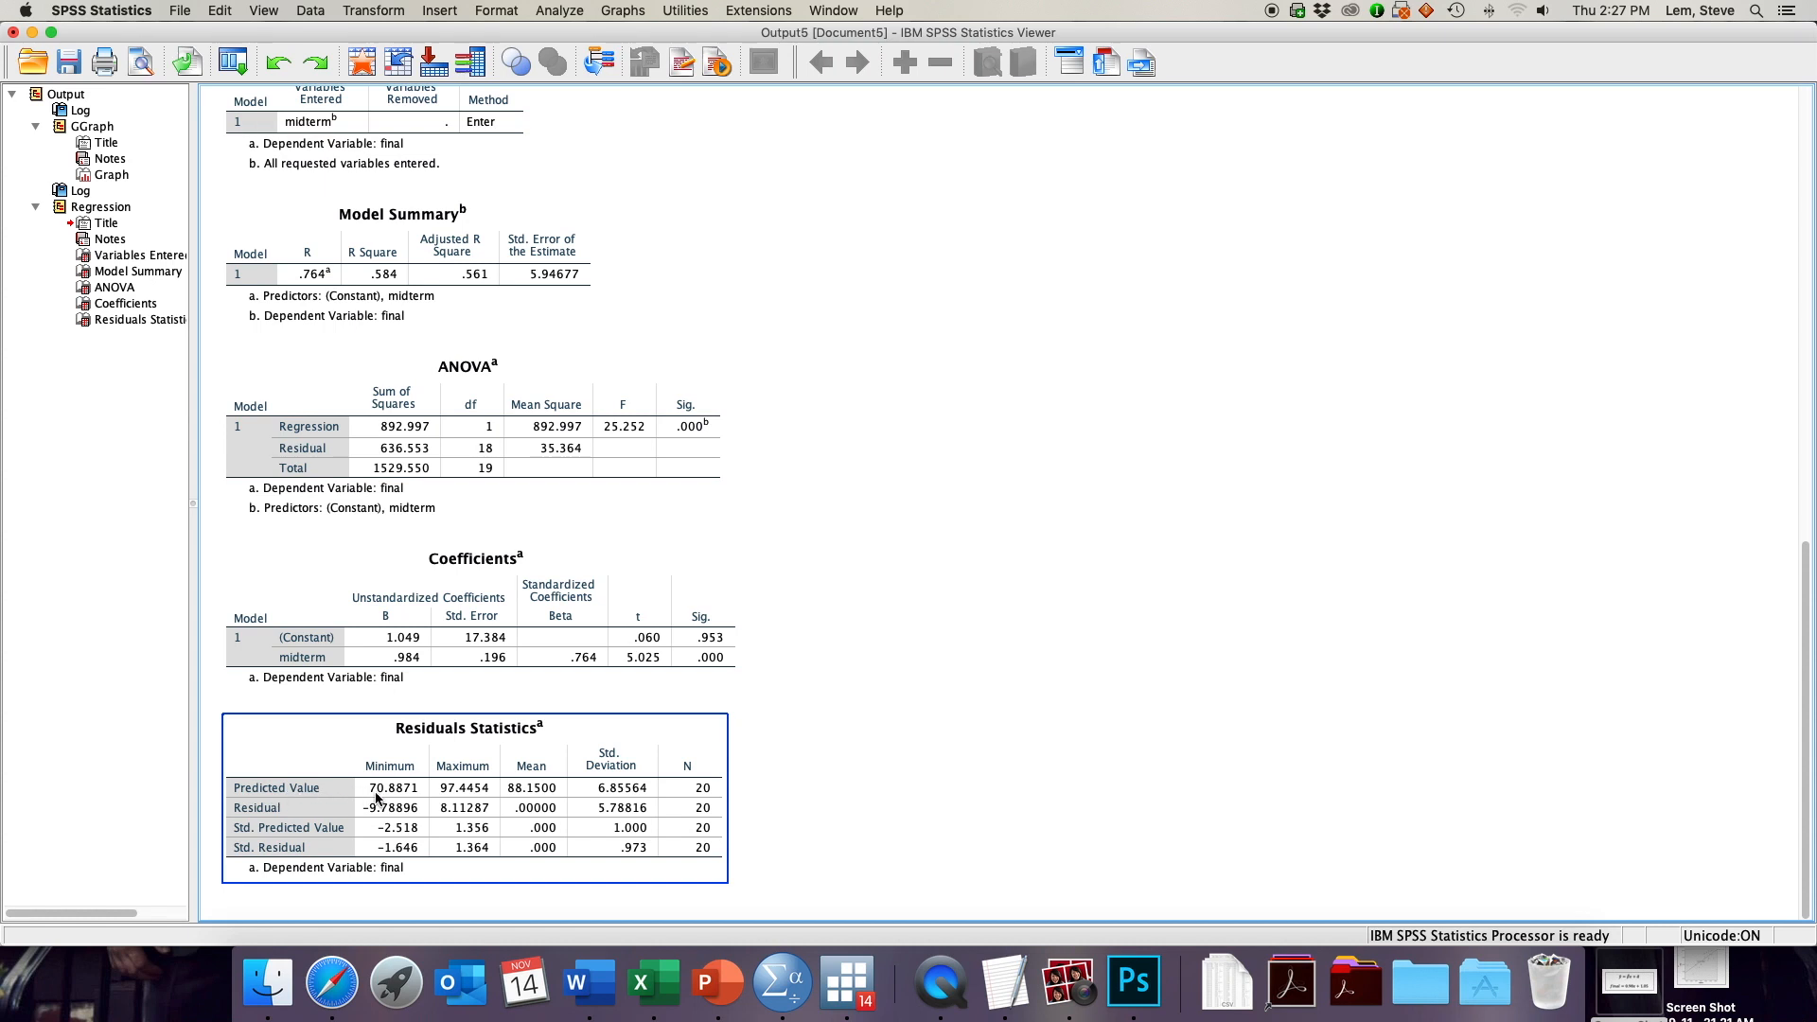
pyautogui.moveTo(455, 799)
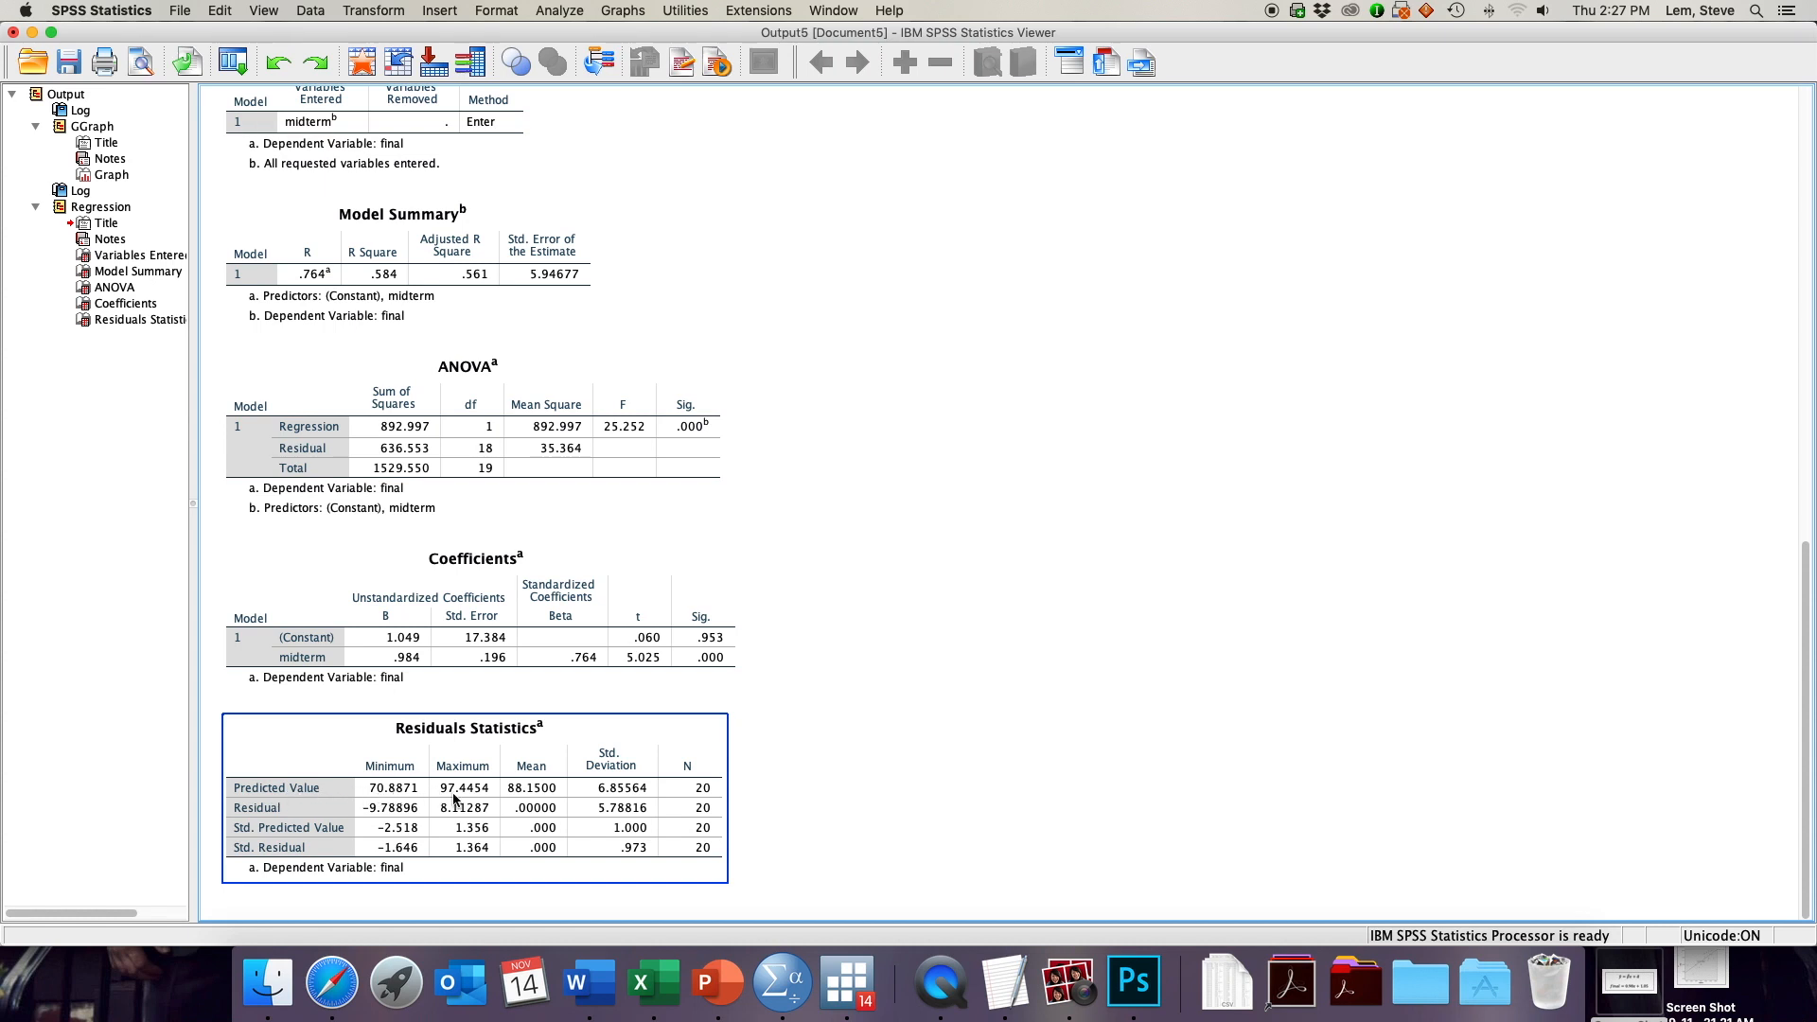
pyautogui.moveTo(456, 799)
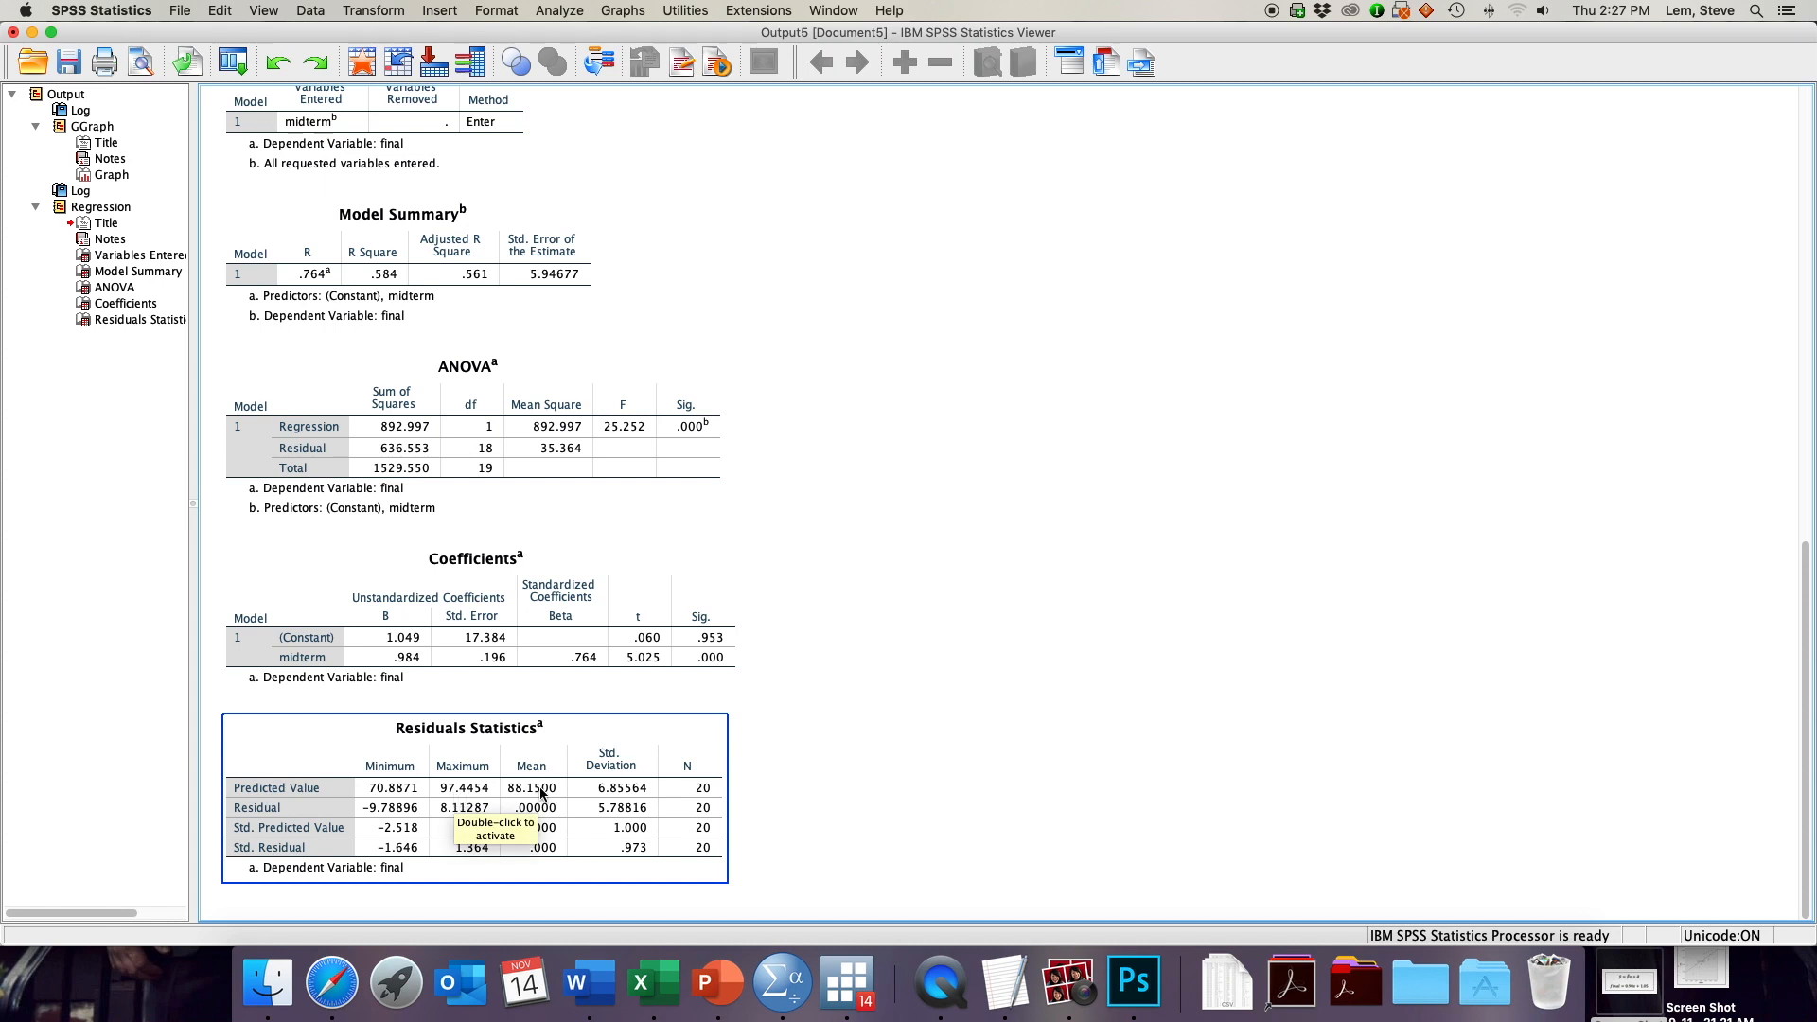
pyautogui.moveTo(308, 816)
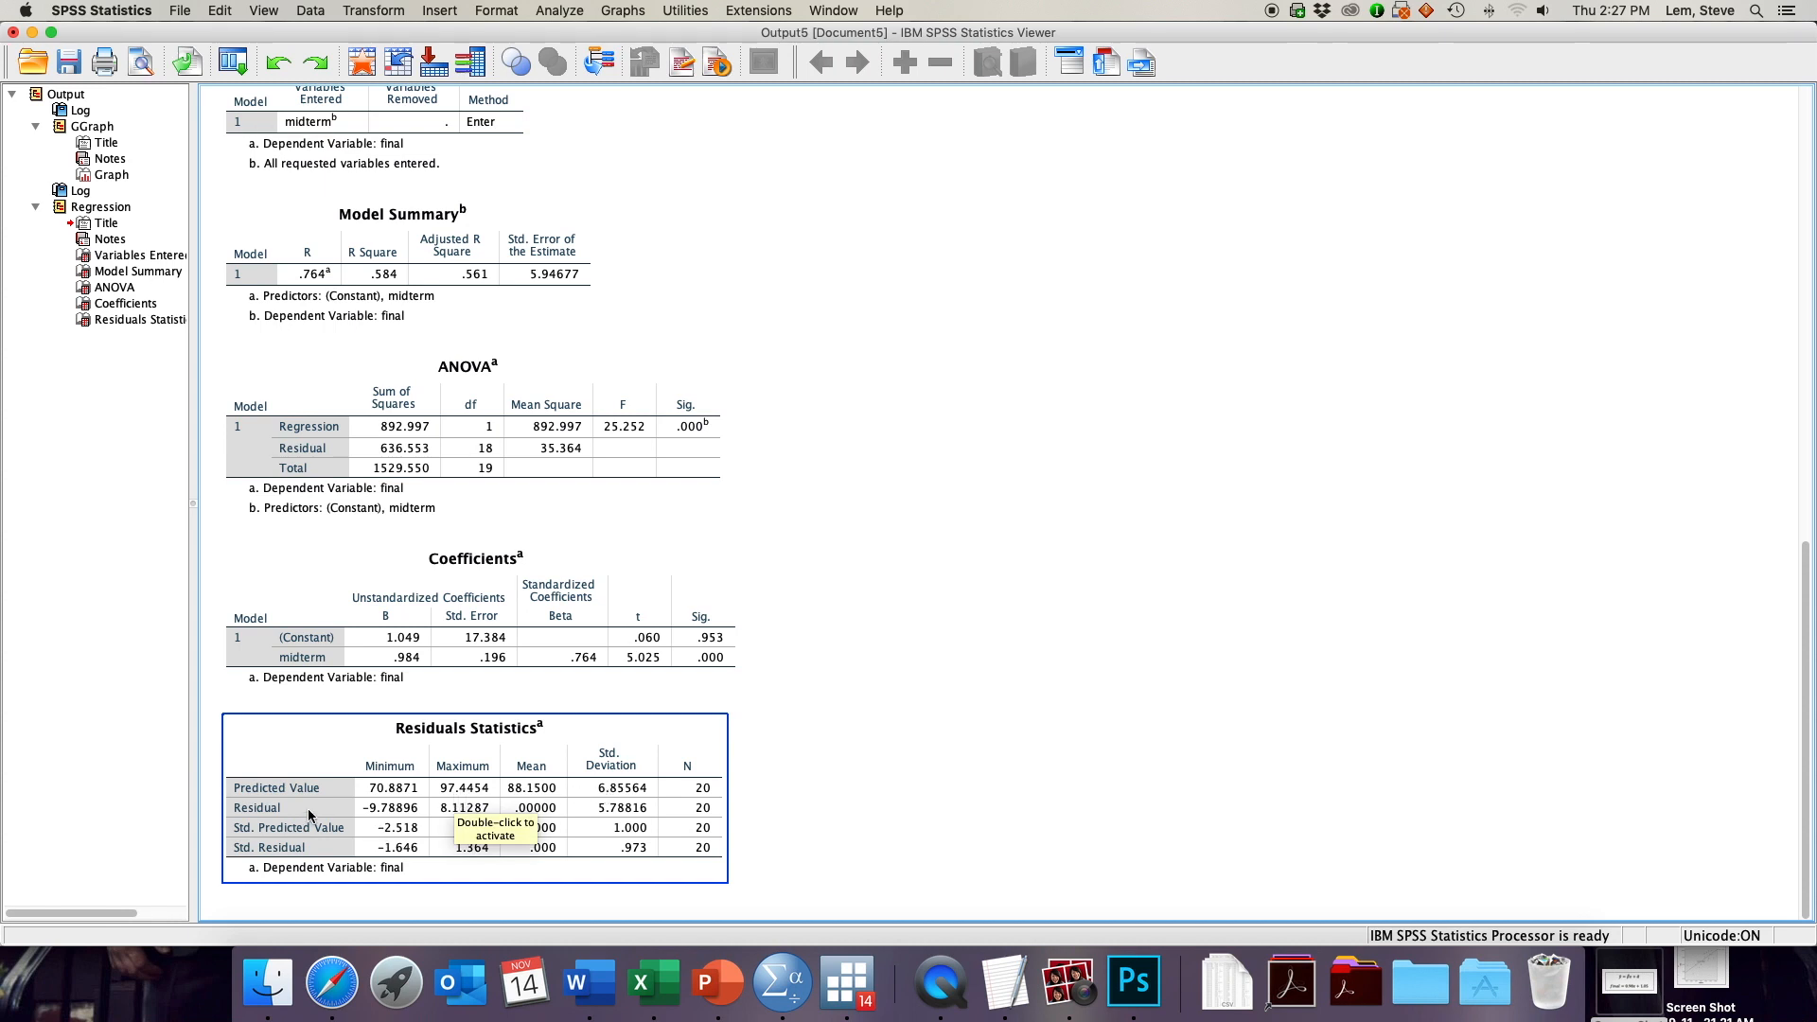
pyautogui.moveTo(417, 827)
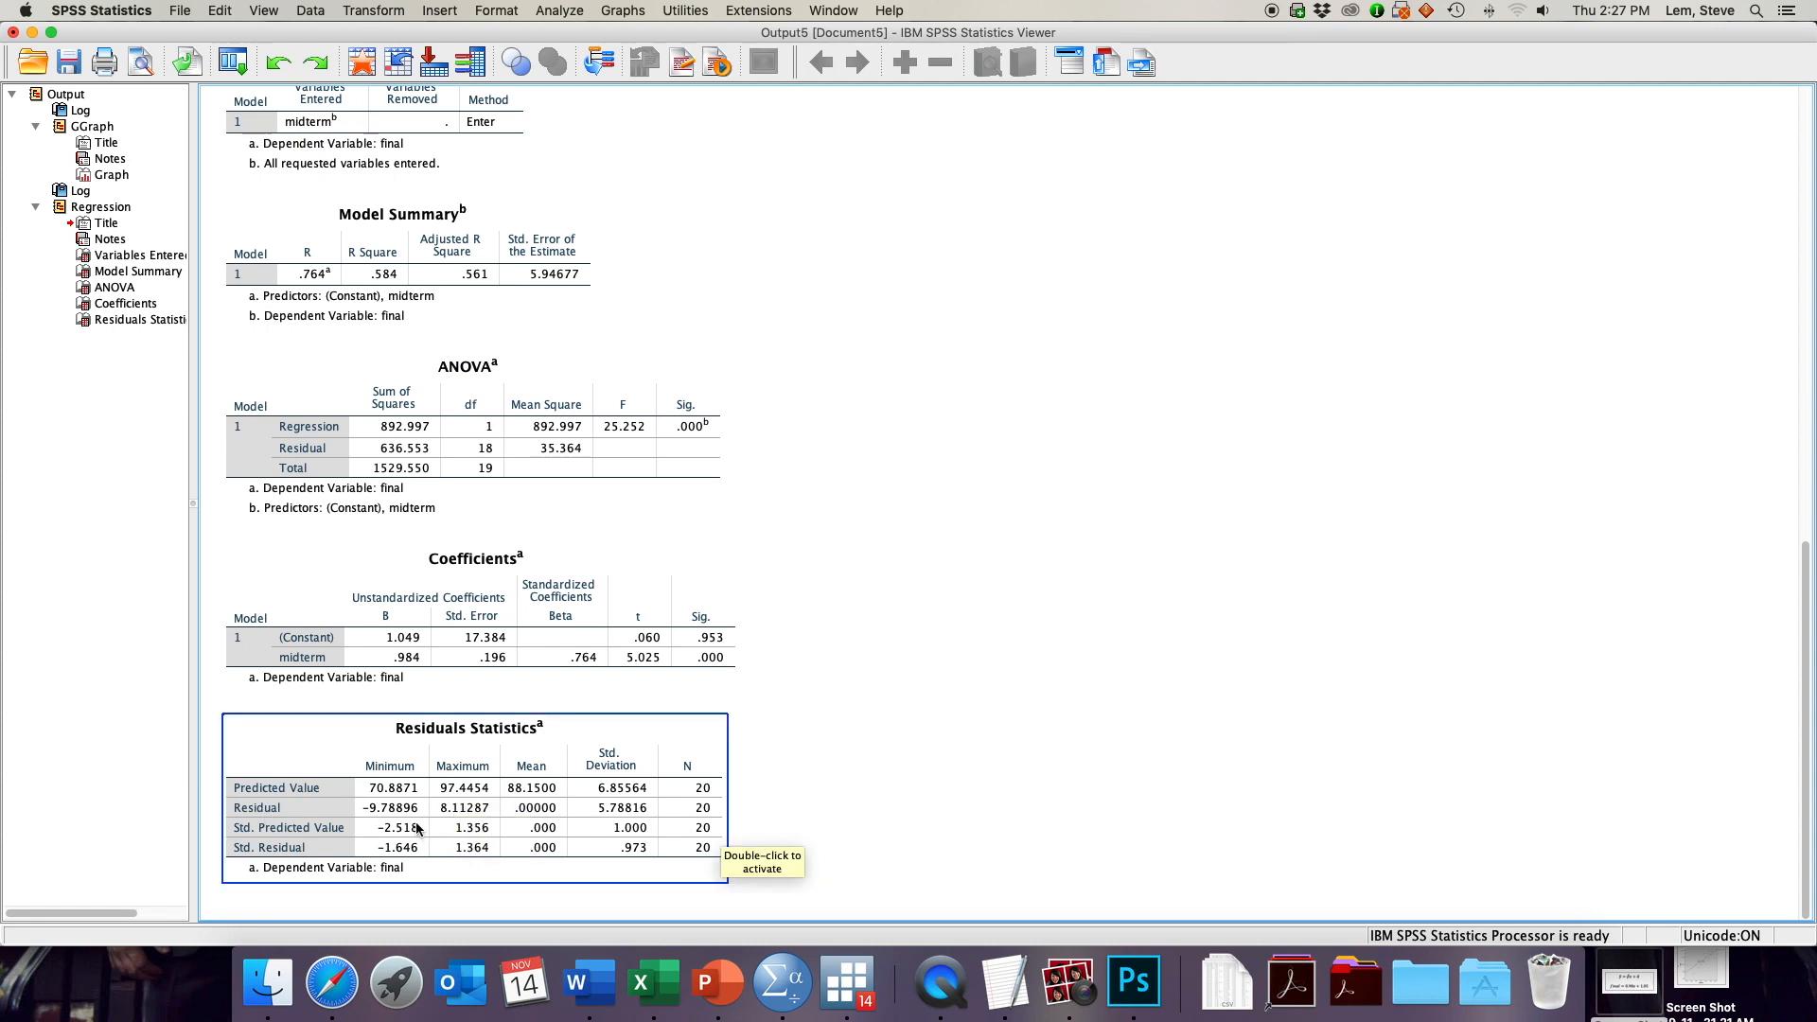
pyautogui.moveTo(379, 814)
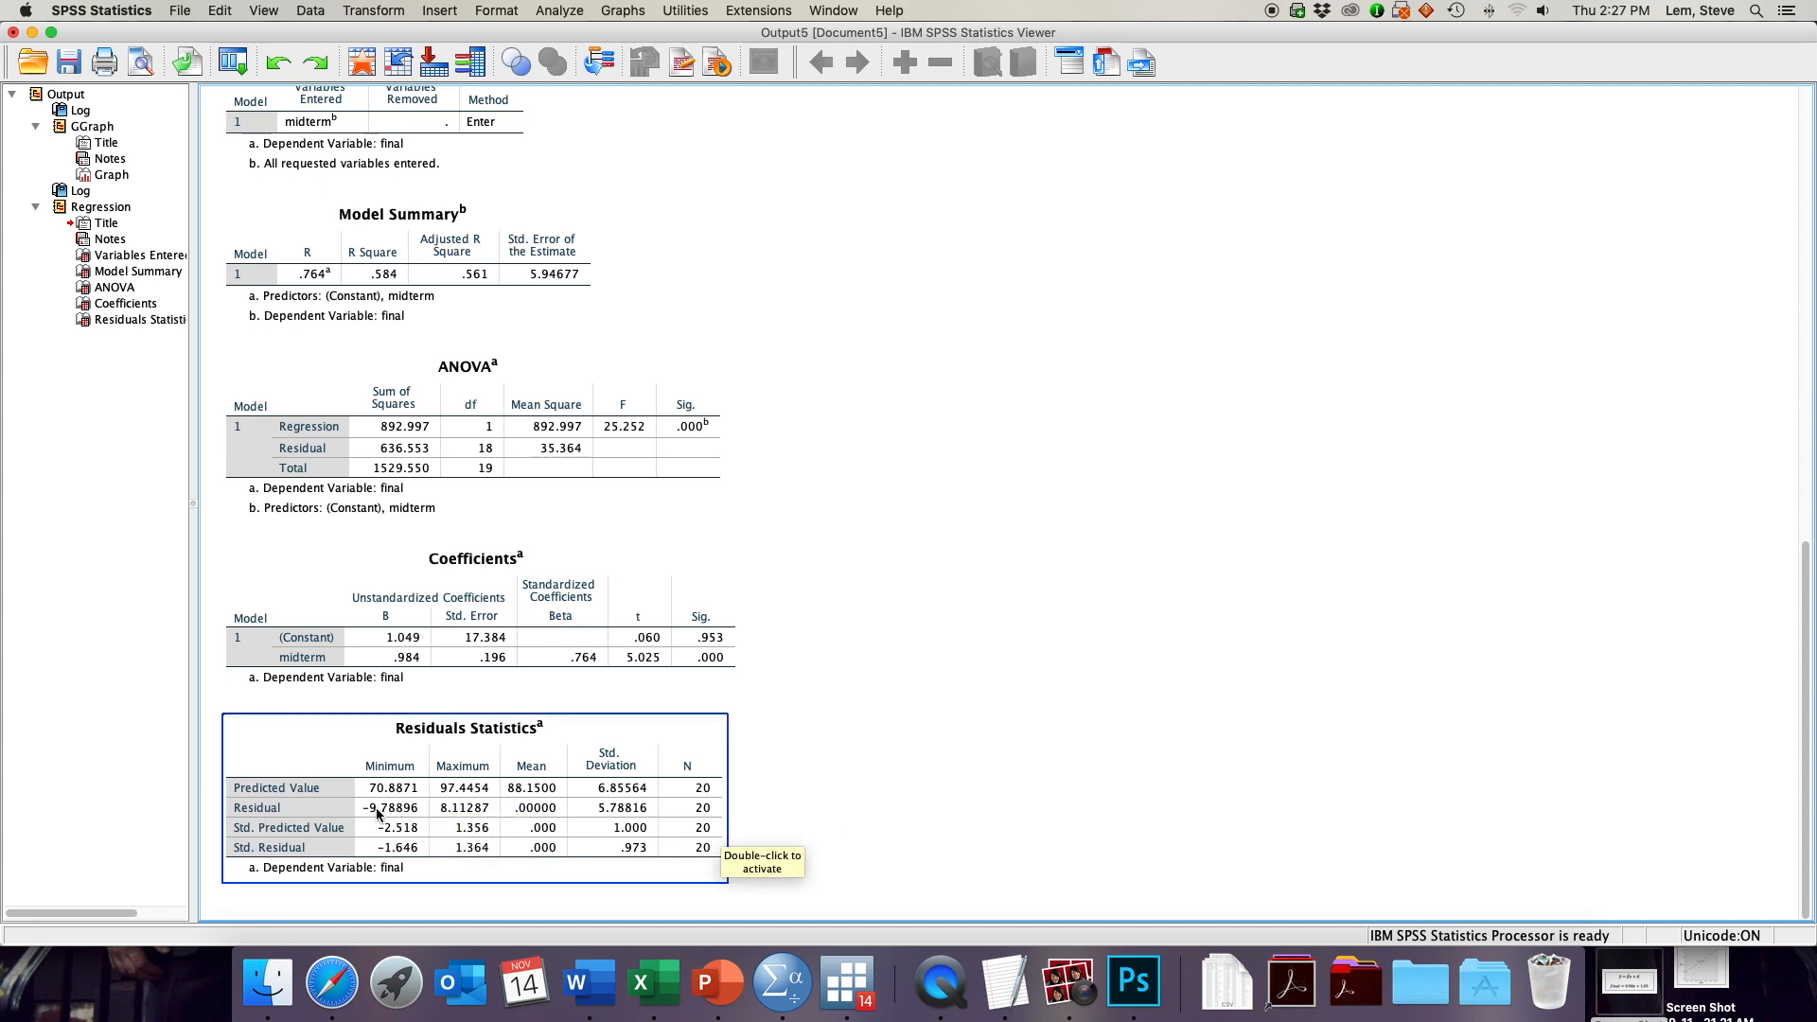
pyautogui.moveTo(369, 797)
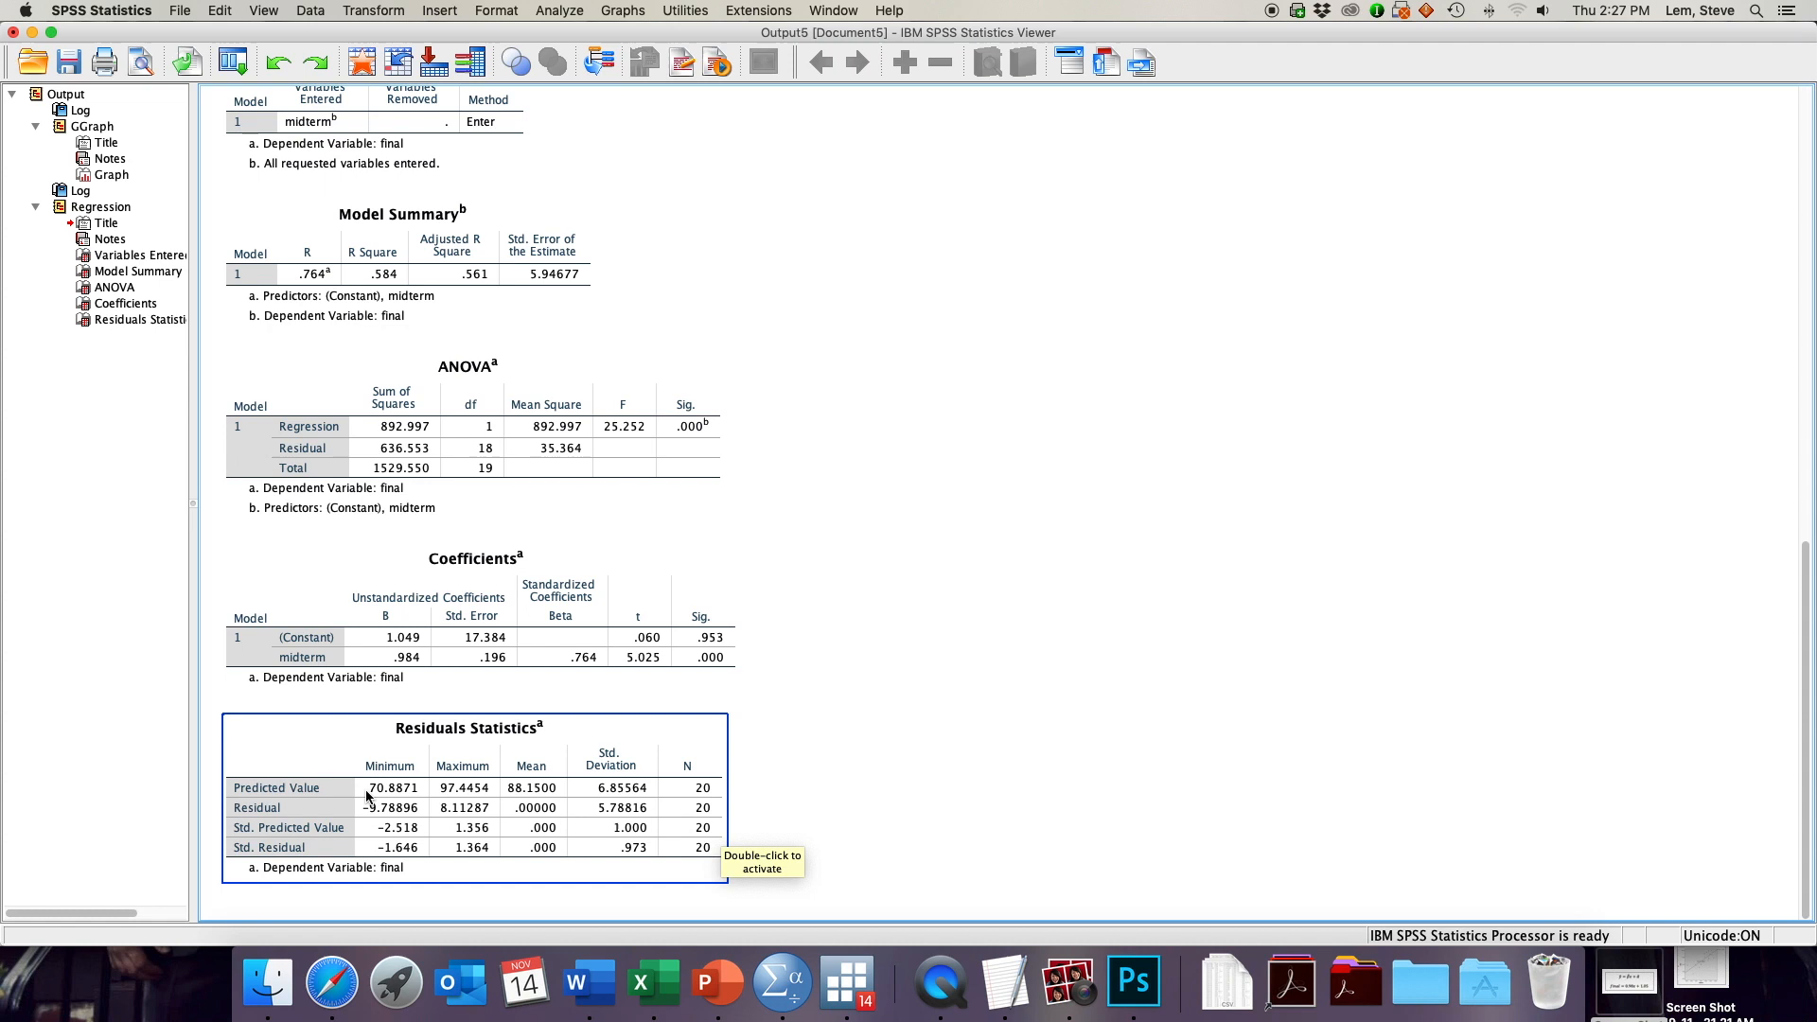
pyautogui.moveTo(966, 750)
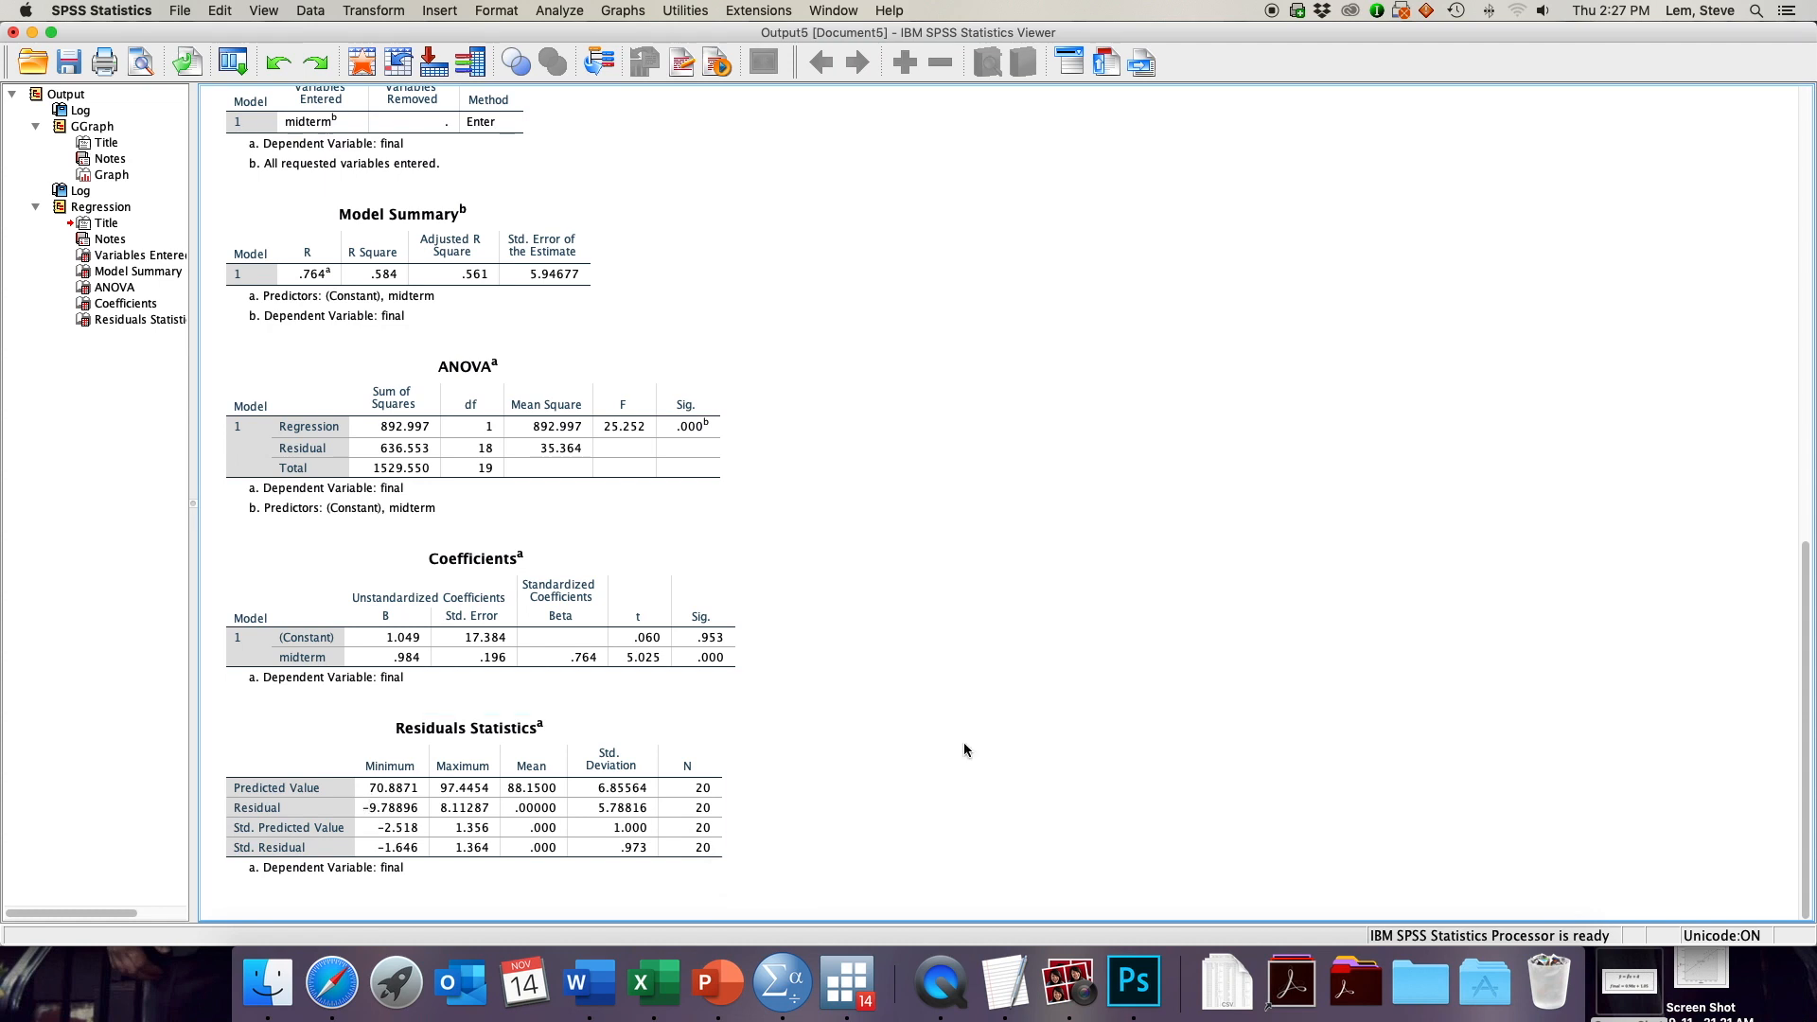
pyautogui.moveTo(884, 710)
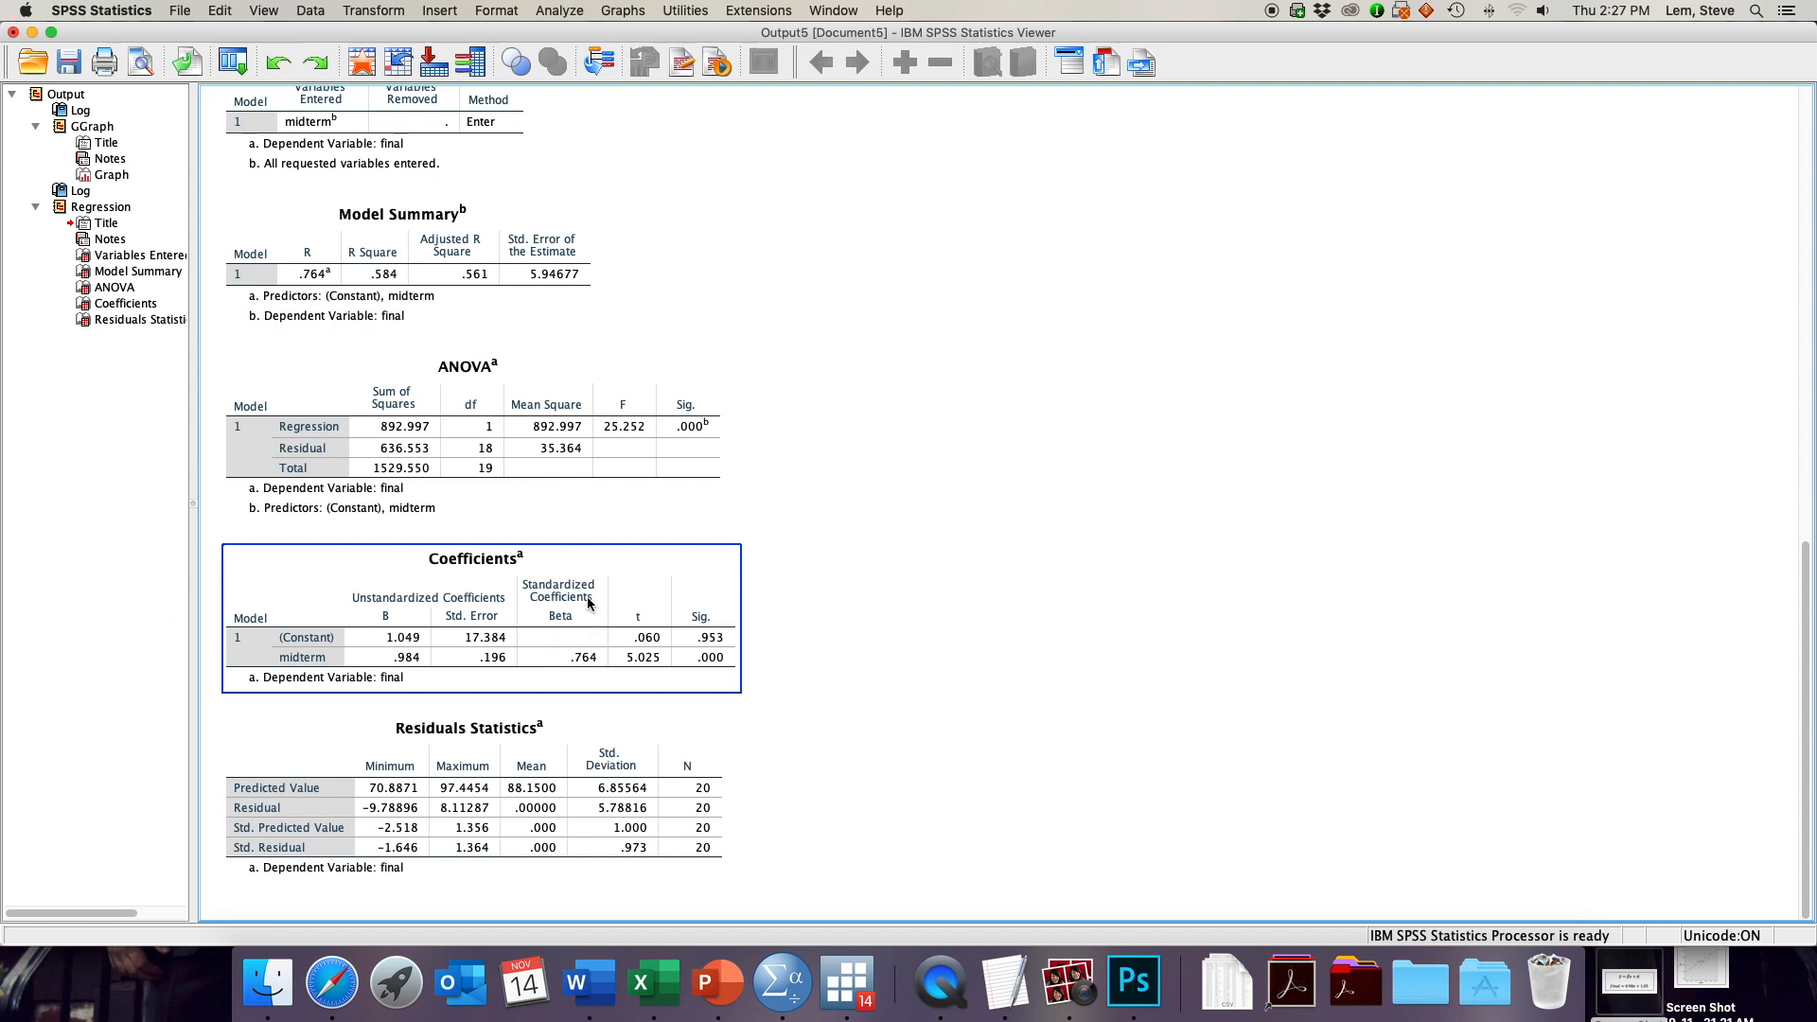
pyautogui.click(970, 680)
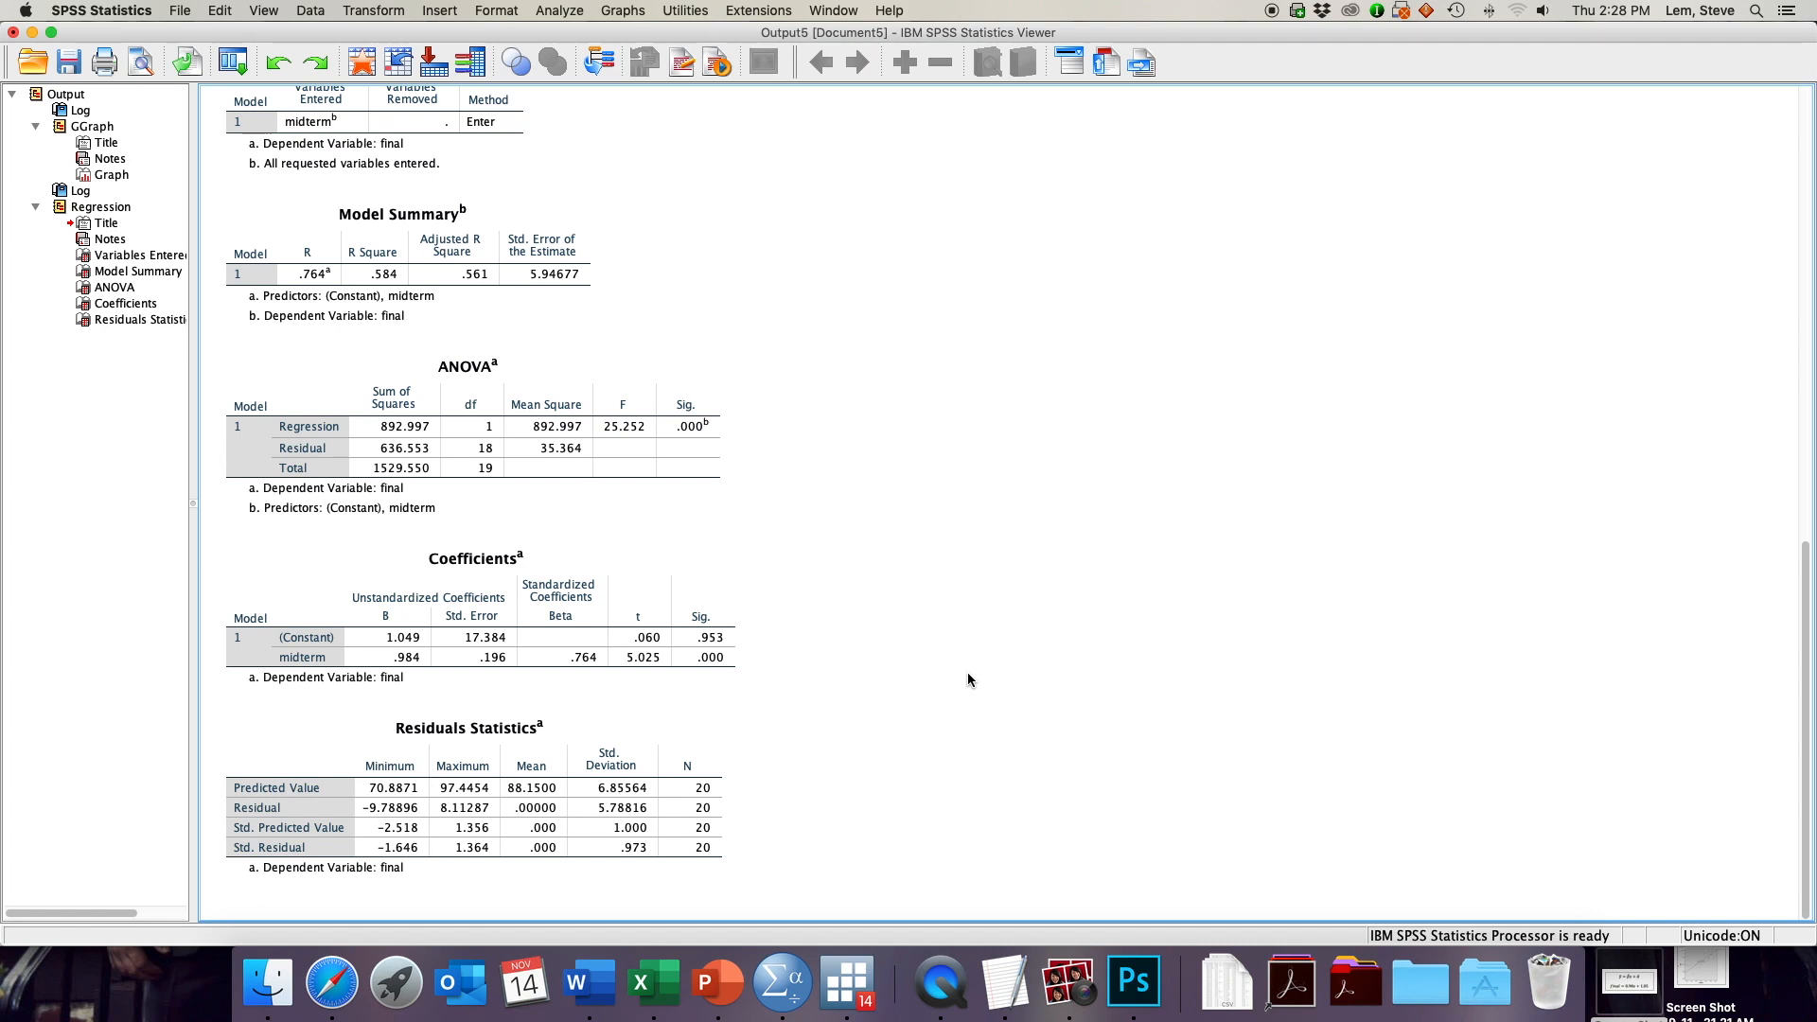
# - Bring the Data Editor (Untitled2 [DataSet1]) forward to show the saved PRE_1 and RES_1 columns
pyautogui.click(515, 626)
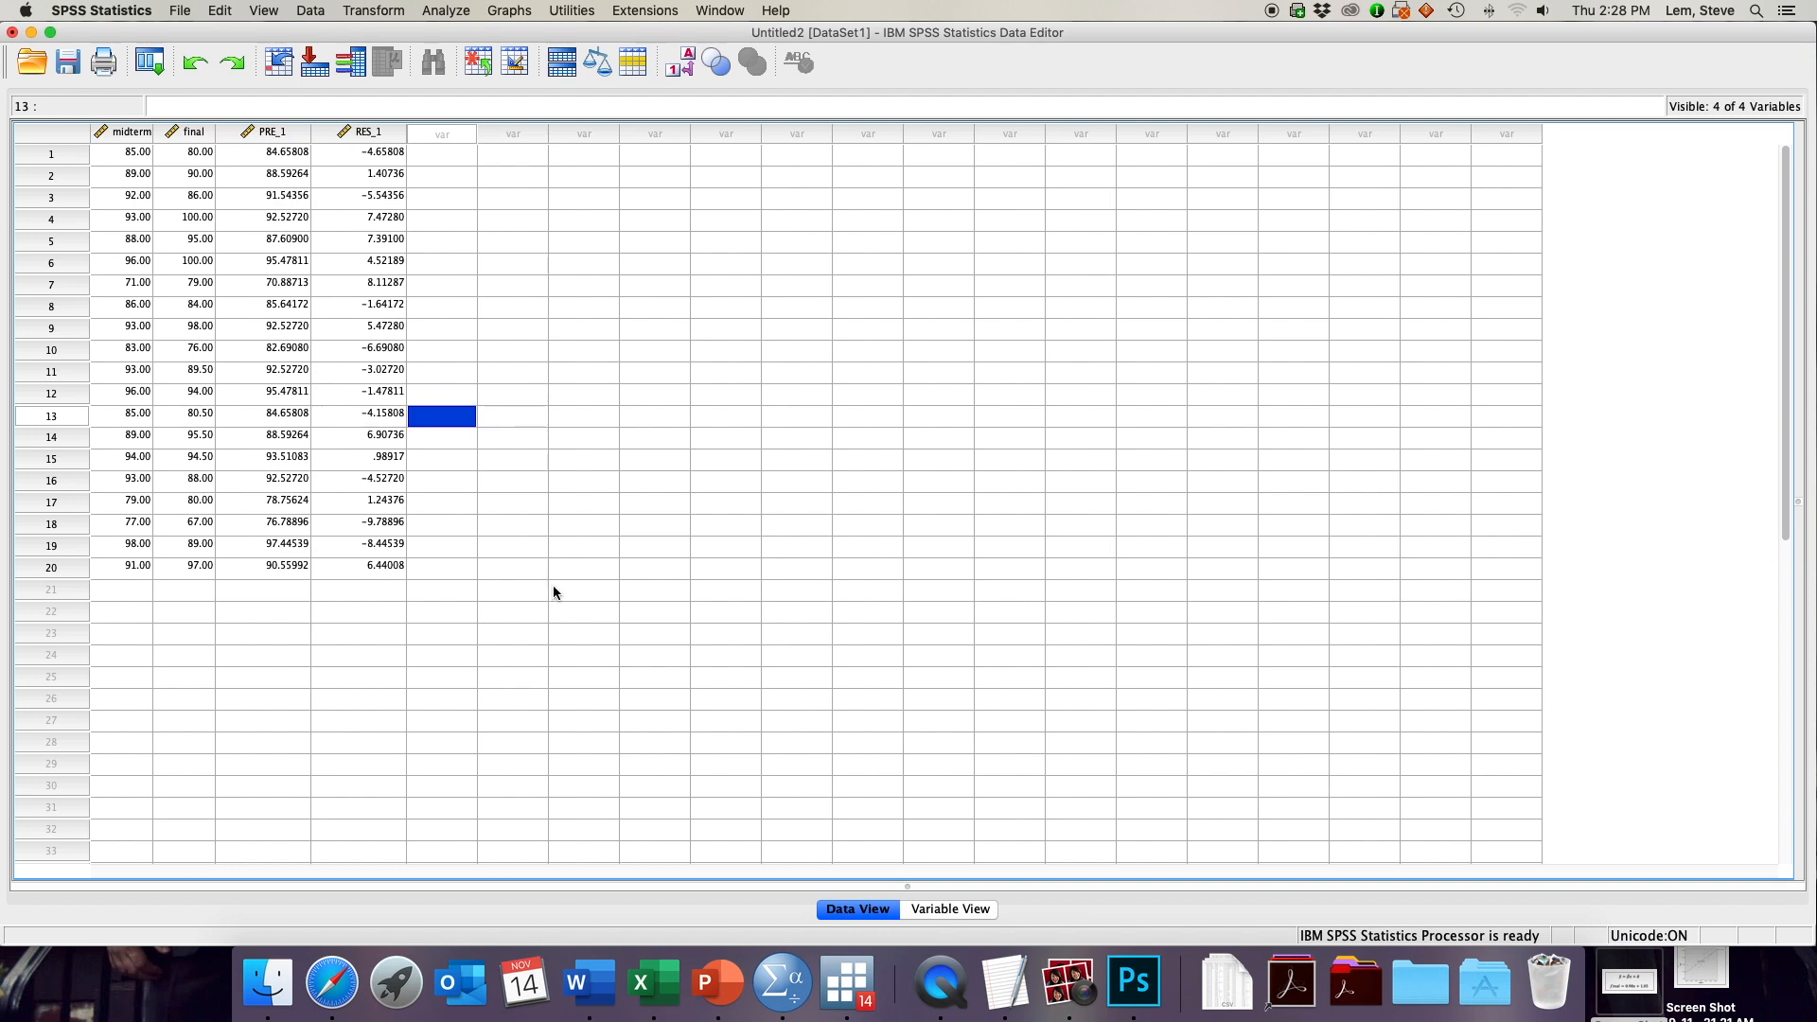
pyautogui.click(261, 655)
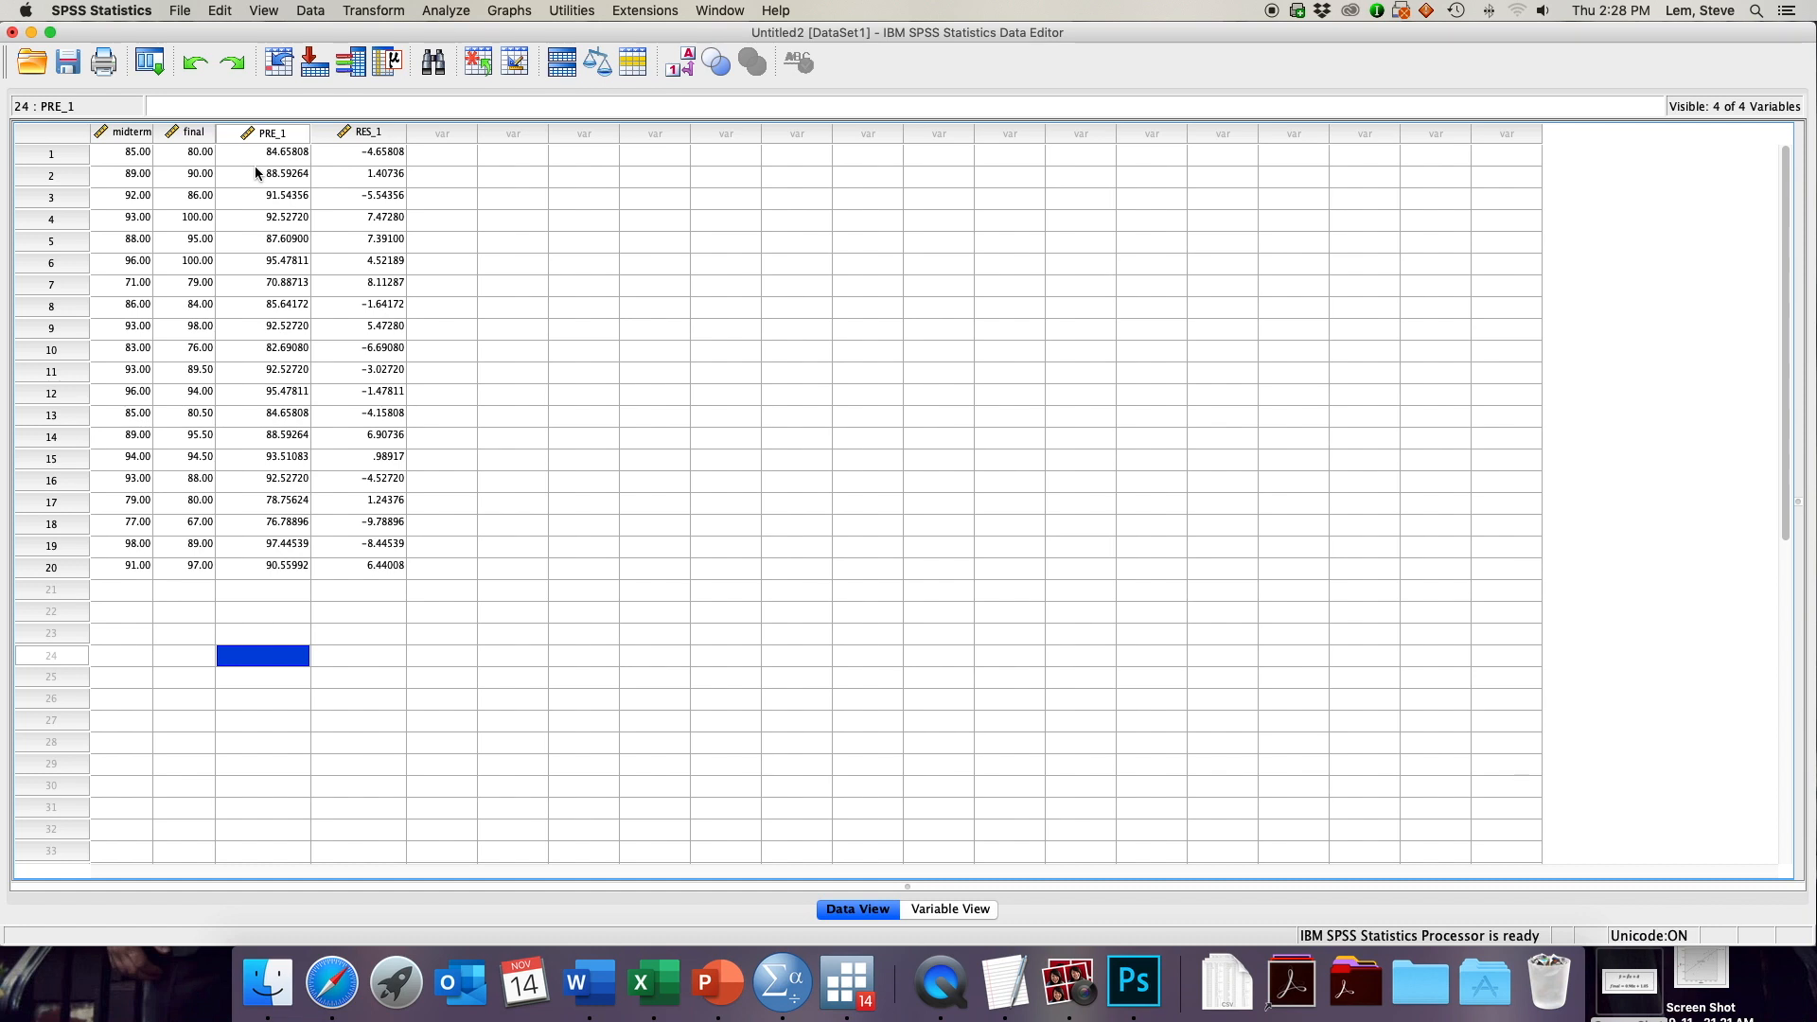
pyautogui.moveTo(282, 144)
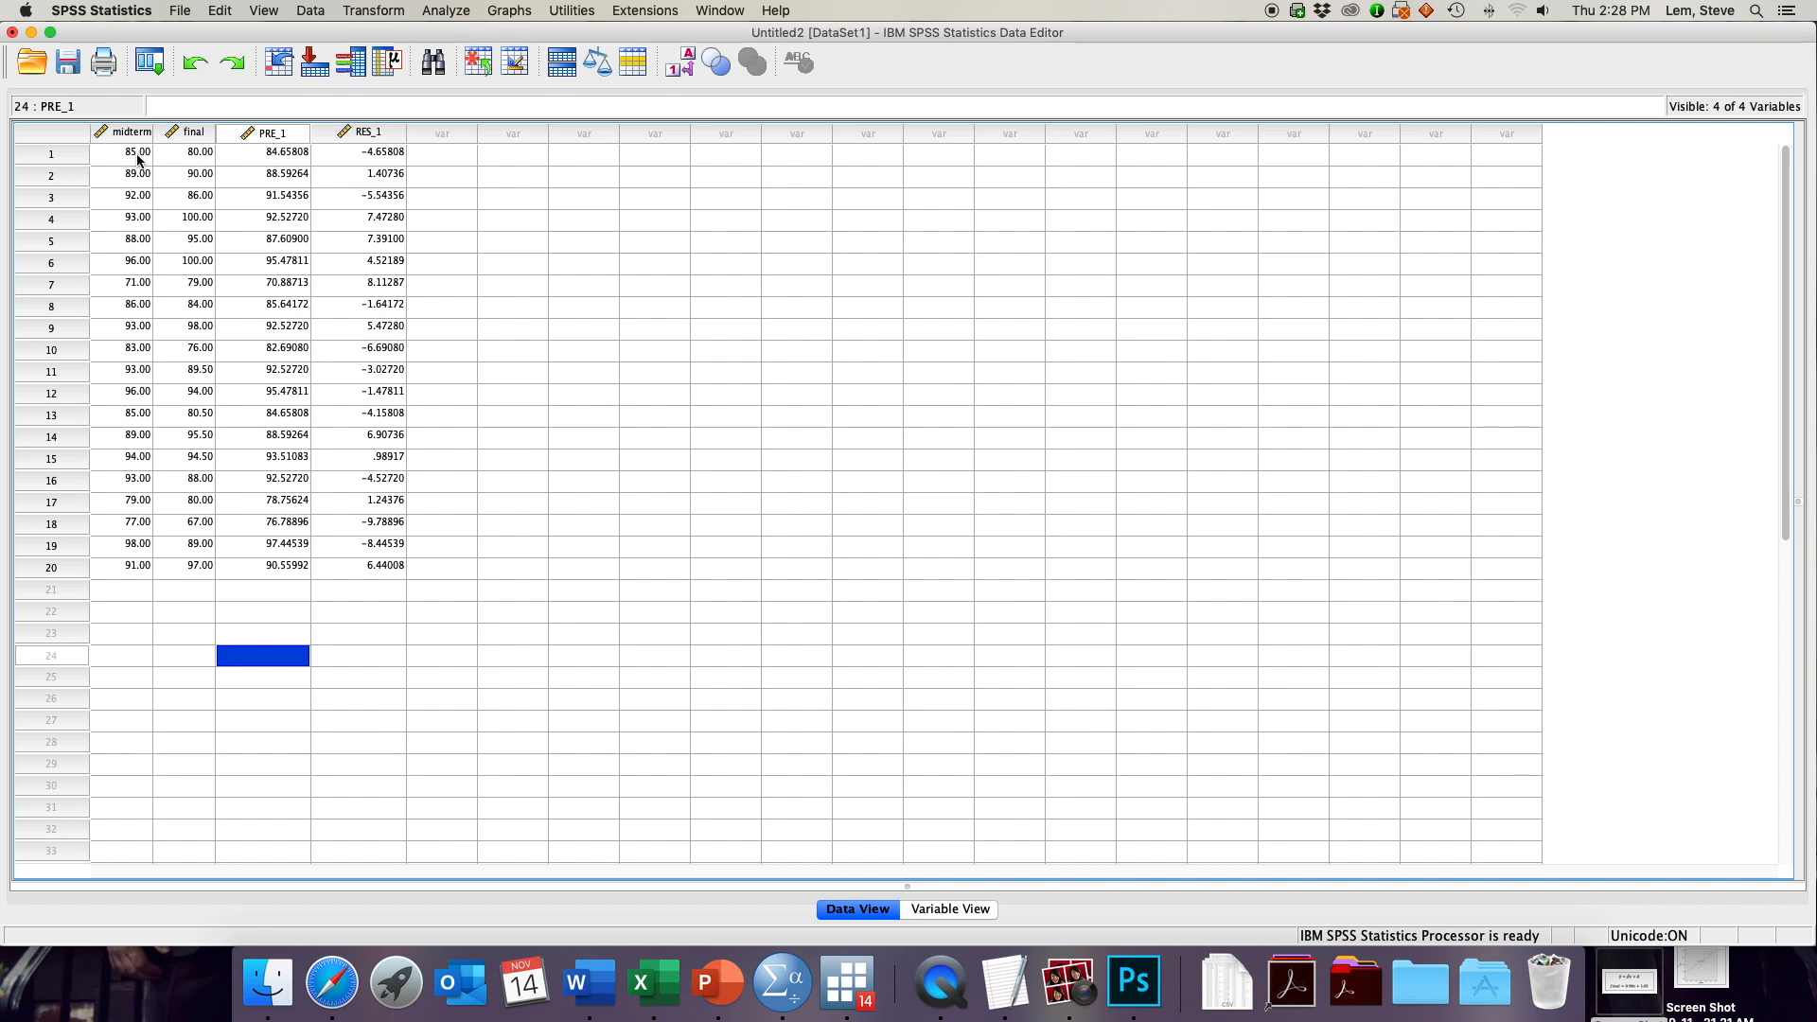
pyautogui.click(137, 152)
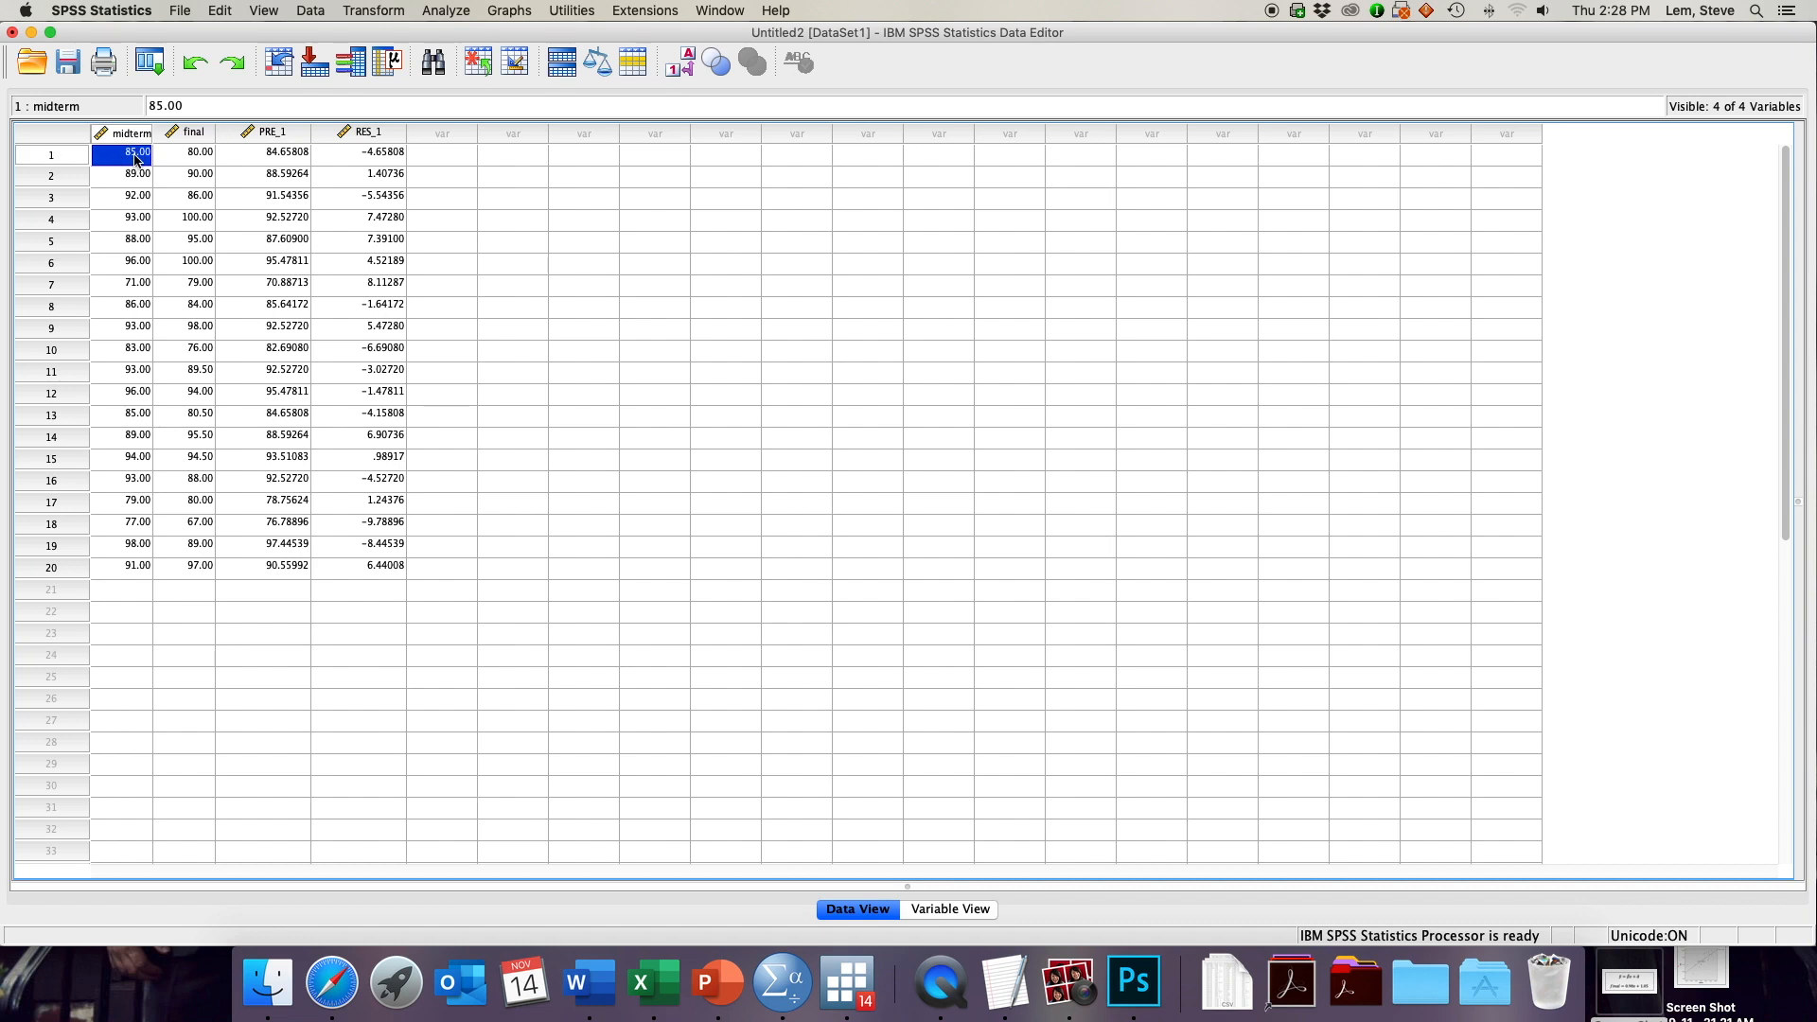
pyautogui.click(270, 151)
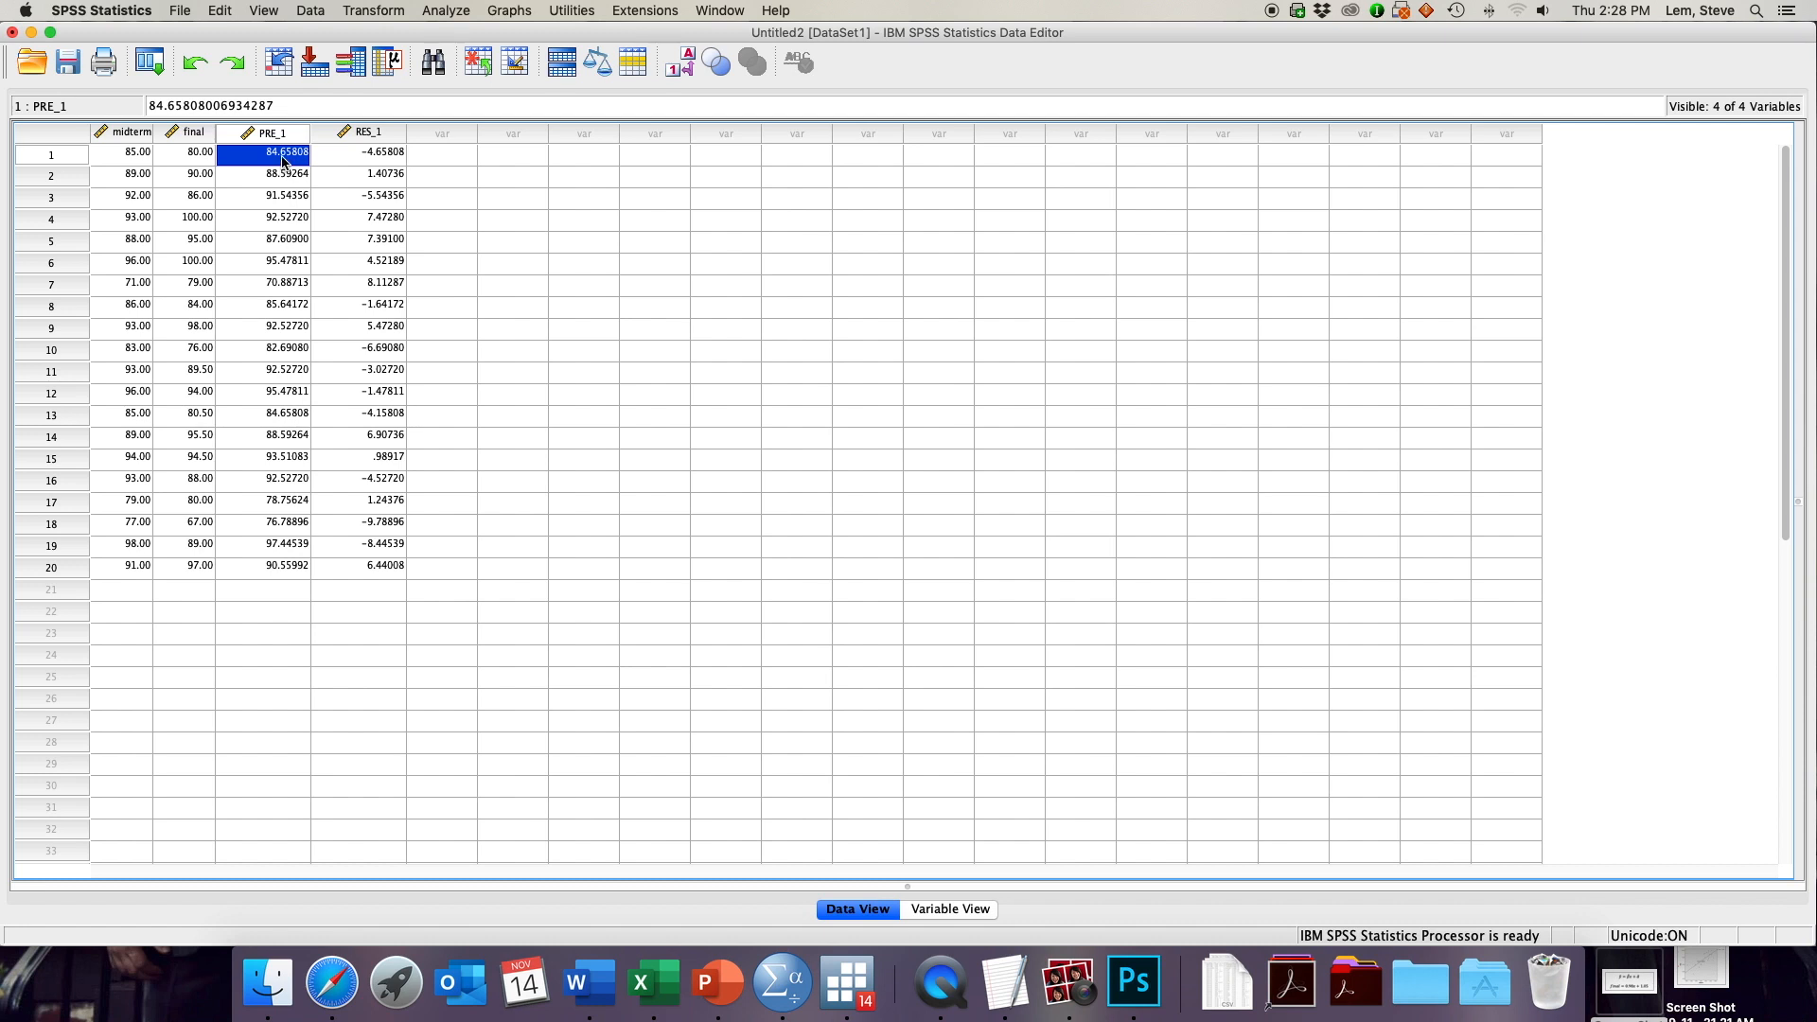
pyautogui.click(368, 151)
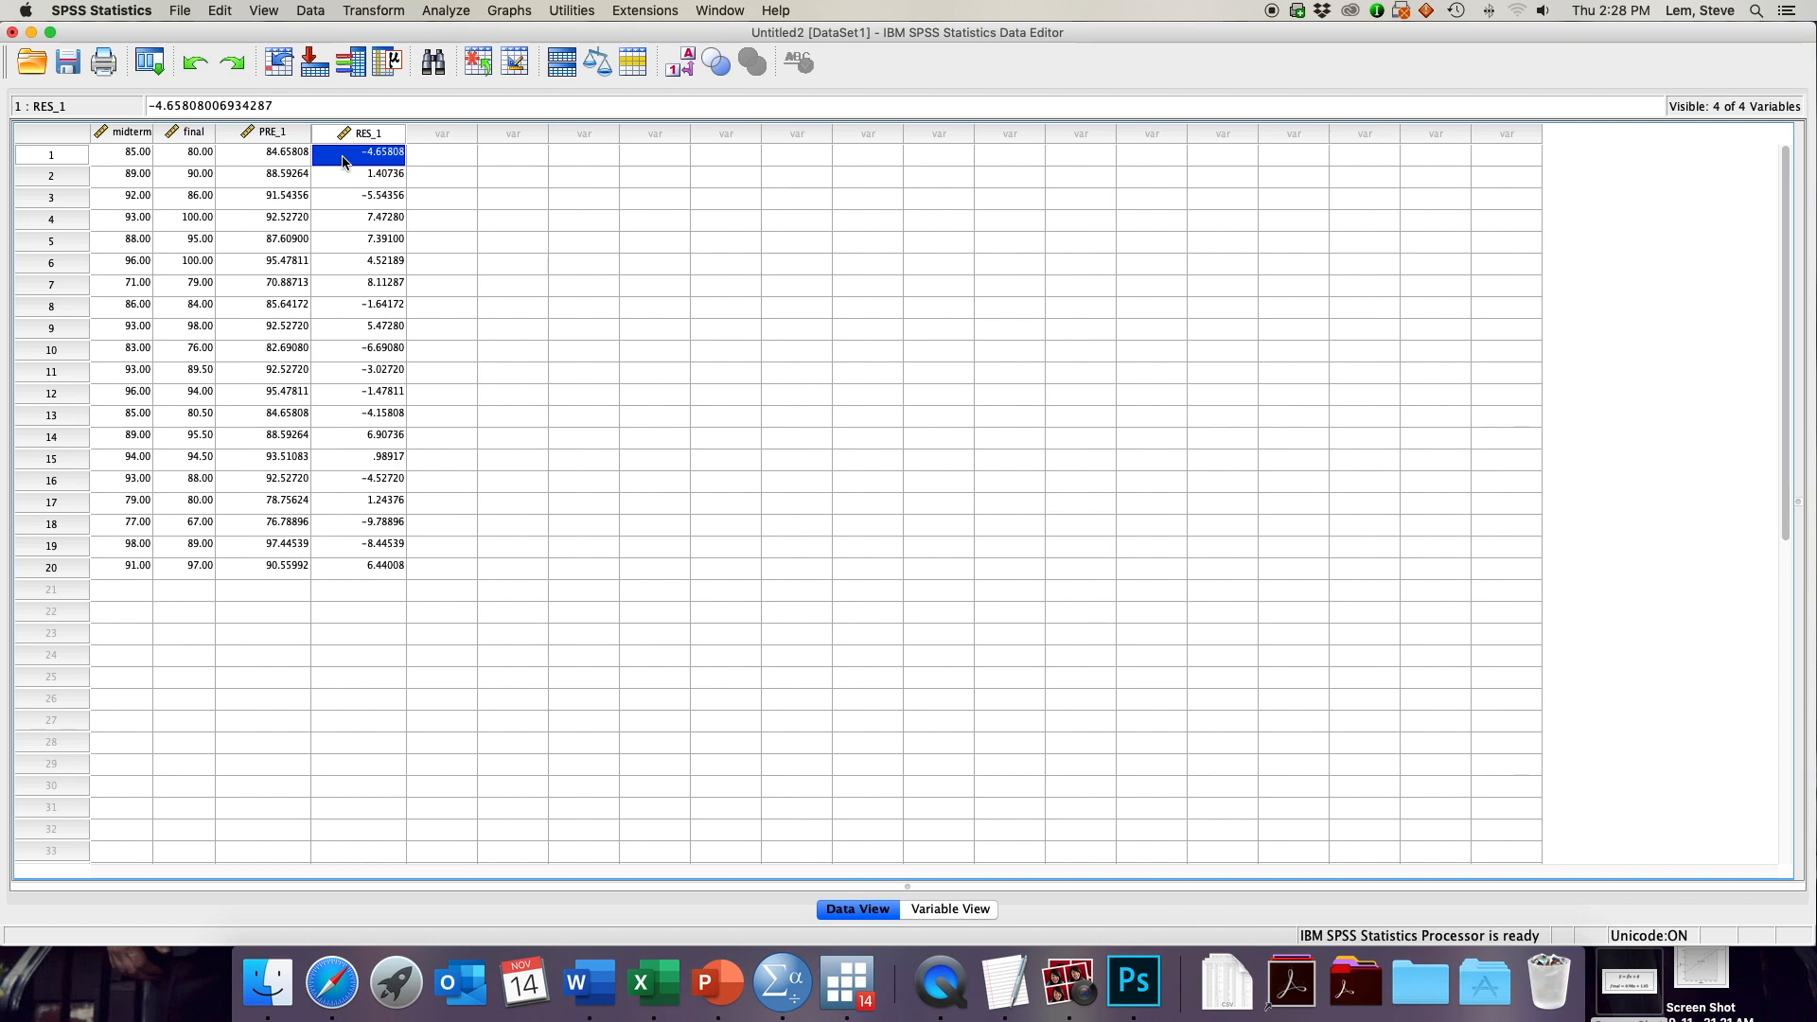
pyautogui.moveTo(174, 159)
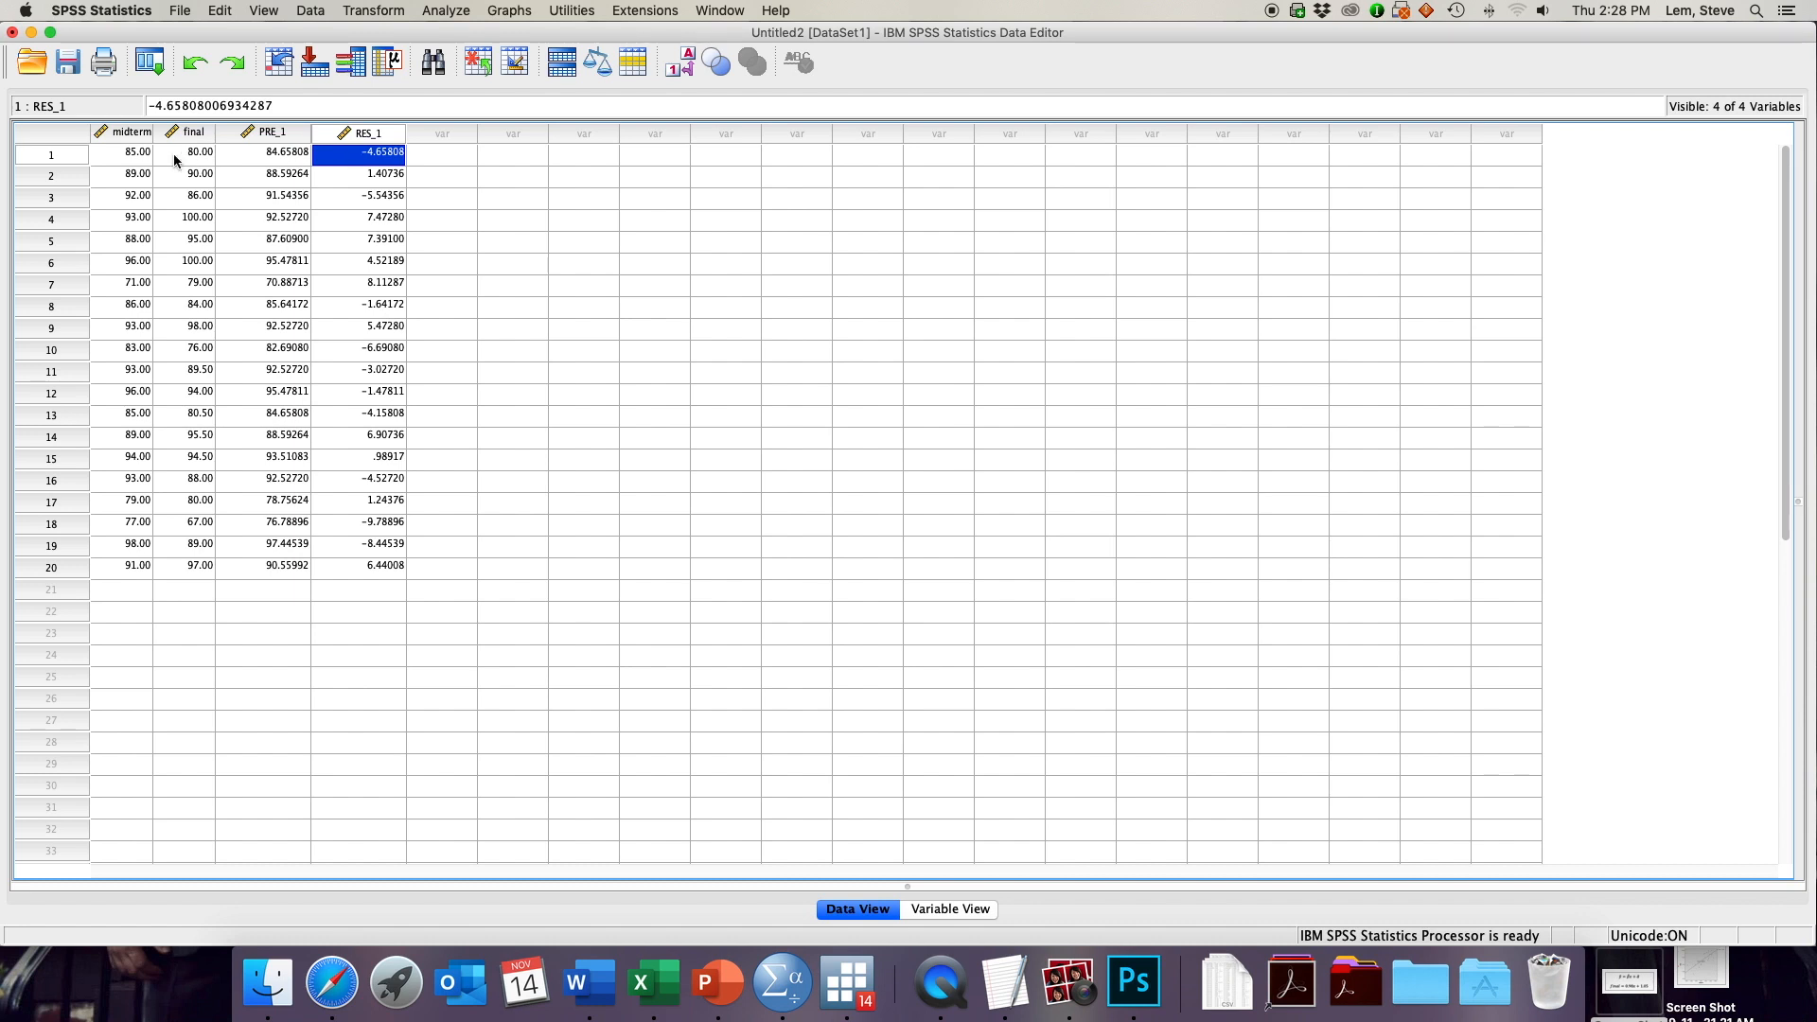
pyautogui.click(195, 151)
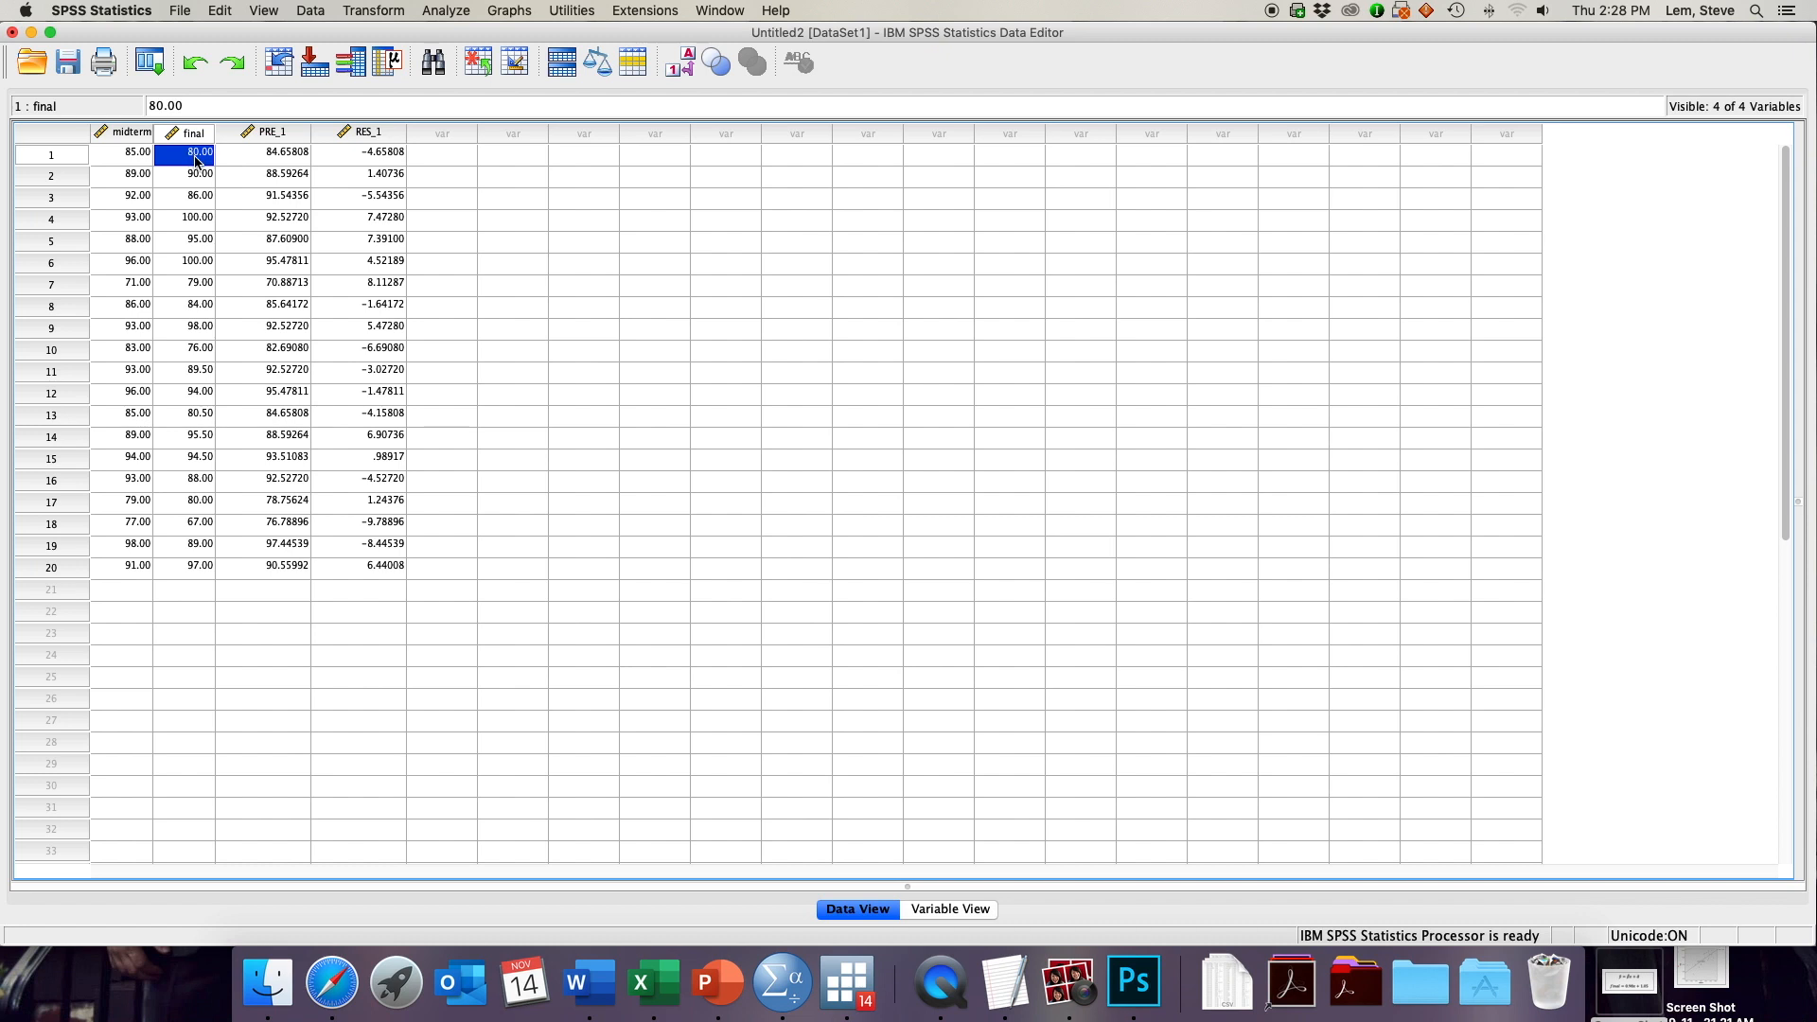
pyautogui.click(270, 152)
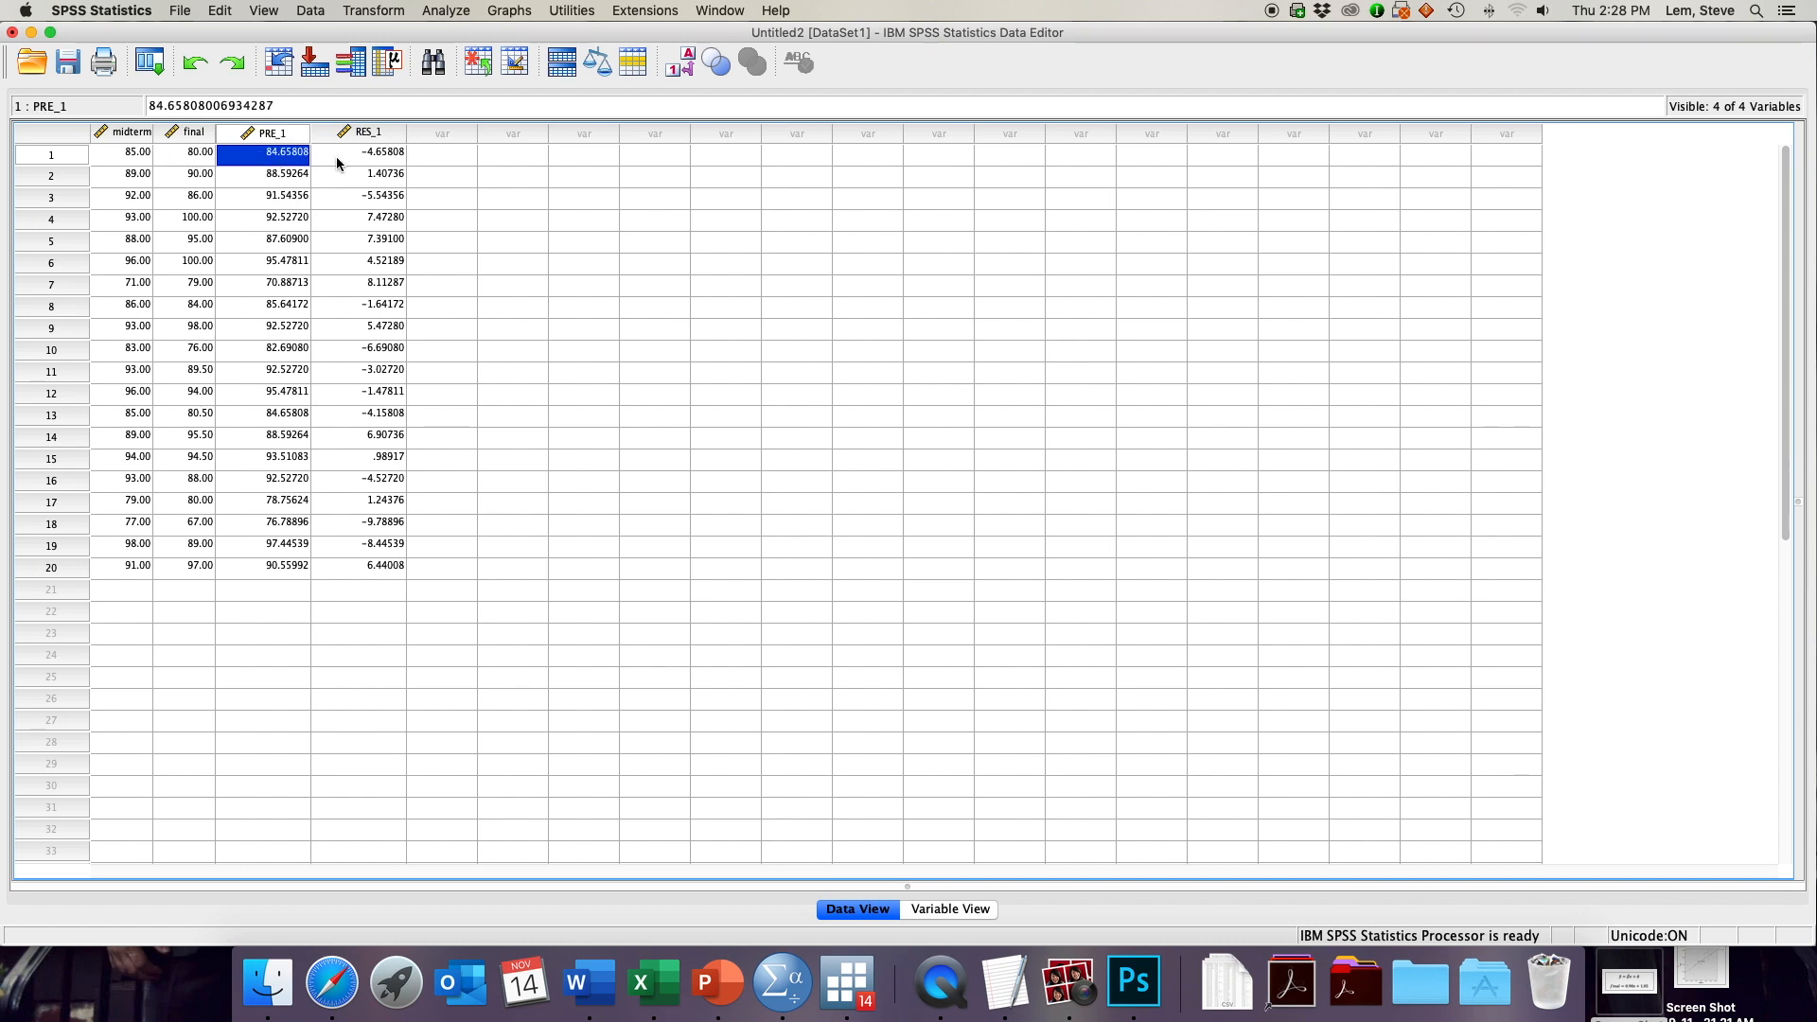
pyautogui.click(371, 152)
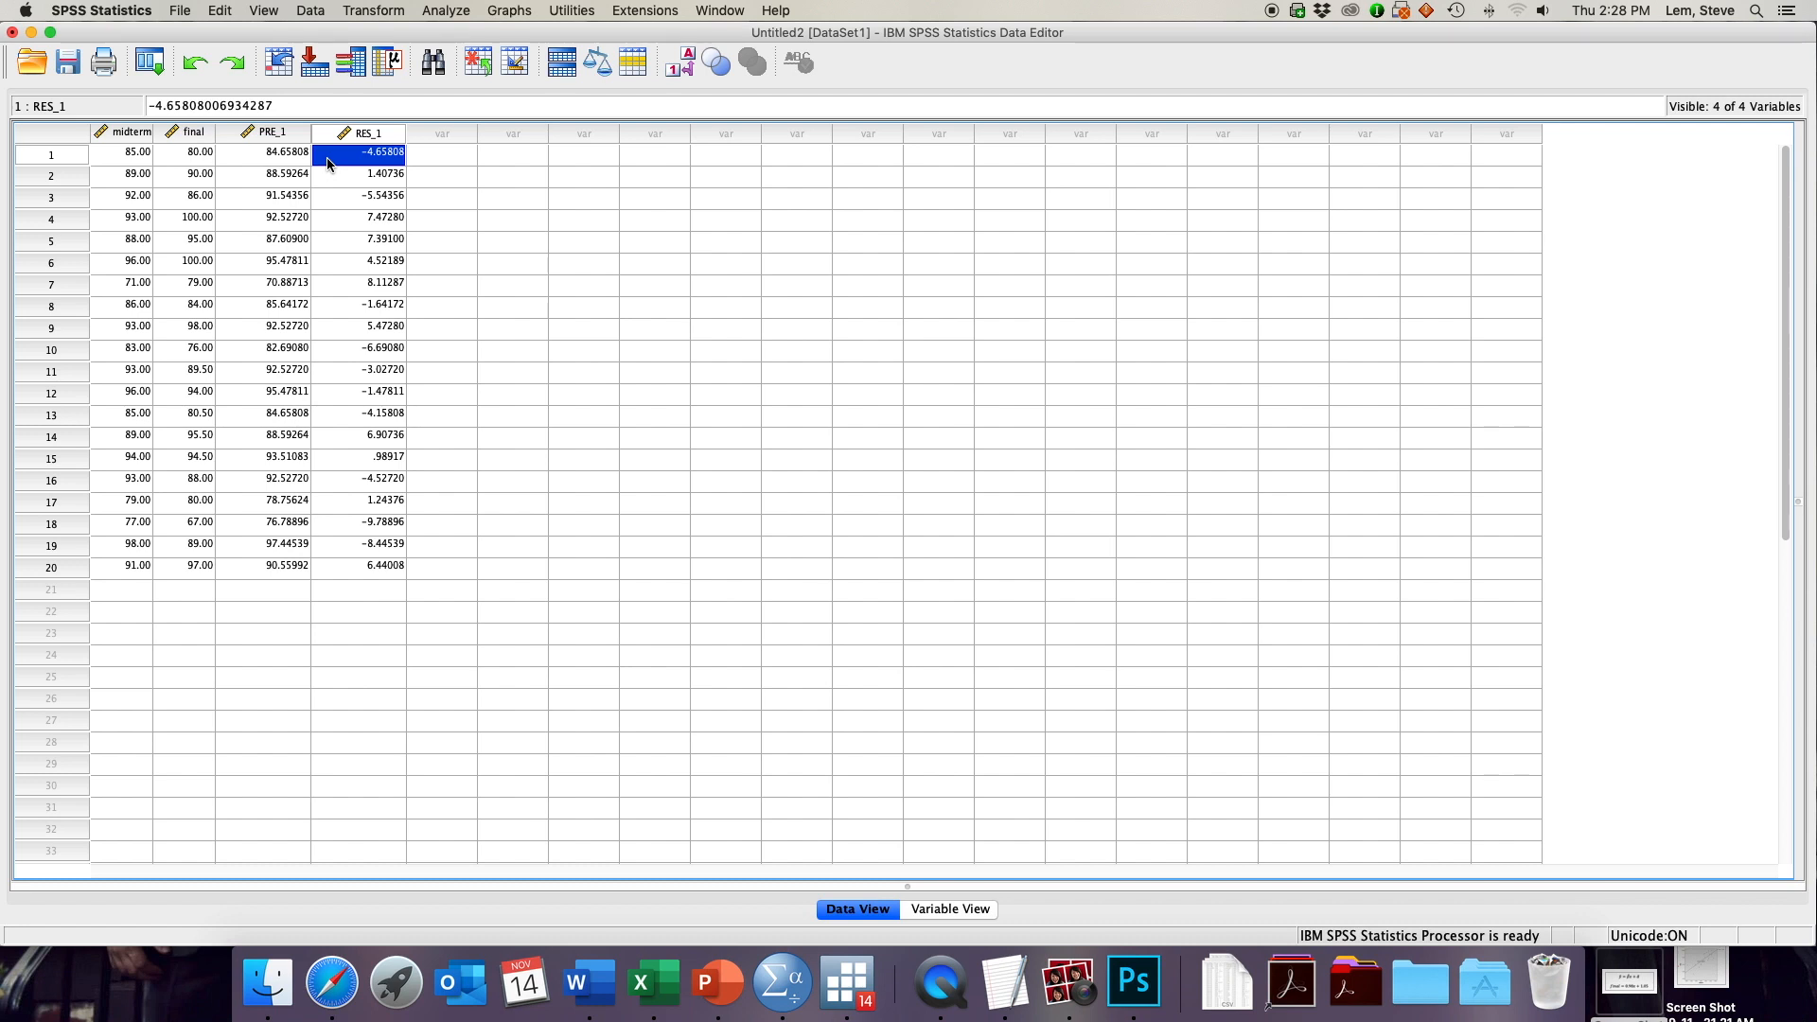
pyautogui.click(136, 174)
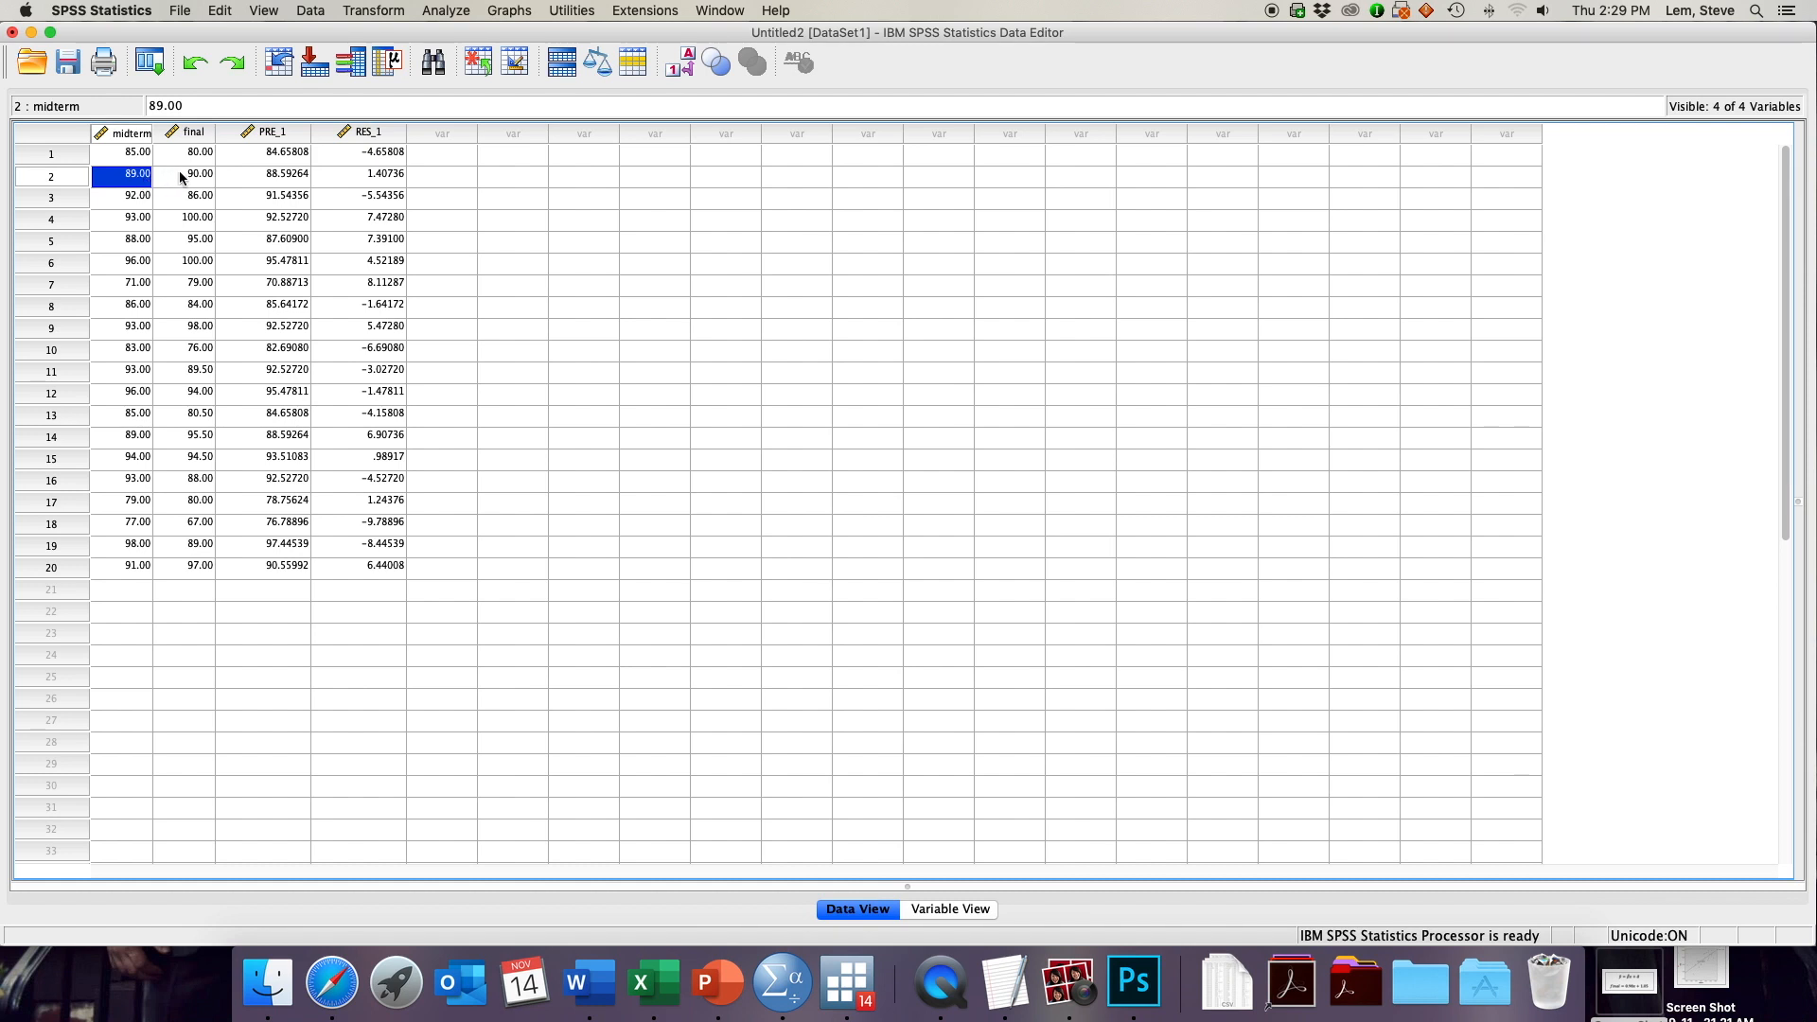
pyautogui.click(197, 174)
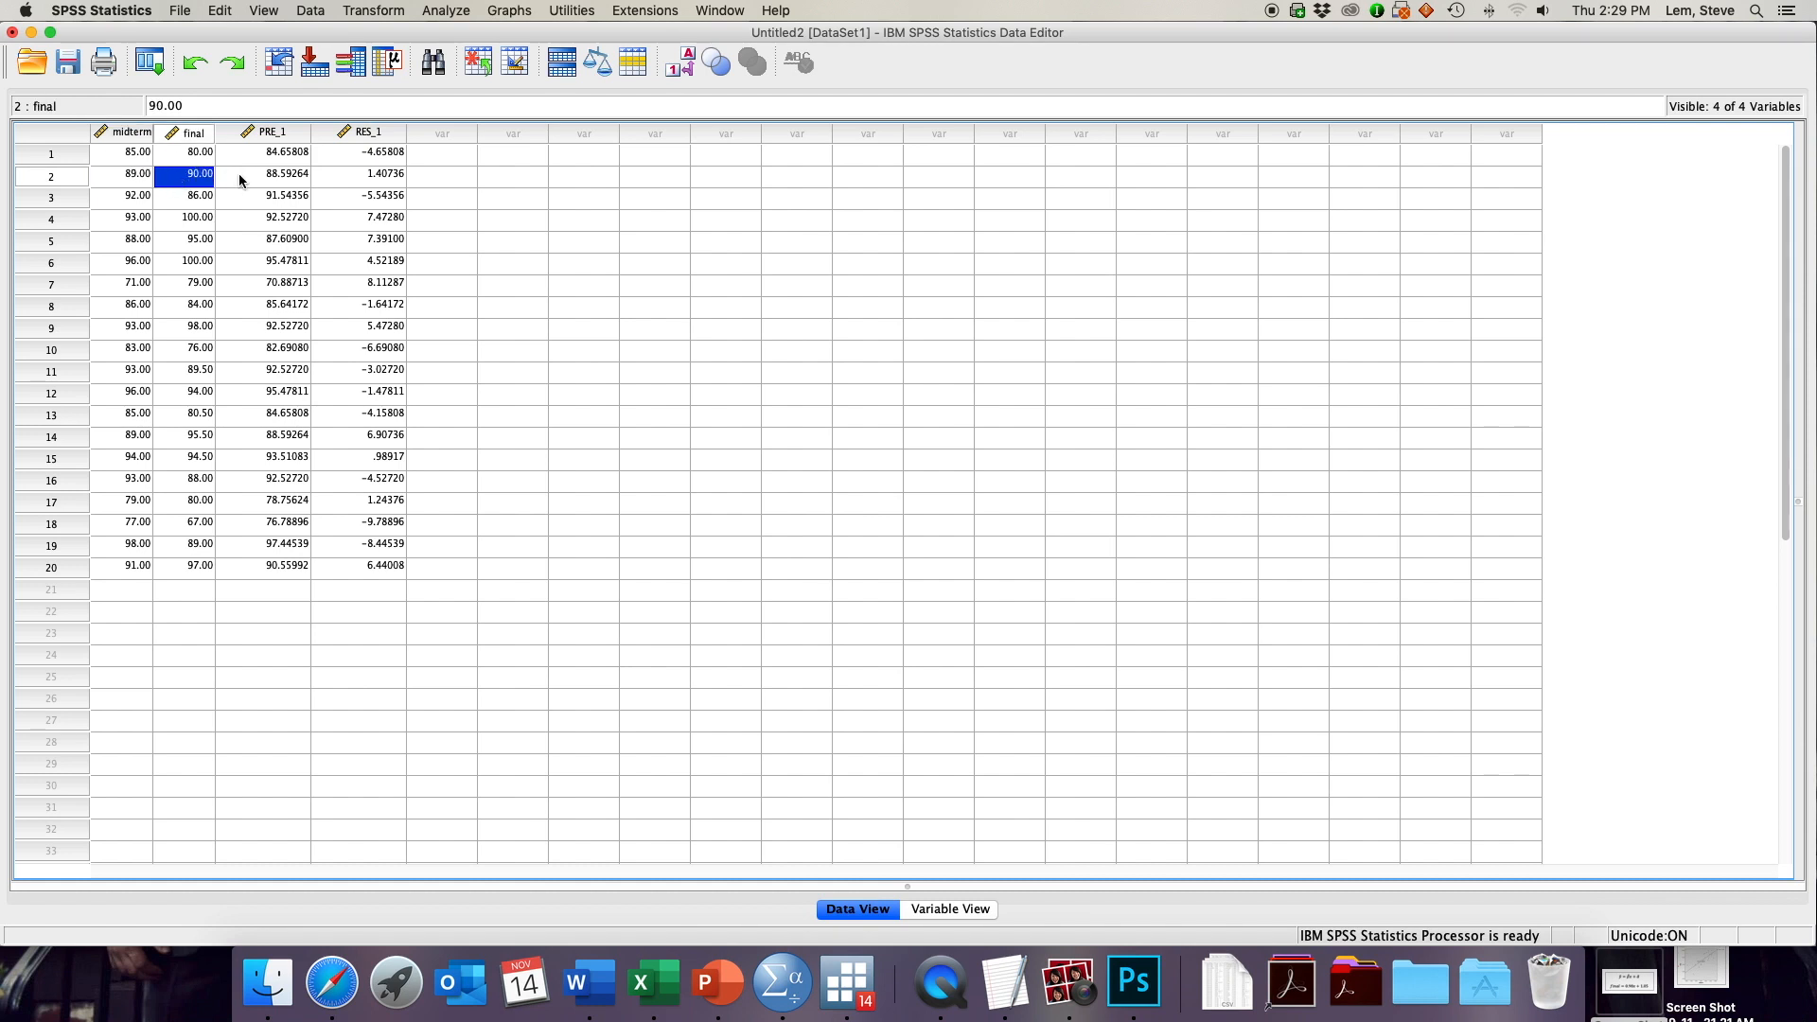
pyautogui.click(273, 174)
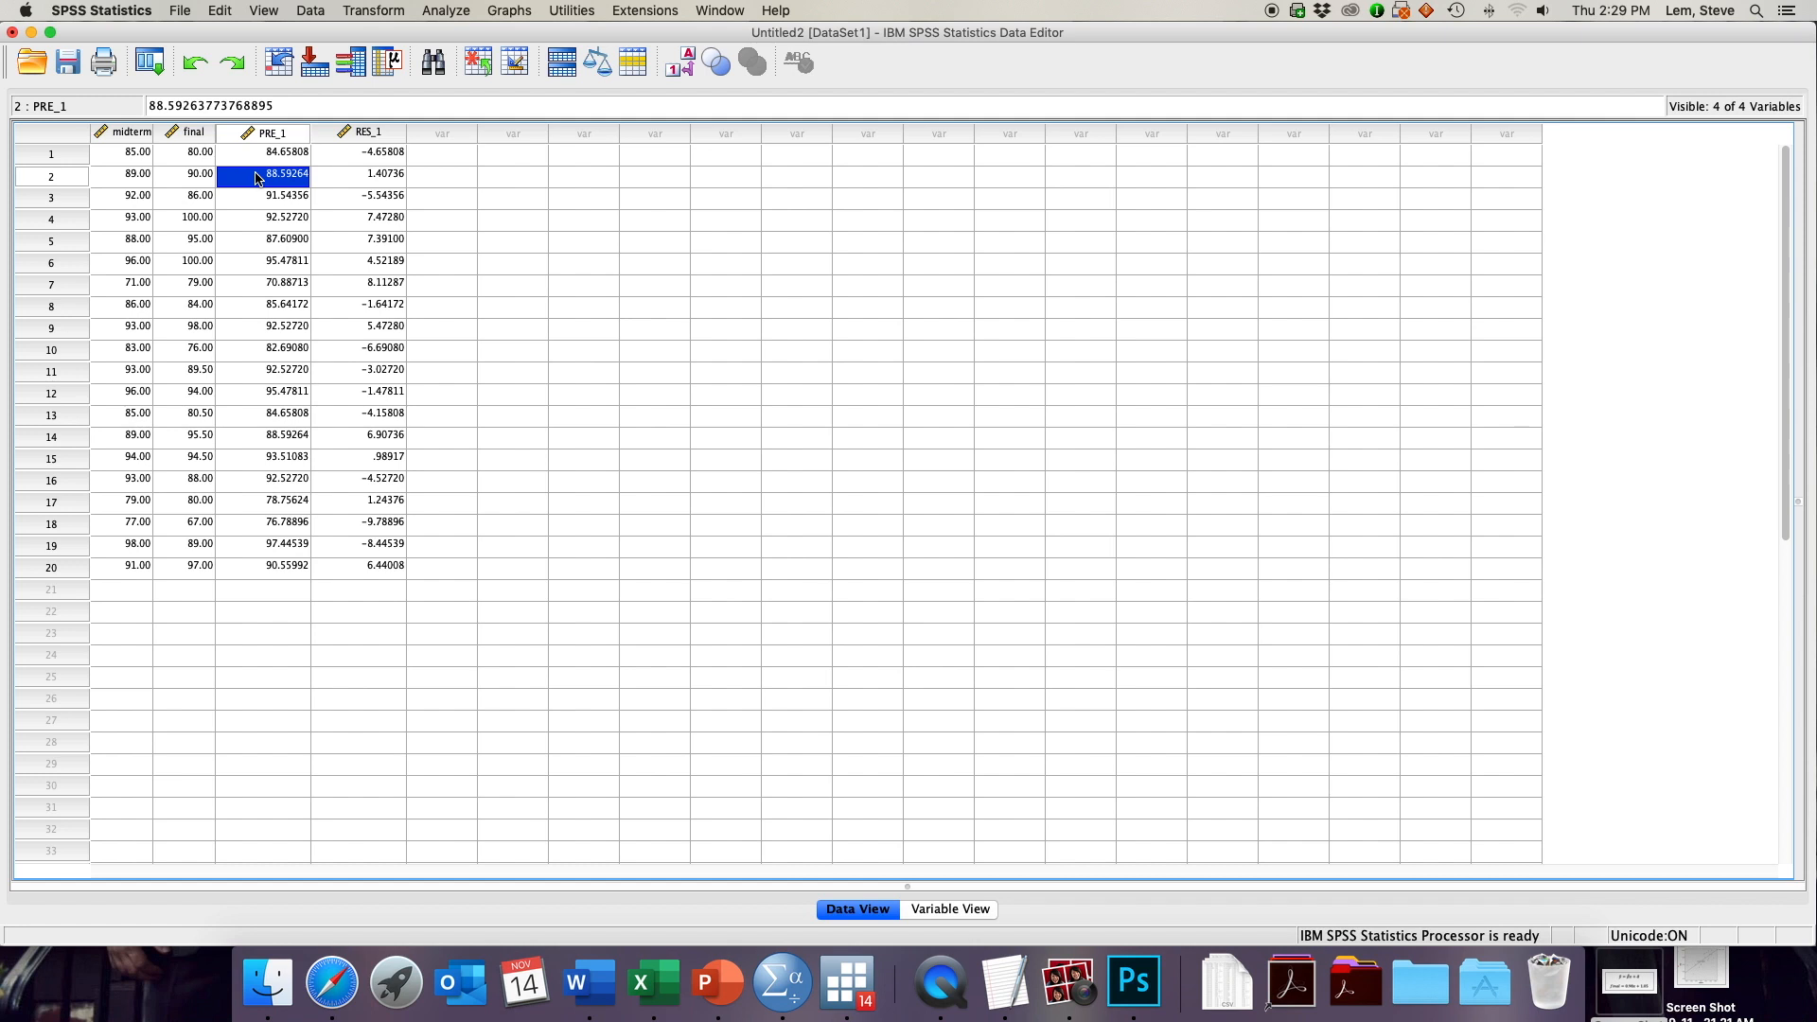
pyautogui.click(364, 174)
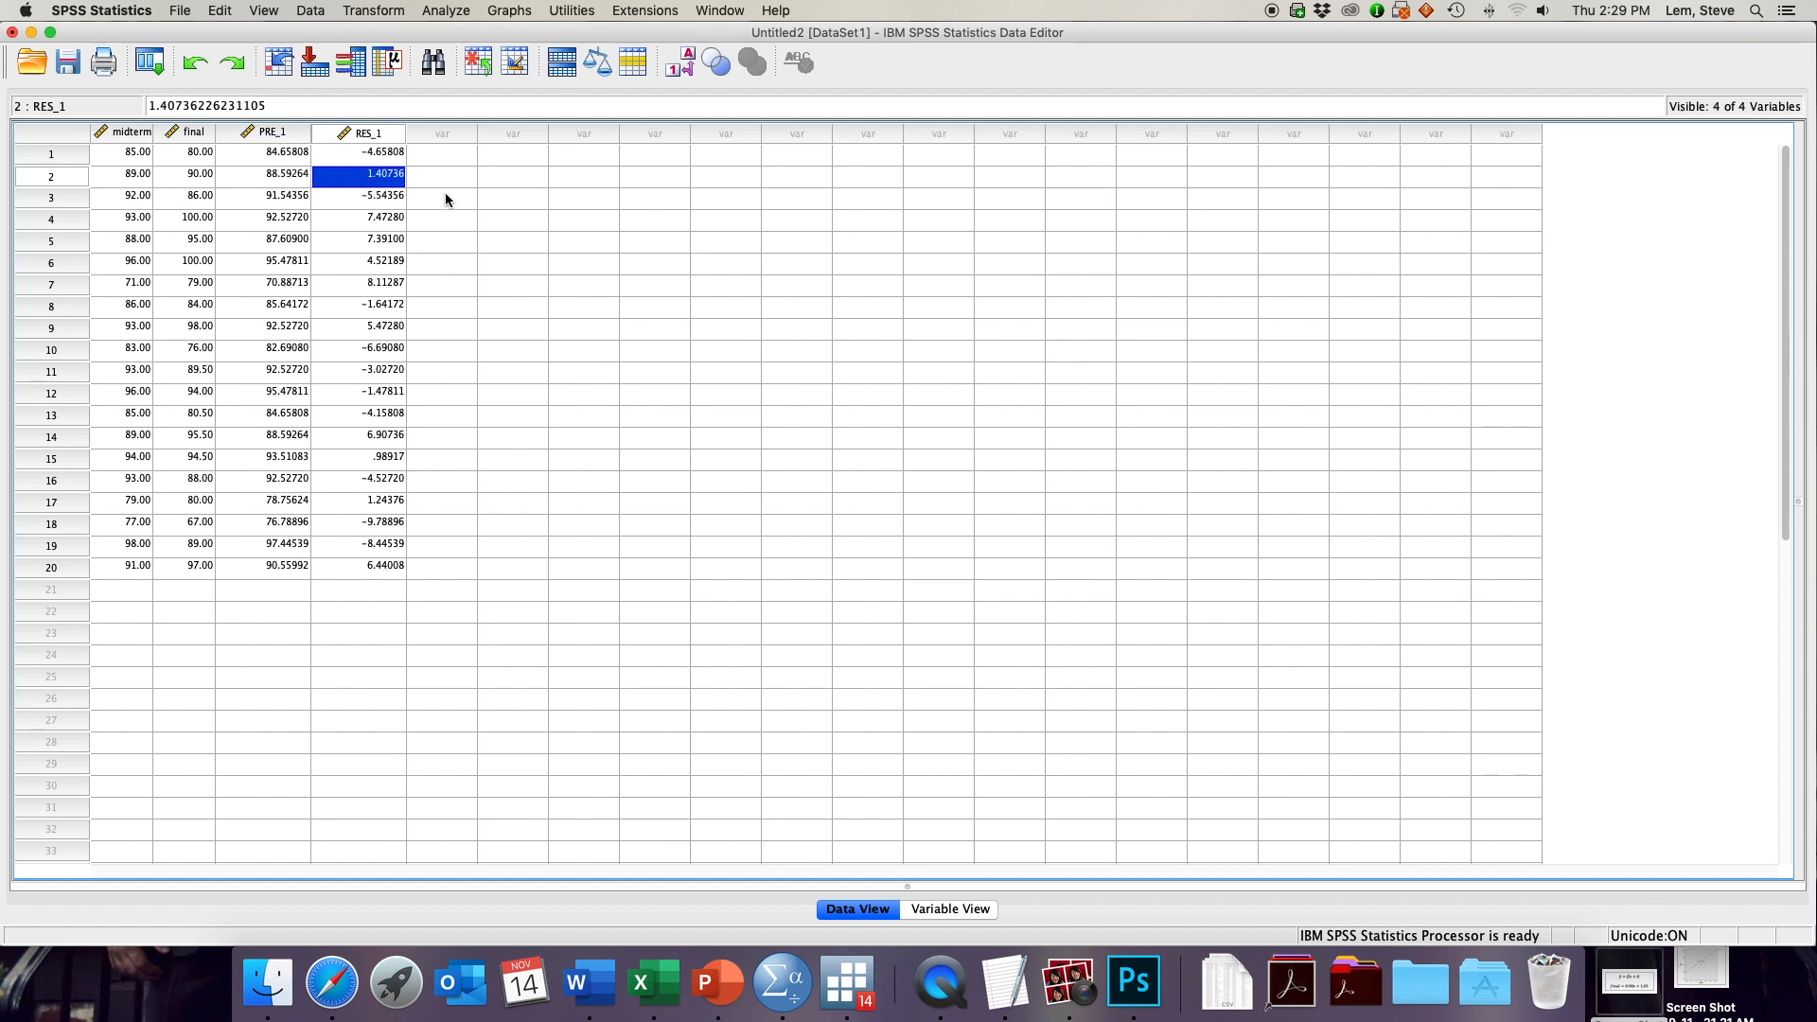
pyautogui.moveTo(125, 205)
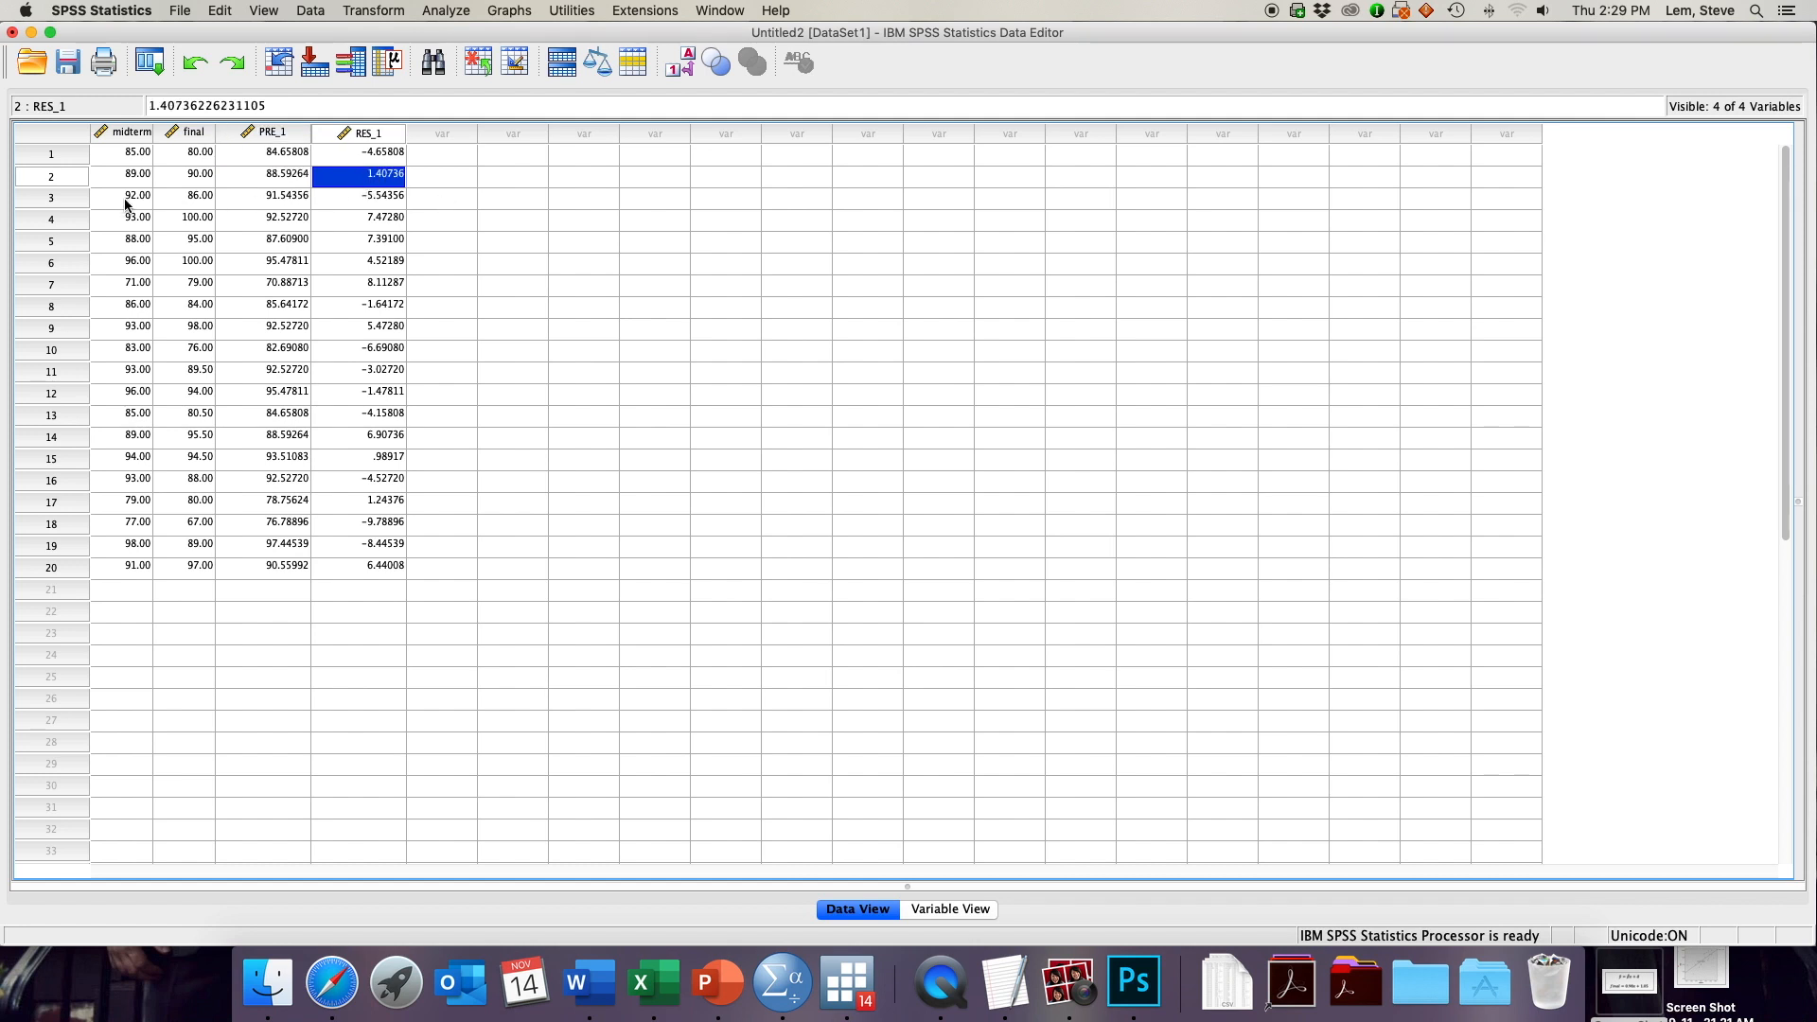
pyautogui.click(129, 195)
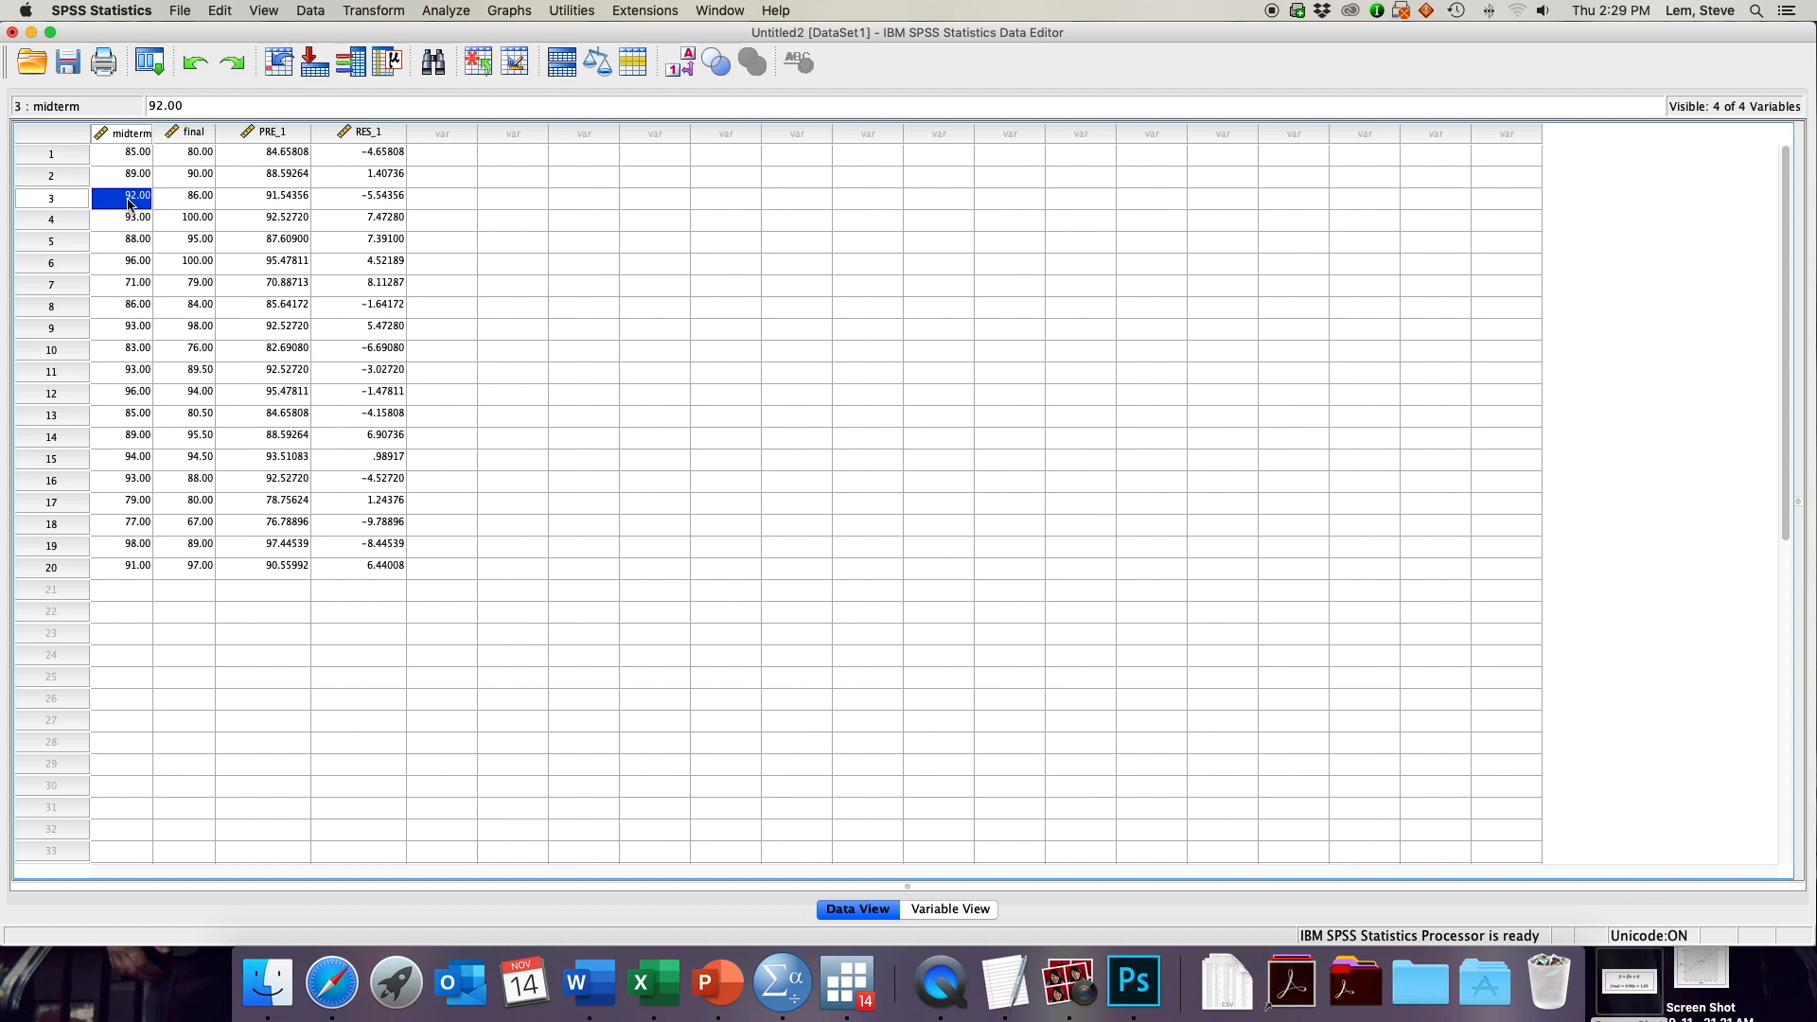
pyautogui.click(195, 195)
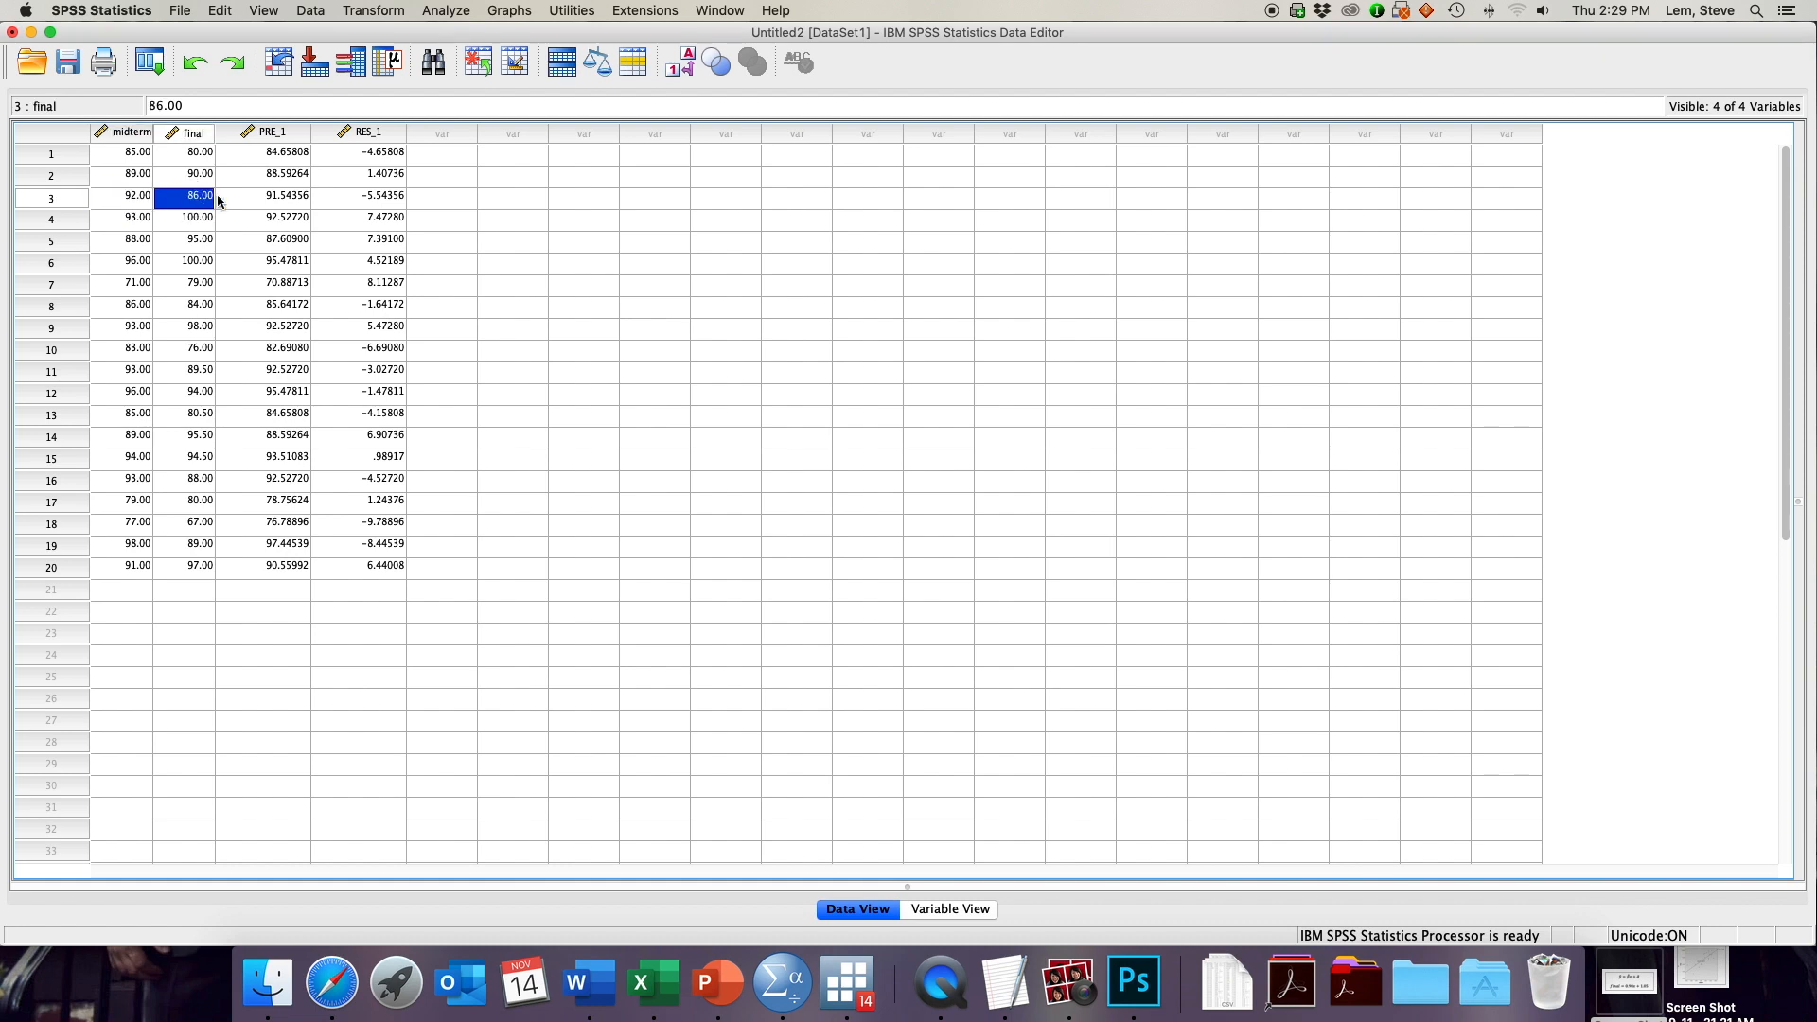
pyautogui.click(272, 195)
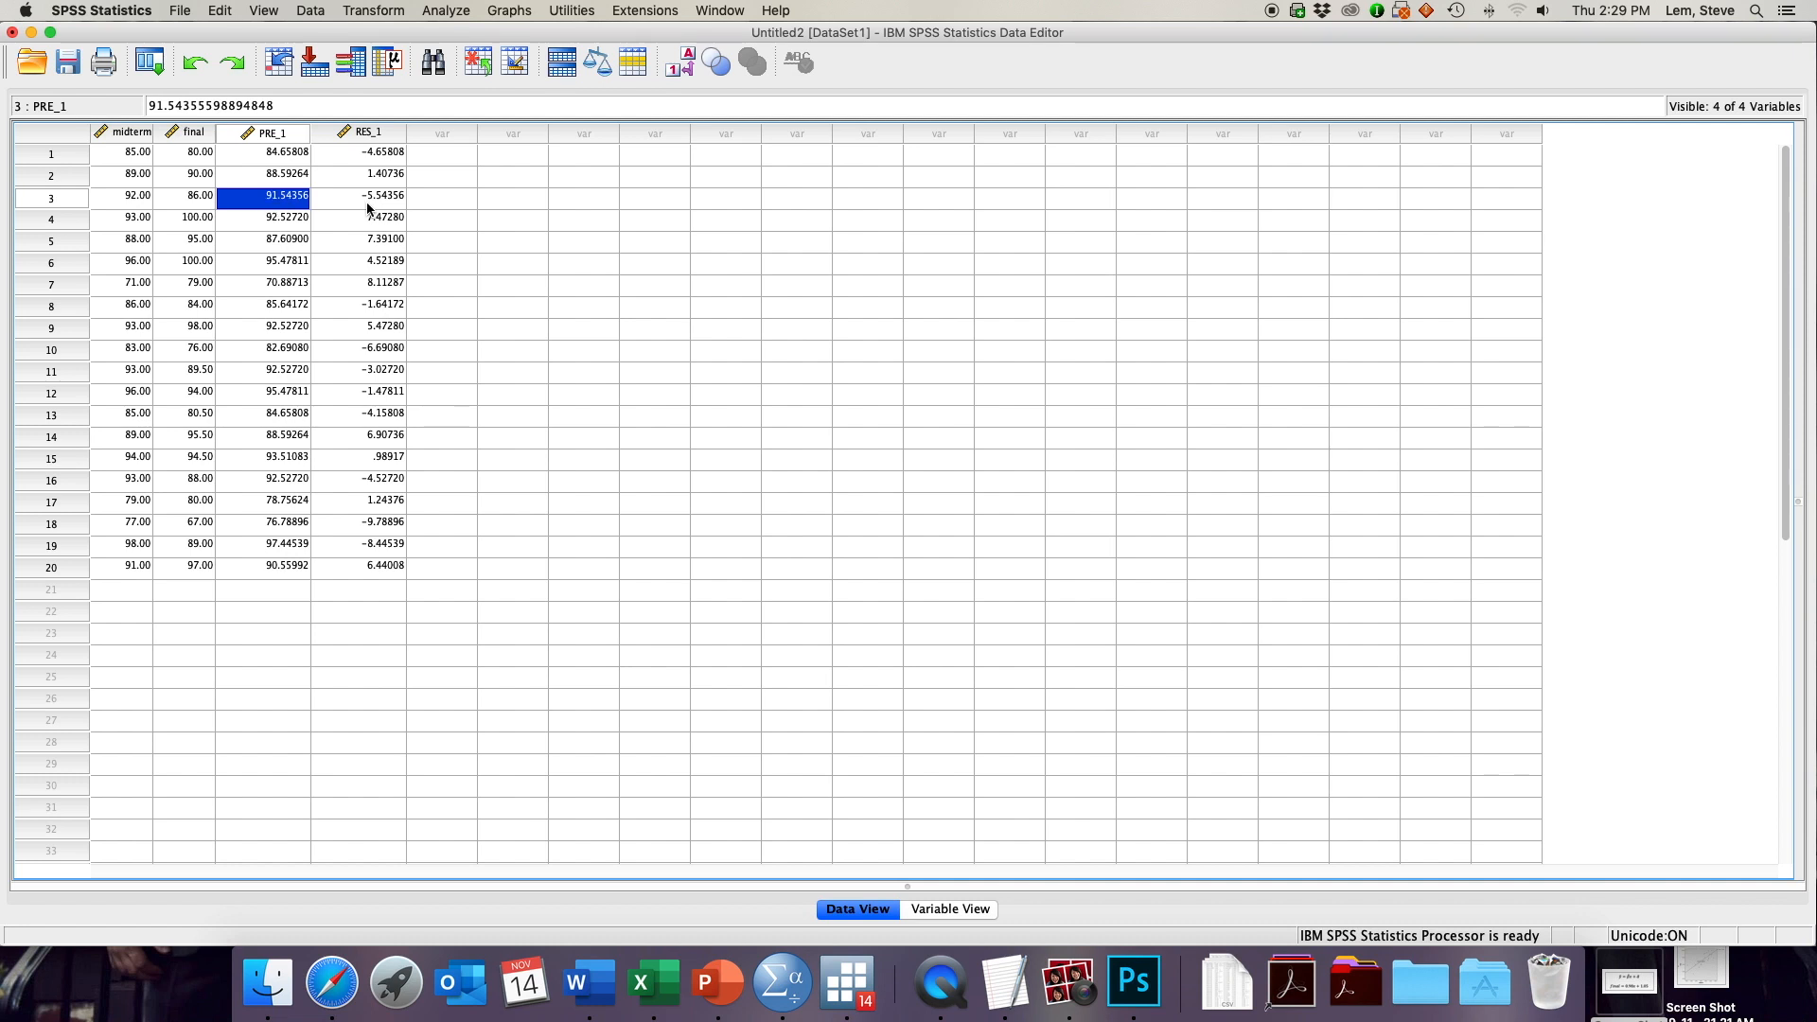
pyautogui.click(369, 195)
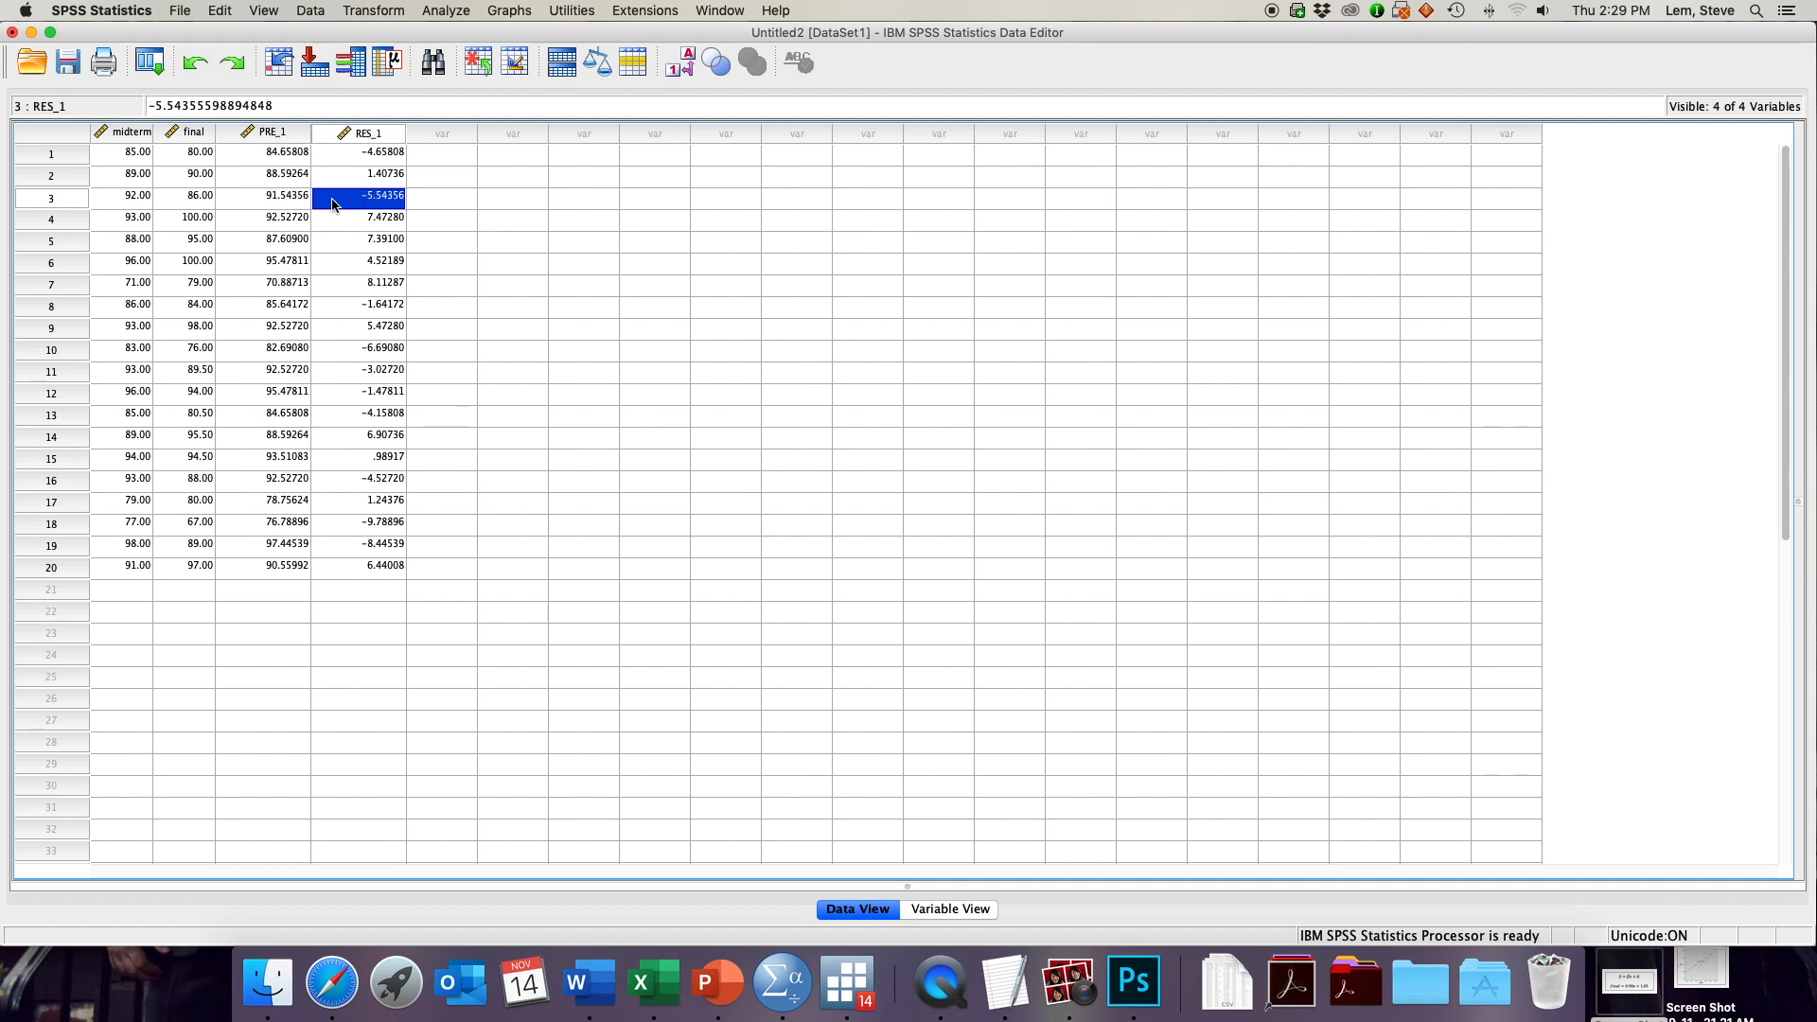
pyautogui.click(197, 195)
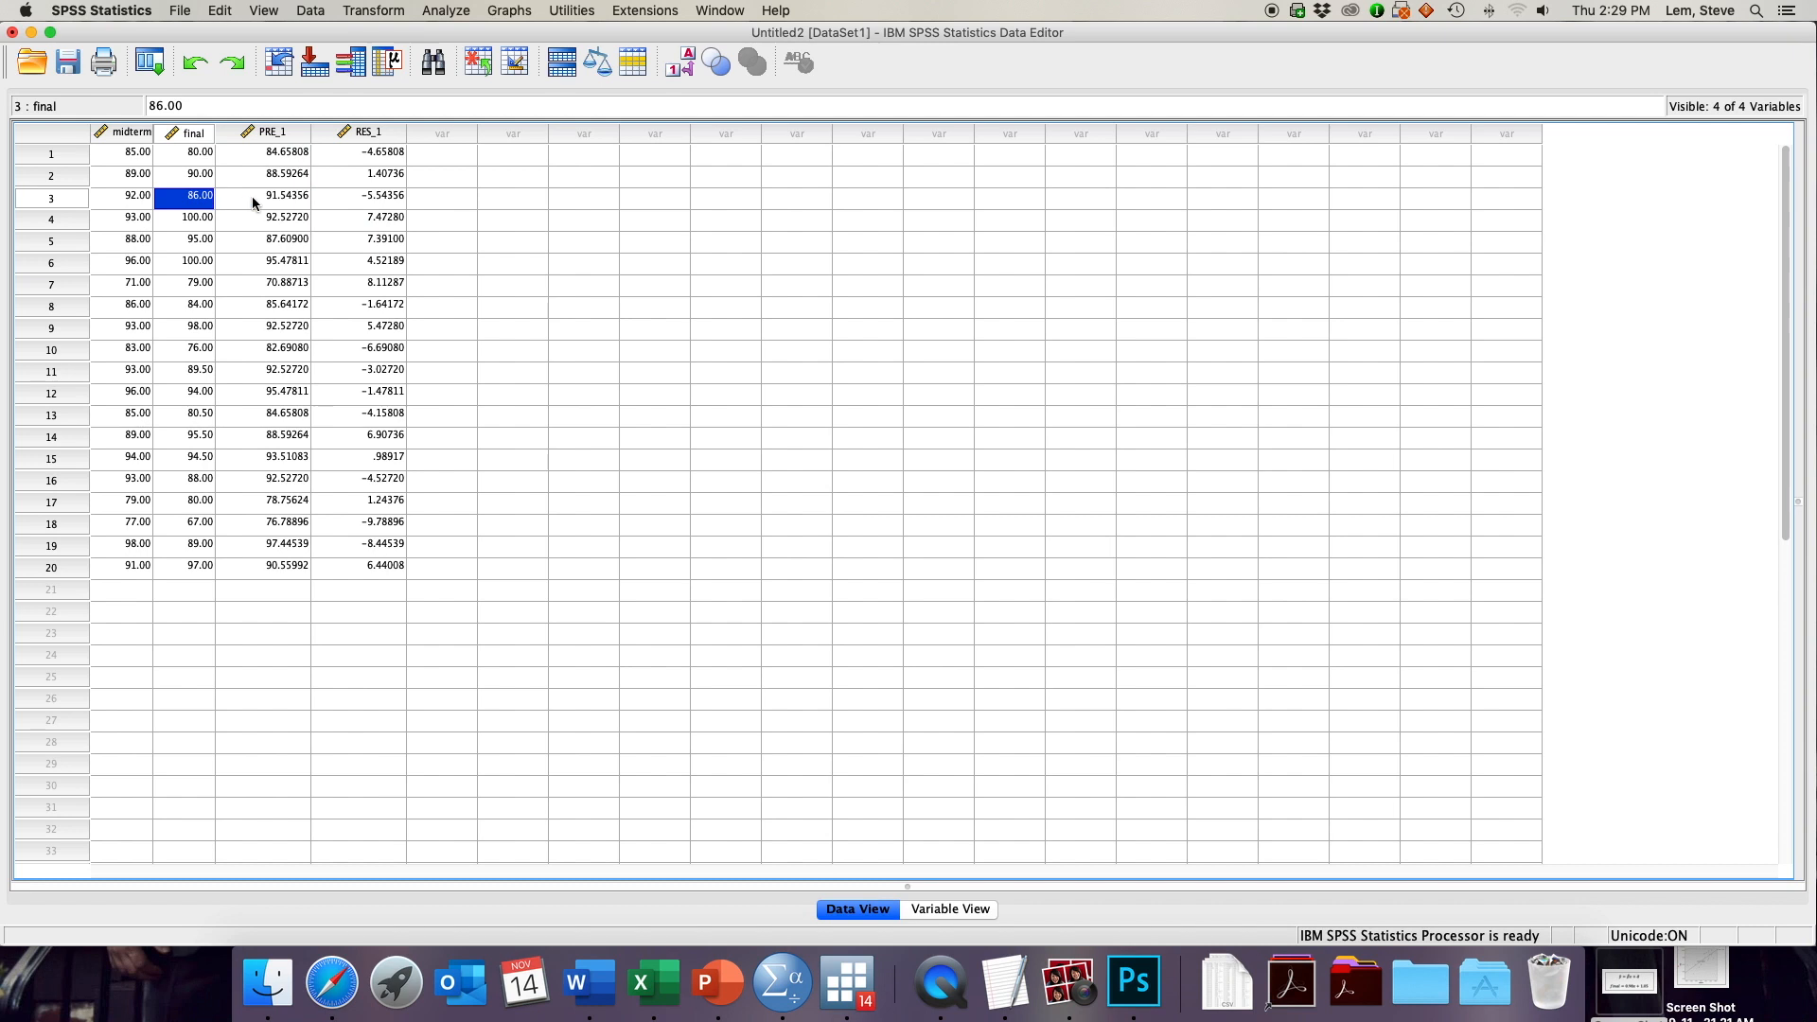
pyautogui.click(366, 195)
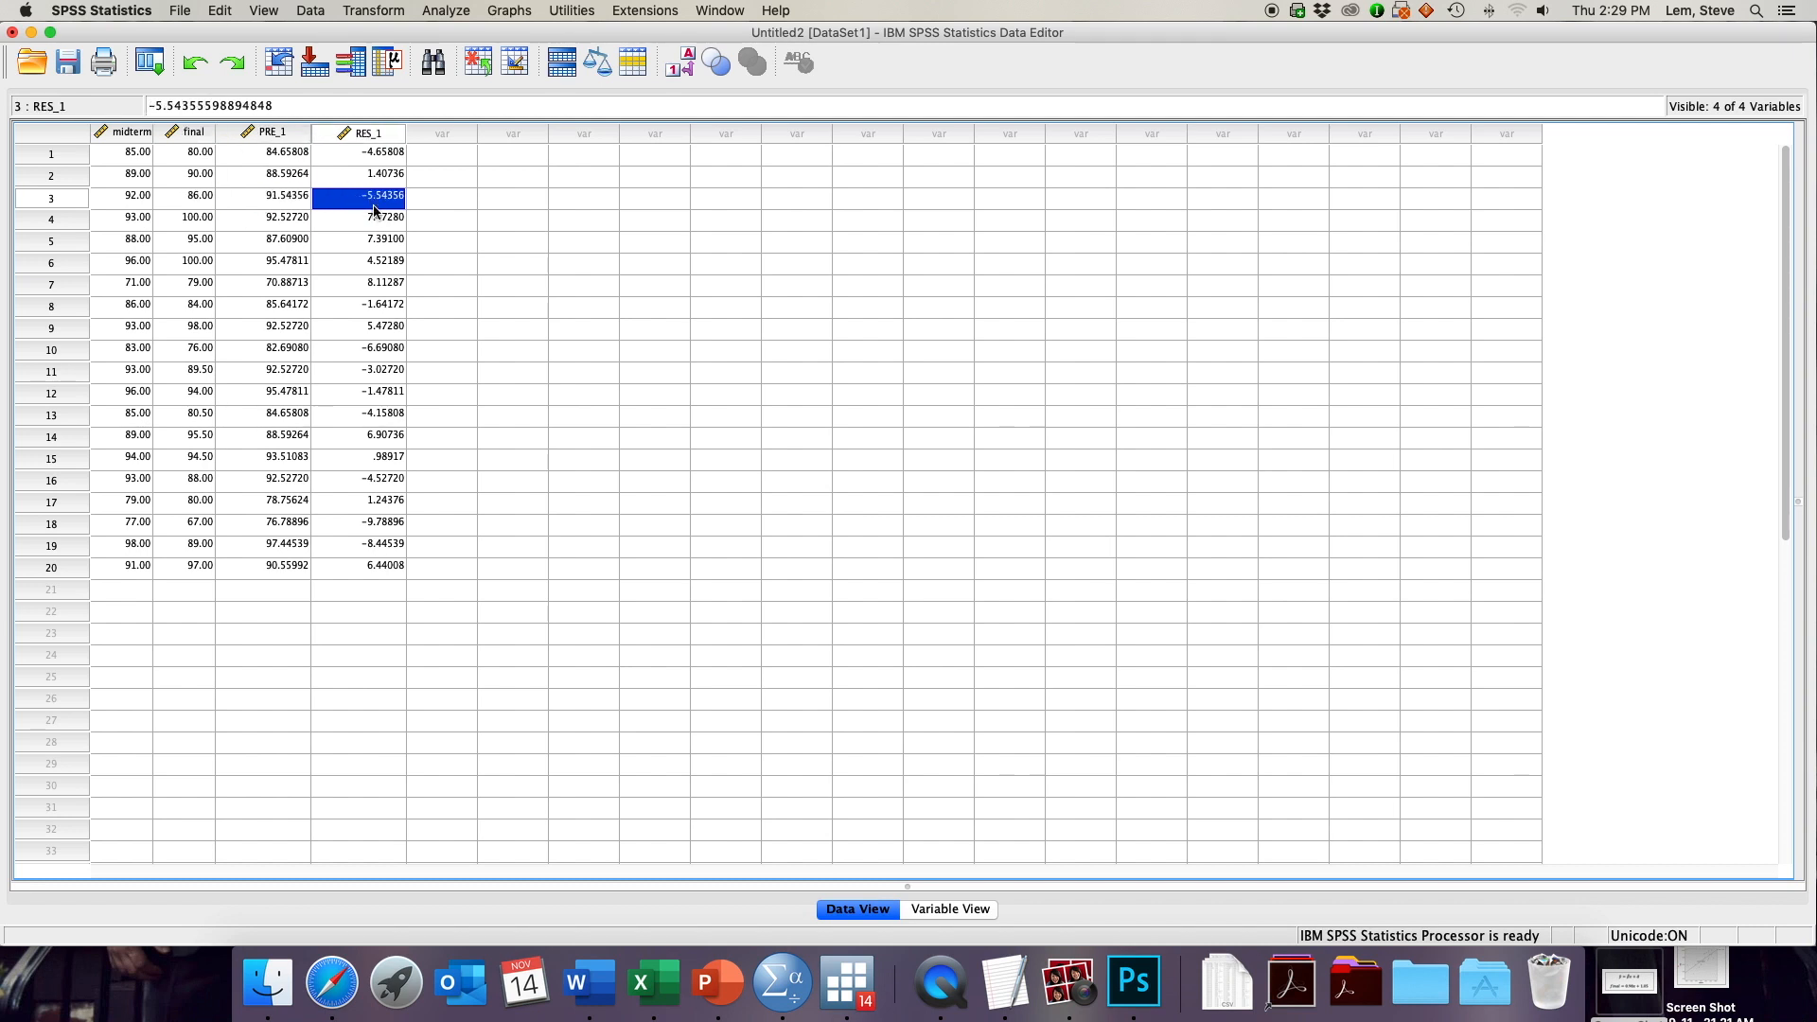
pyautogui.moveTo(451, 229)
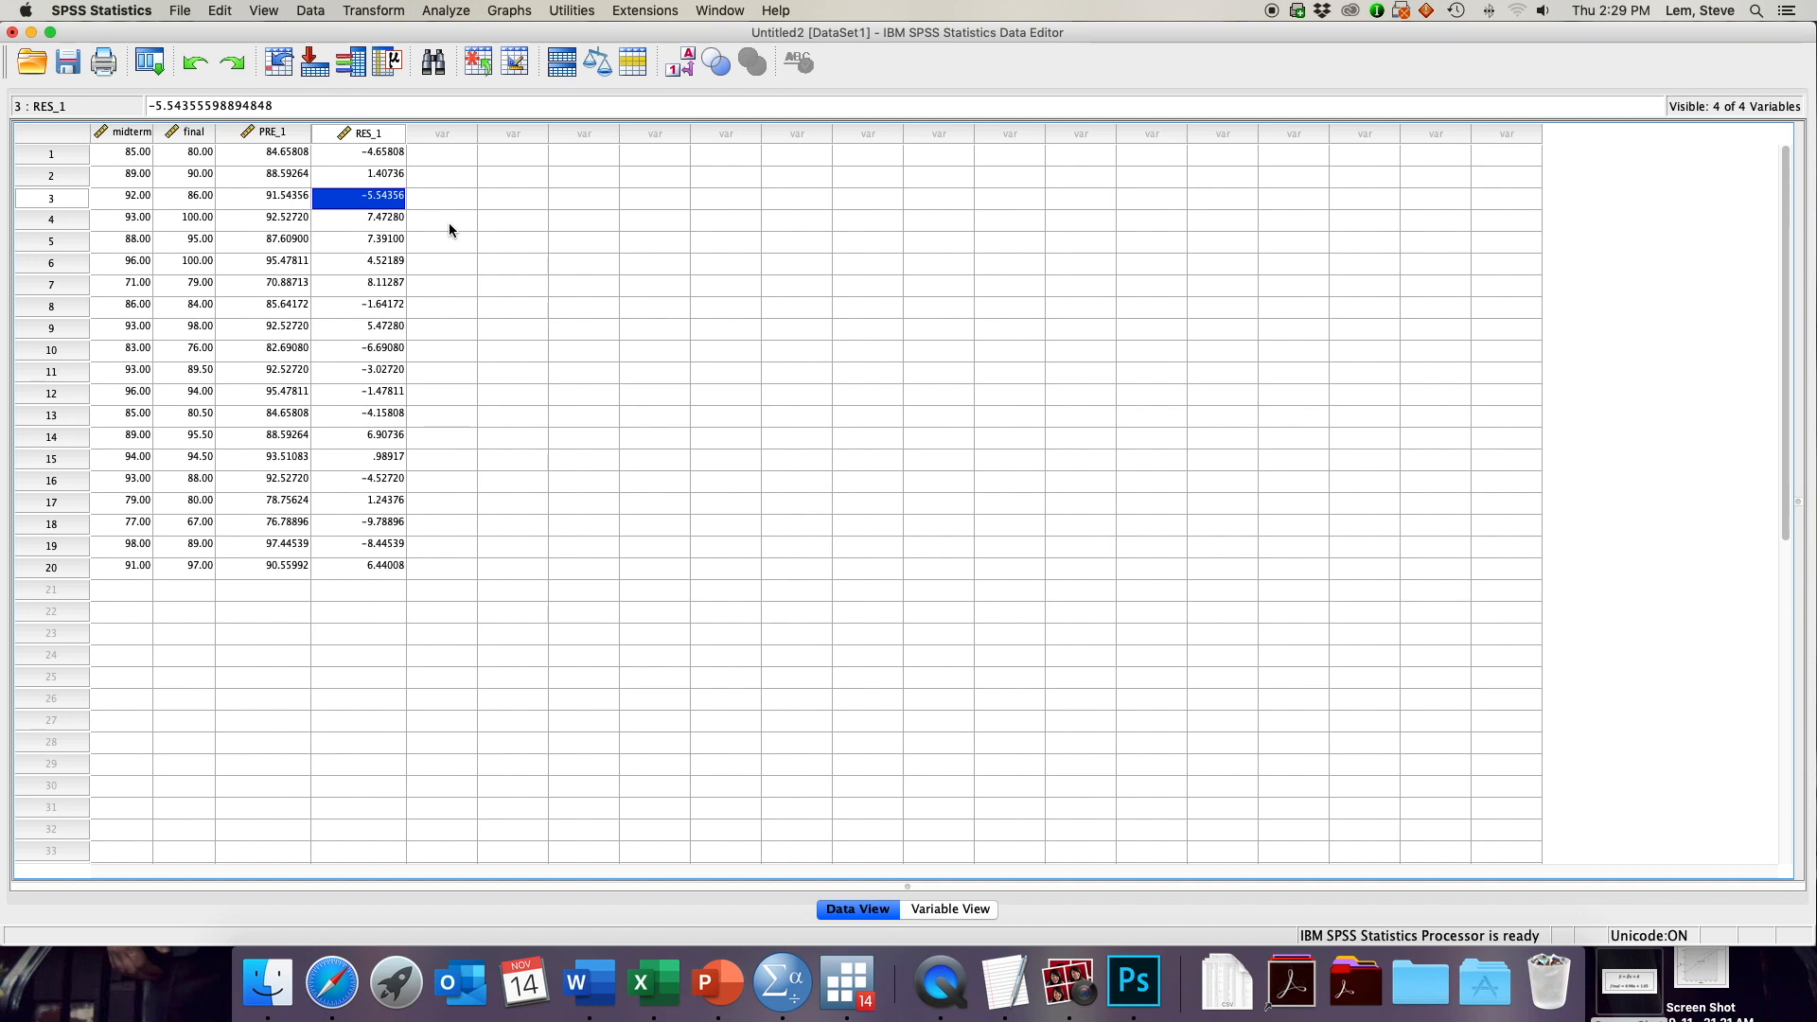
# - Inspect case 18's largest negative RES_1 residual, then return to the Output5 Viewer window
pyautogui.click(358, 522)
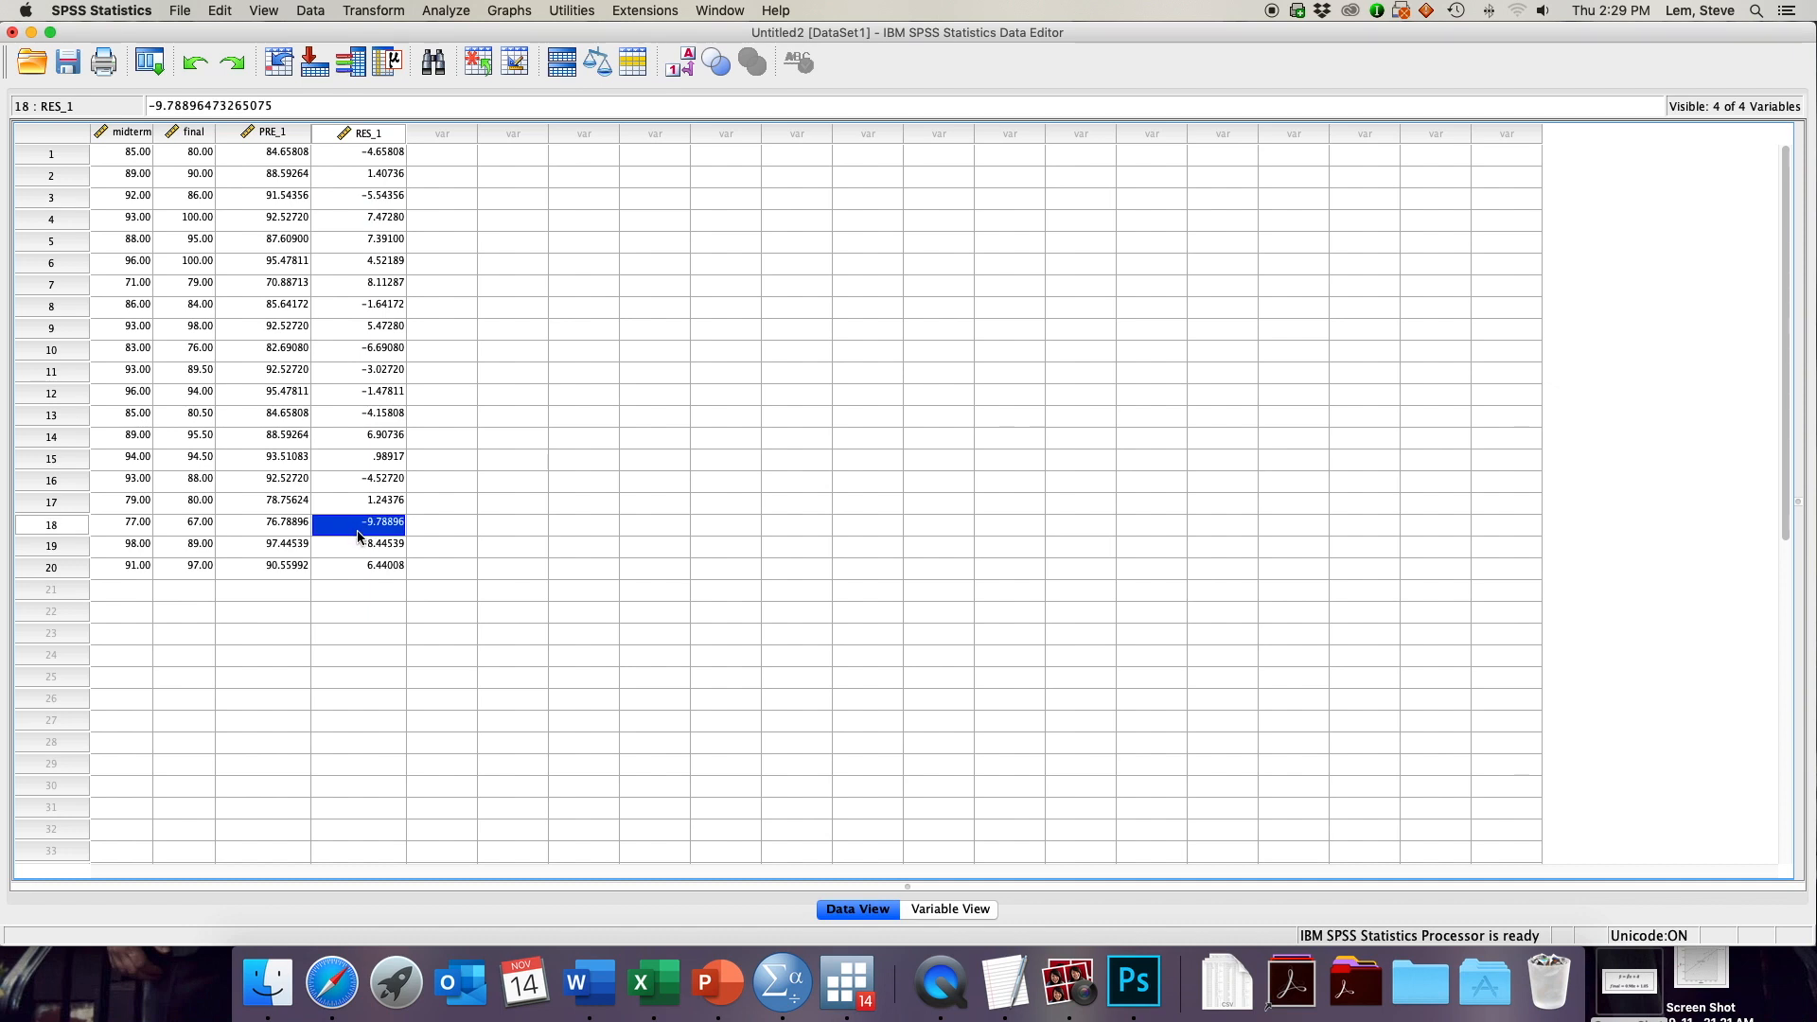
pyautogui.moveTo(282, 543)
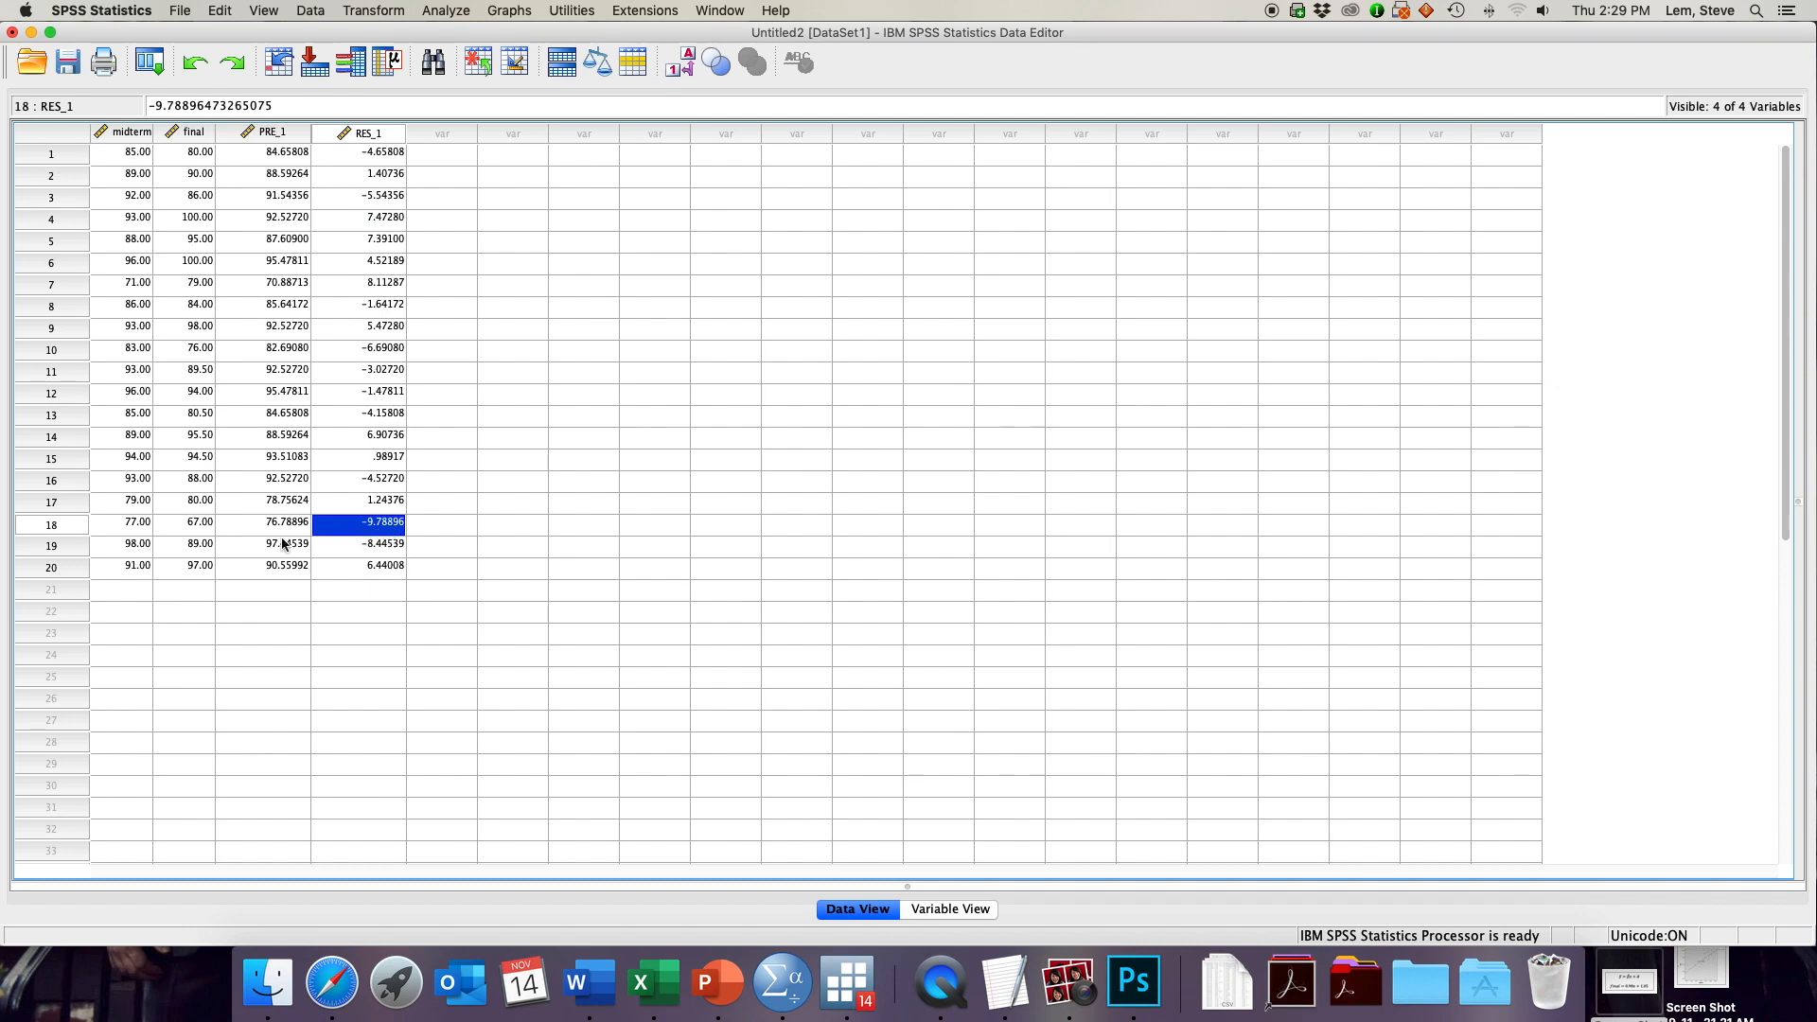
pyautogui.click(358, 632)
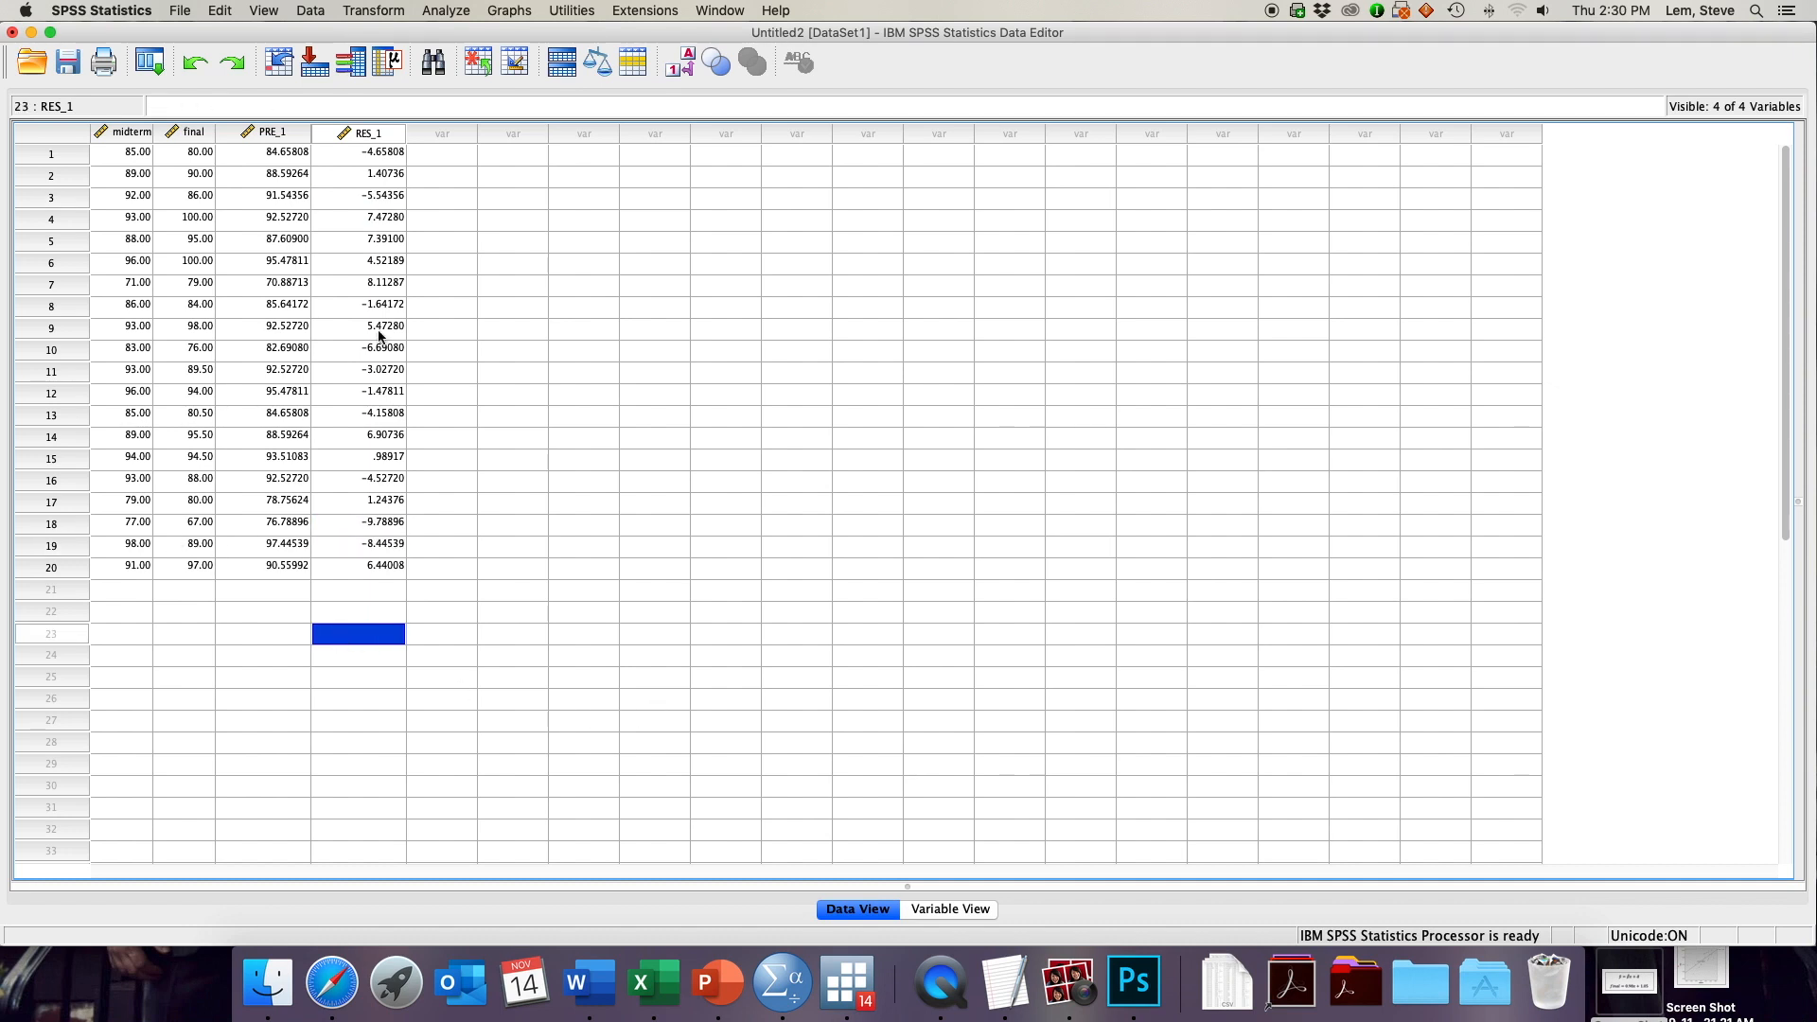
pyautogui.moveTo(331, 983)
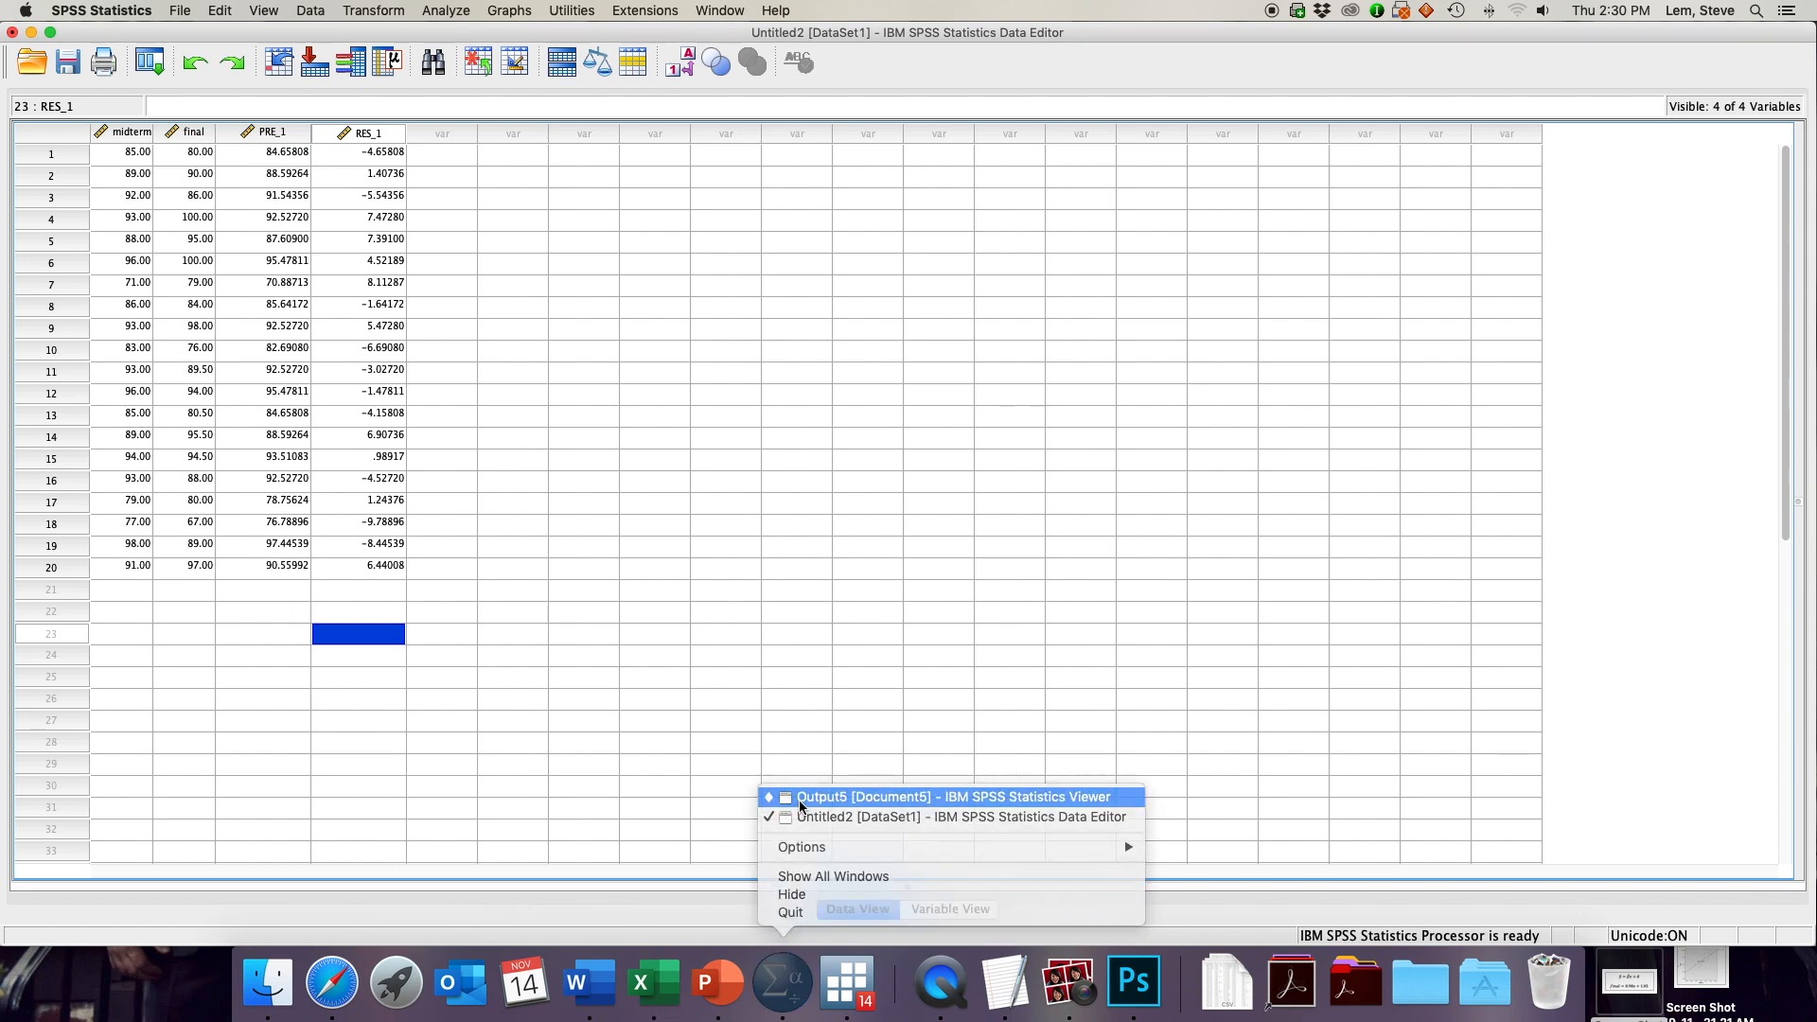
pyautogui.click(950, 797)
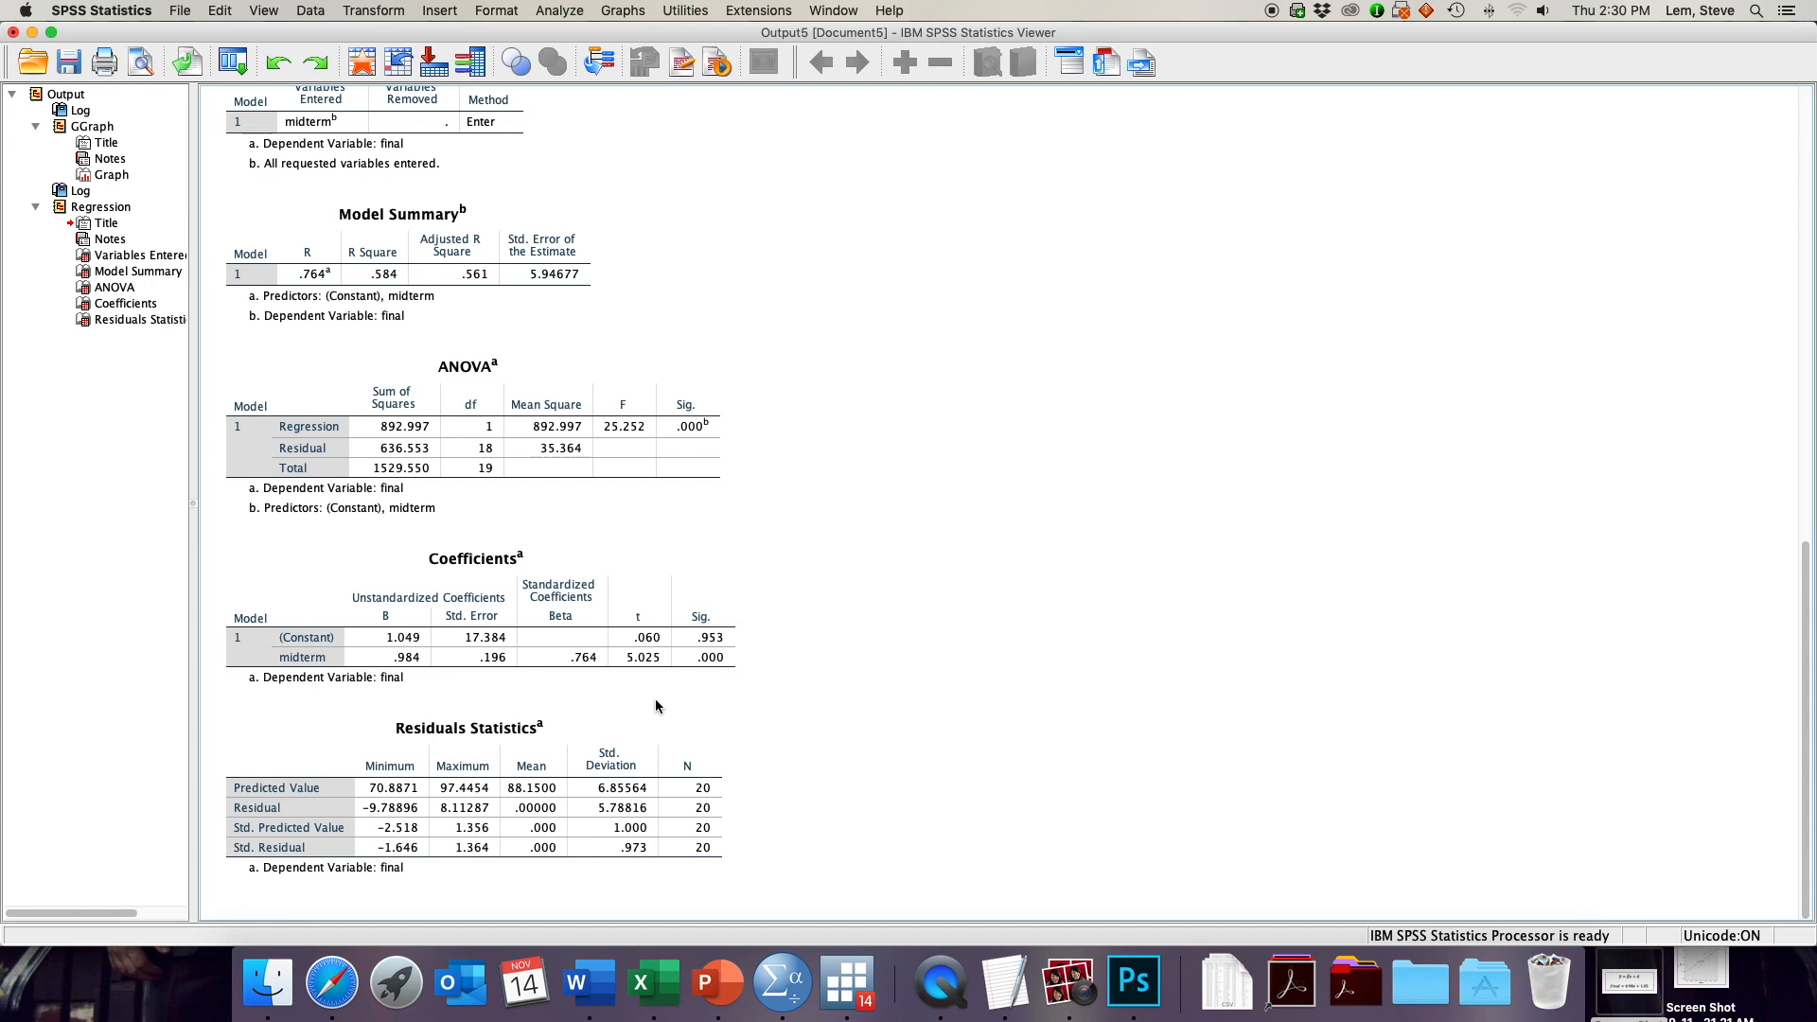
pyautogui.moveTo(703, 707)
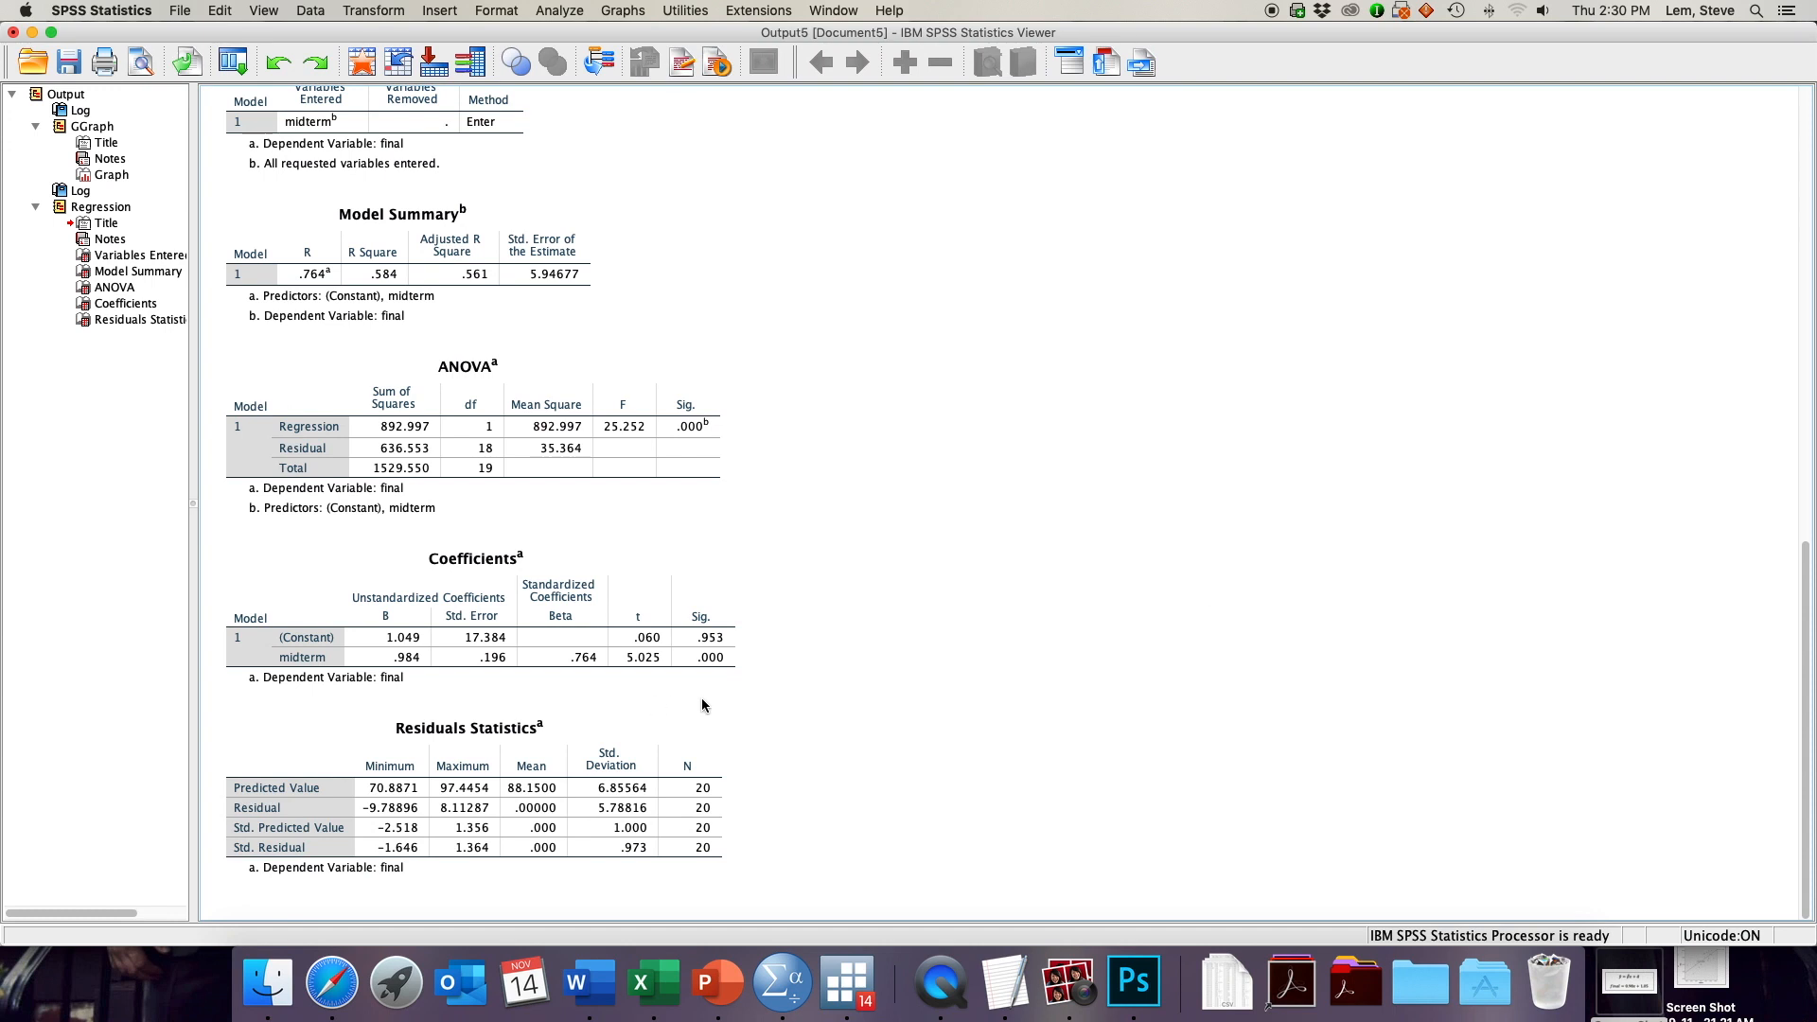